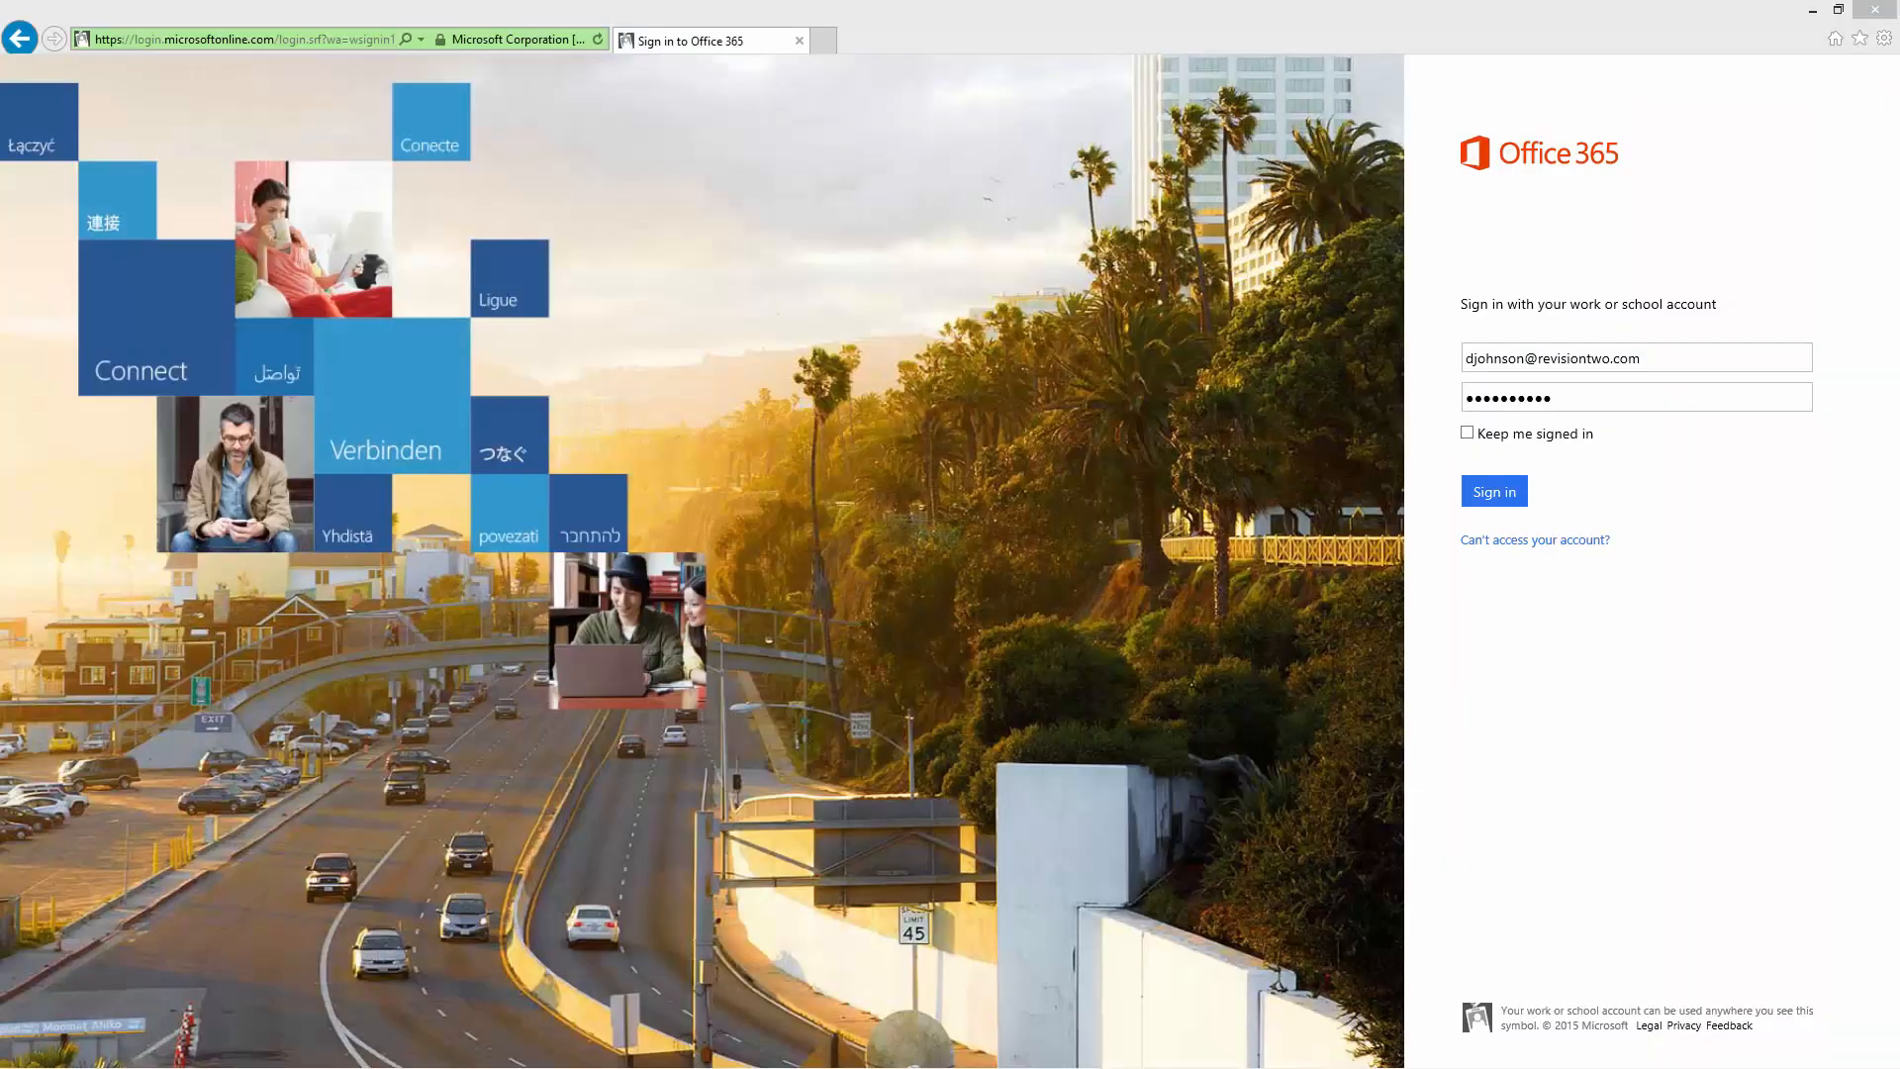
Enter the work account password and sign in to reach the Office 365 home page.
{"action": "left_click", "coordinate": [1494, 491]}
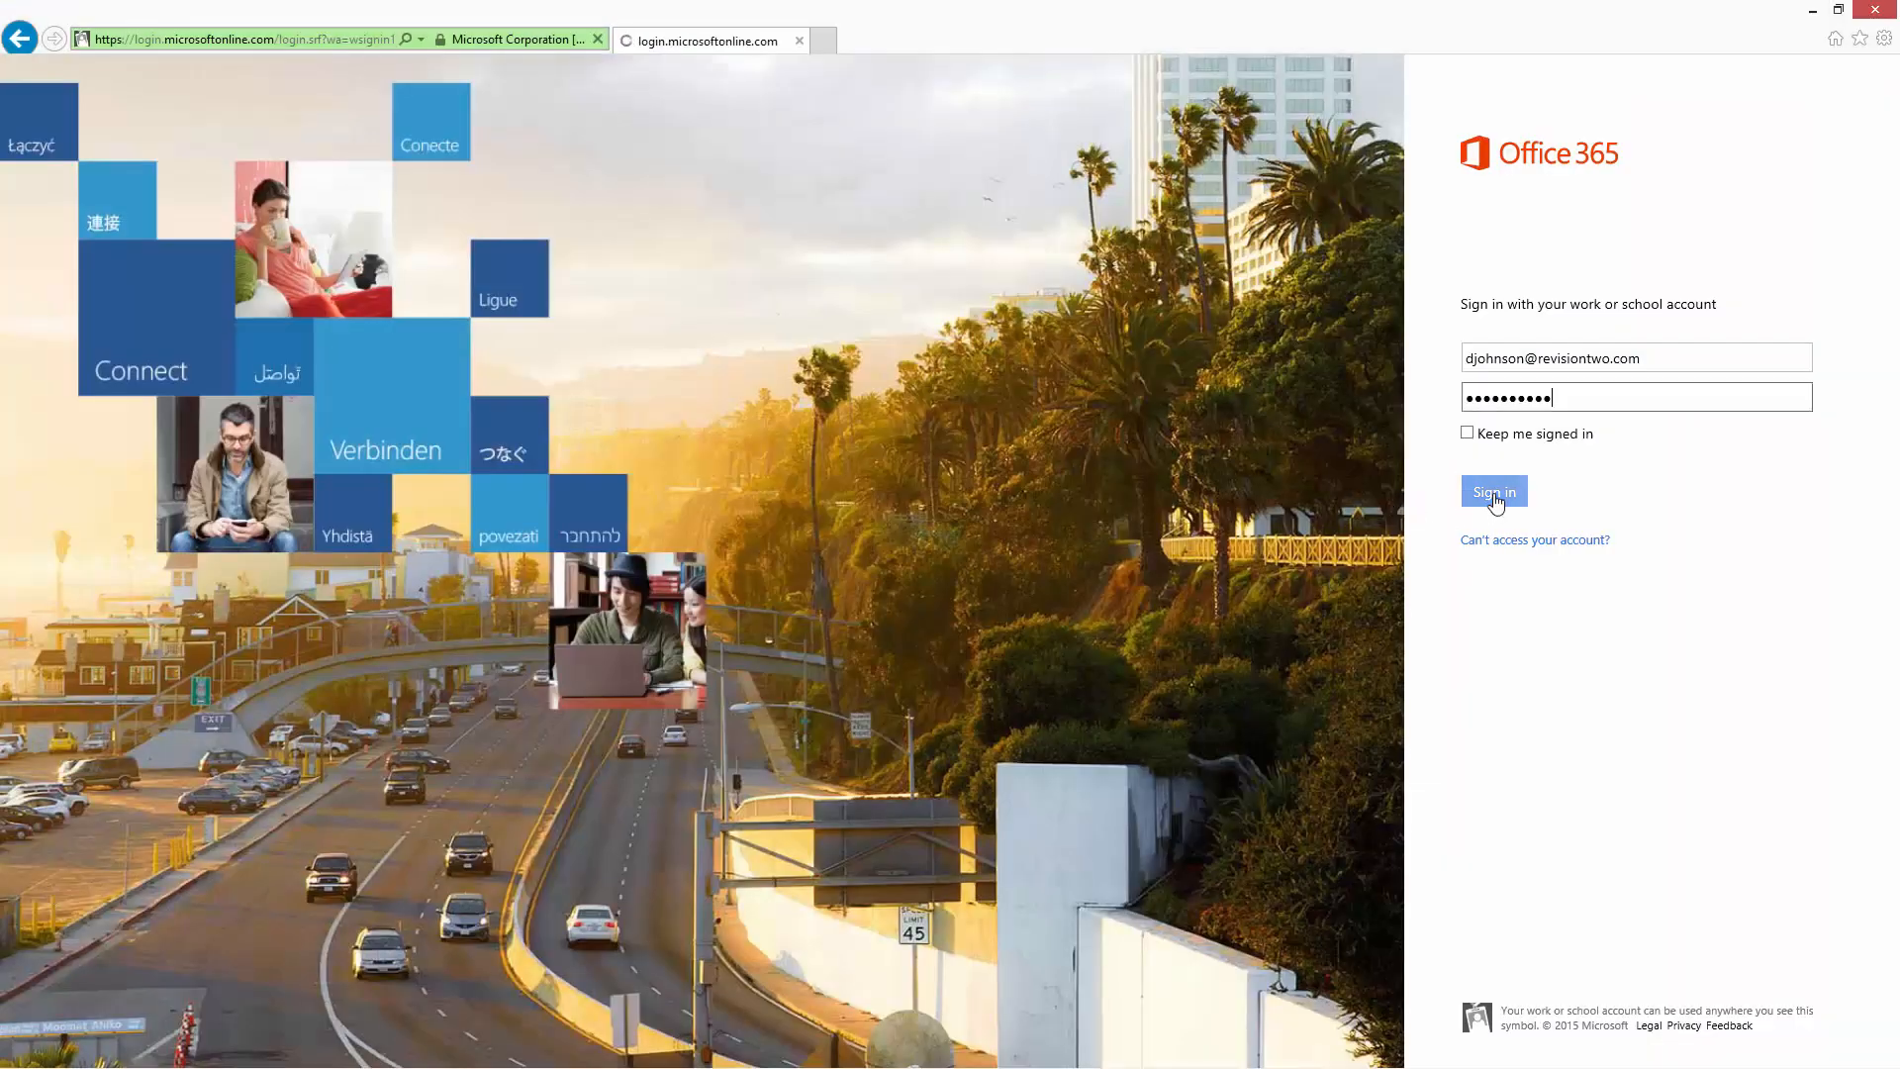
{"action": "left_click", "coordinate": [1493, 492]}
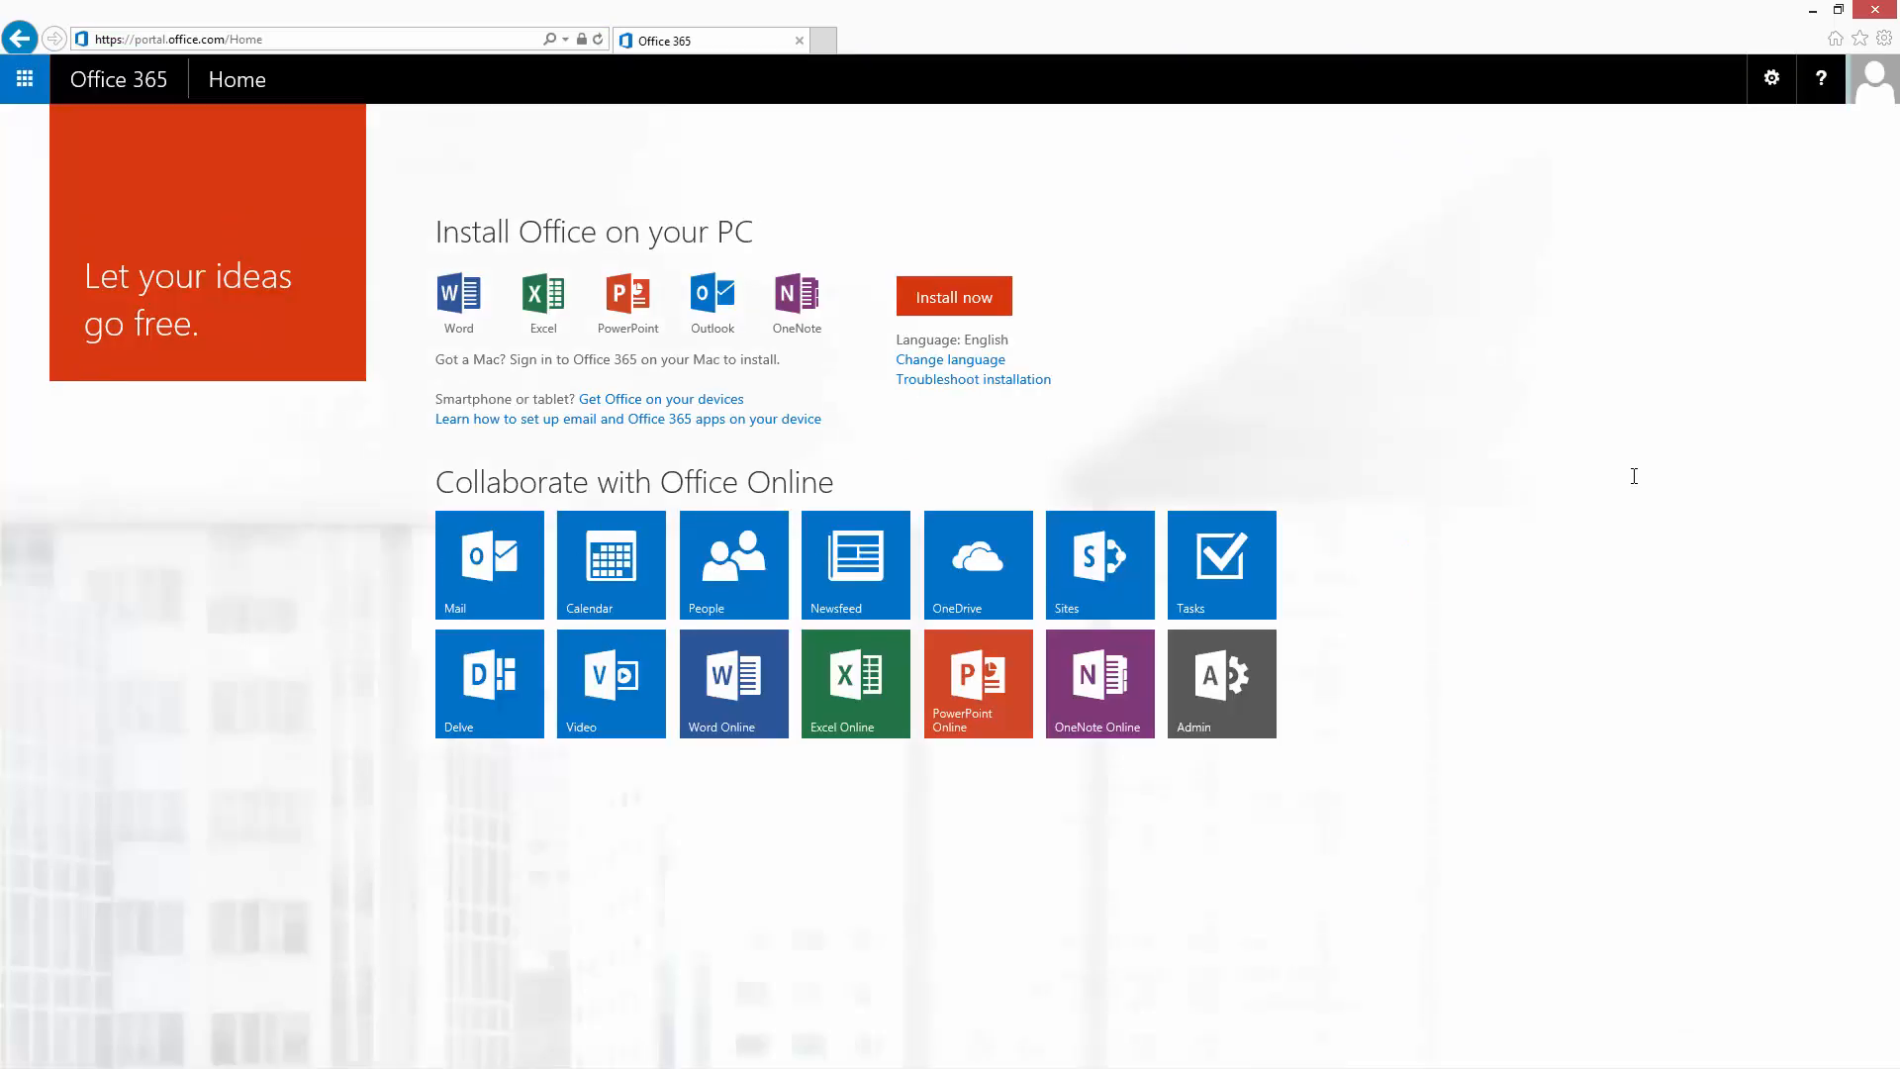
{"action": "mouse_move", "coordinate": [1220, 682]}
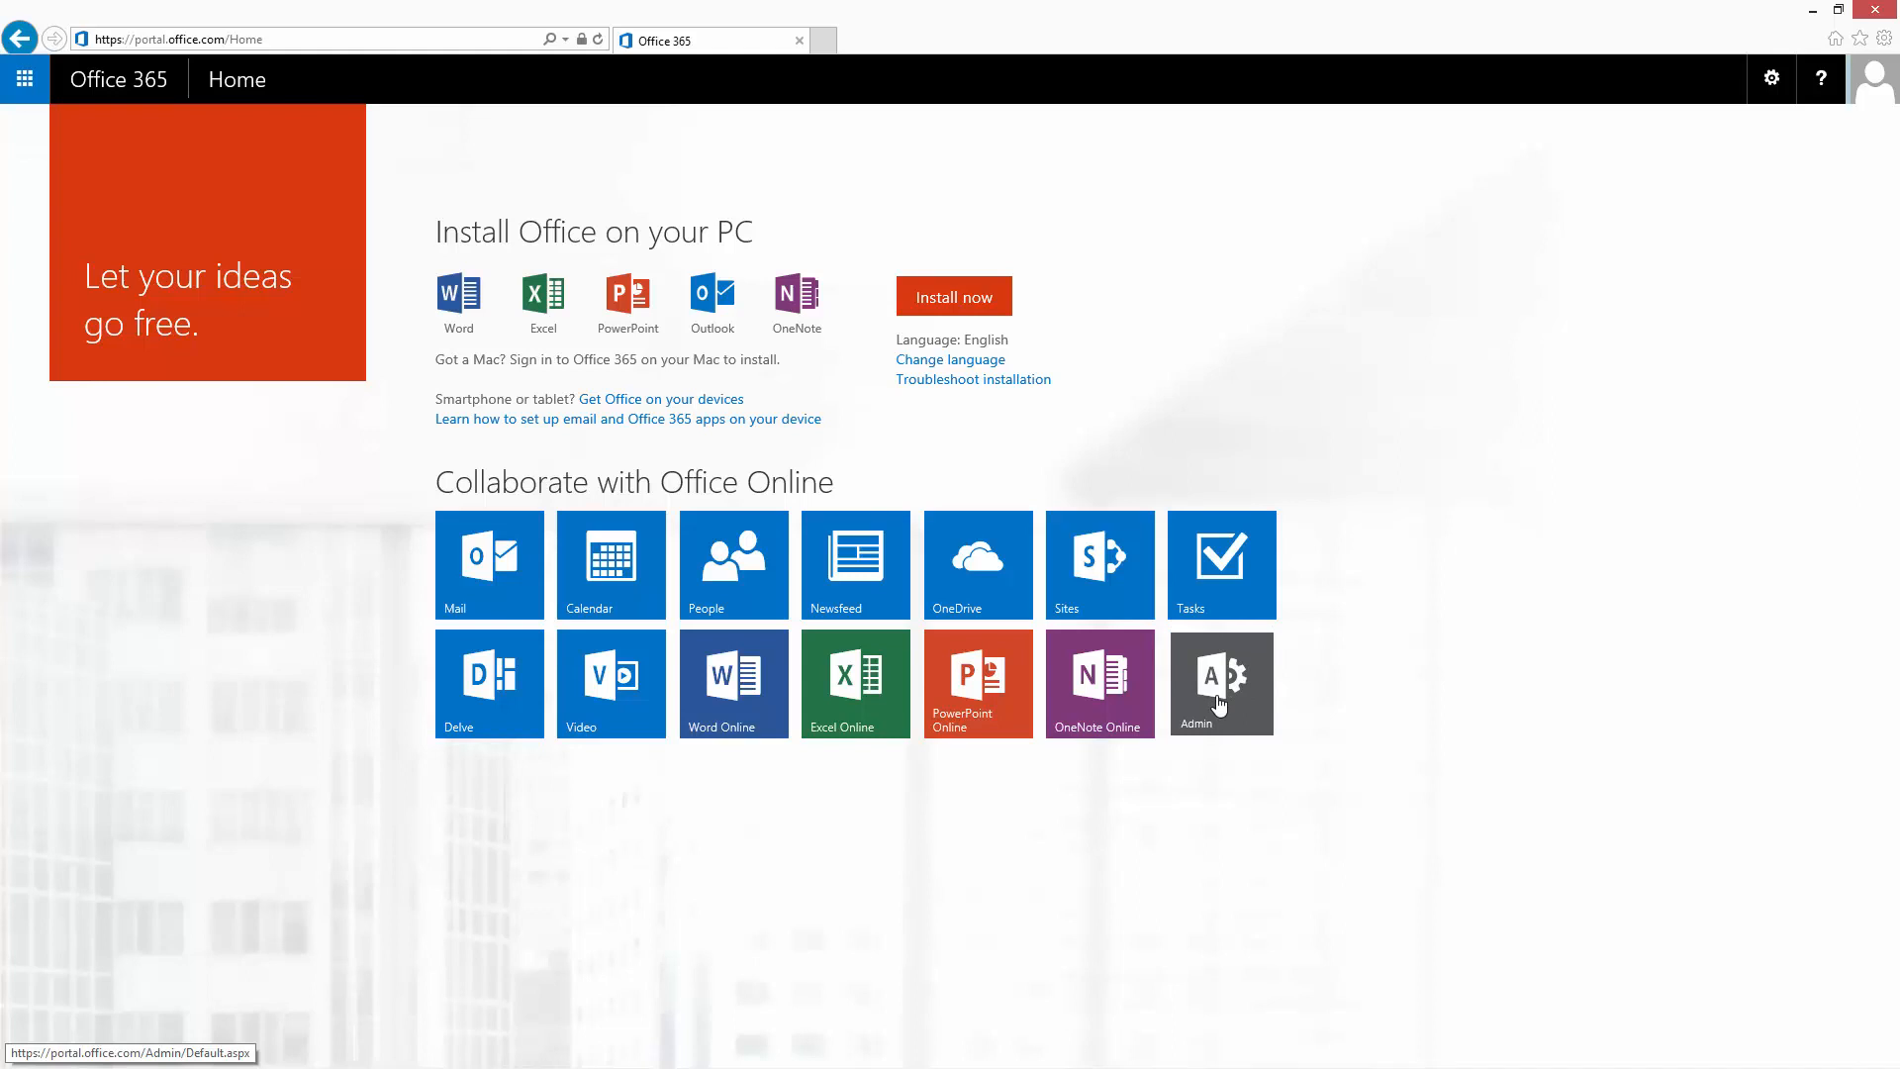
Open the Admin center and show the Active Users list under USERS.
{"action": "left_click", "coordinate": [1219, 682]}
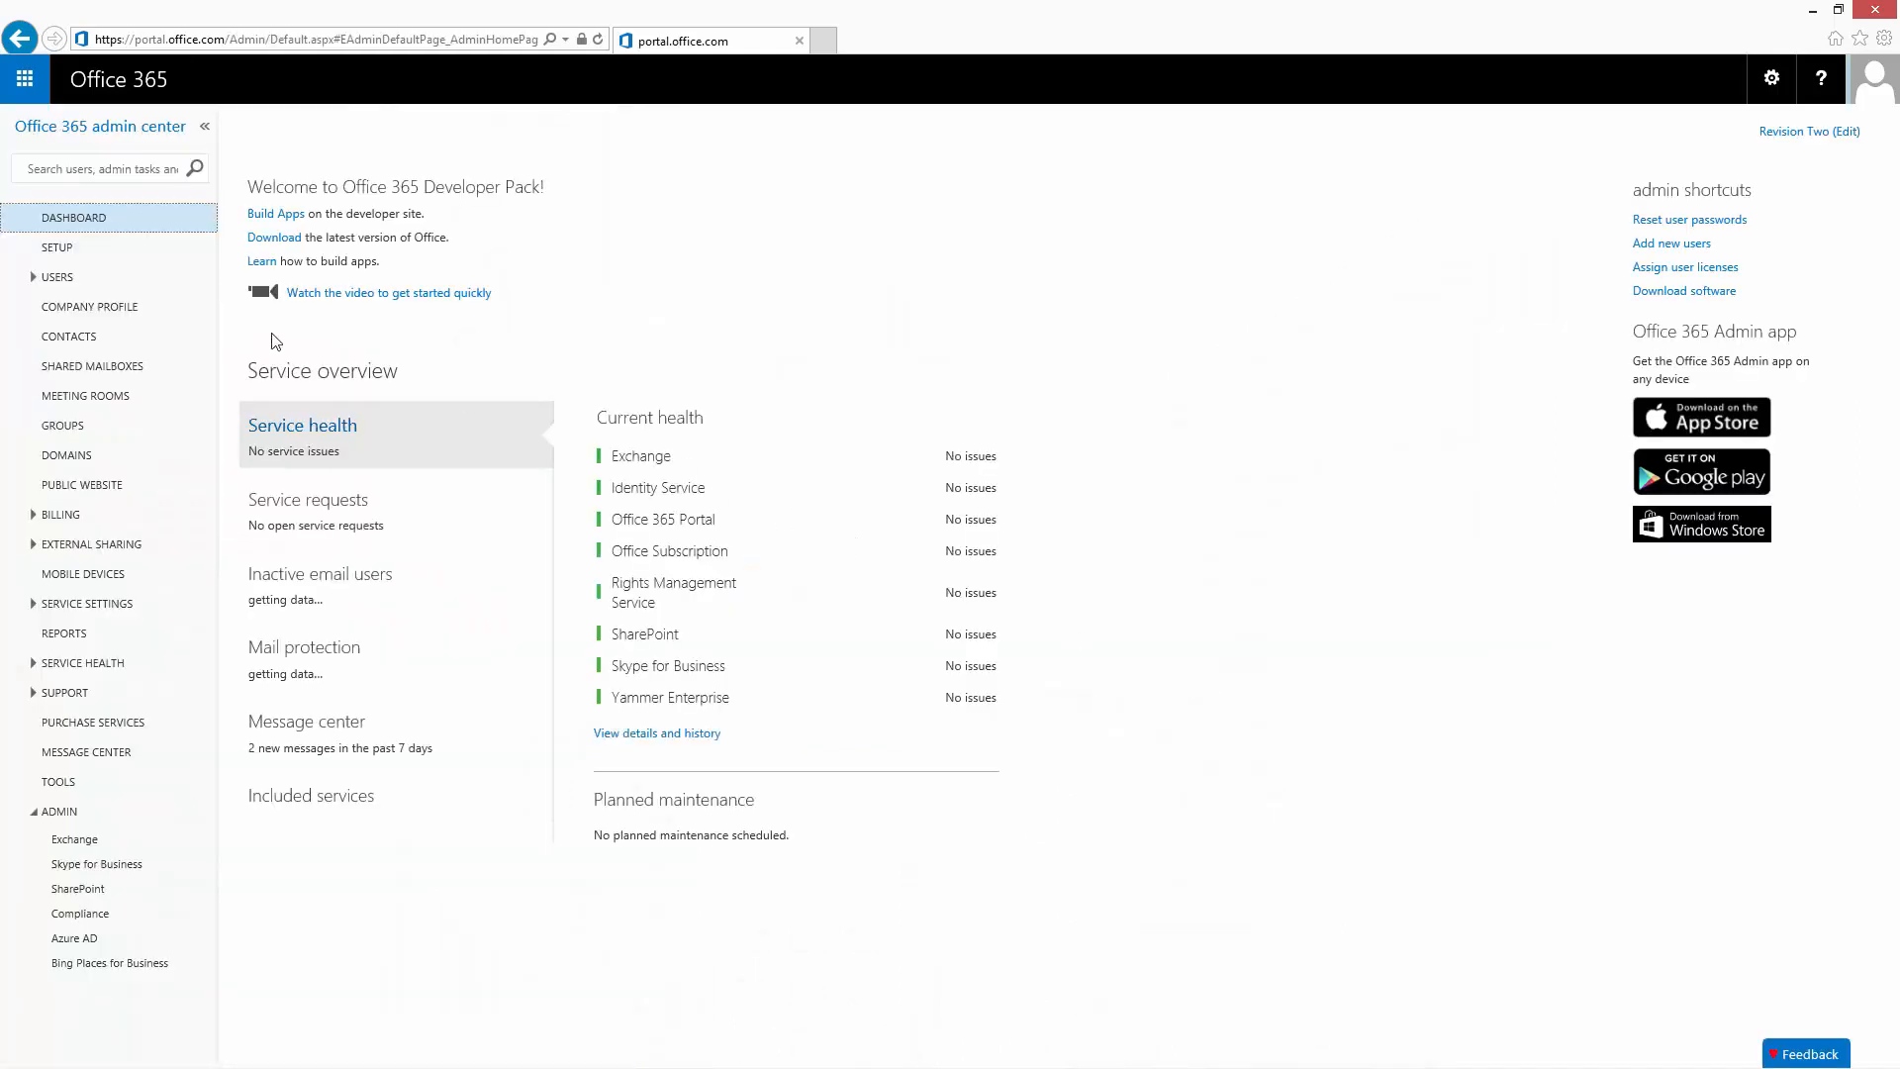
{"action": "left_click", "coordinate": [57, 277]}
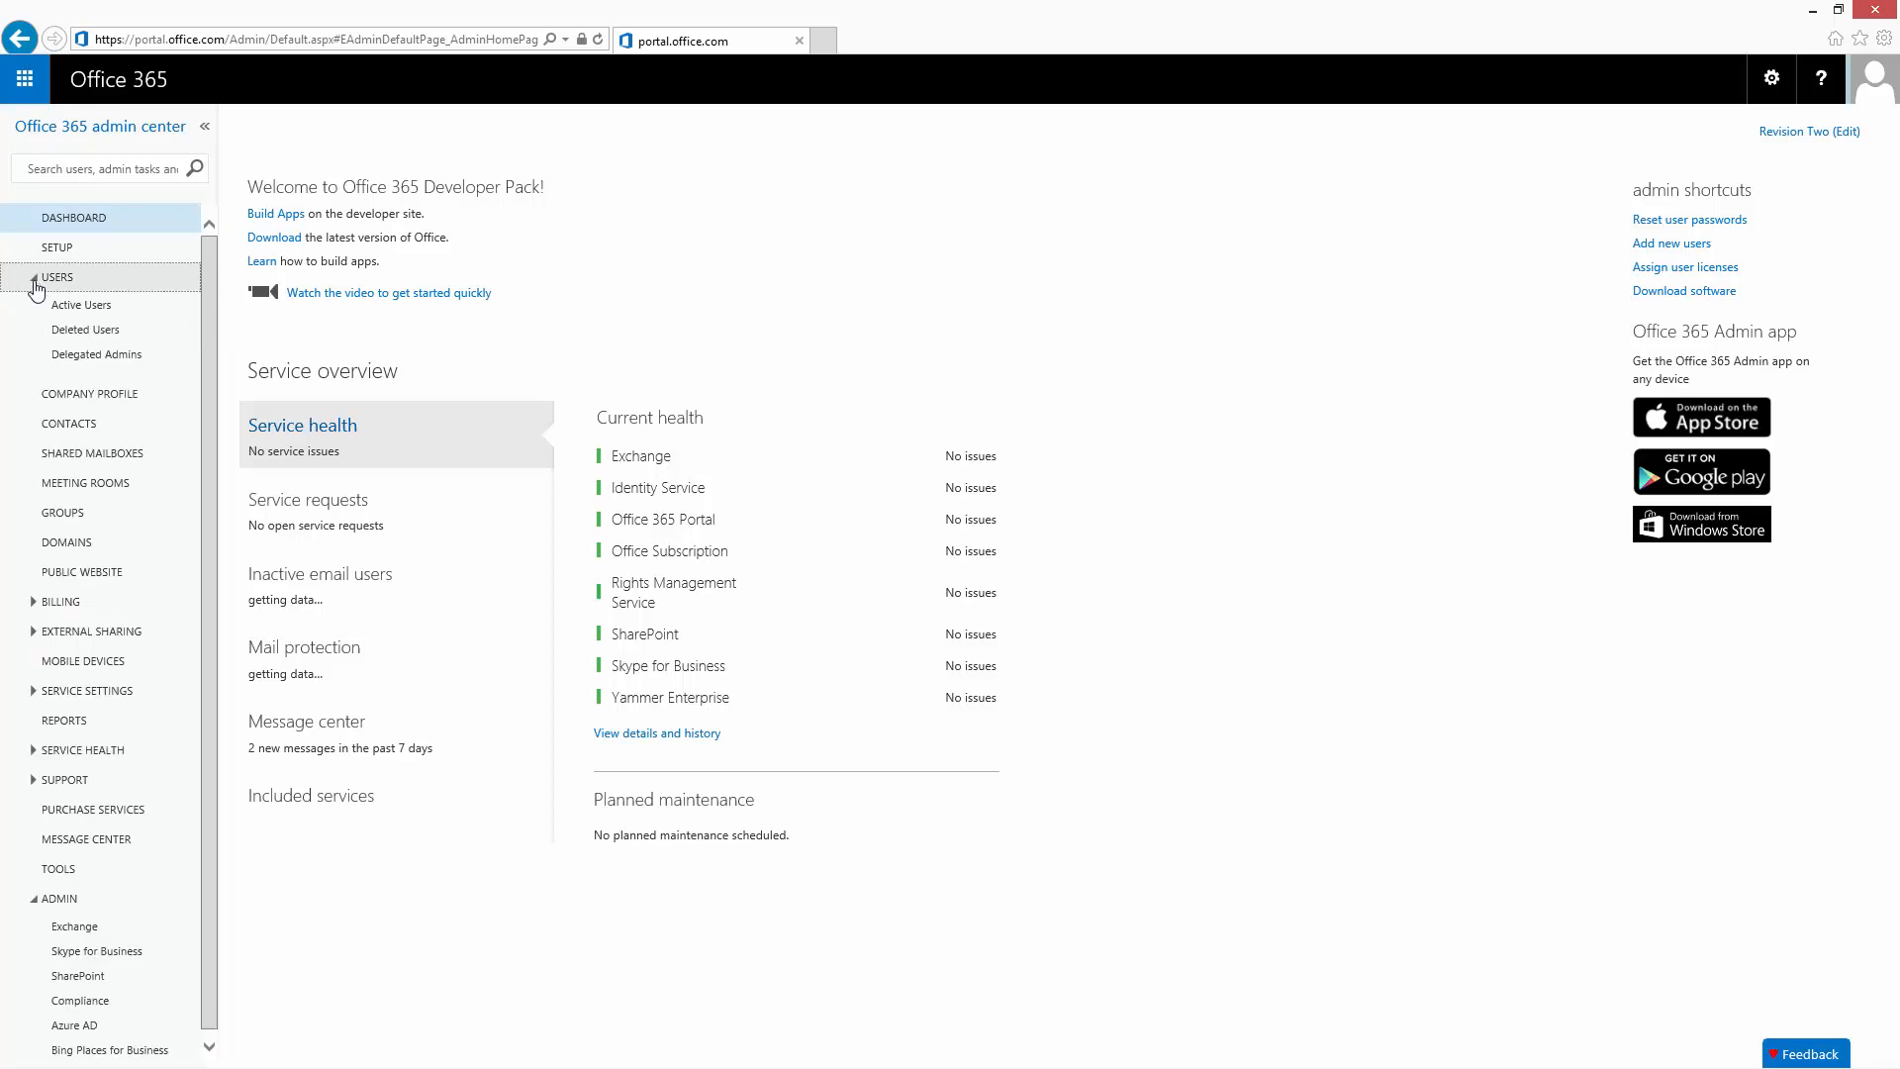
{"action": "left_click", "coordinate": [82, 304]}
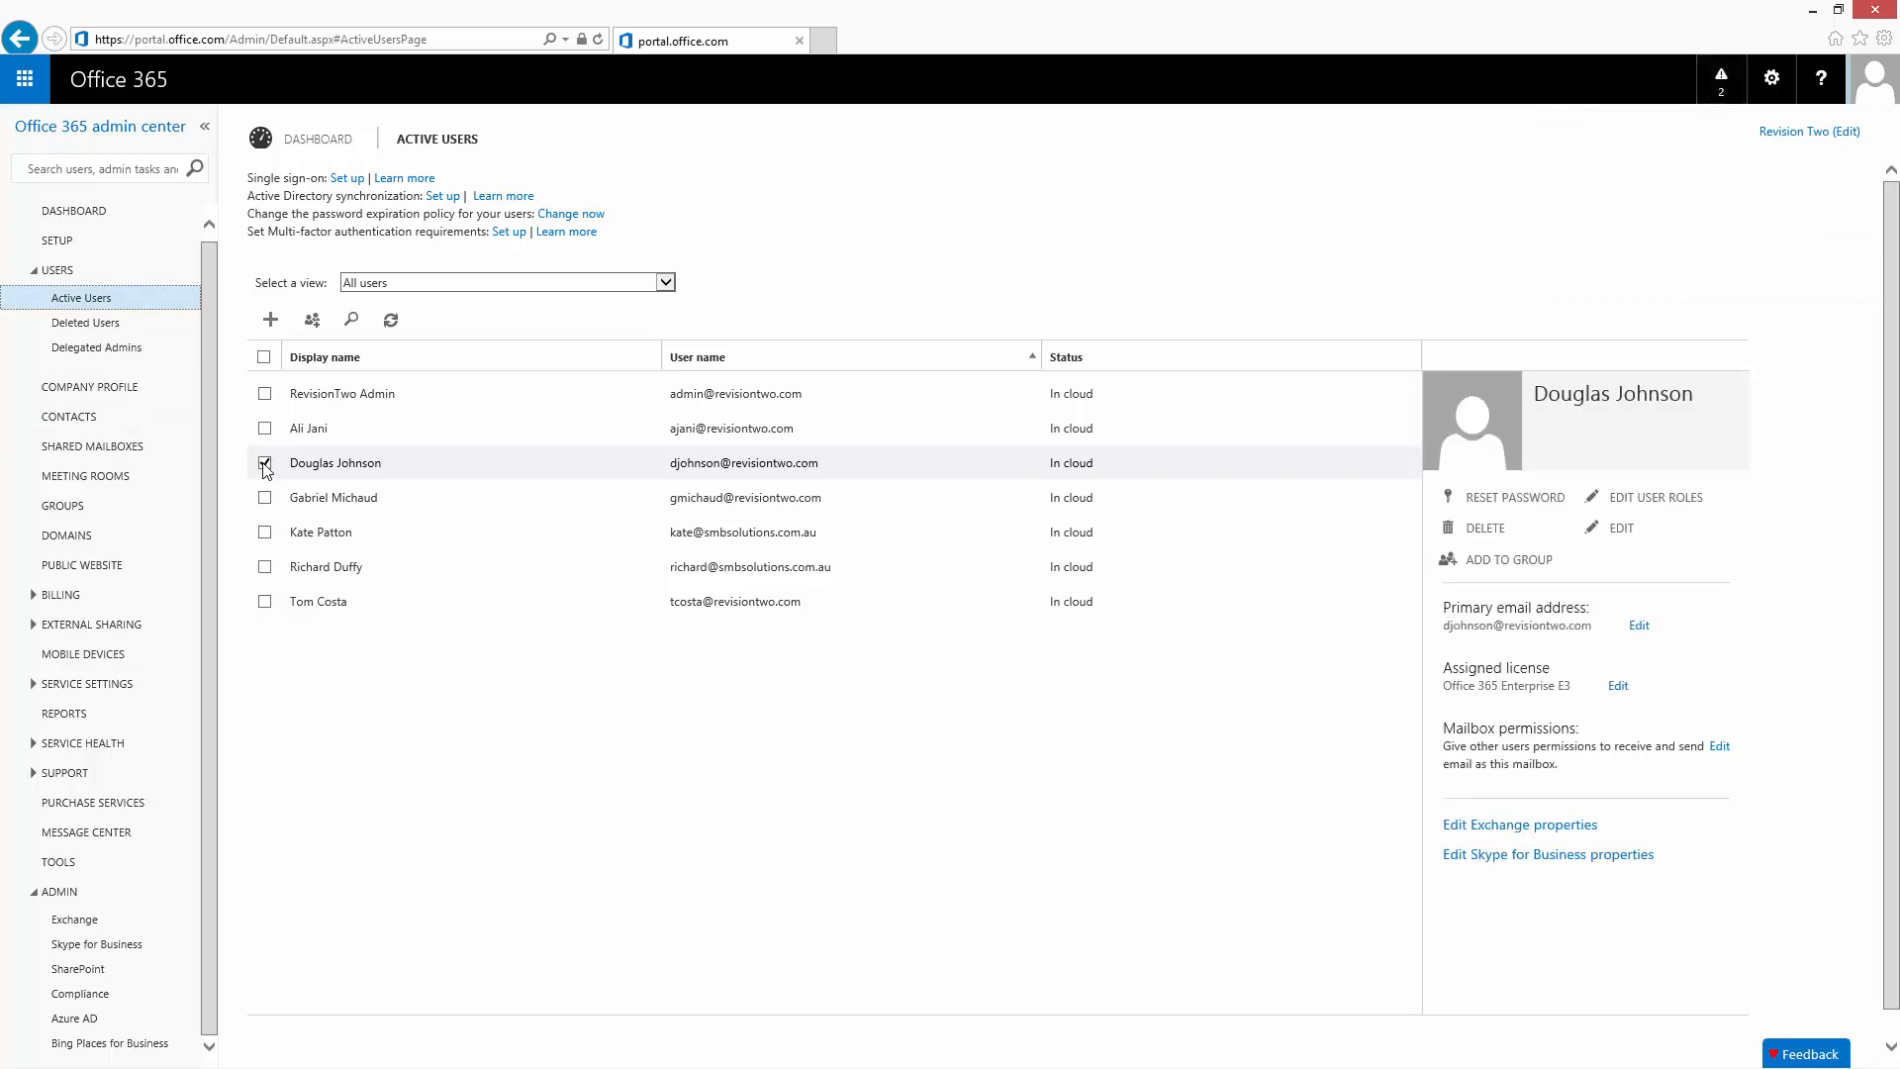
{"action": "mouse_move", "coordinate": [1520, 824]}
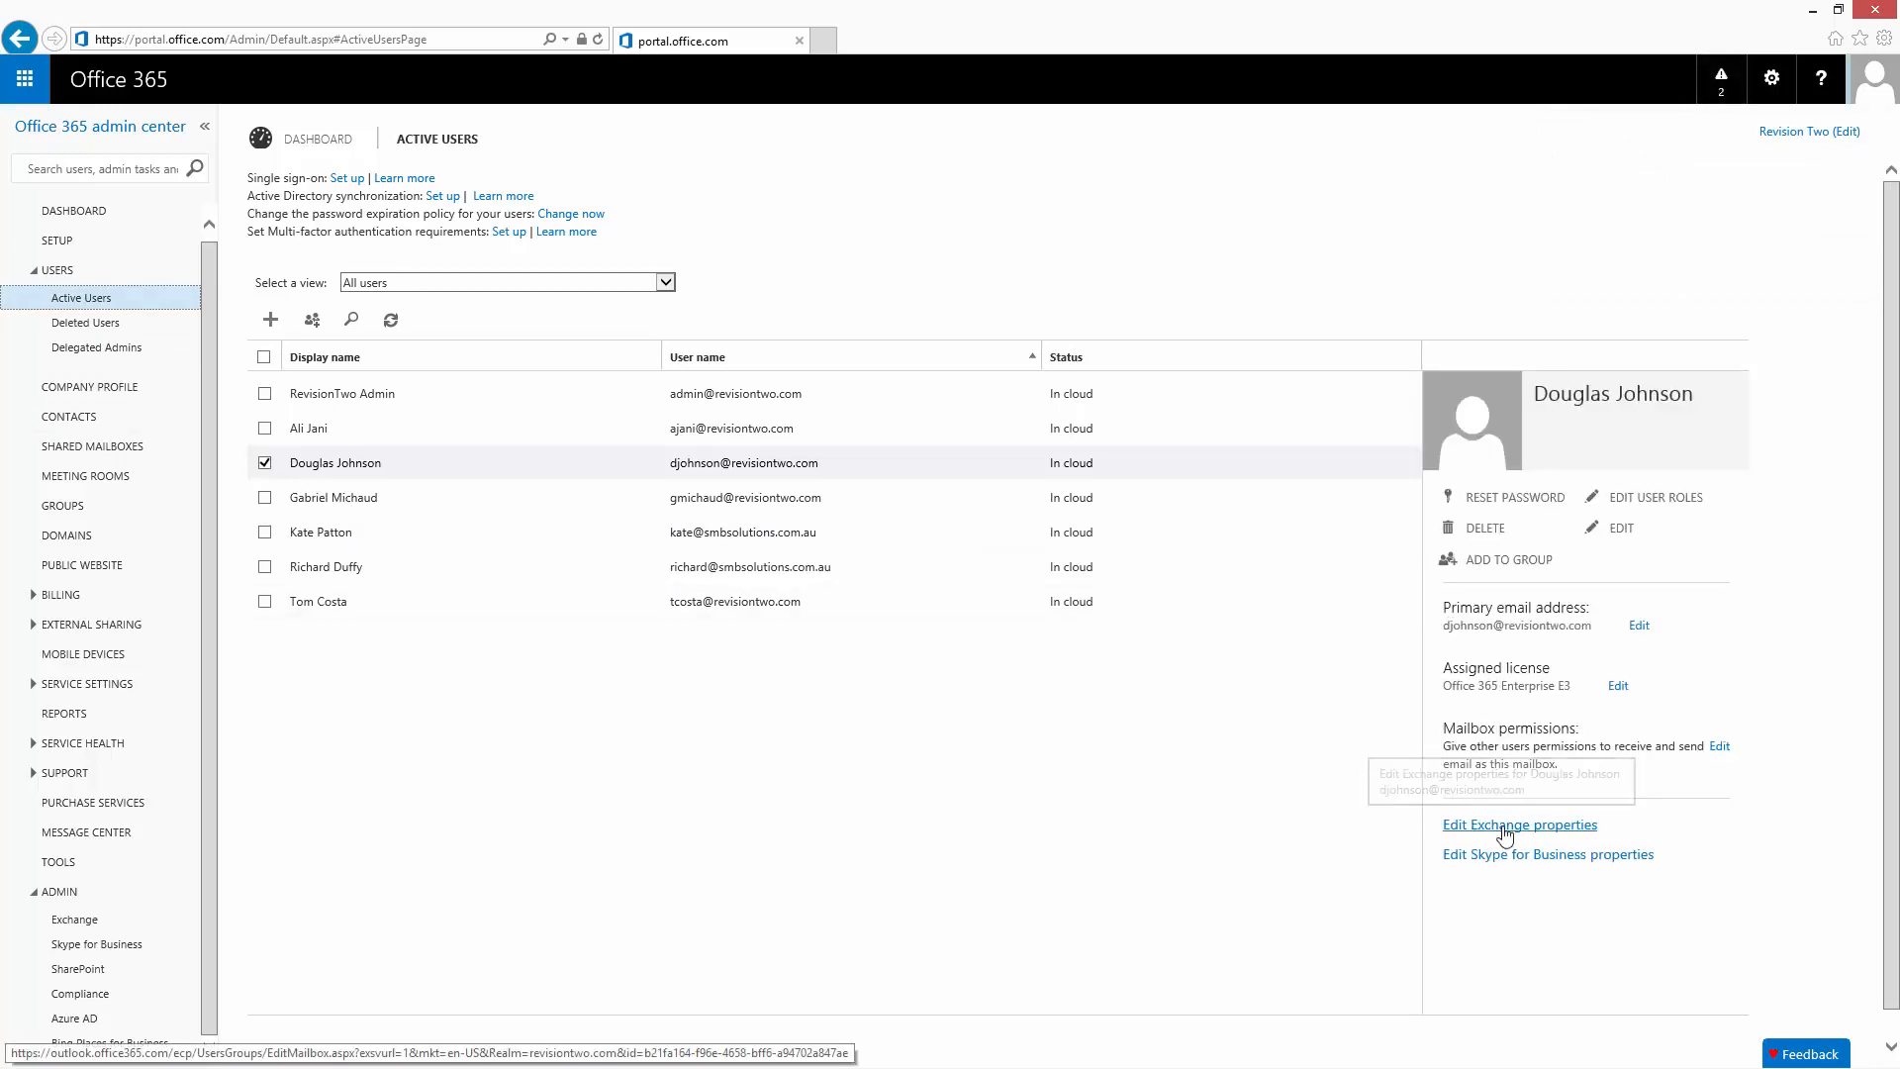
{"action": "left_click", "coordinate": [1520, 825]}
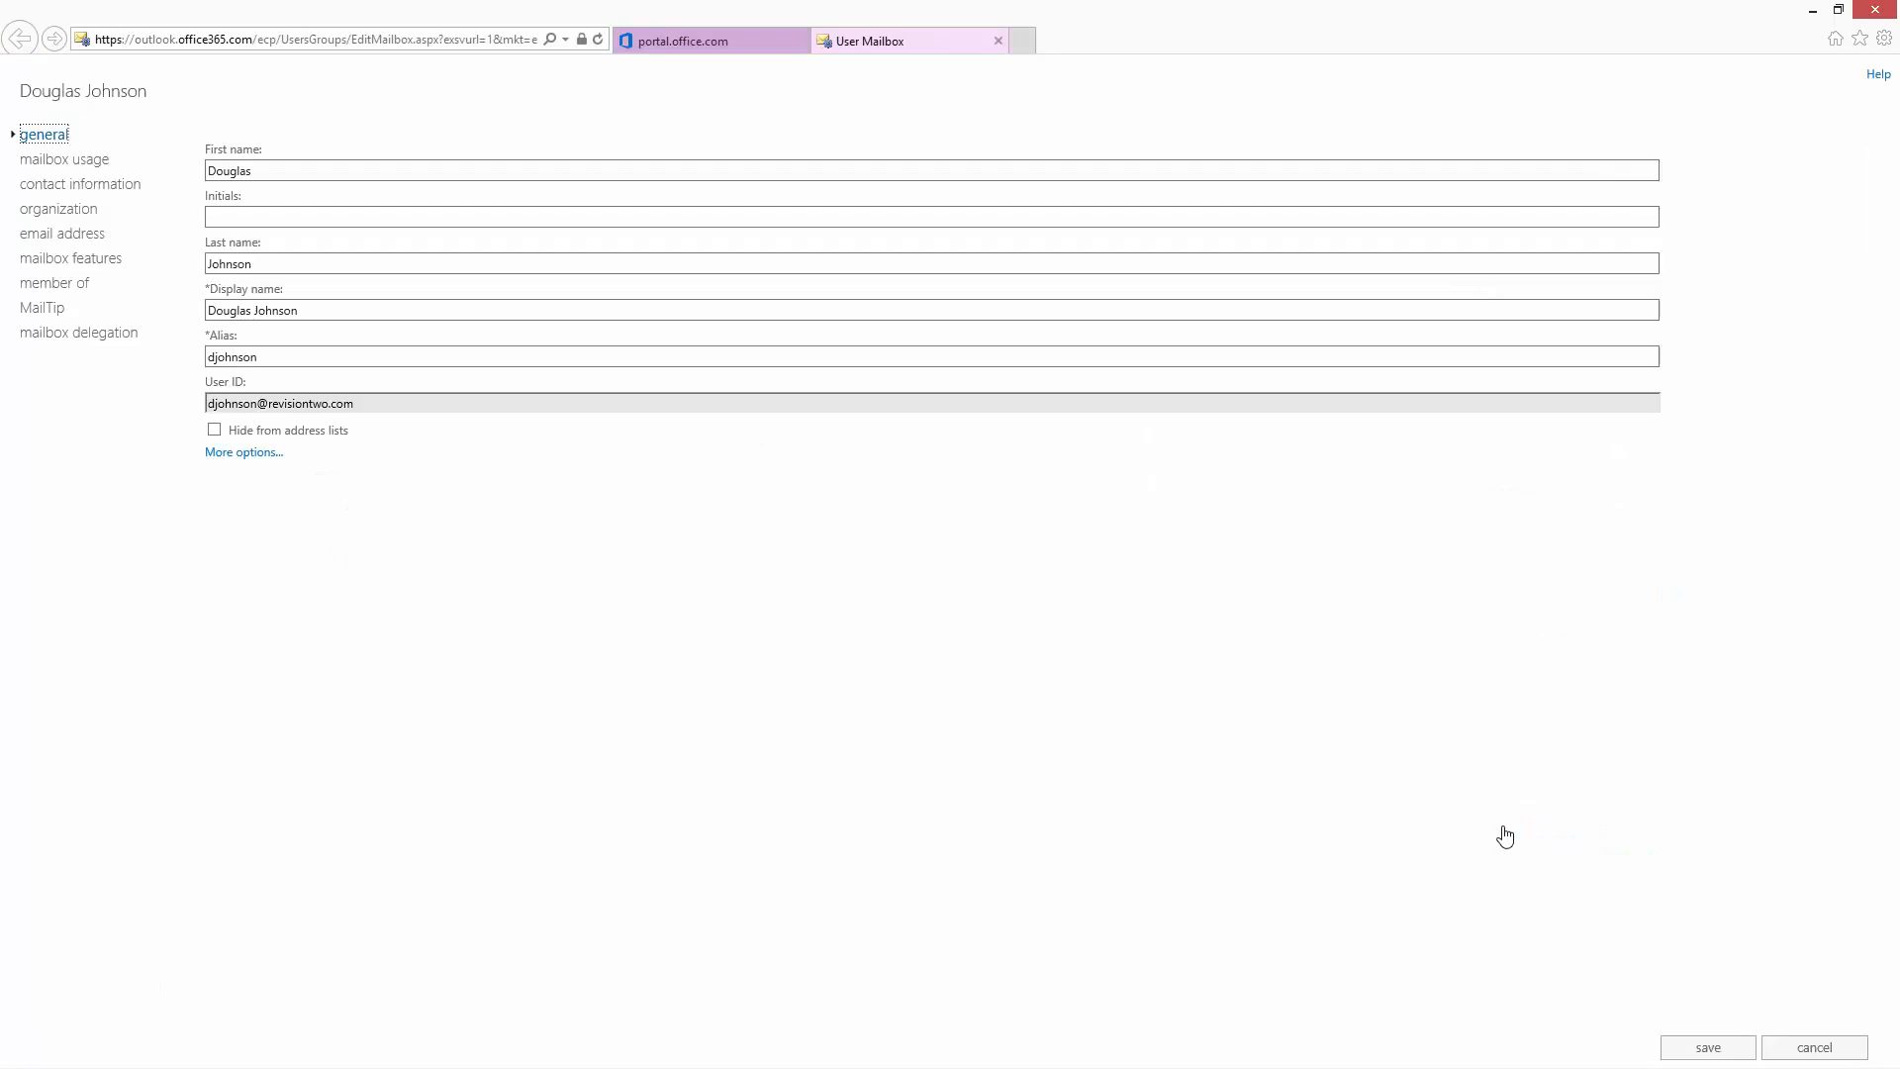
{"action": "left_click", "coordinate": [80, 333]}
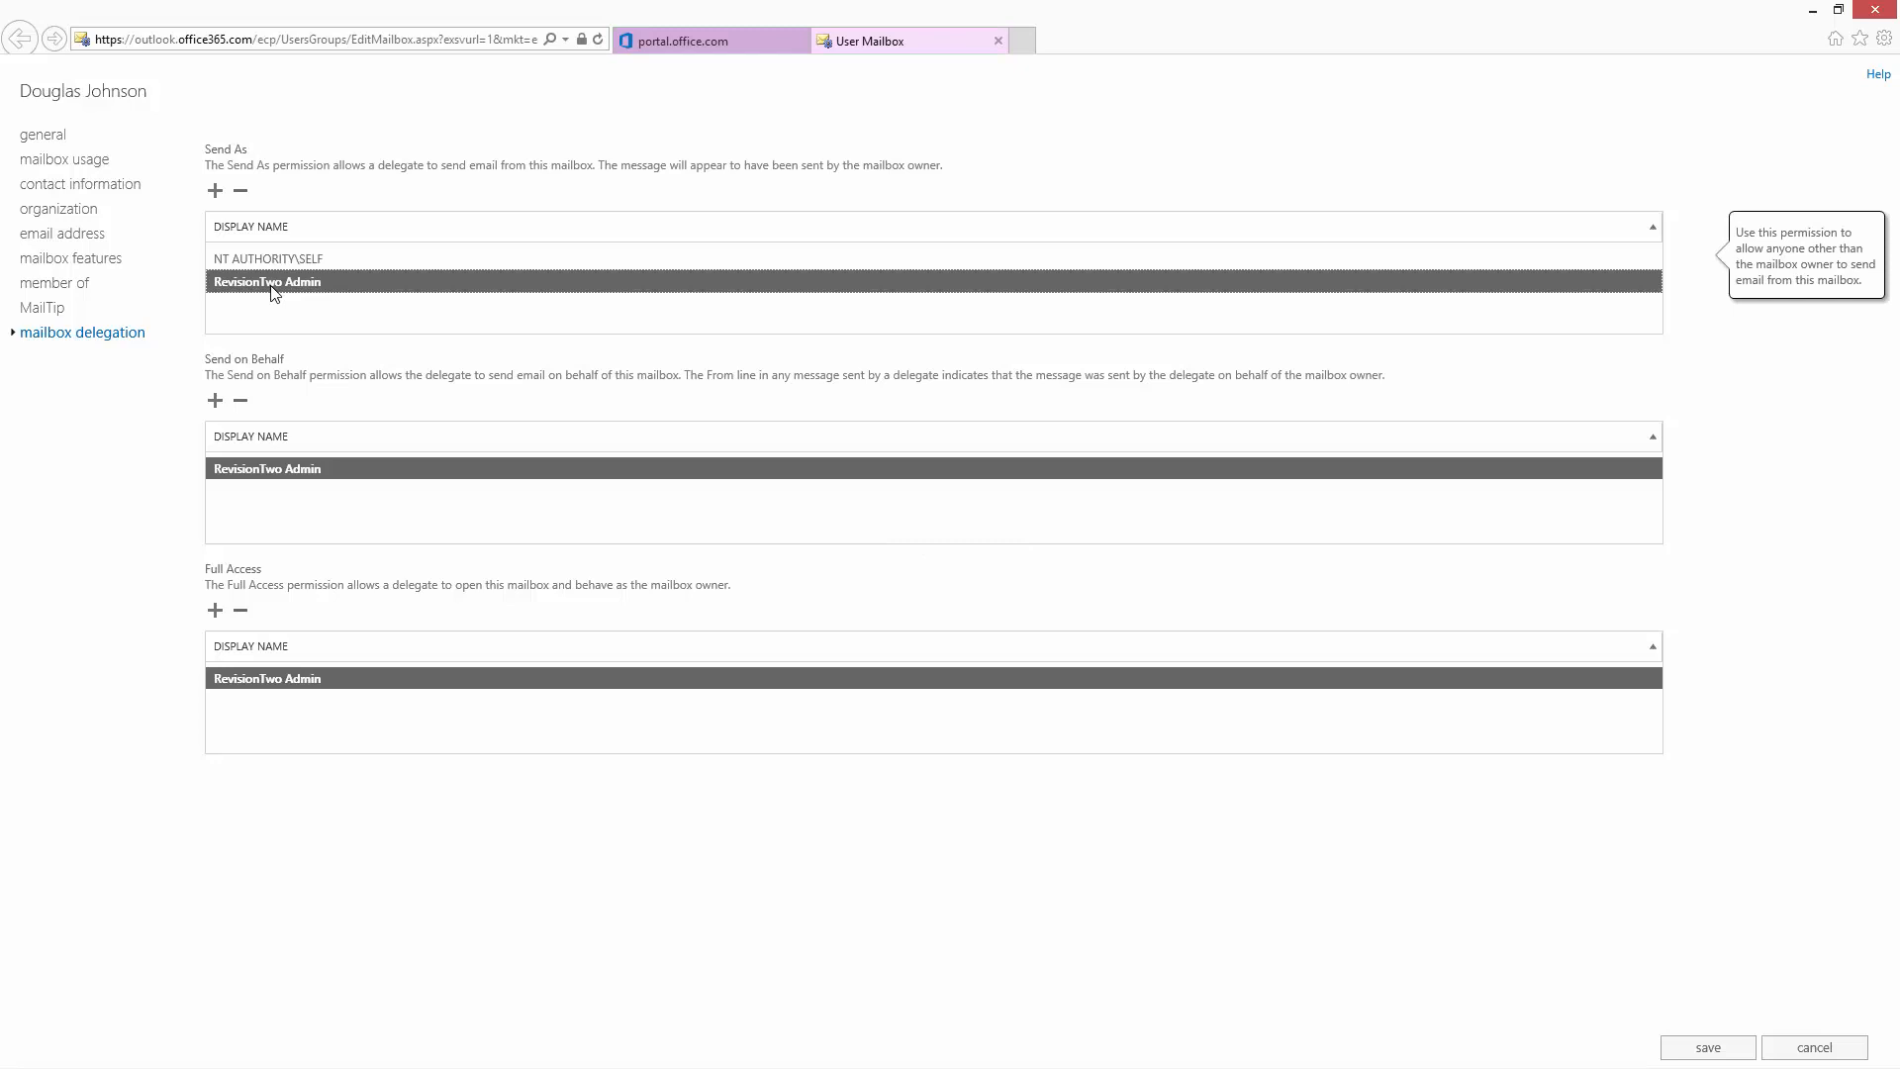
{"action": "mouse_move", "coordinate": [4, 777]}
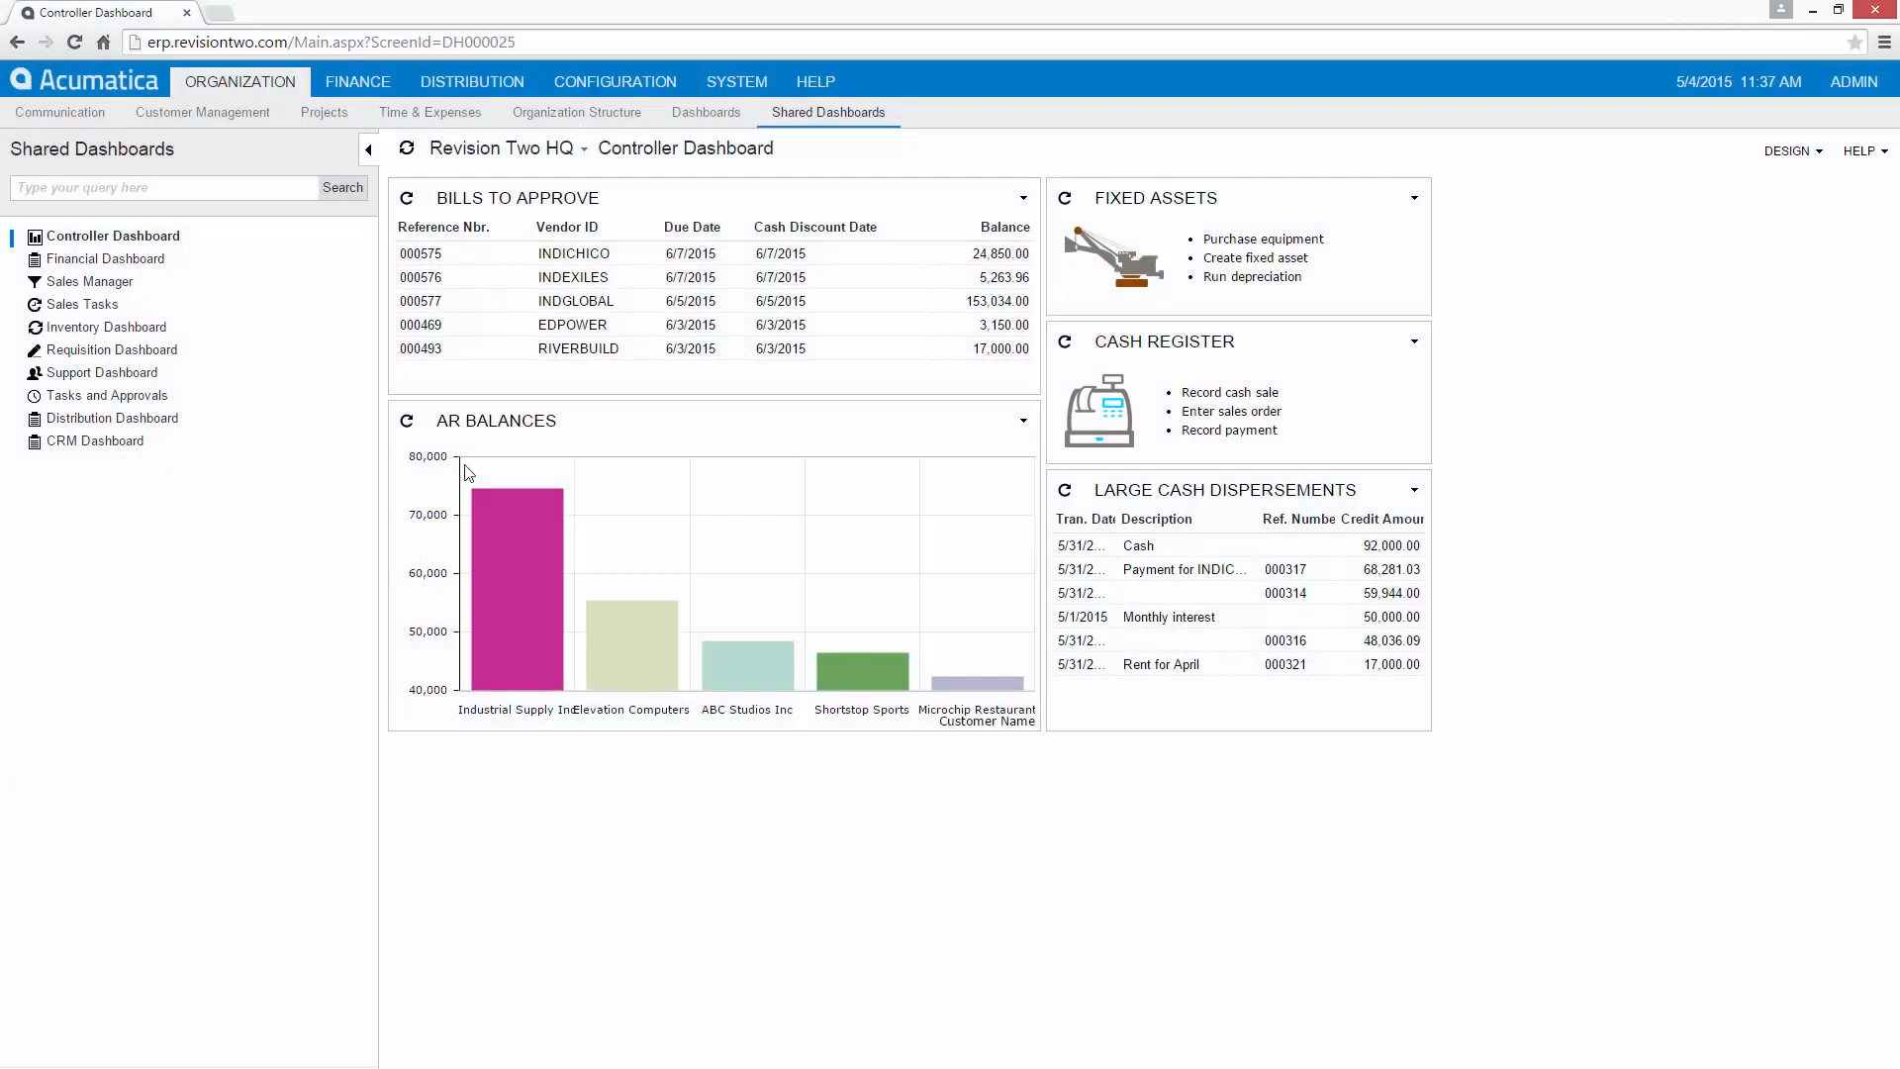
Turn on Exchange Integration in Enable/Disable Features and enable it until status is Validated.
{"action": "left_click", "coordinate": [615, 81]}
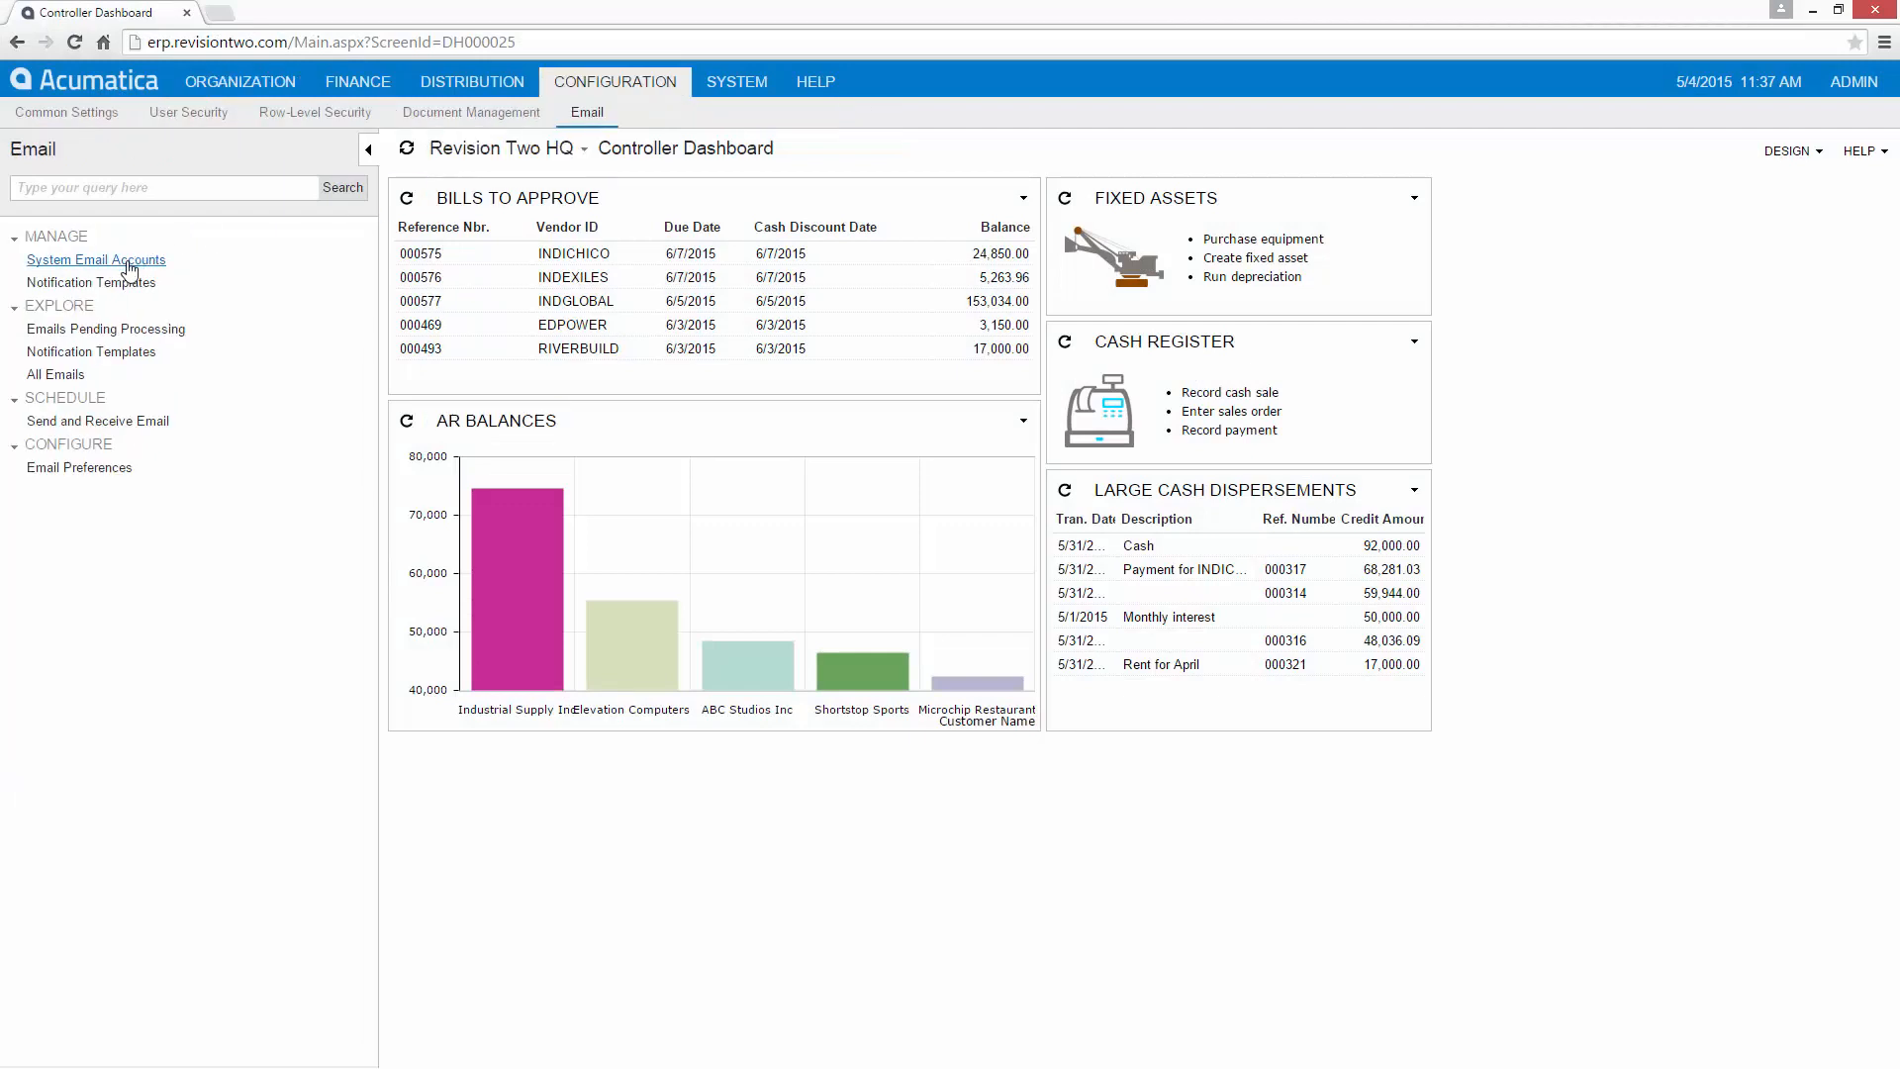
{"action": "mouse_move", "coordinate": [125, 305]}
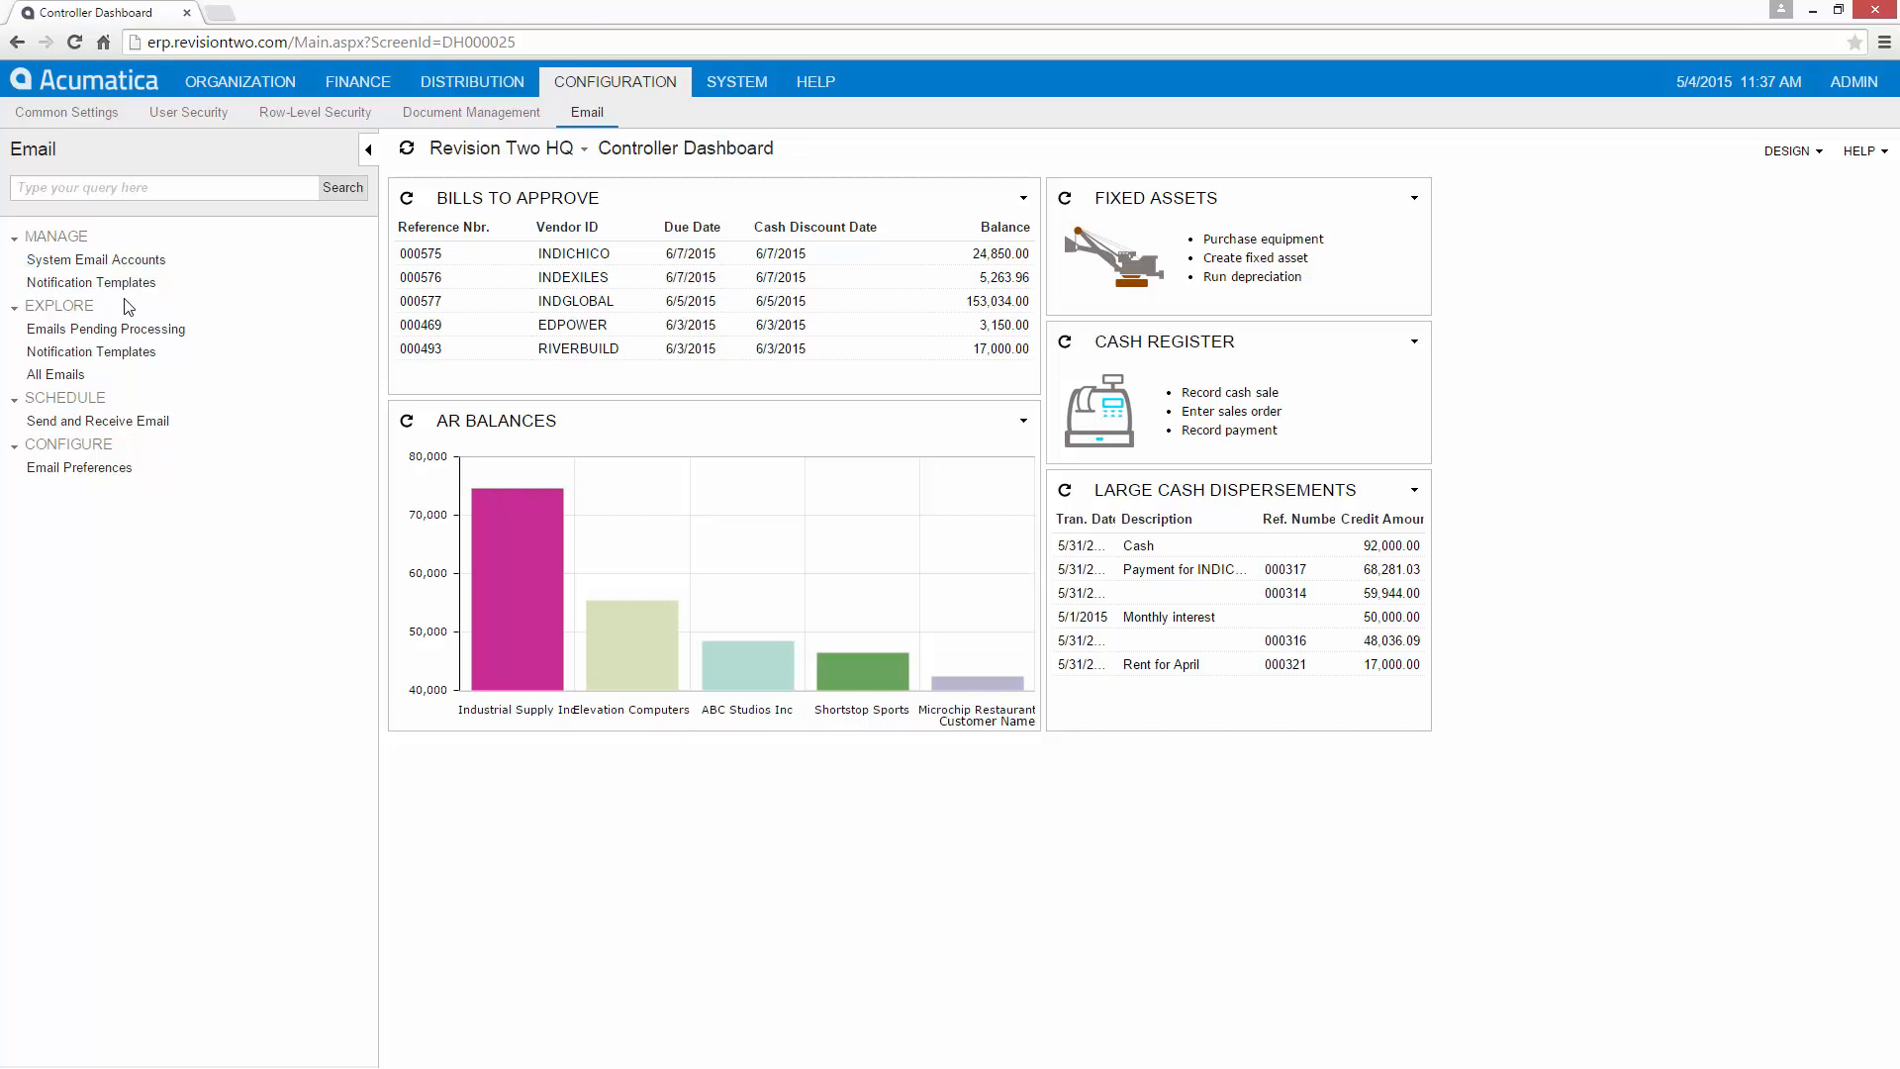
{"action": "mouse_move", "coordinate": [66, 112]}
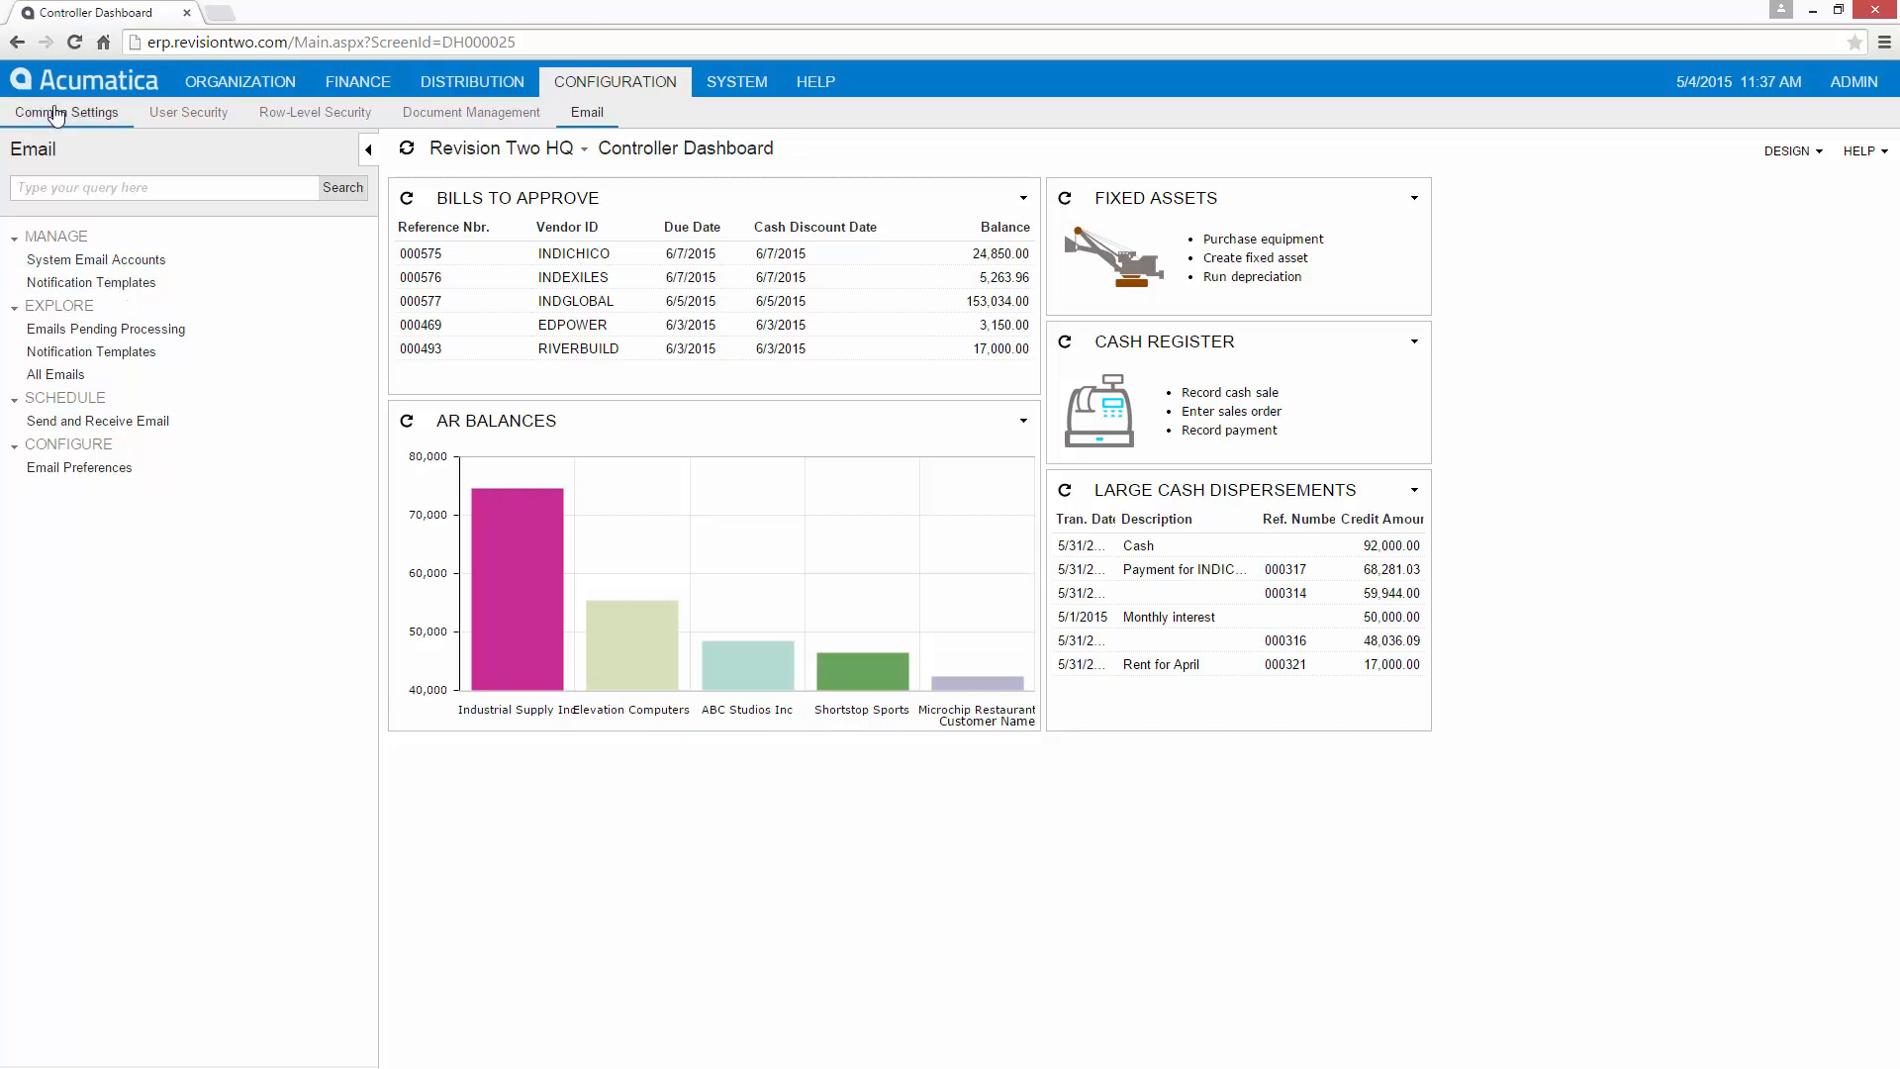
{"action": "left_click", "coordinate": [66, 112]}
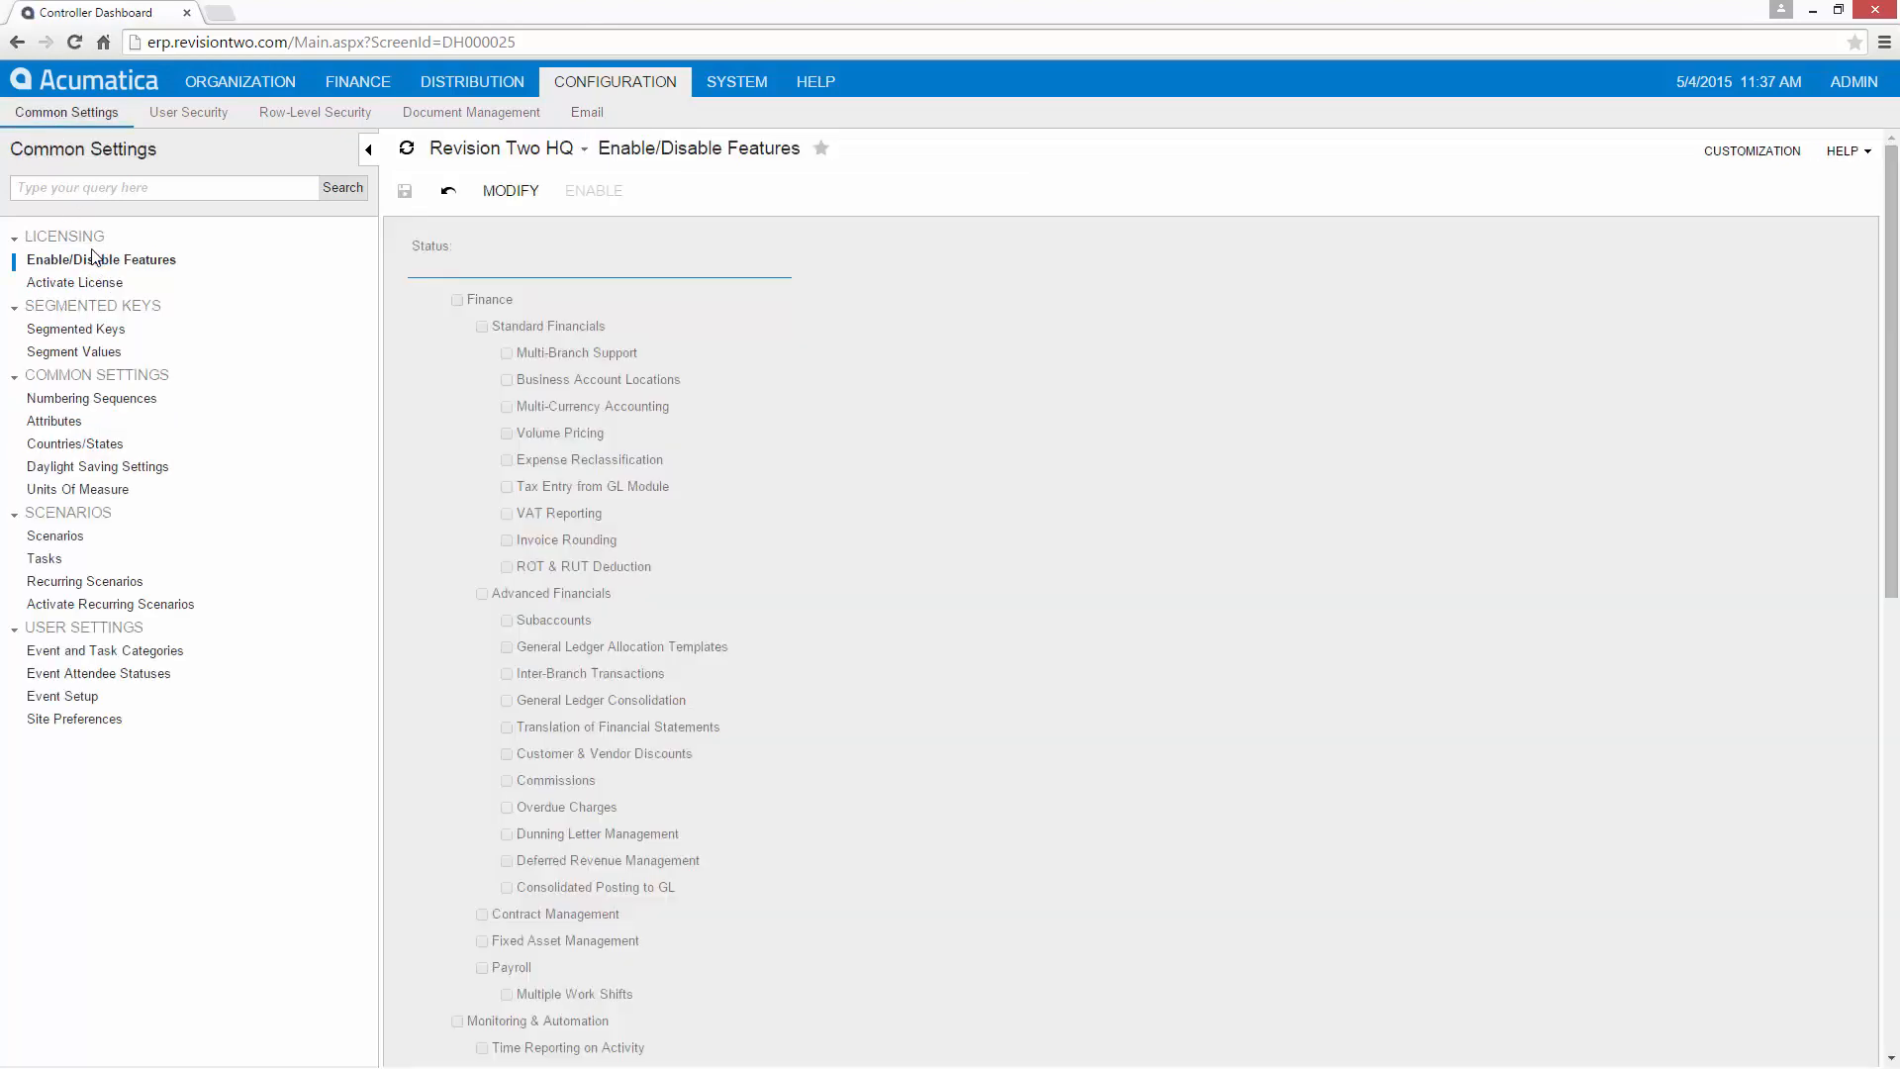
{"action": "left_click", "coordinate": [511, 190]}
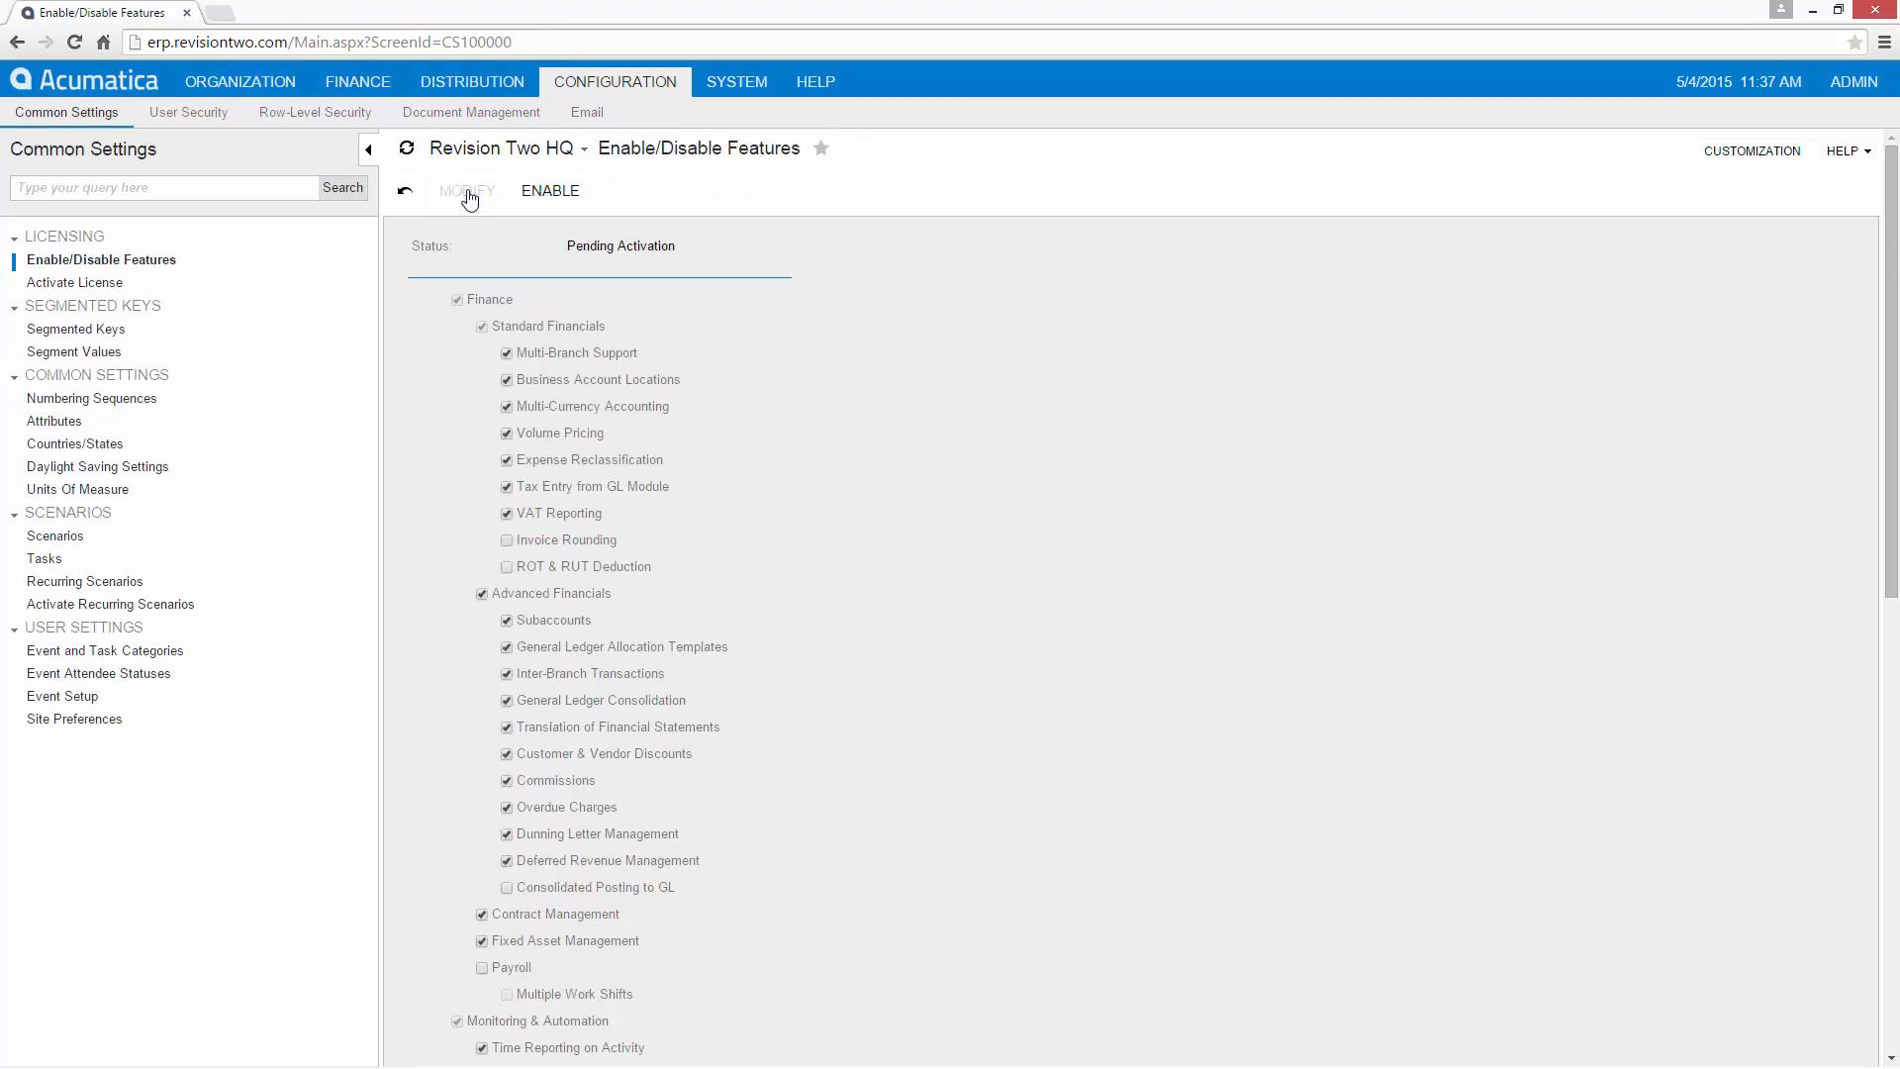
{"action": "scroll", "scroll_direction": "down", "scroll_amount": 3}
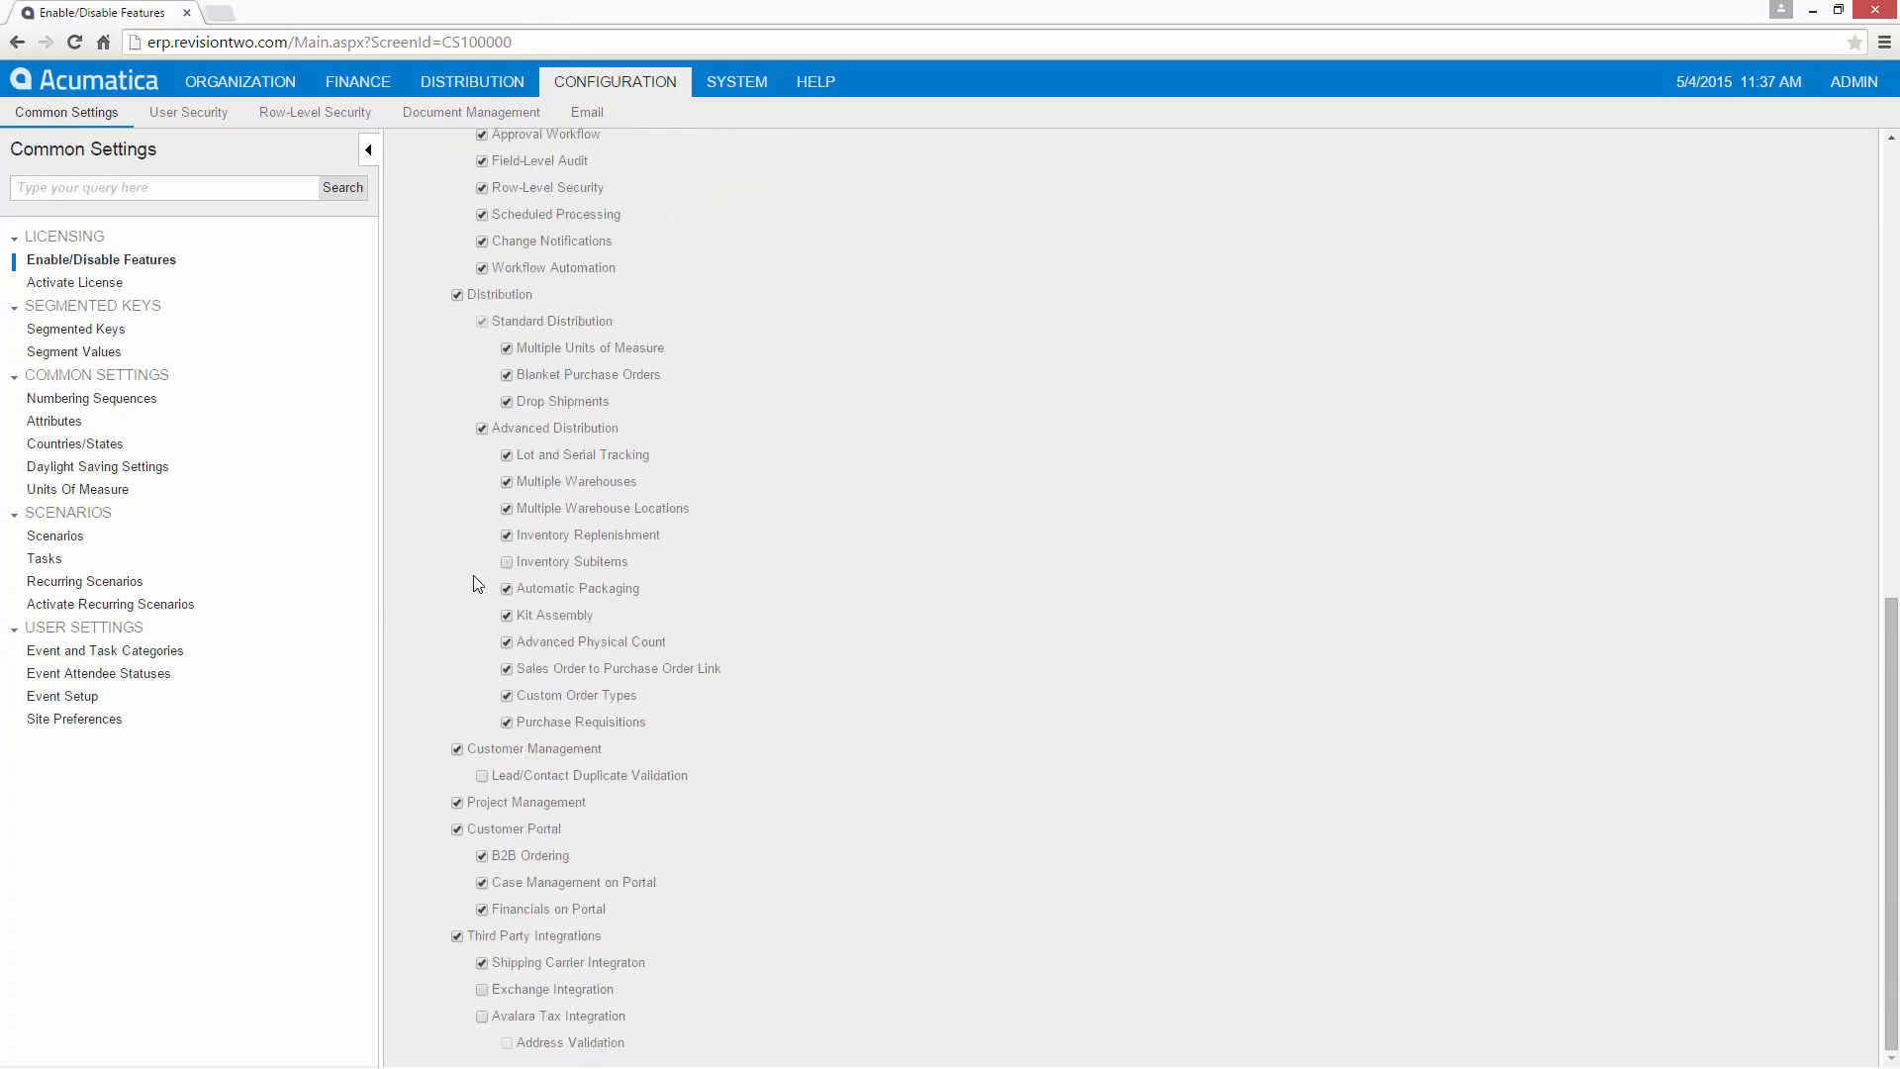
{"action": "scroll", "scroll_direction": "up", "scroll_amount": 3}
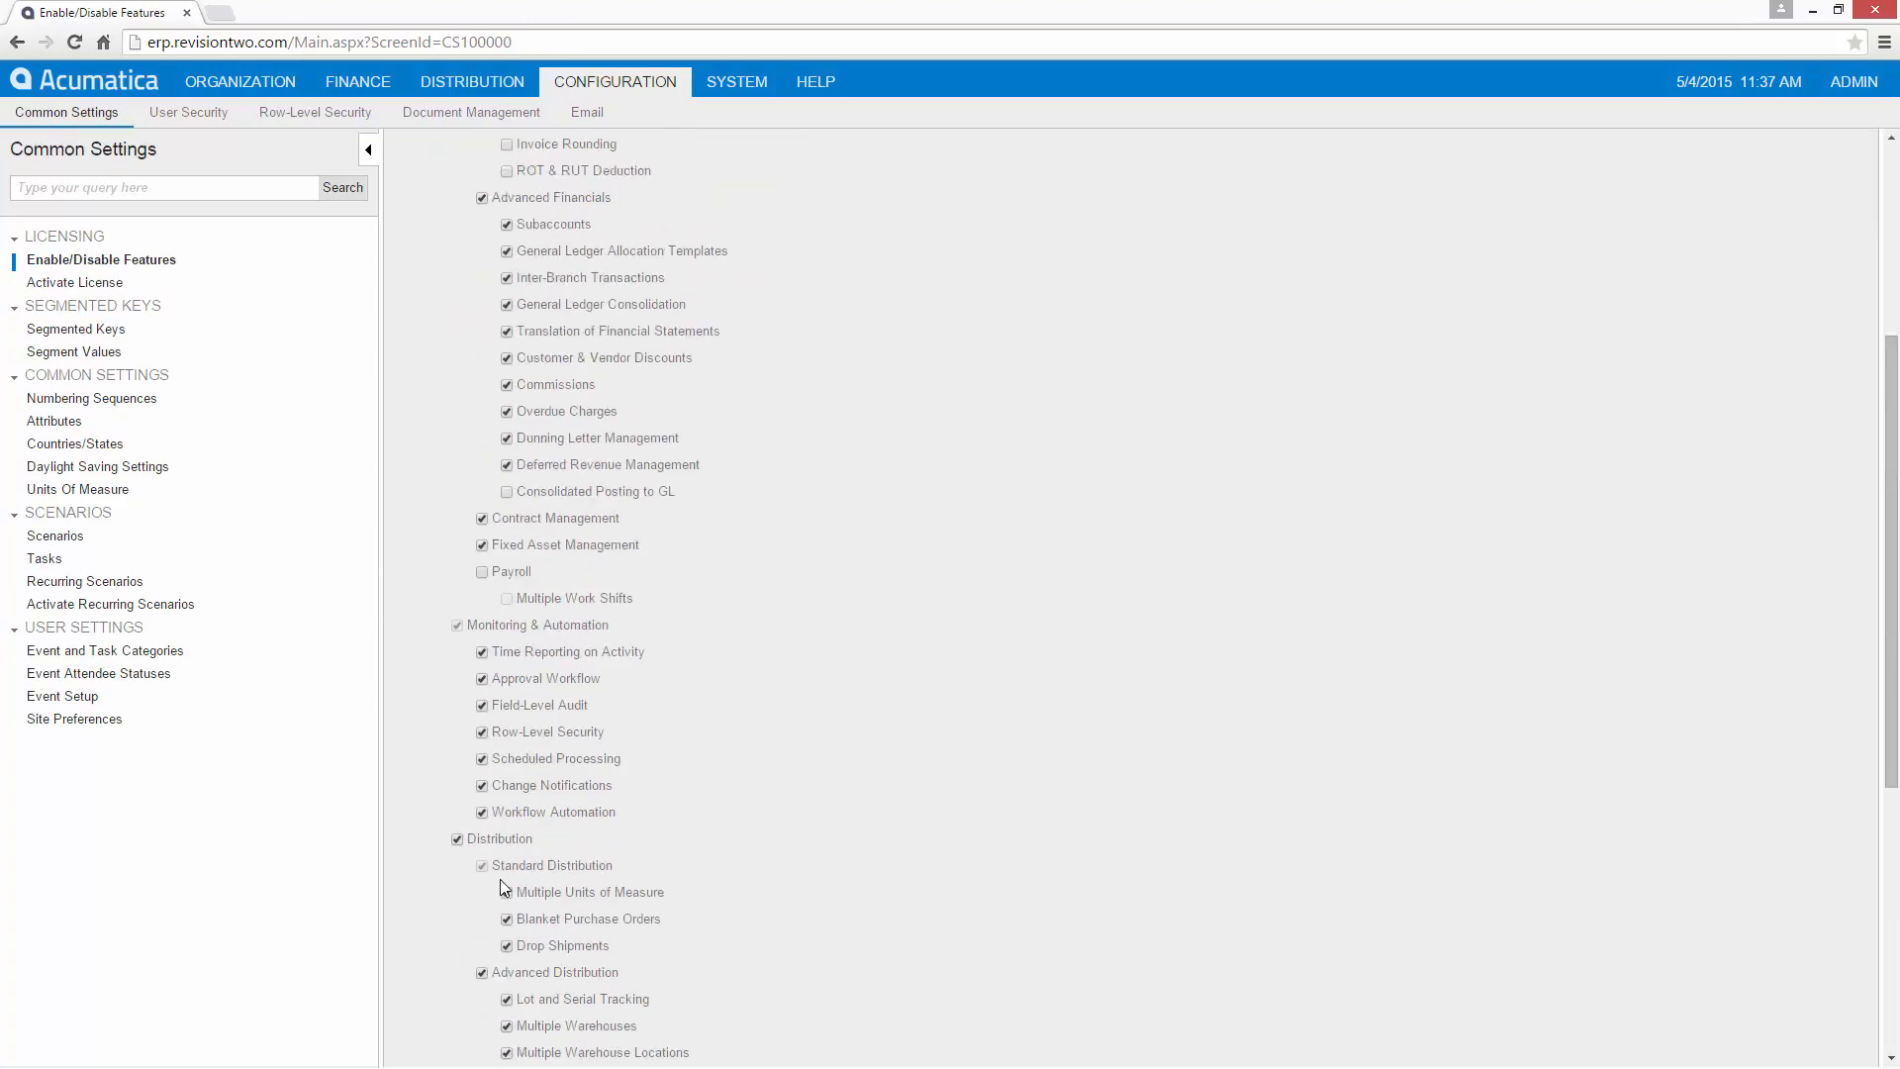
{"action": "left_click", "coordinate": [549, 190]}
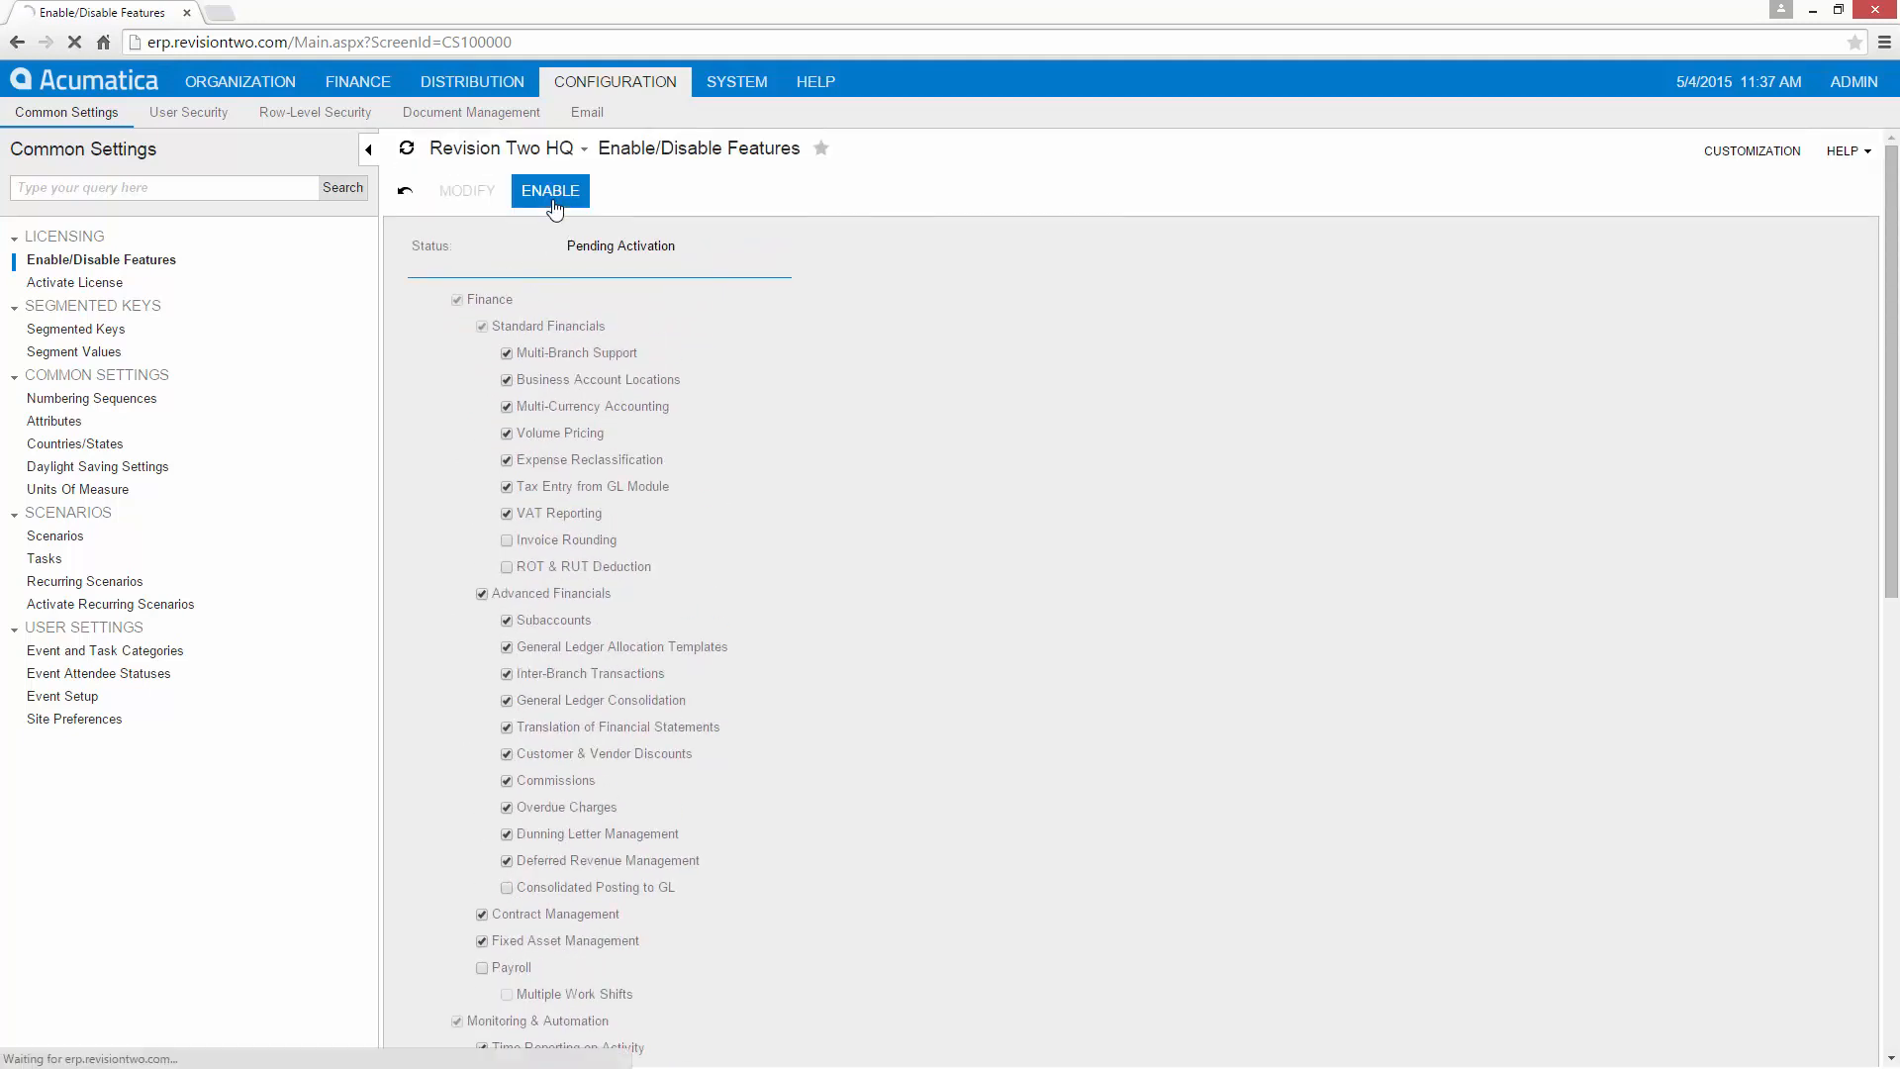
{"action": "left_click", "coordinate": [549, 190]}
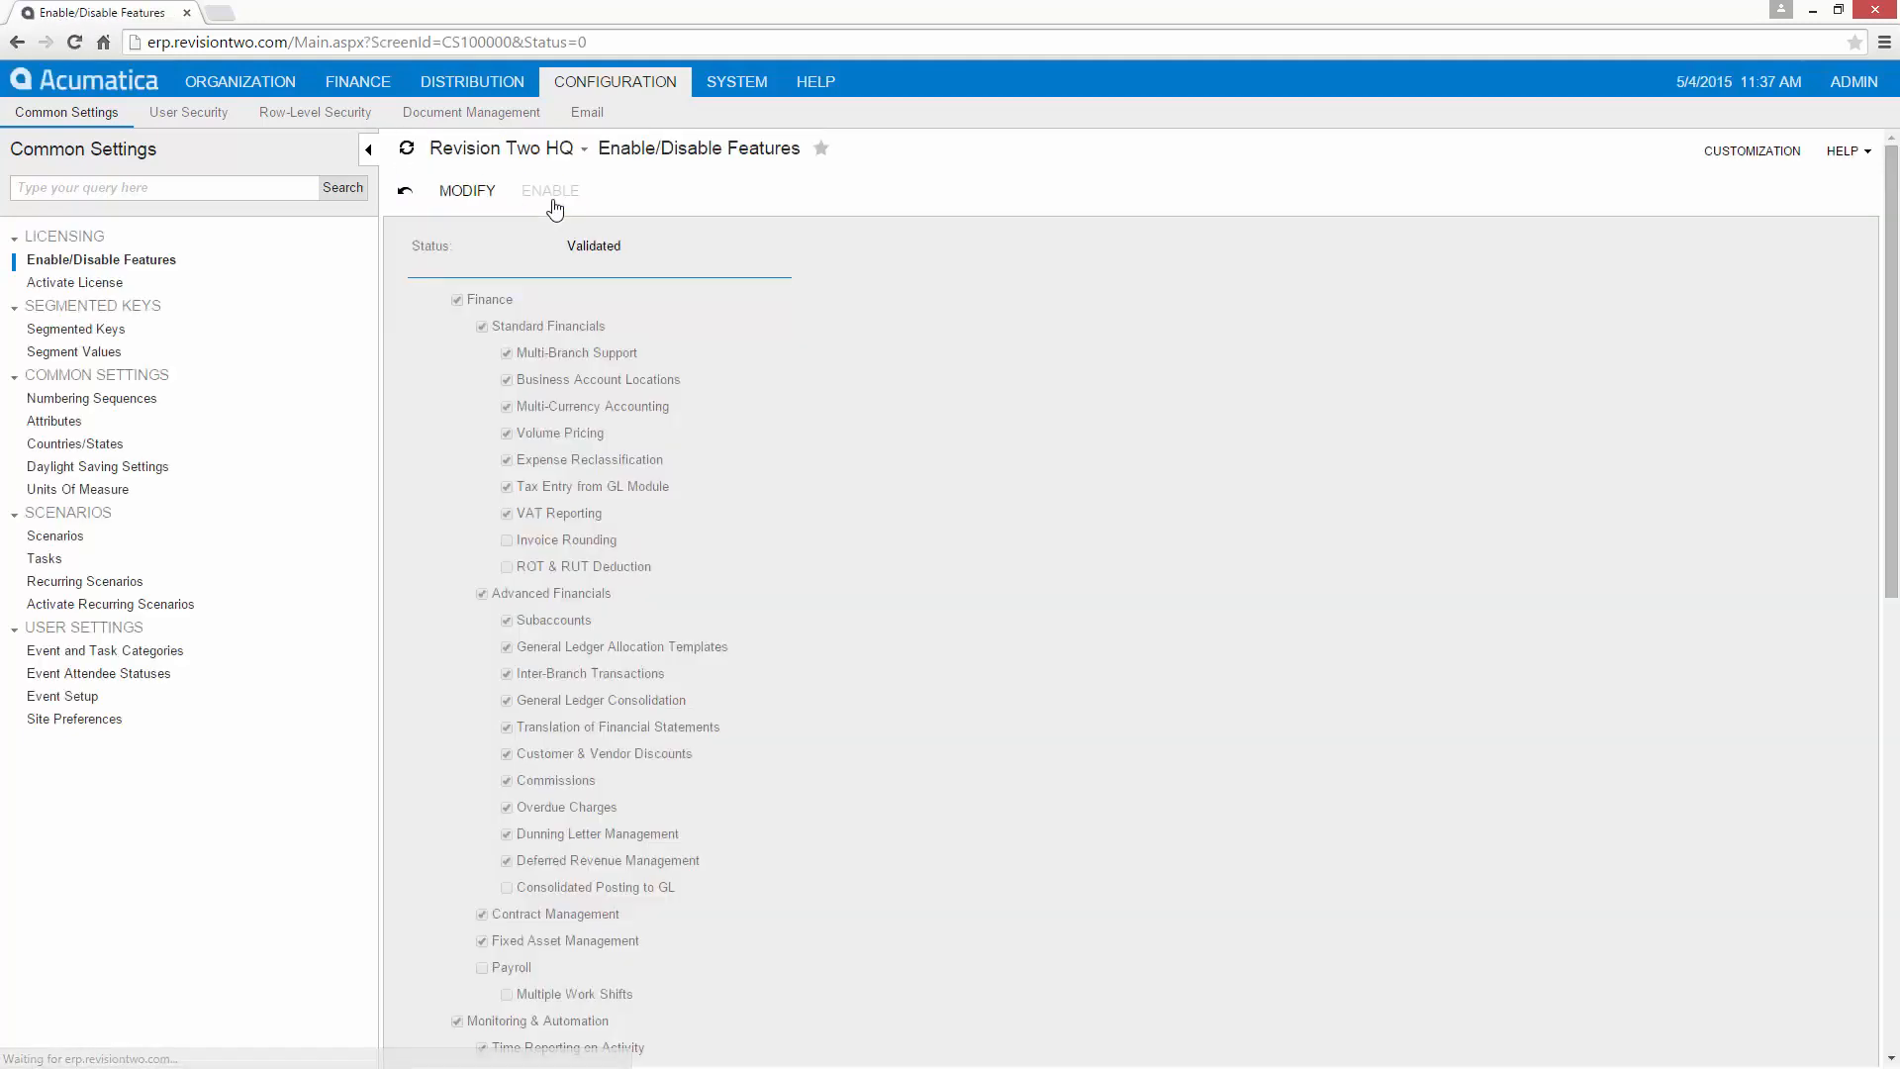
{"action": "left_click", "coordinate": [587, 112]}
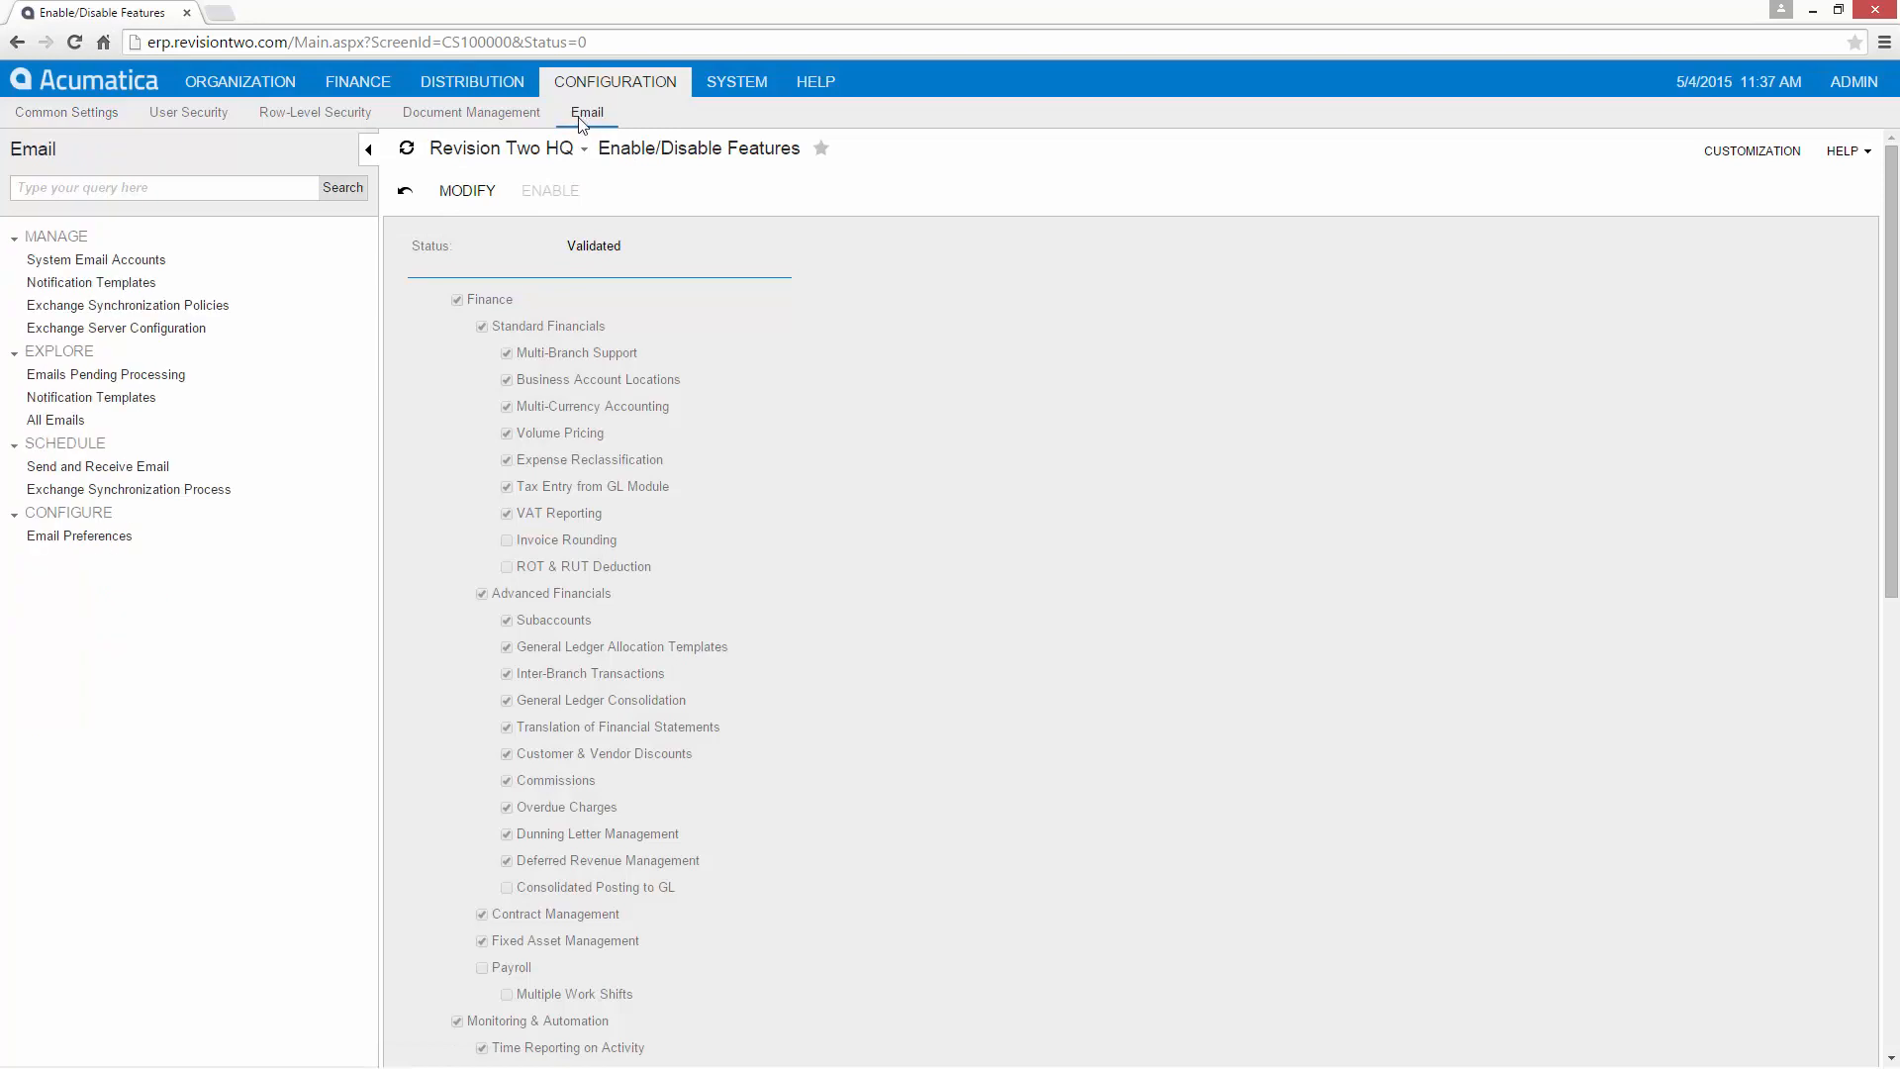
{"action": "mouse_move", "coordinate": [128, 304]}
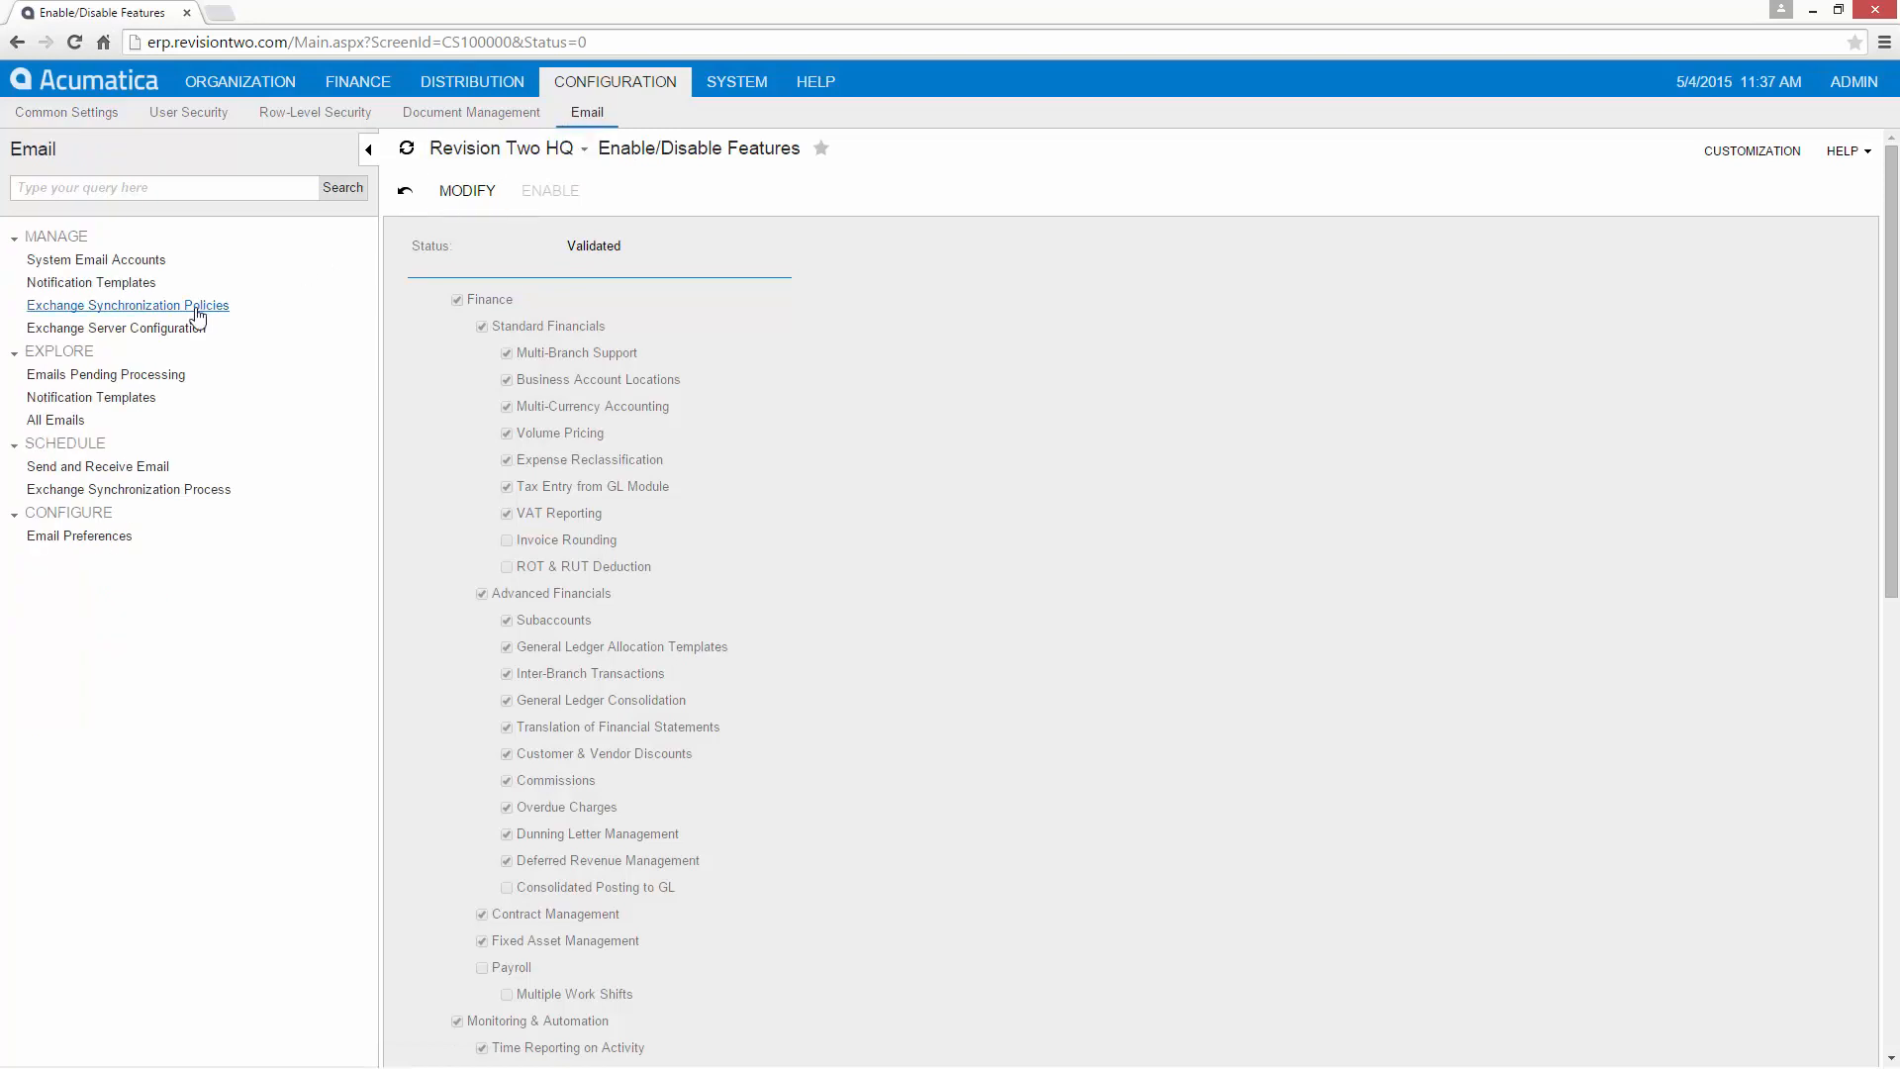
{"action": "mouse_move", "coordinate": [115, 328]}
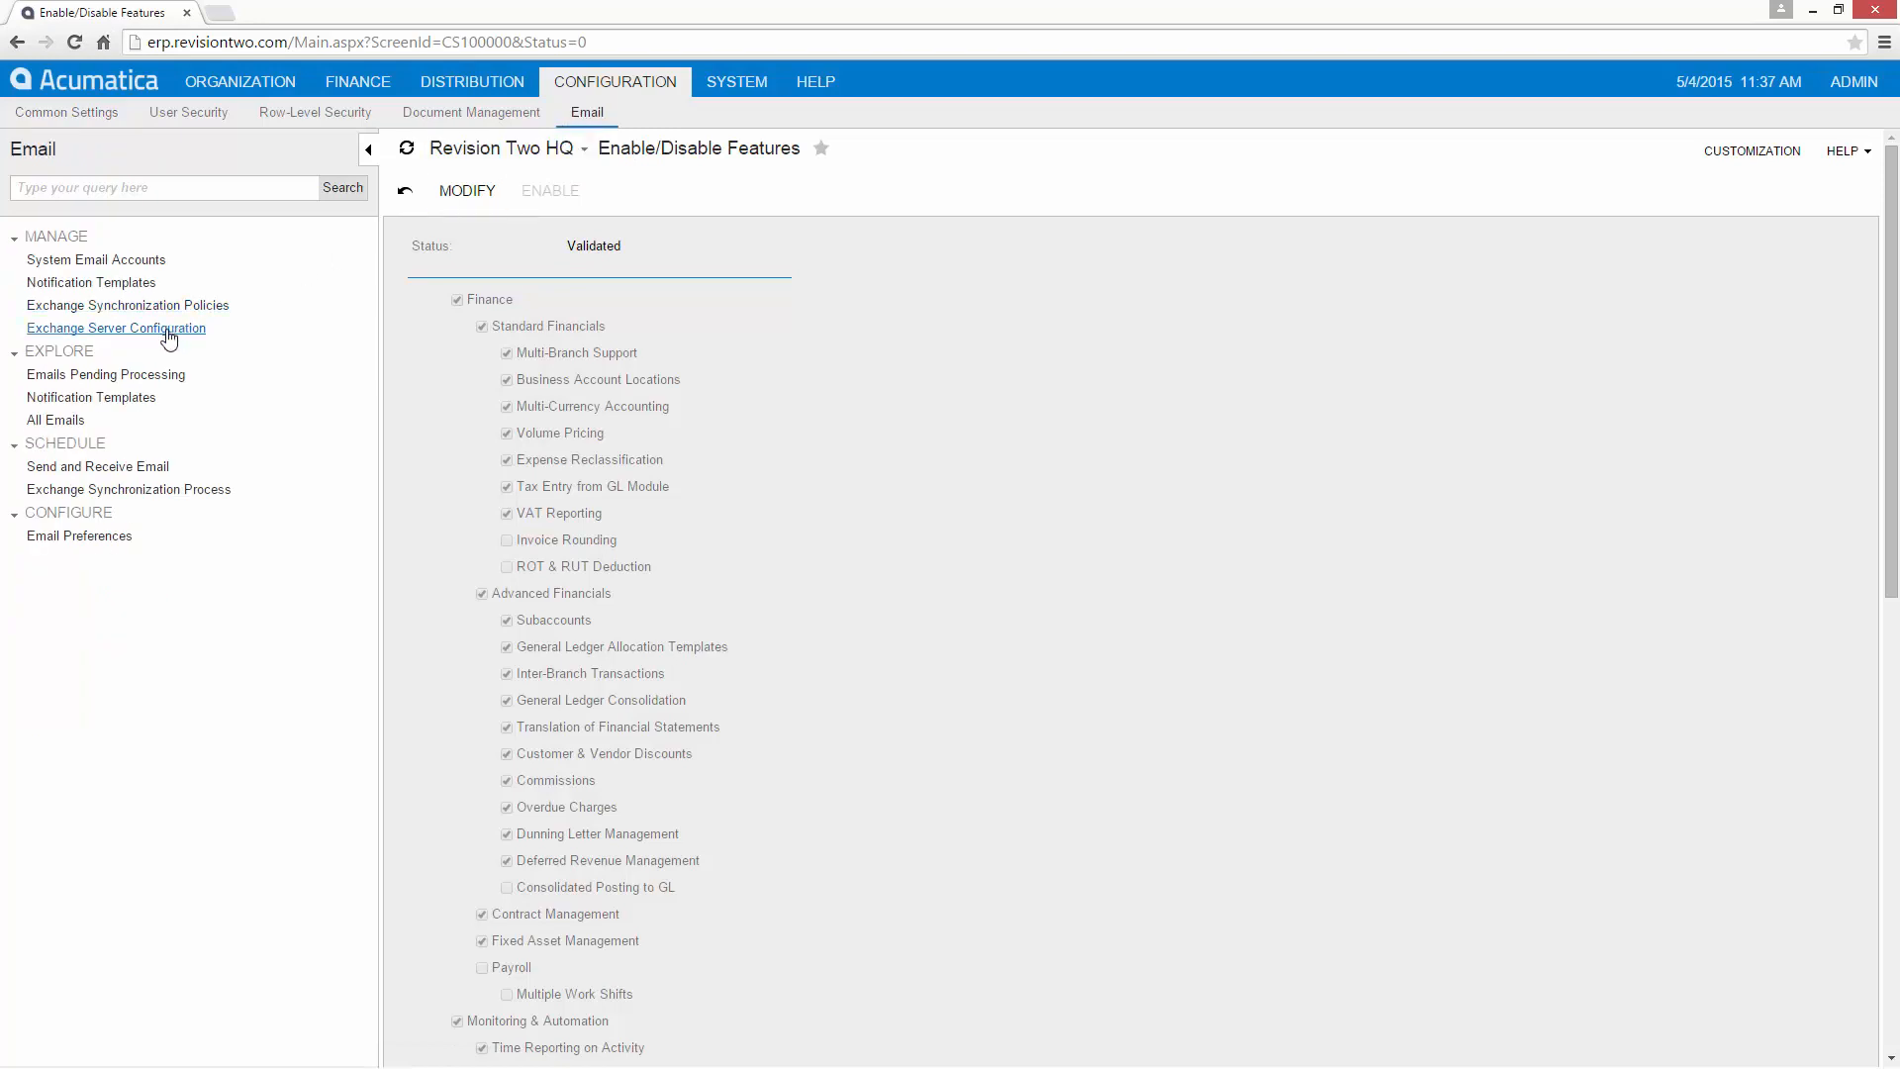
{"action": "left_click", "coordinate": [117, 327]}
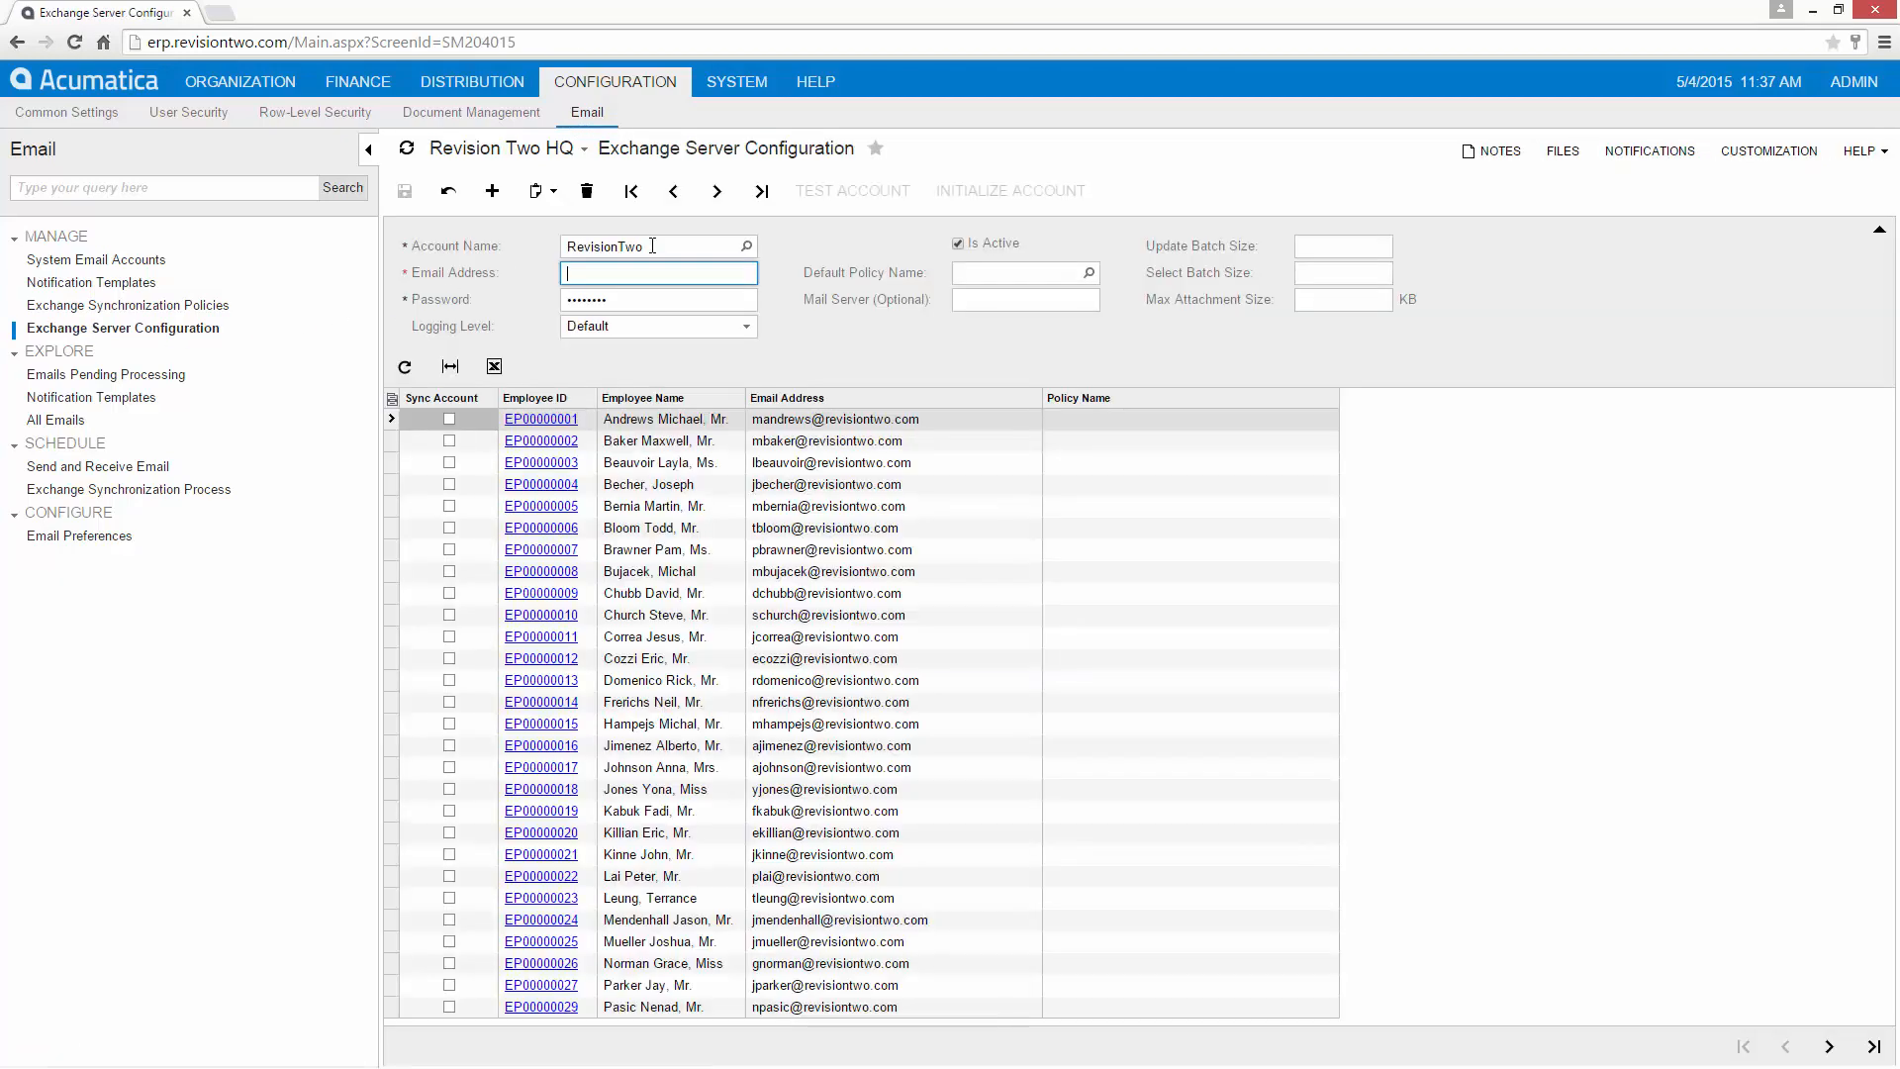
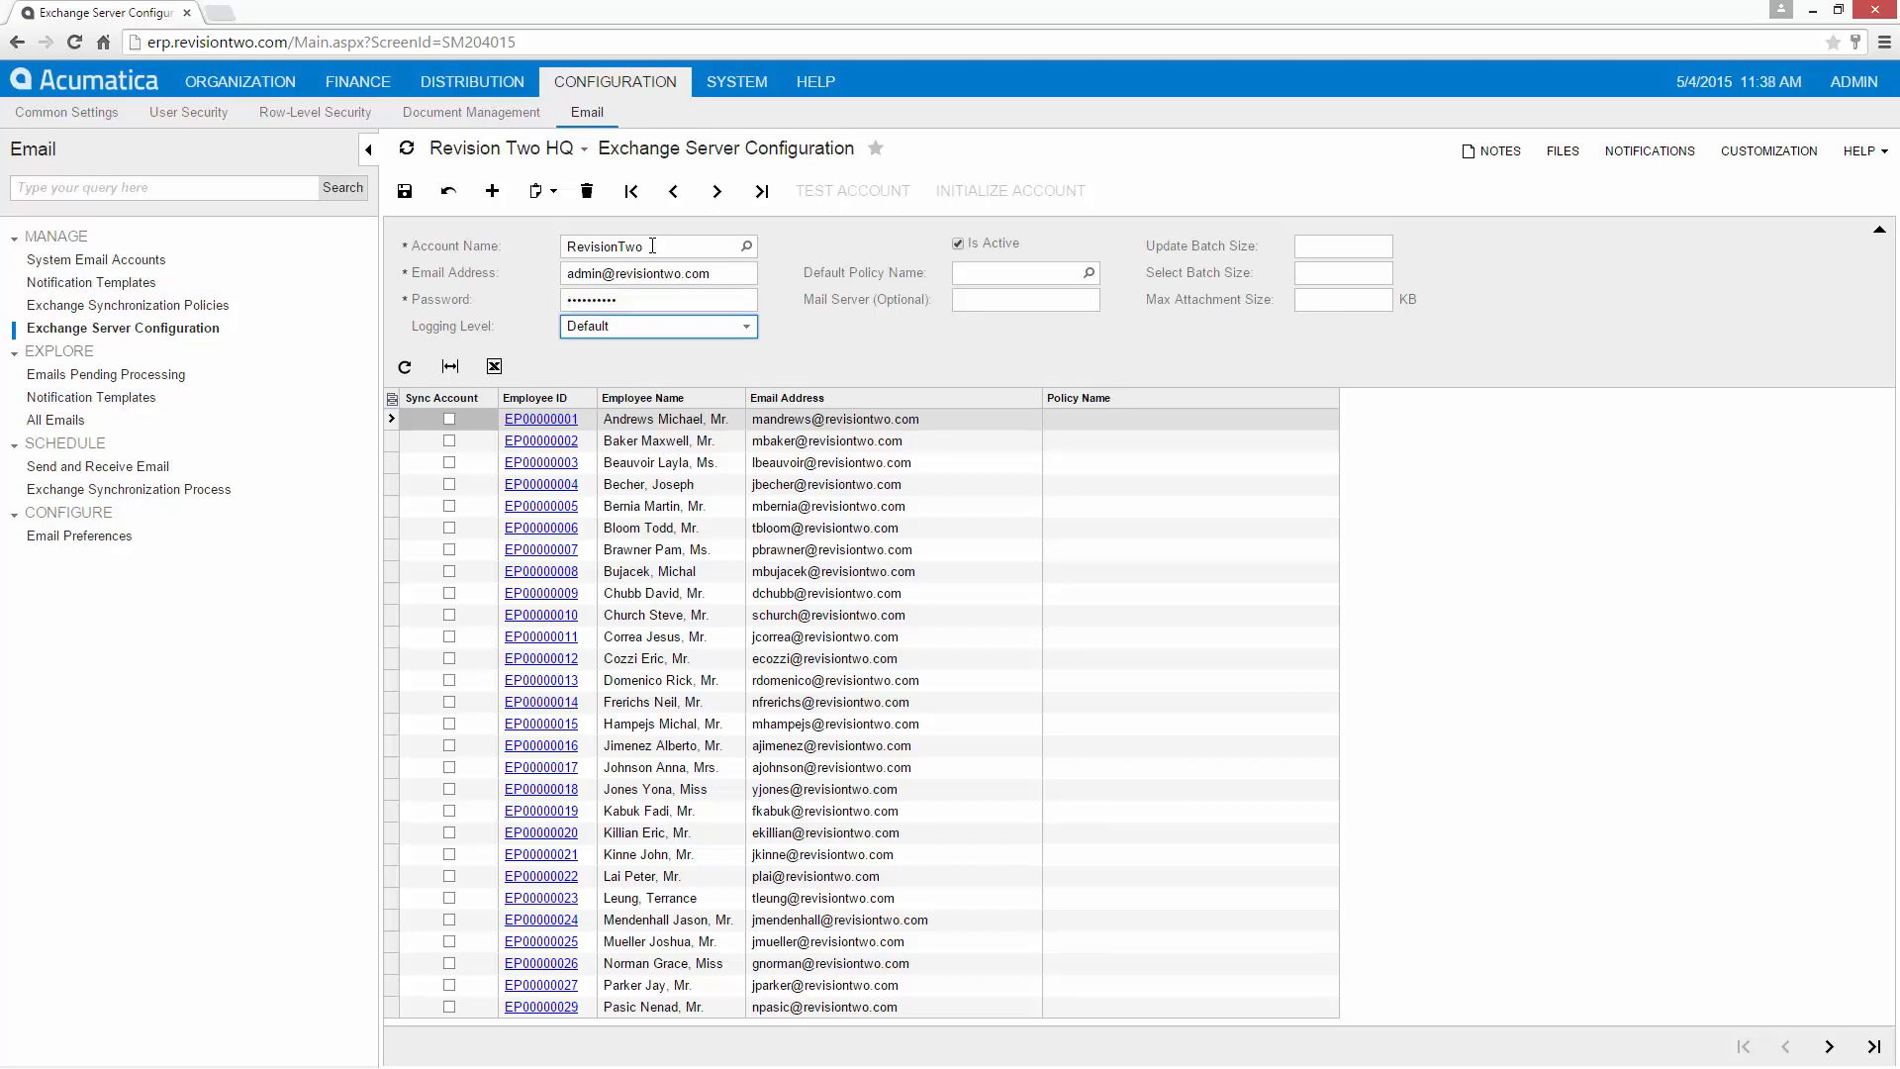
{"action": "left_click", "coordinate": [404, 190]}
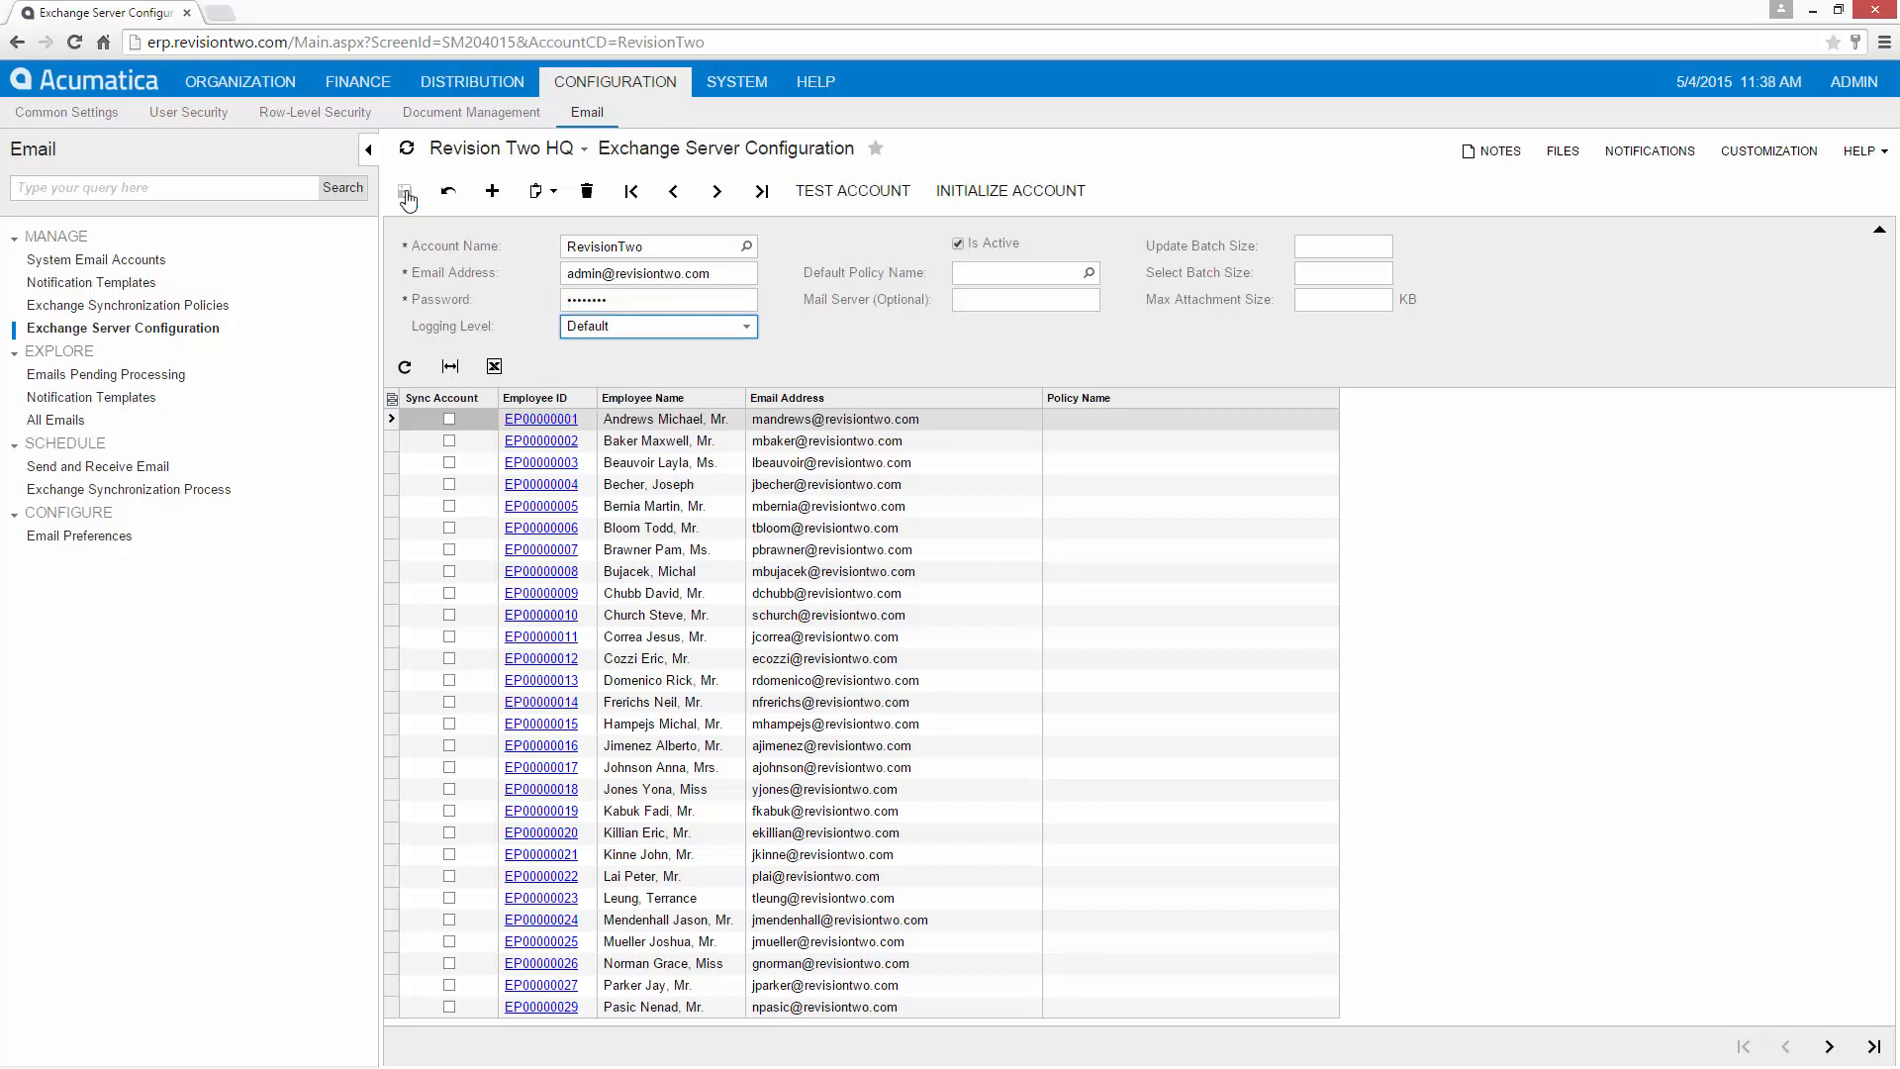
{"action": "mouse_move", "coordinate": [406, 190]}
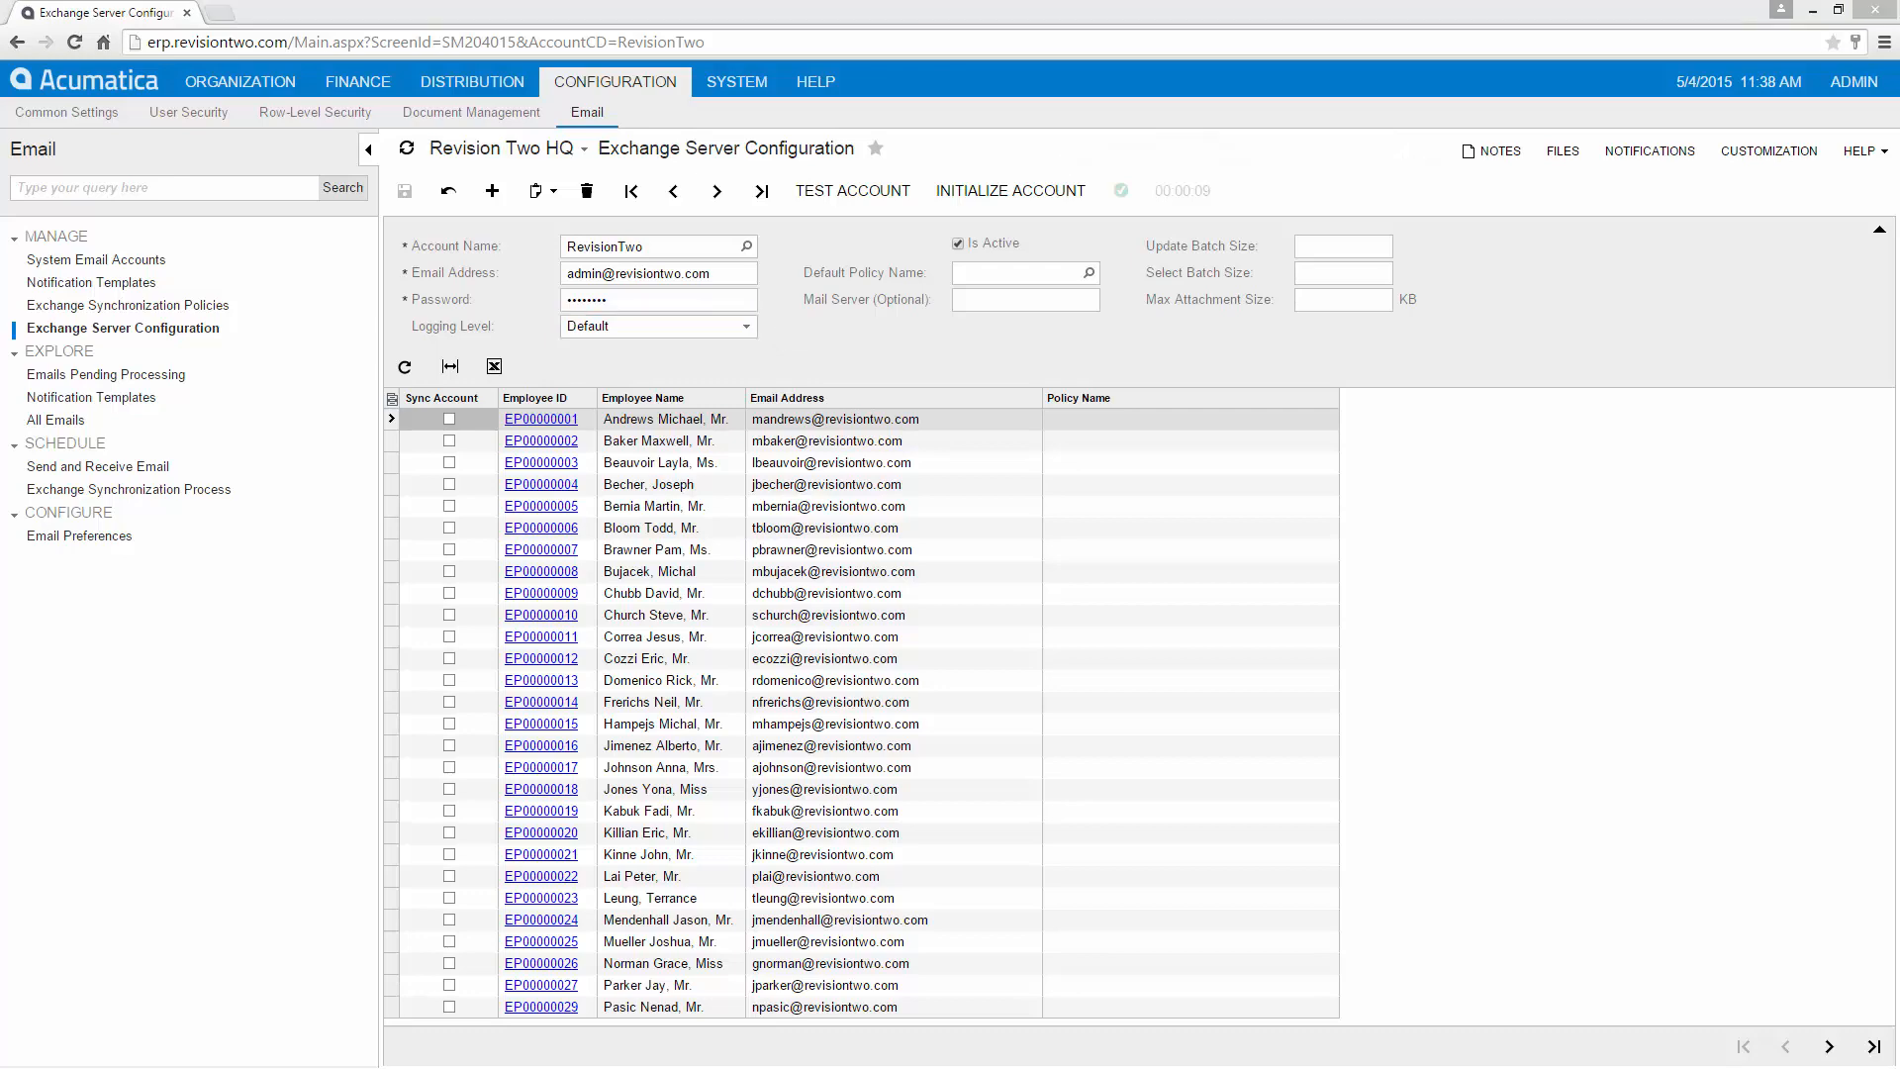
Set the DEFAULT policy's email folder to 'Acumatica' and contact filter to Owner.
{"action": "left_click", "coordinate": [128, 304]}
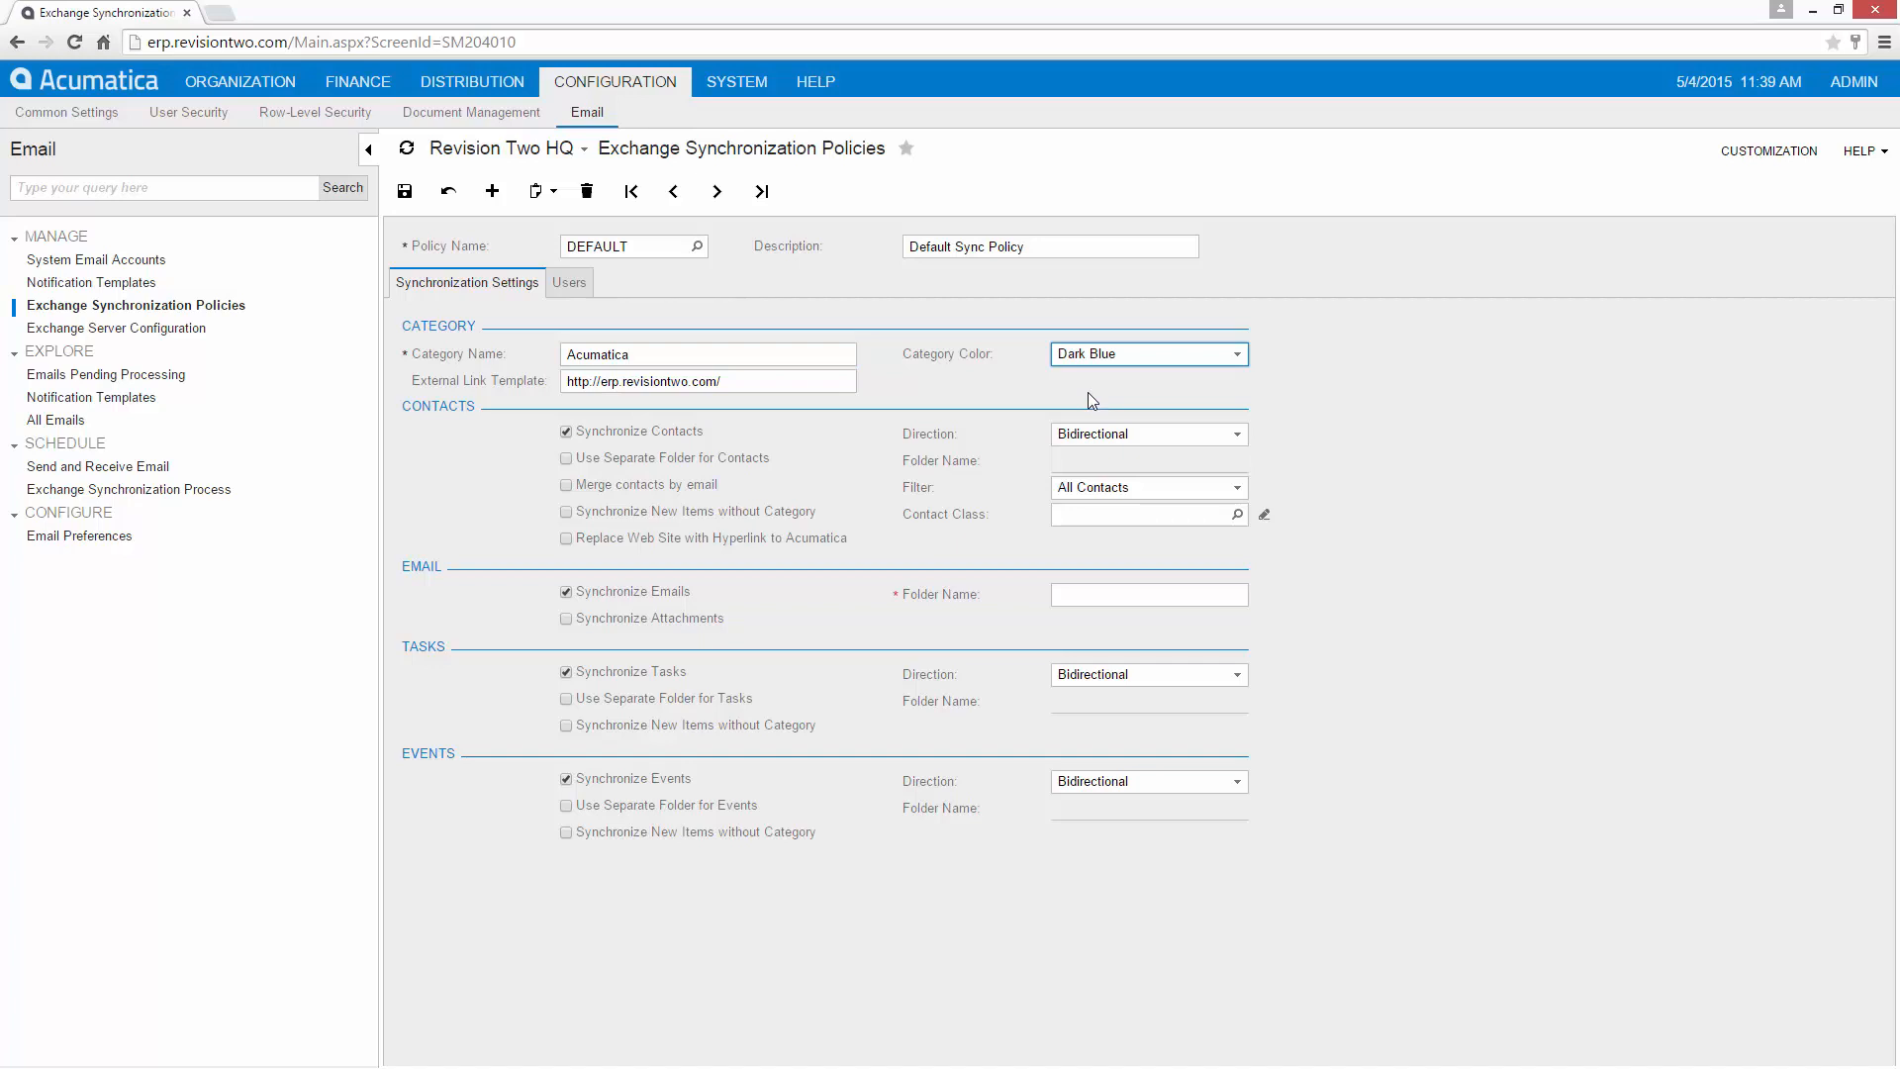
{"action": "mouse_move", "coordinate": [1085, 388]}
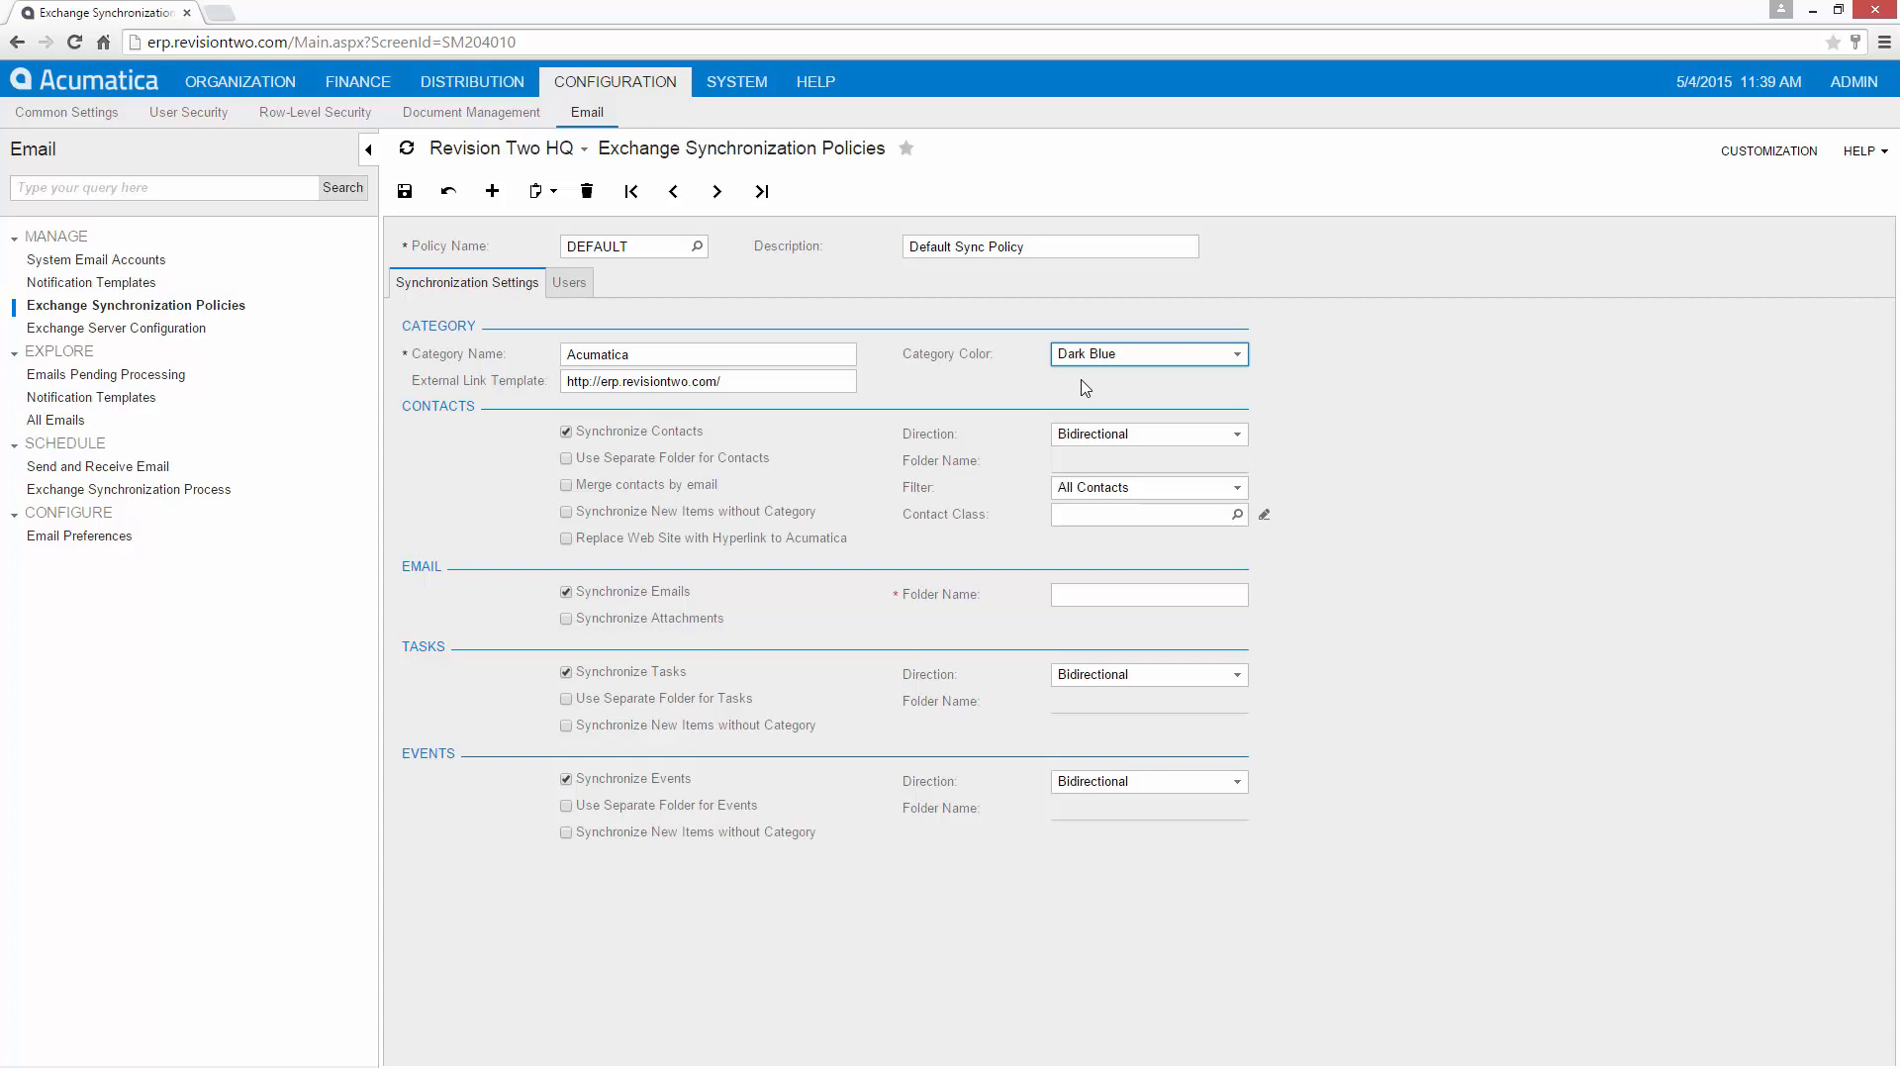
{"action": "mouse_move", "coordinate": [1067, 409]}
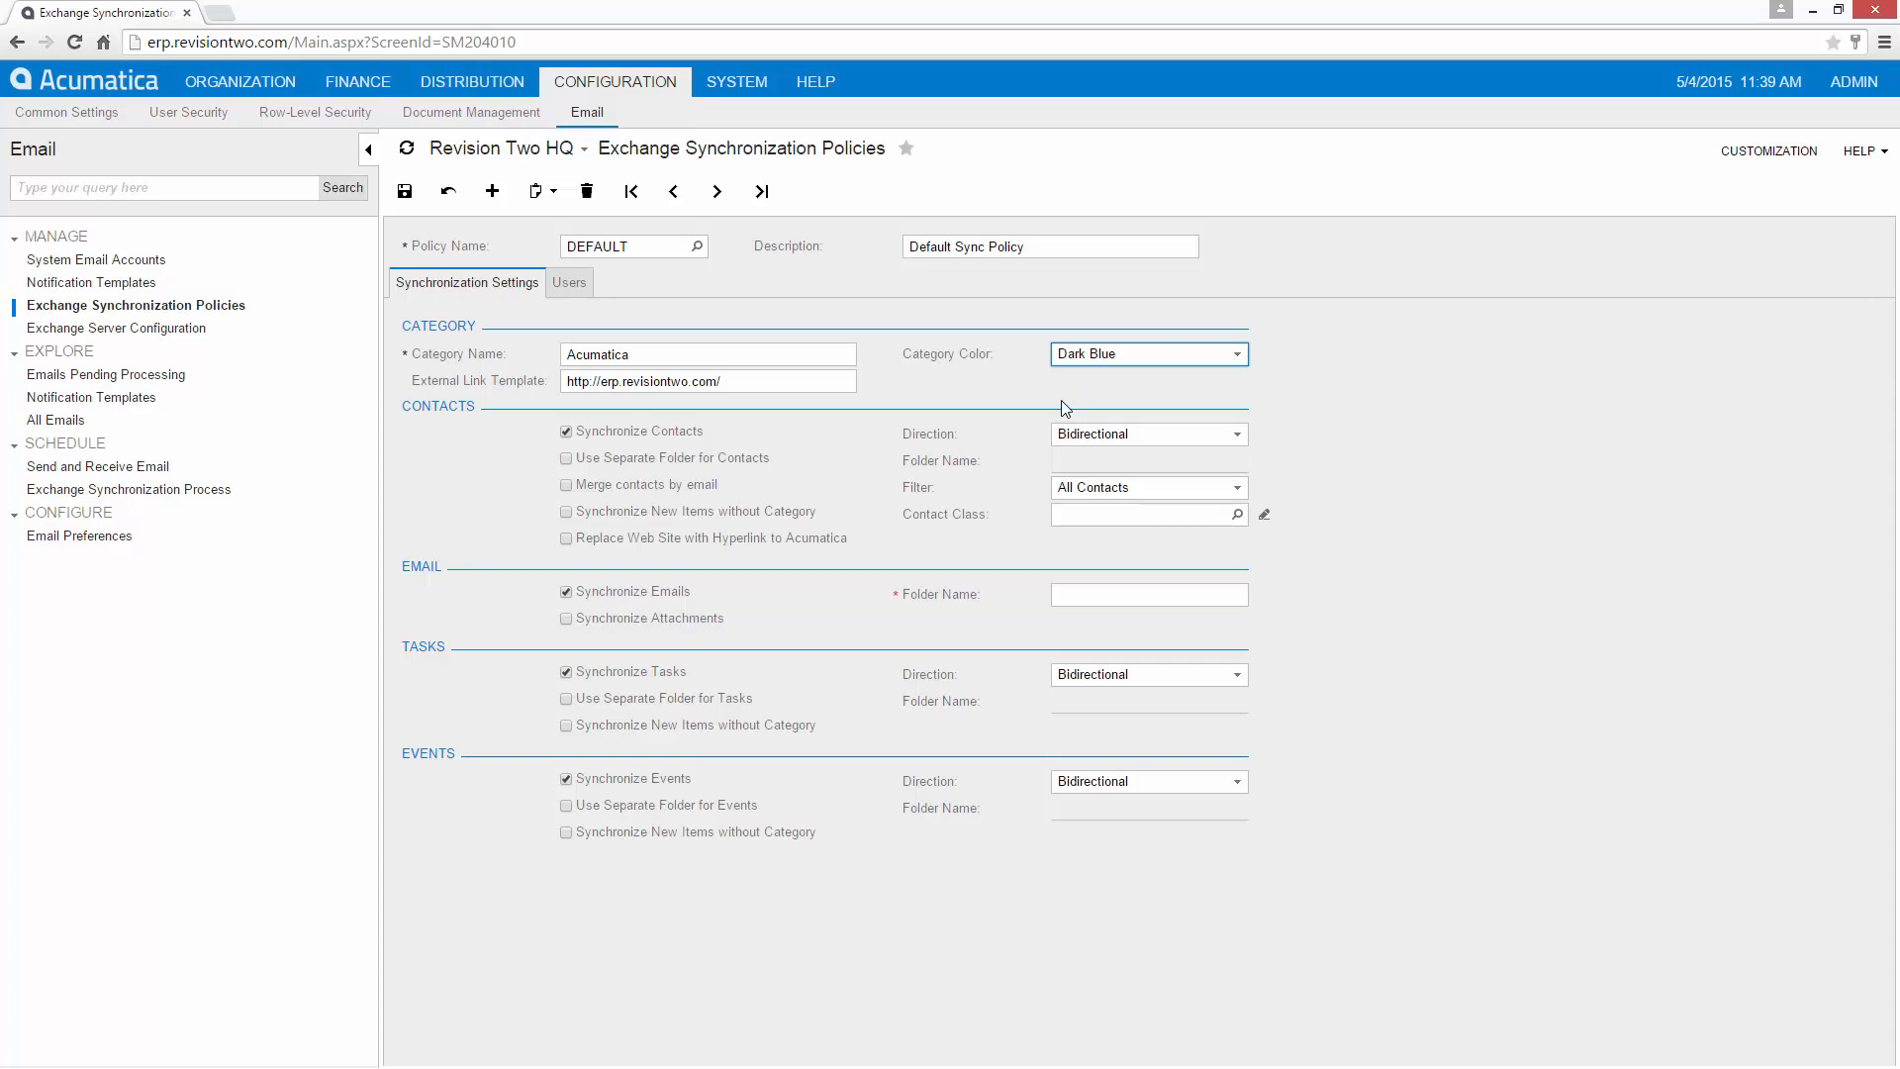
{"action": "mouse_move", "coordinate": [1060, 406]}
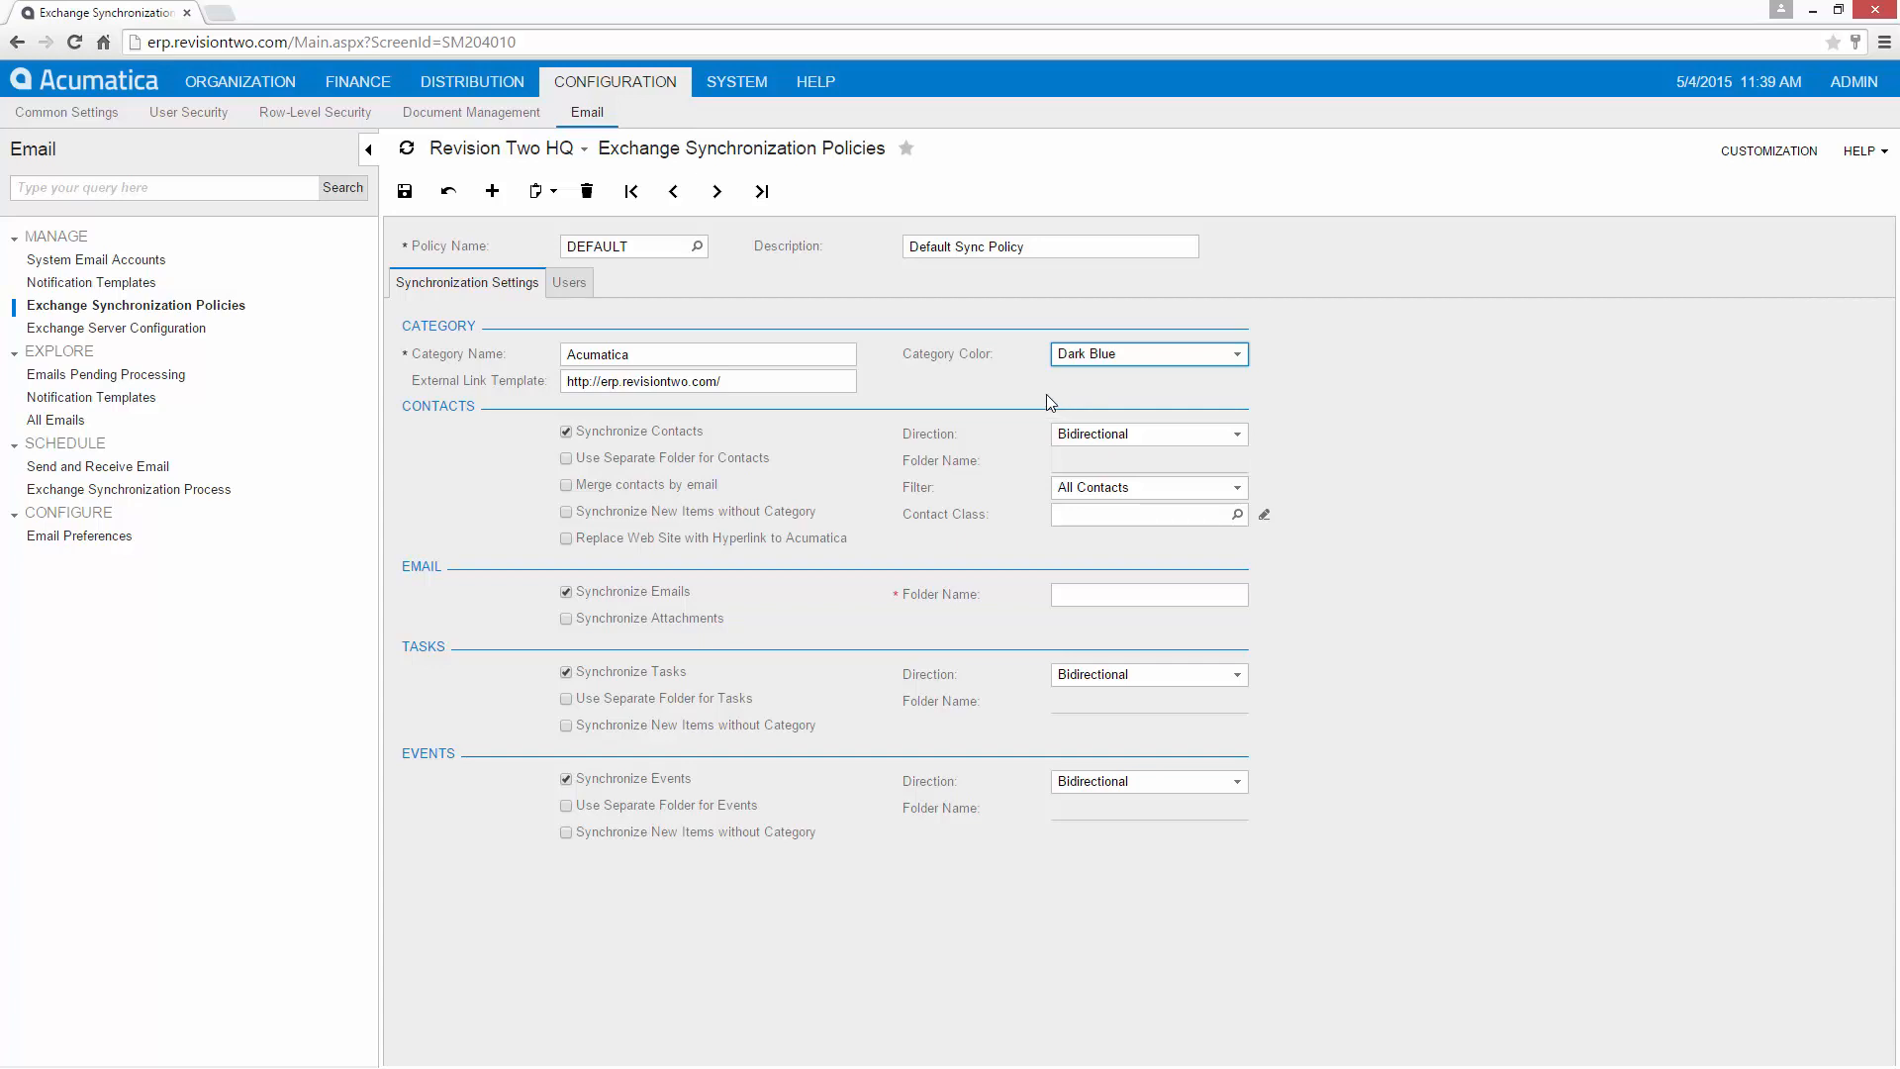
{"action": "mouse_move", "coordinate": [1004, 398]}
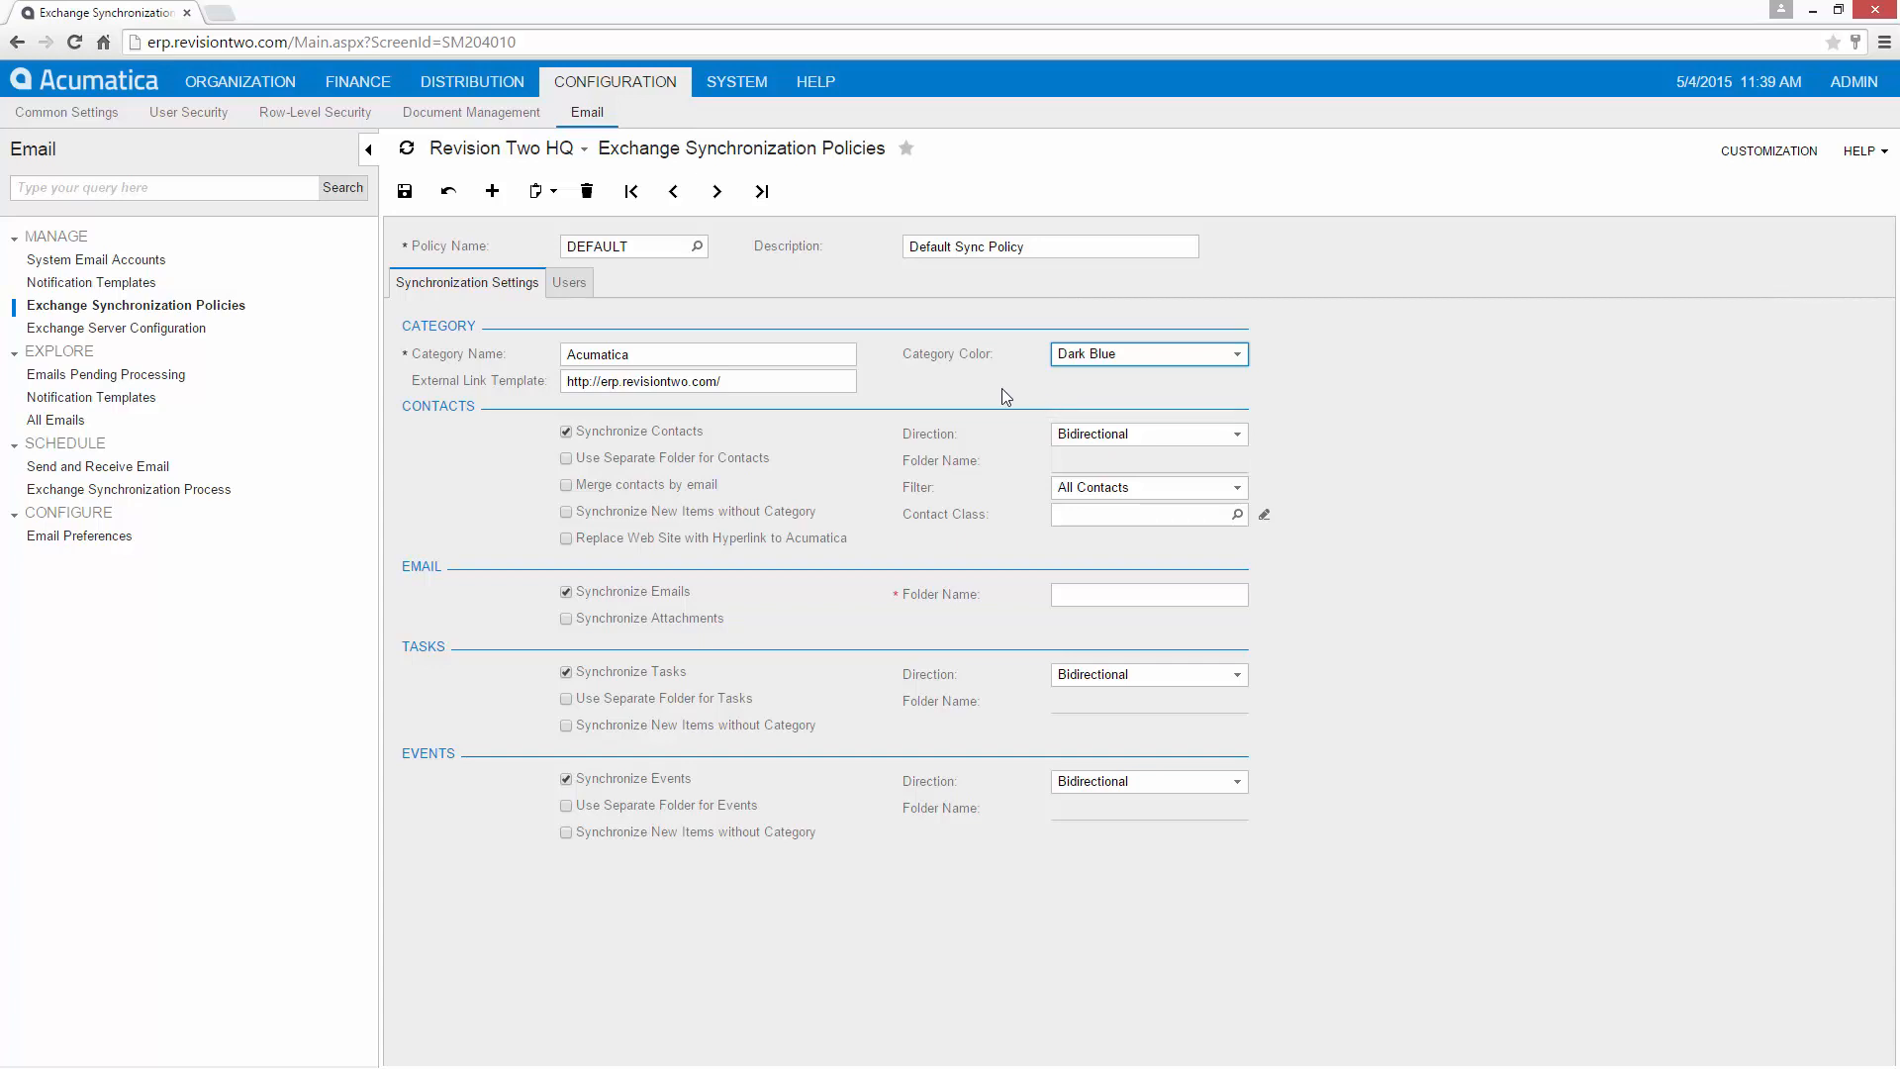
{"action": "mouse_move", "coordinate": [944, 395]}
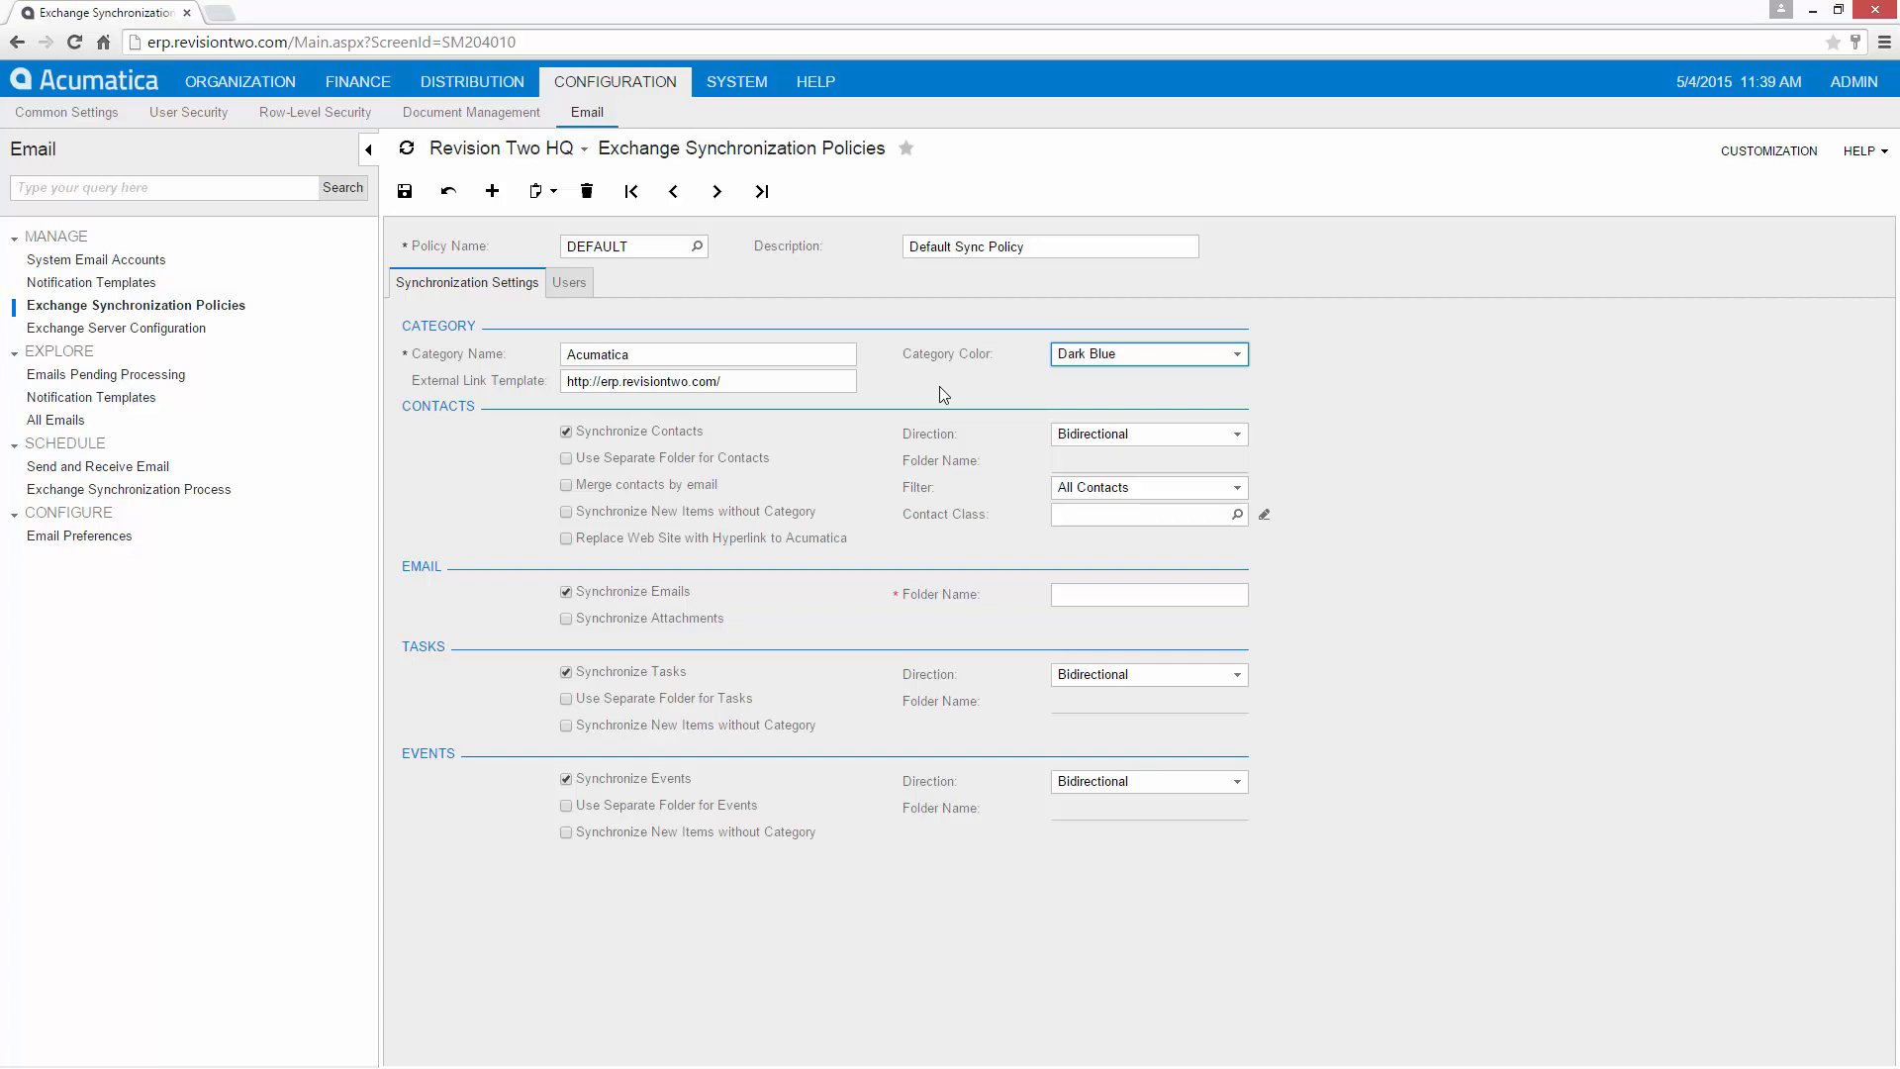
{"action": "left_click", "coordinate": [1148, 594]}
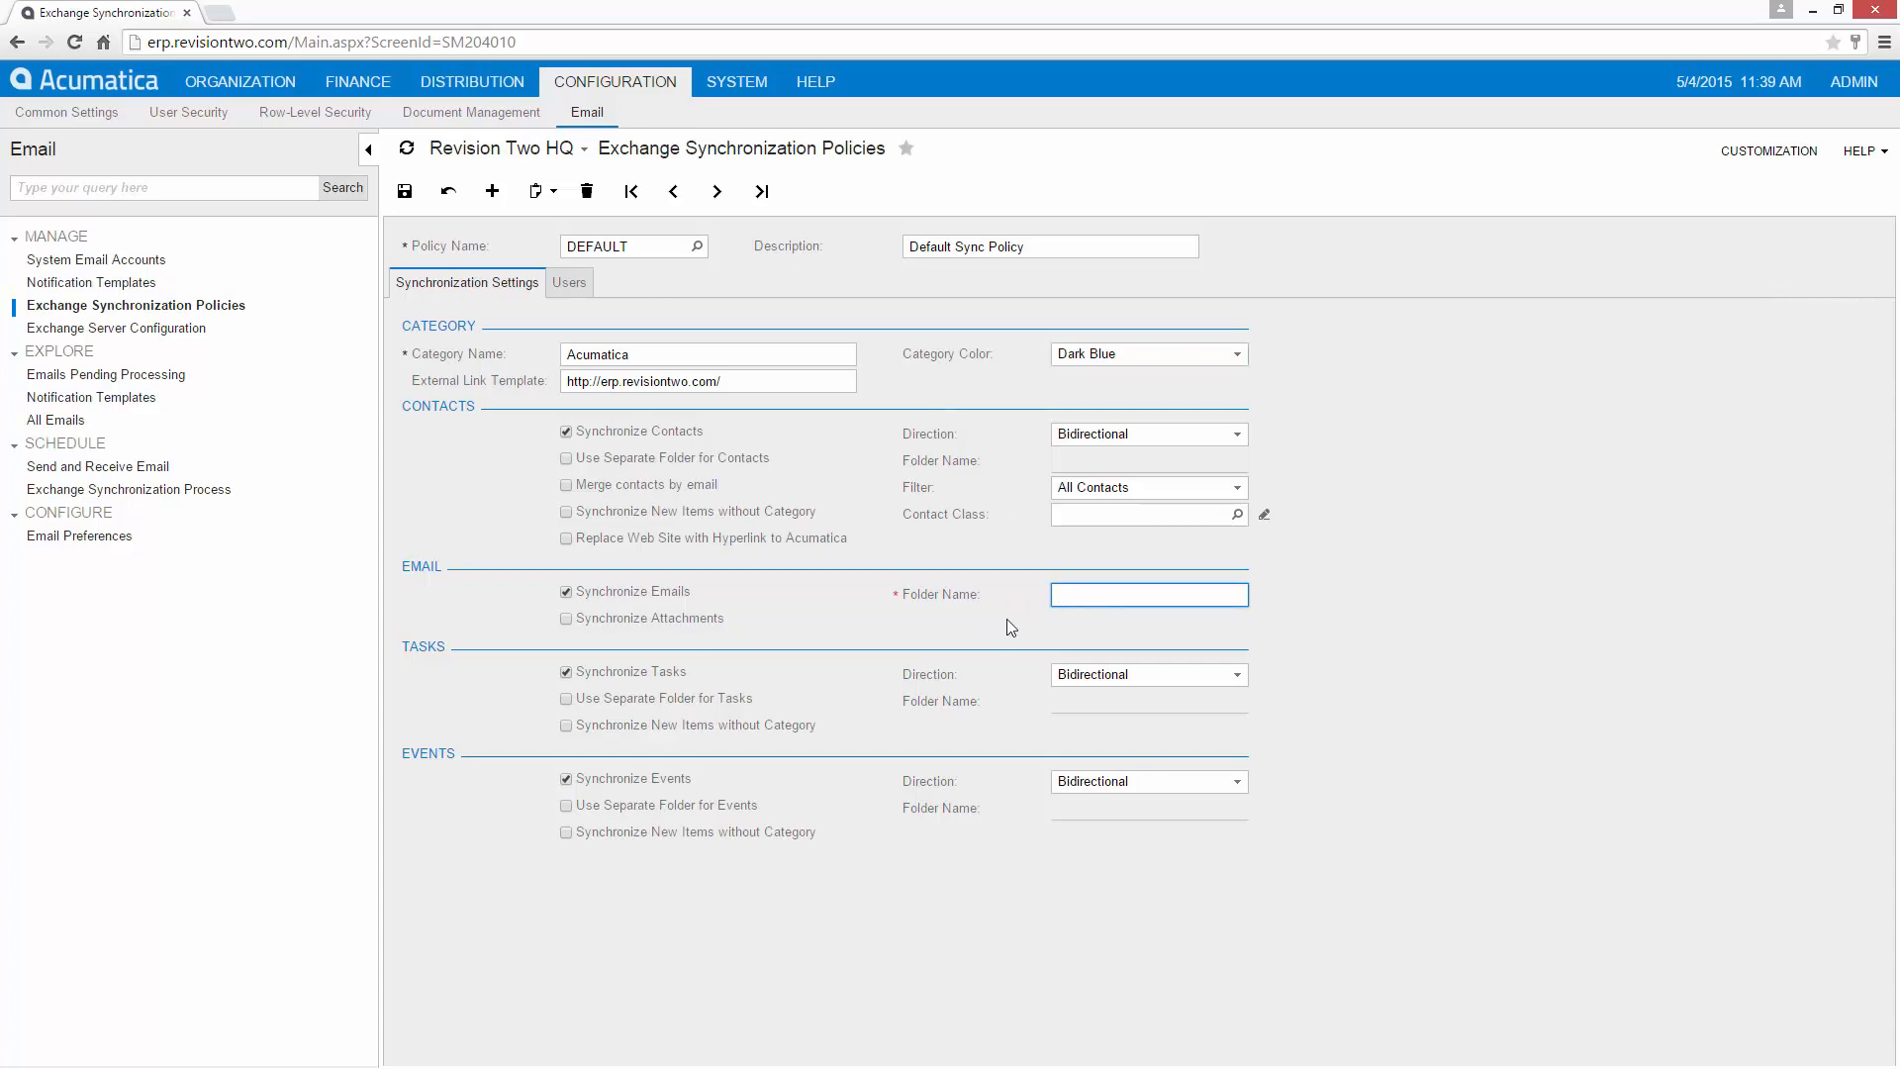
{"action": "type", "text": "Acumatica"}
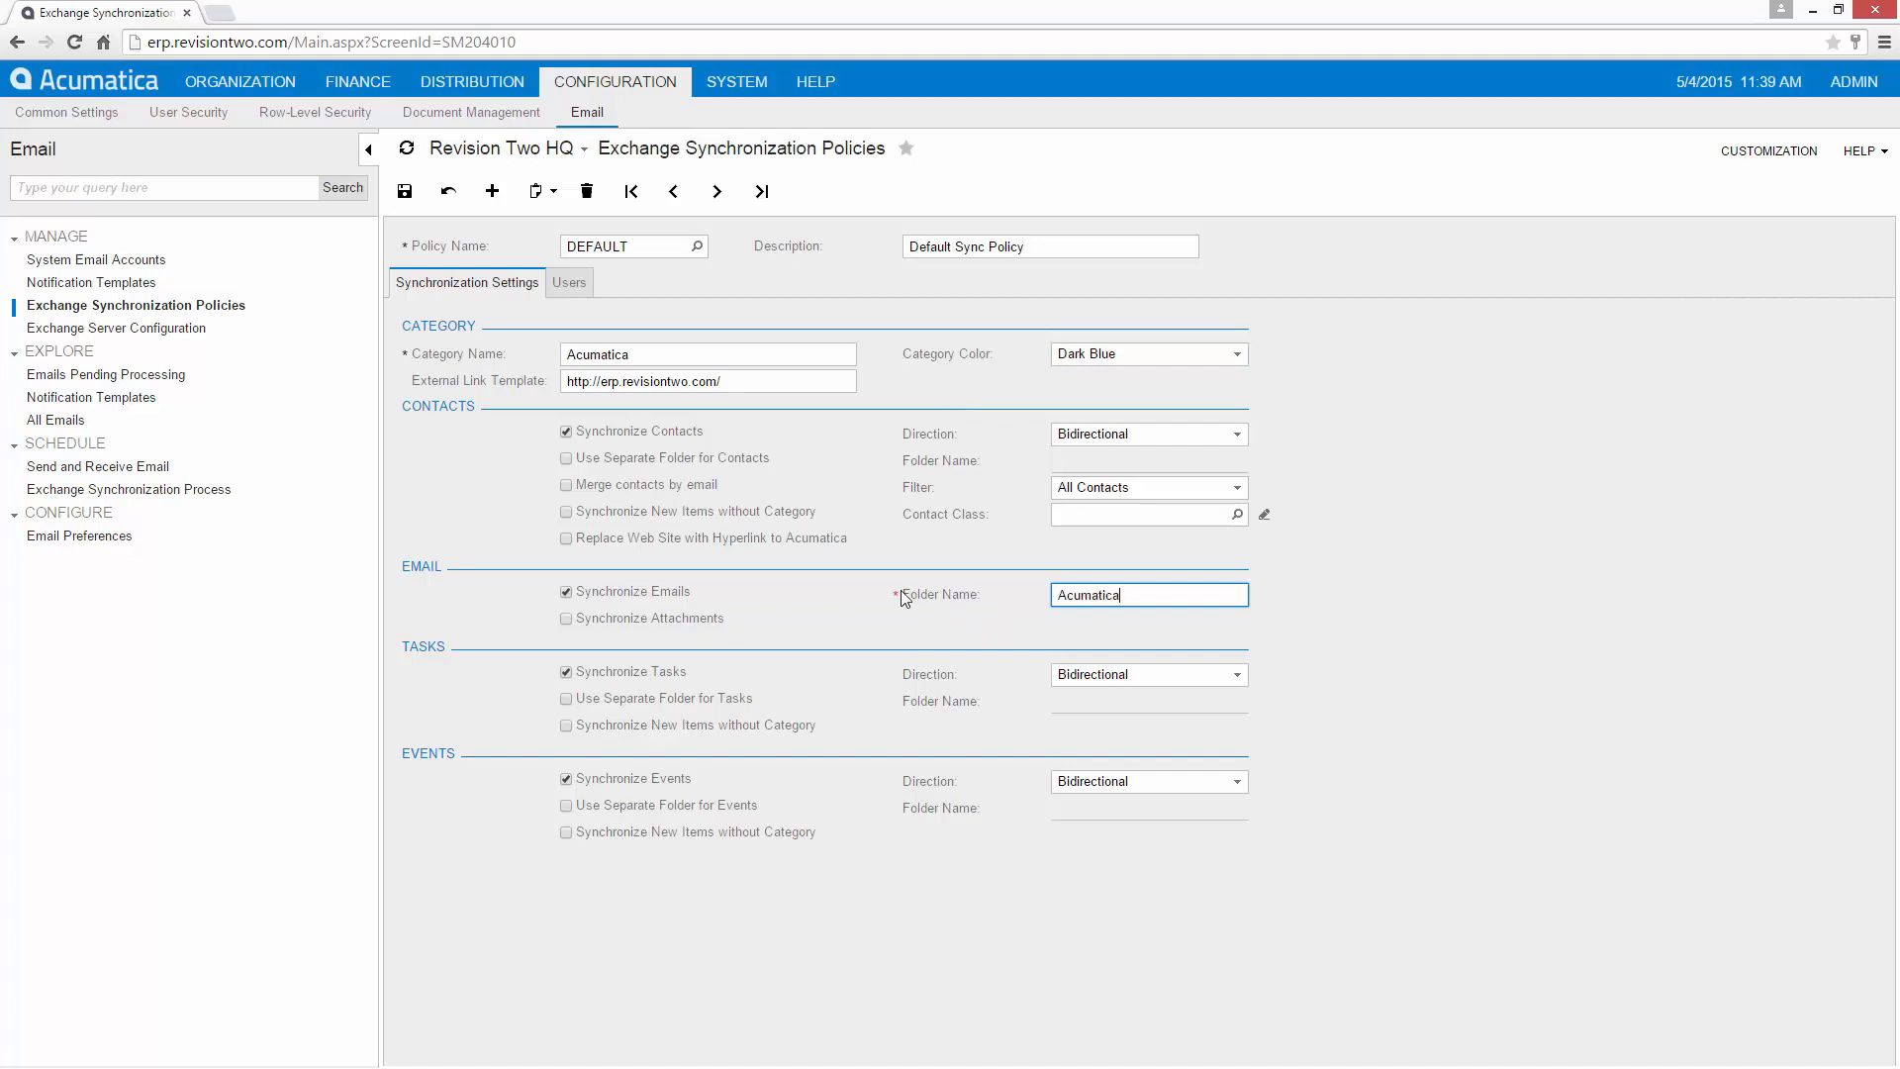
{"action": "mouse_move", "coordinate": [447, 438]}
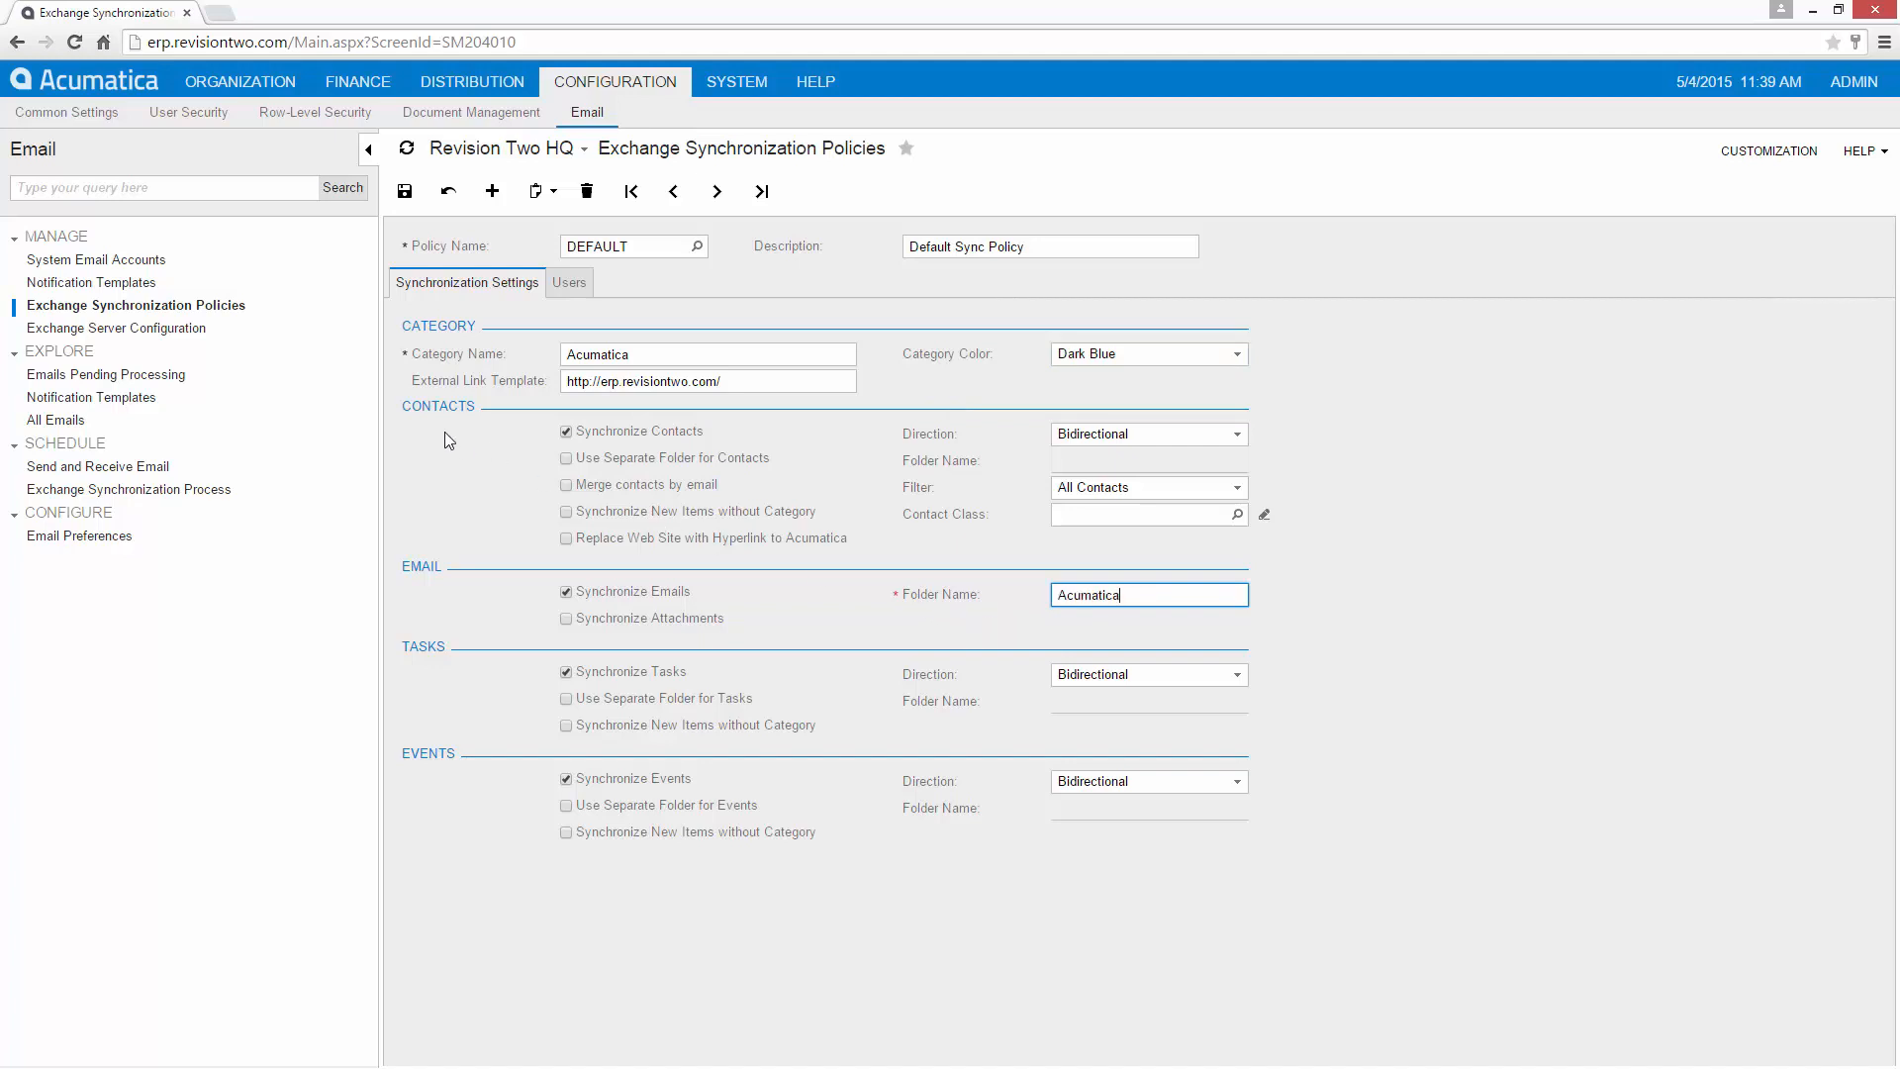
{"action": "mouse_move", "coordinate": [452, 748]}
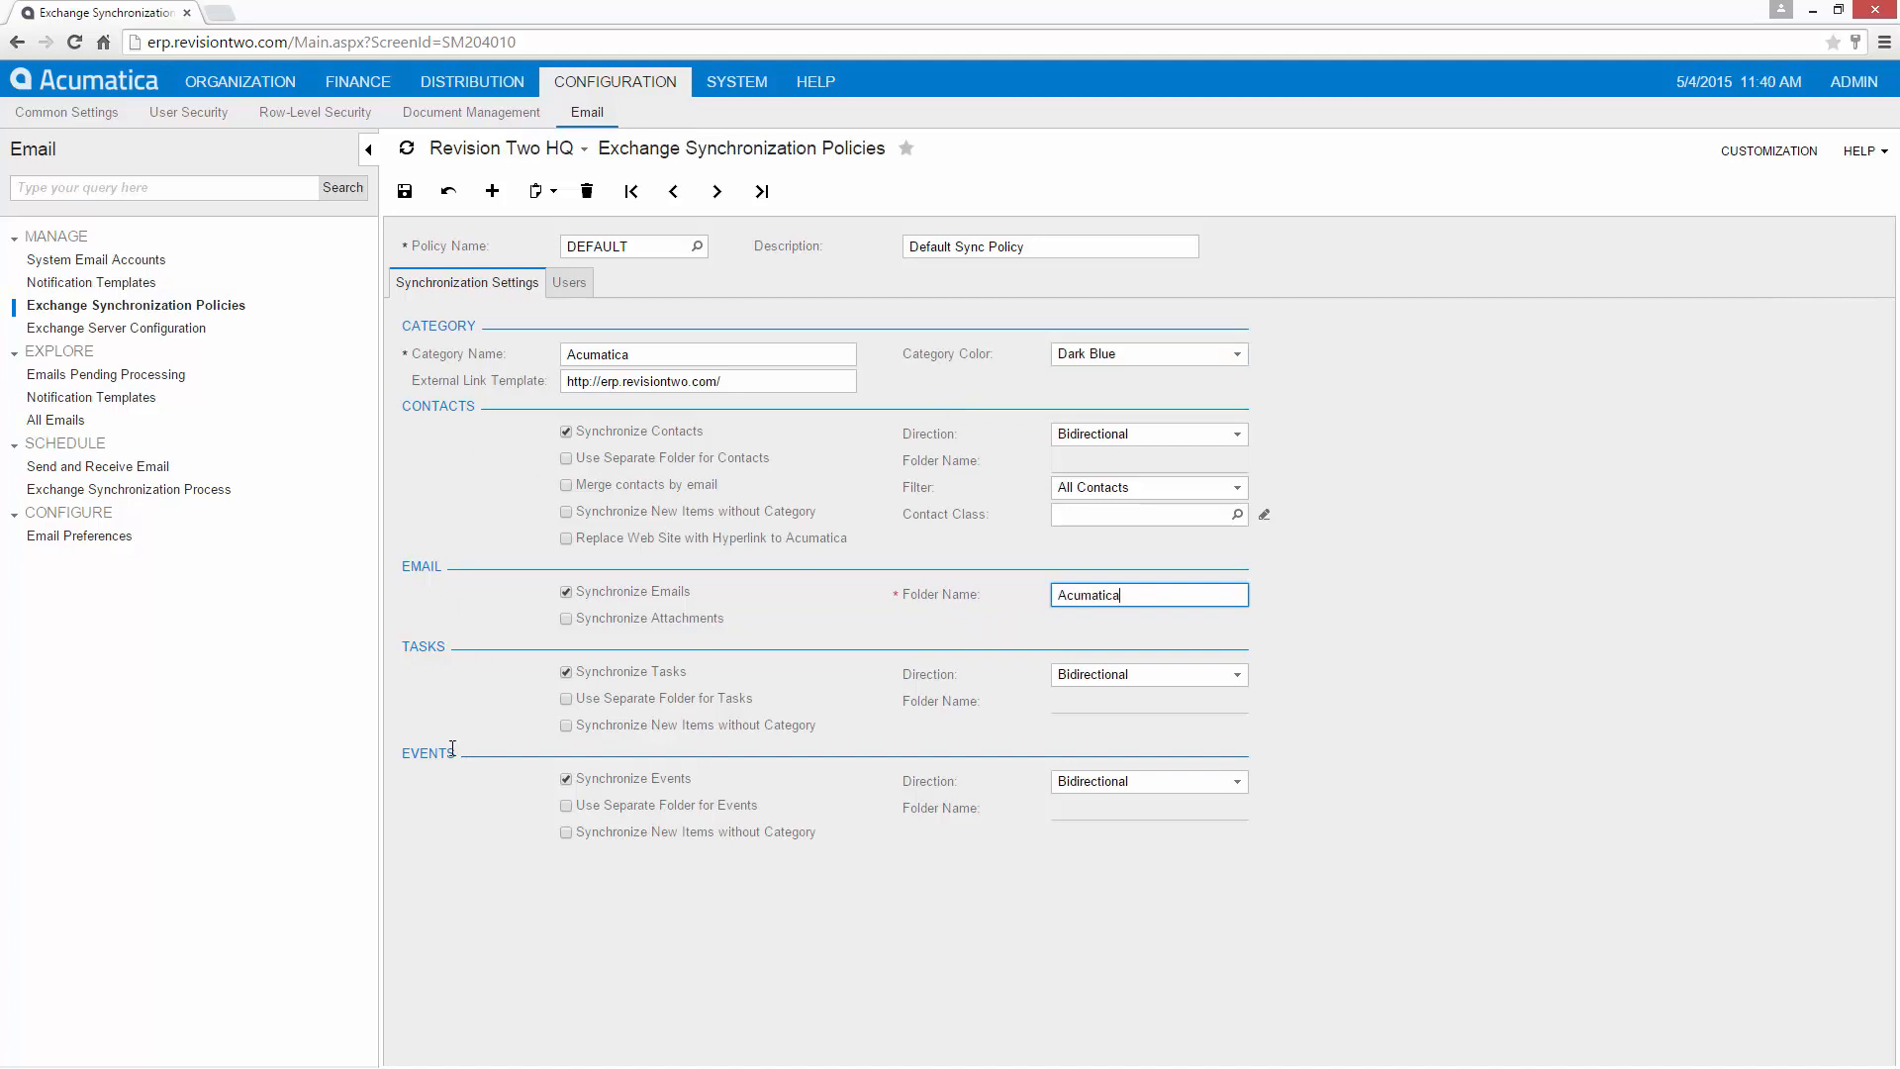
{"action": "mouse_move", "coordinate": [1030, 474]}
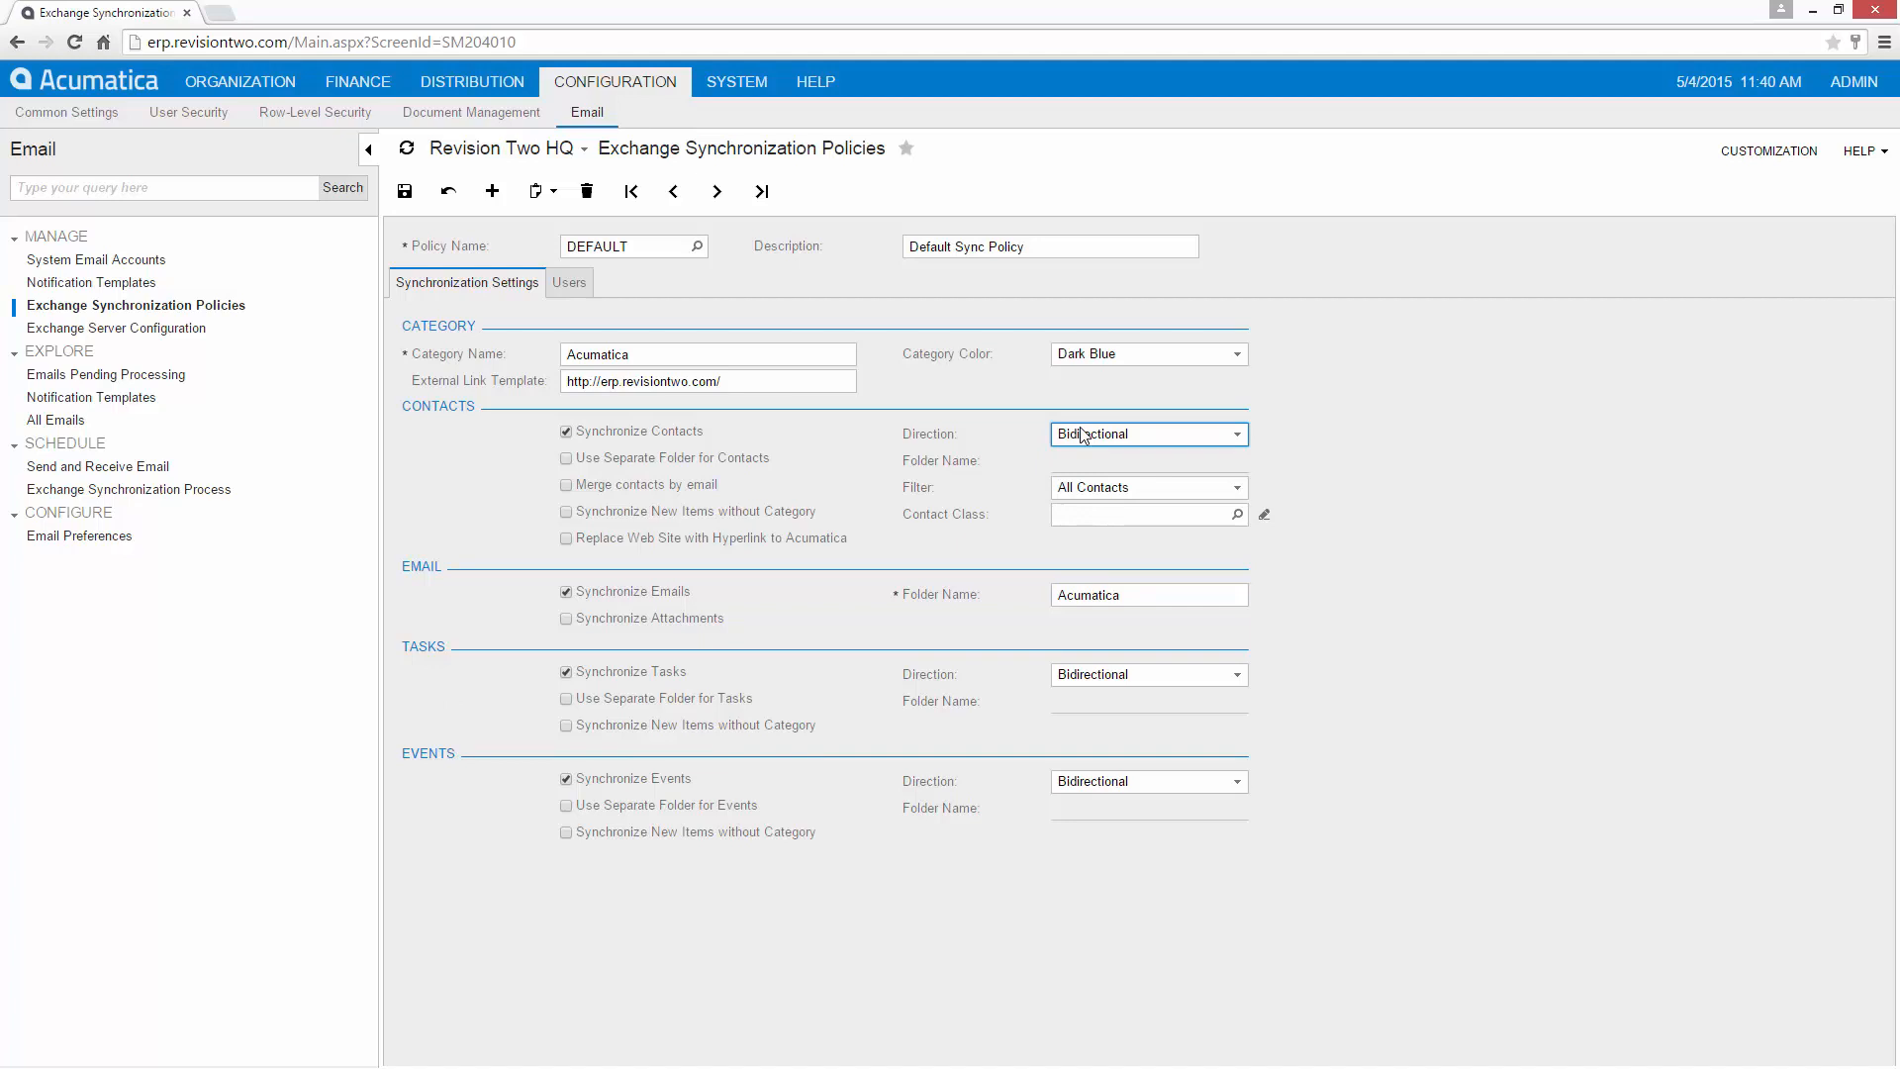
{"action": "left_click", "coordinate": [1235, 487]}
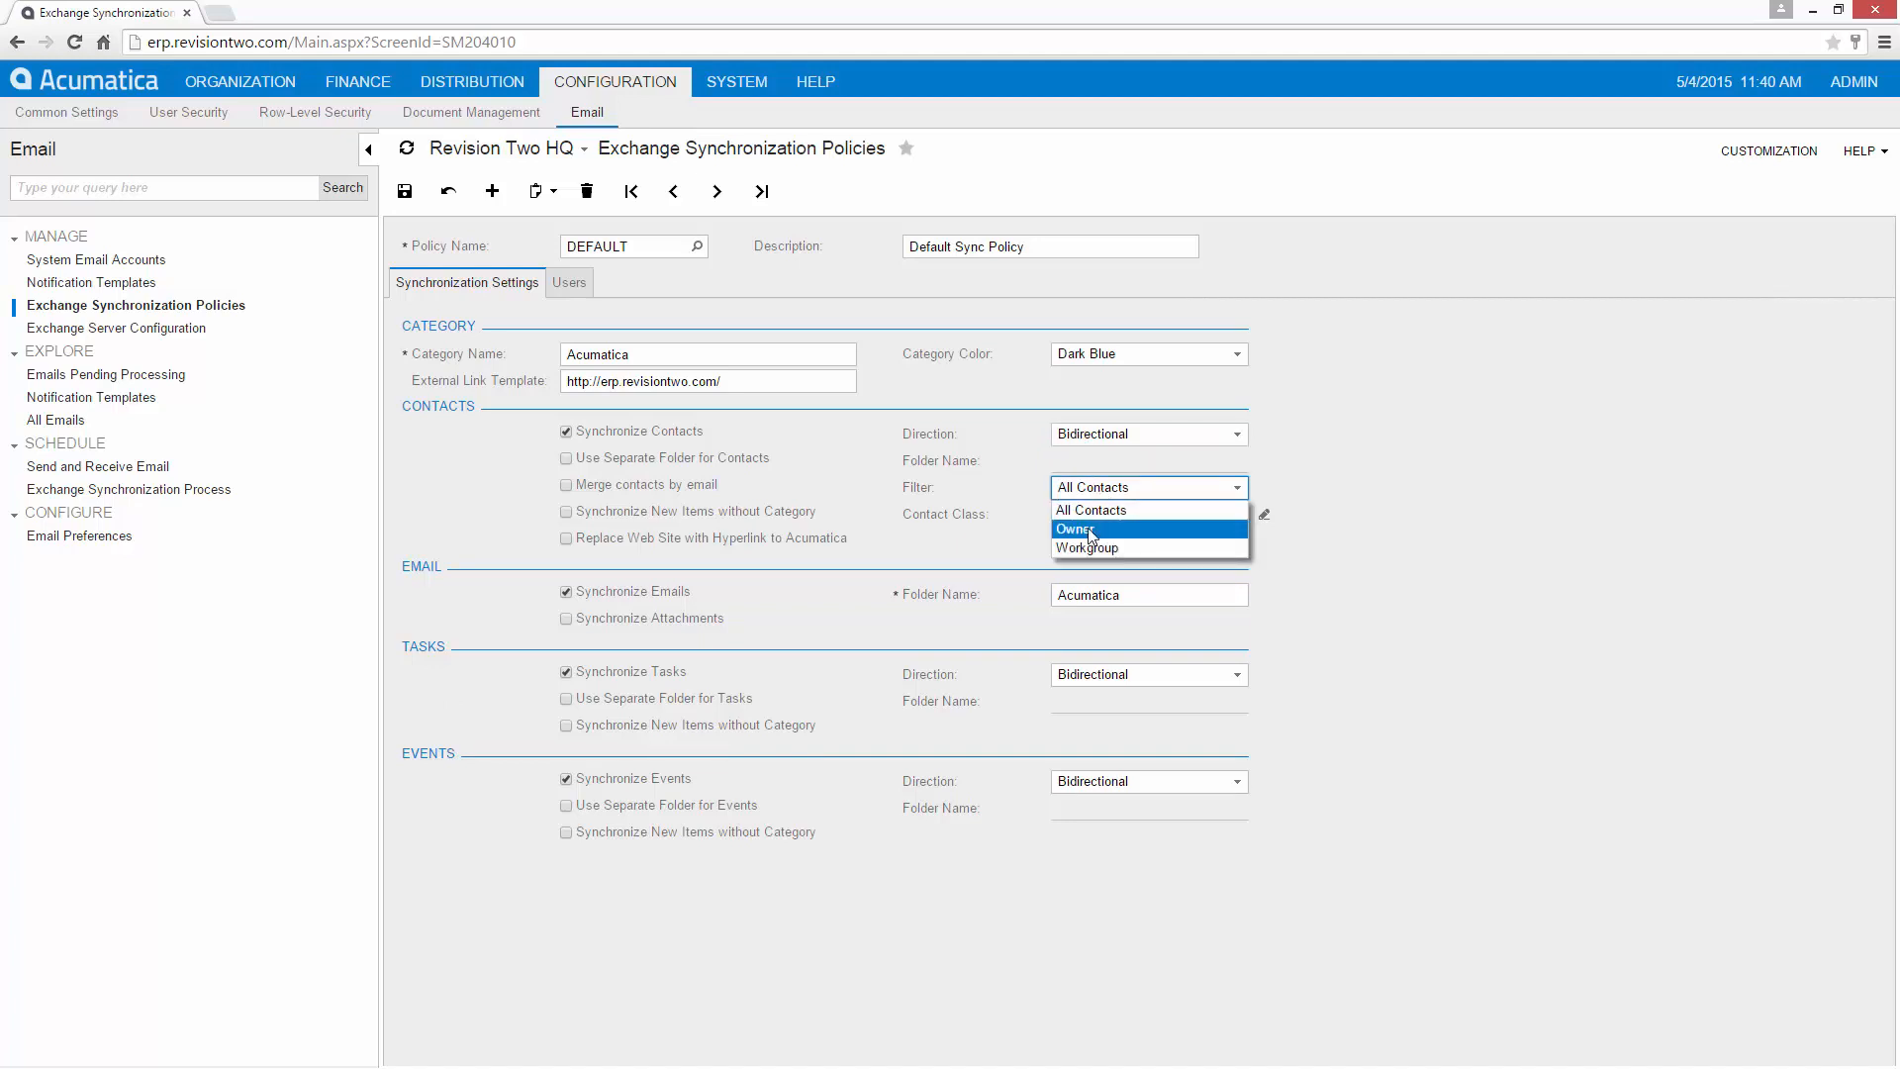
{"action": "left_click", "coordinate": [1076, 529]}
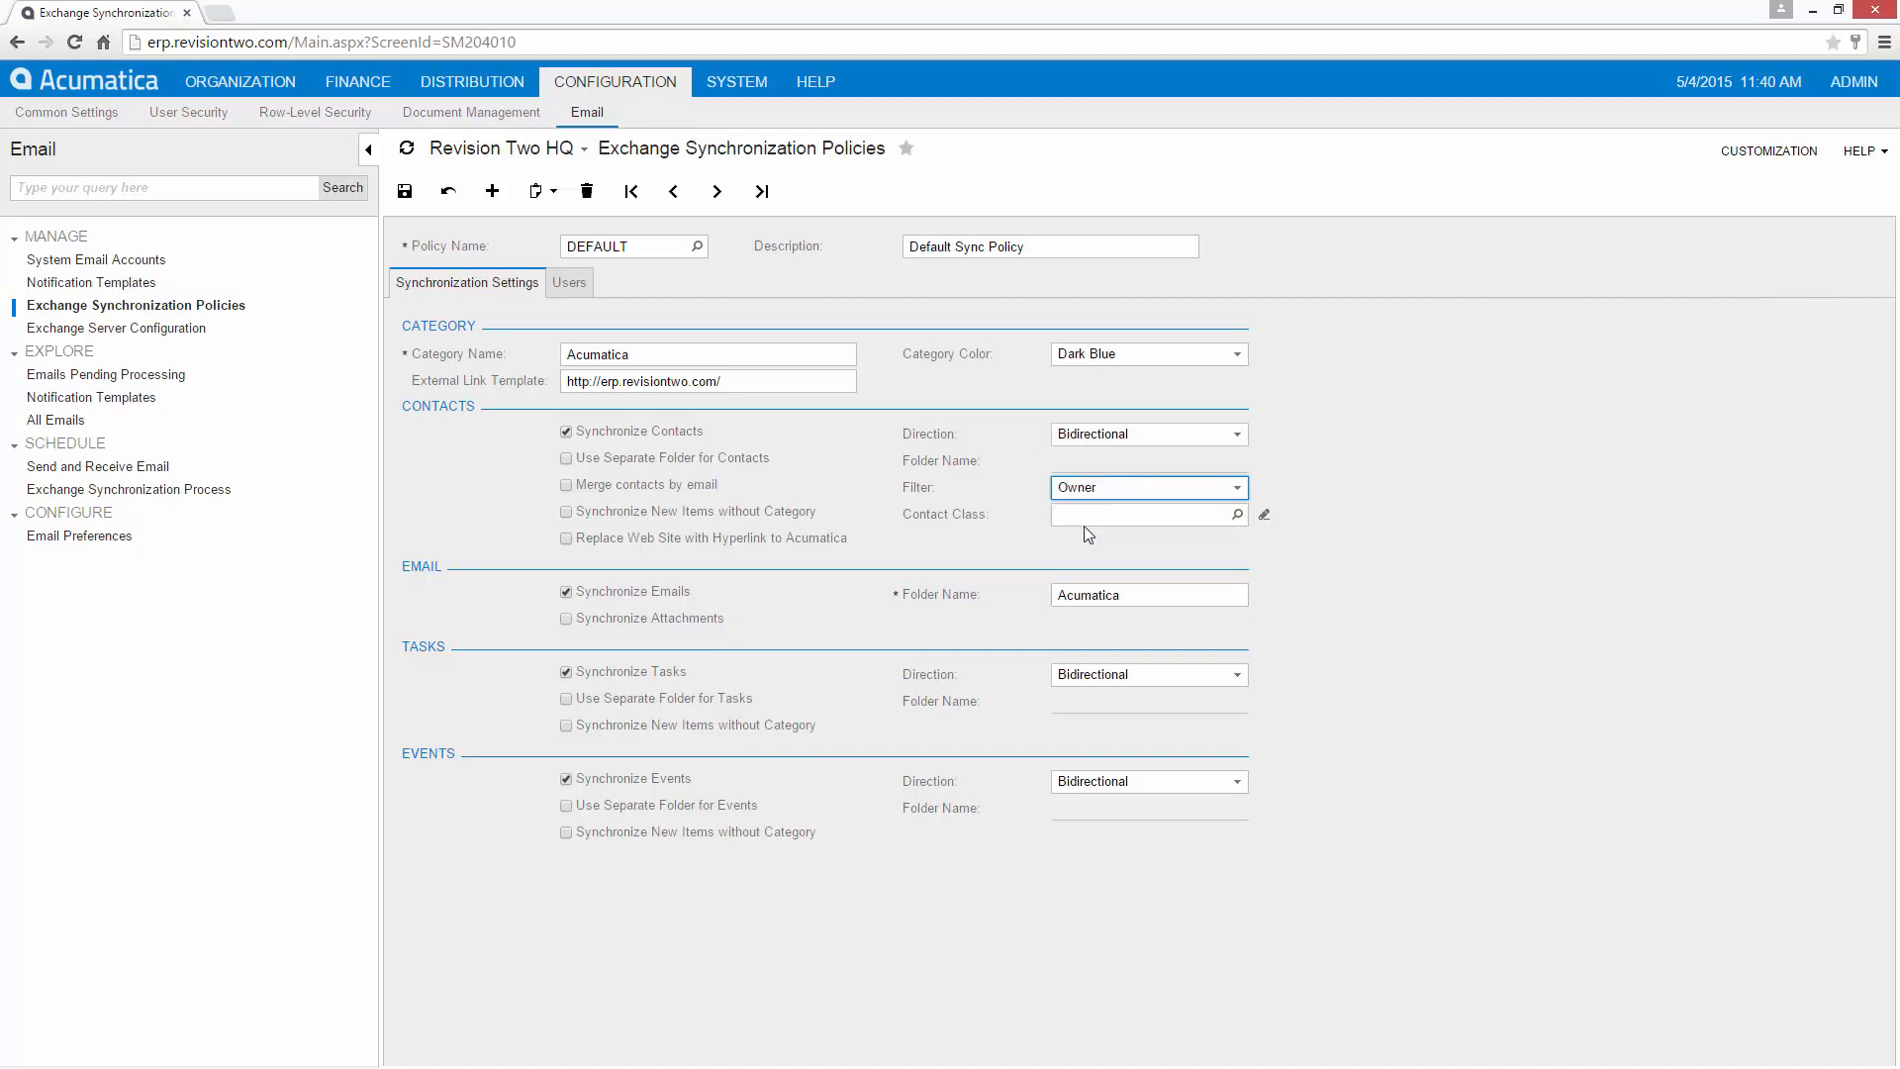
{"action": "mouse_move", "coordinate": [1014, 513]}
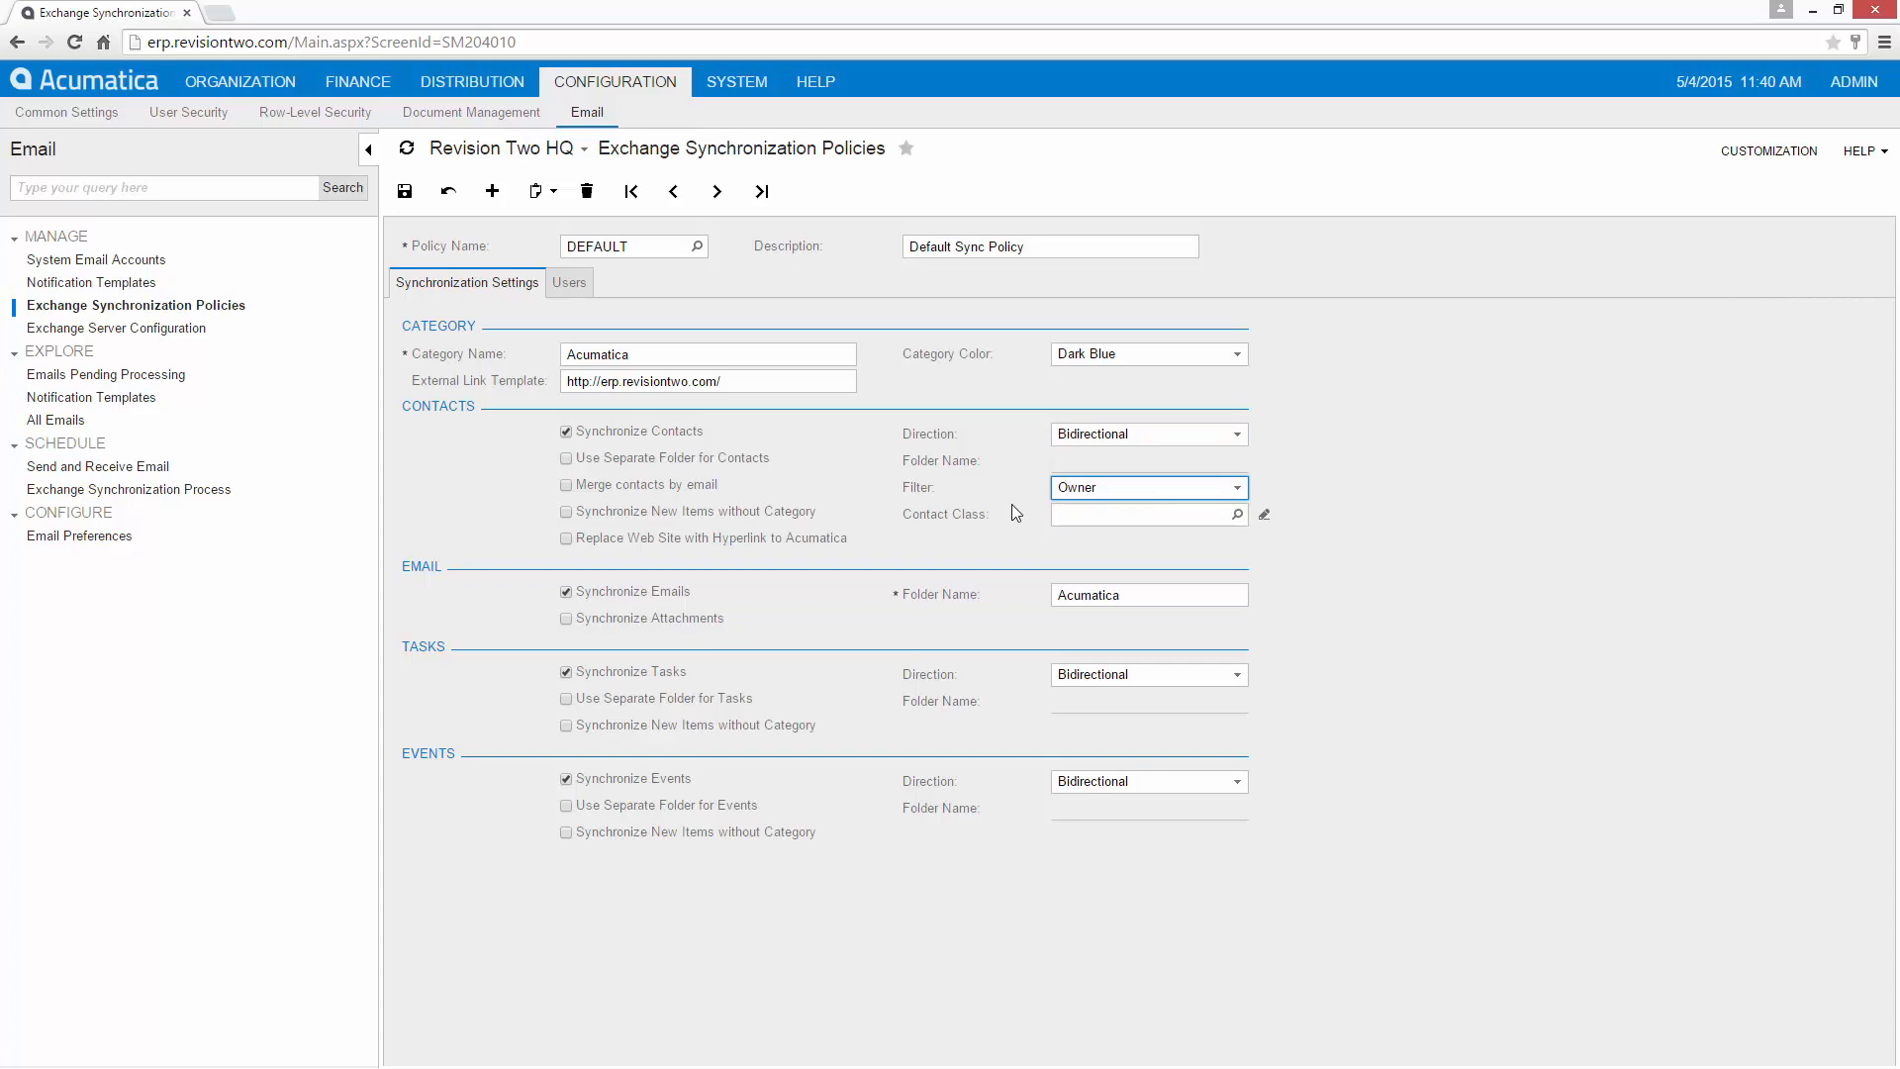
{"action": "mouse_move", "coordinate": [604, 525]}
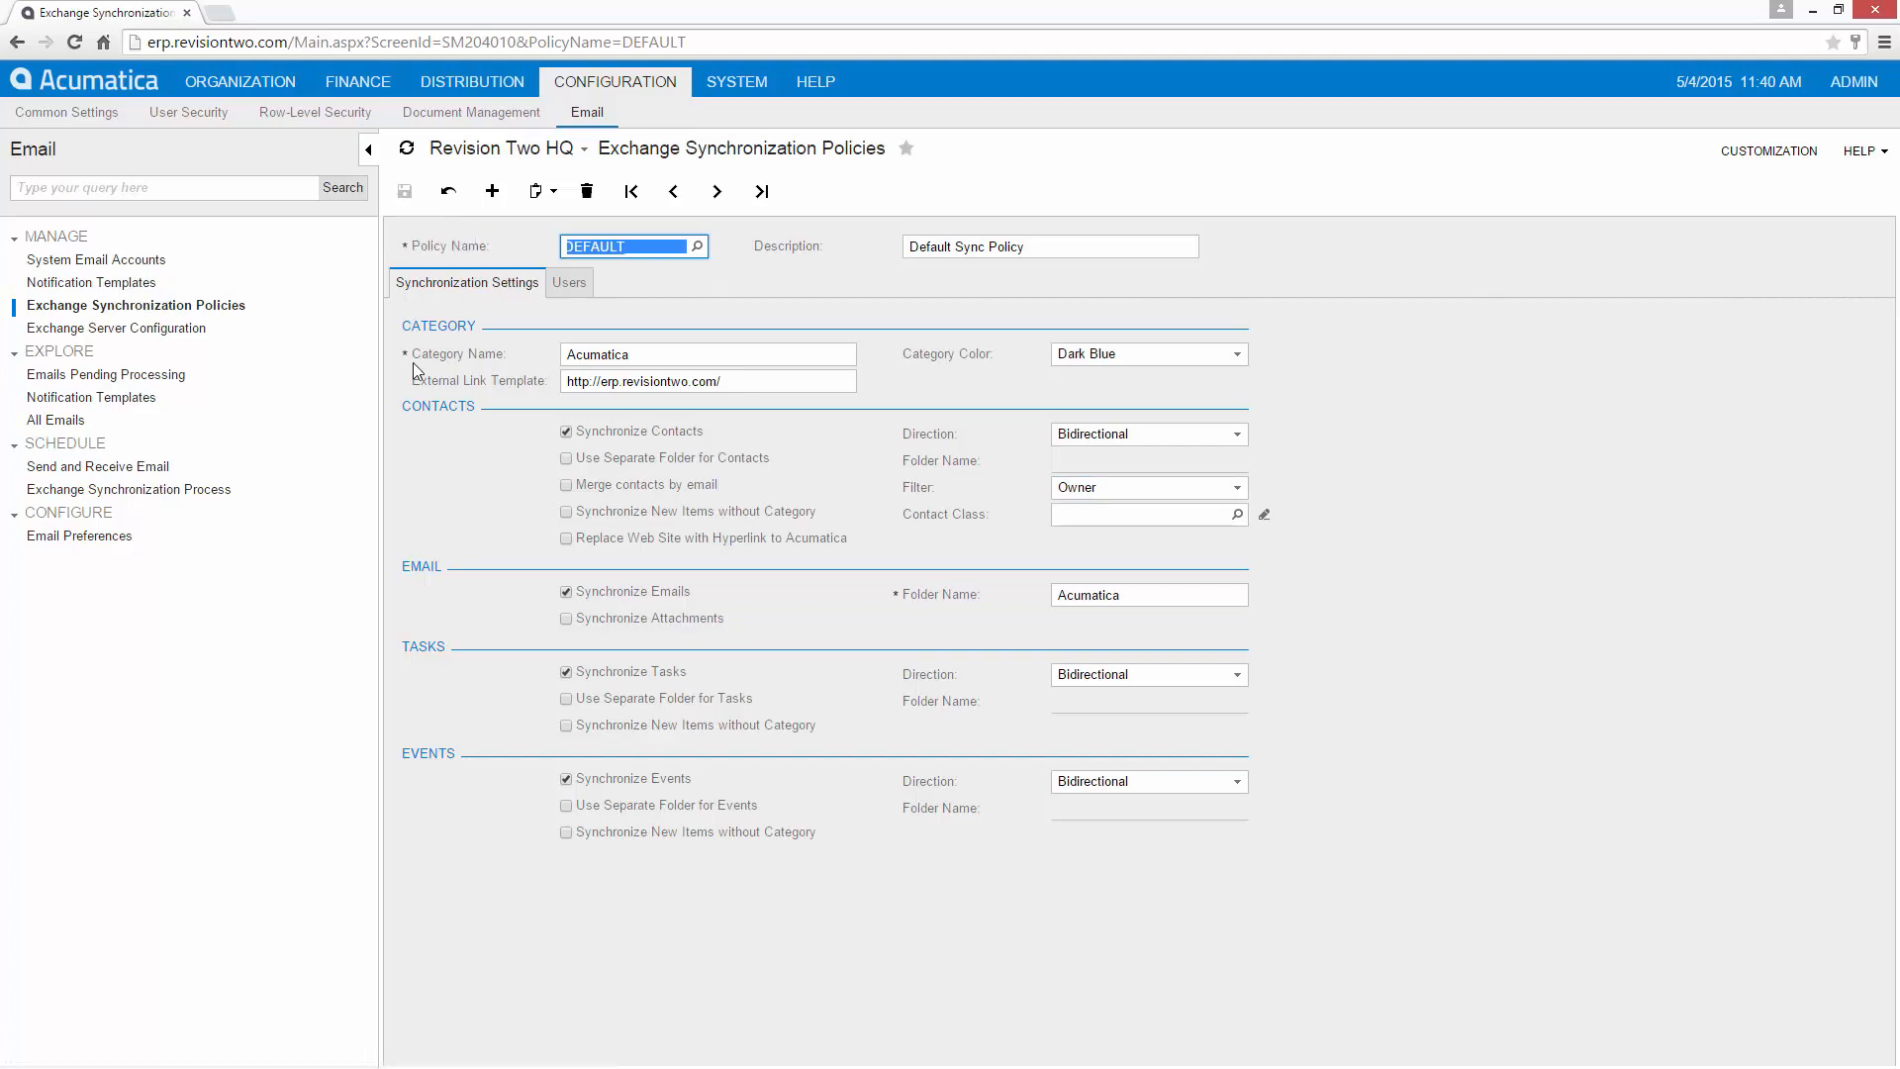
{"action": "left_click", "coordinate": [568, 282]}
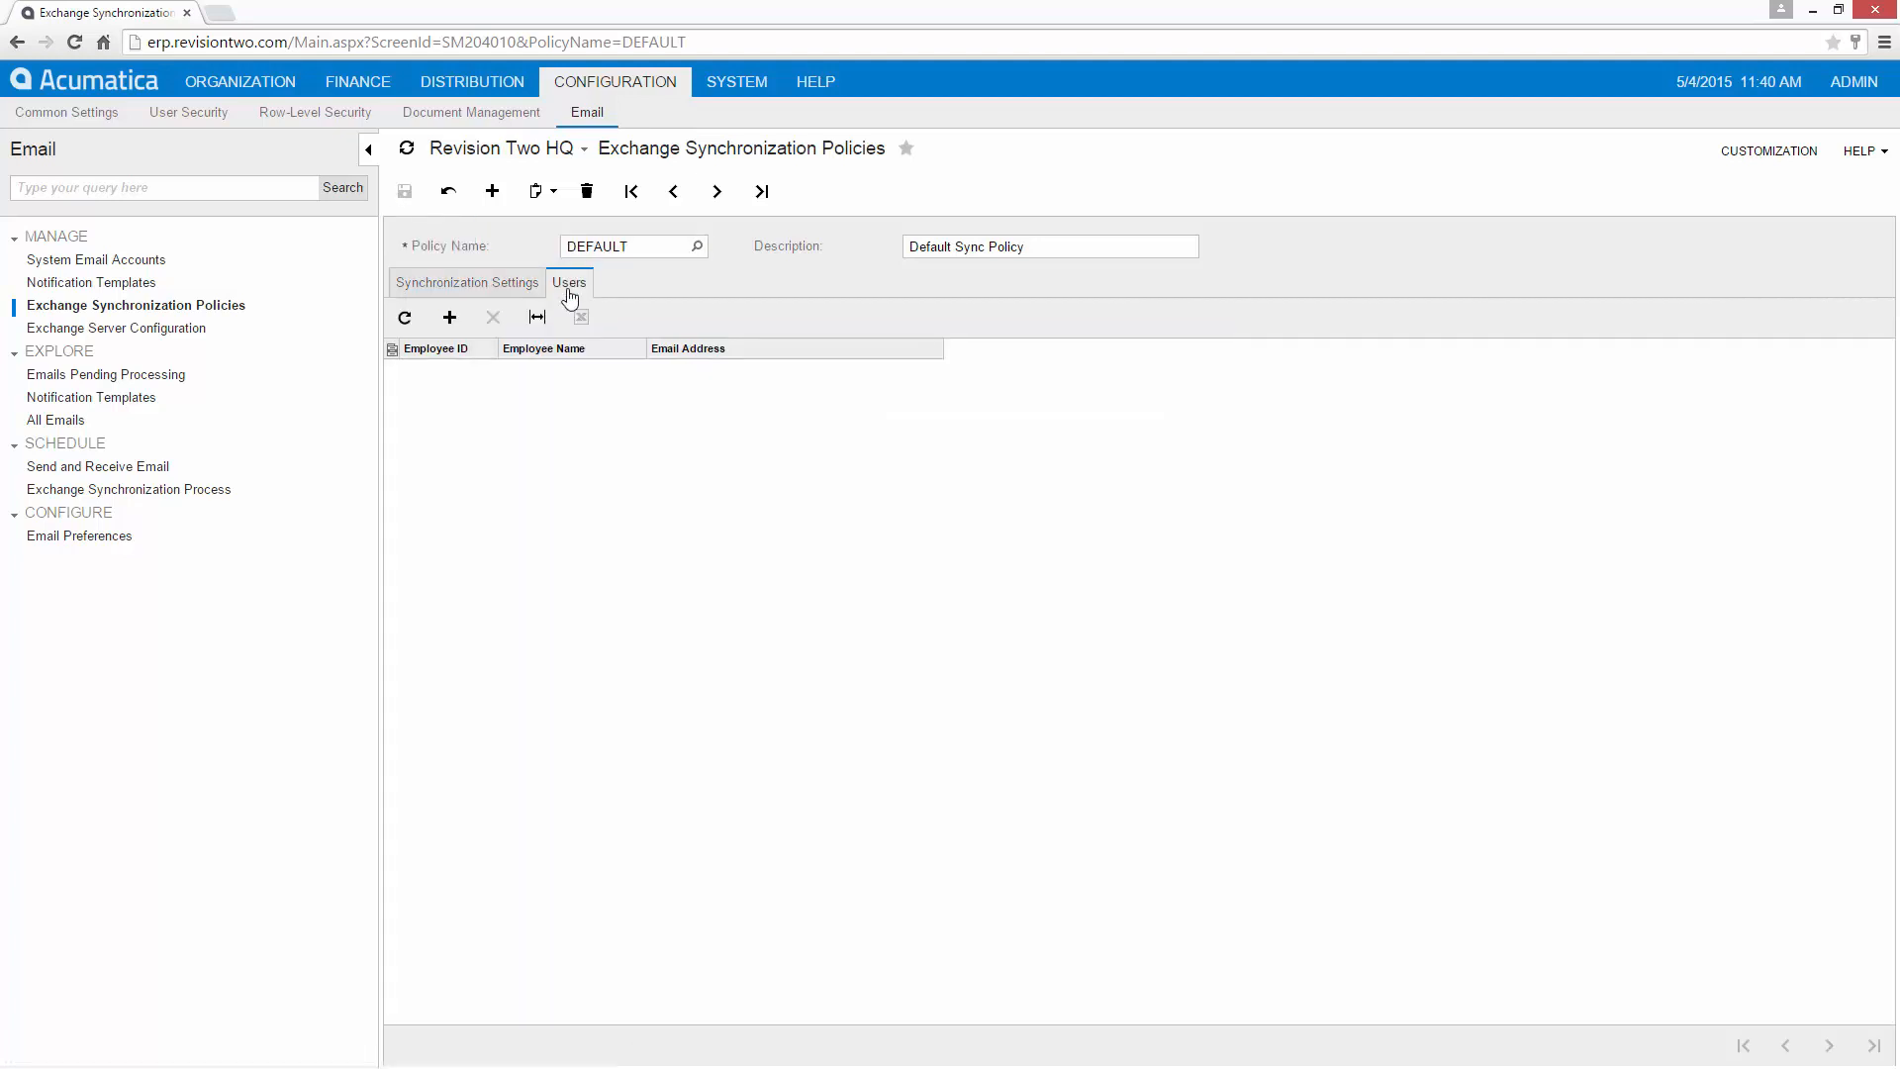
{"action": "left_click", "coordinate": [449, 316]}
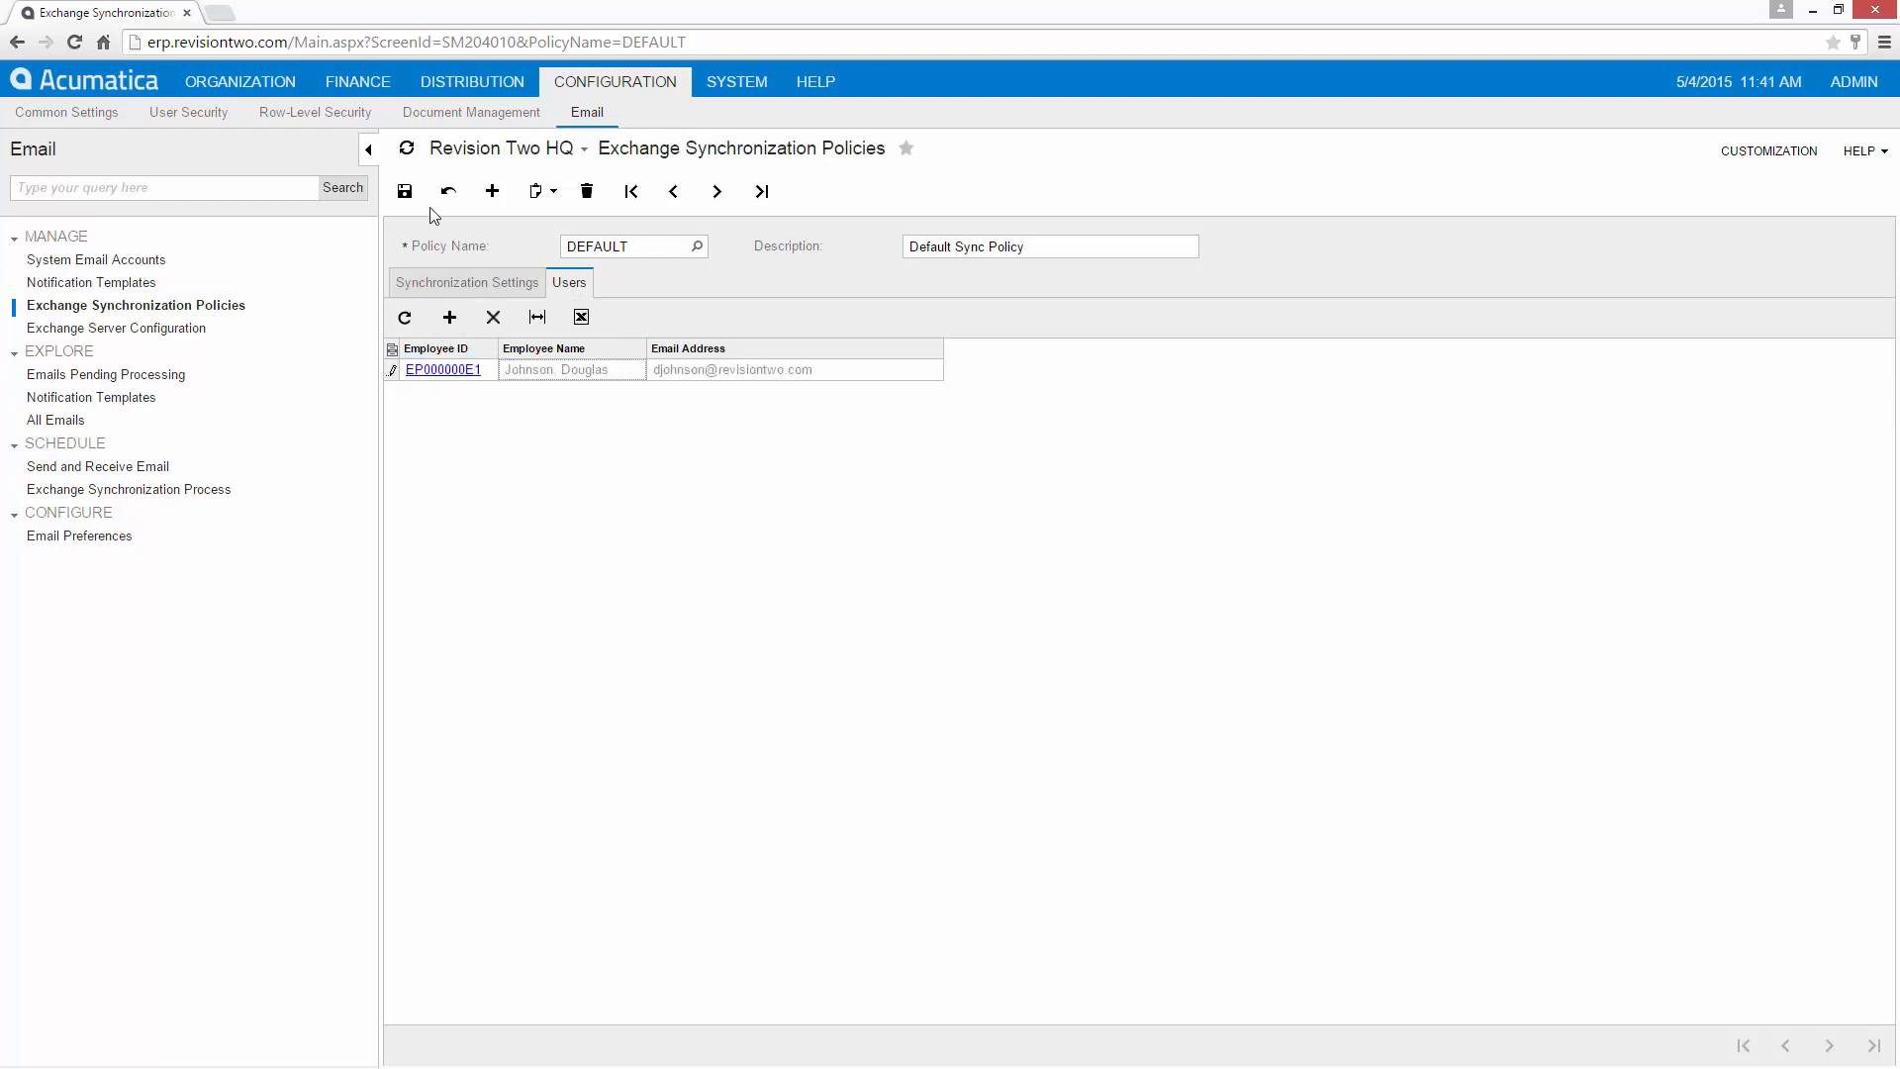
{"action": "left_click", "coordinate": [466, 282]}
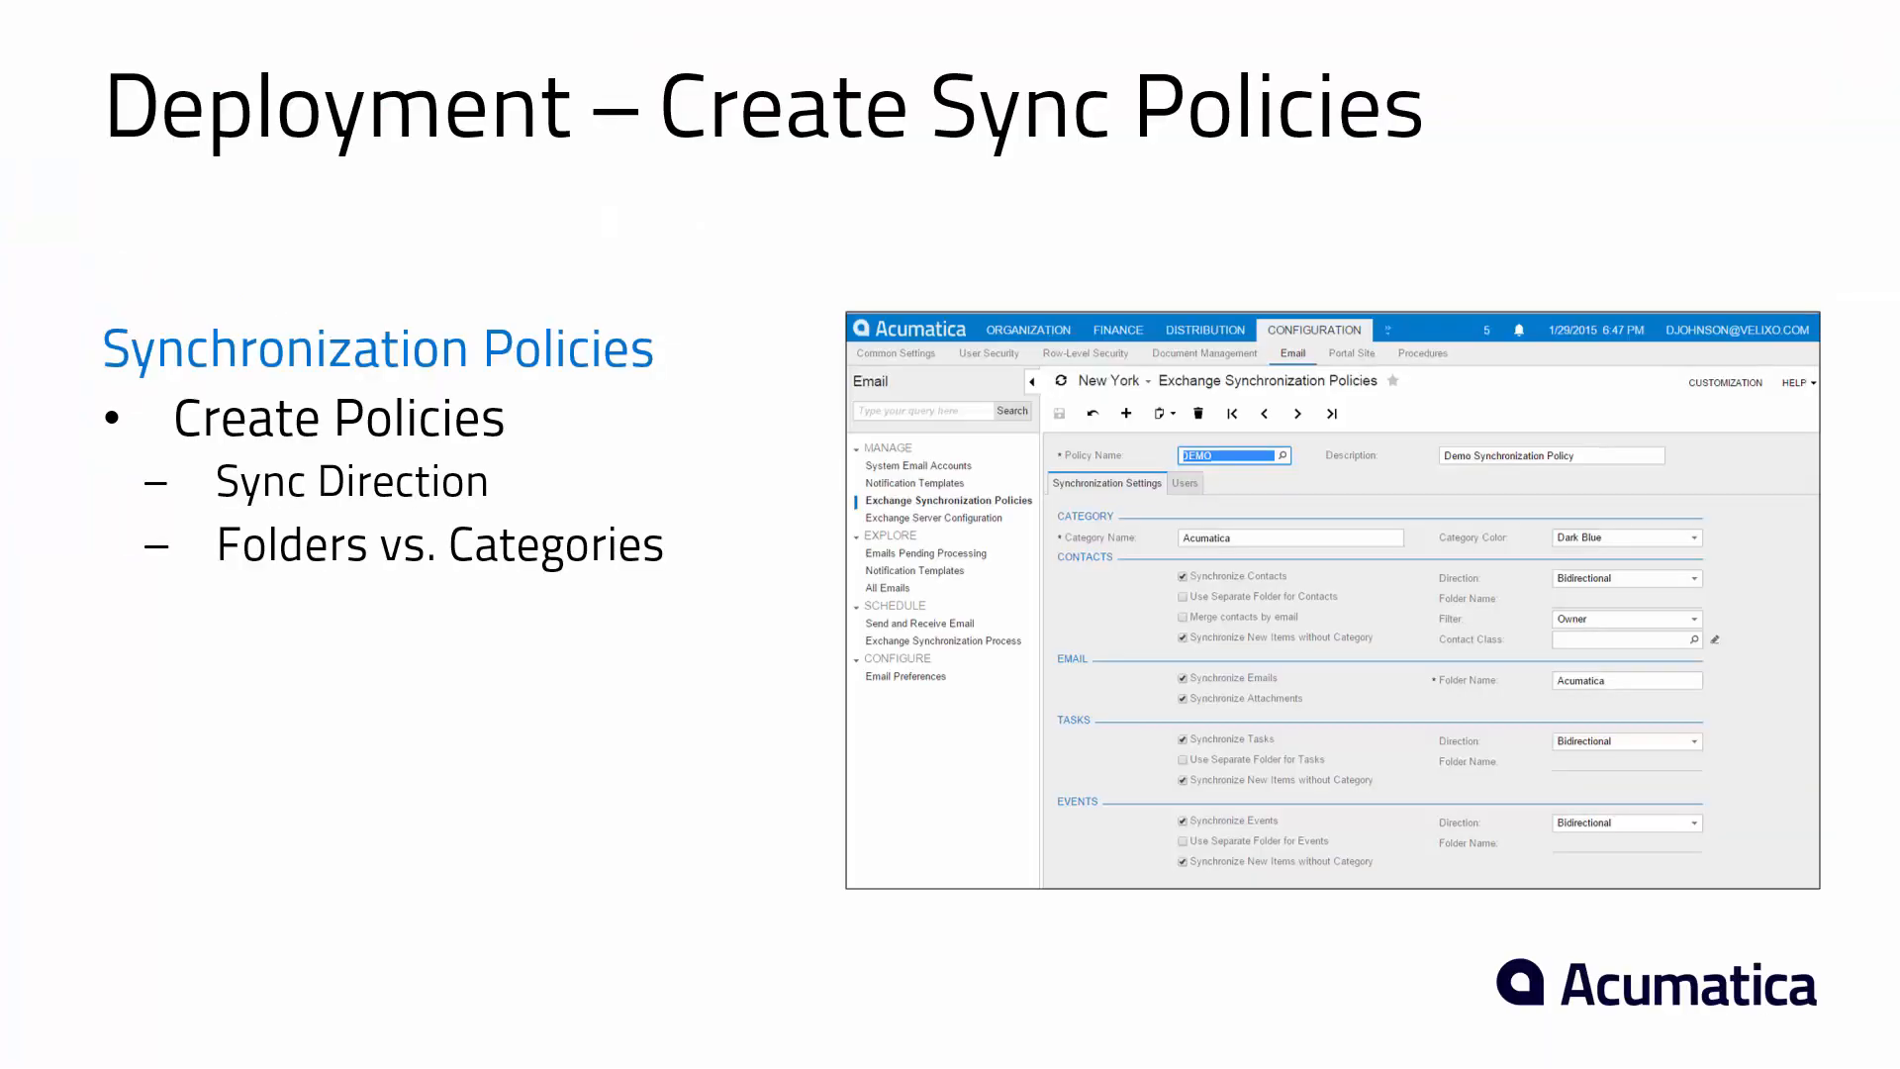
{"action": "key", "text": "right"}
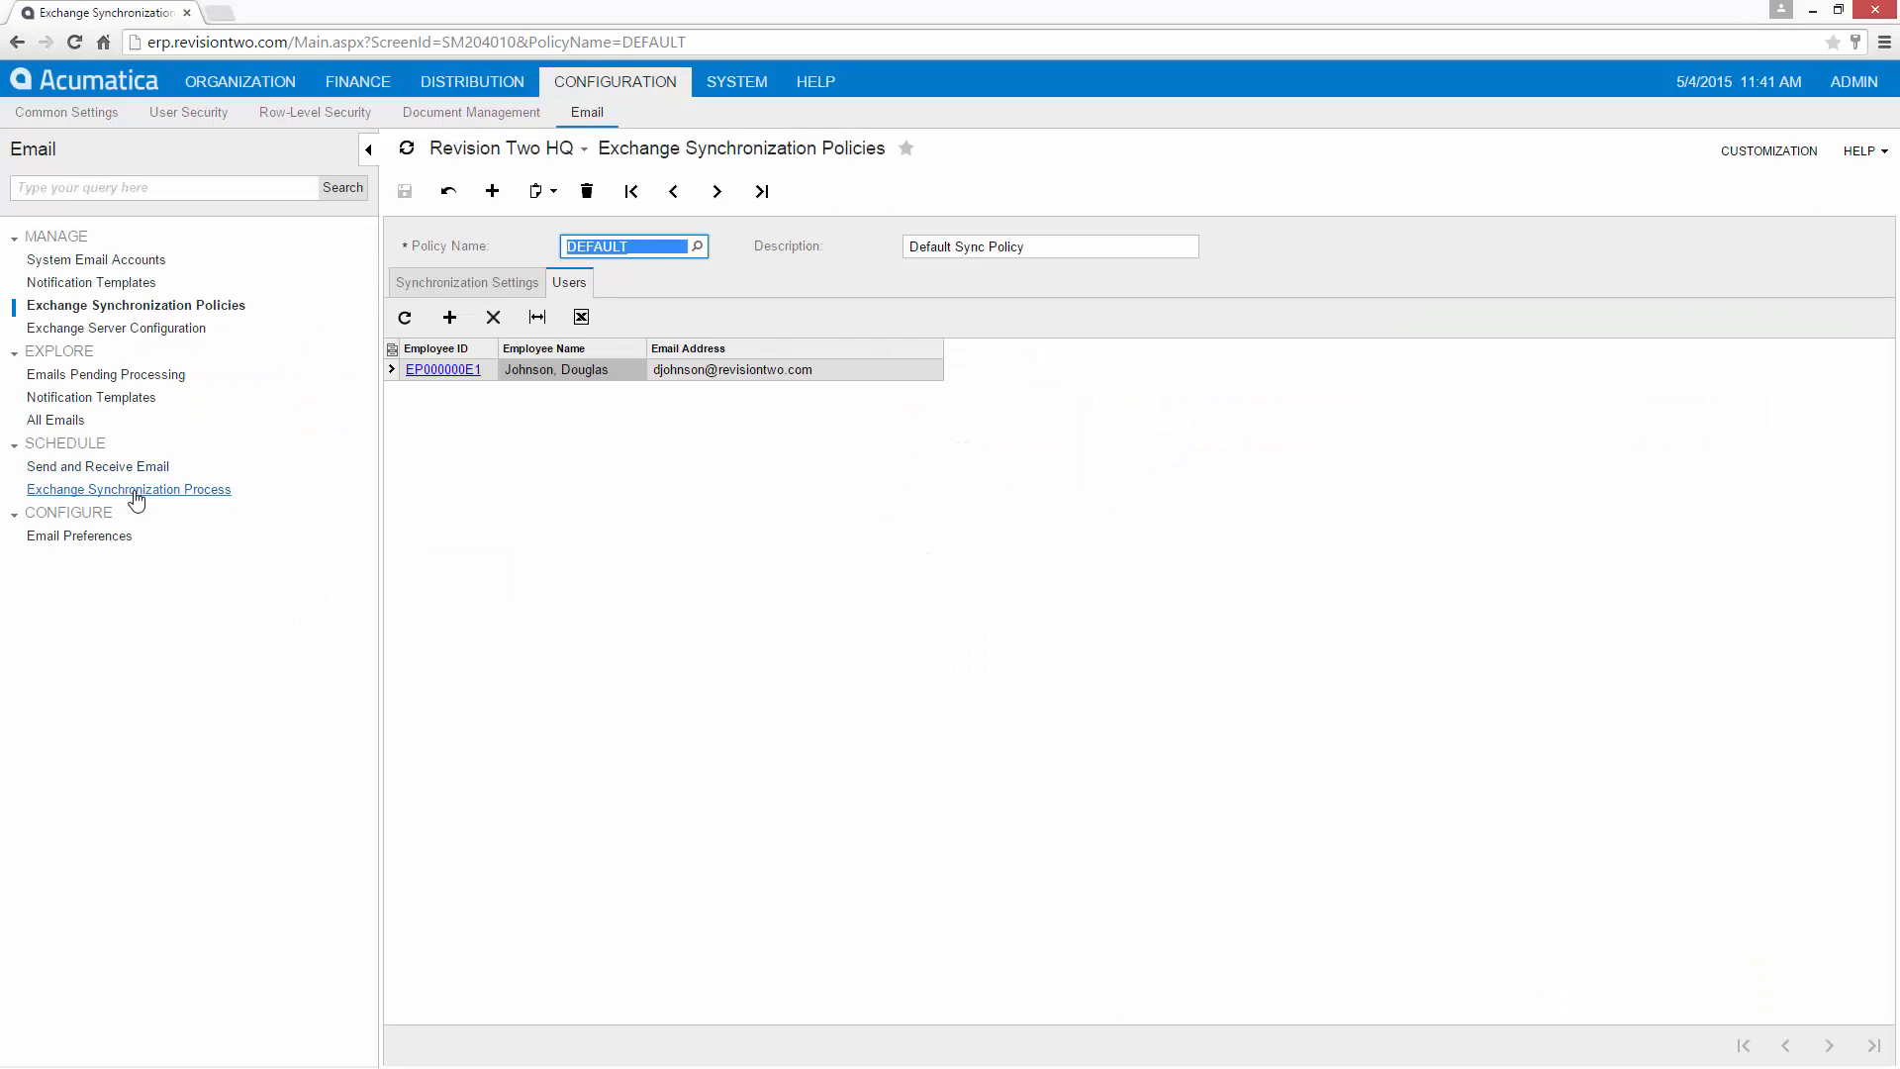
Add a Process All schedule repeating every 00:05 hours and save it.
{"action": "left_click", "coordinate": [129, 487]}
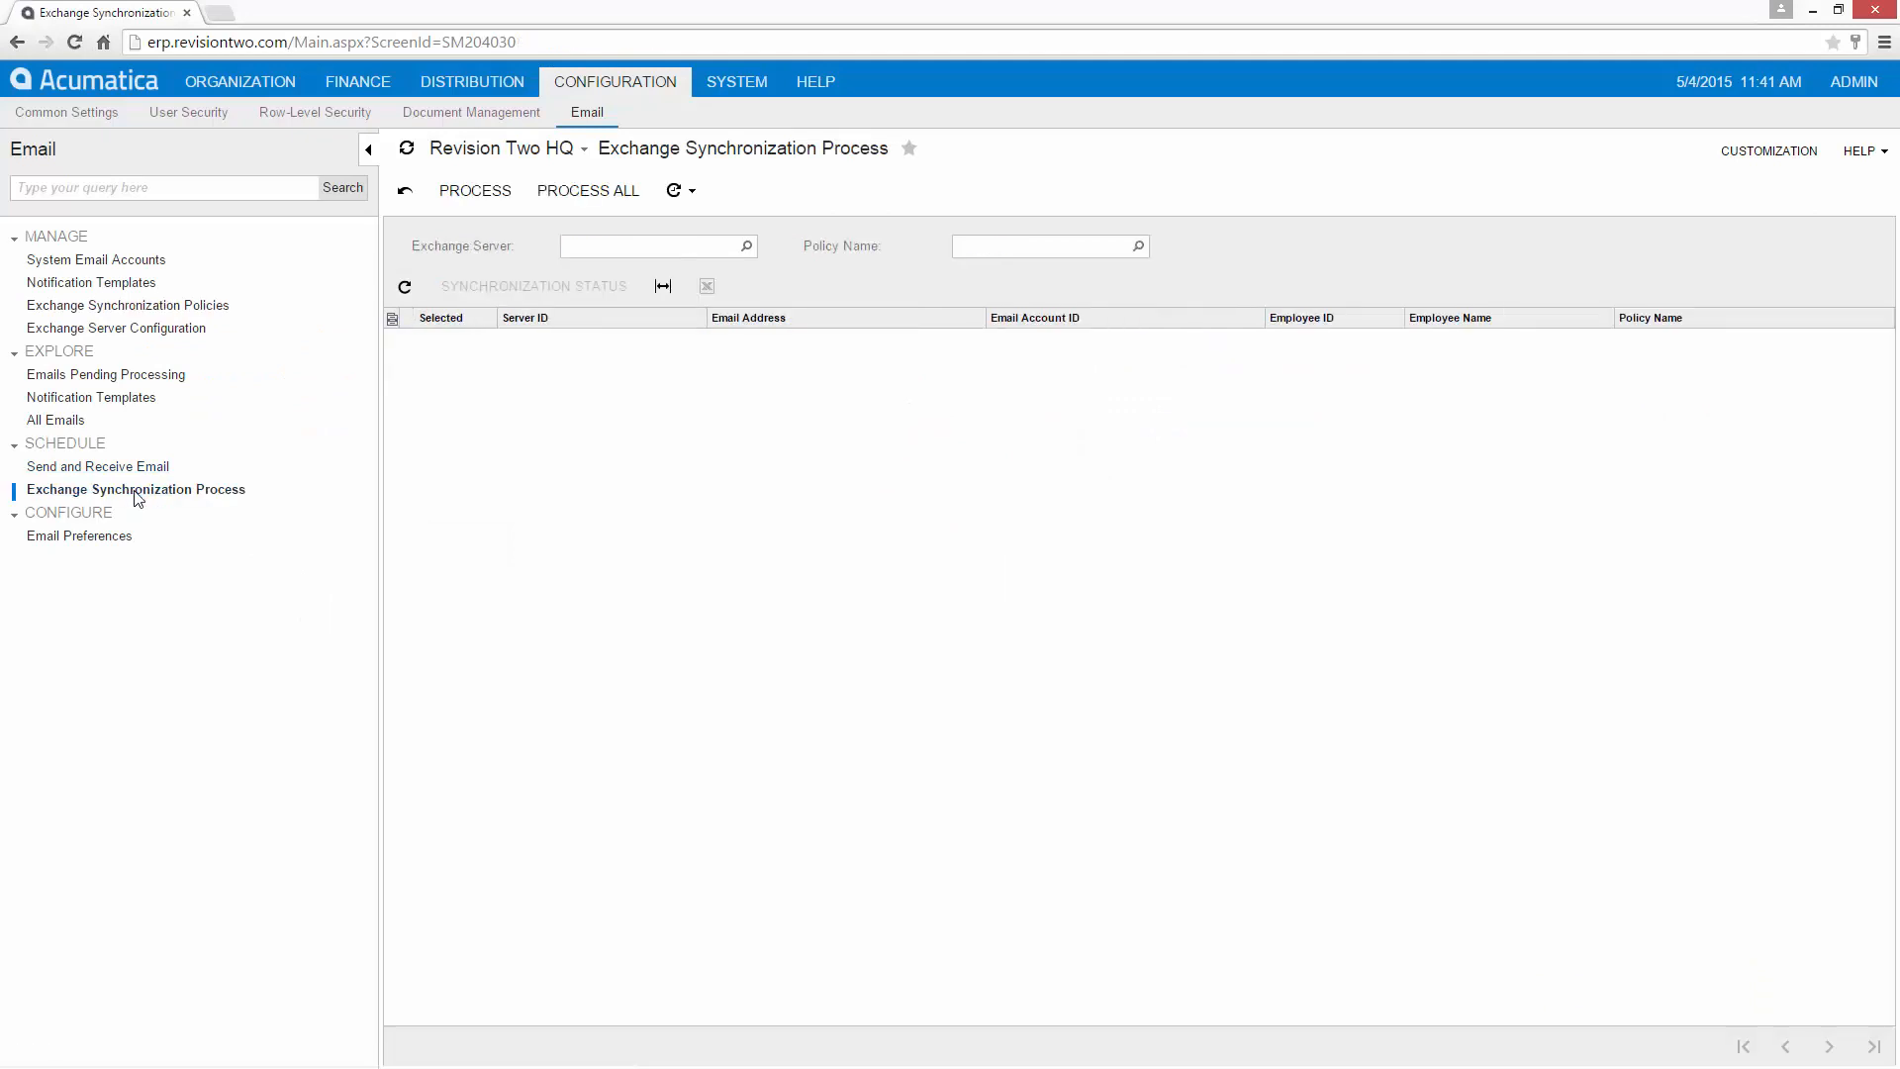
{"action": "left_click", "coordinate": [692, 190]}
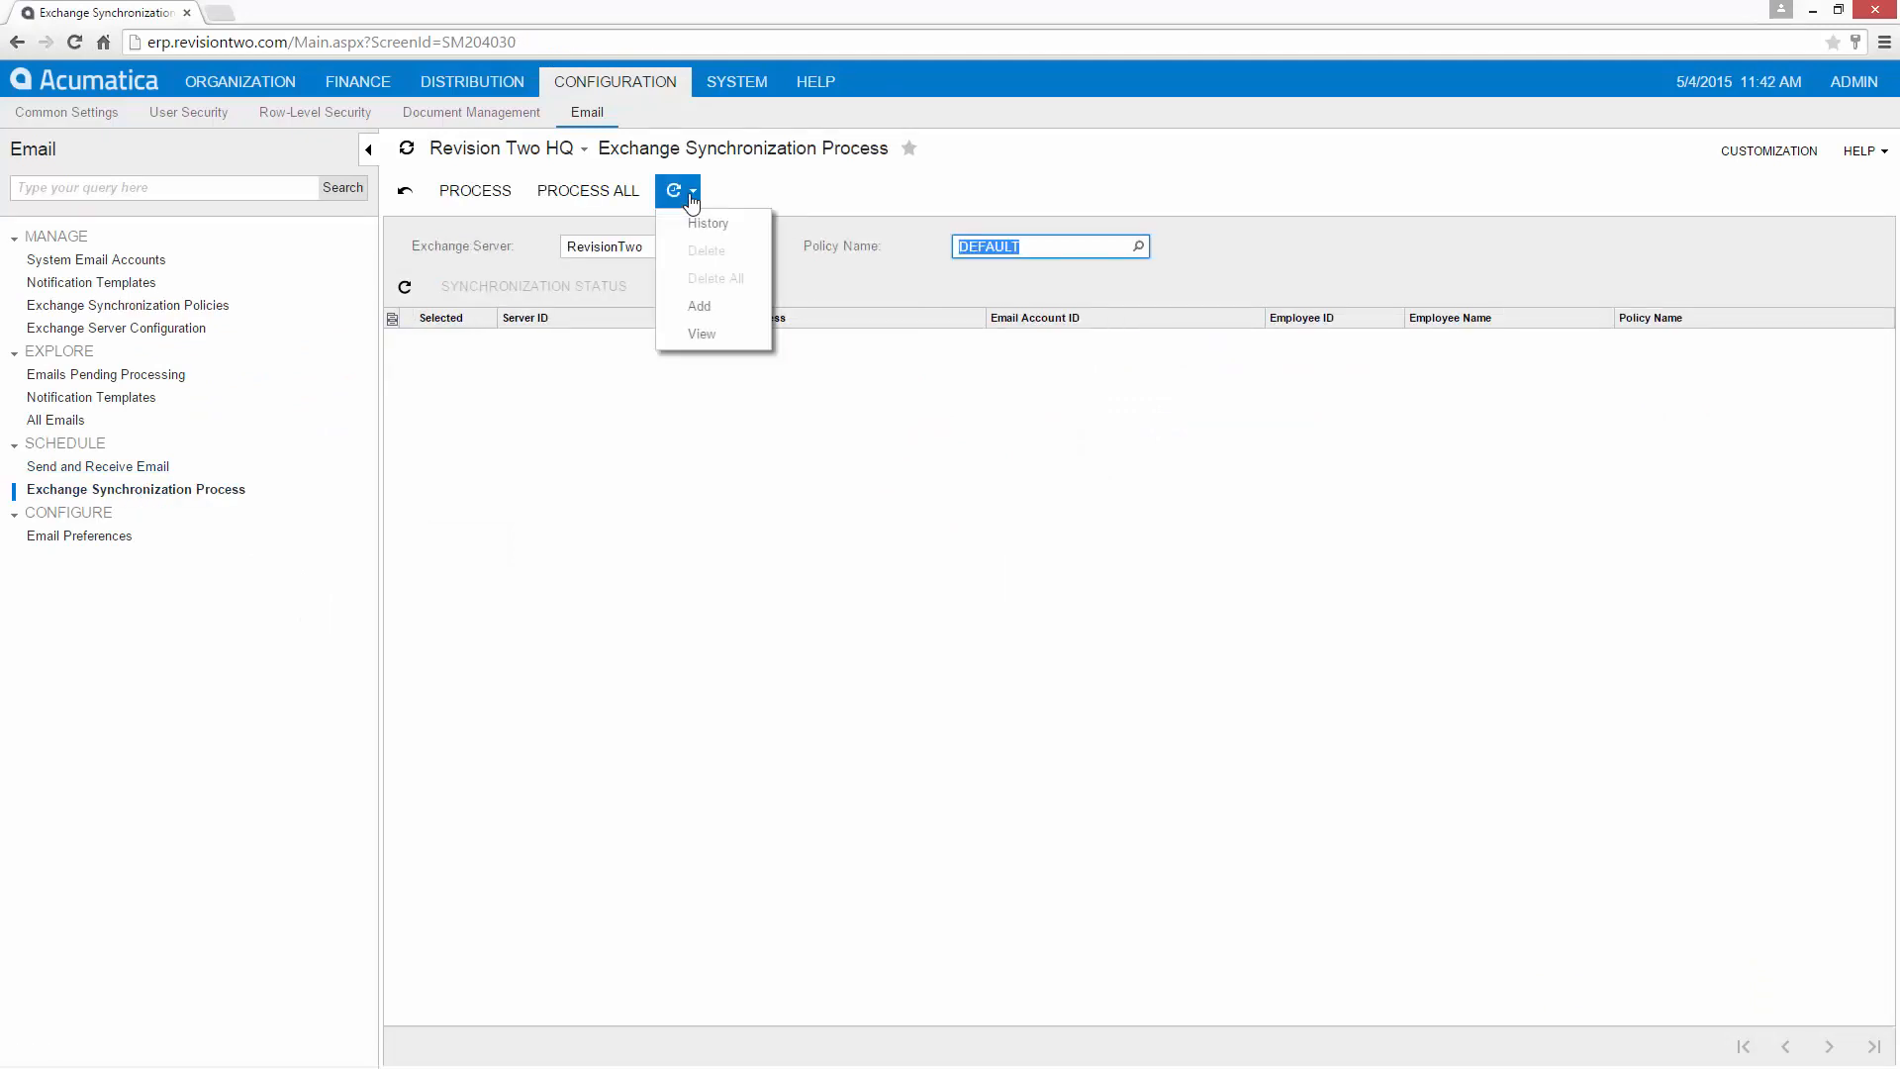
{"action": "left_click", "coordinate": [708, 223]}
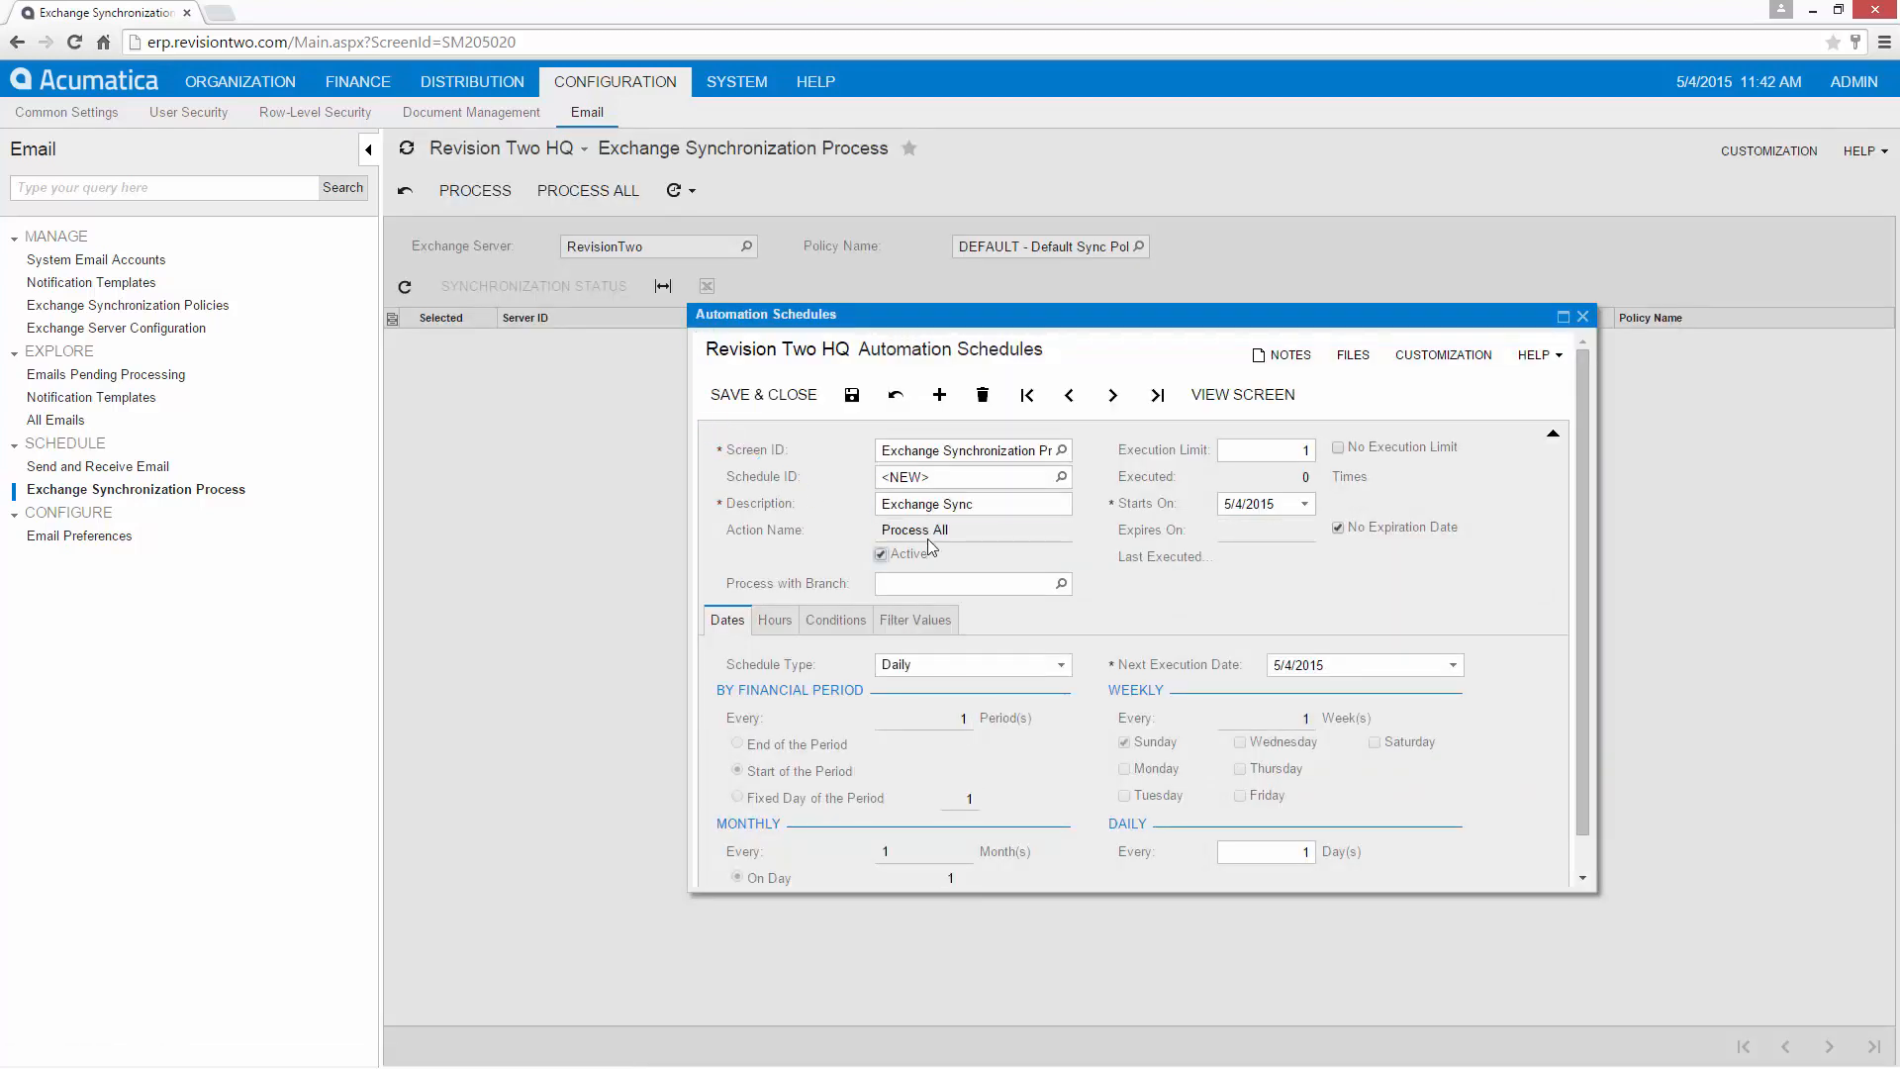
{"action": "mouse_move", "coordinate": [922, 583]}
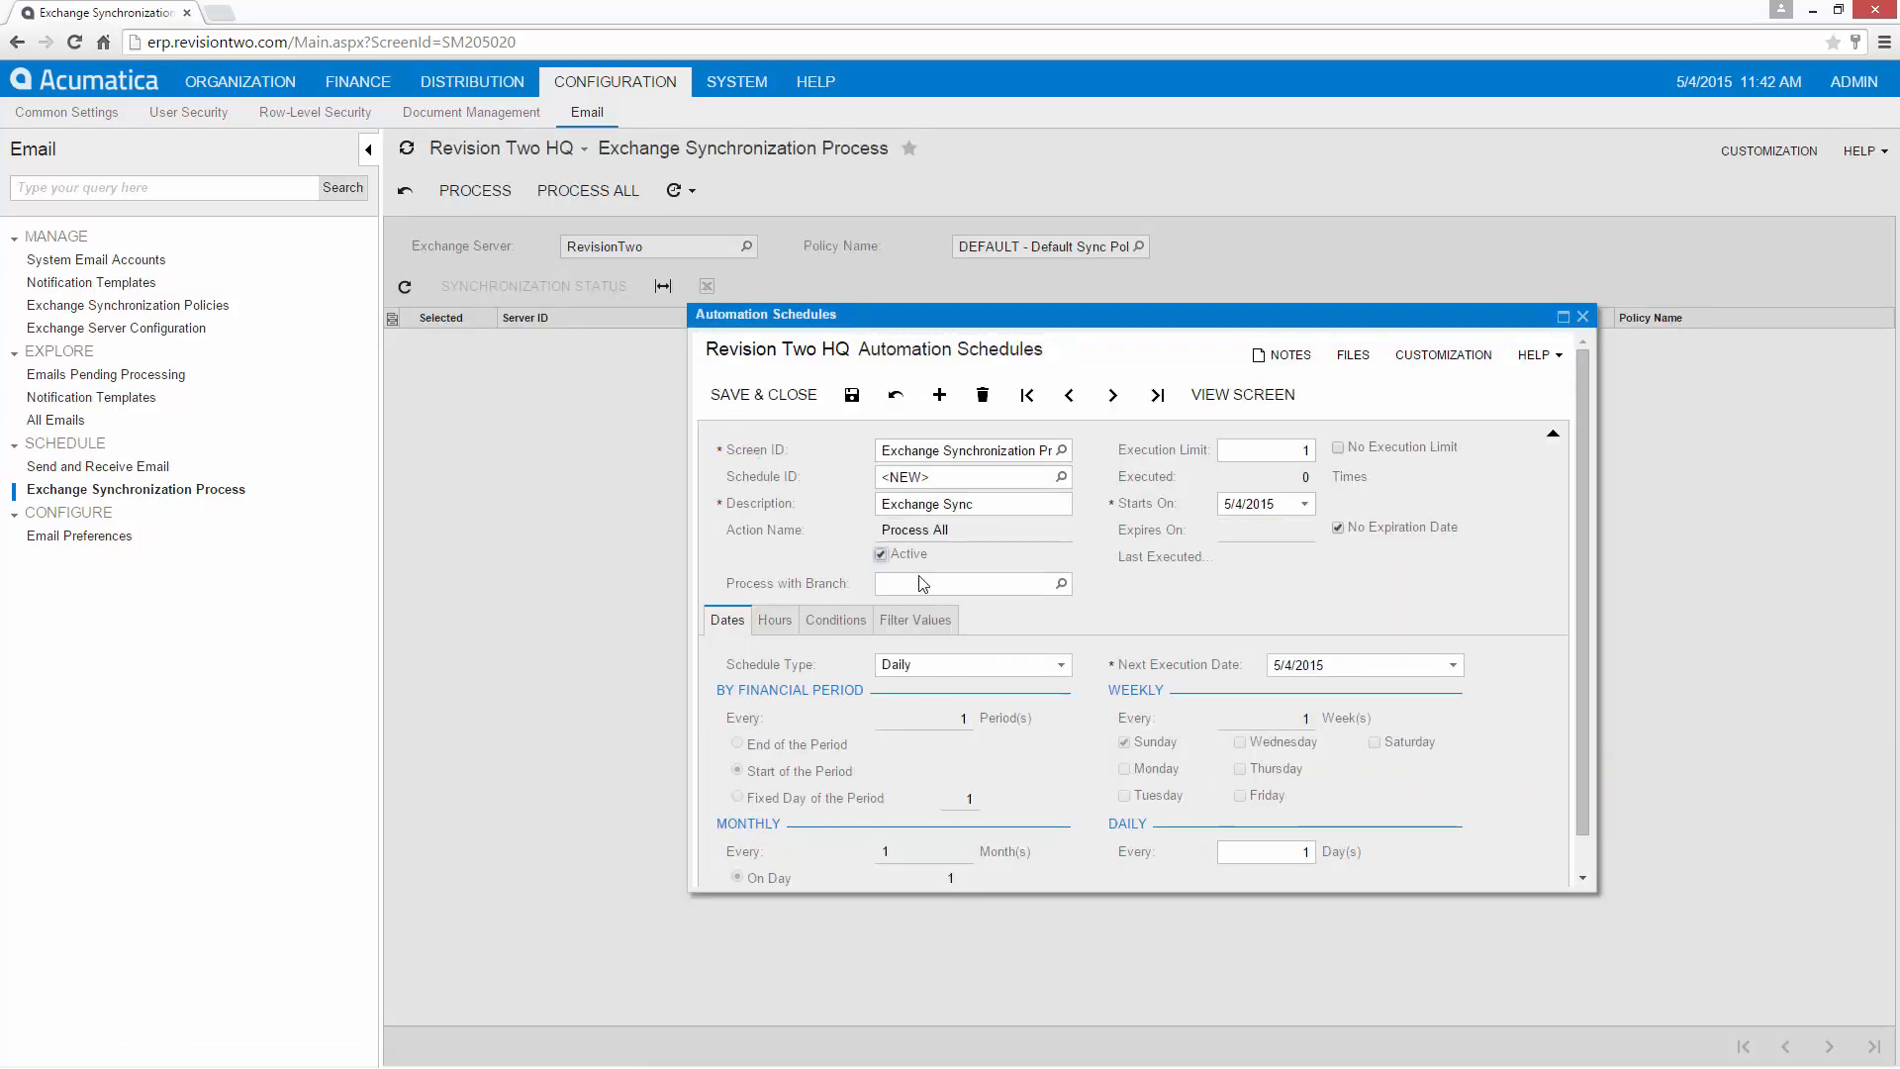
{"action": "left_click", "coordinate": [774, 620]}
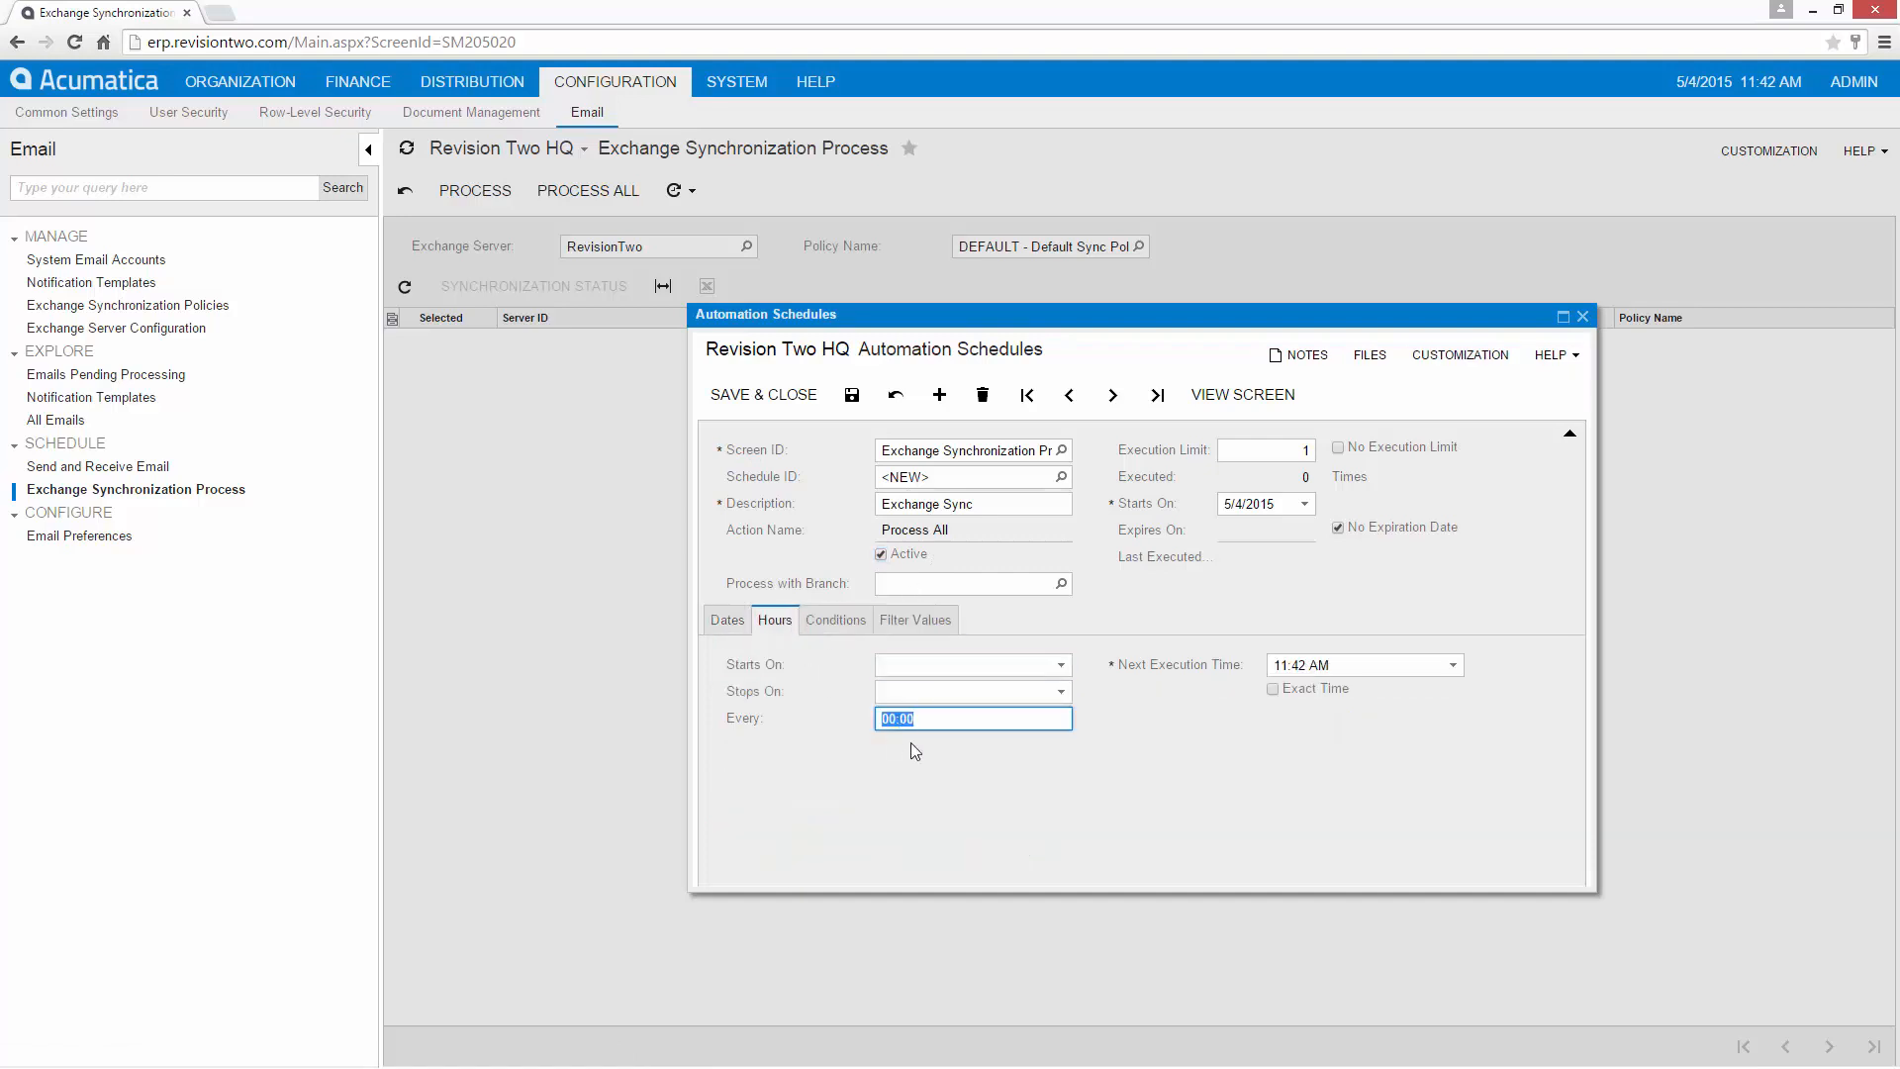
{"action": "type", "text": "00:05"}
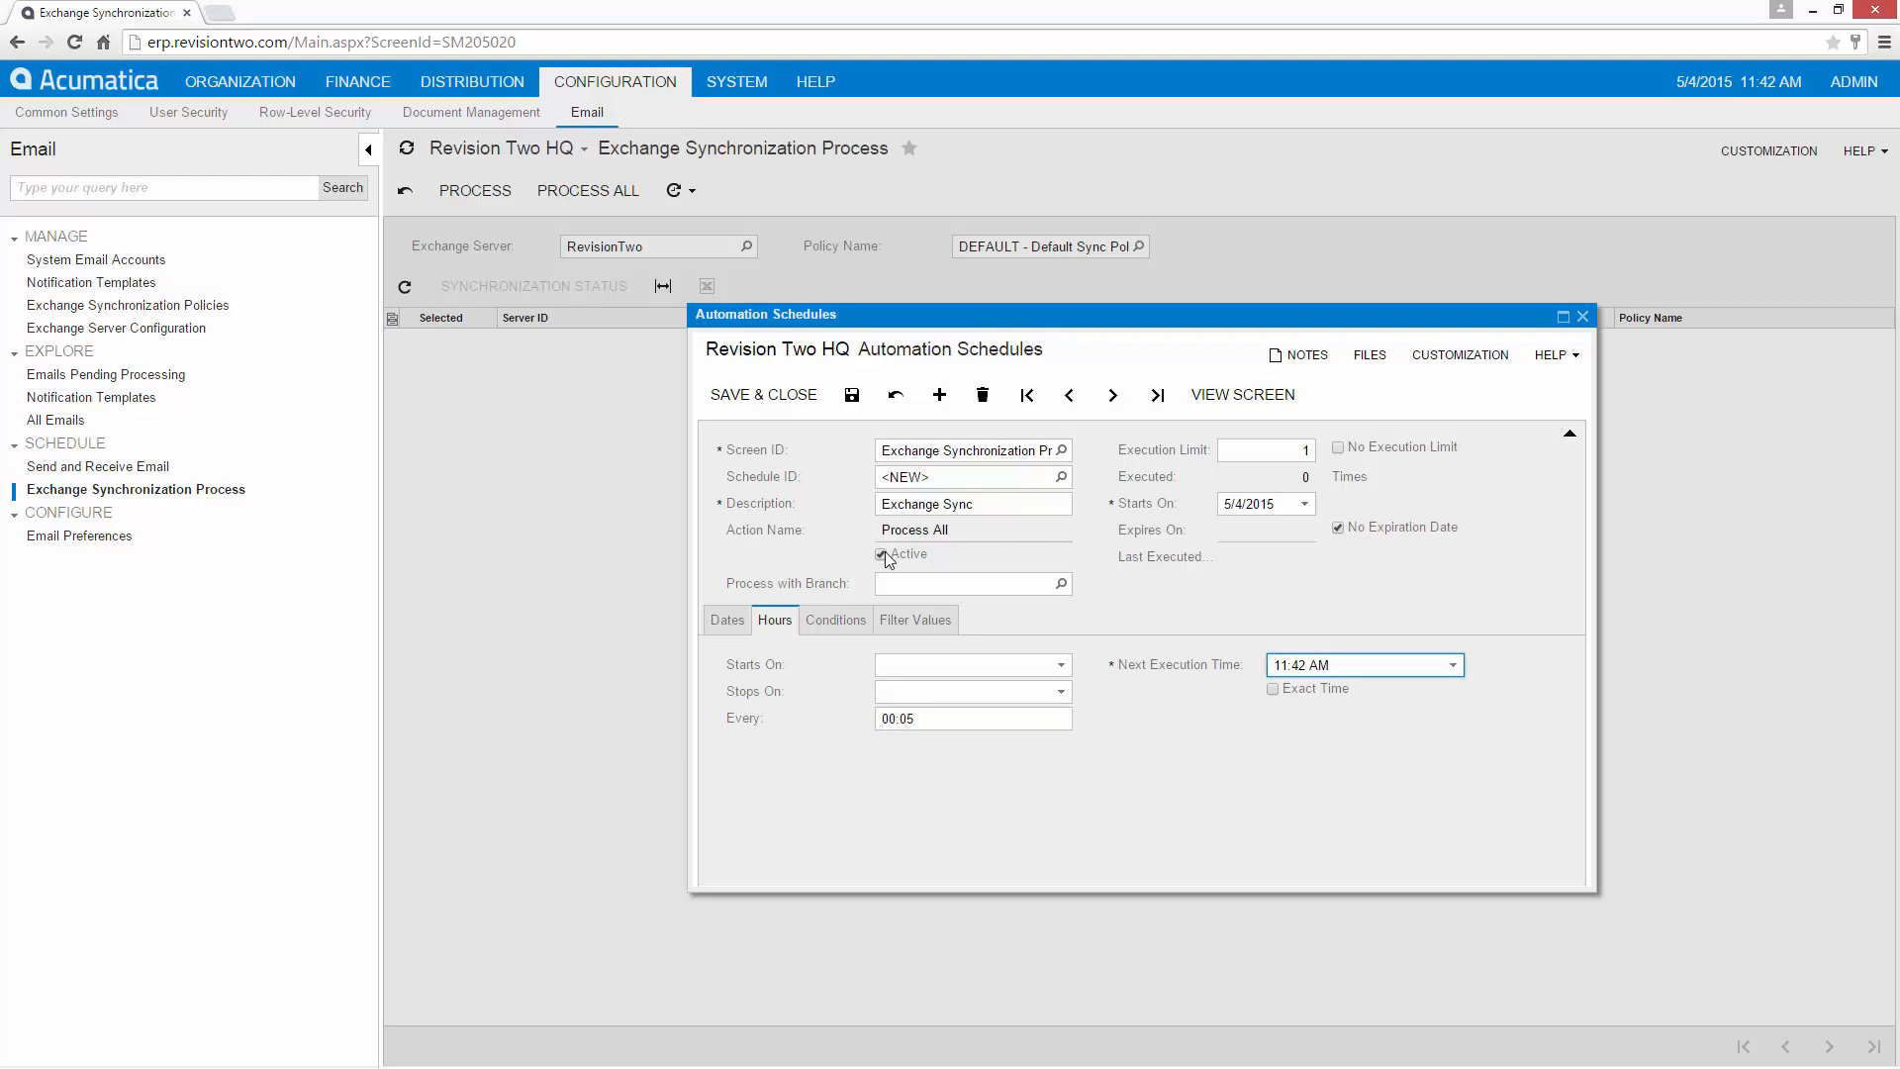
{"action": "mouse_move", "coordinate": [763, 394]}
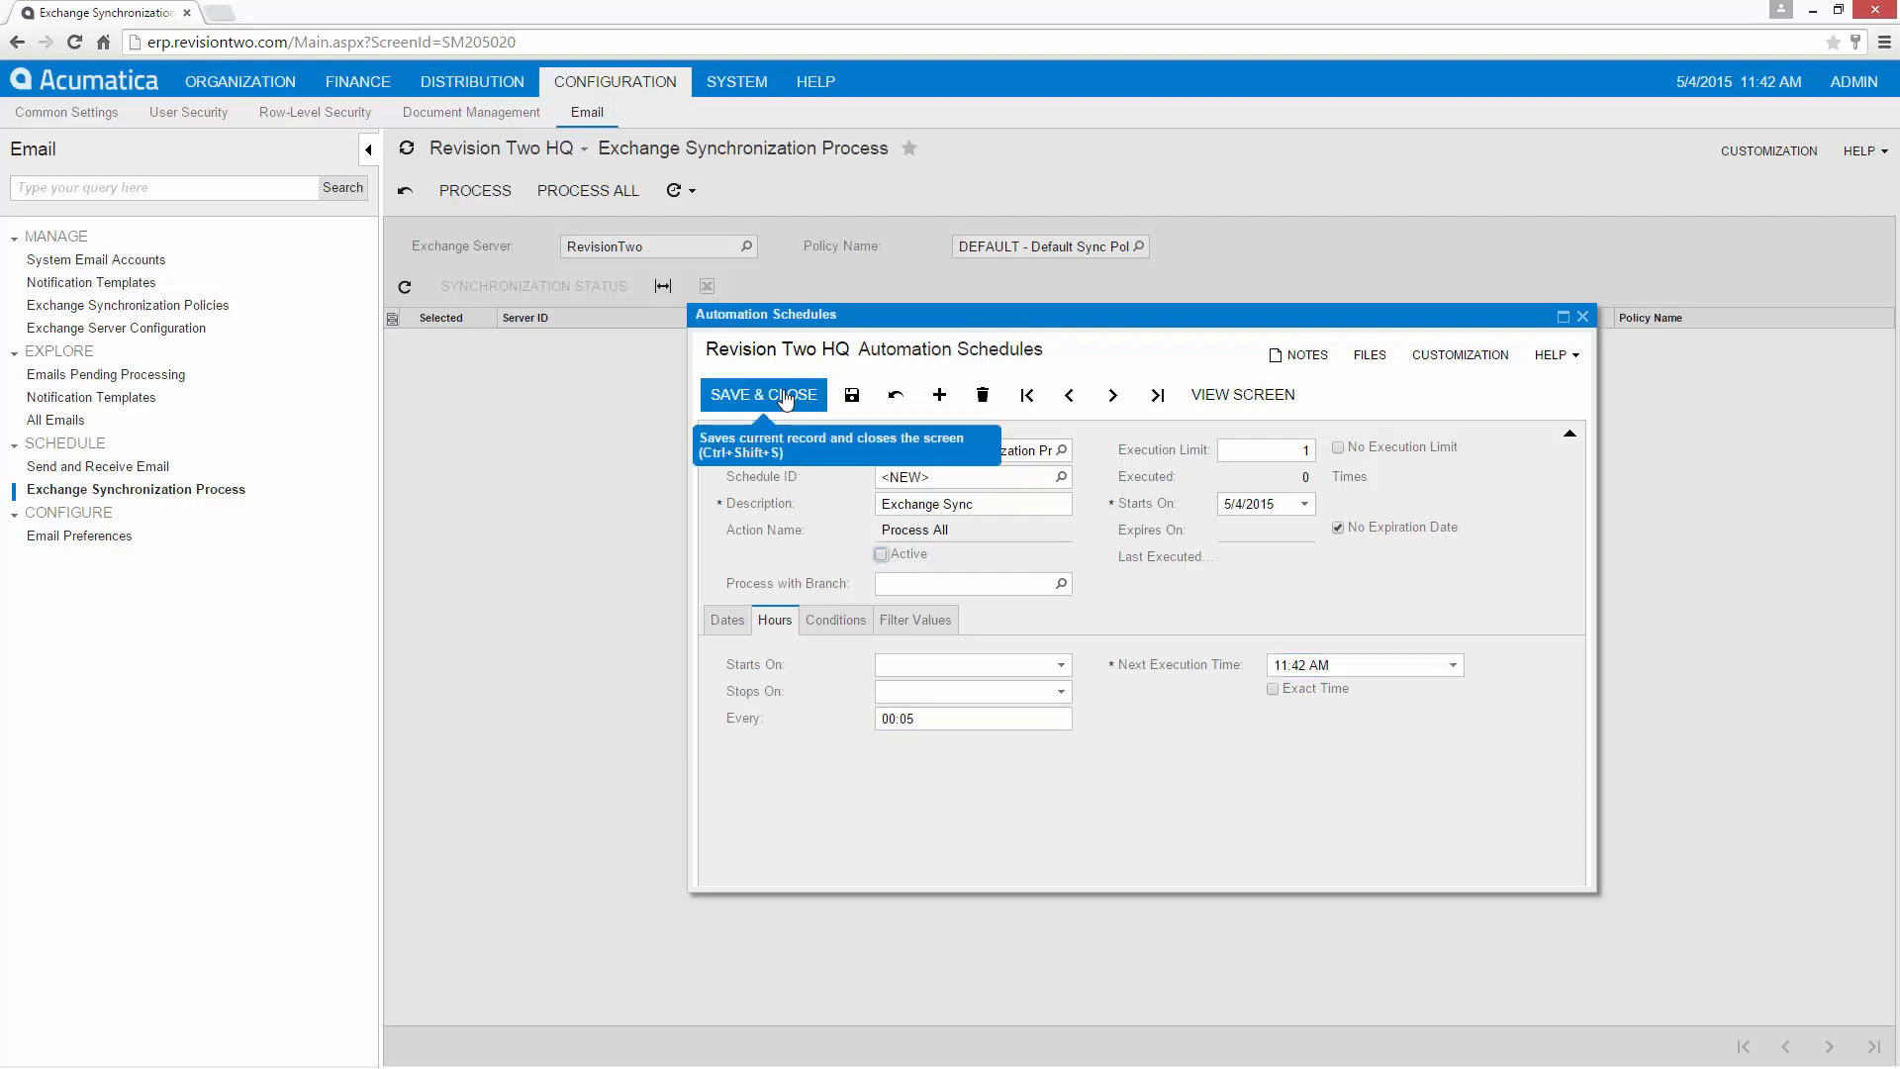
{"action": "left_click", "coordinate": [762, 394]}
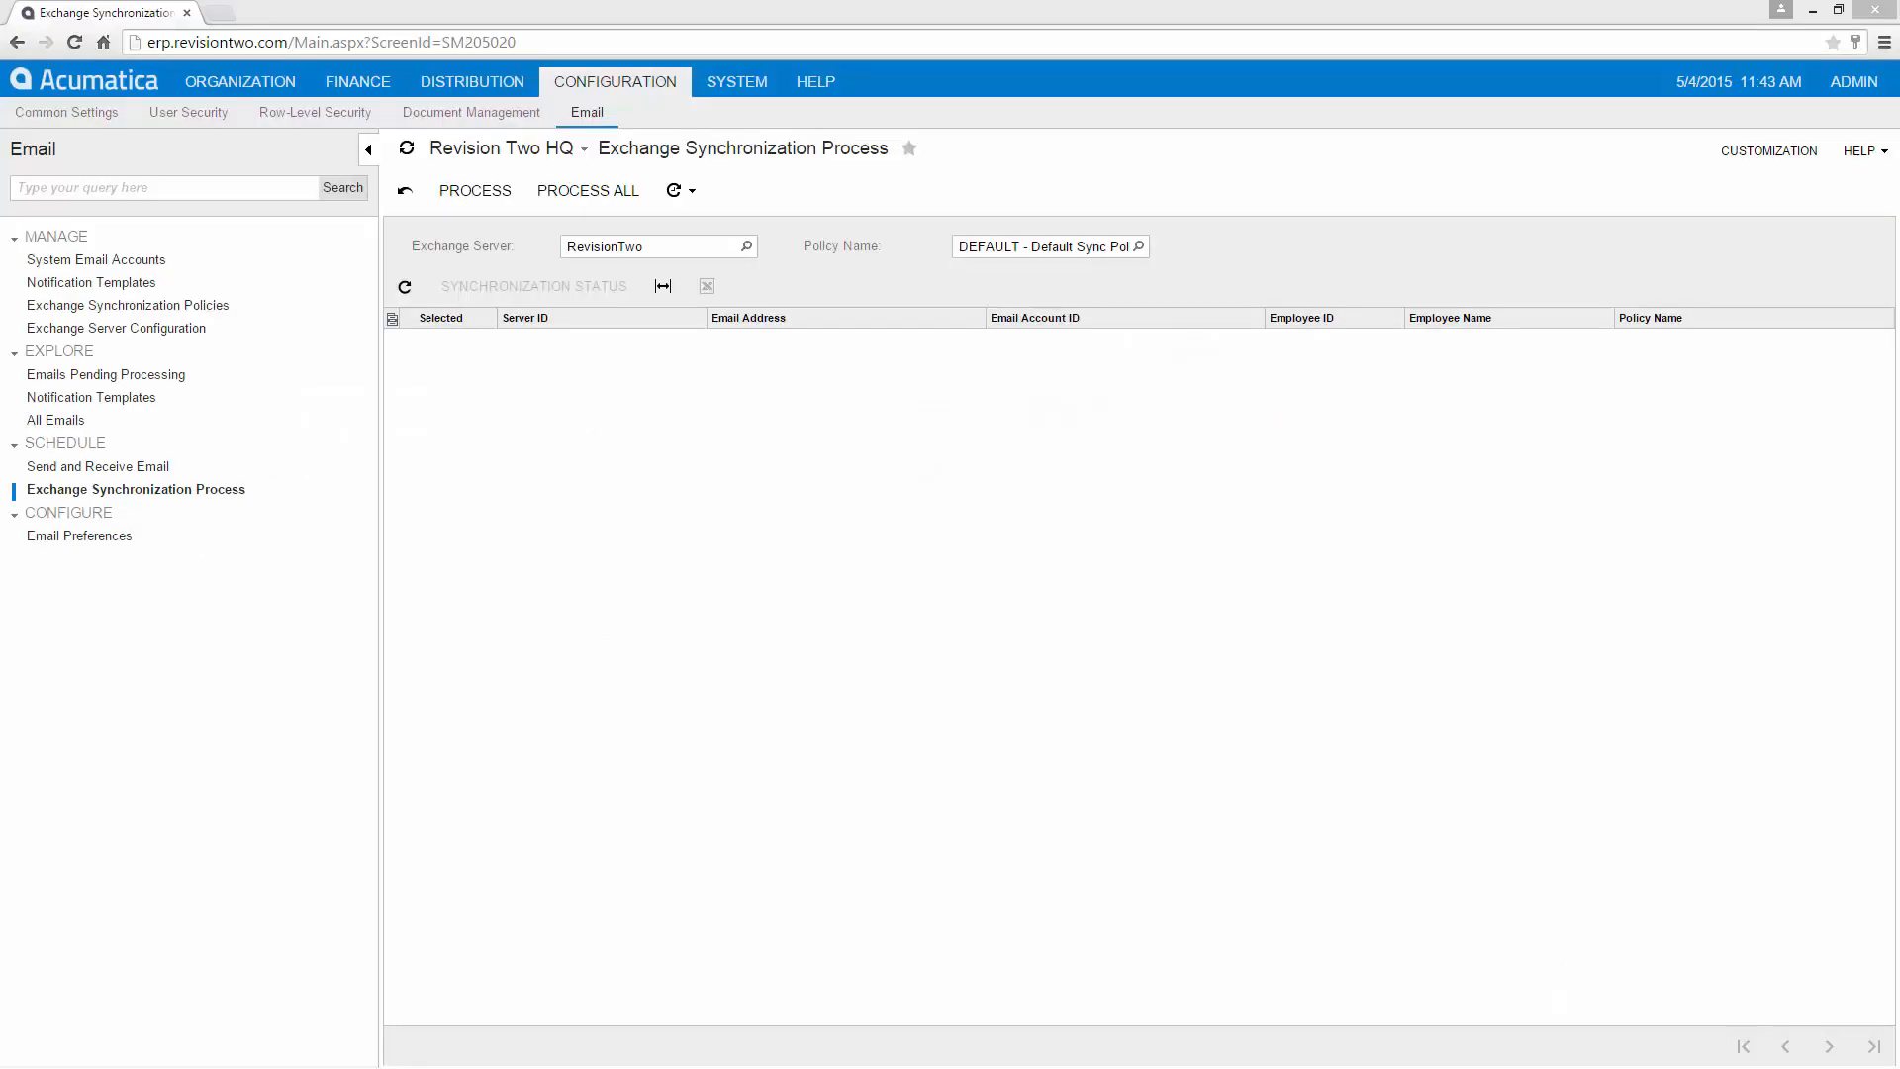
{"action": "mouse_move", "coordinate": [198, 163]}
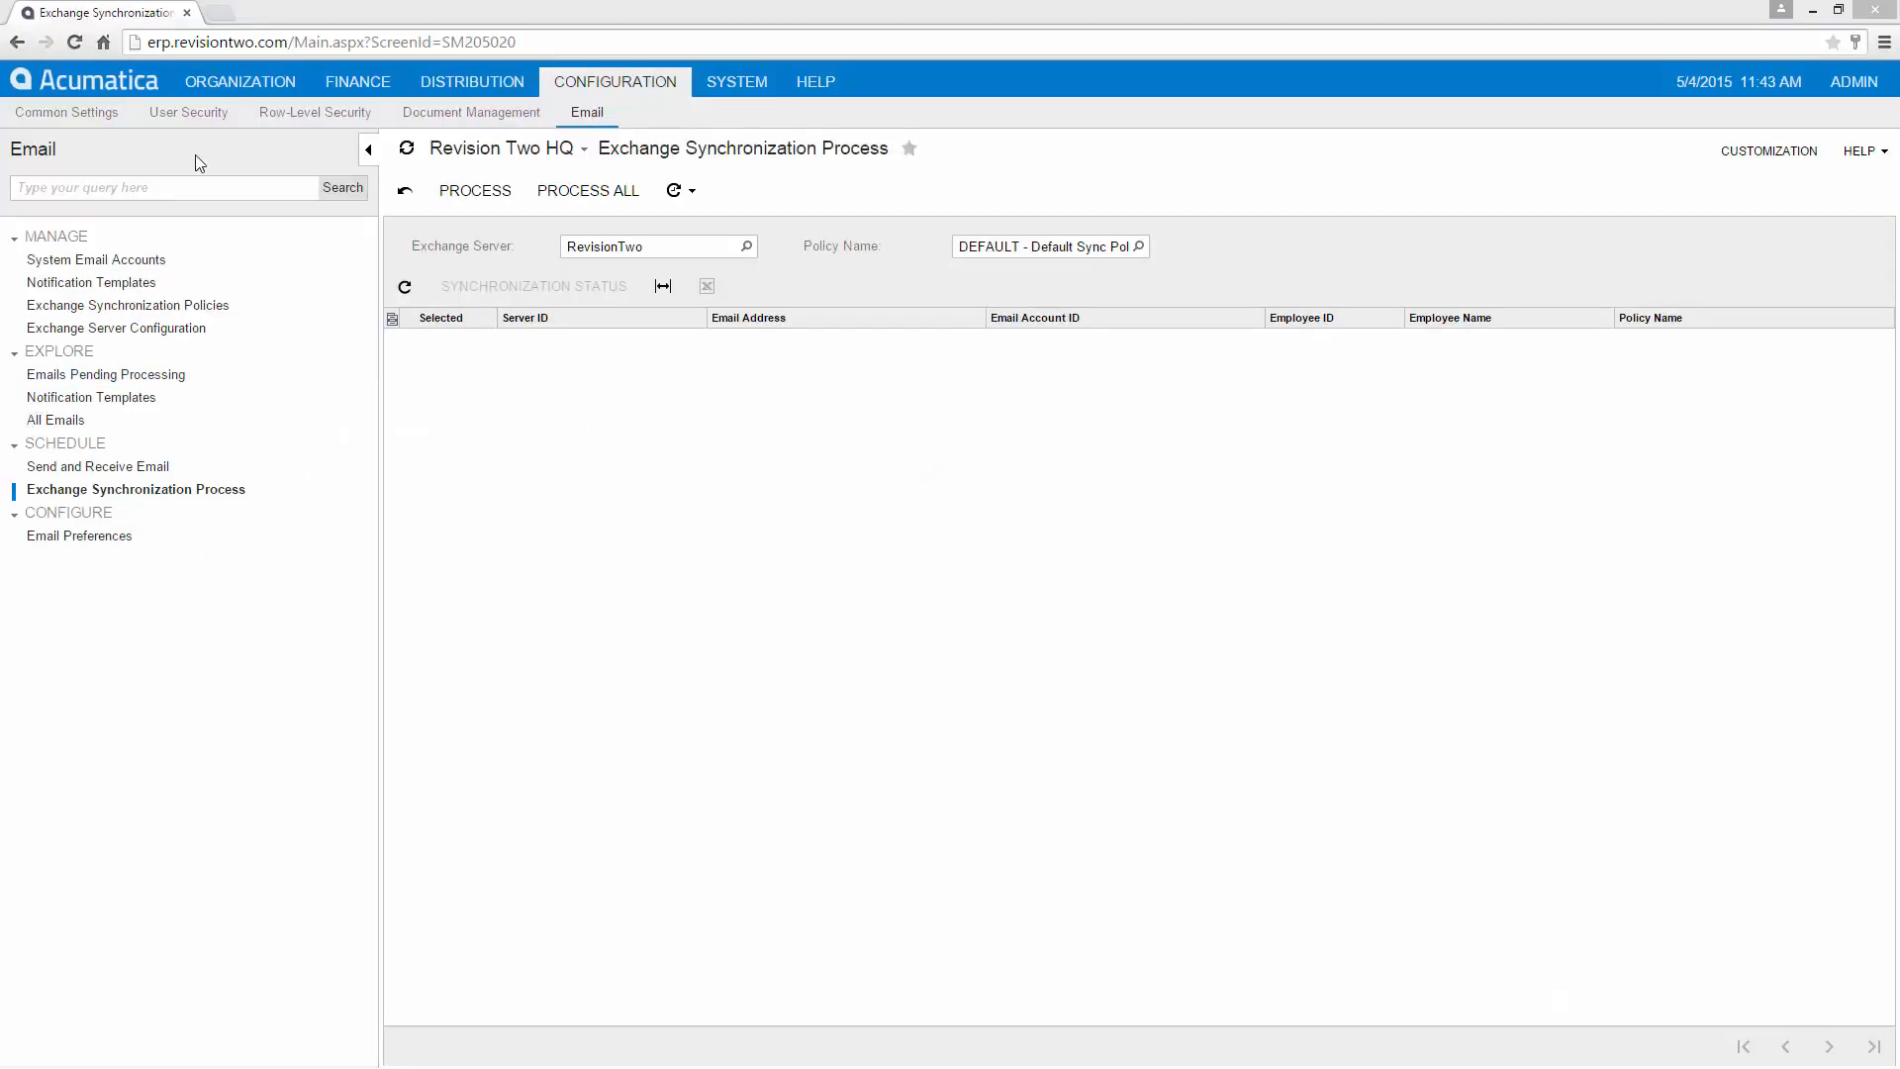
{"action": "mouse_move", "coordinate": [239, 81]}
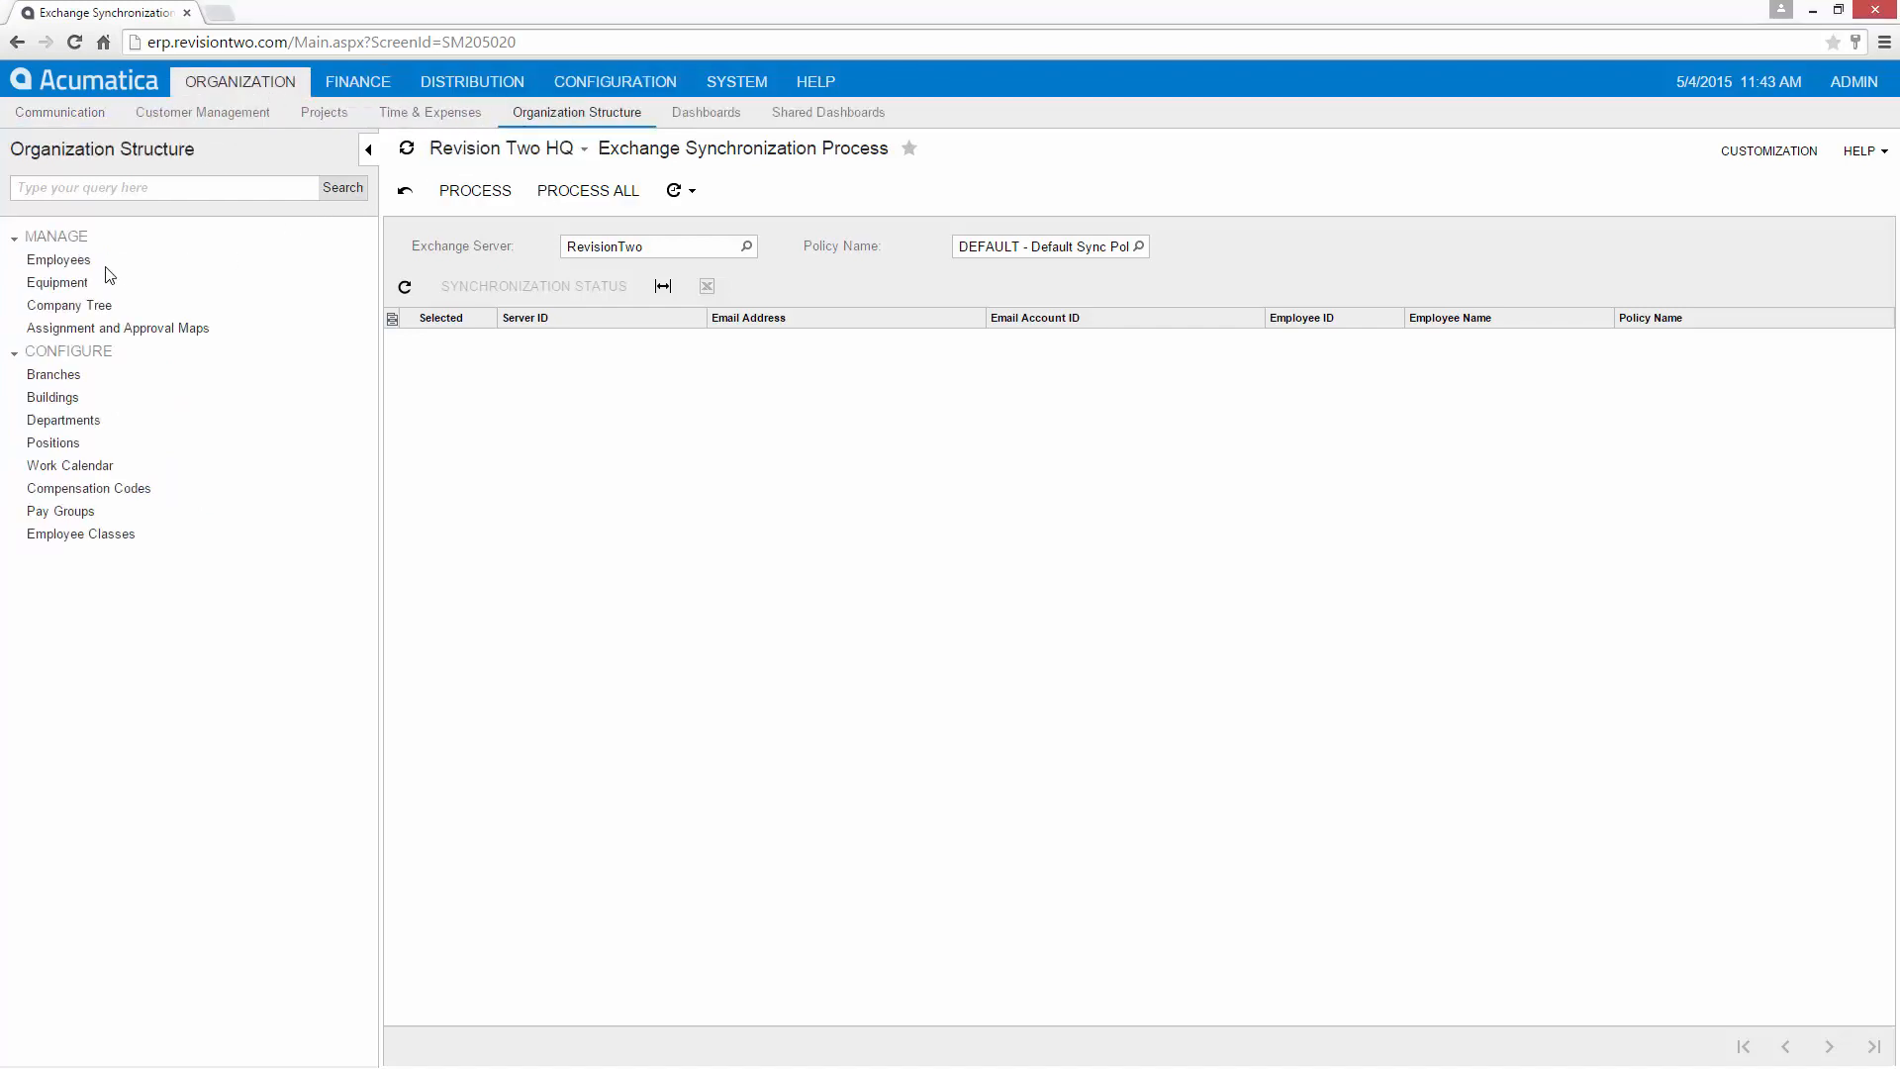
{"action": "left_click", "coordinate": [59, 259]}
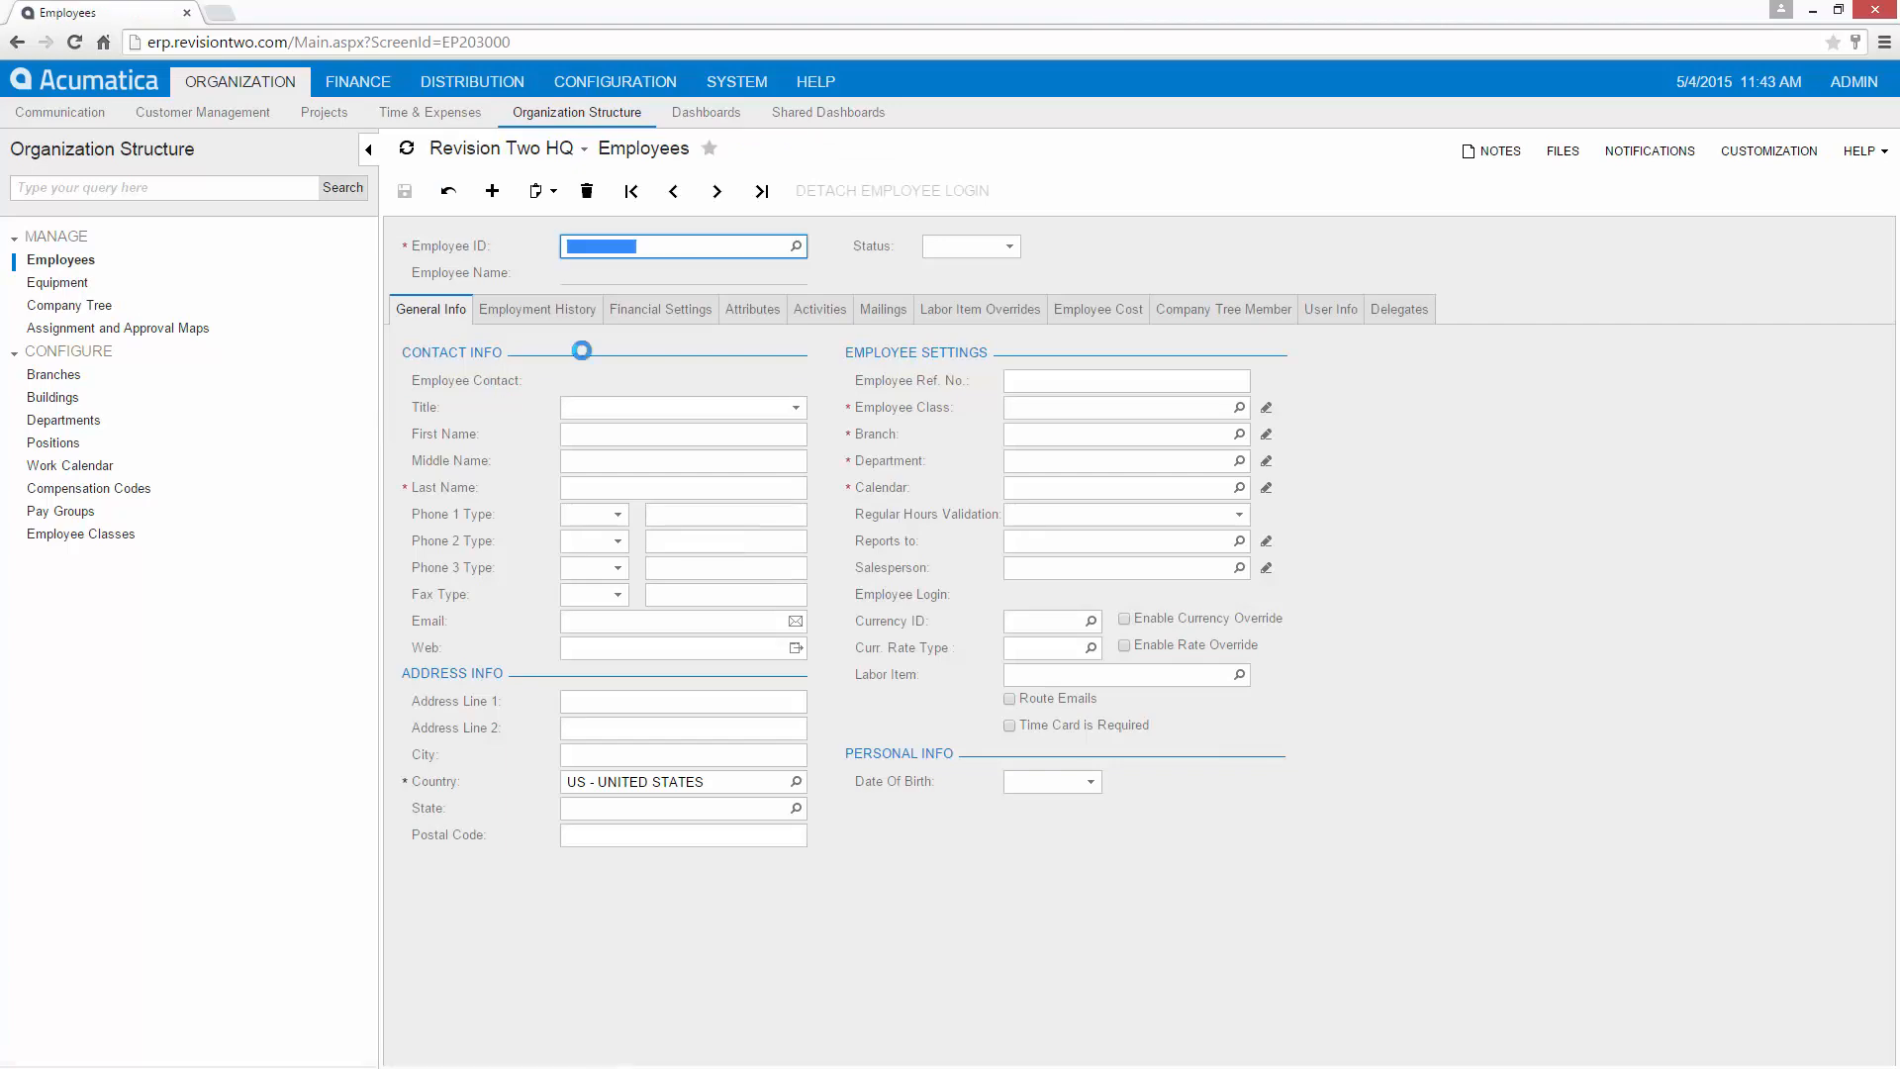
{"action": "left_click", "coordinate": [795, 244]}
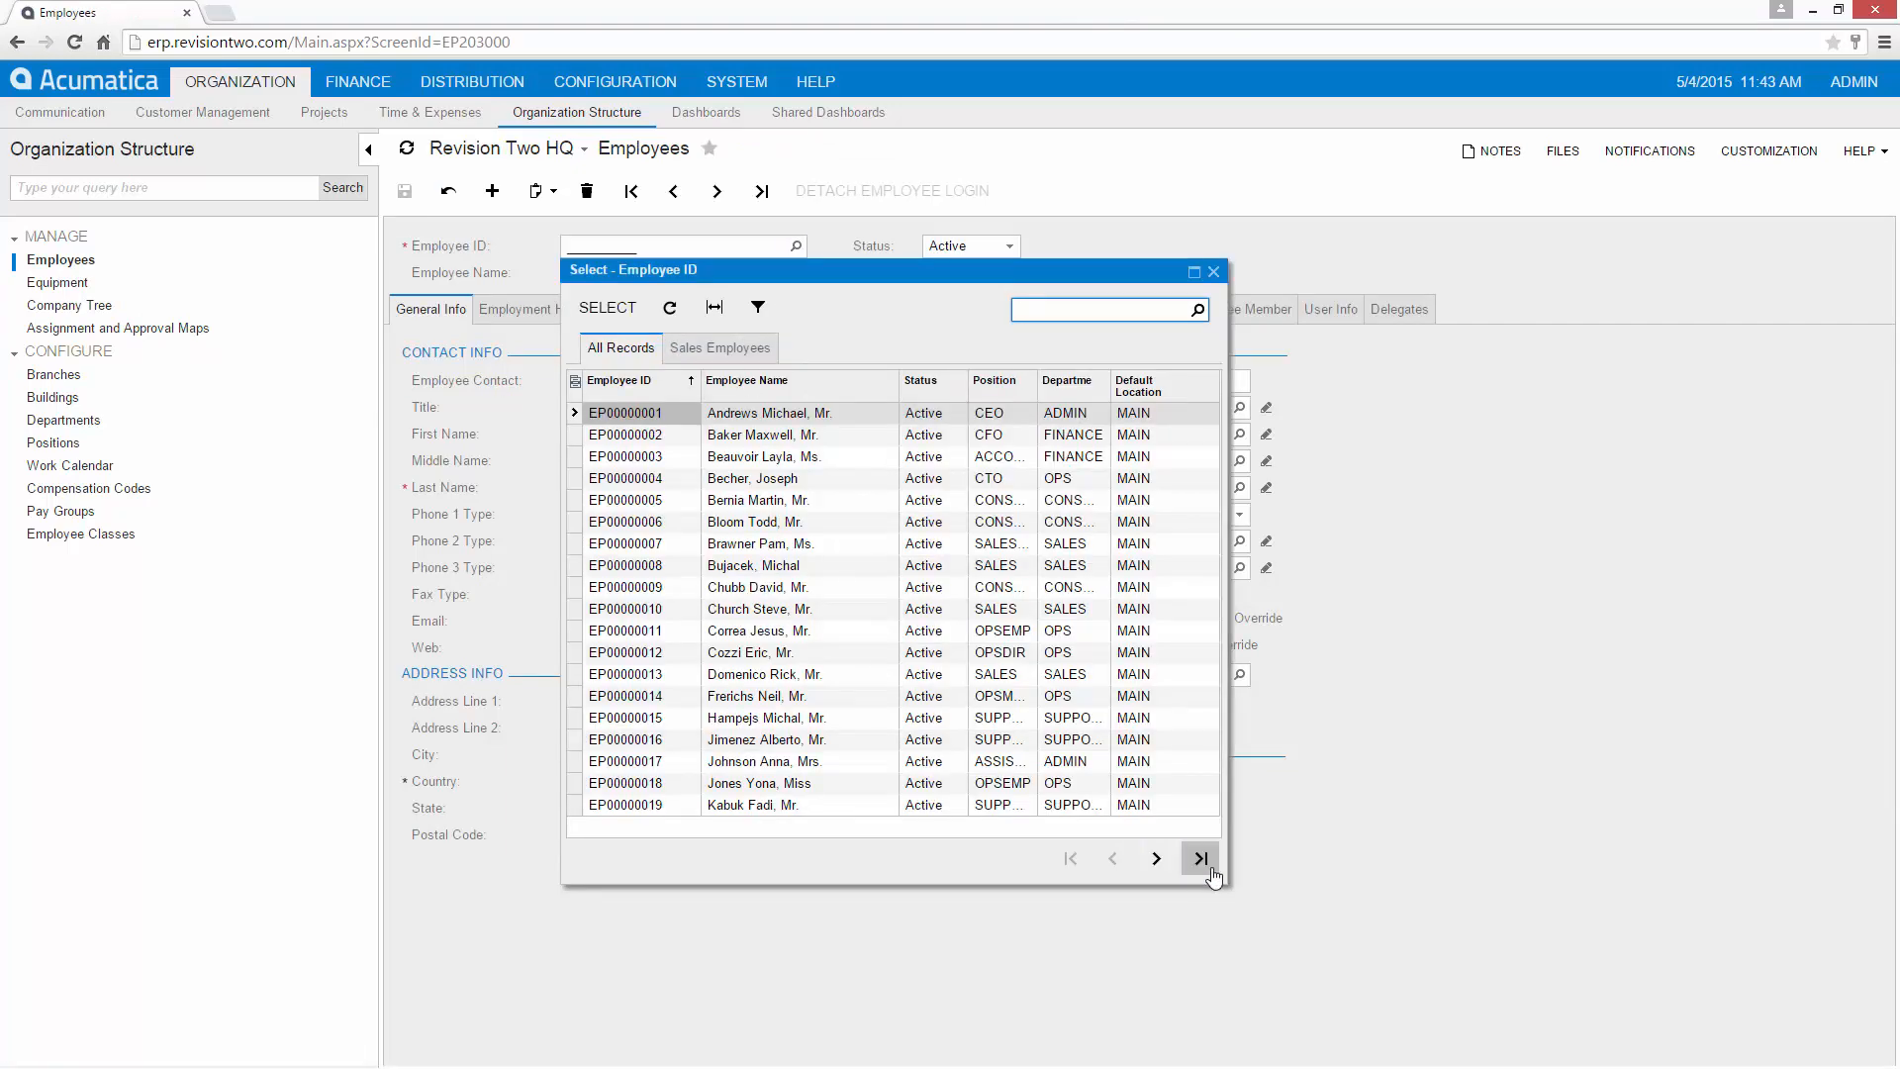
{"action": "left_click", "coordinate": [1200, 858]}
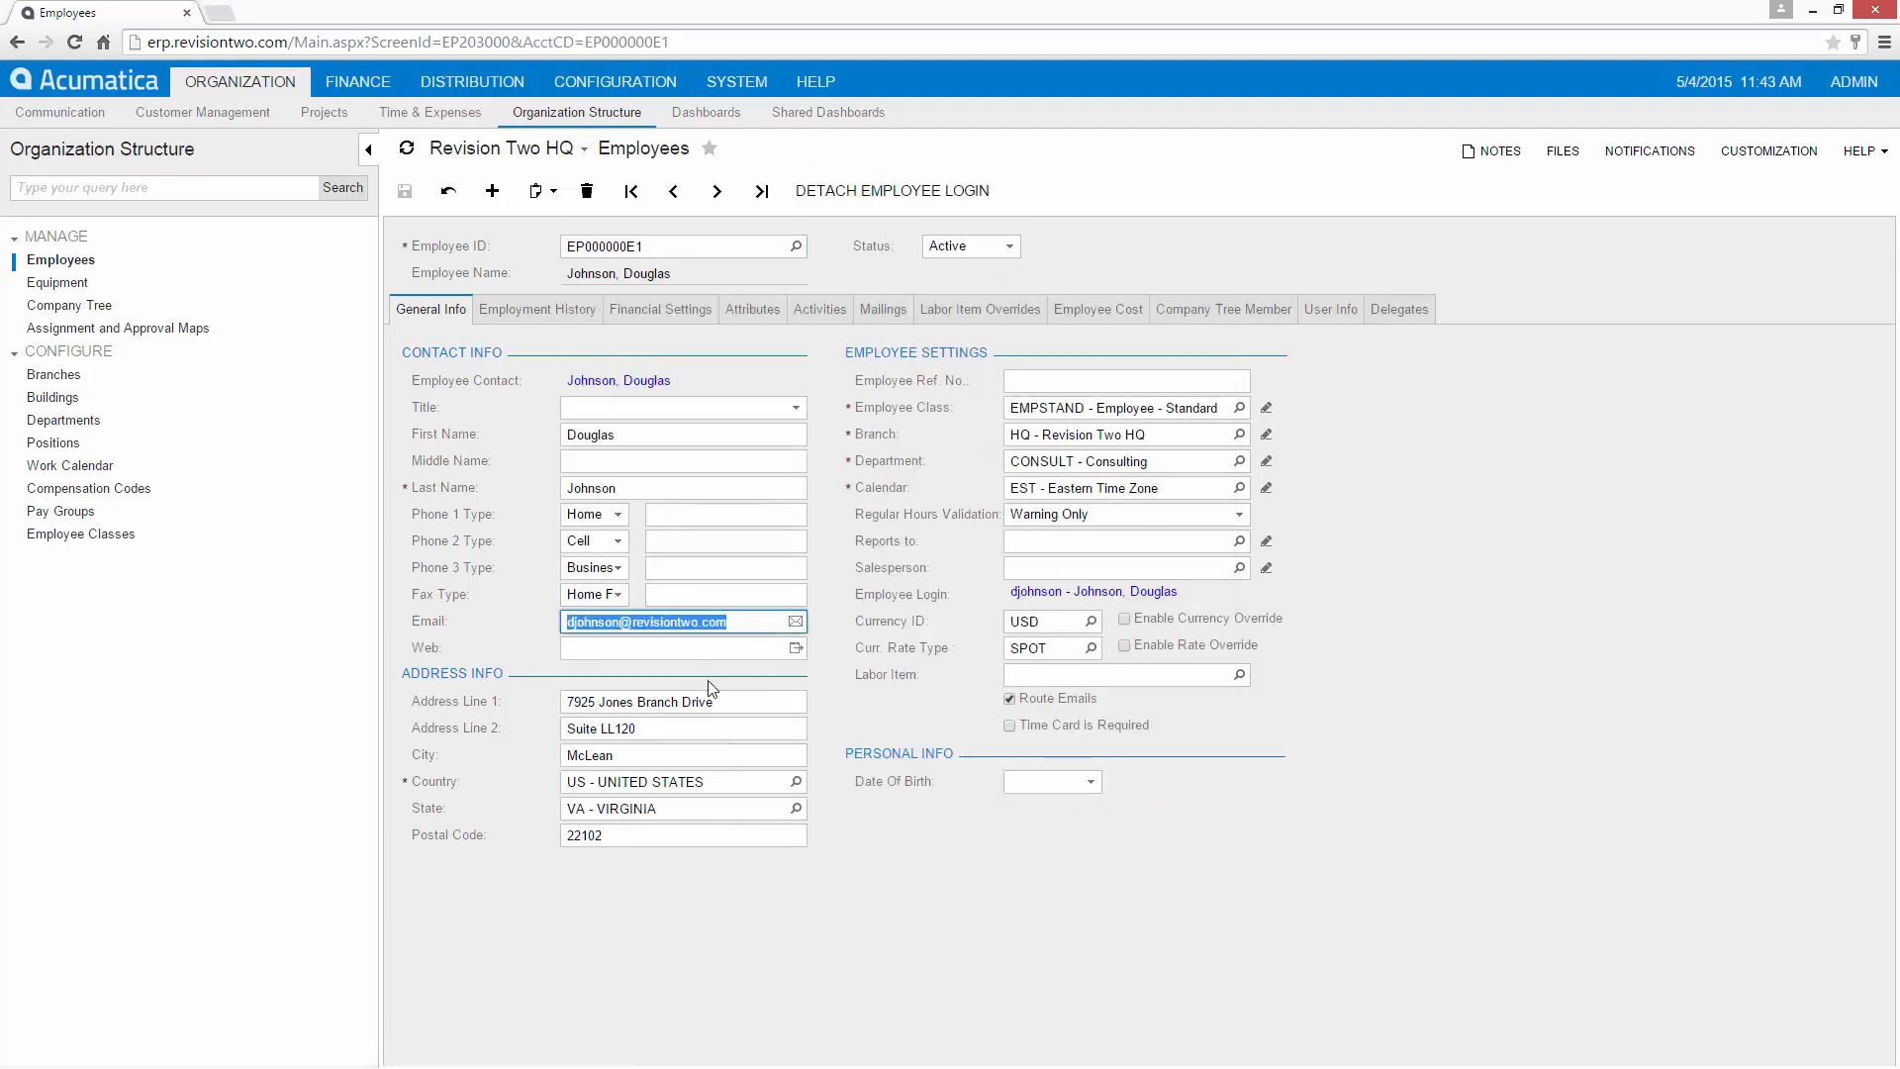
{"action": "mouse_move", "coordinate": [832, 702]}
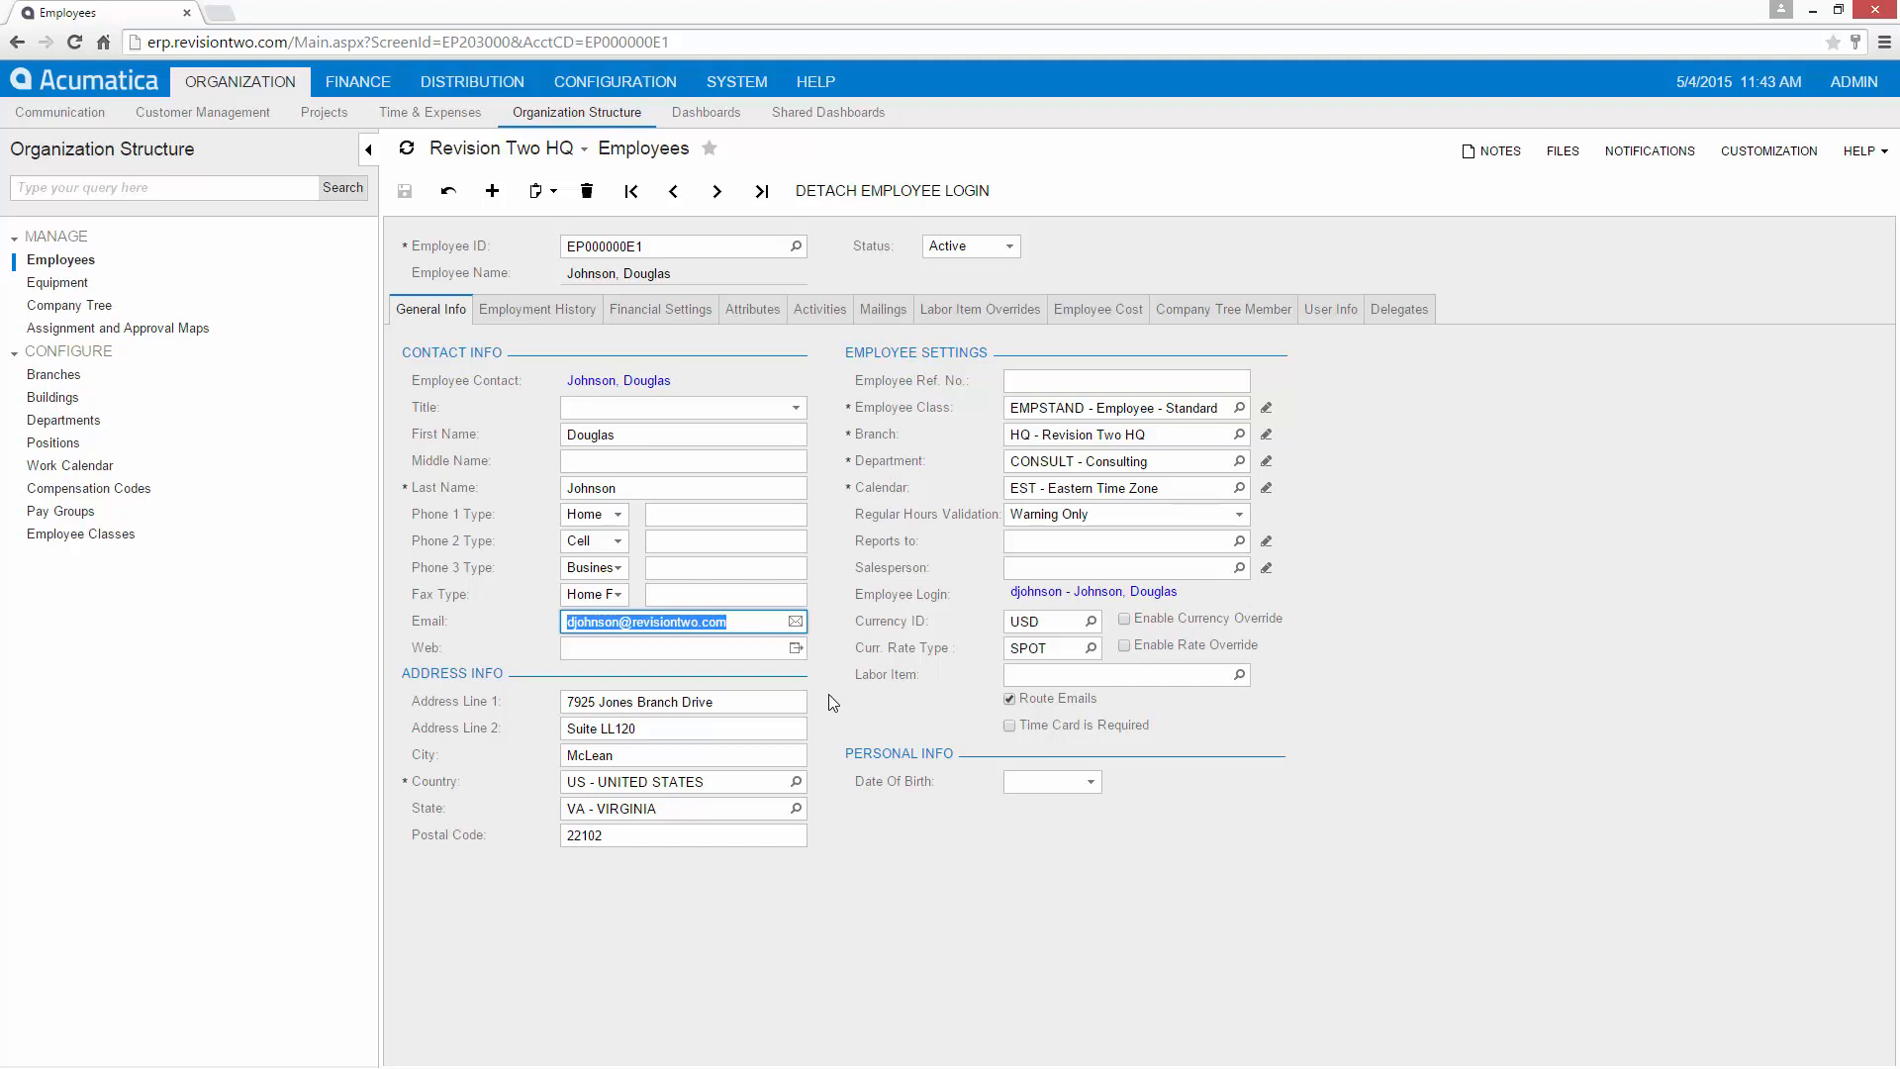
{"action": "left_click", "coordinate": [615, 82]}
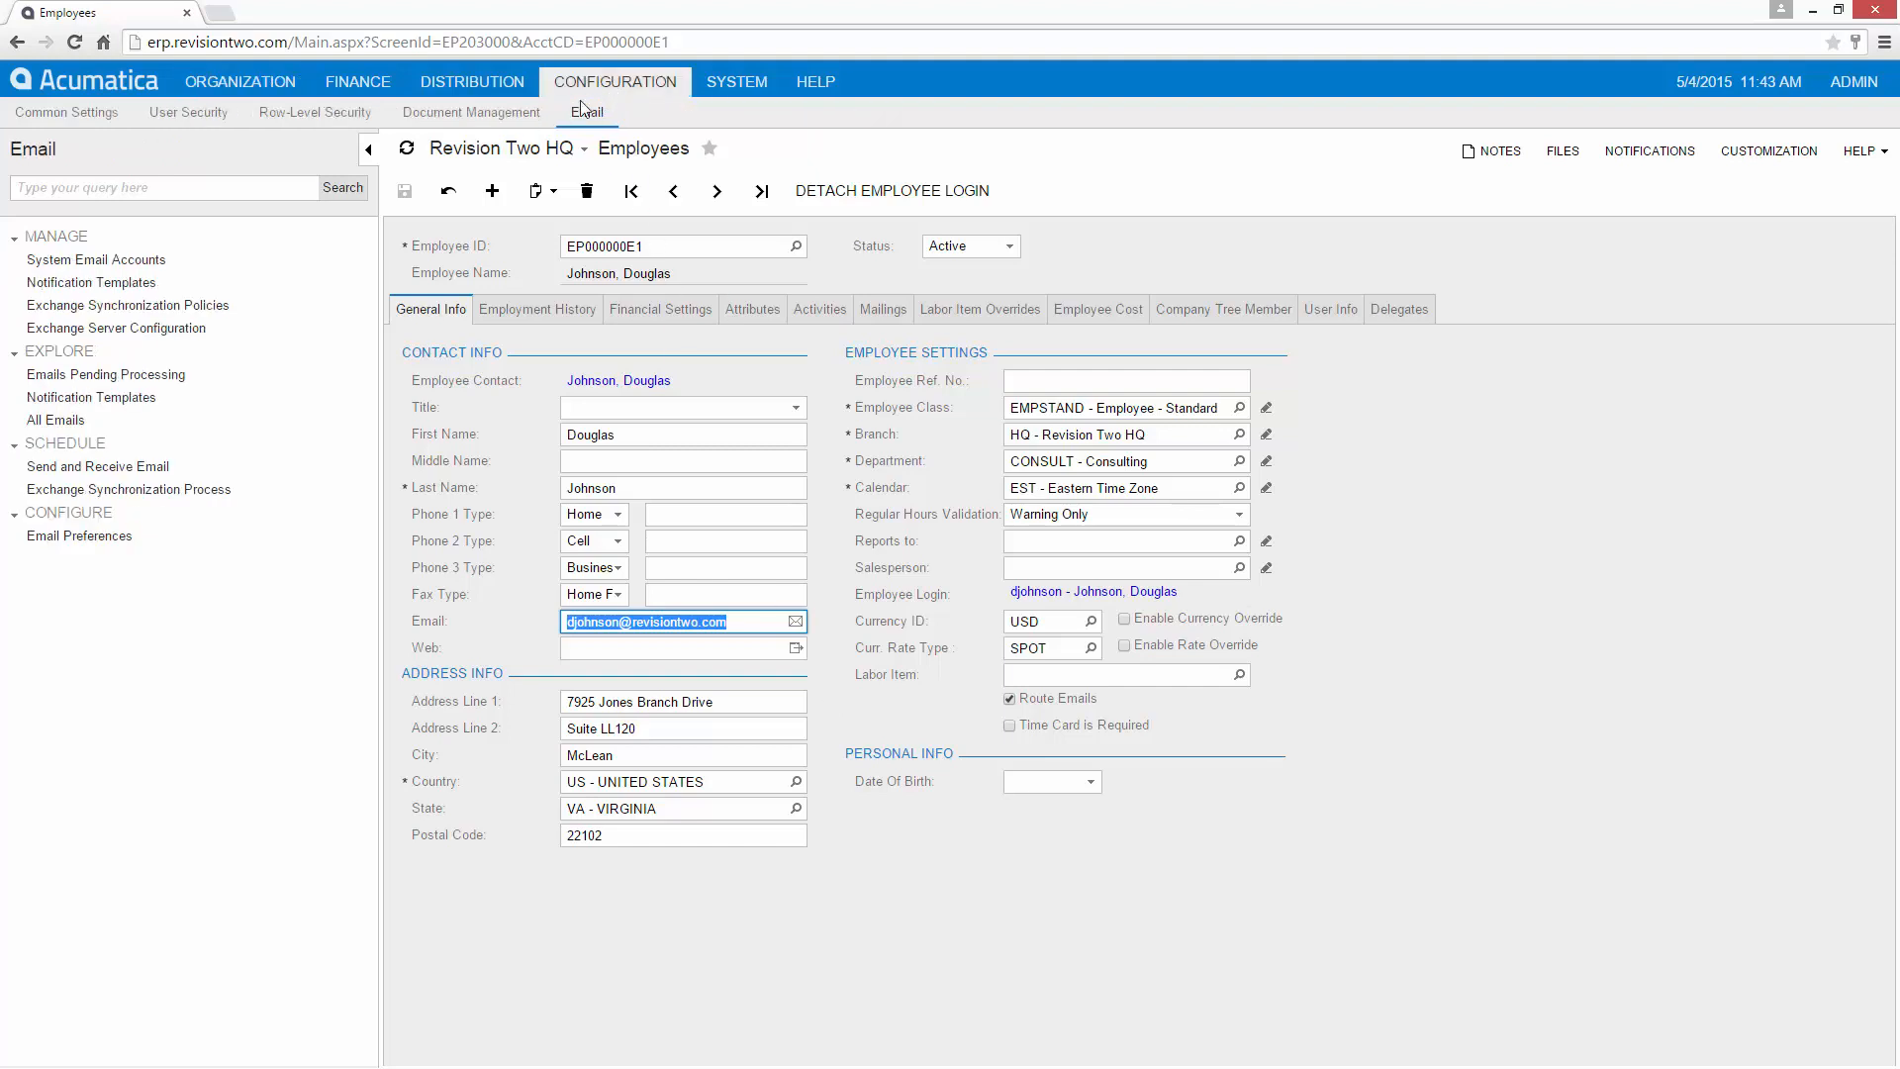
{"action": "left_click", "coordinate": [188, 111]}
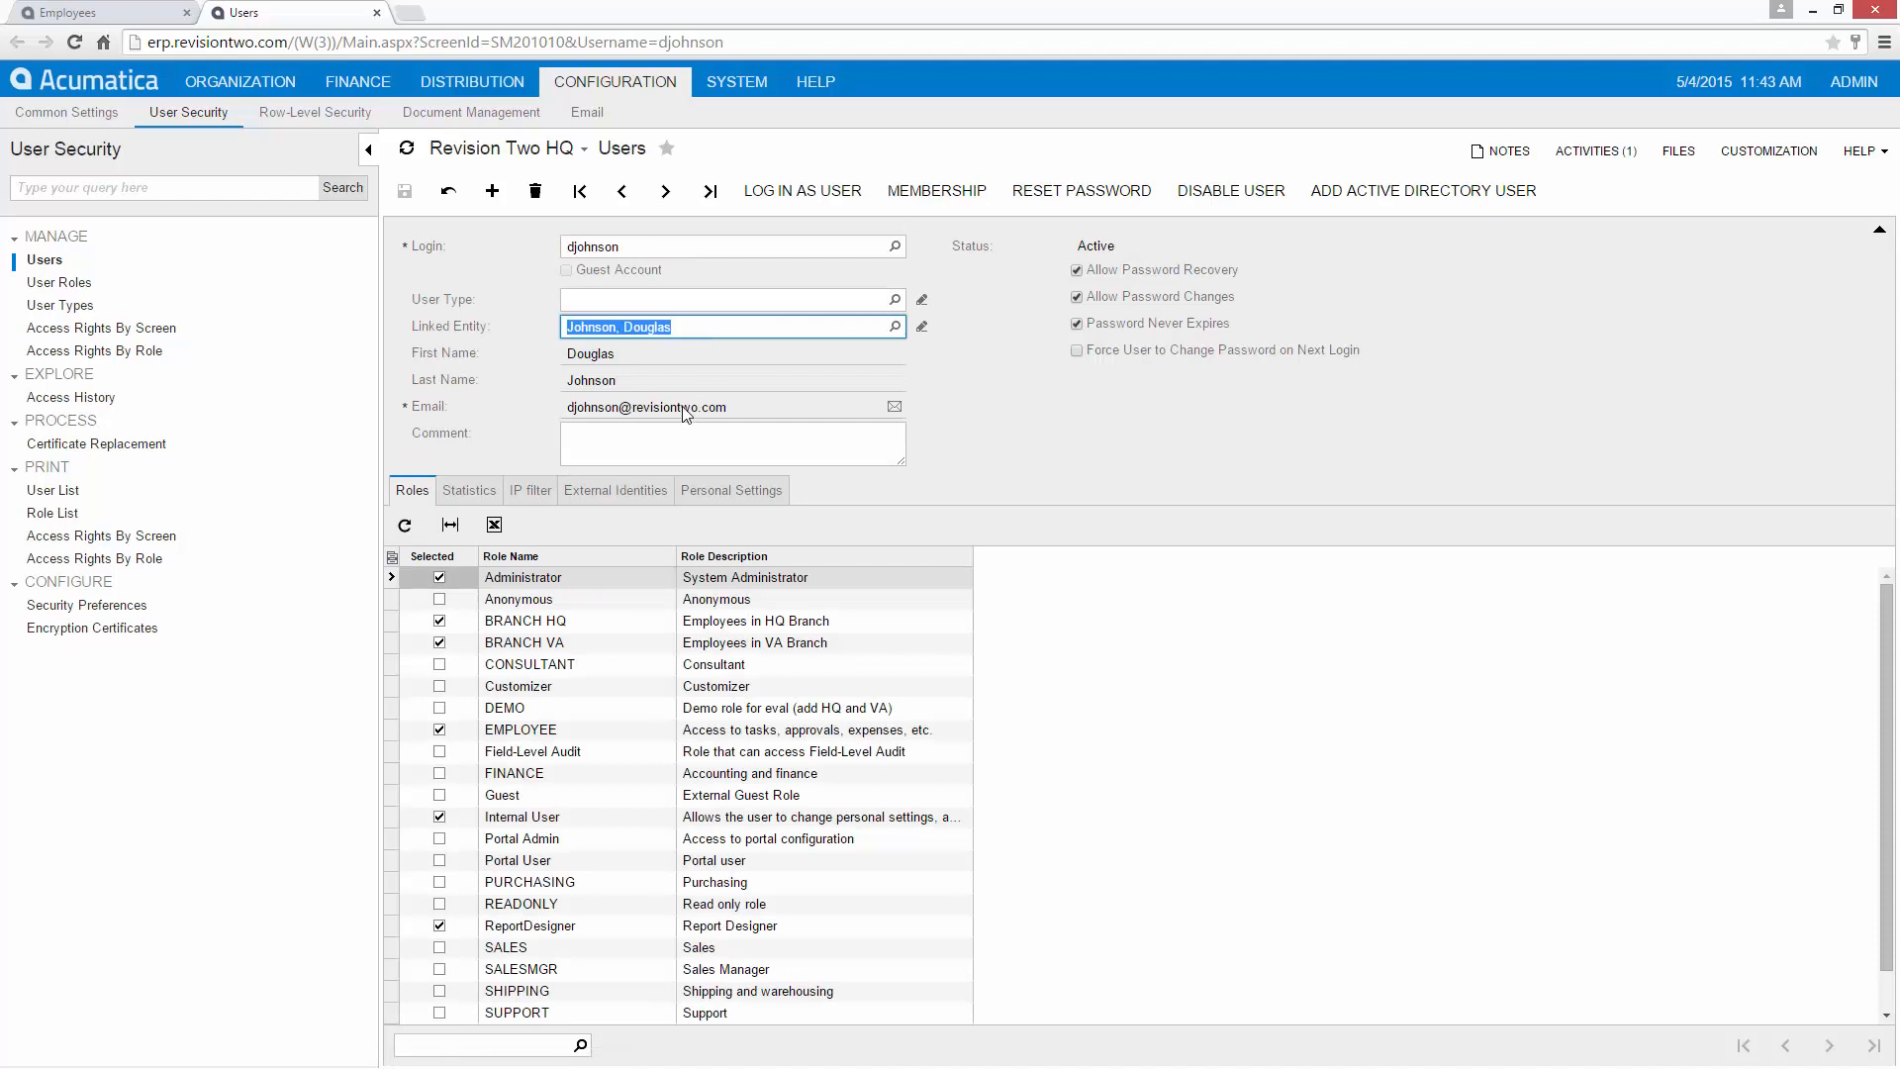
{"action": "mouse_move", "coordinate": [612, 782]}
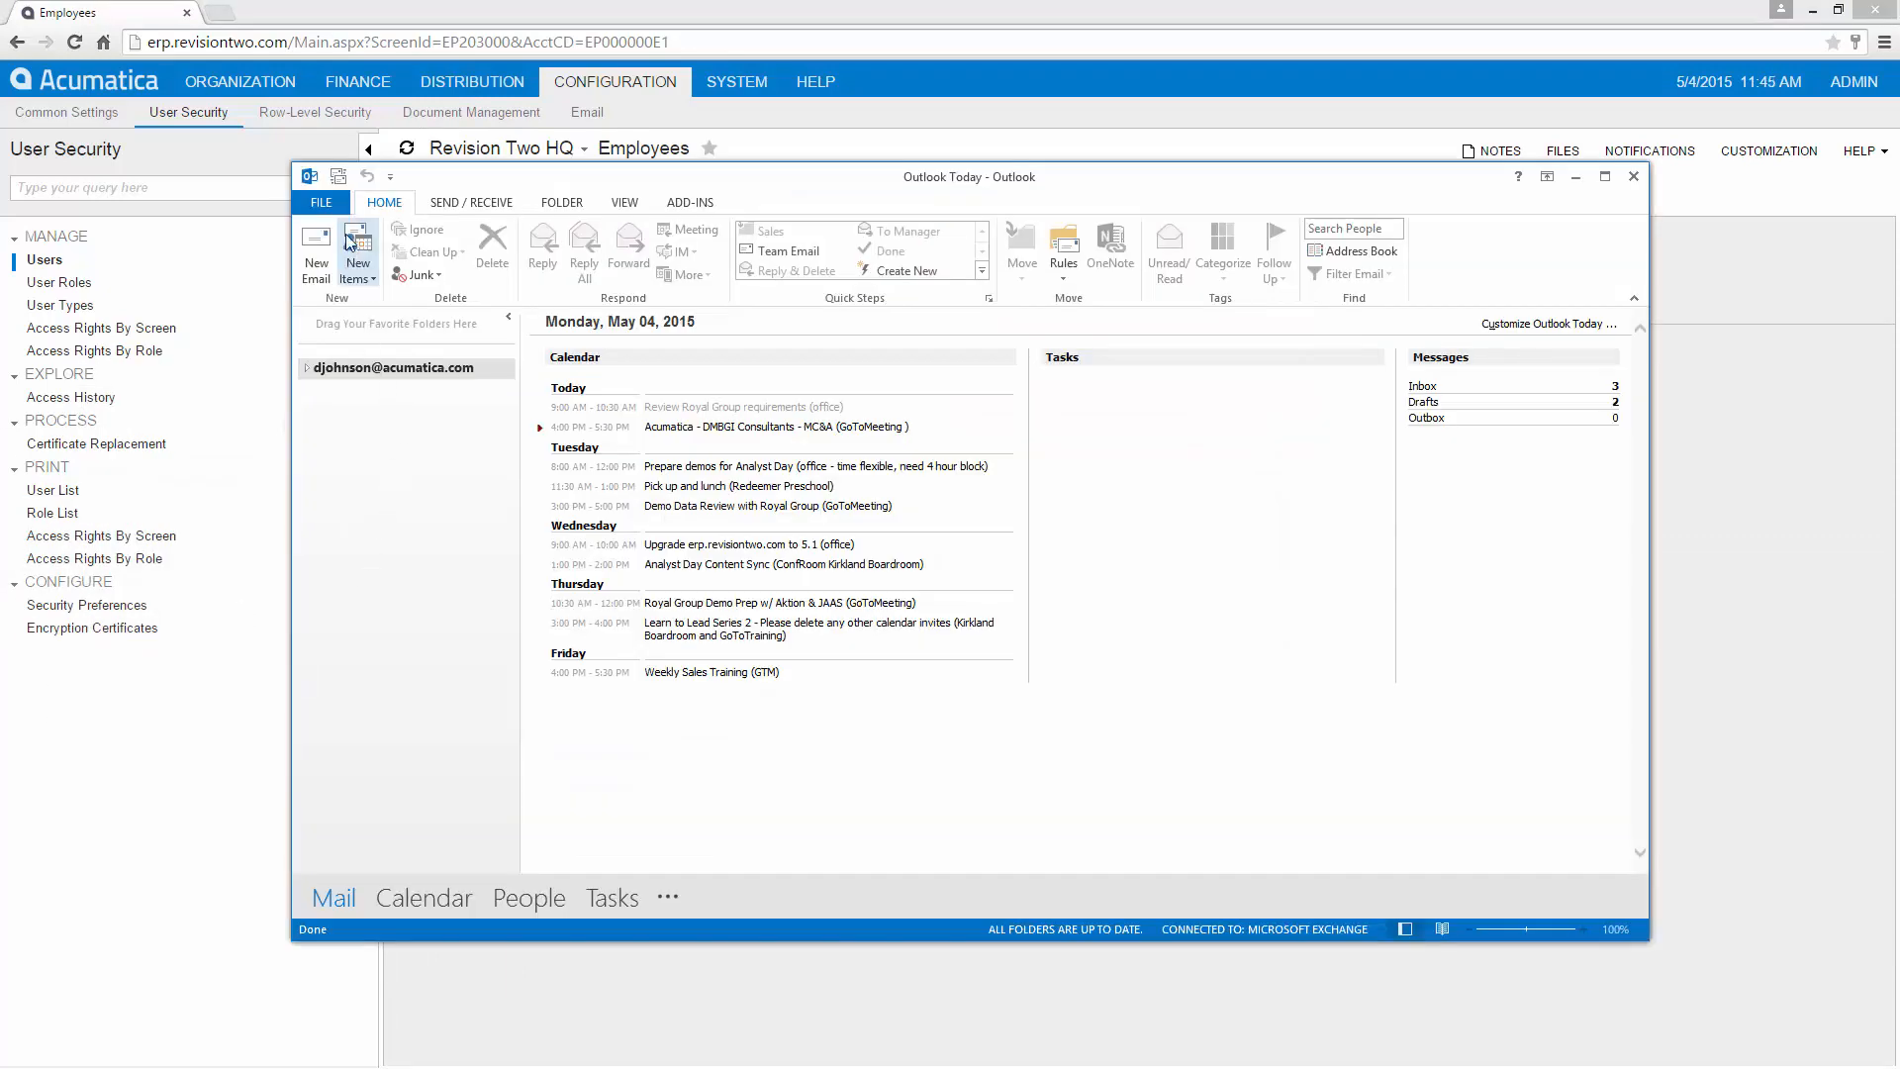
{"action": "left_click", "coordinate": [321, 202]}
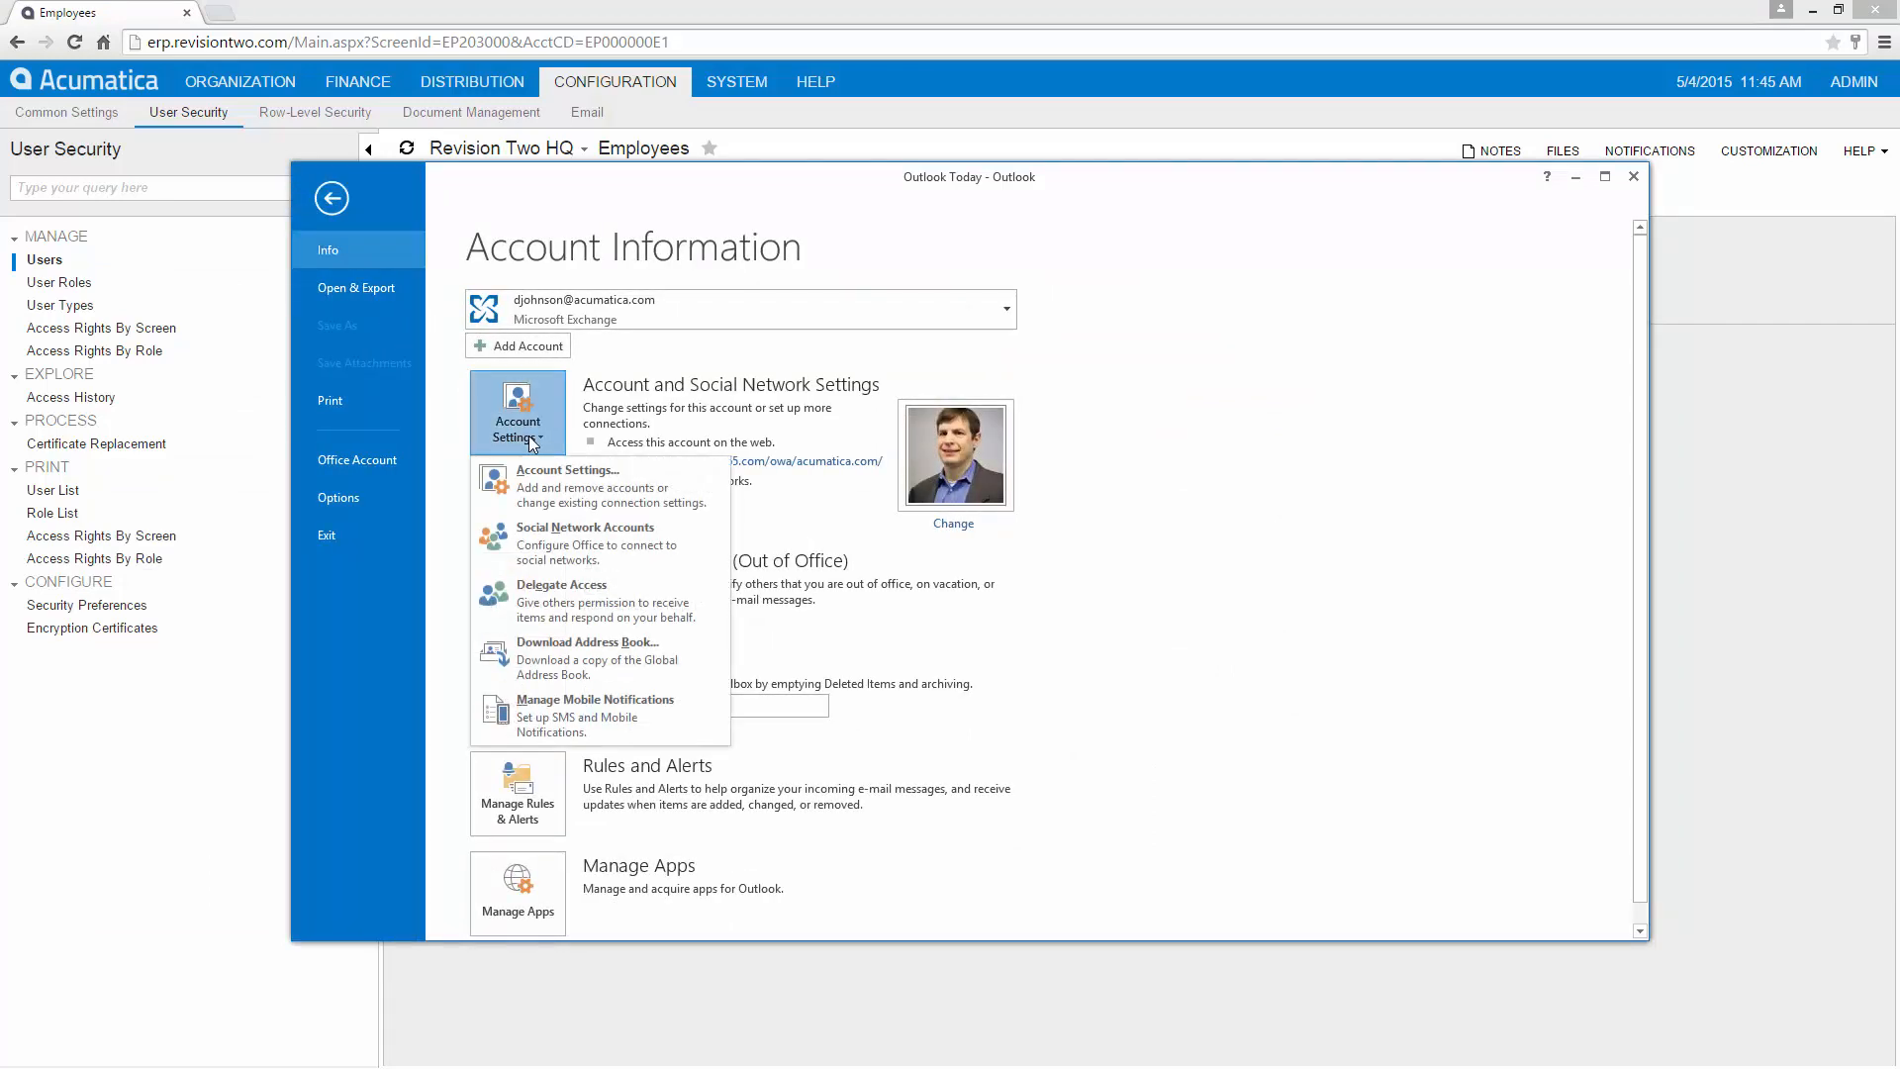
{"action": "left_click", "coordinate": [566, 471]}
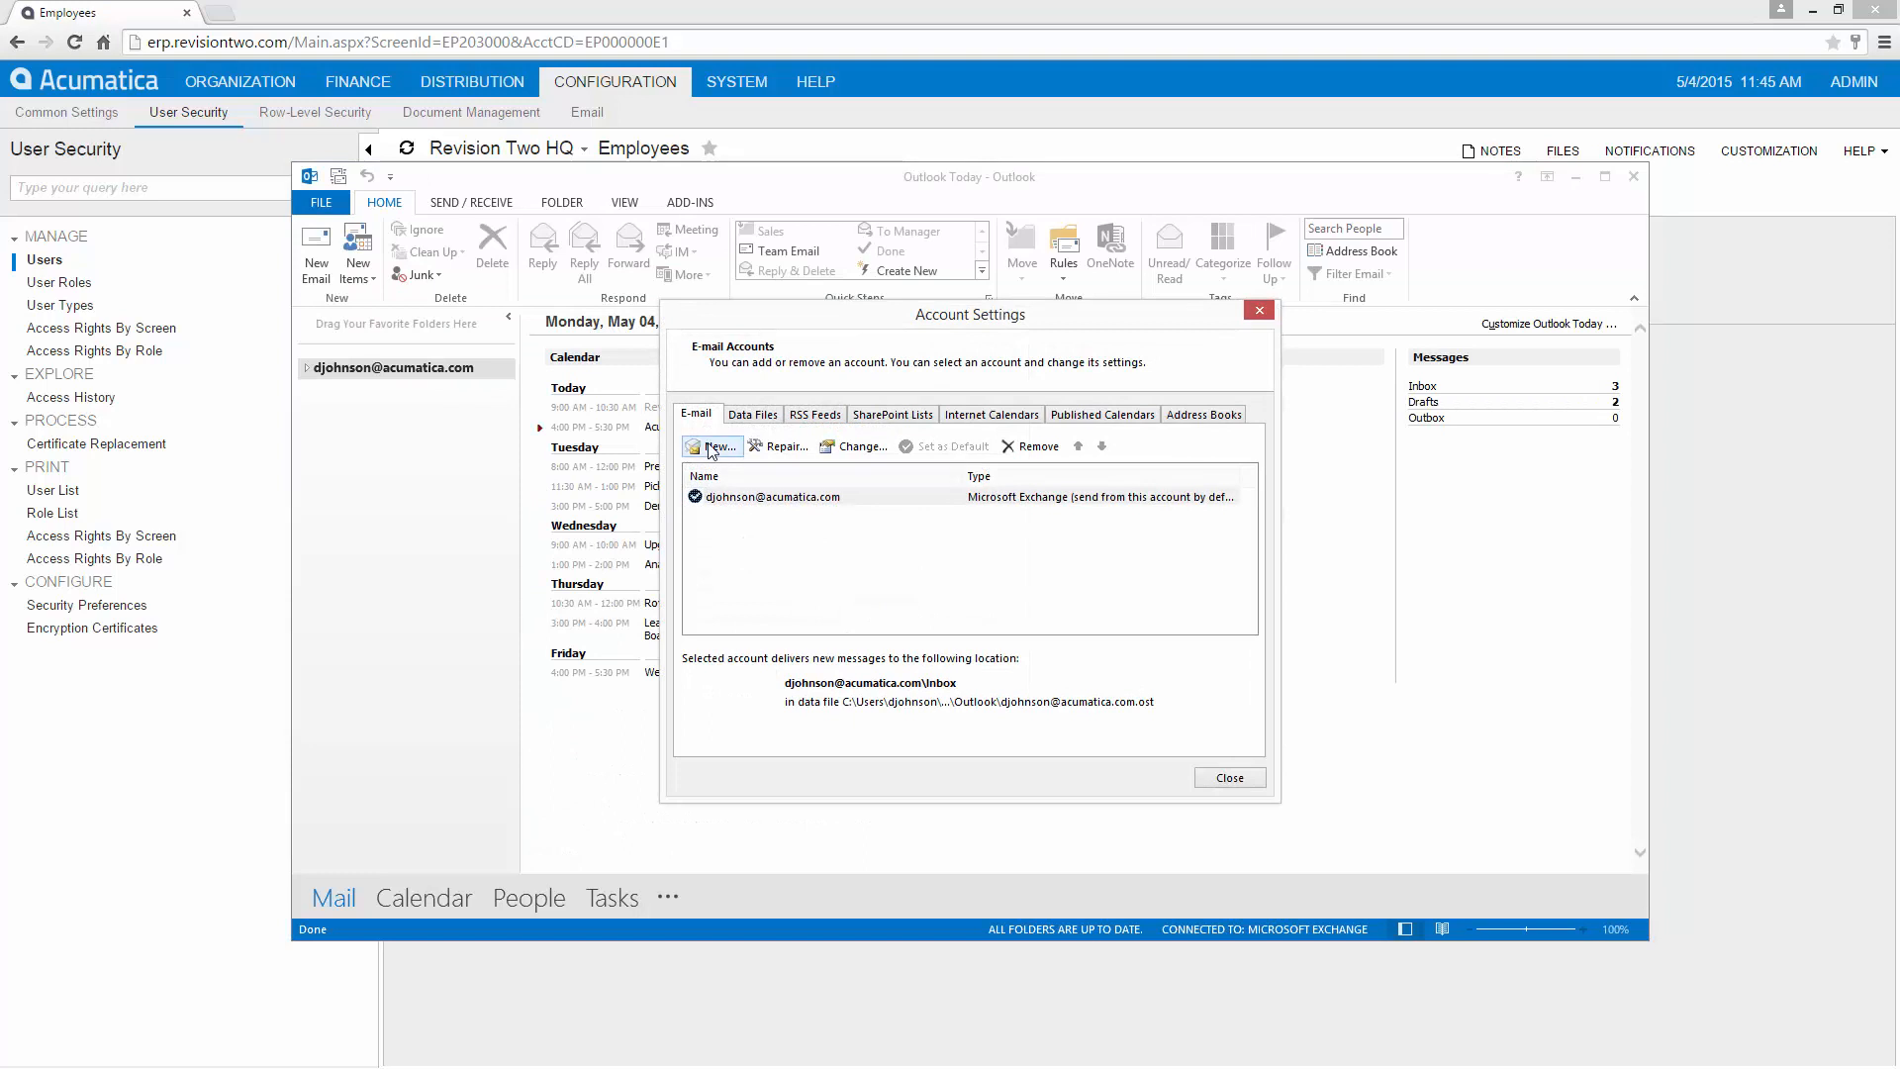
{"action": "left_click", "coordinate": [713, 447]}
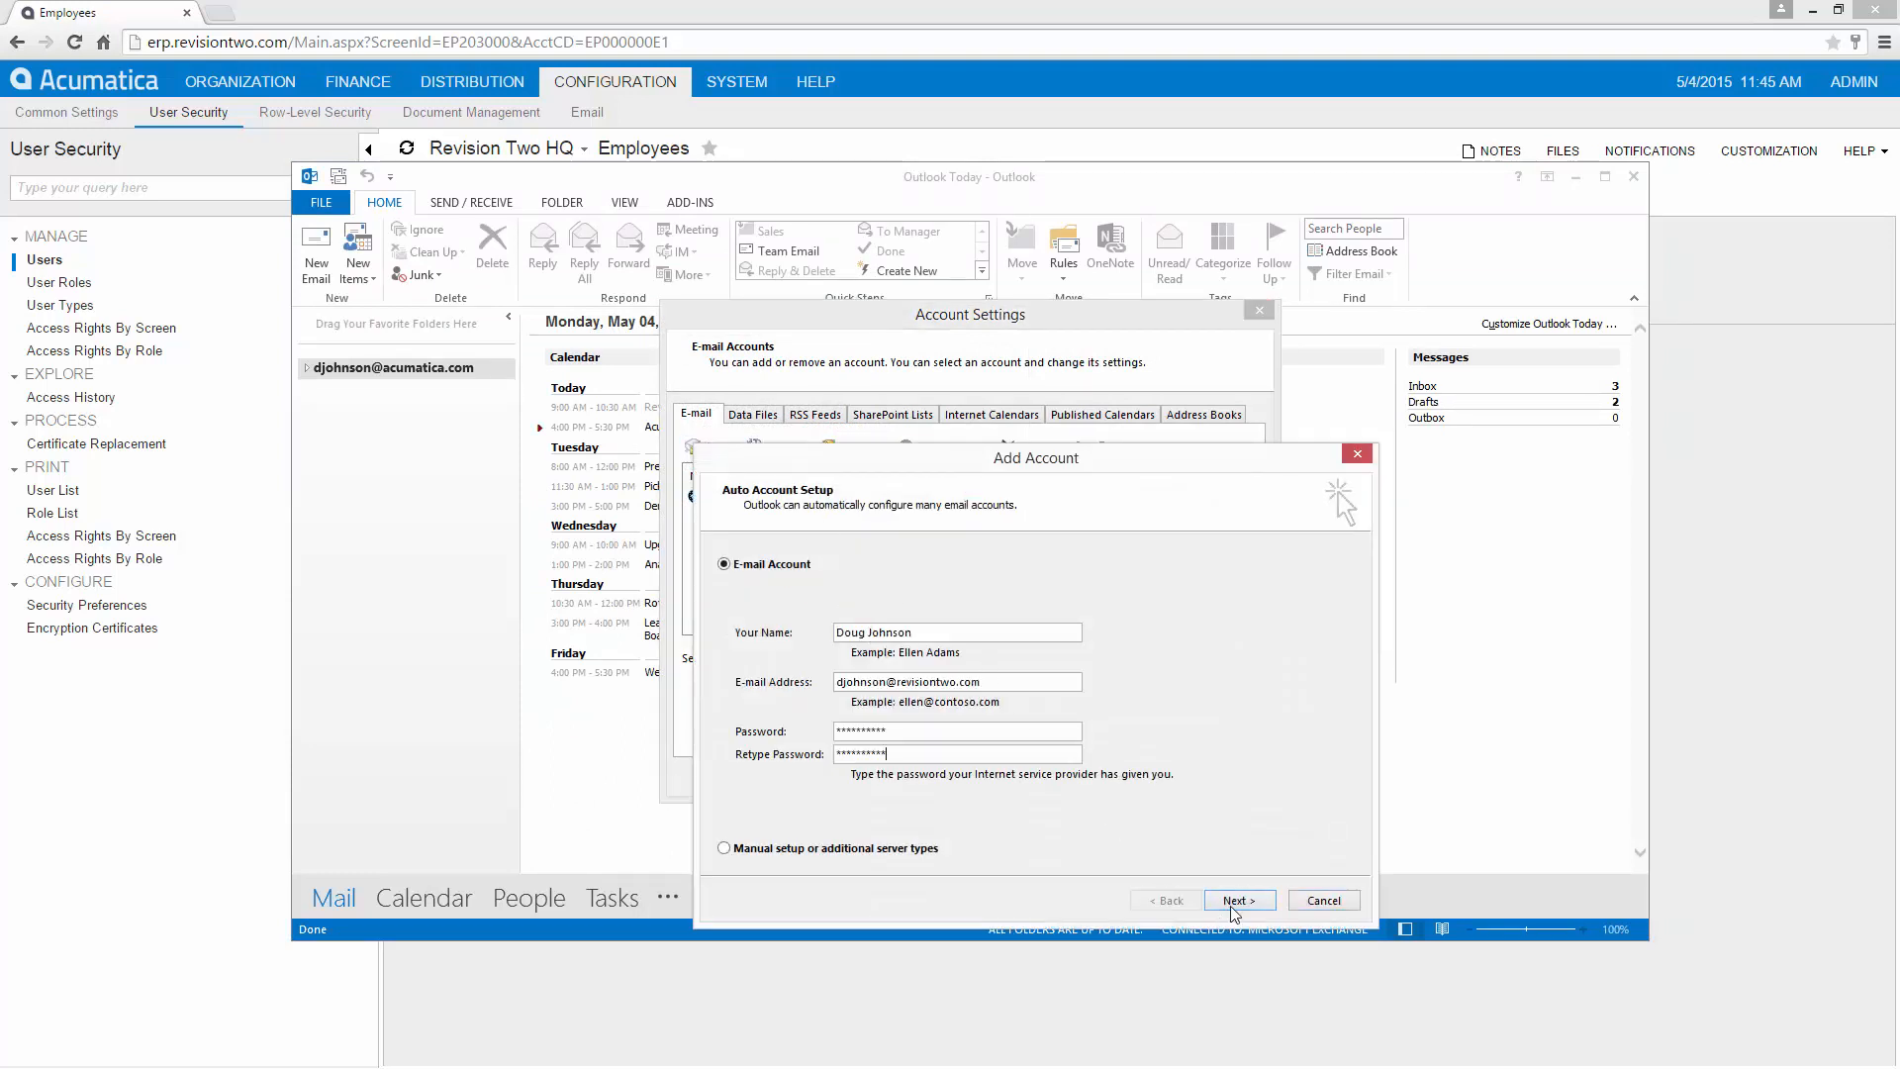
{"action": "left_click", "coordinate": [1238, 901]}
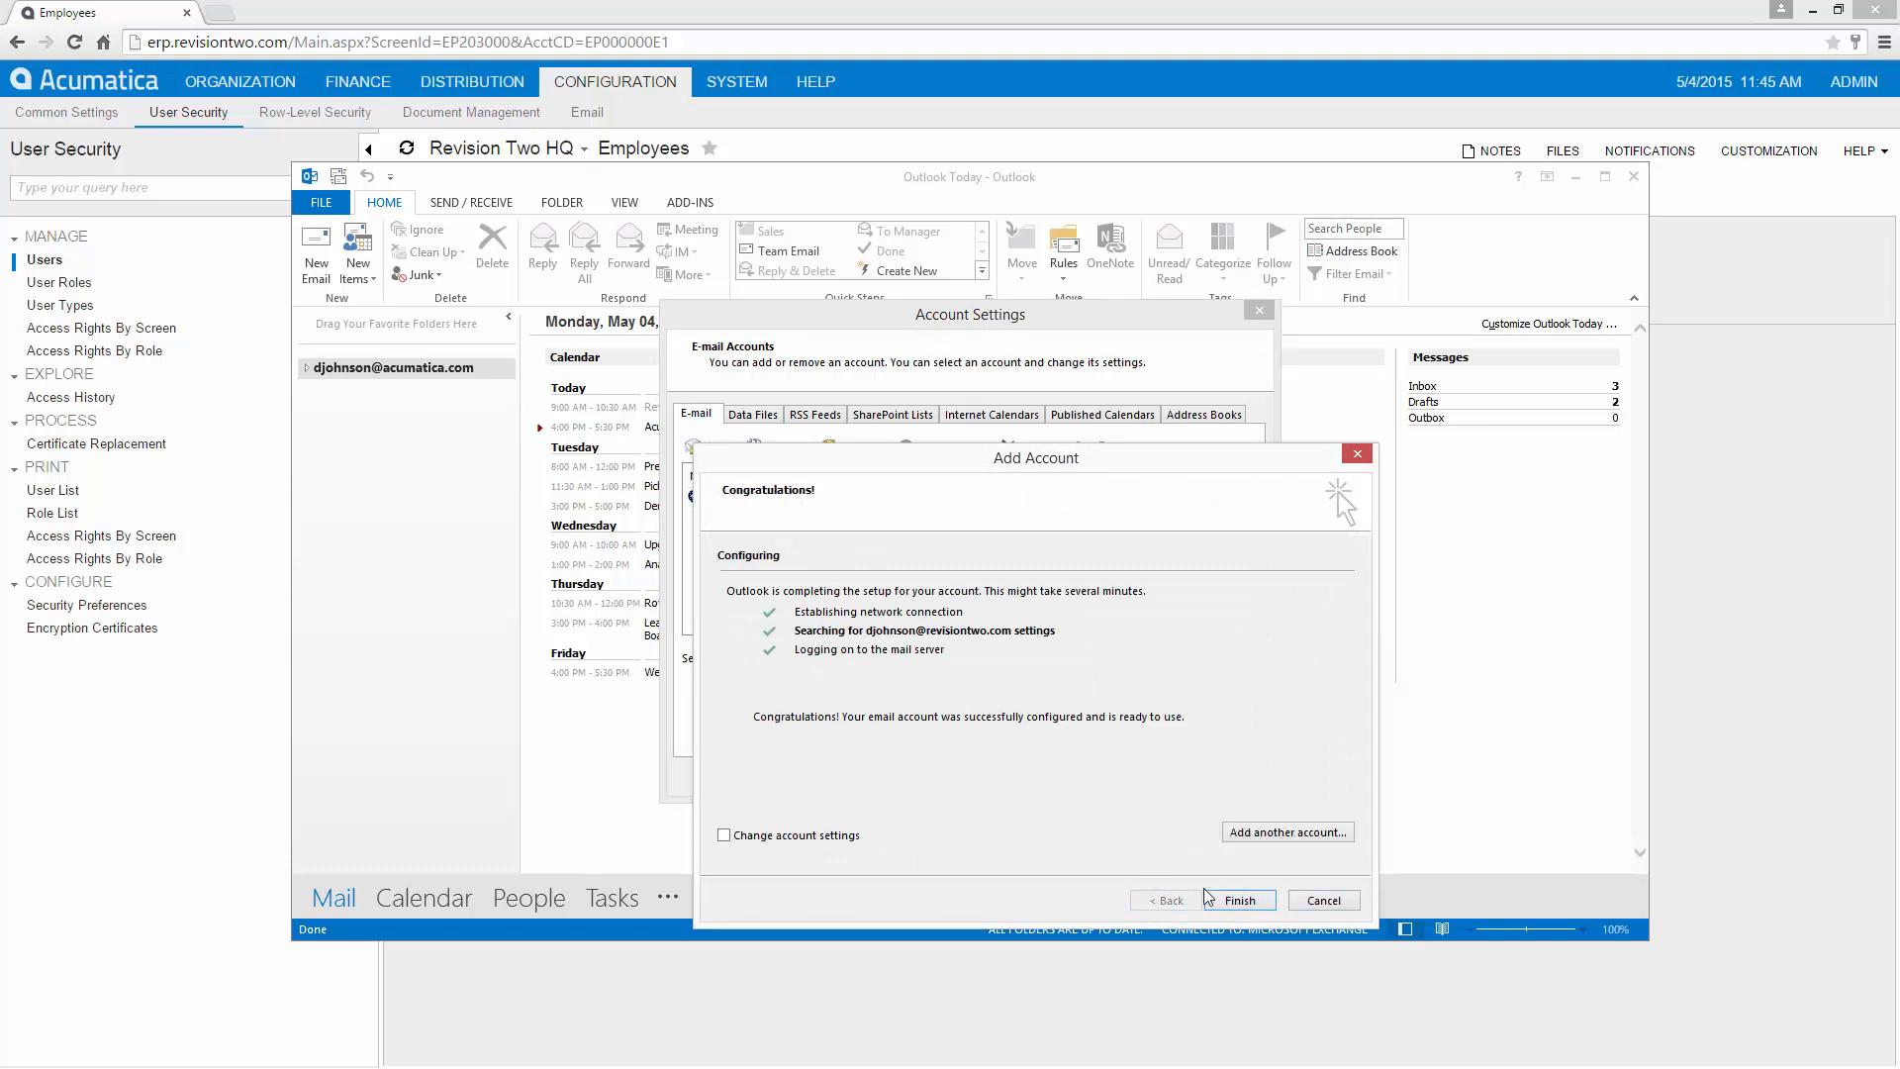
{"action": "left_click", "coordinate": [1238, 901]}
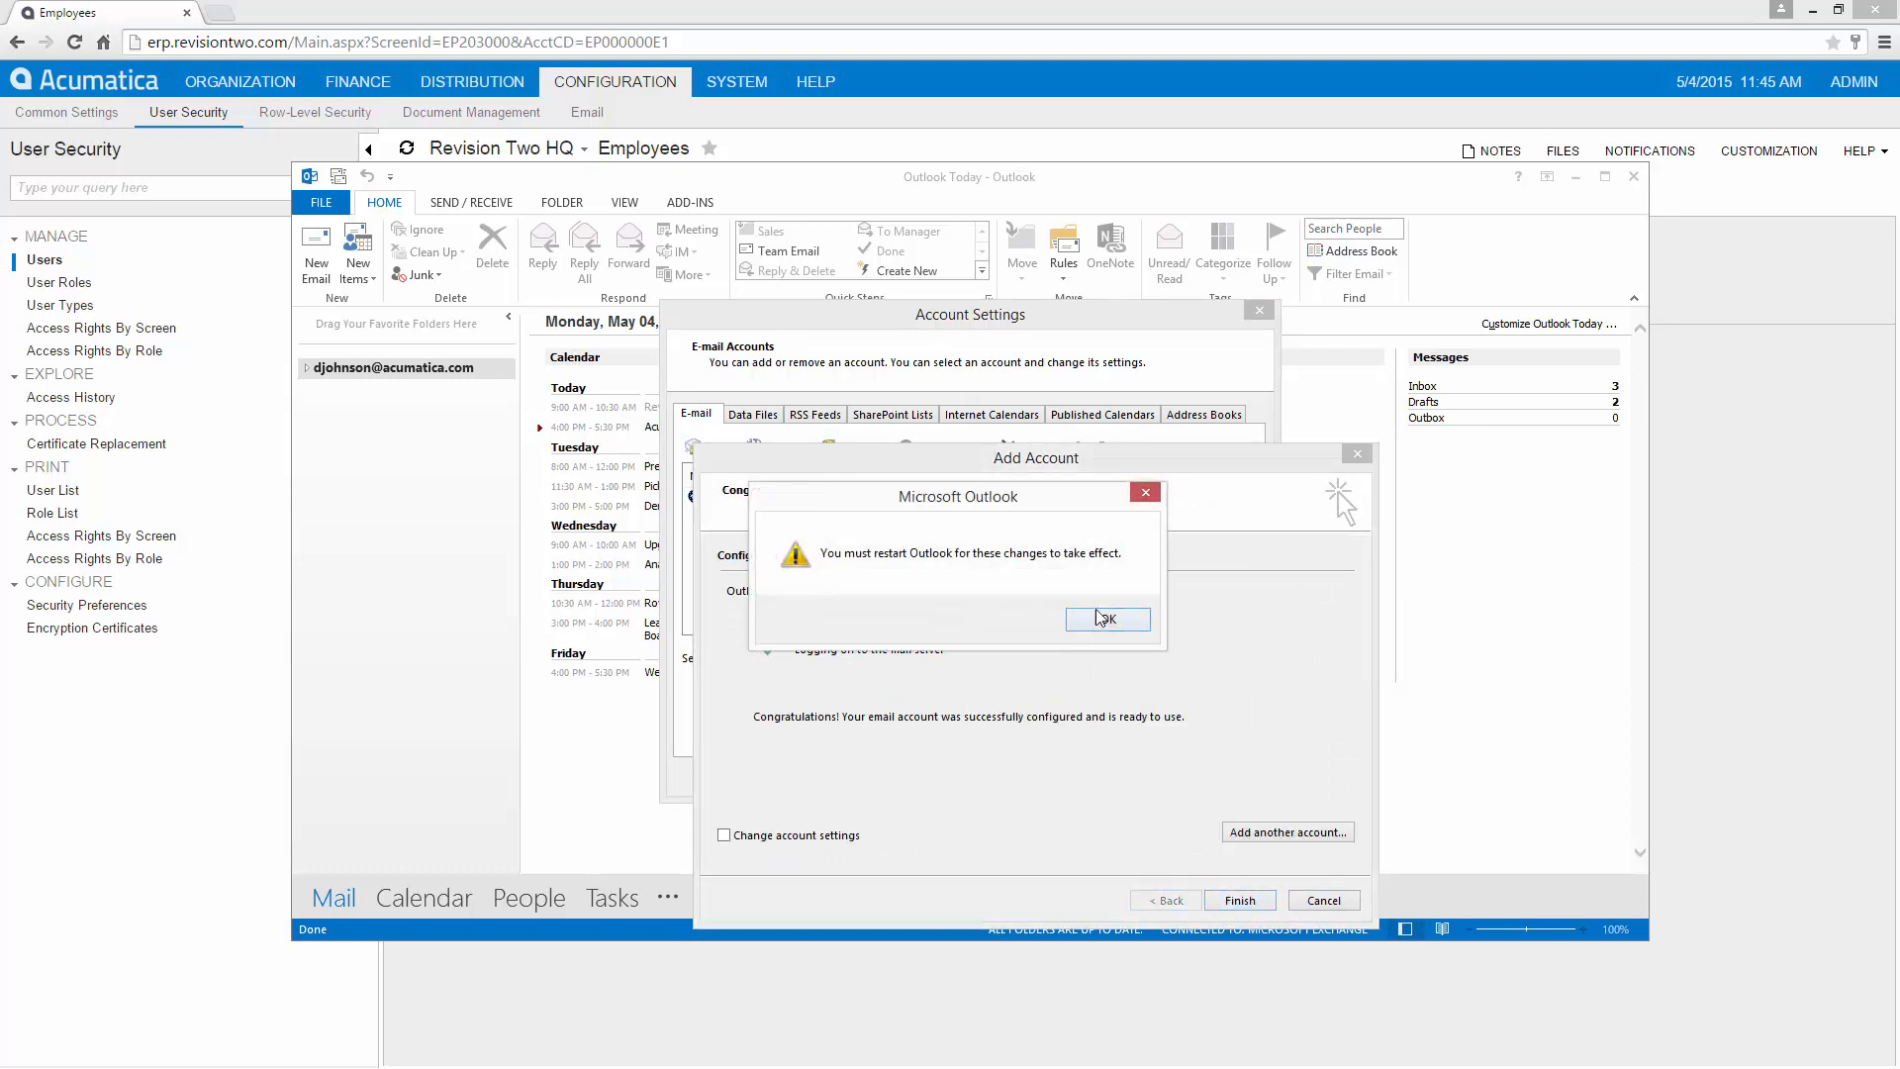
{"action": "left_click", "coordinate": [1105, 617]}
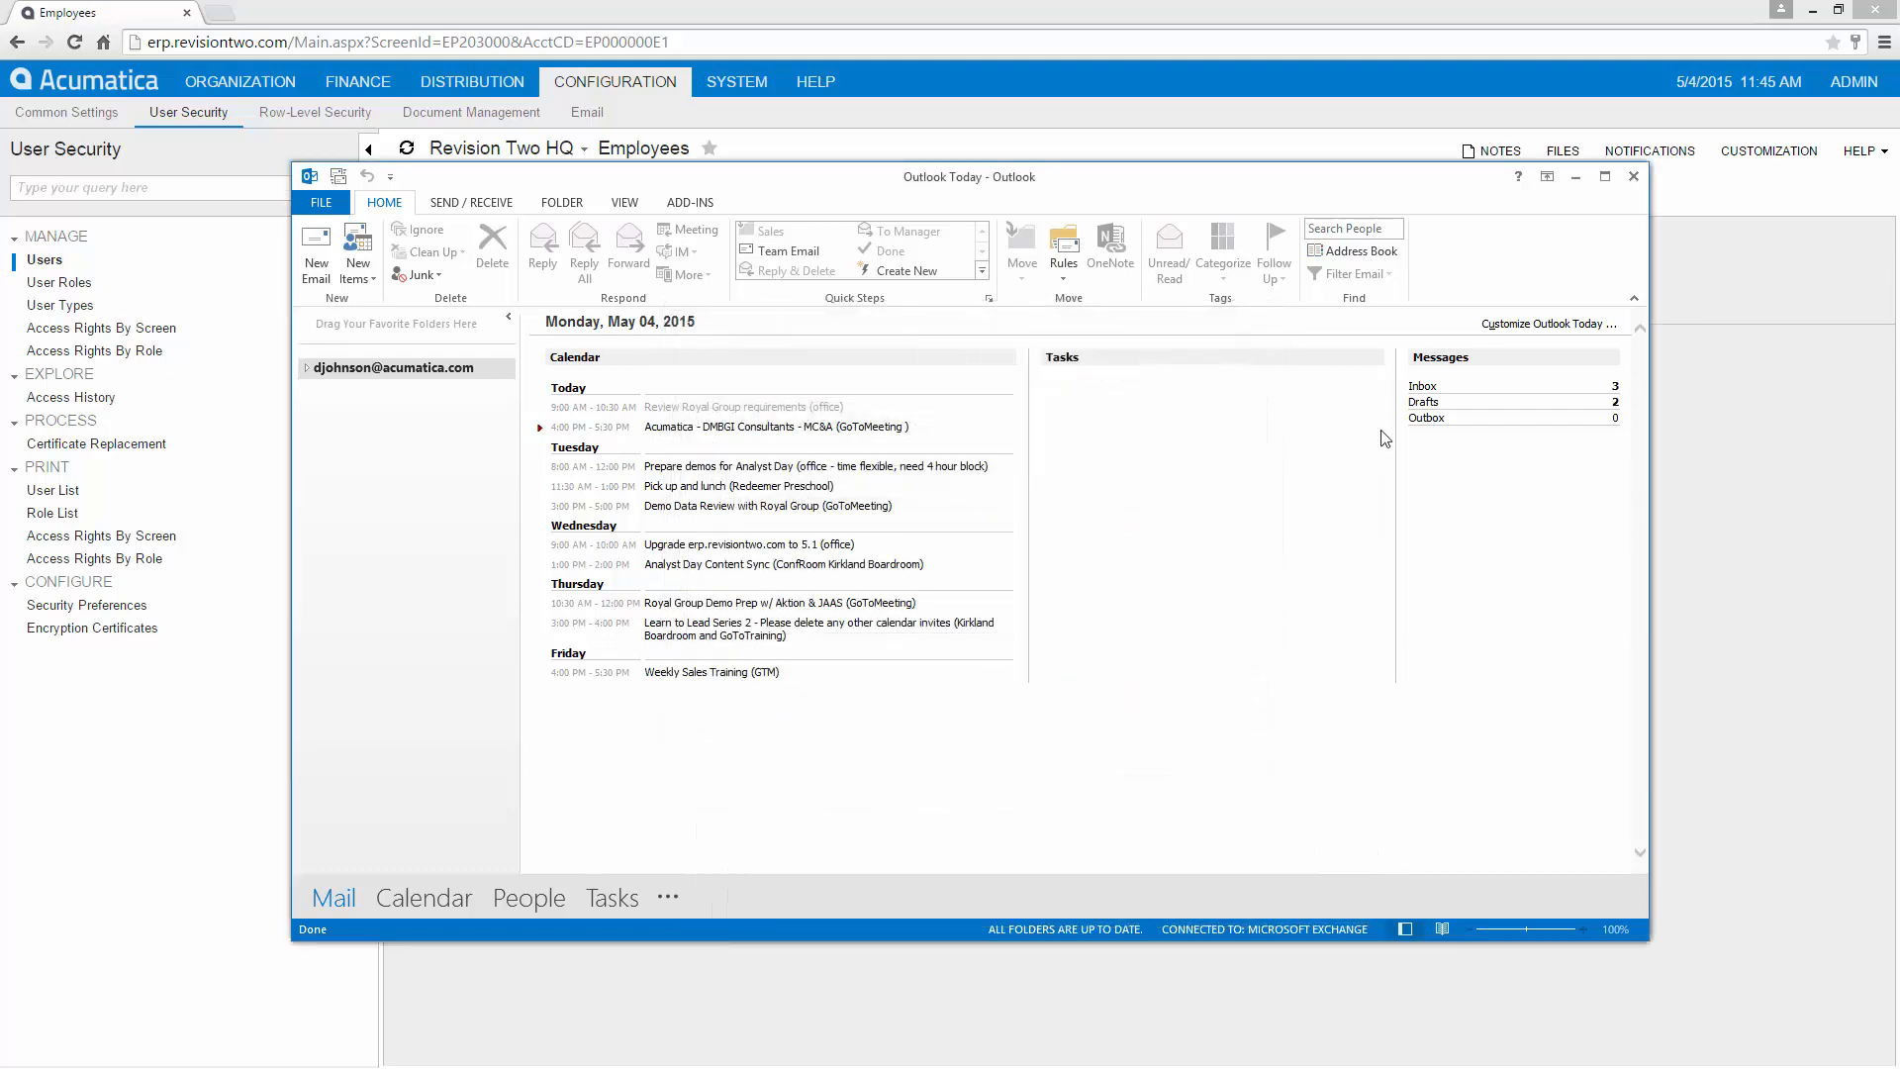
{"action": "left_click", "coordinate": [1634, 176]}
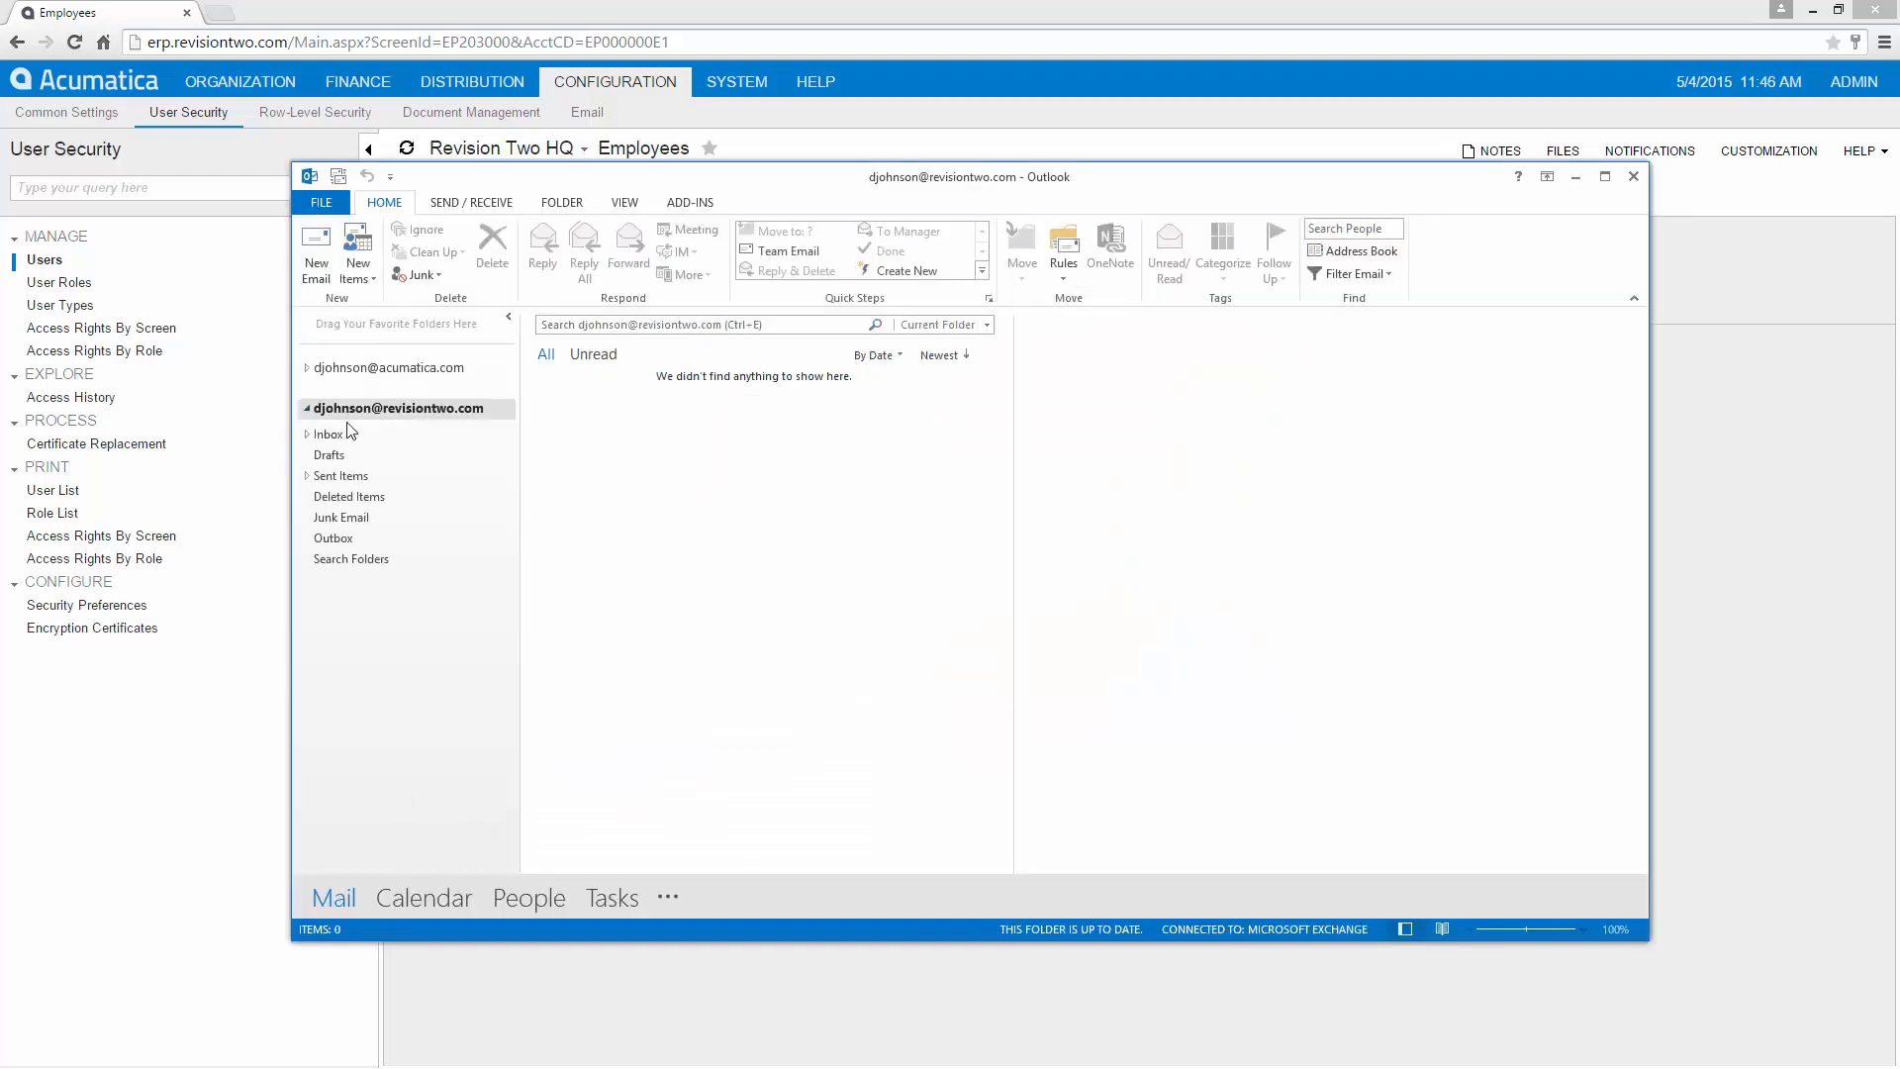
Expand the revisiontwo mailbox's Inbox and select its Acumatica subfolder.
{"action": "left_click", "coordinate": [328, 434]}
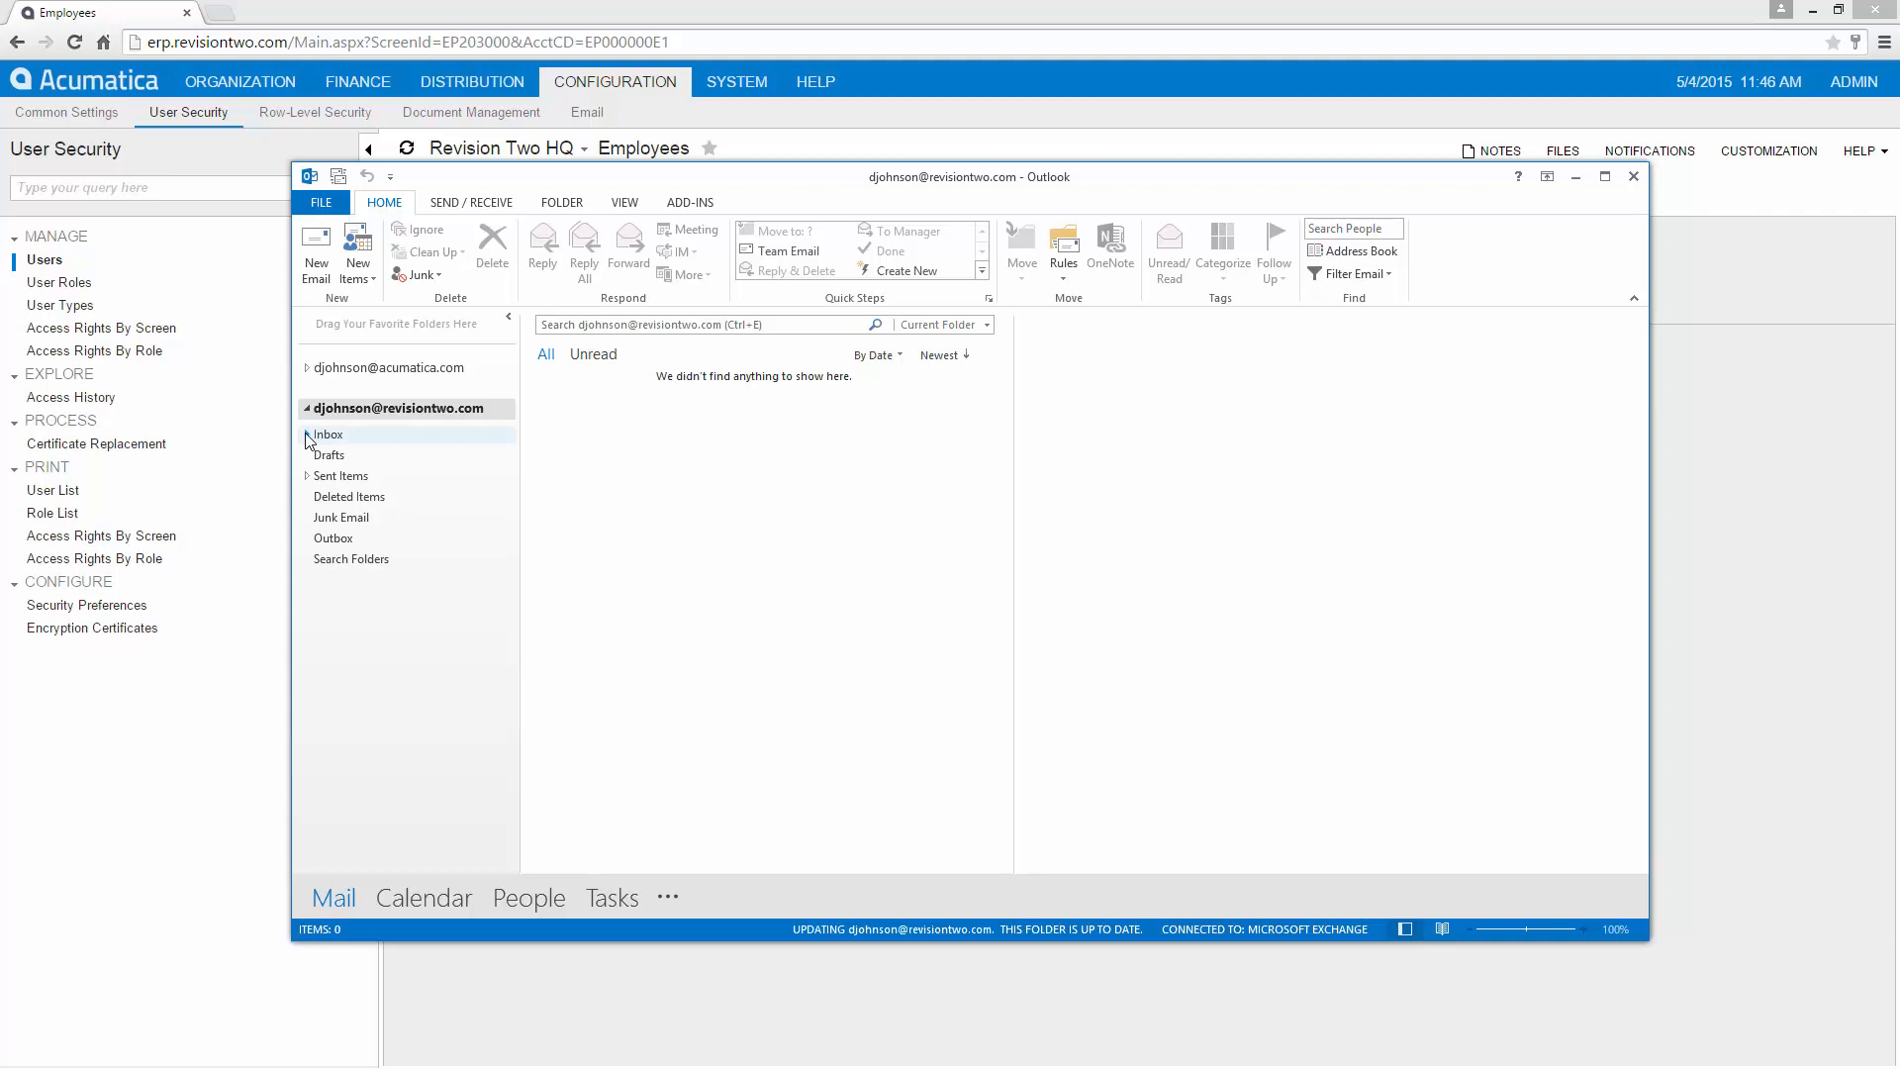
{"action": "left_click", "coordinate": [308, 433]}
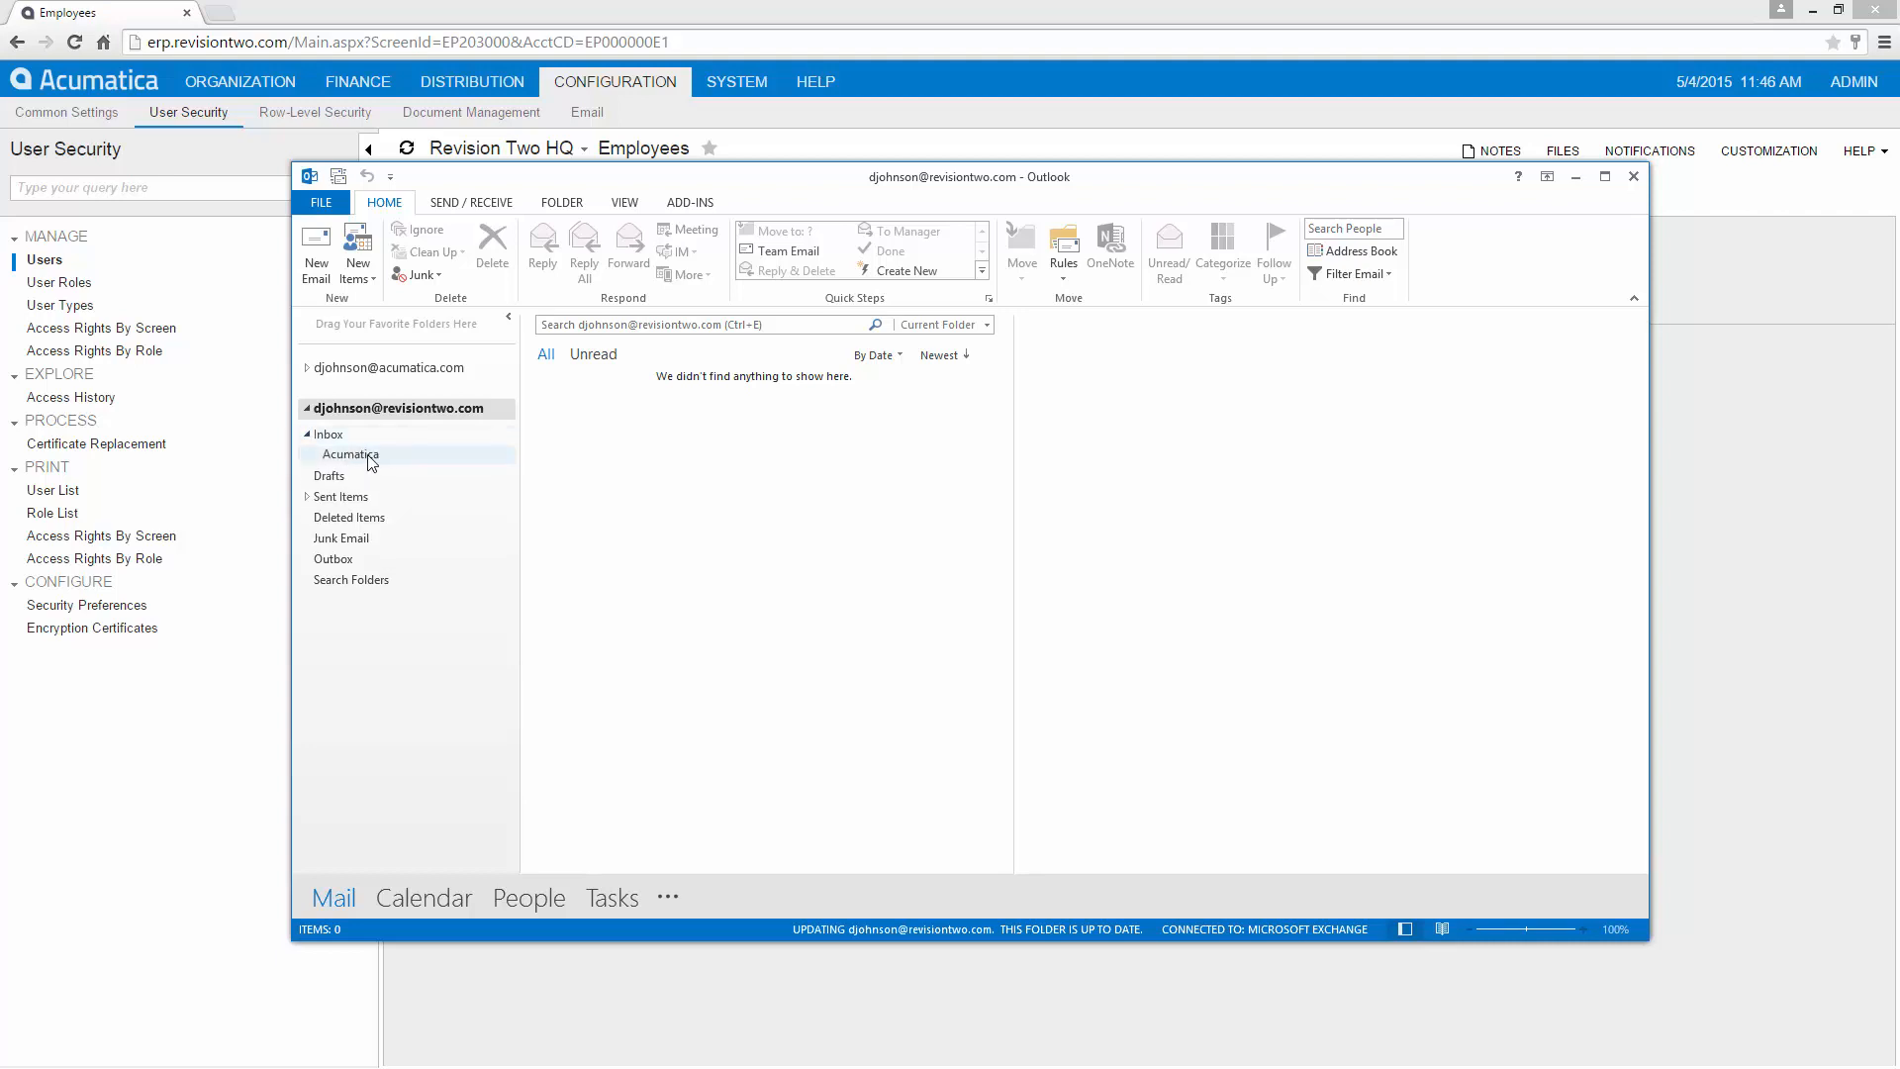
{"action": "left_click", "coordinate": [308, 496]}
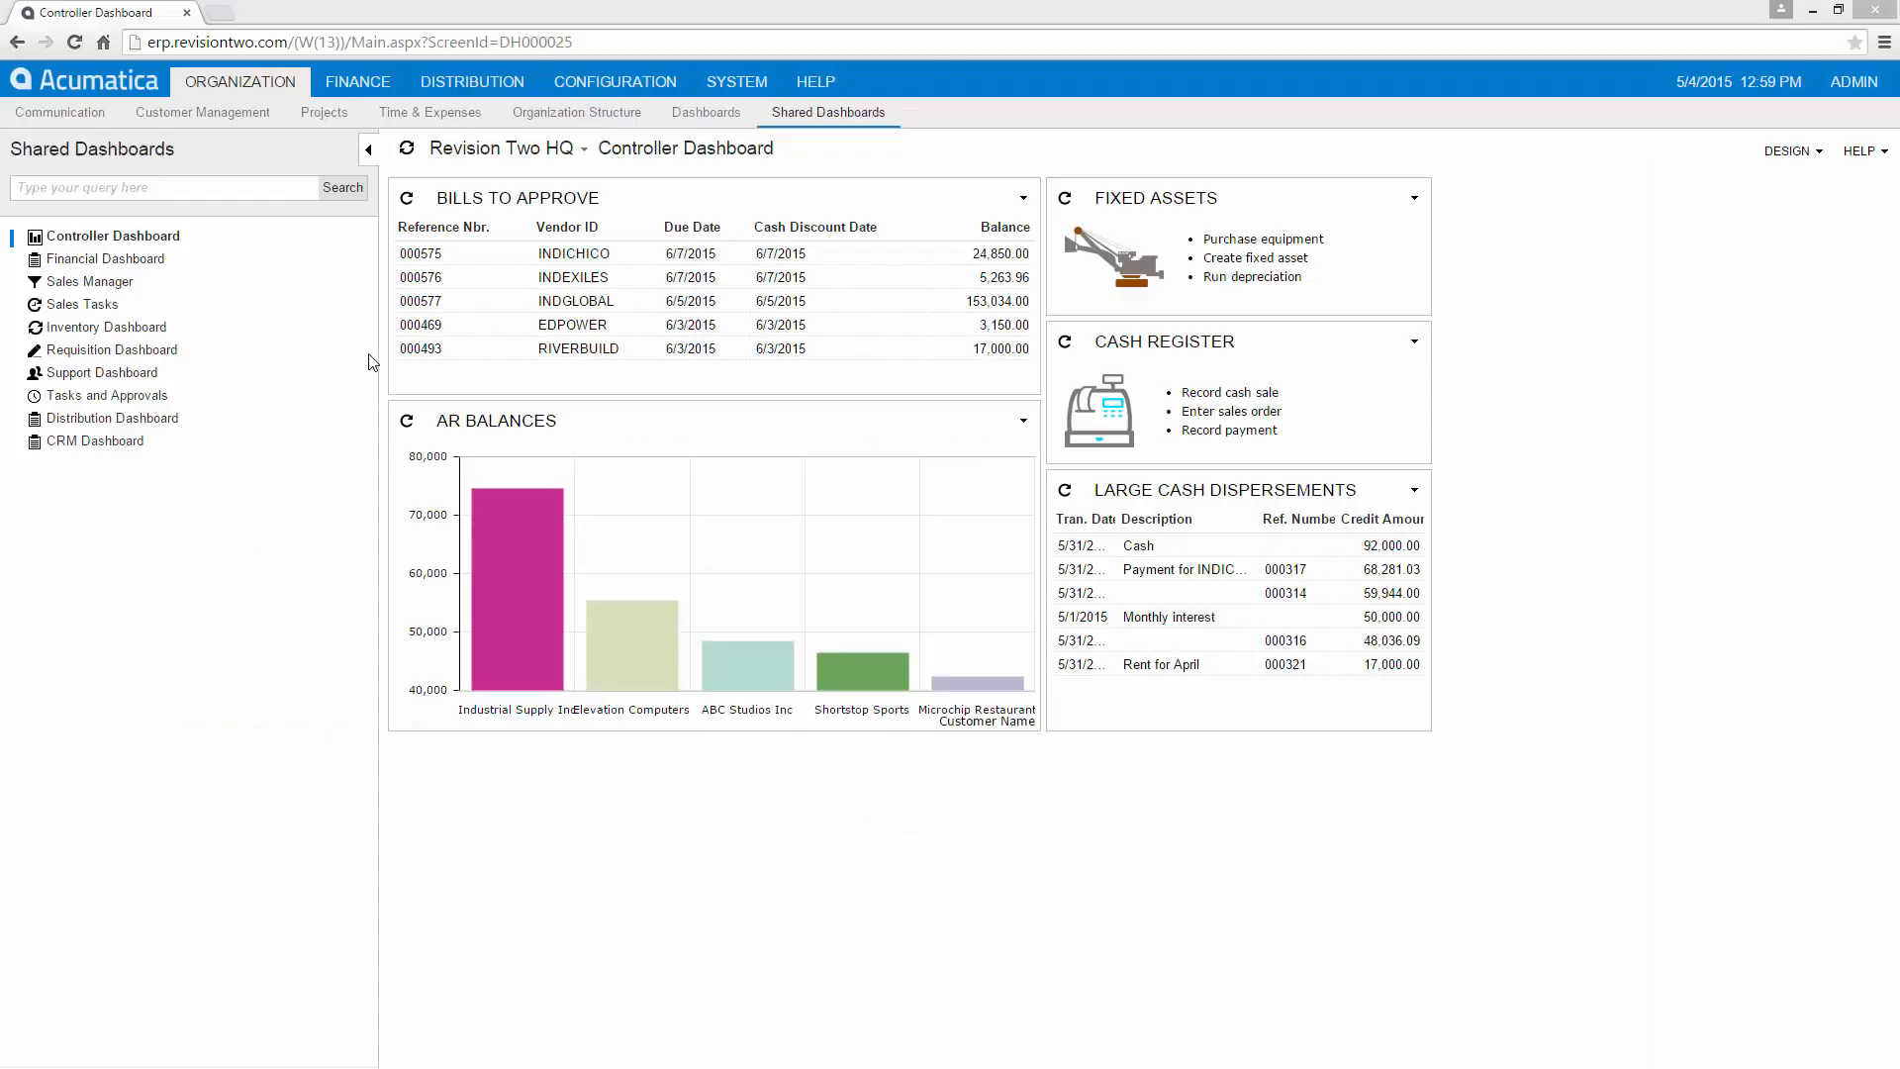
{"action": "left_click", "coordinate": [357, 81]}
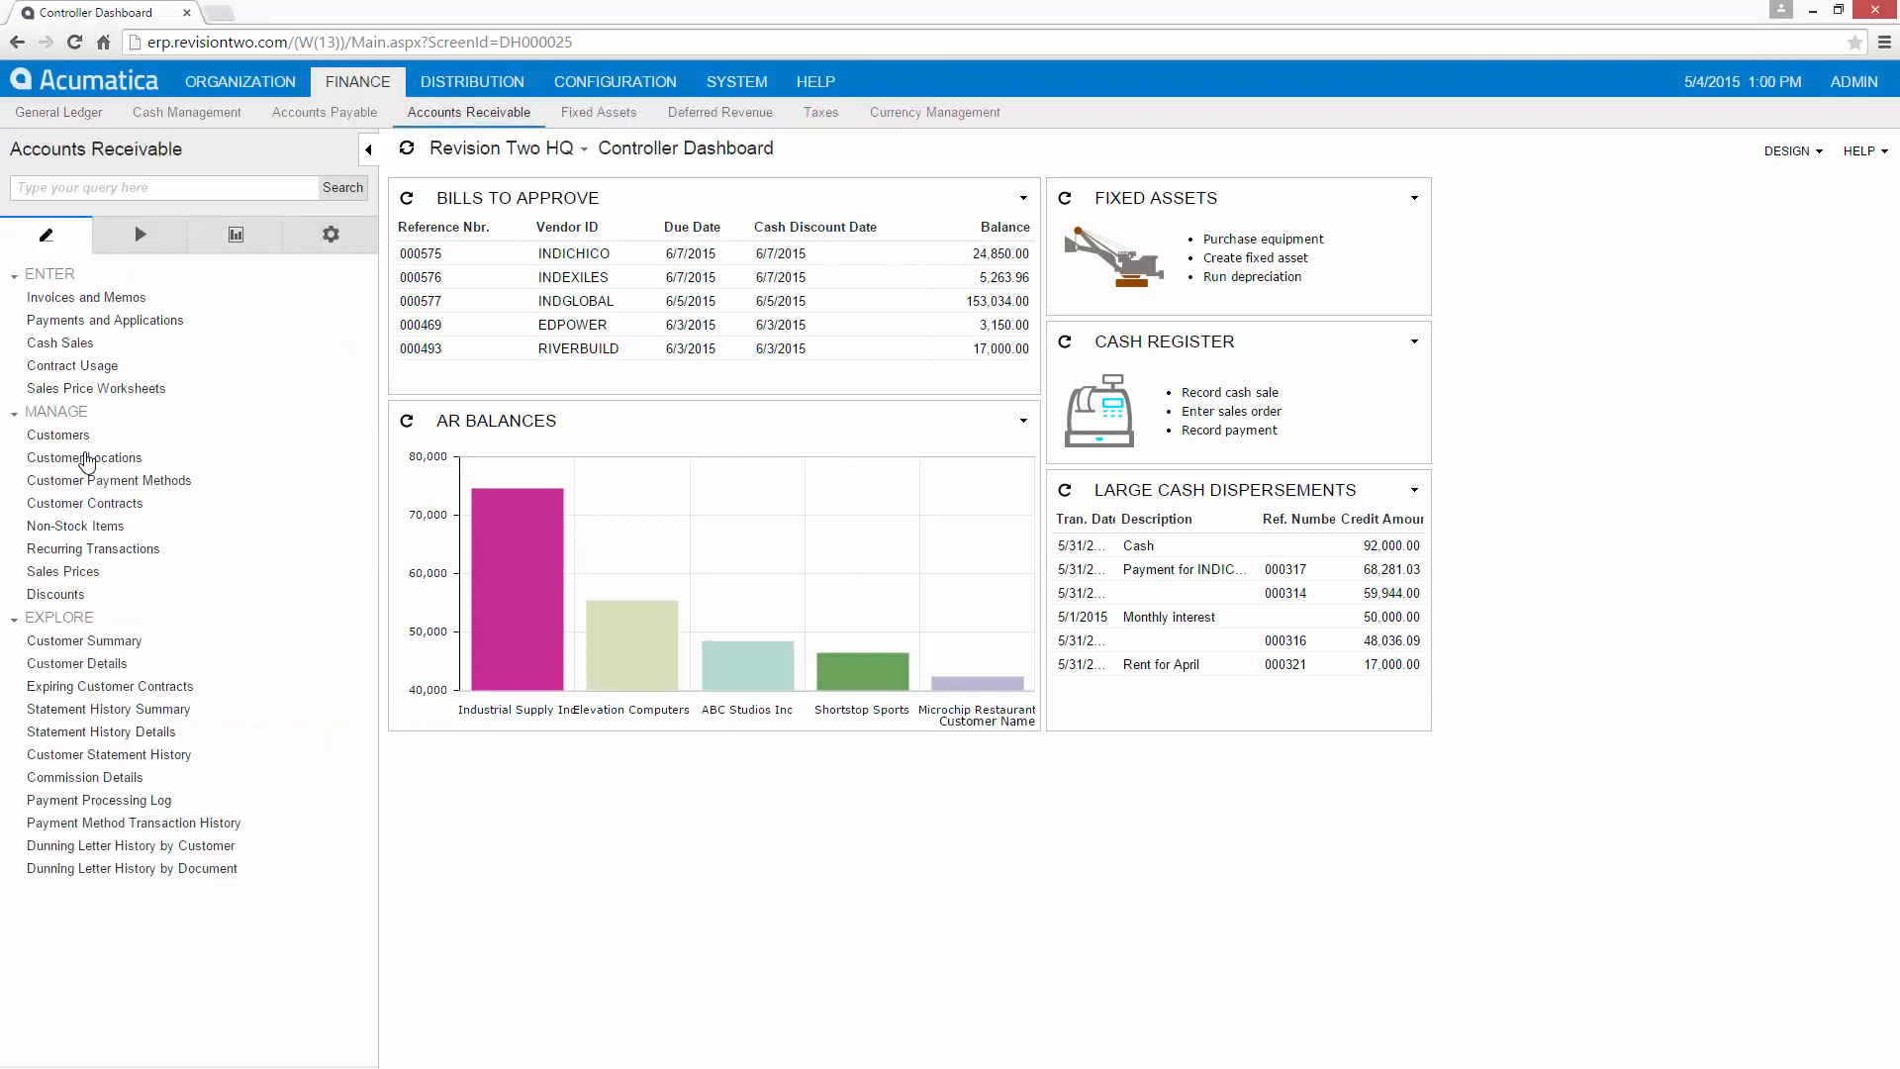
{"action": "left_click", "coordinate": [58, 435]}
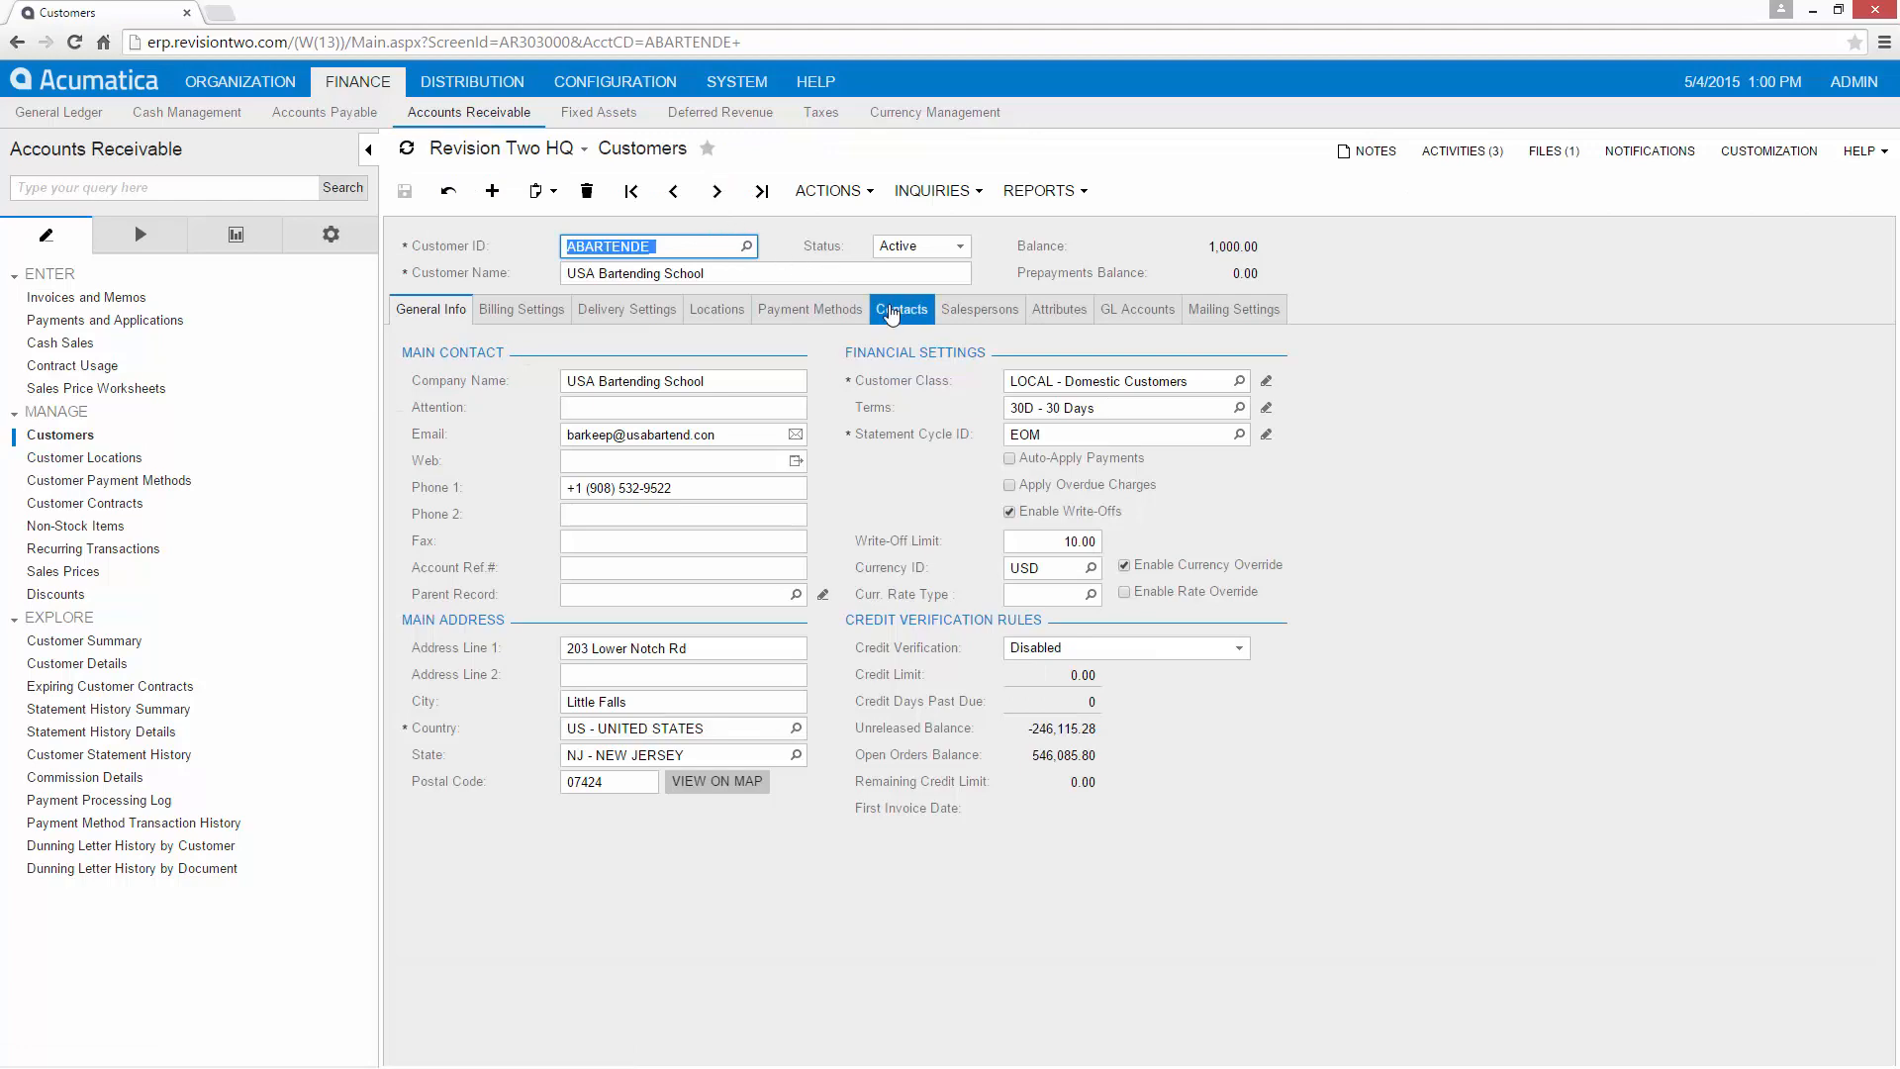
{"action": "left_click", "coordinate": [902, 309]}
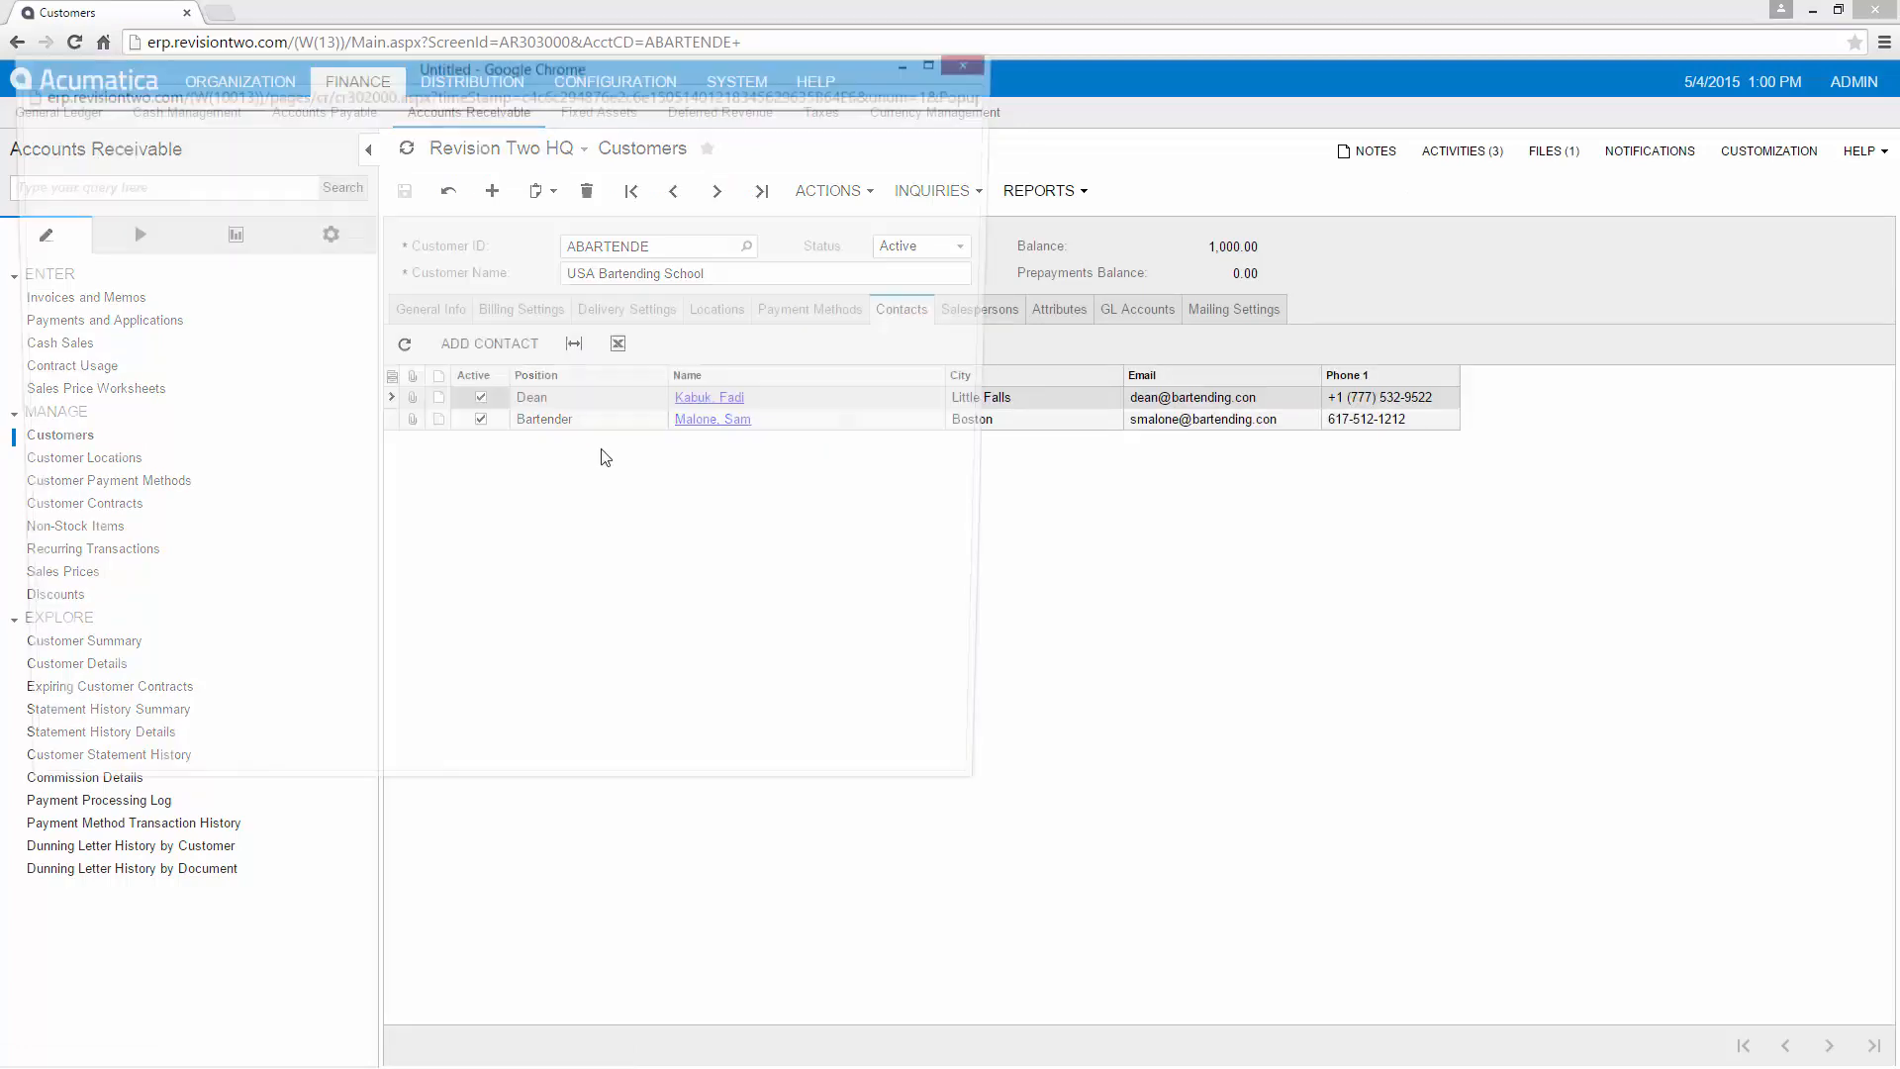
{"action": "left_click", "coordinate": [488, 343]}
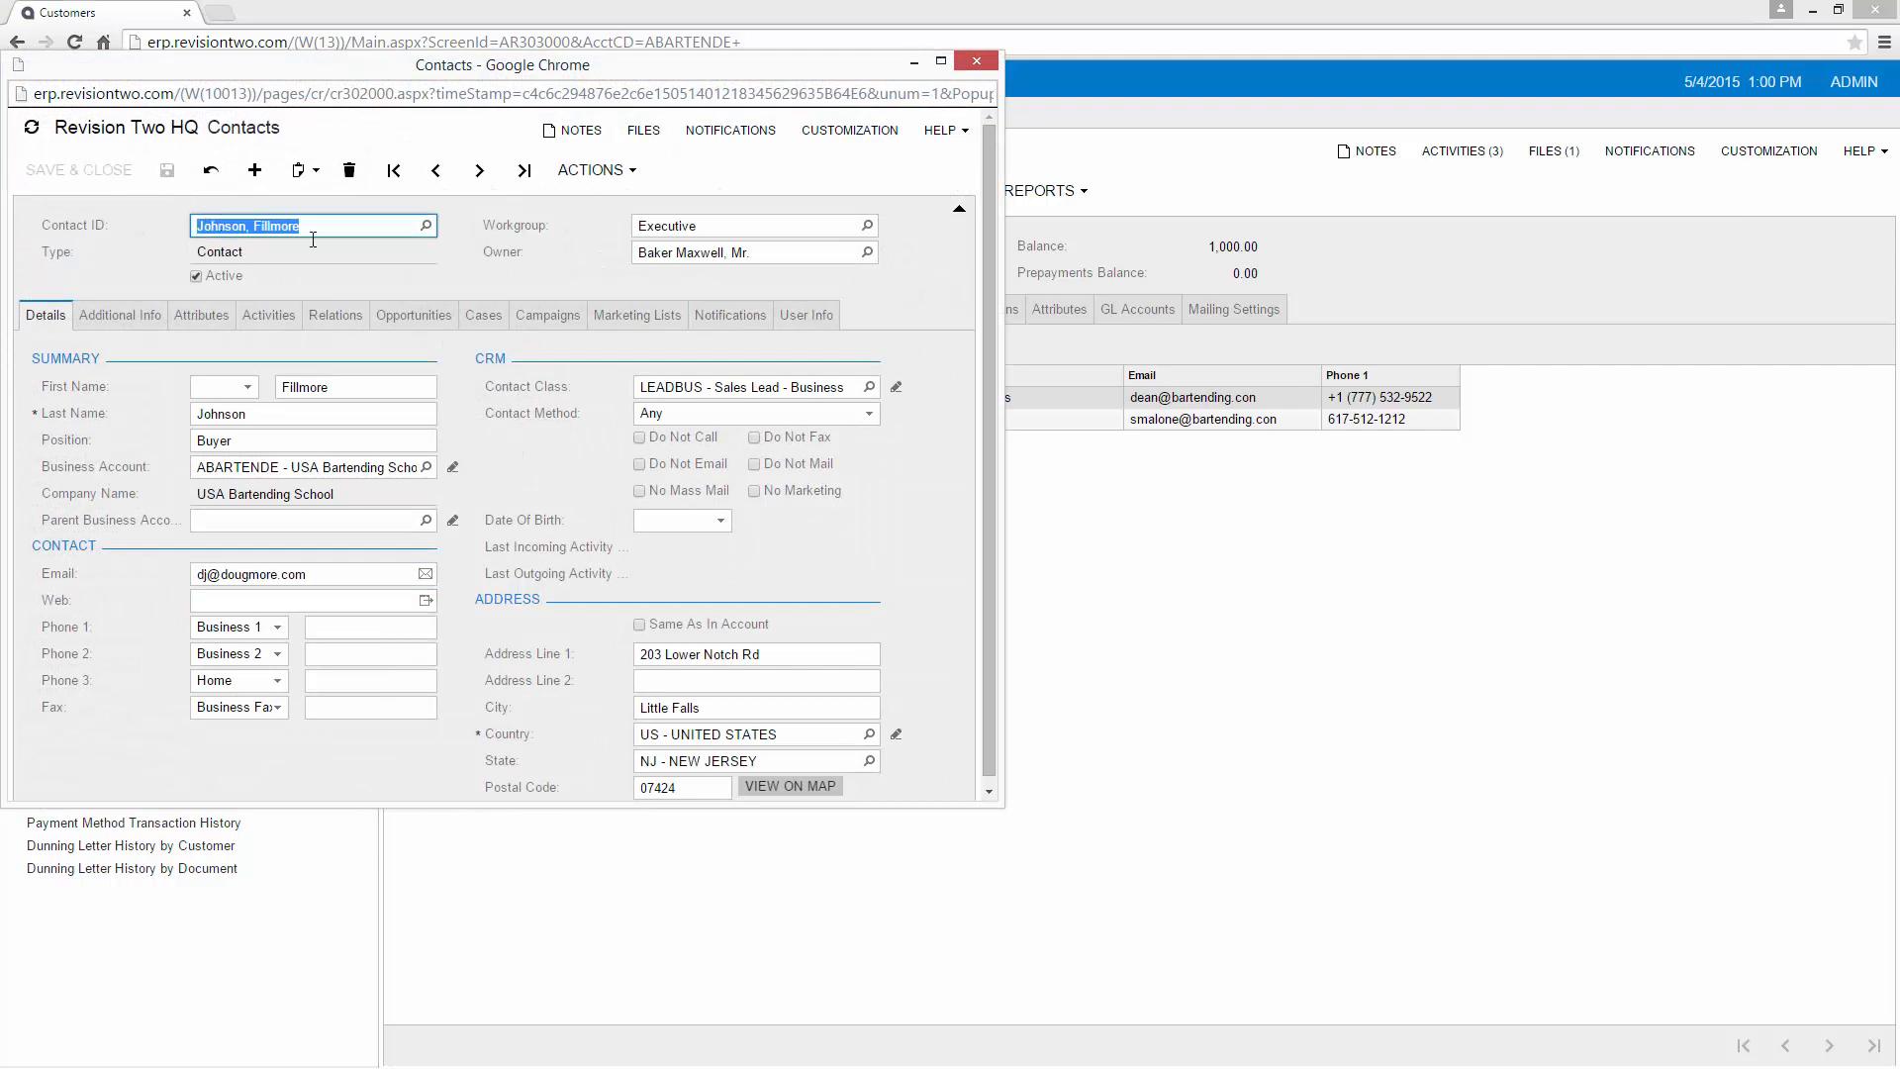
{"action": "type", "text": "con"}
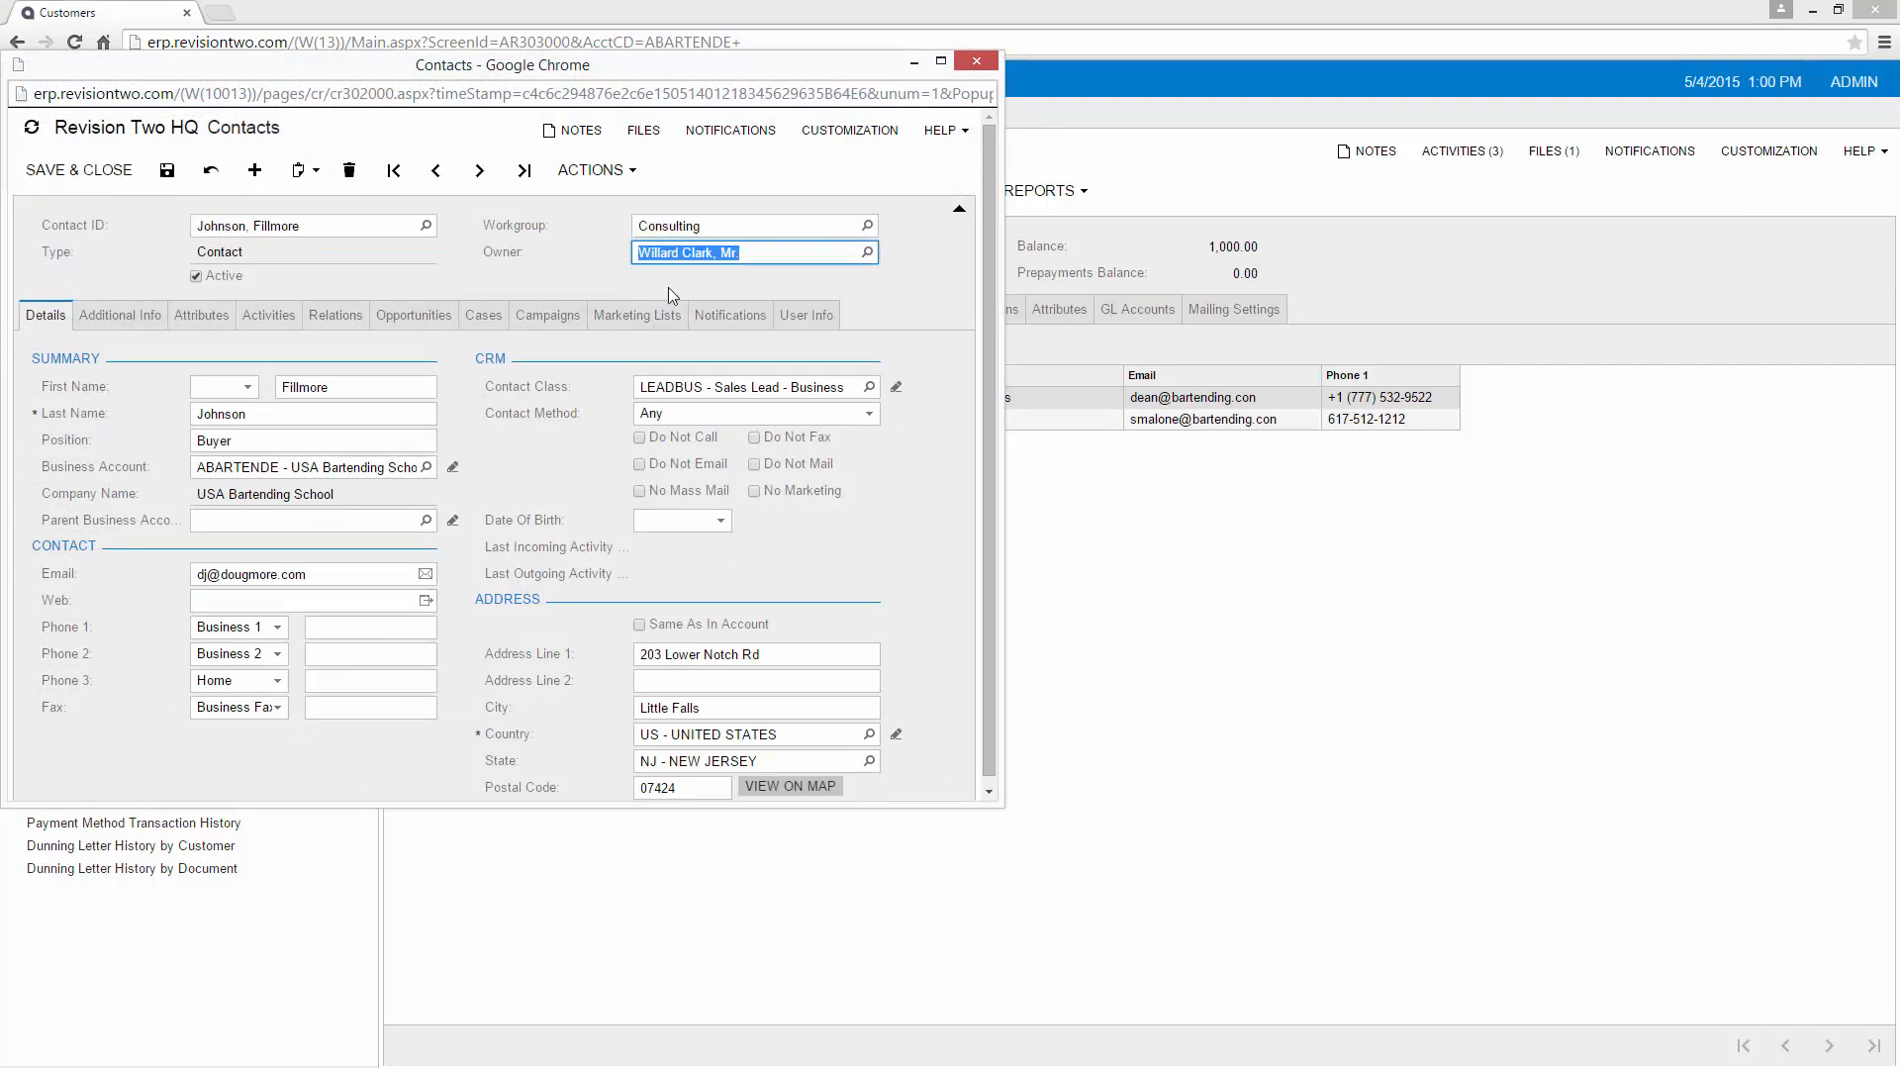
{"action": "type", "text": "johnson"}
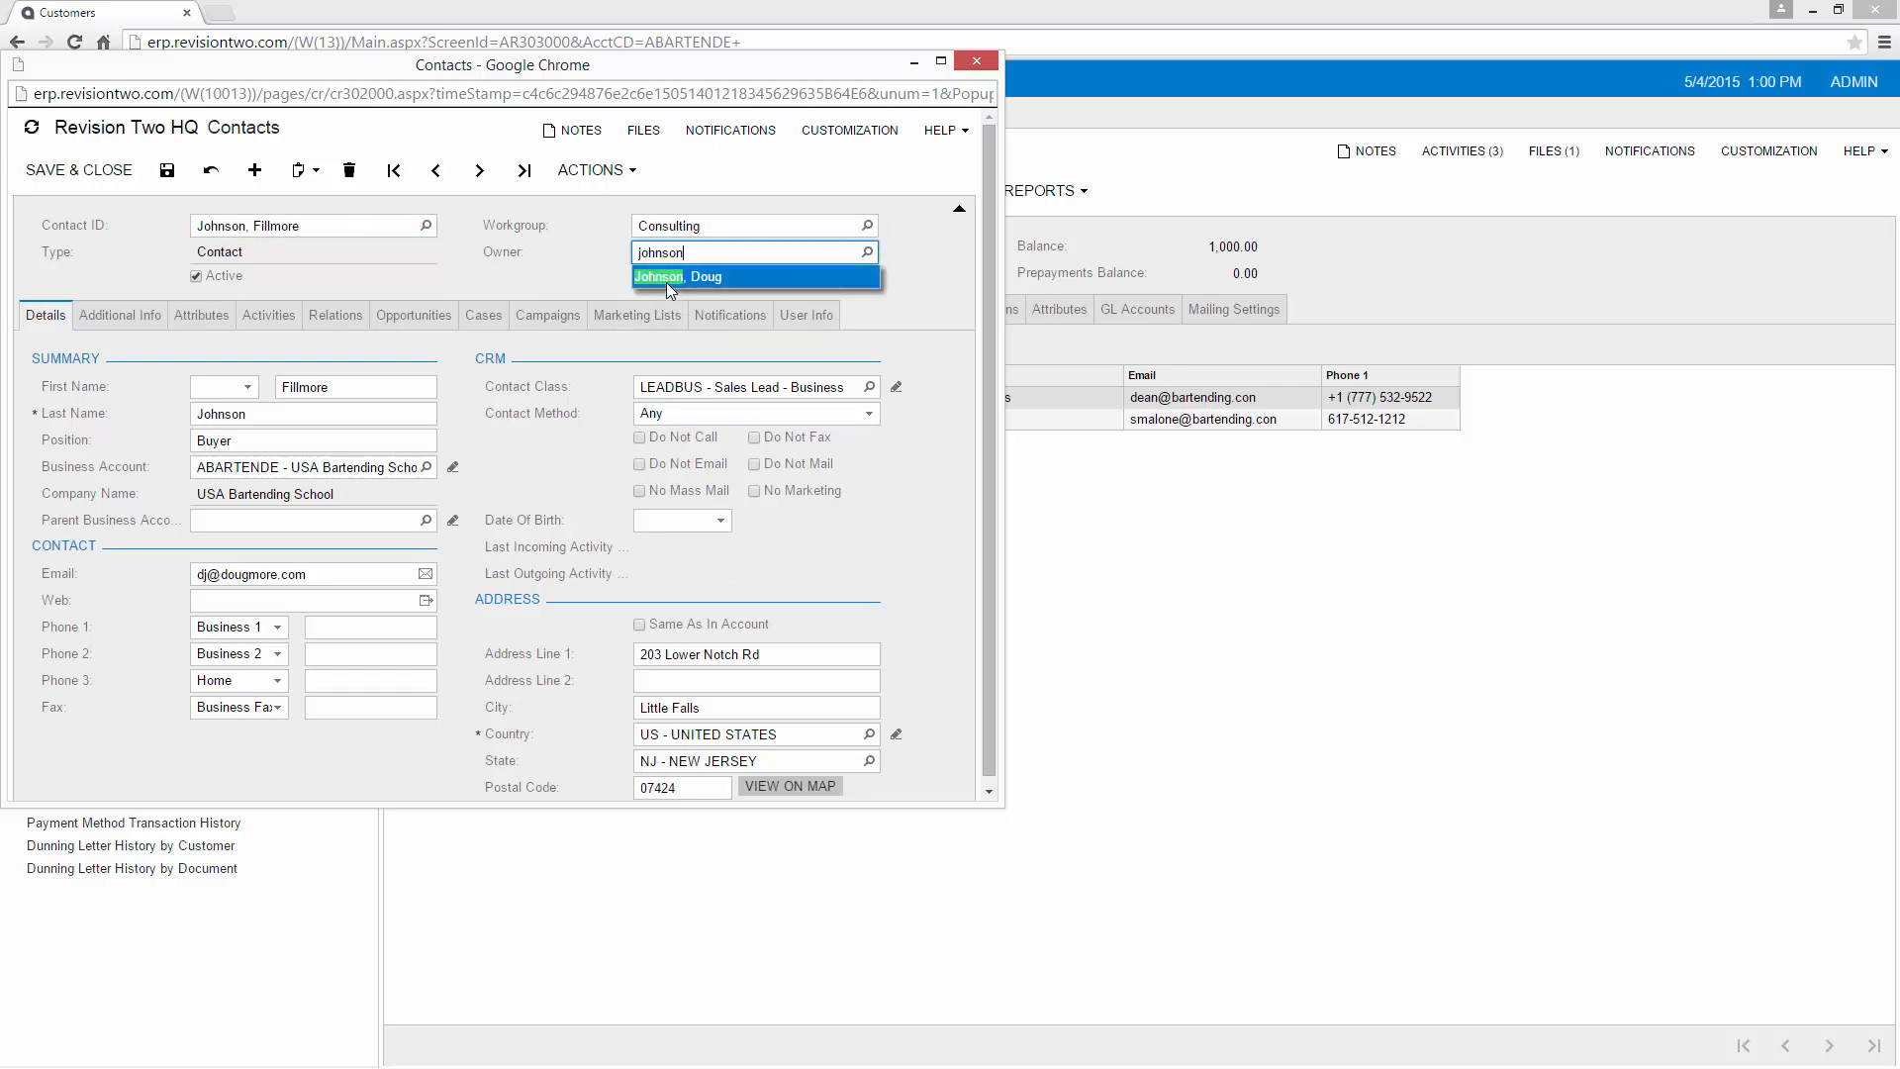
{"action": "left_click", "coordinate": [704, 276]}
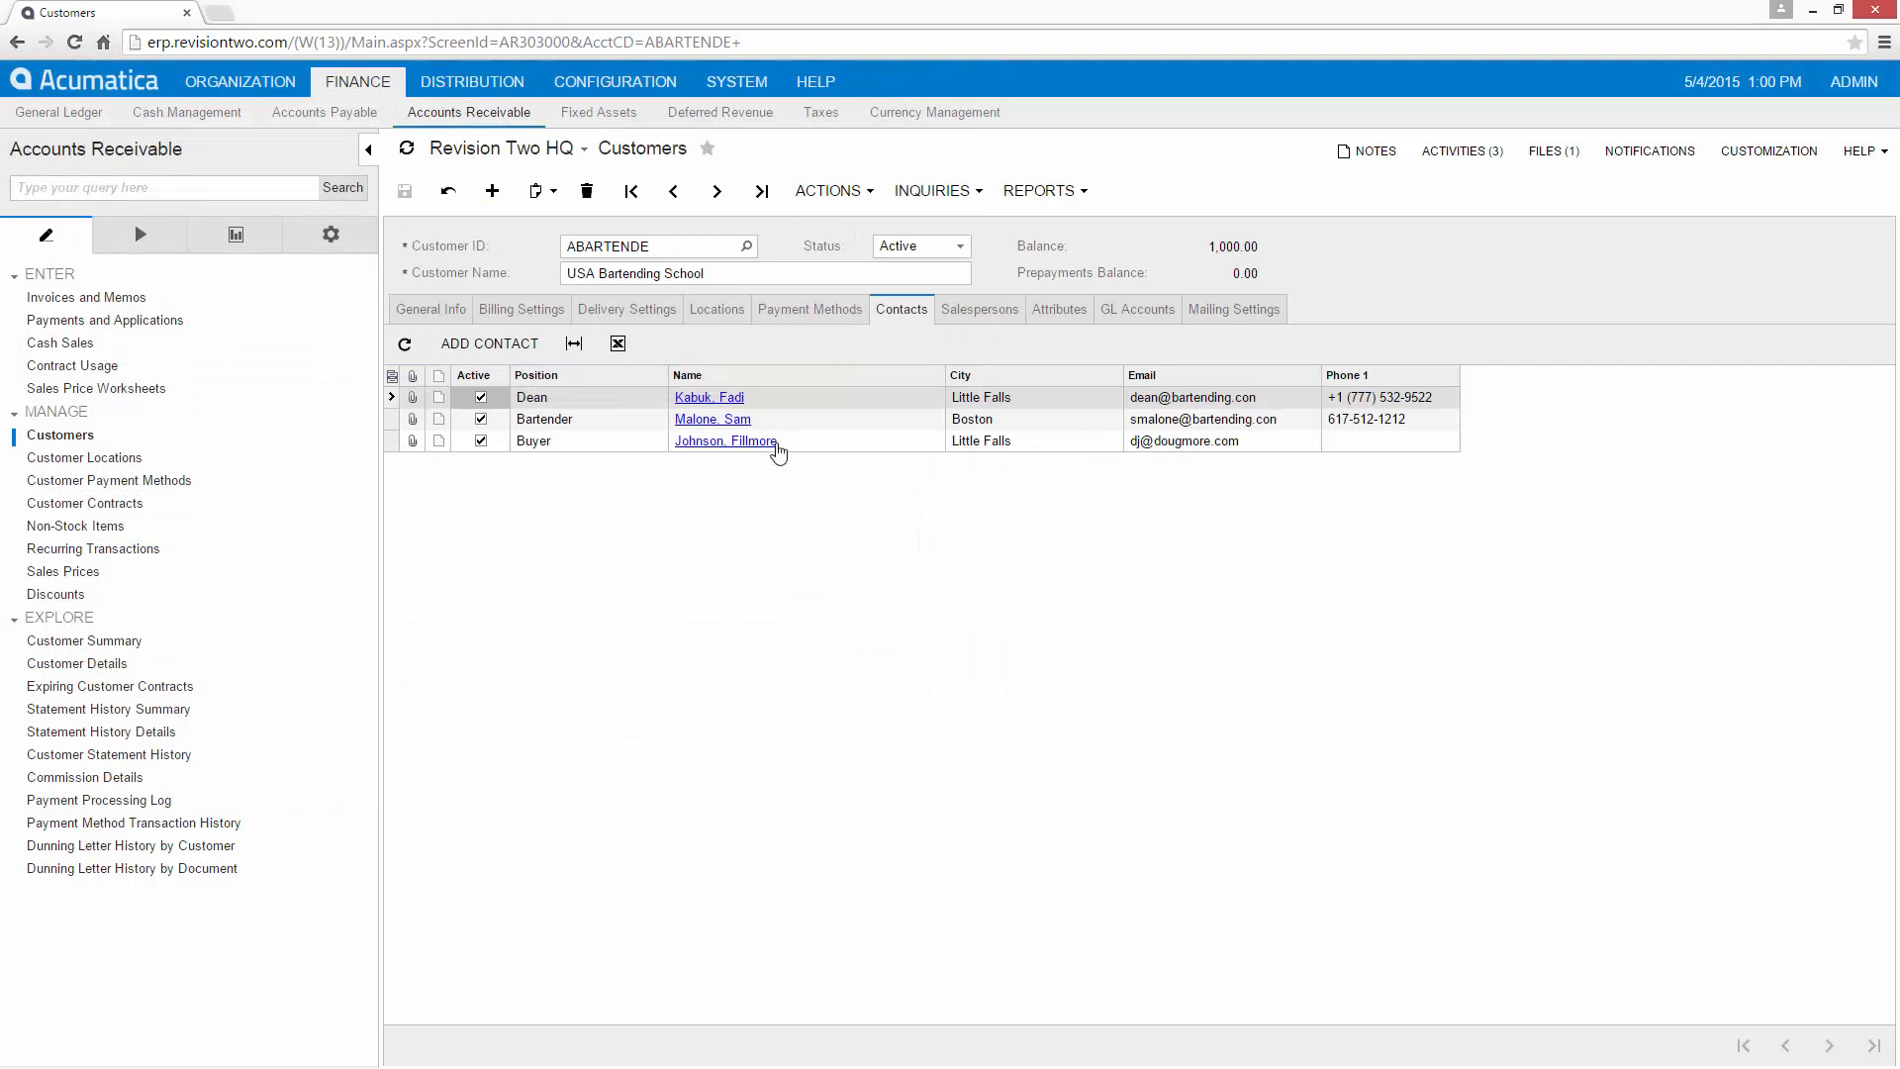
Open Exchange Server Configuration under Configuration > Email and select the synced account.
{"action": "left_click", "coordinate": [615, 81]}
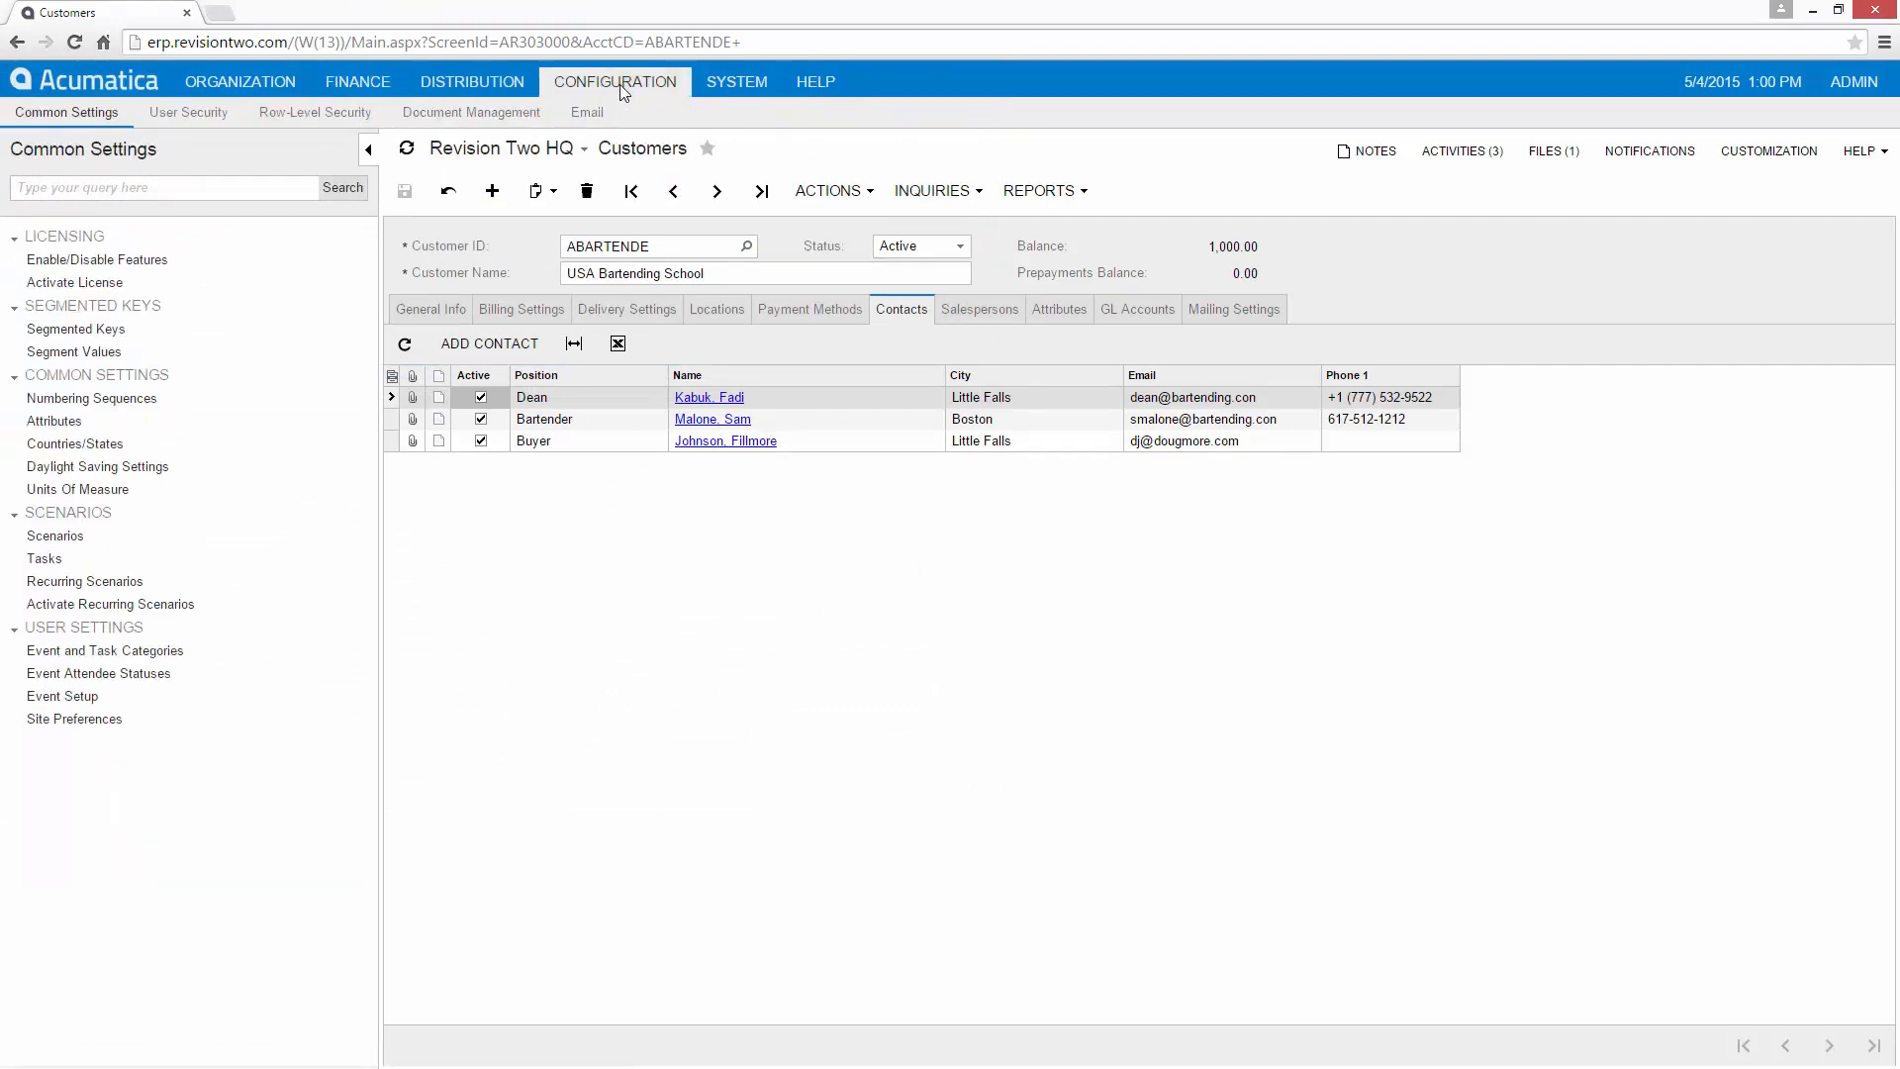
{"action": "left_click", "coordinate": [587, 112]}
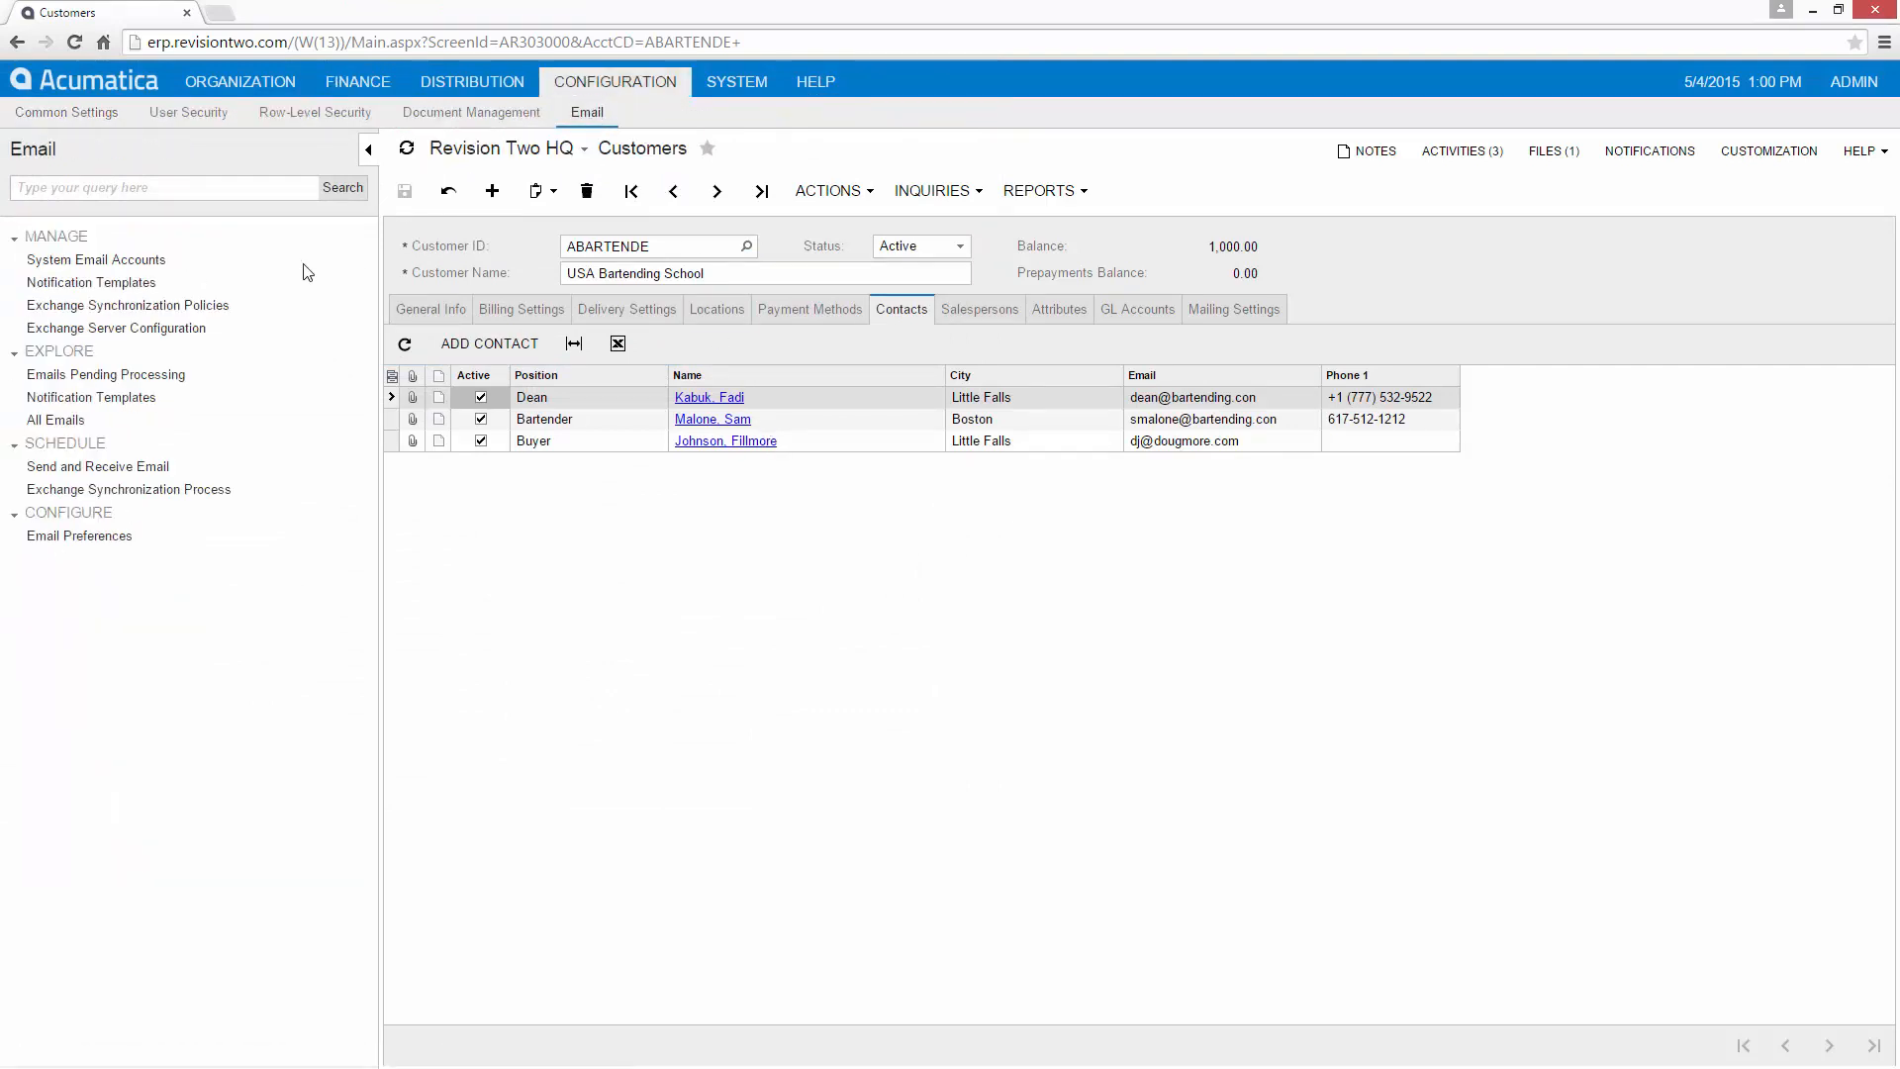
{"action": "left_click", "coordinate": [239, 81]}
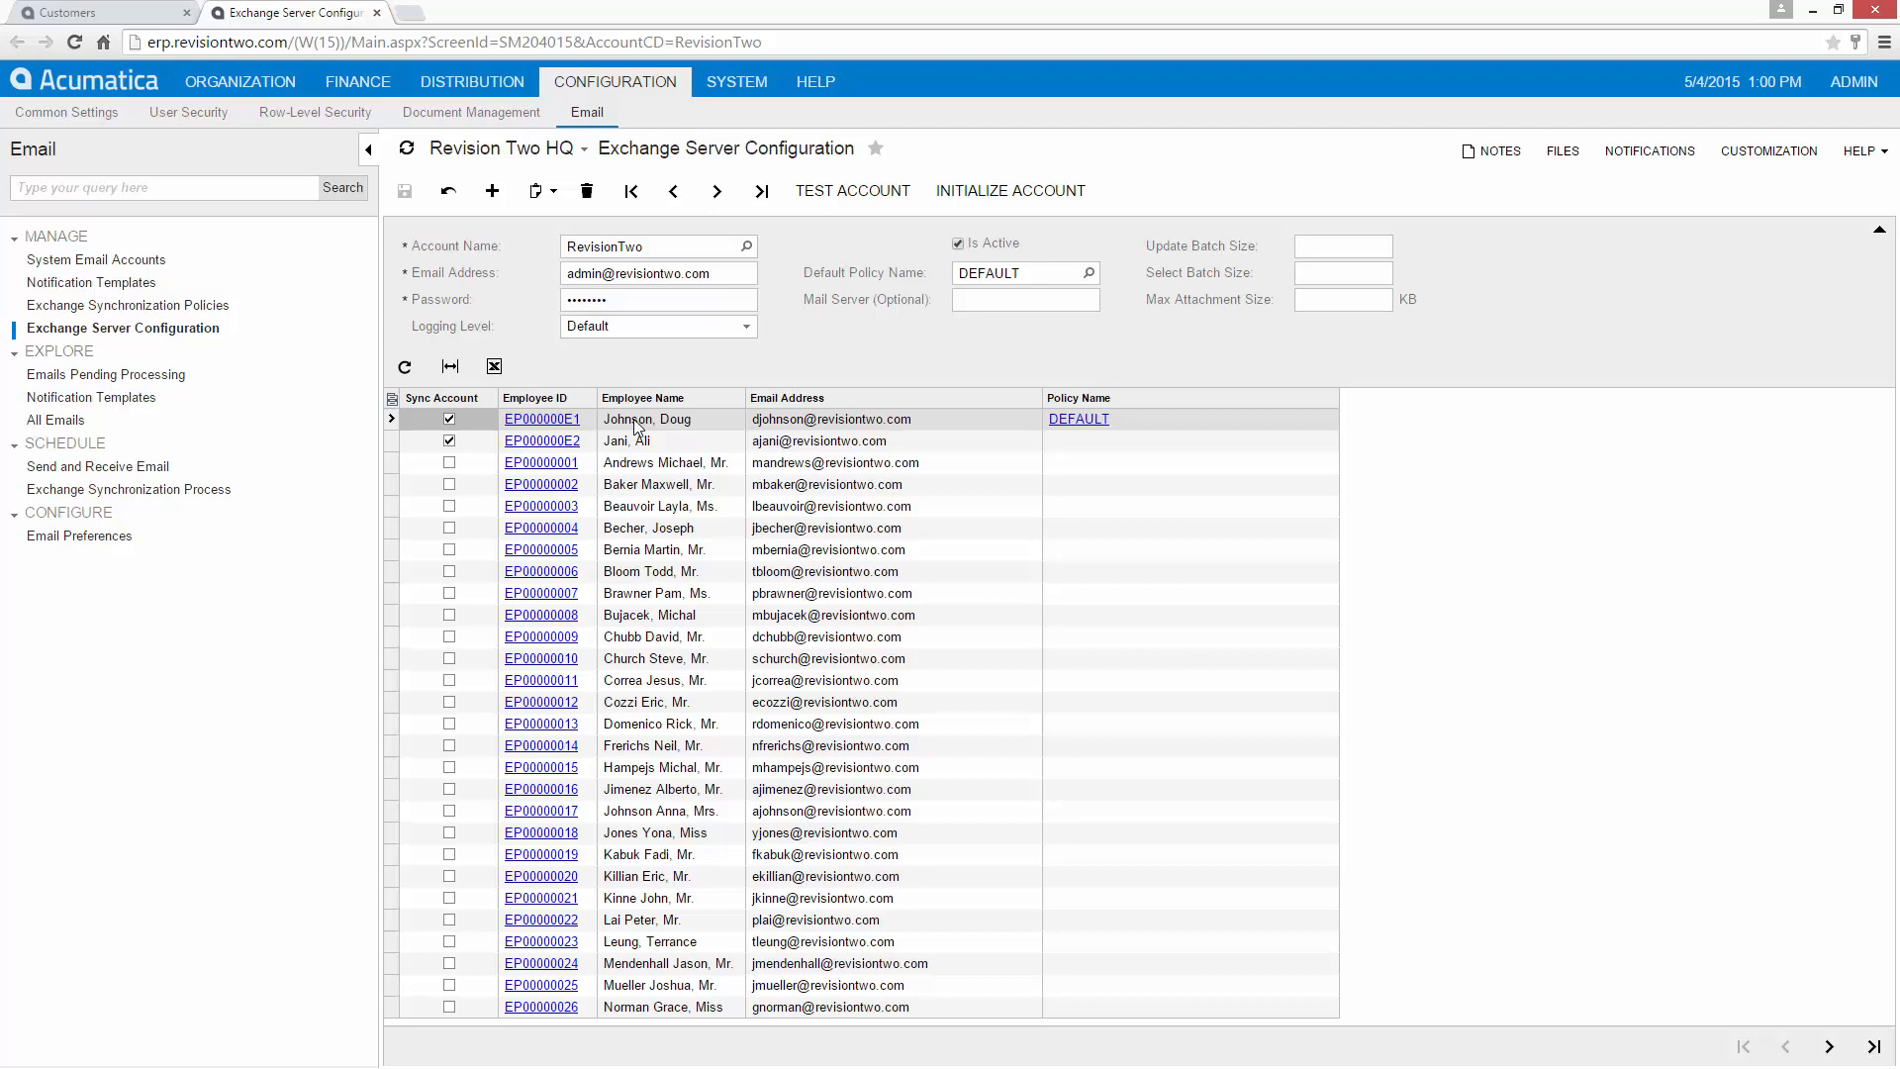
{"action": "left_click", "coordinate": [134, 488]}
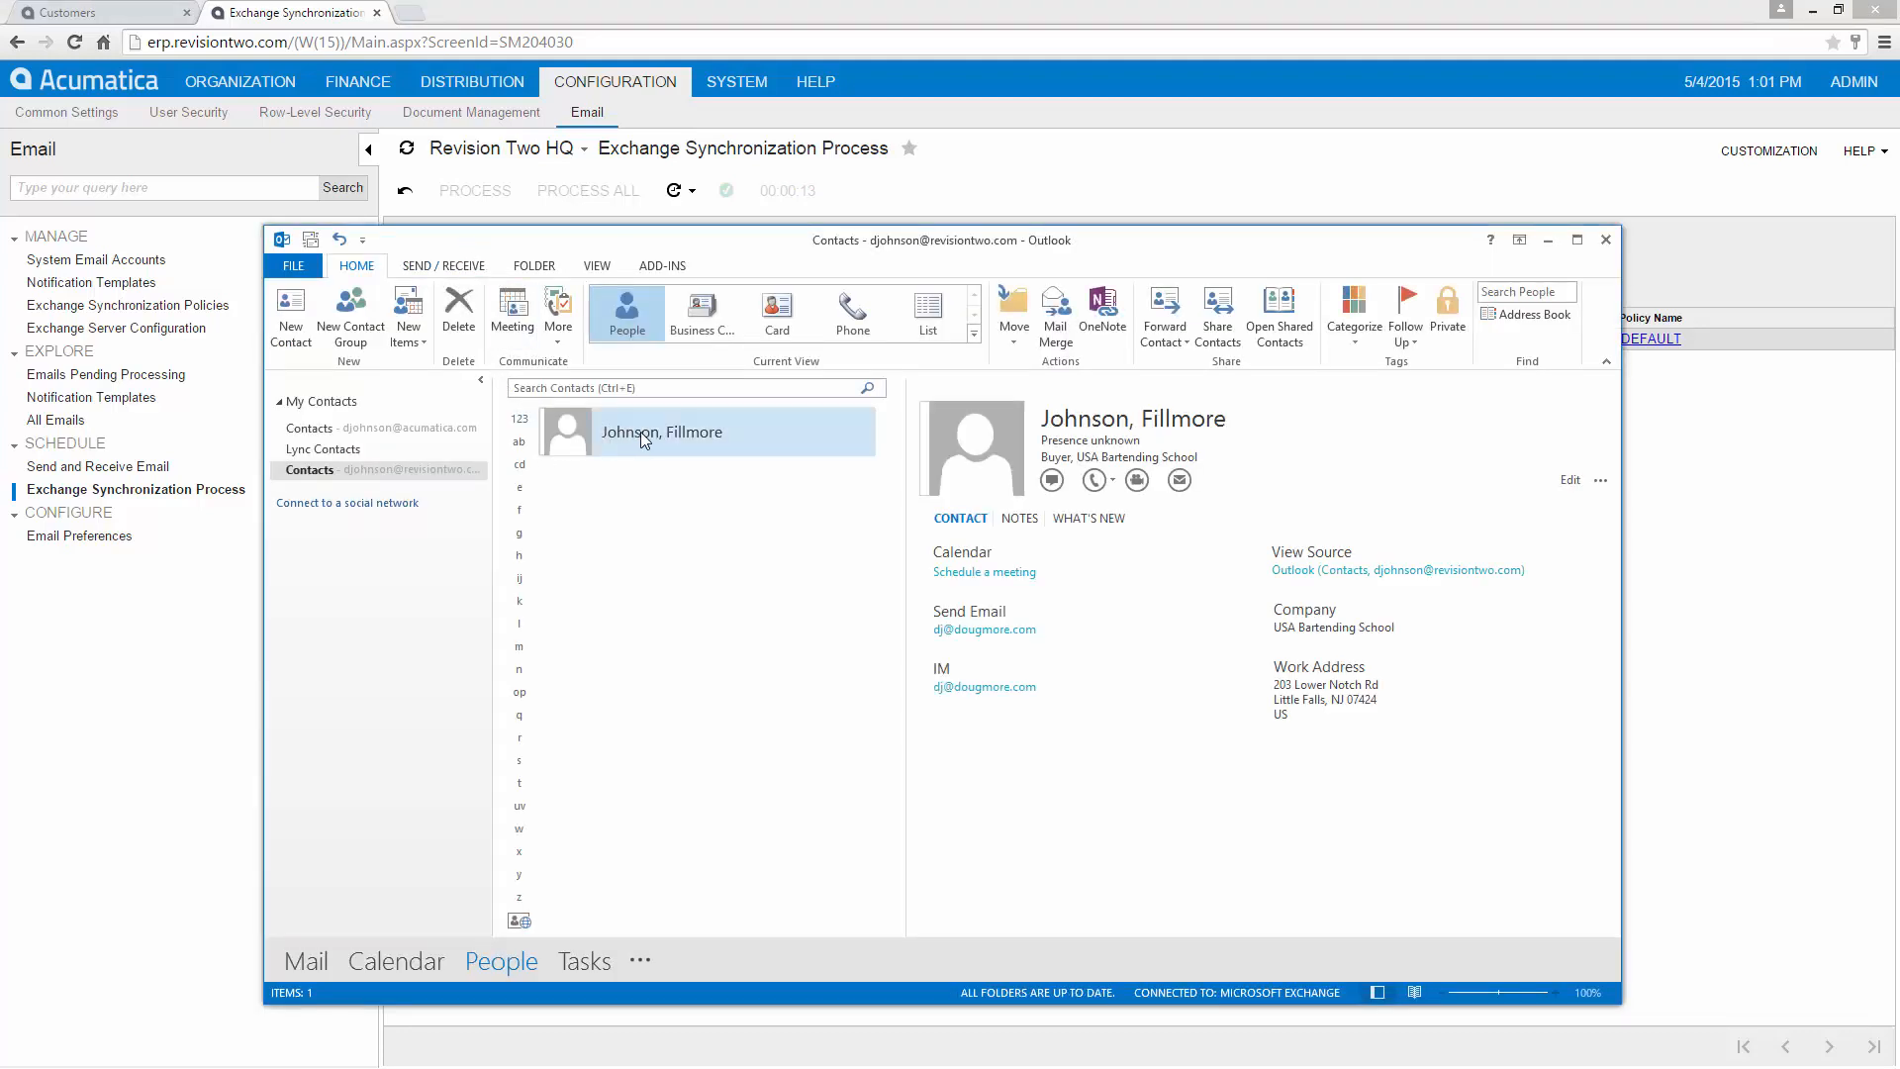
{"action": "mouse_move", "coordinate": [720, 448]}
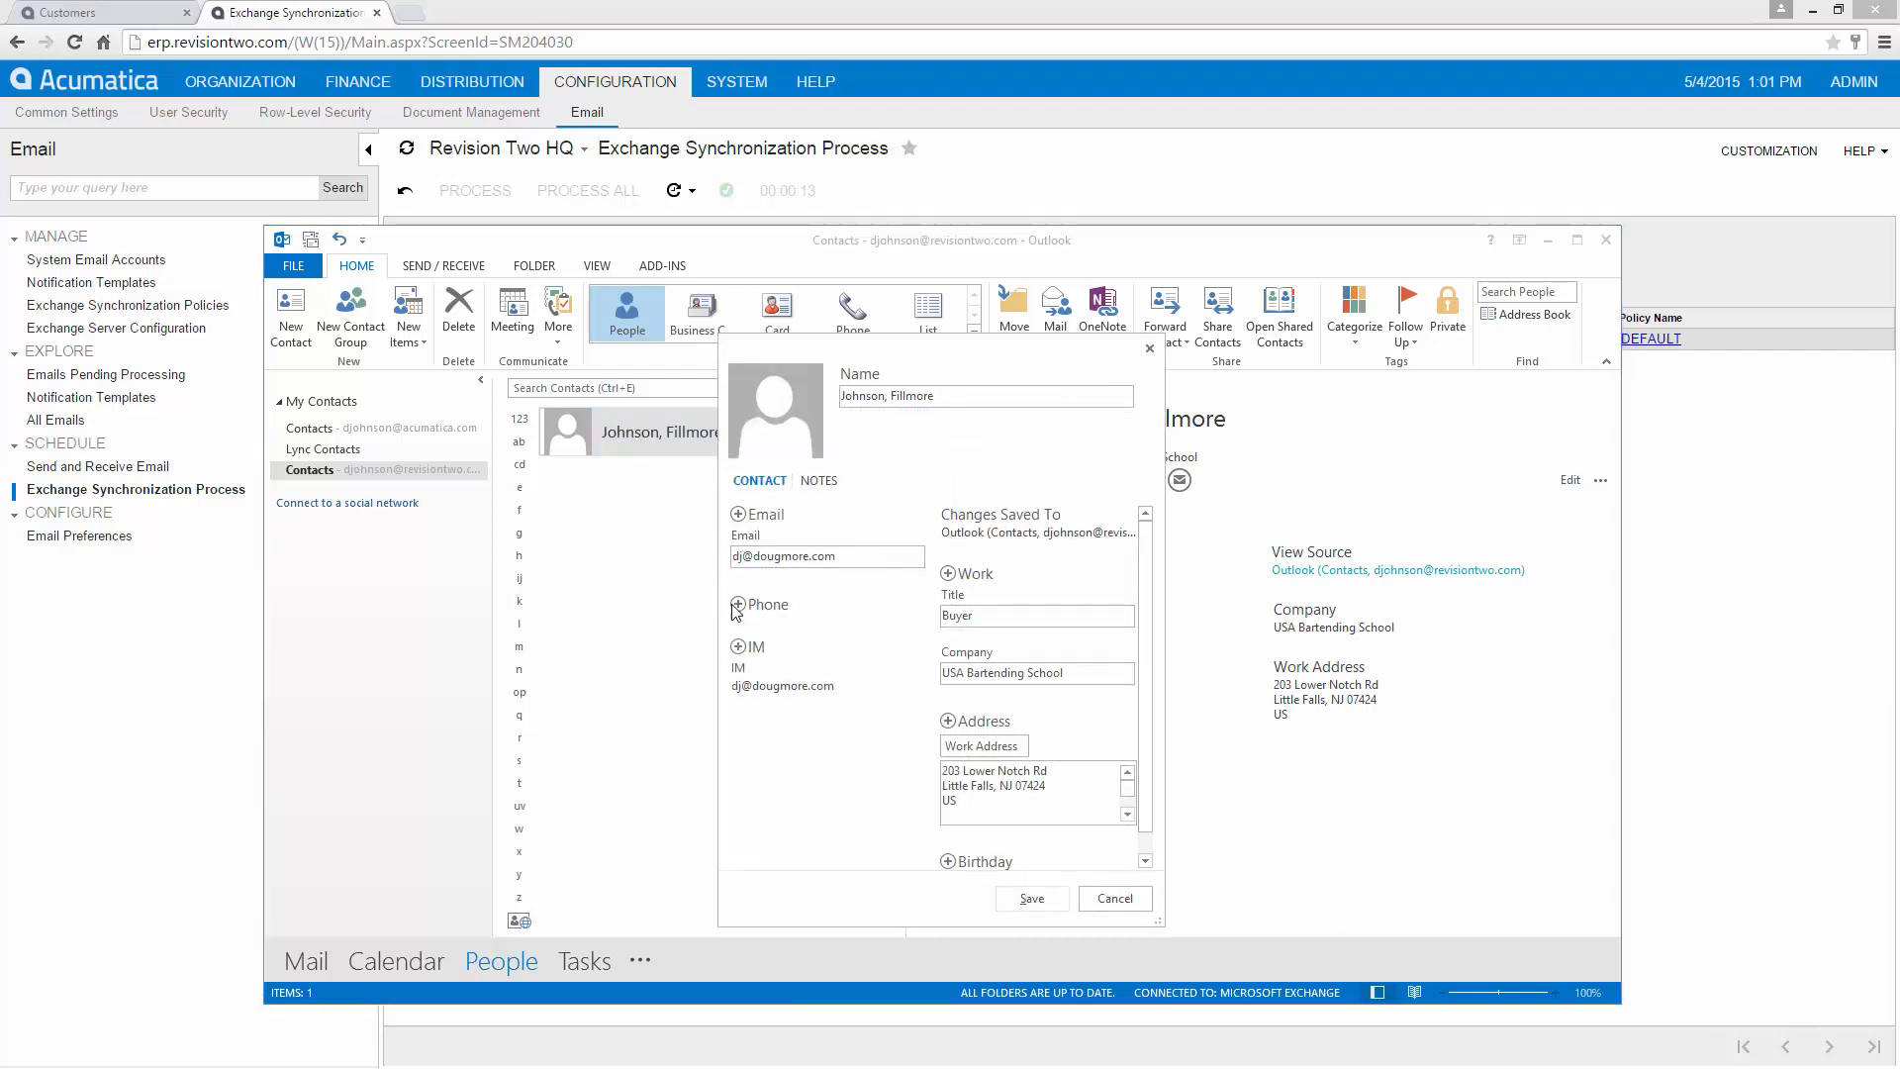
{"action": "left_click", "coordinate": [736, 604]}
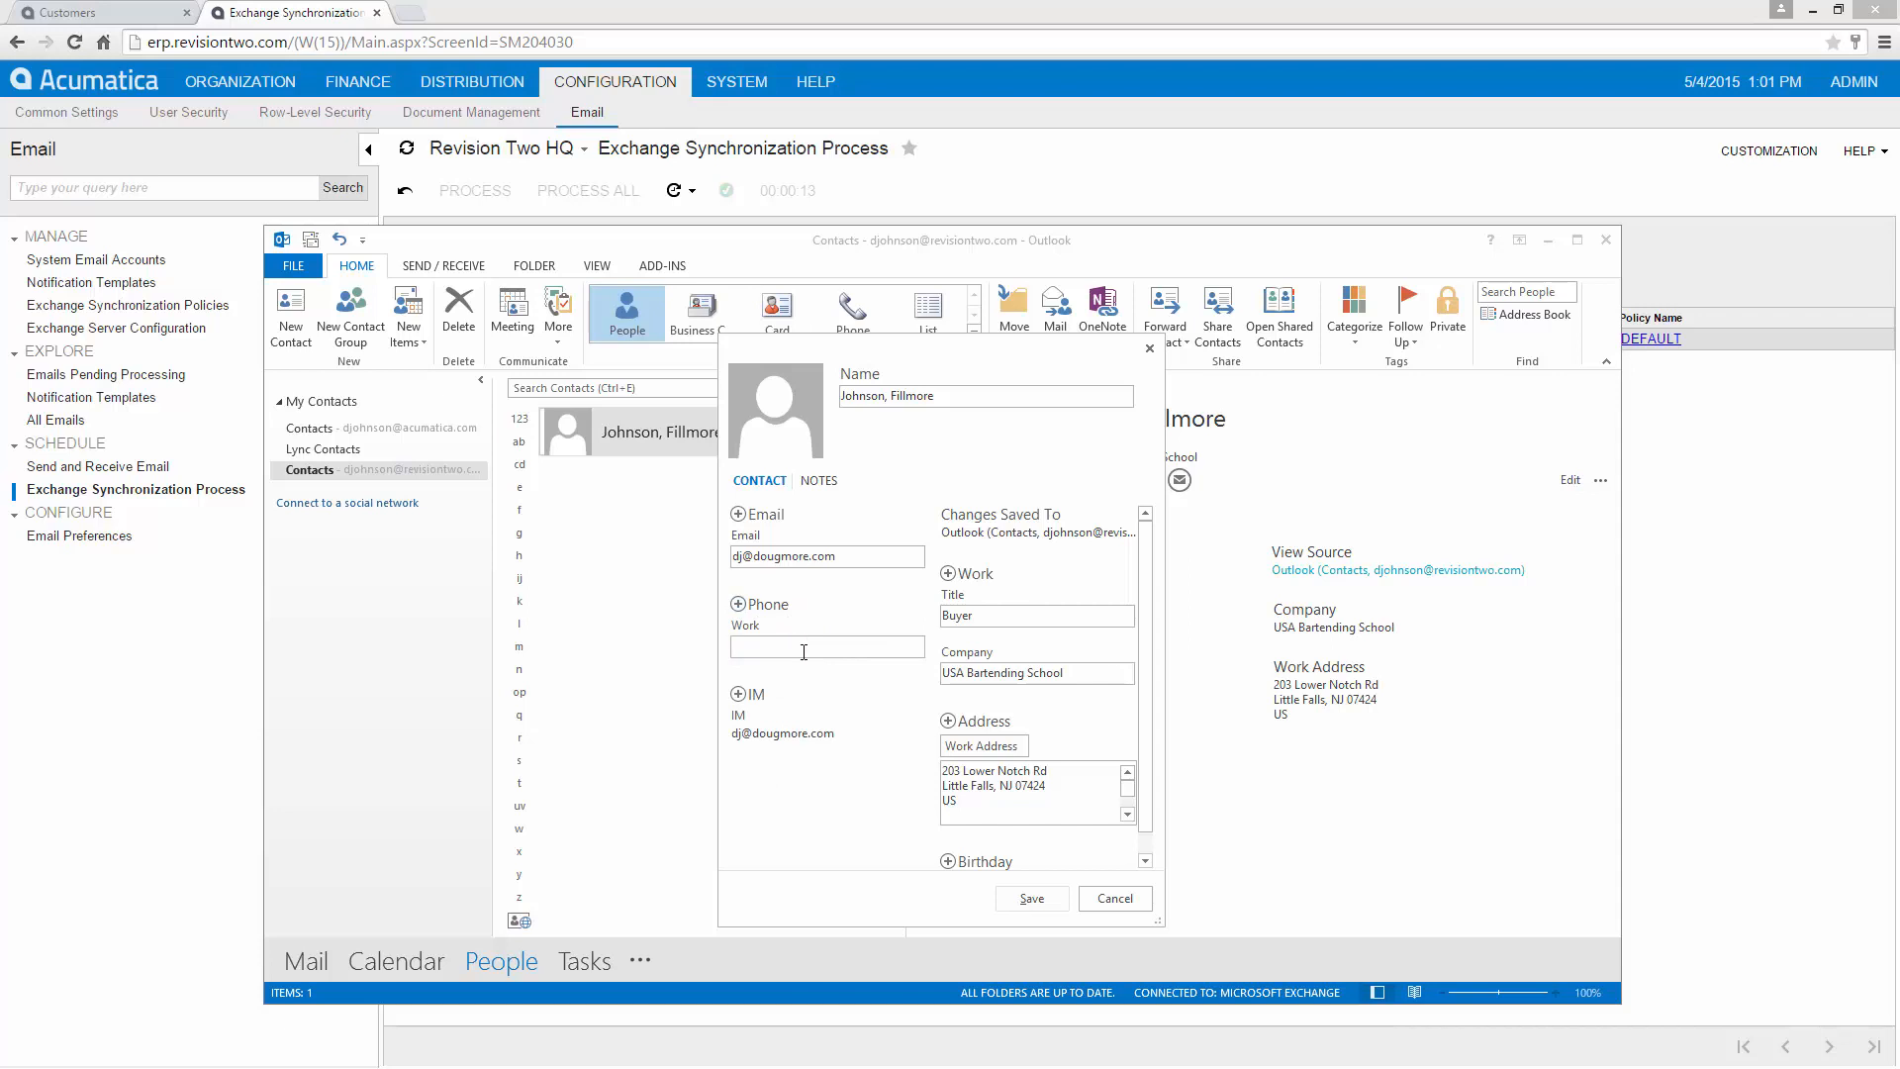
{"action": "type", "text": "908-443"}
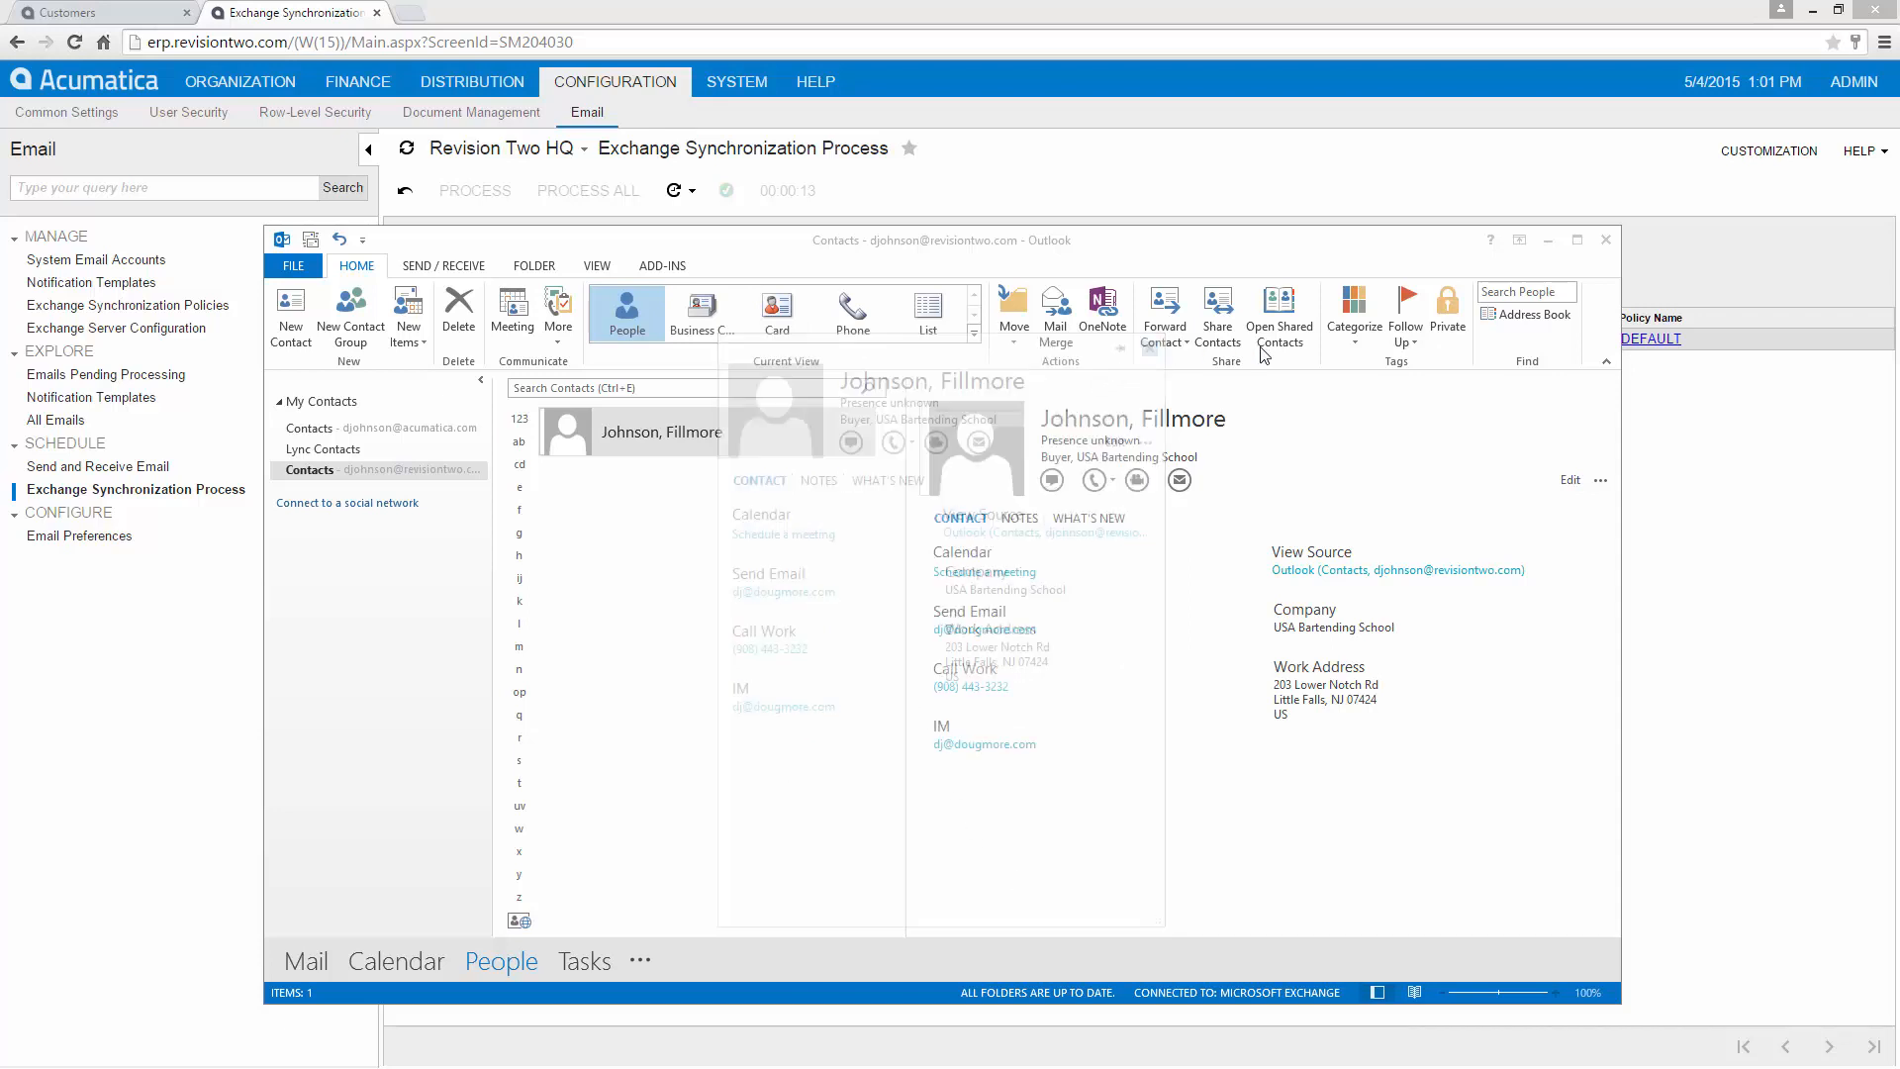
{"action": "left_click", "coordinate": [1354, 318]}
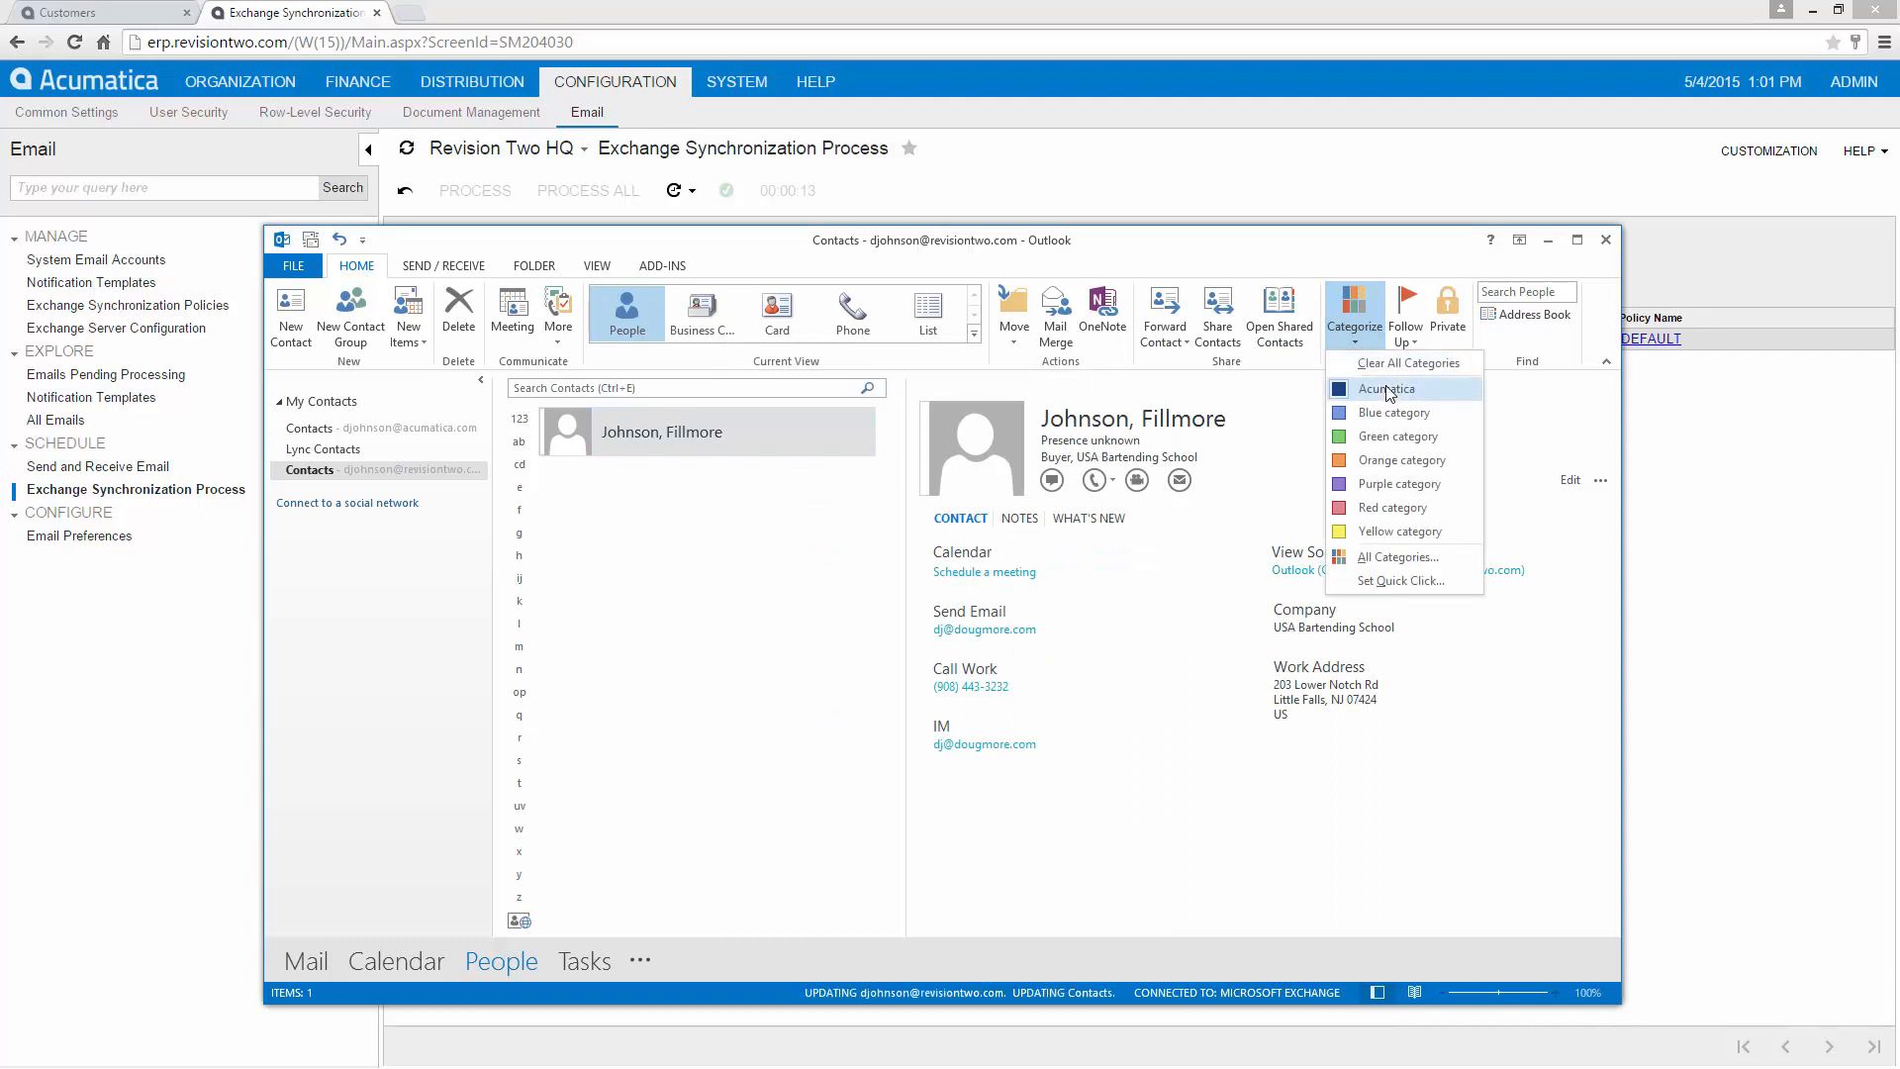
{"action": "left_click", "coordinate": [691, 537]}
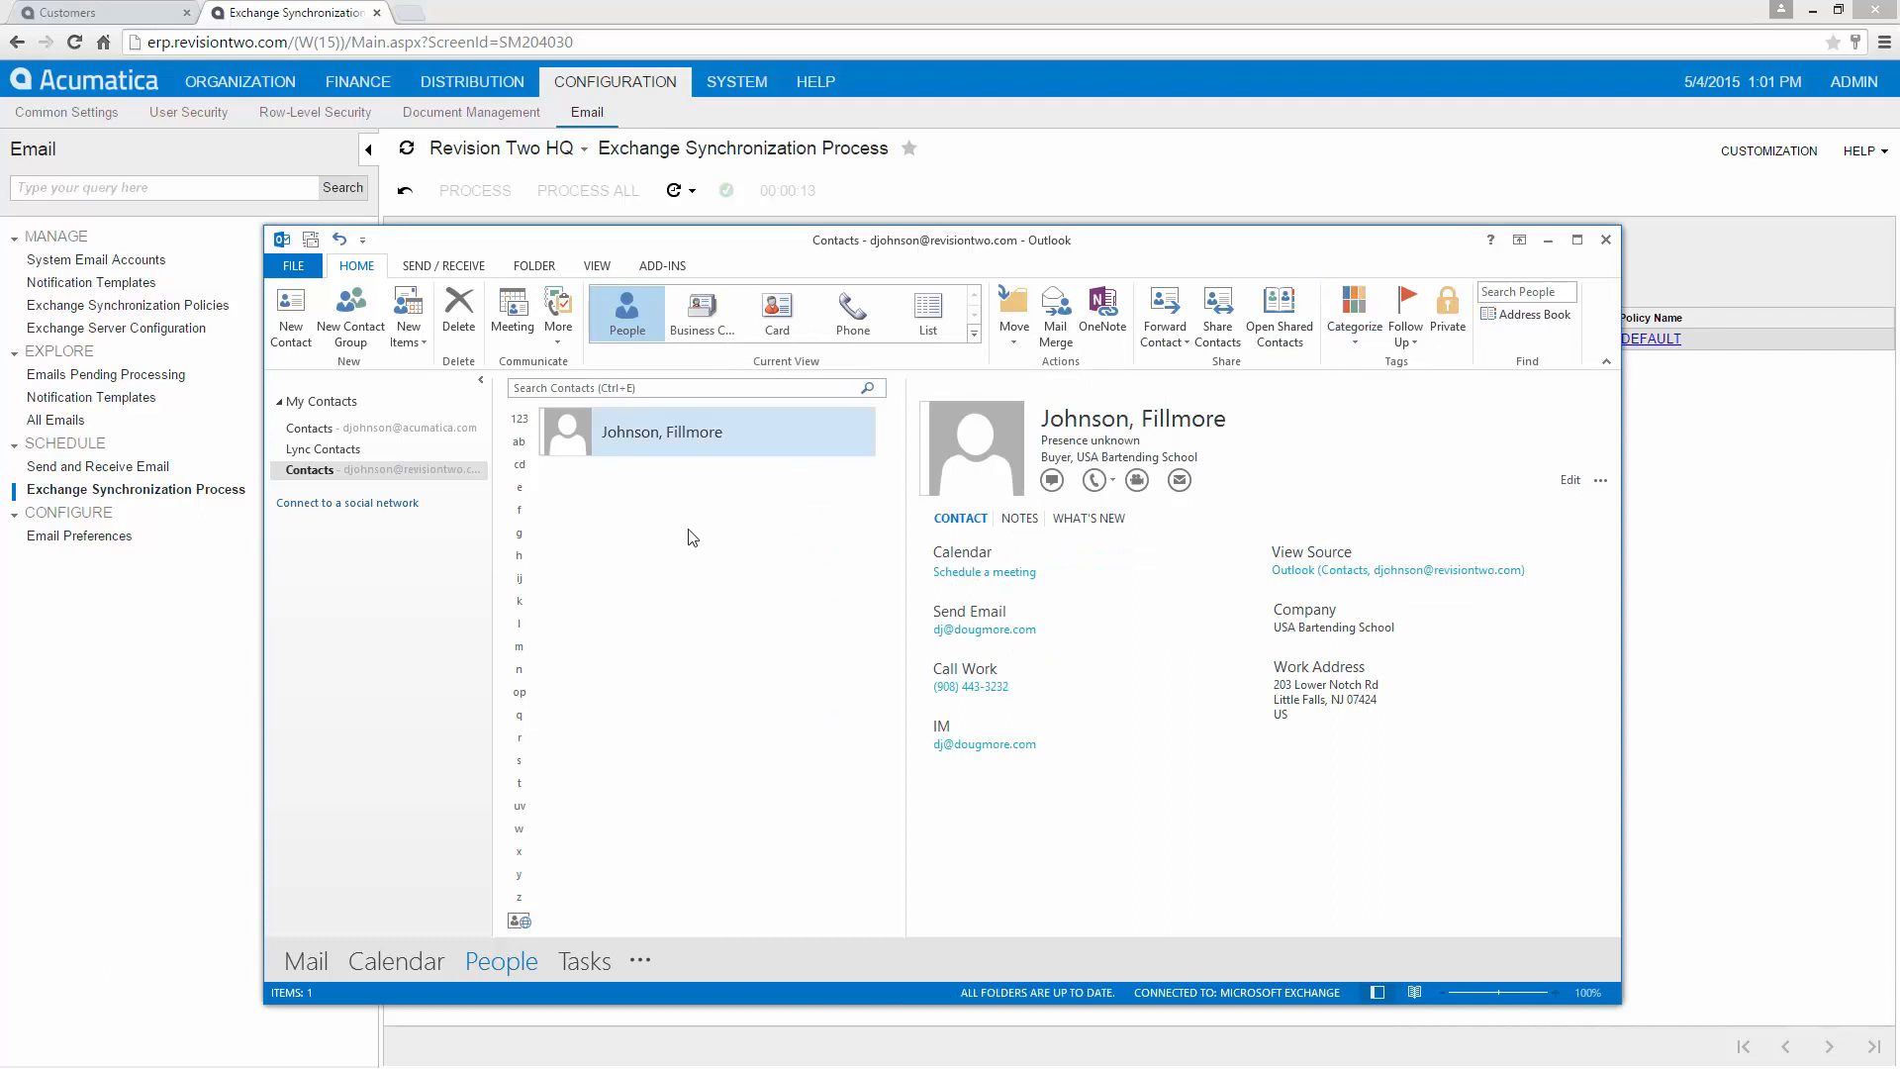
{"action": "left_click", "coordinate": [1604, 238]}
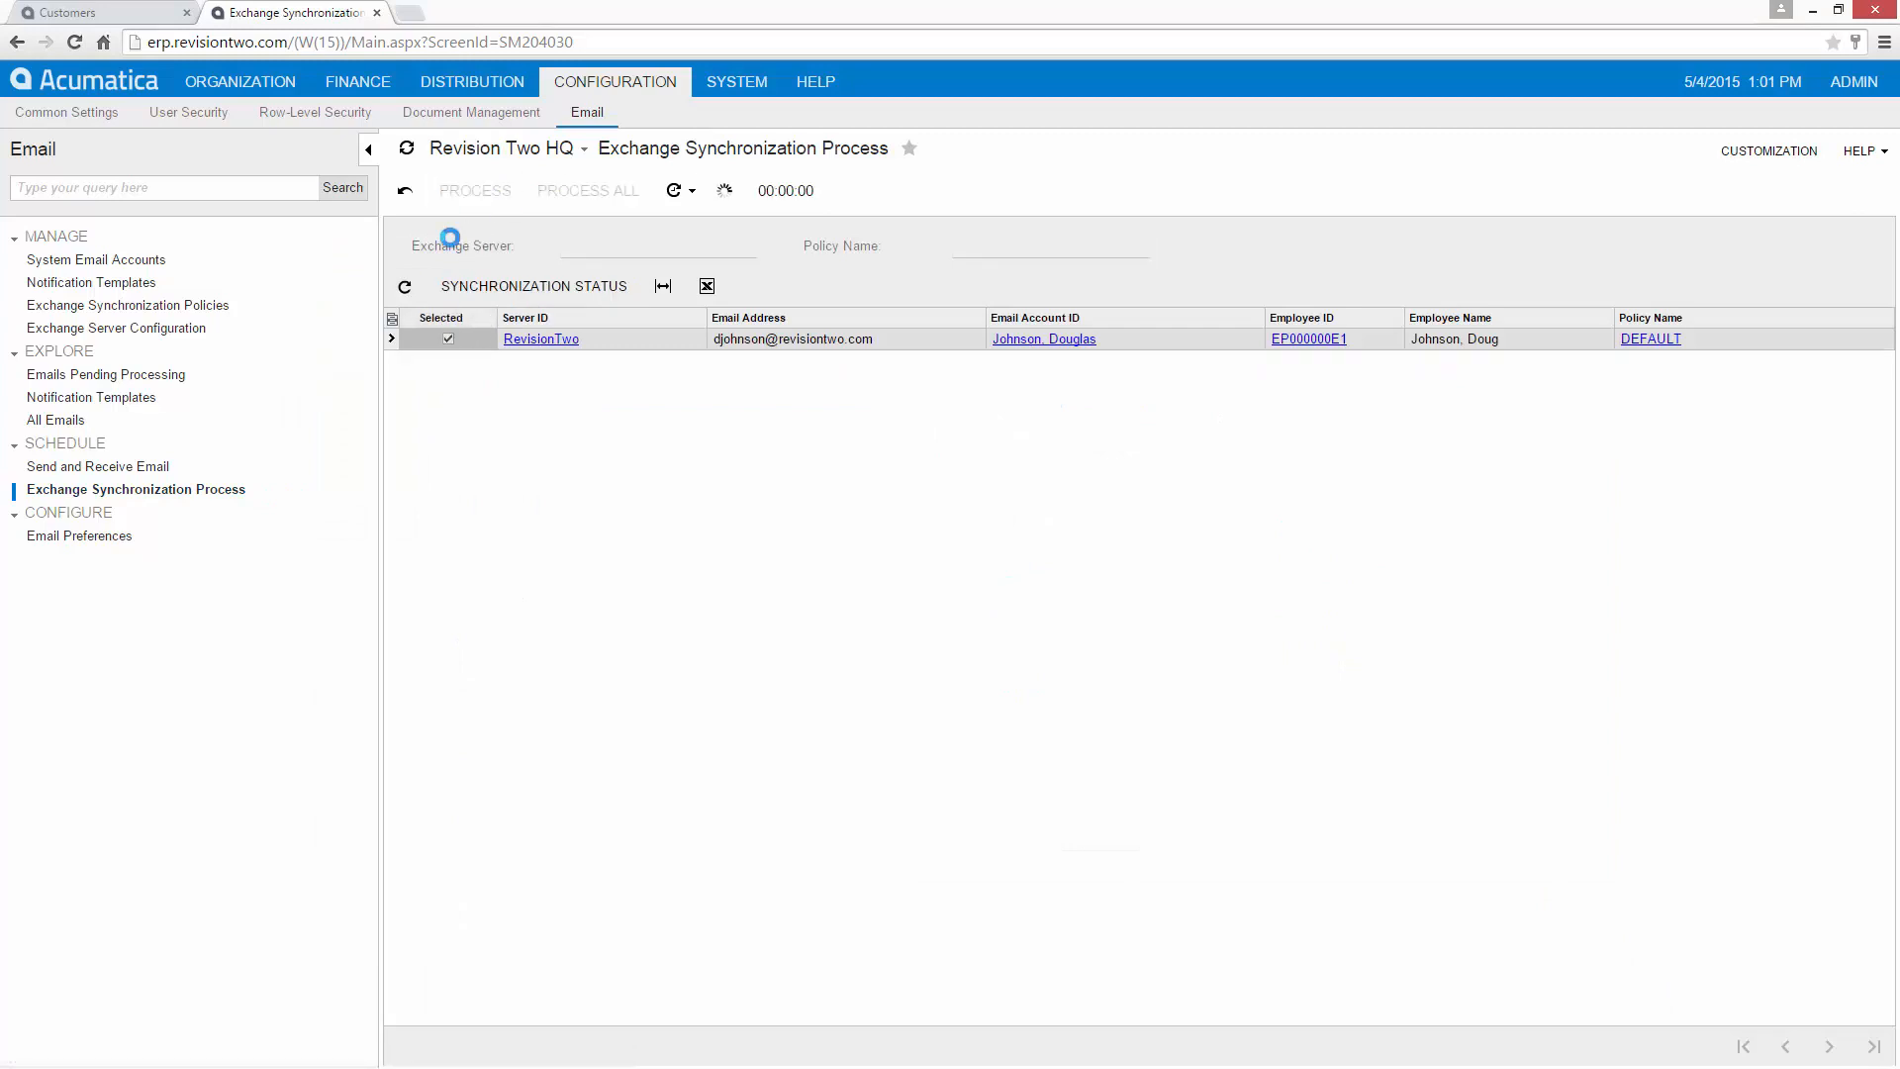
{"action": "left_click", "coordinate": [97, 12]}
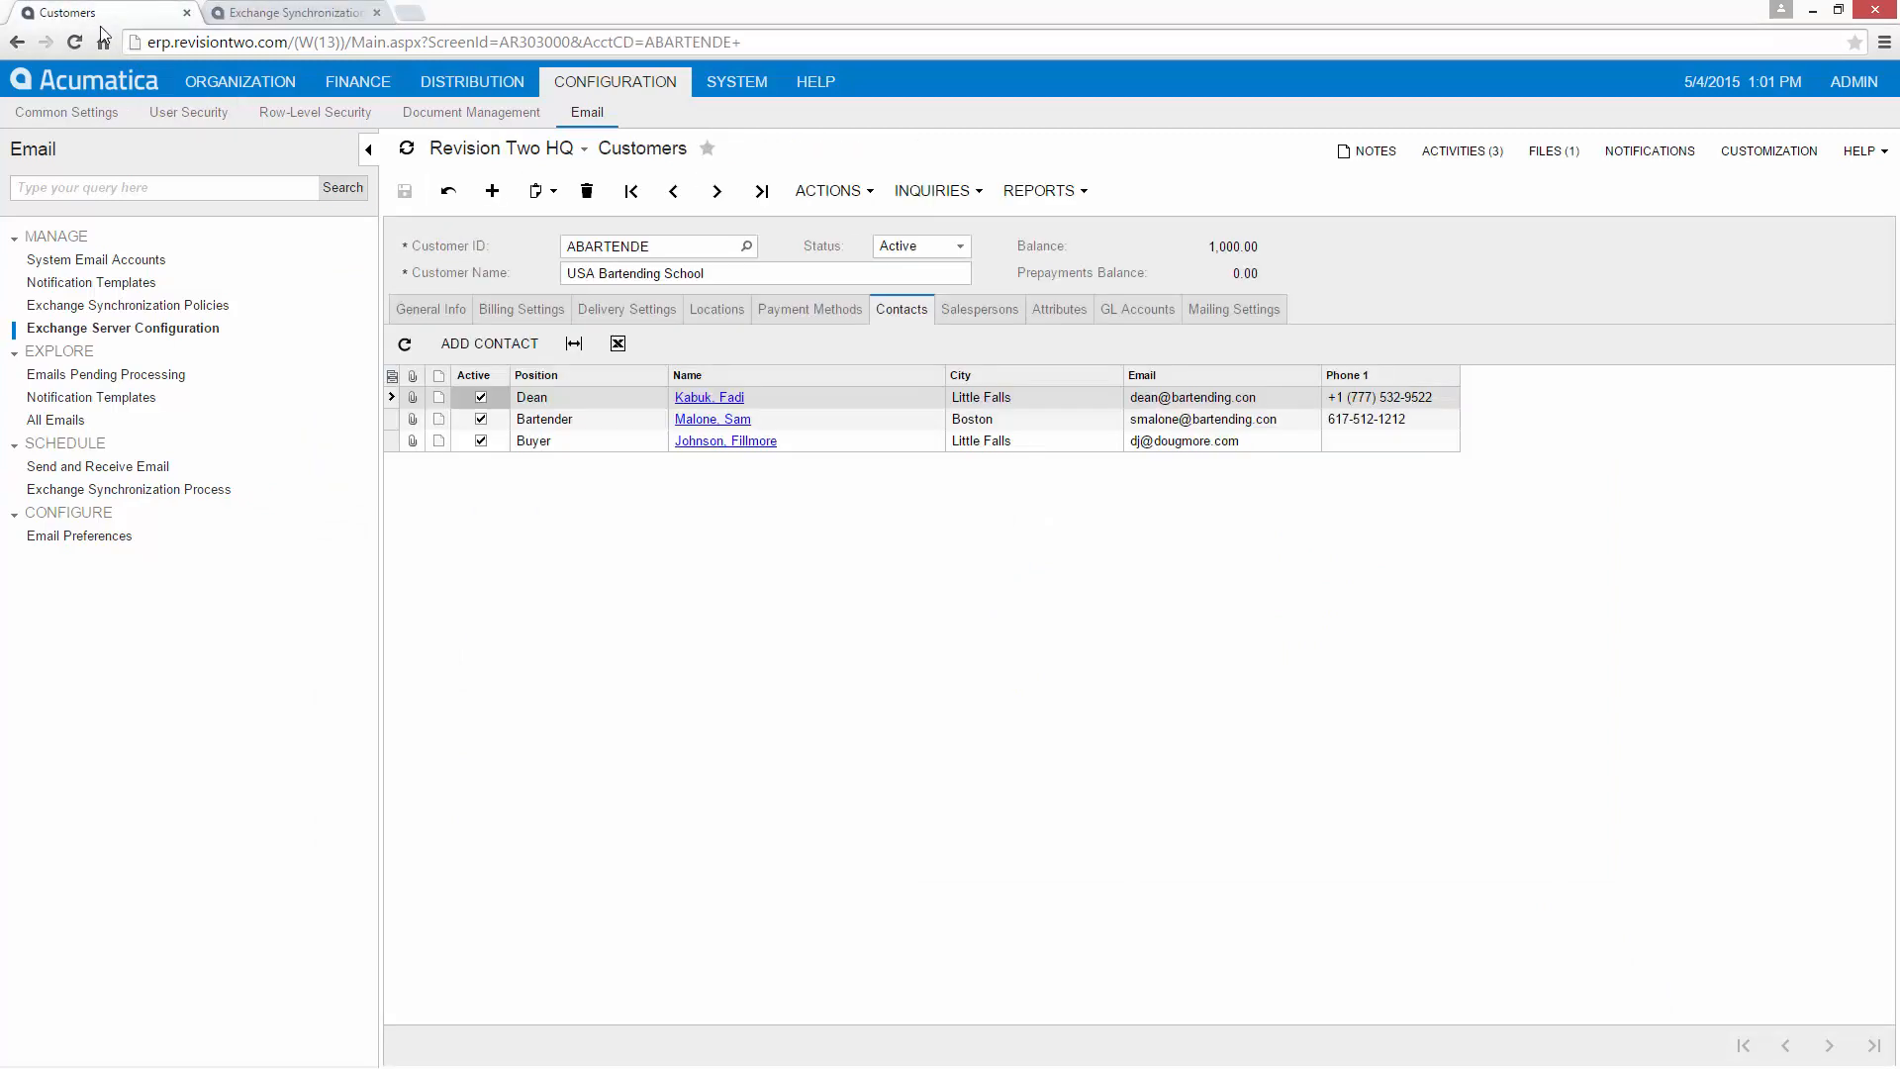
{"action": "left_click", "coordinate": [239, 81]}
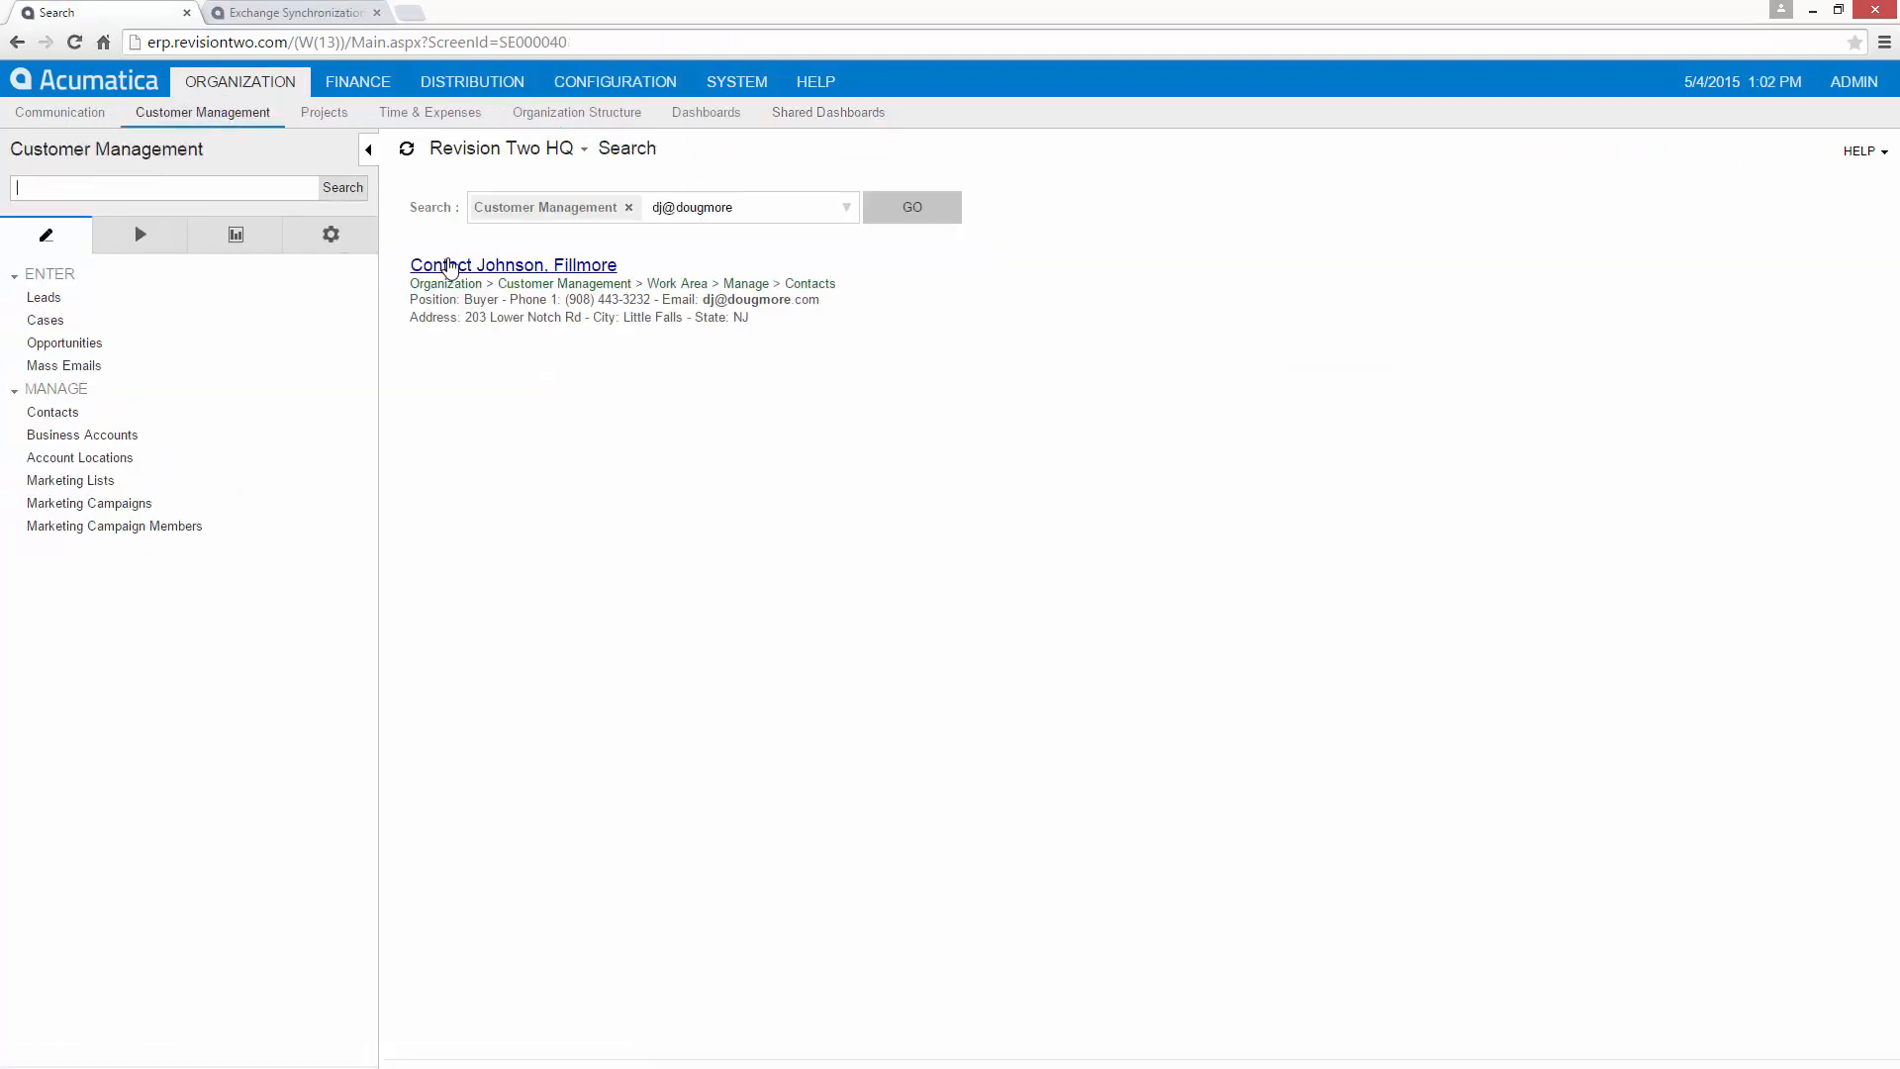
{"action": "left_click", "coordinate": [513, 264]}
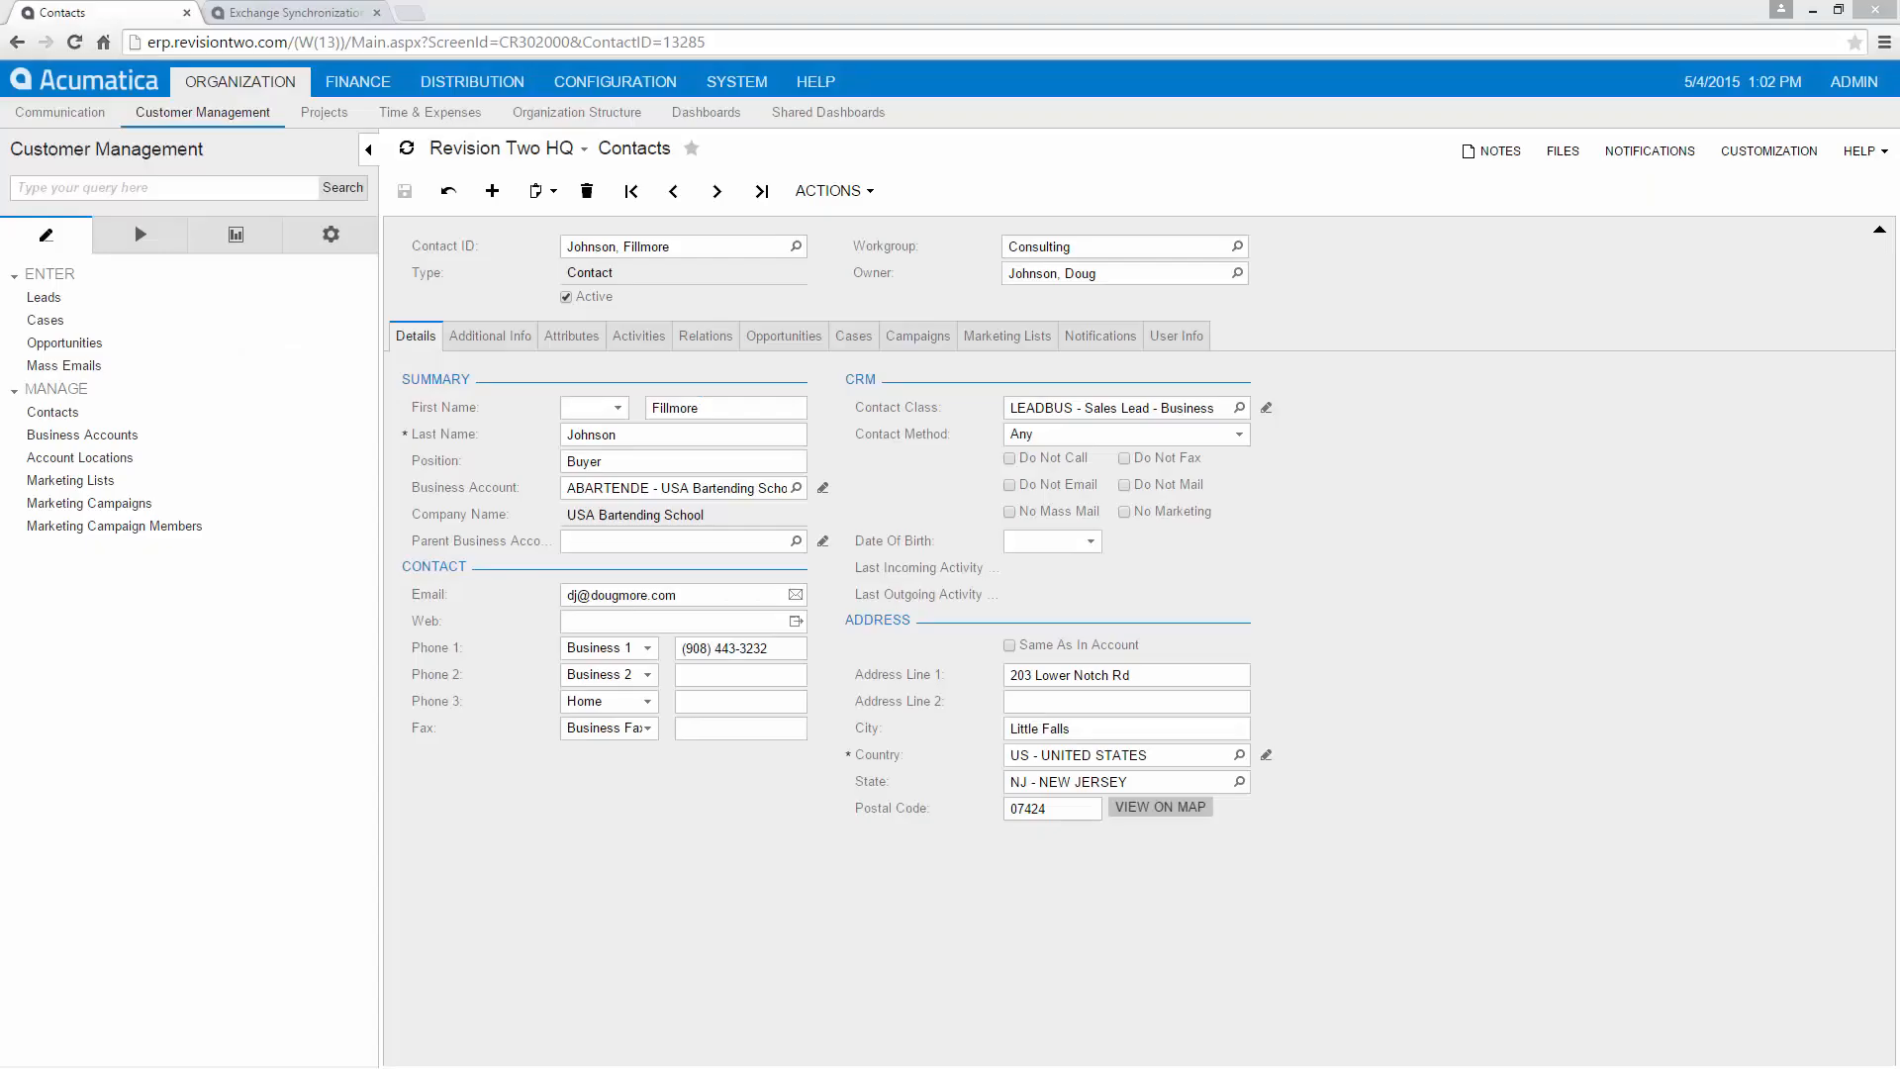
{"action": "mouse_move", "coordinate": [43, 886]}
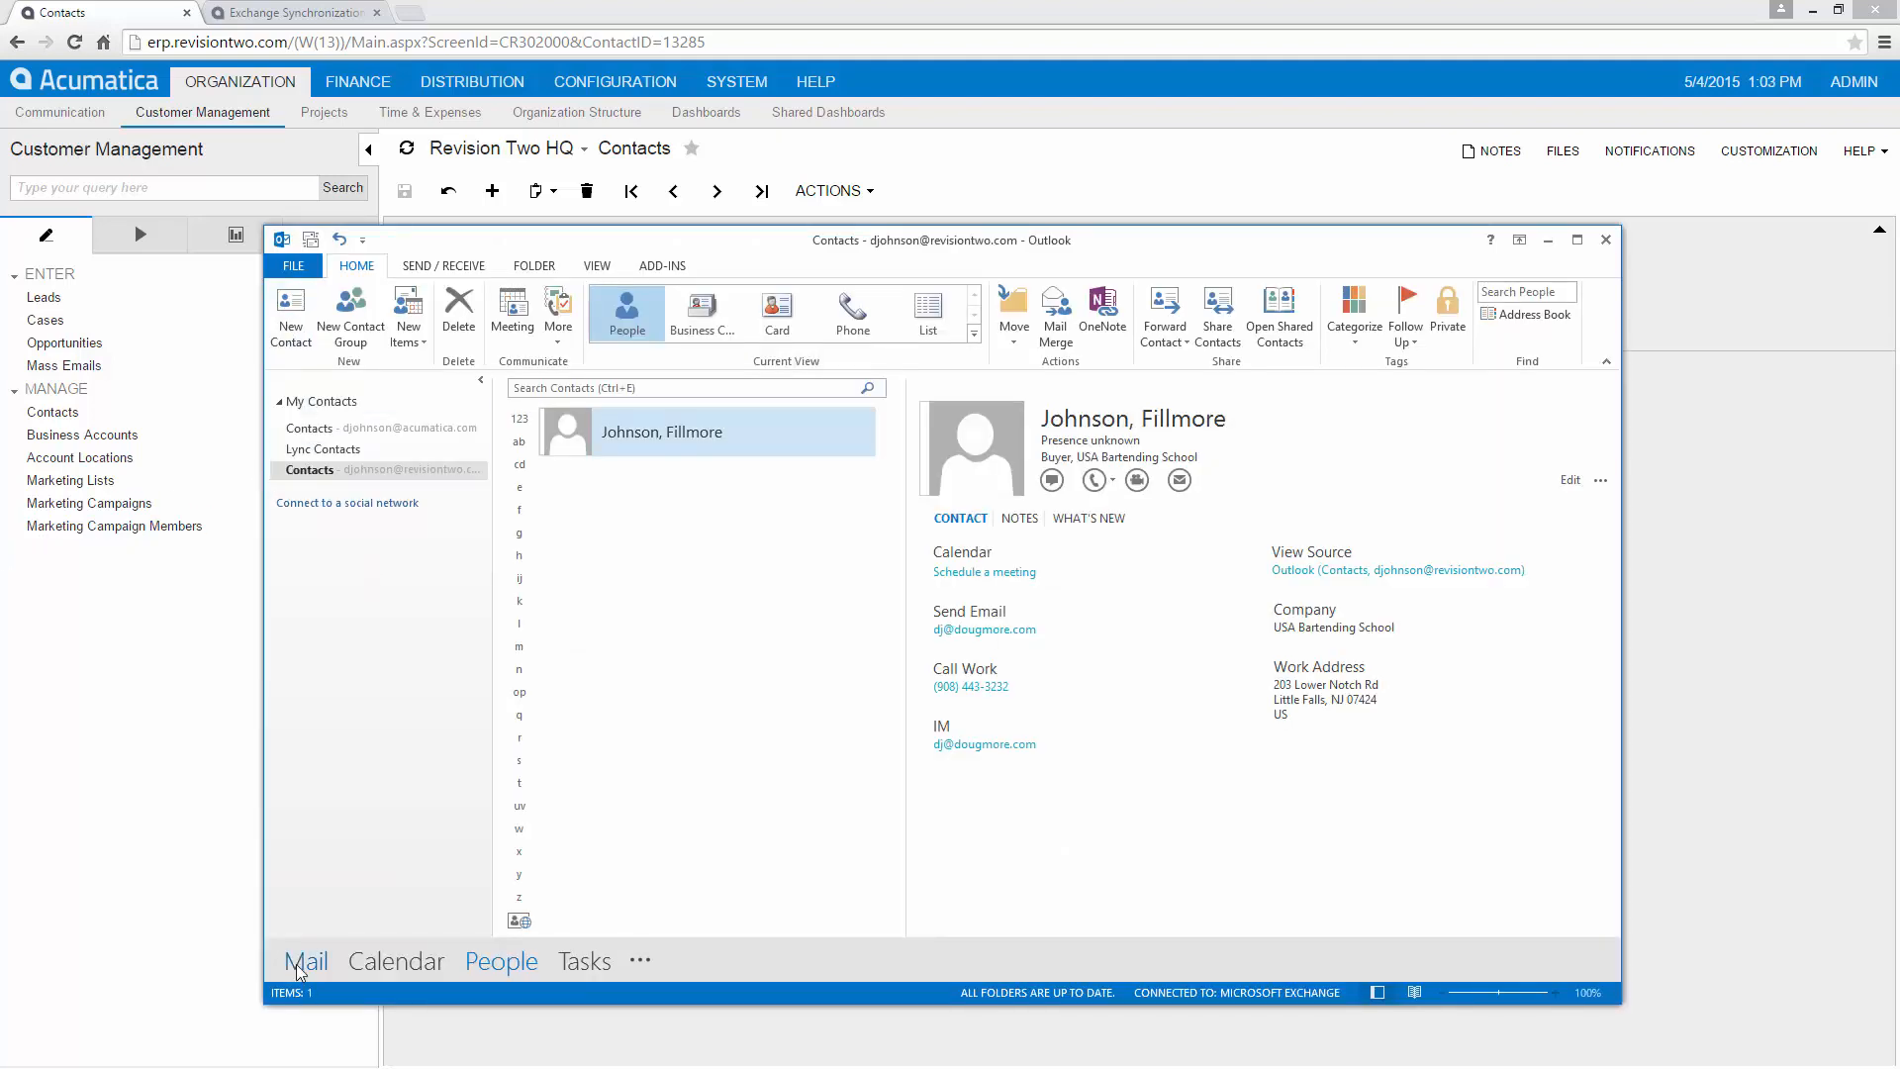
Send the 'Please send me the latest pricing' email, then open it in the revisiontwo inbox.
{"action": "left_click", "coordinate": [306, 960]}
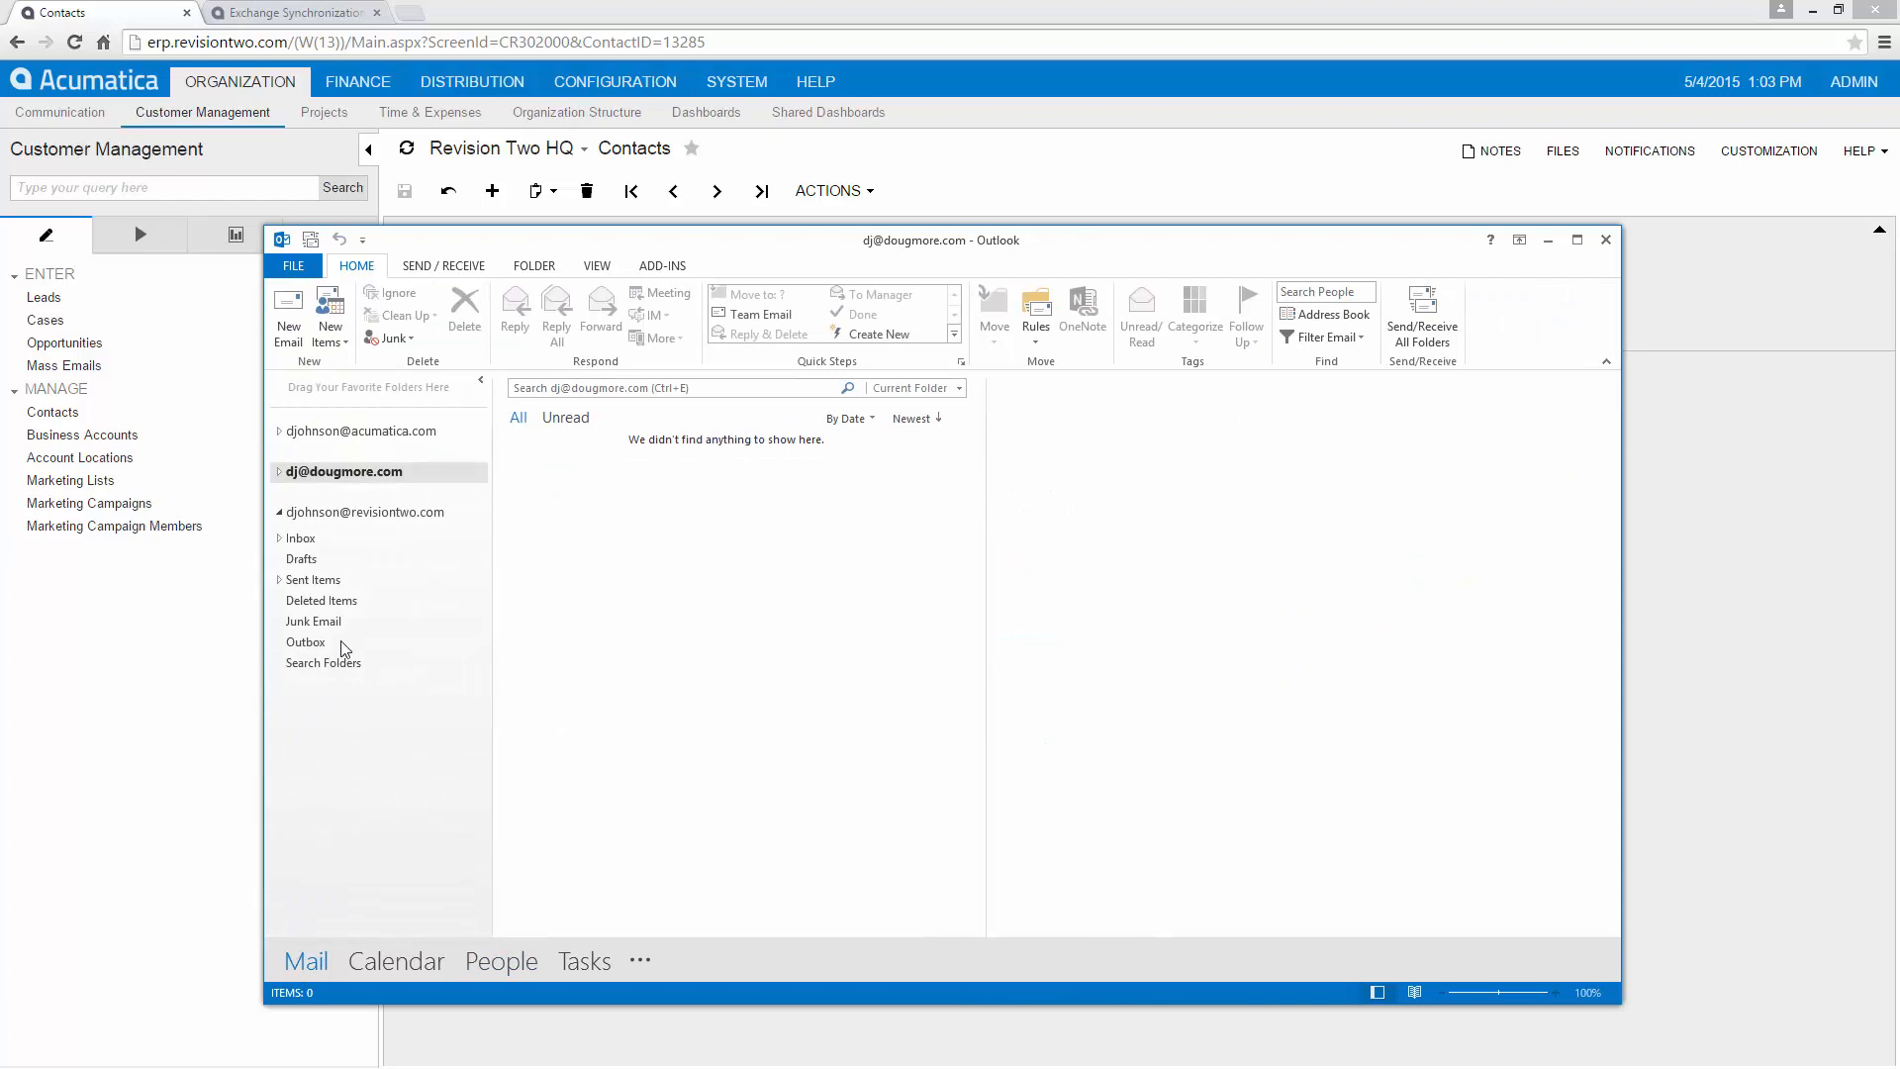
{"action": "left_click", "coordinate": [287, 315]}
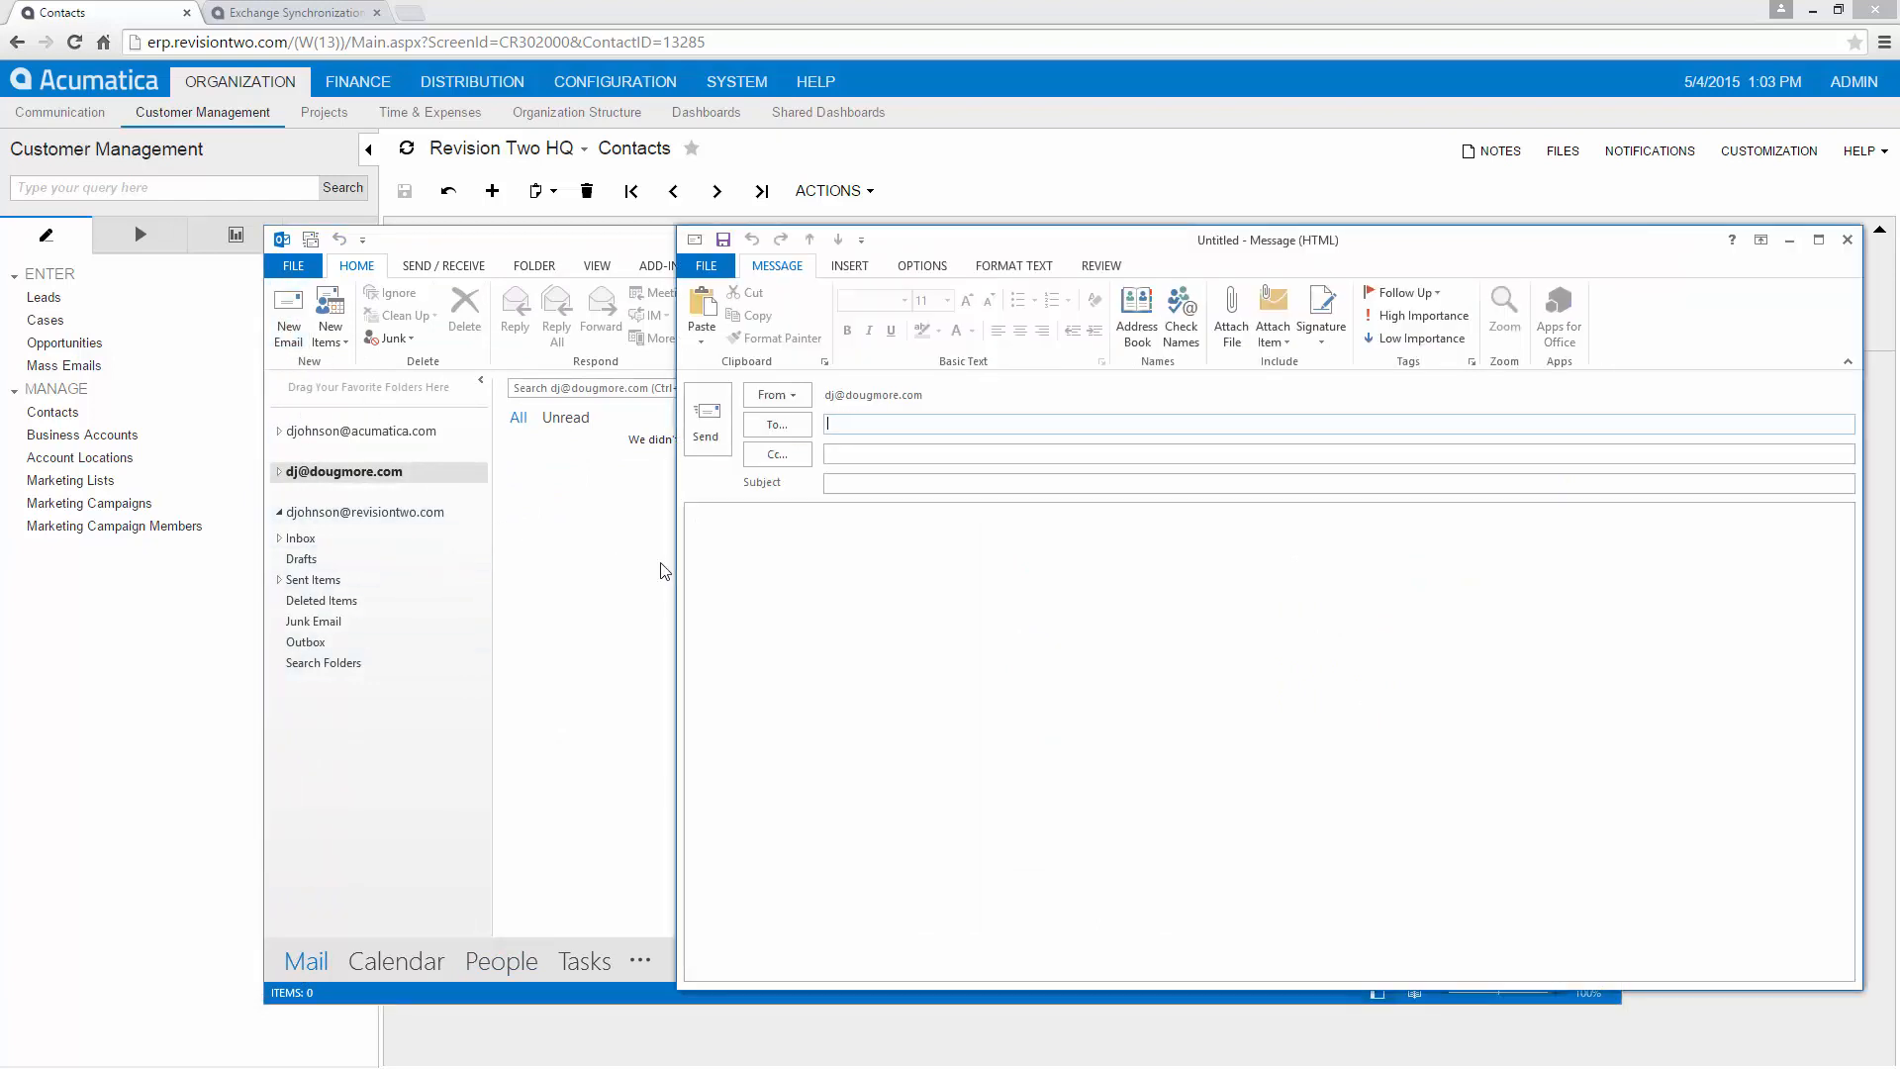
{"action": "type", "text": "dj"}
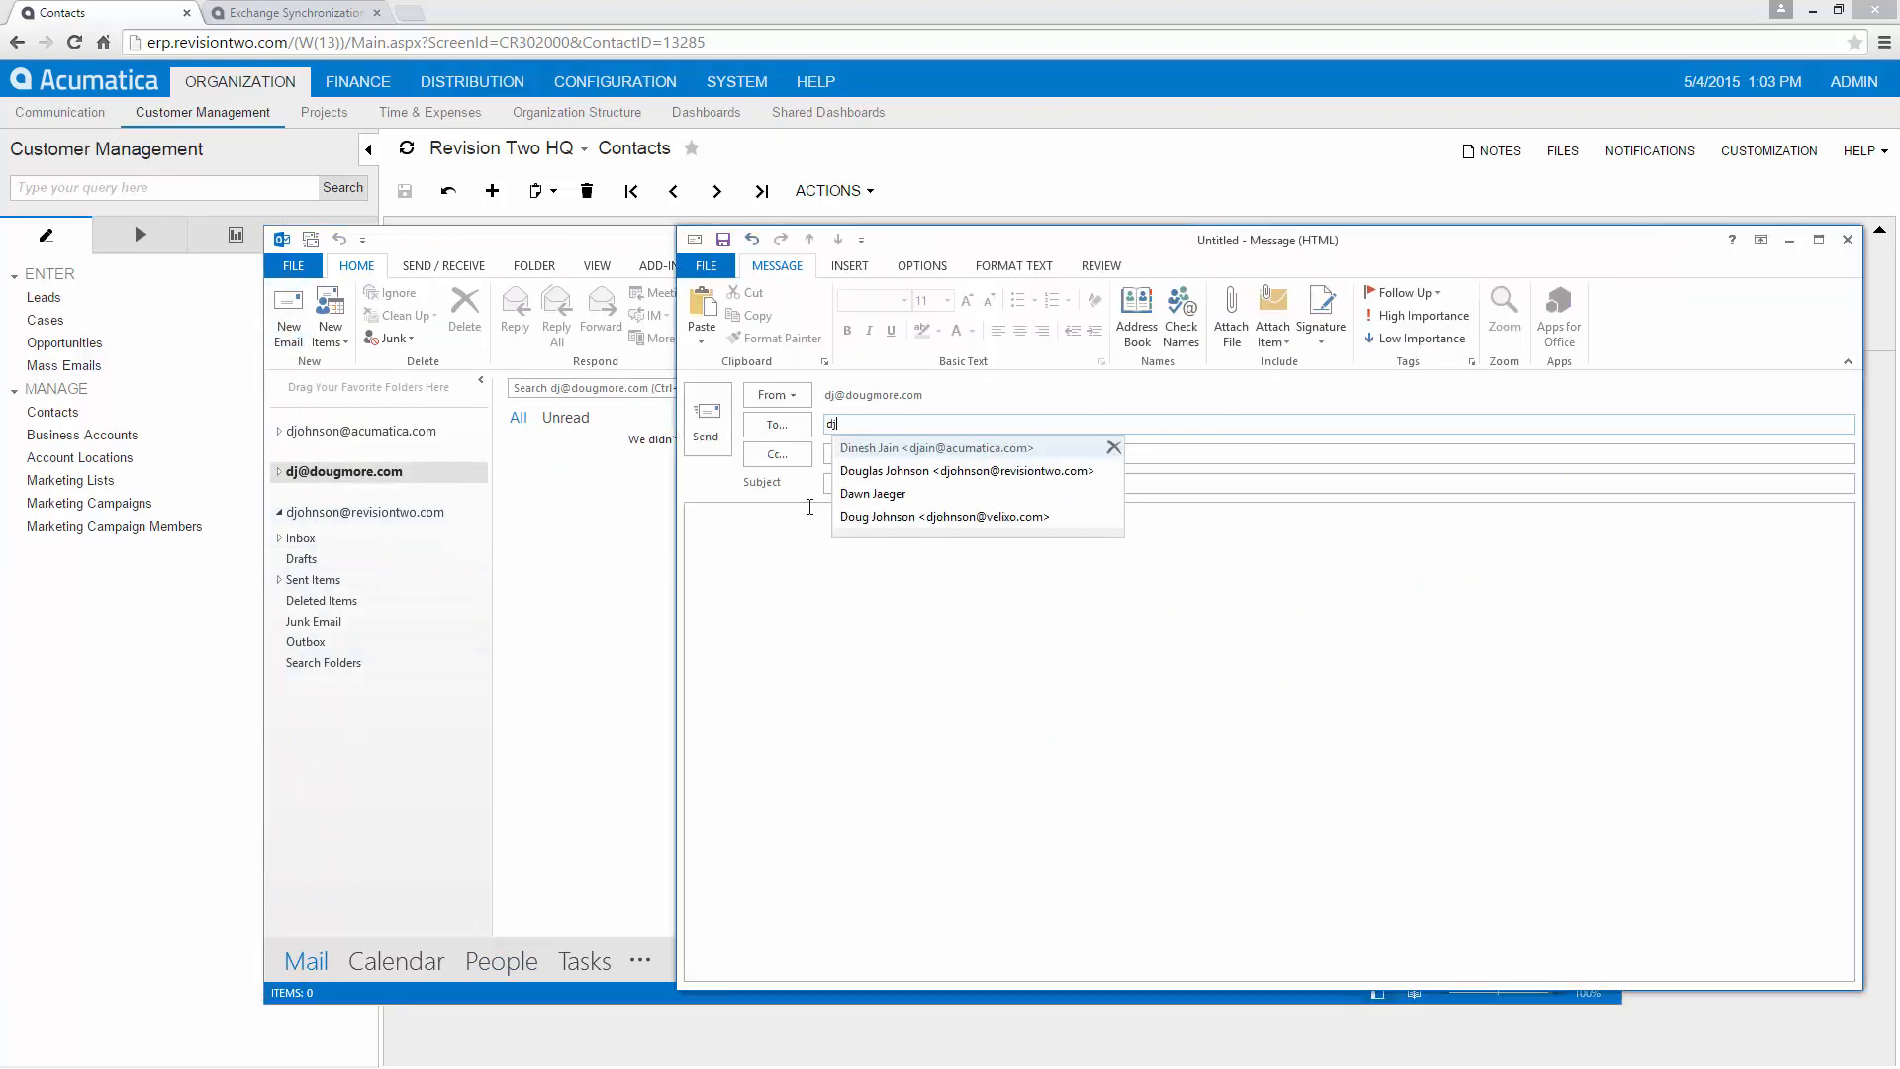
{"action": "left_click", "coordinate": [967, 470]}
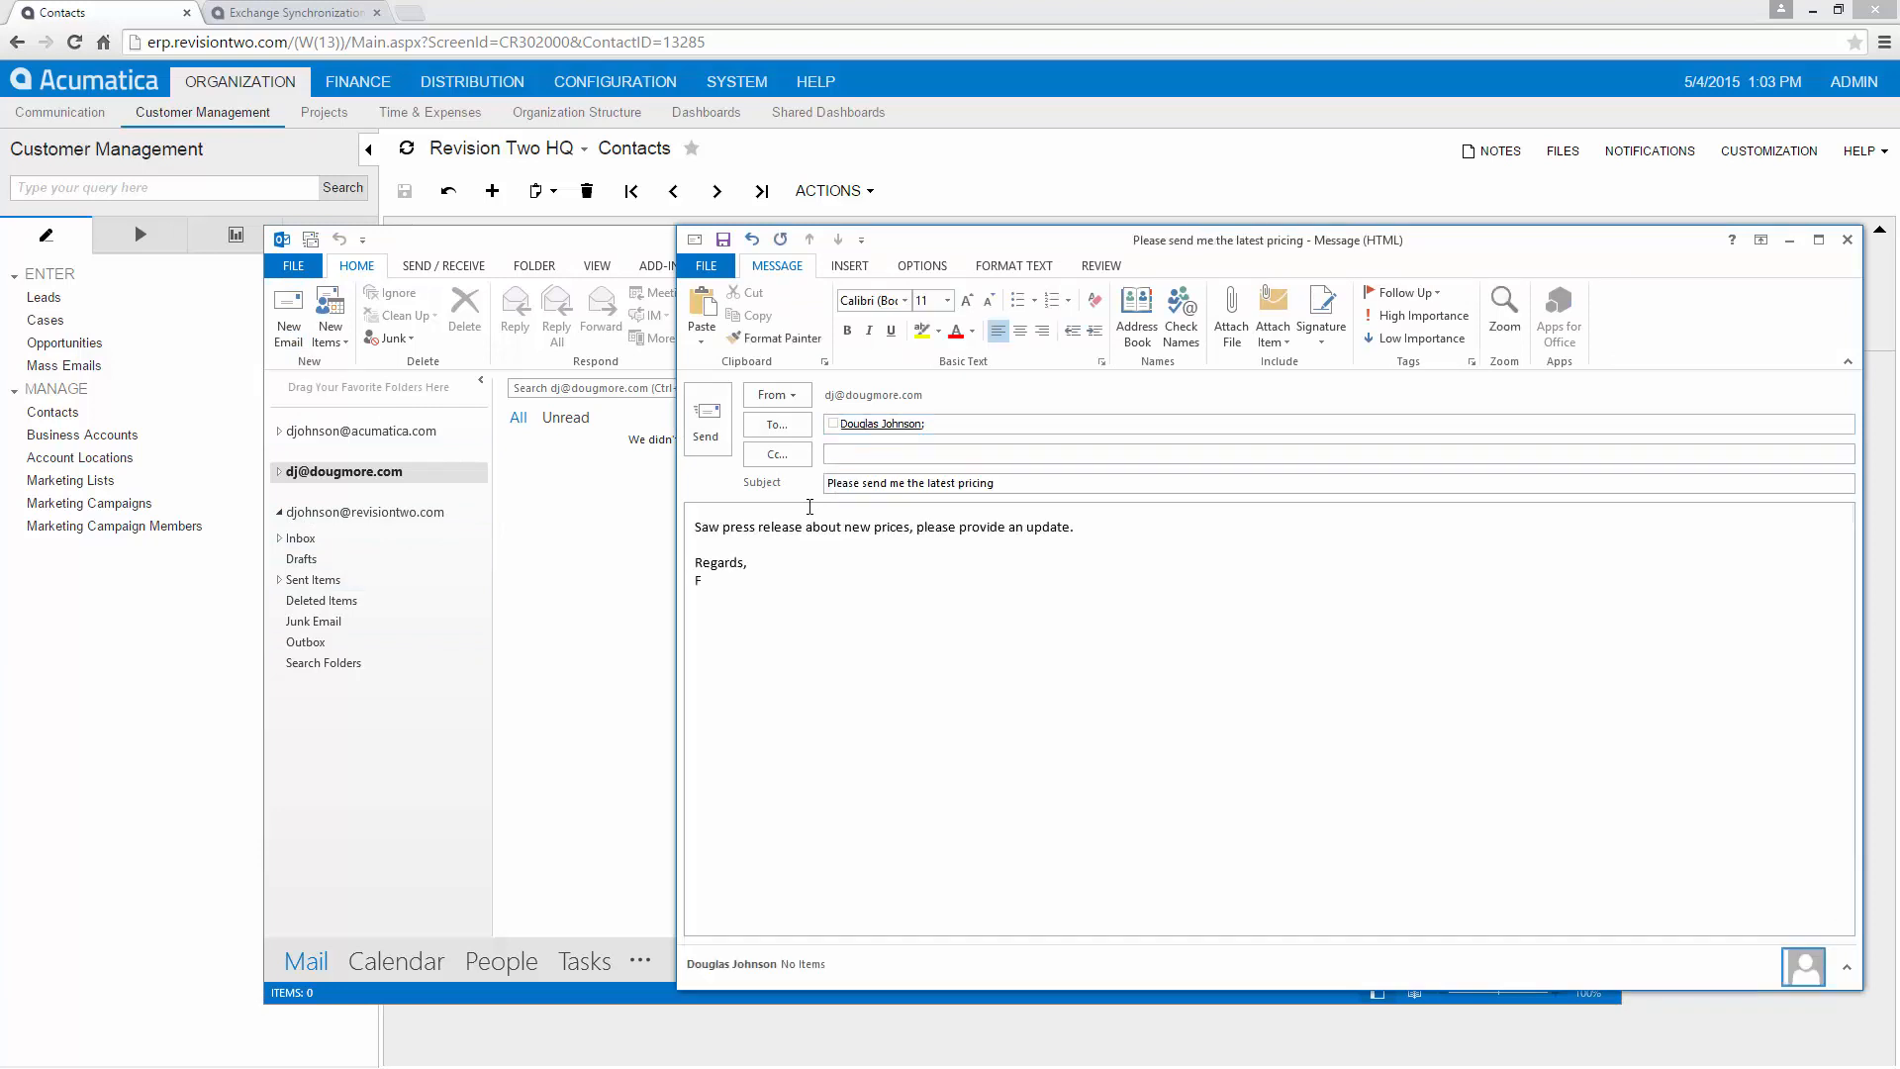
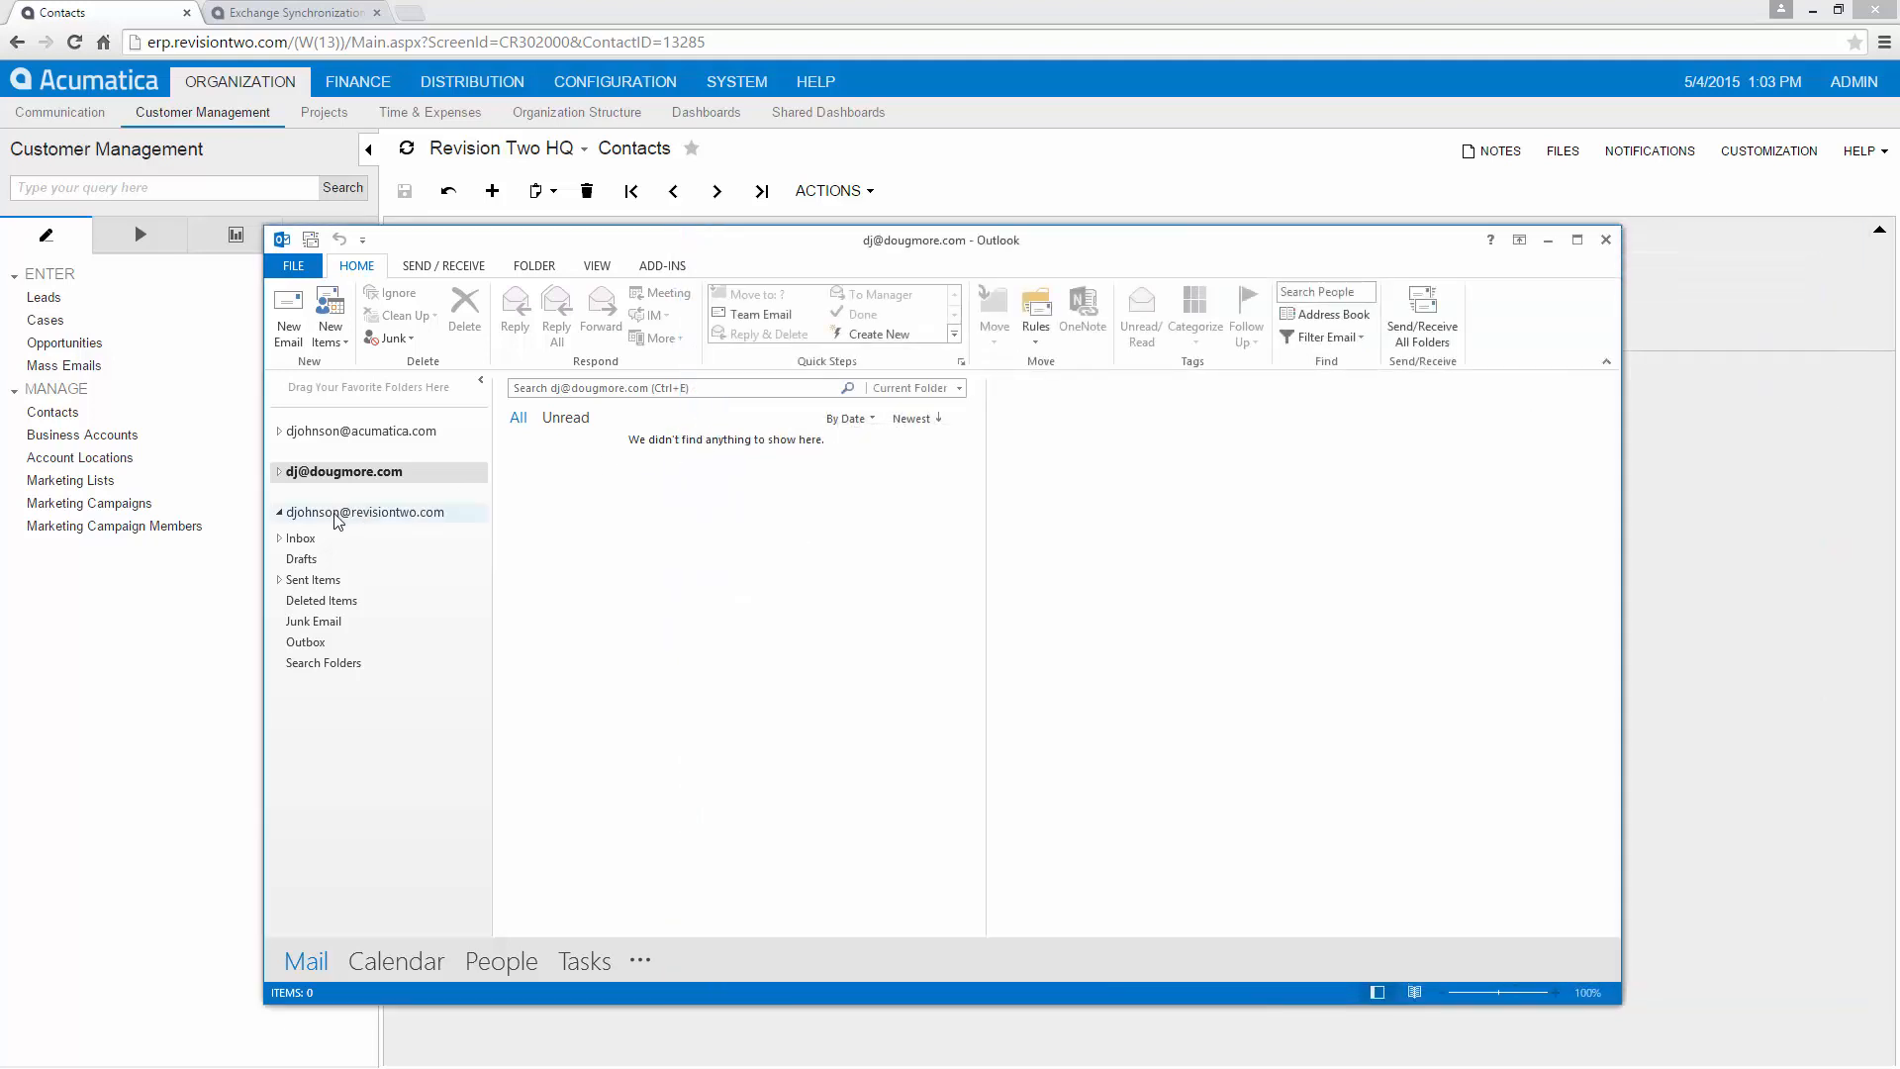
{"action": "left_click", "coordinate": [301, 539]}
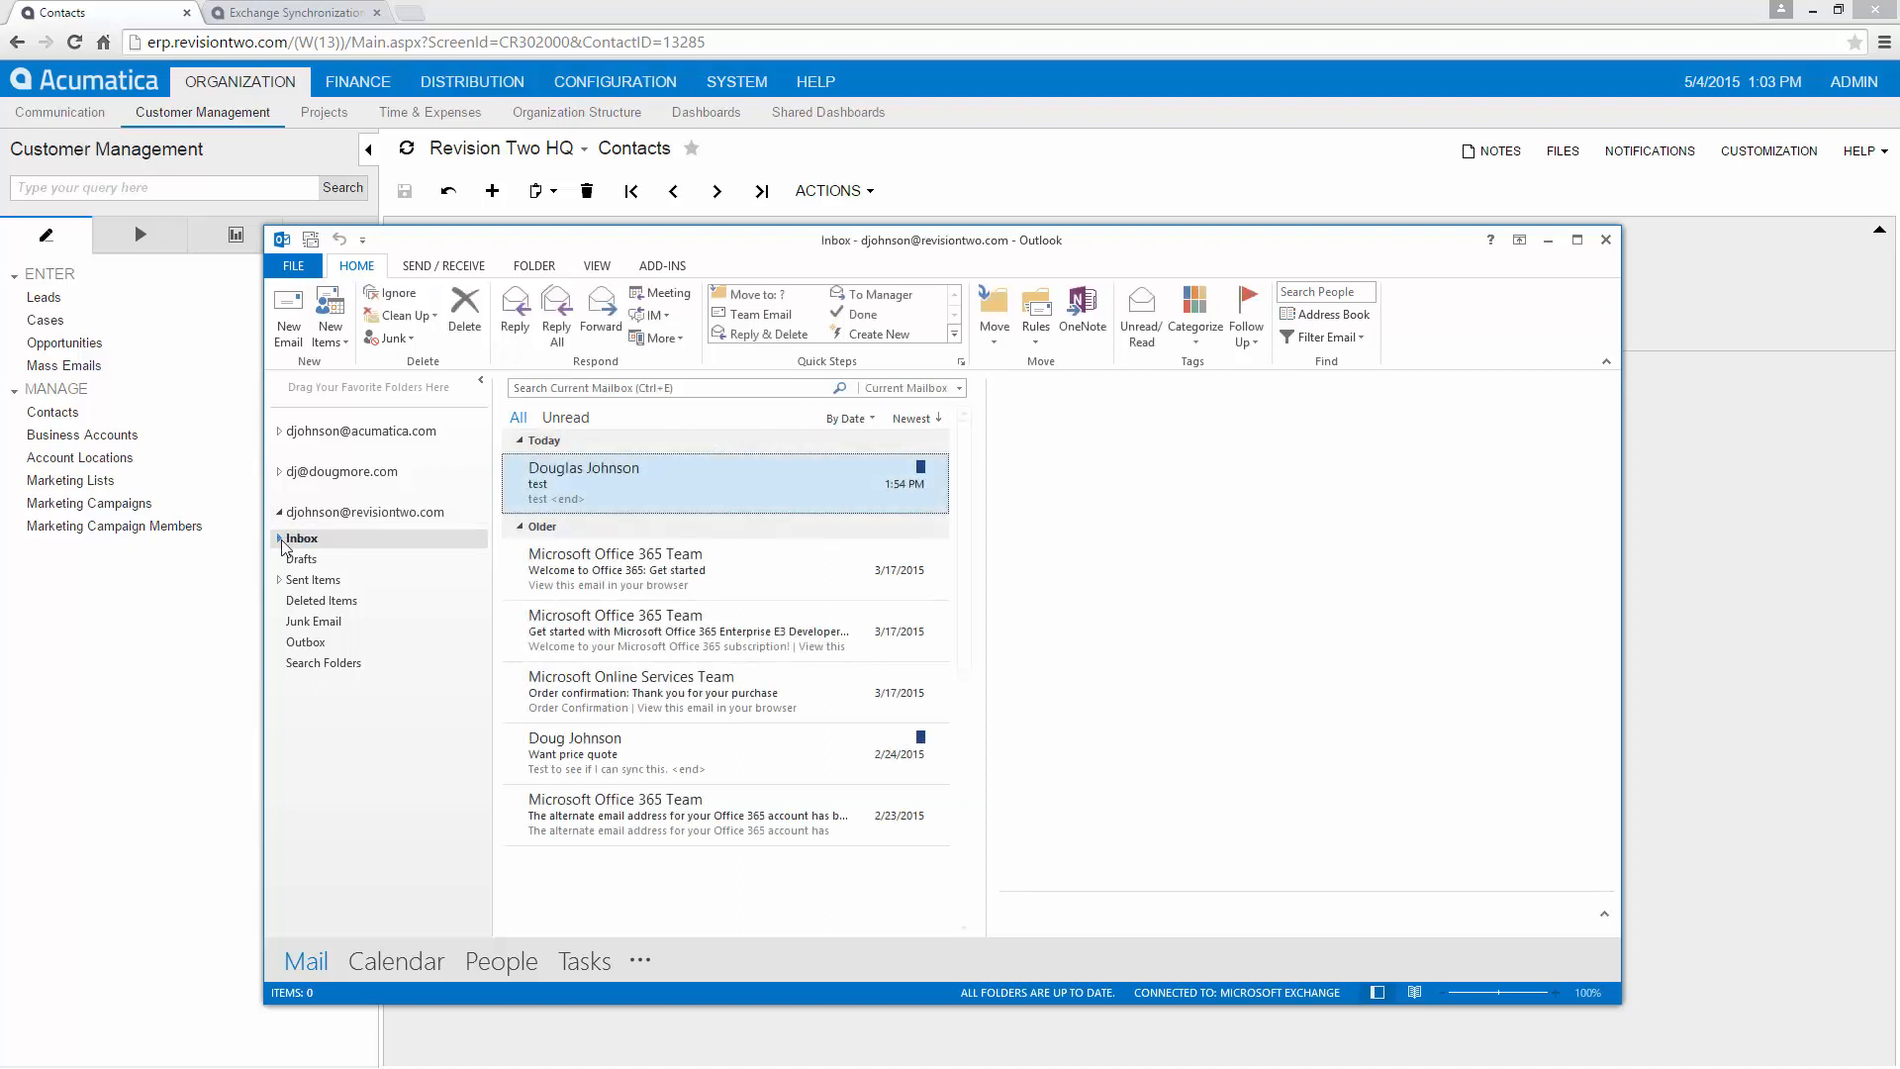
{"action": "left_click", "coordinate": [725, 570]}
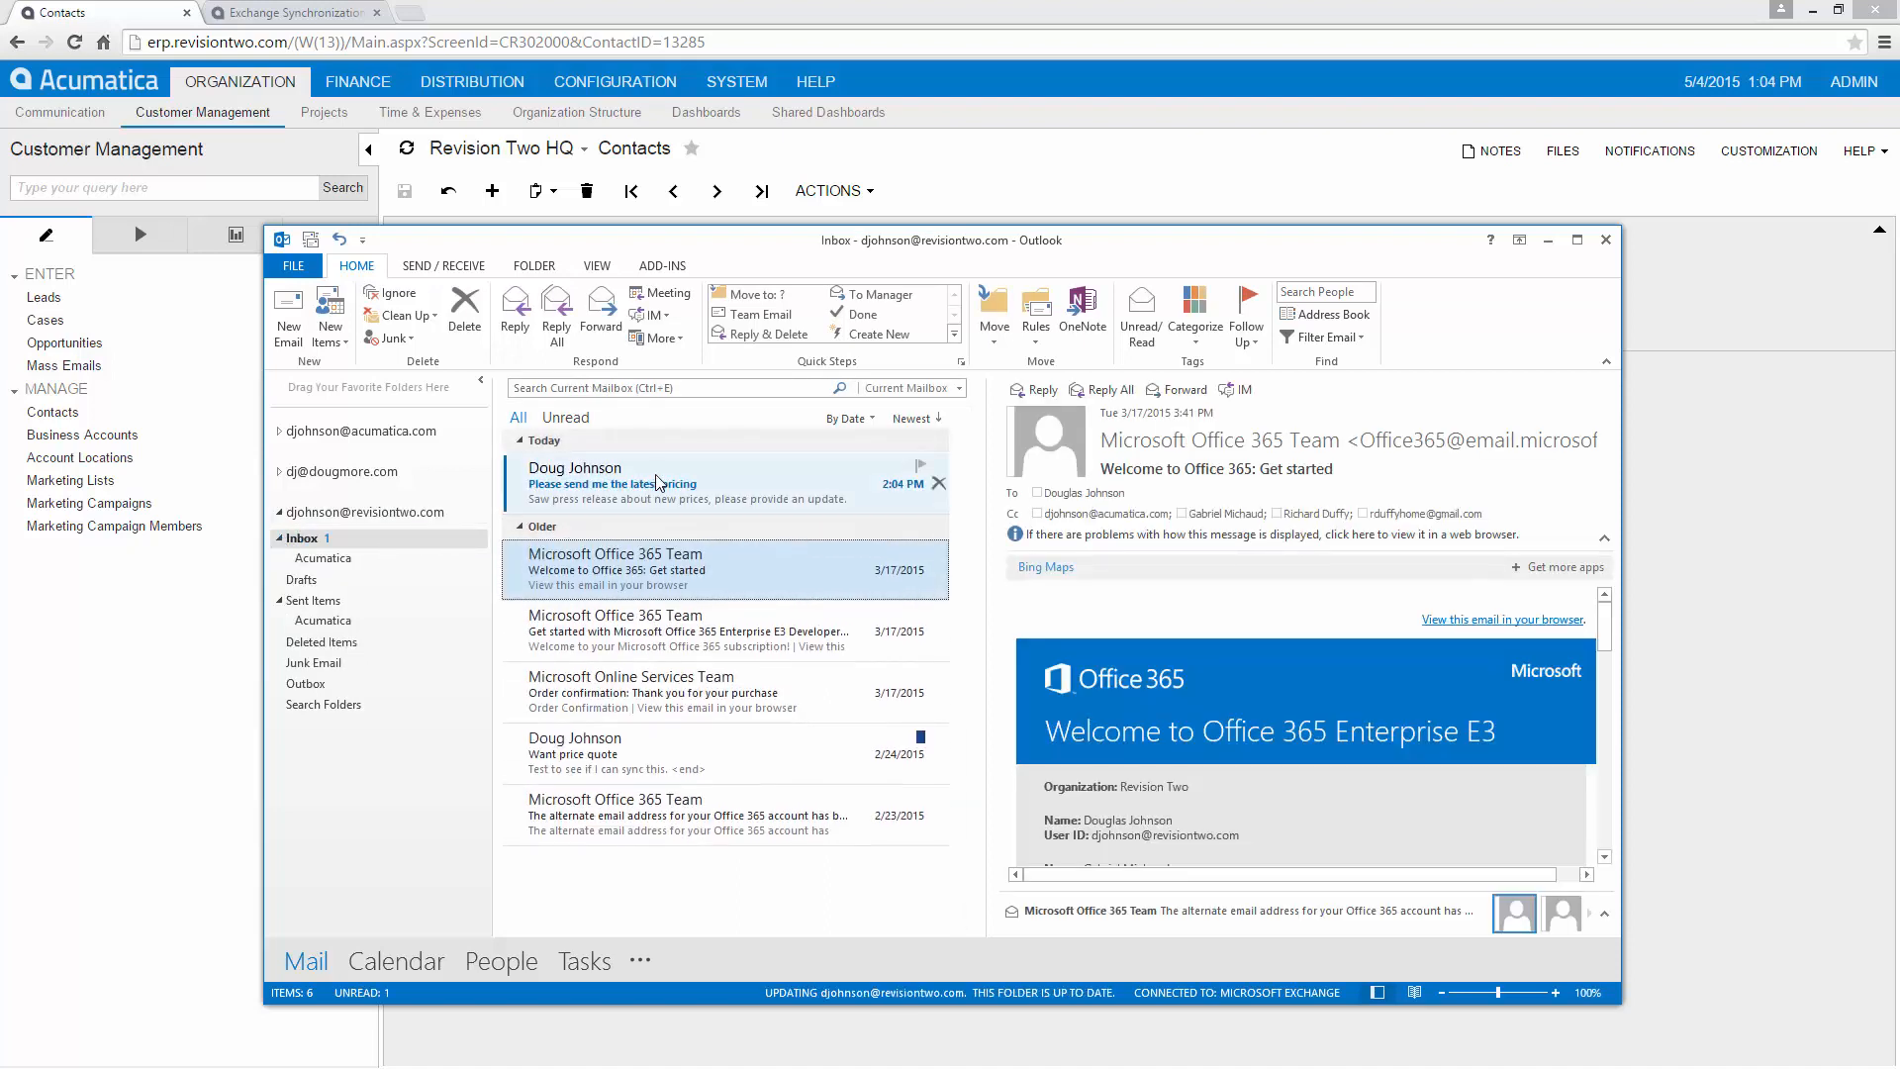
{"action": "left_click", "coordinate": [612, 482]}
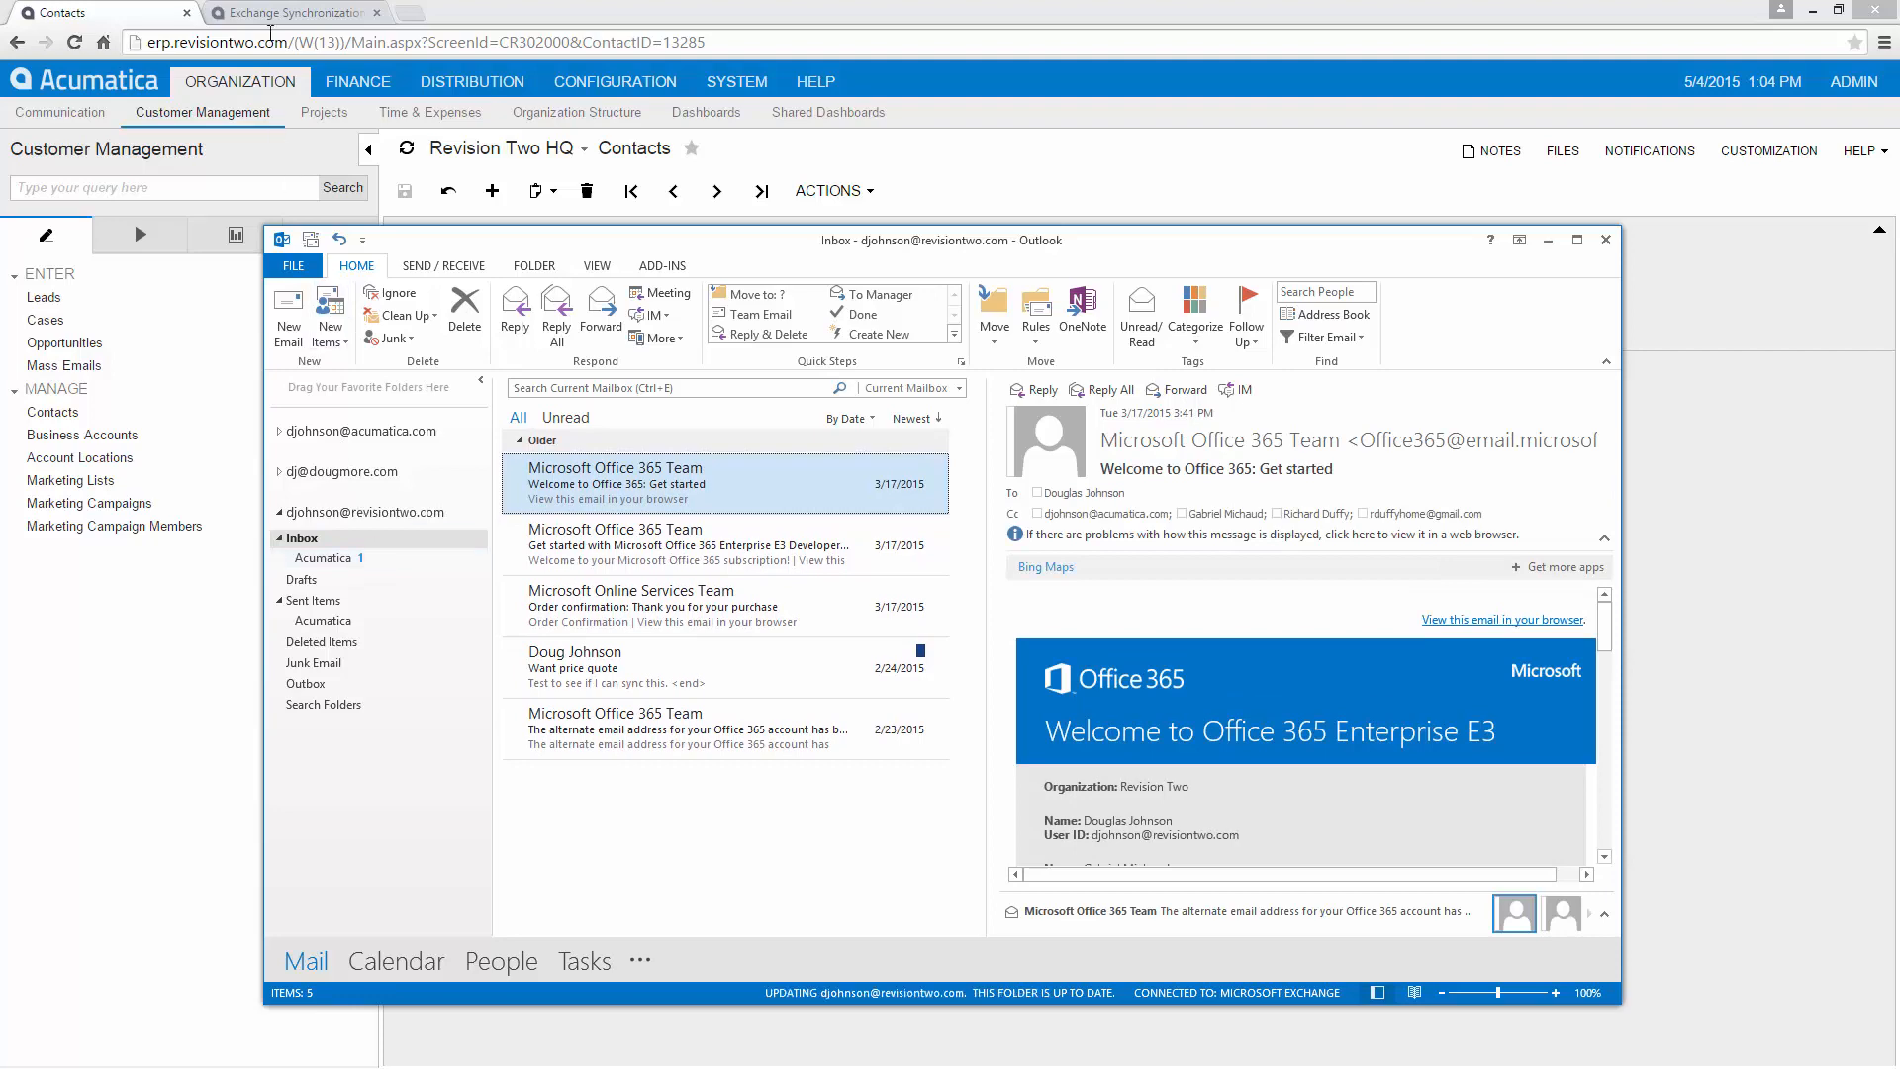
{"action": "left_click", "coordinate": [291, 12]}
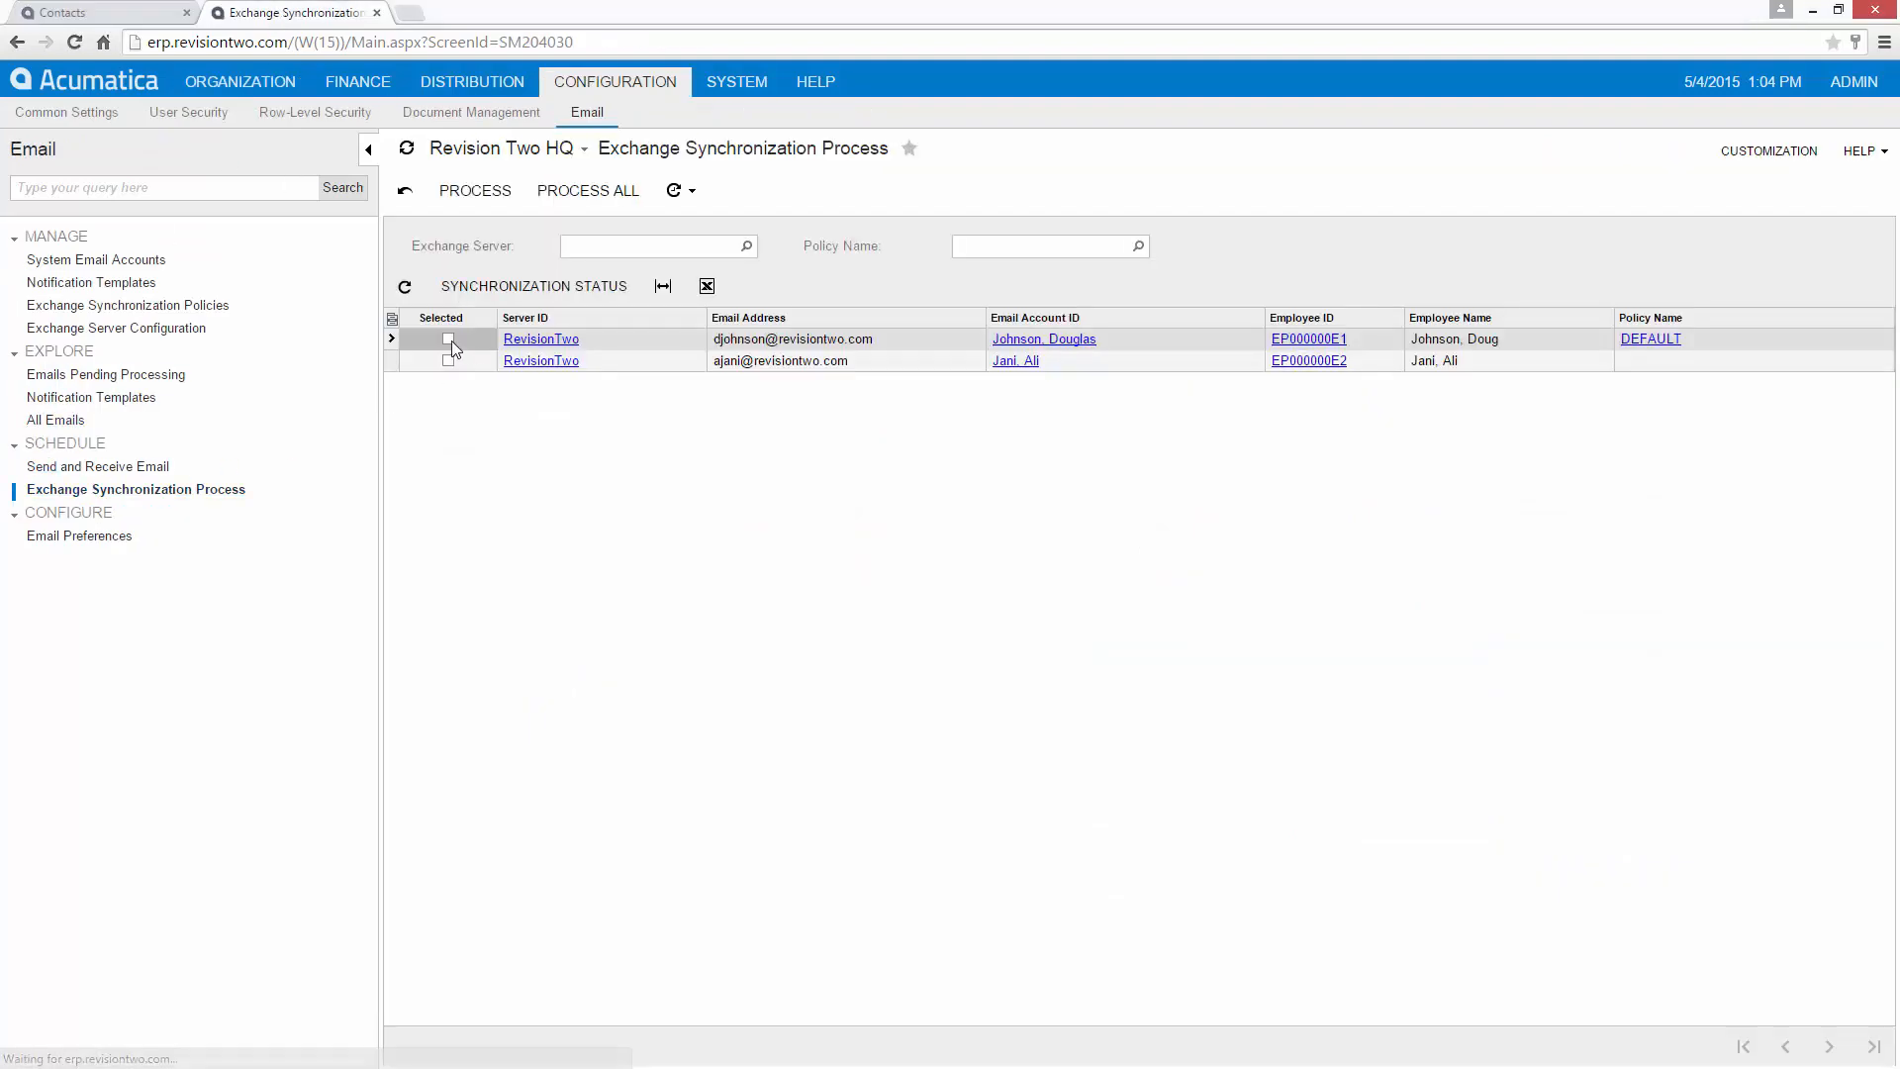
{"action": "left_click", "coordinate": [447, 339]}
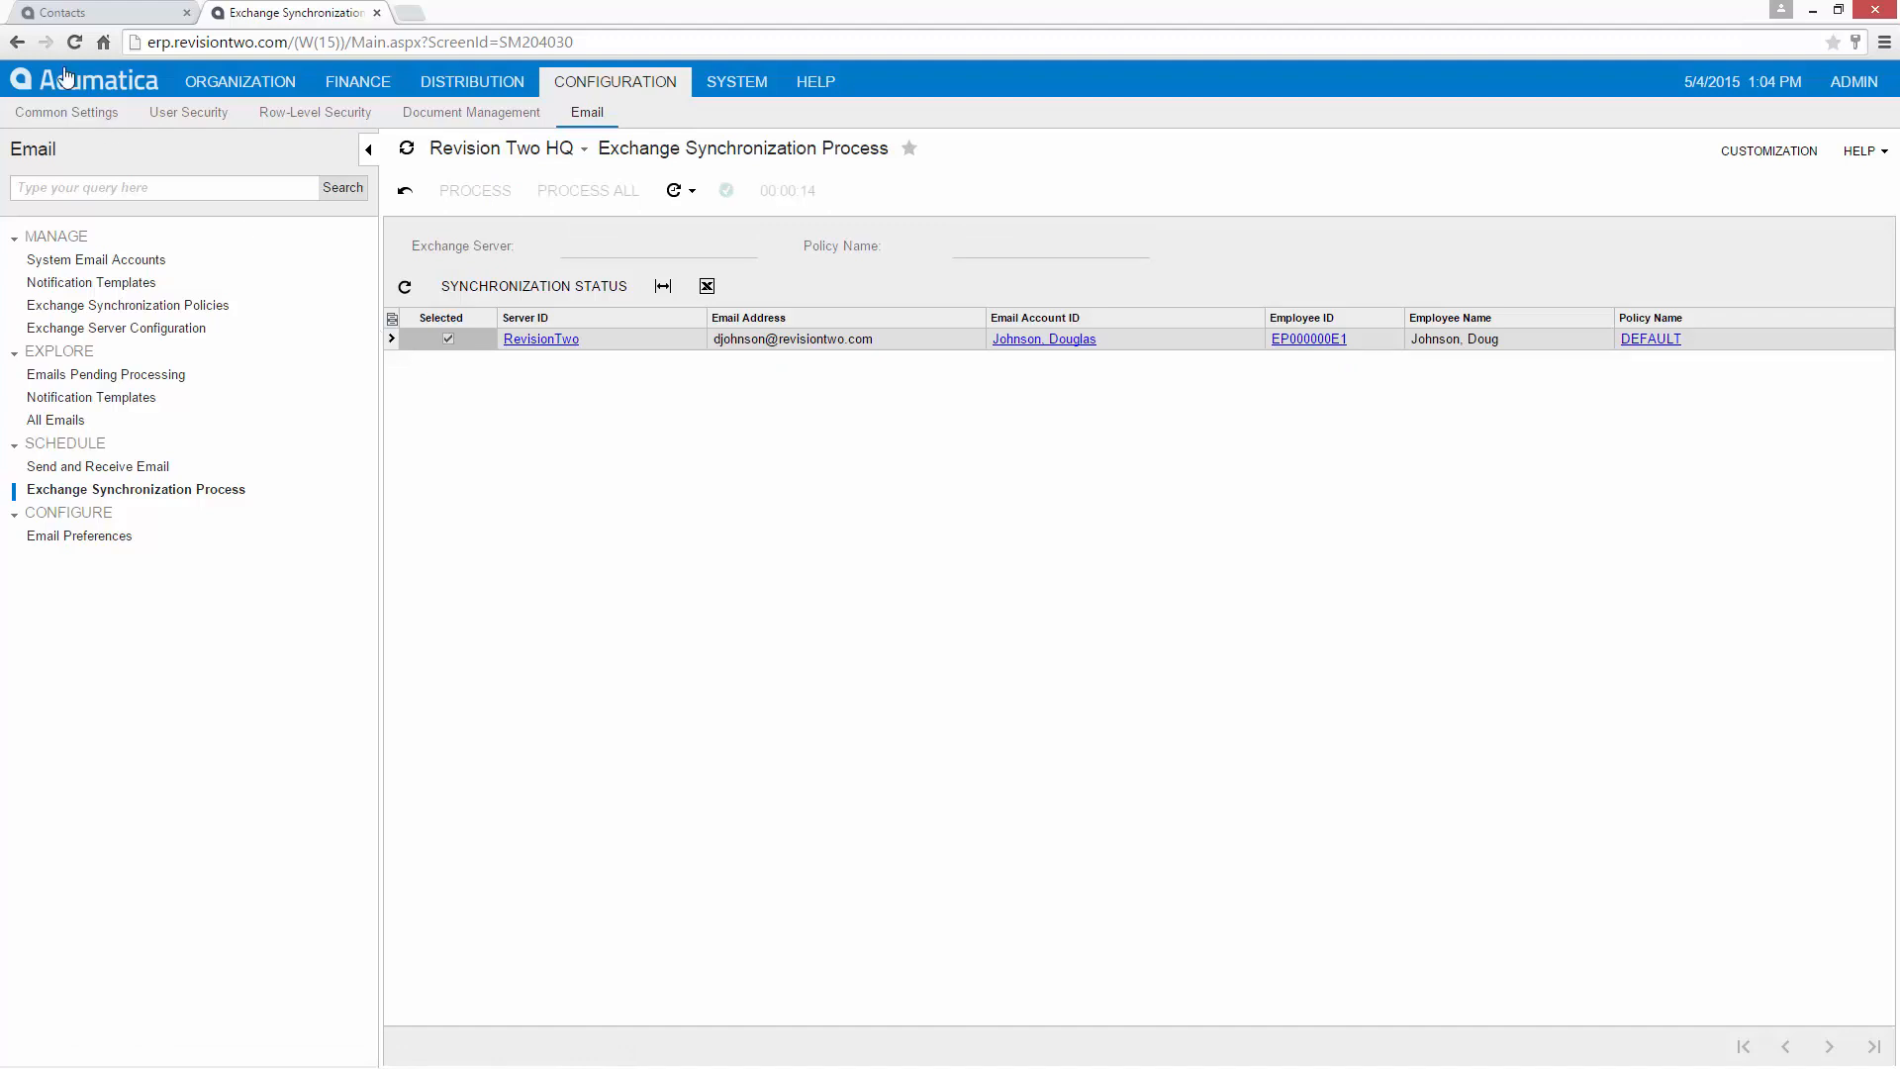
{"action": "left_click", "coordinate": [97, 11]}
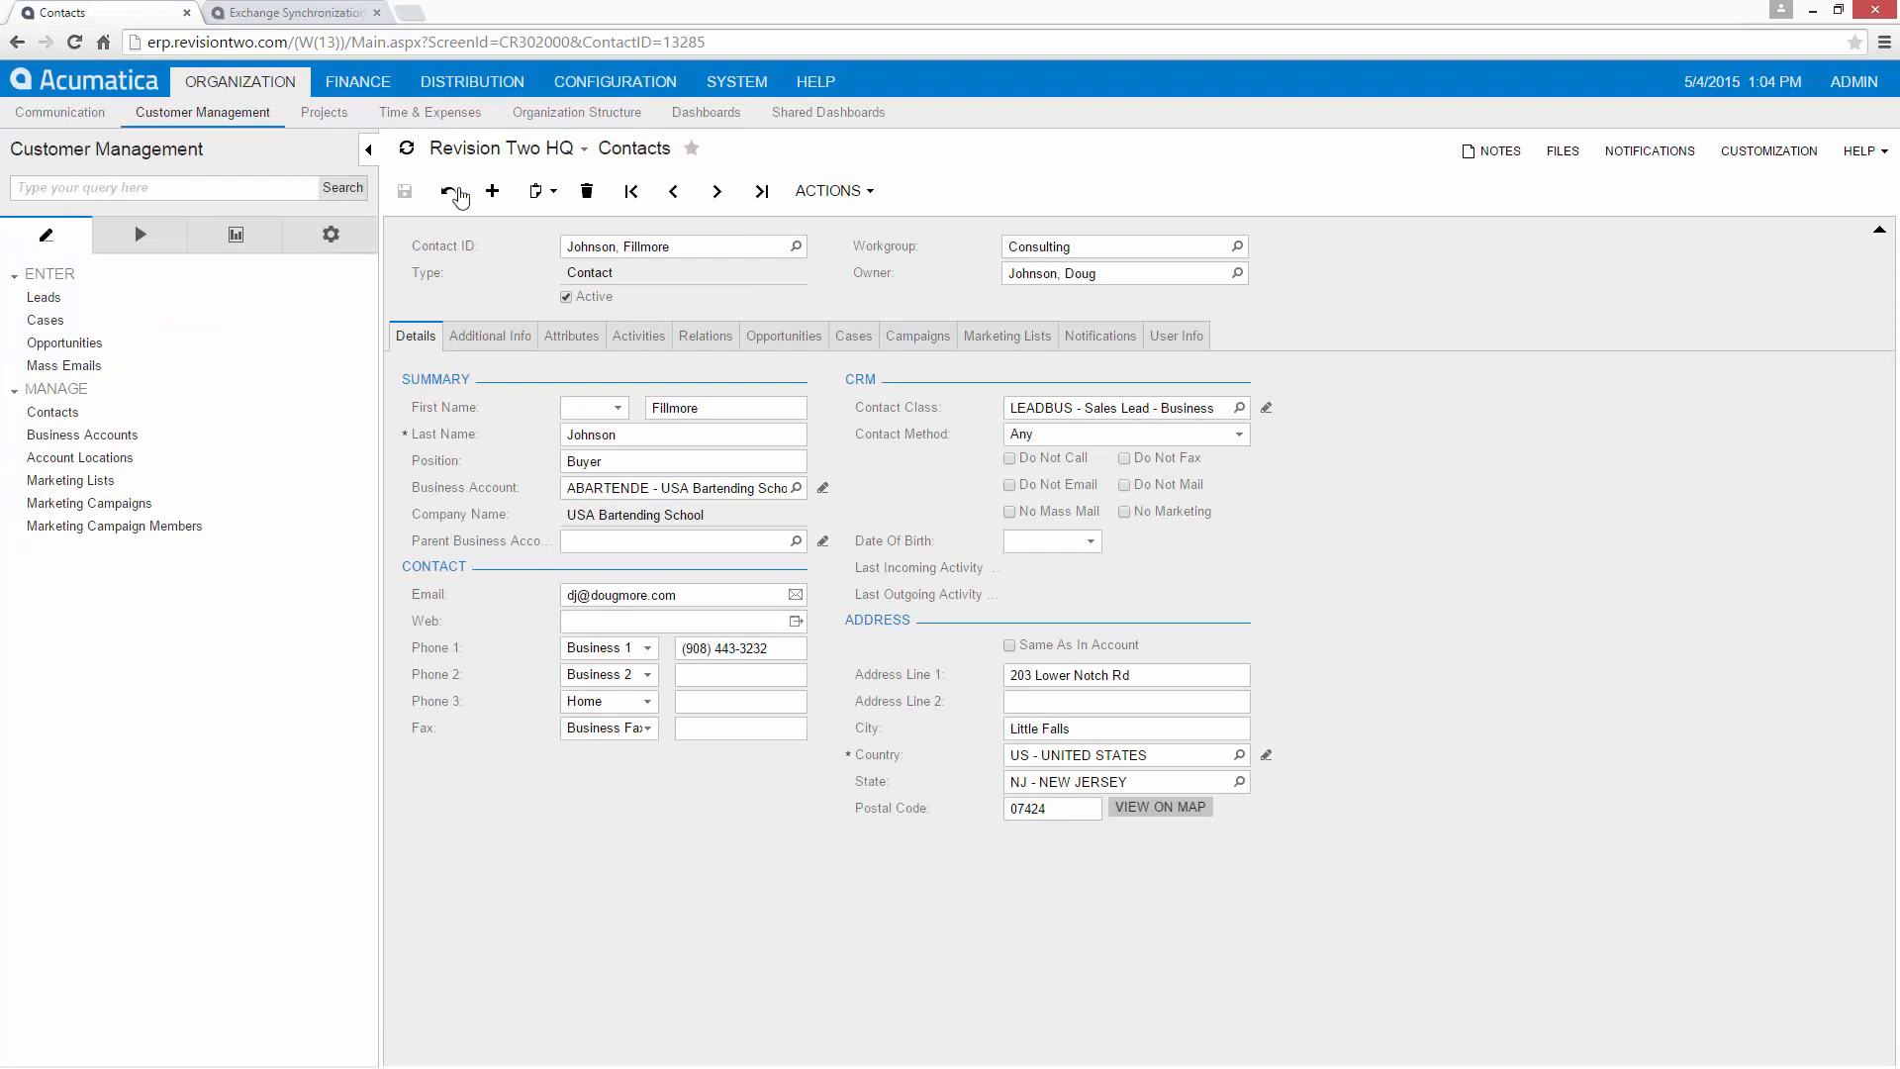
{"action": "left_click", "coordinate": [447, 191]}
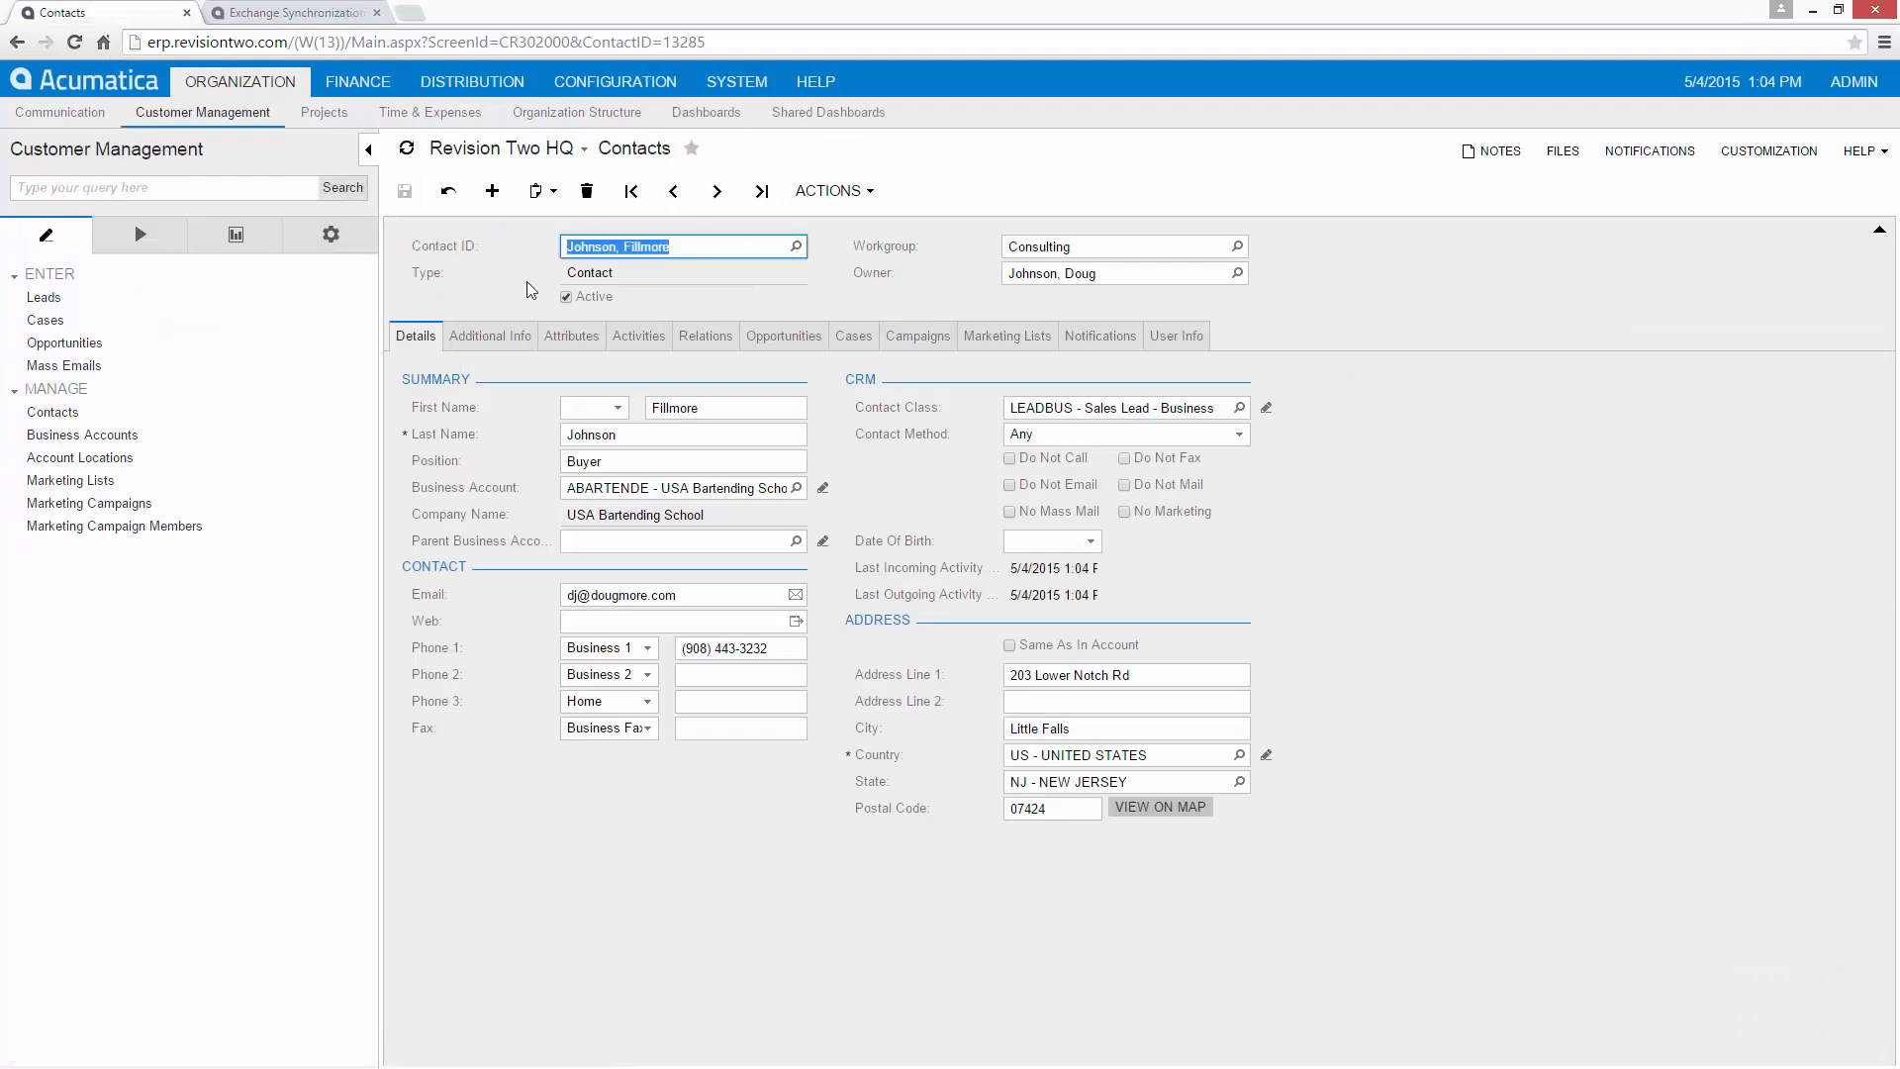
{"action": "left_click", "coordinate": [638, 335]}
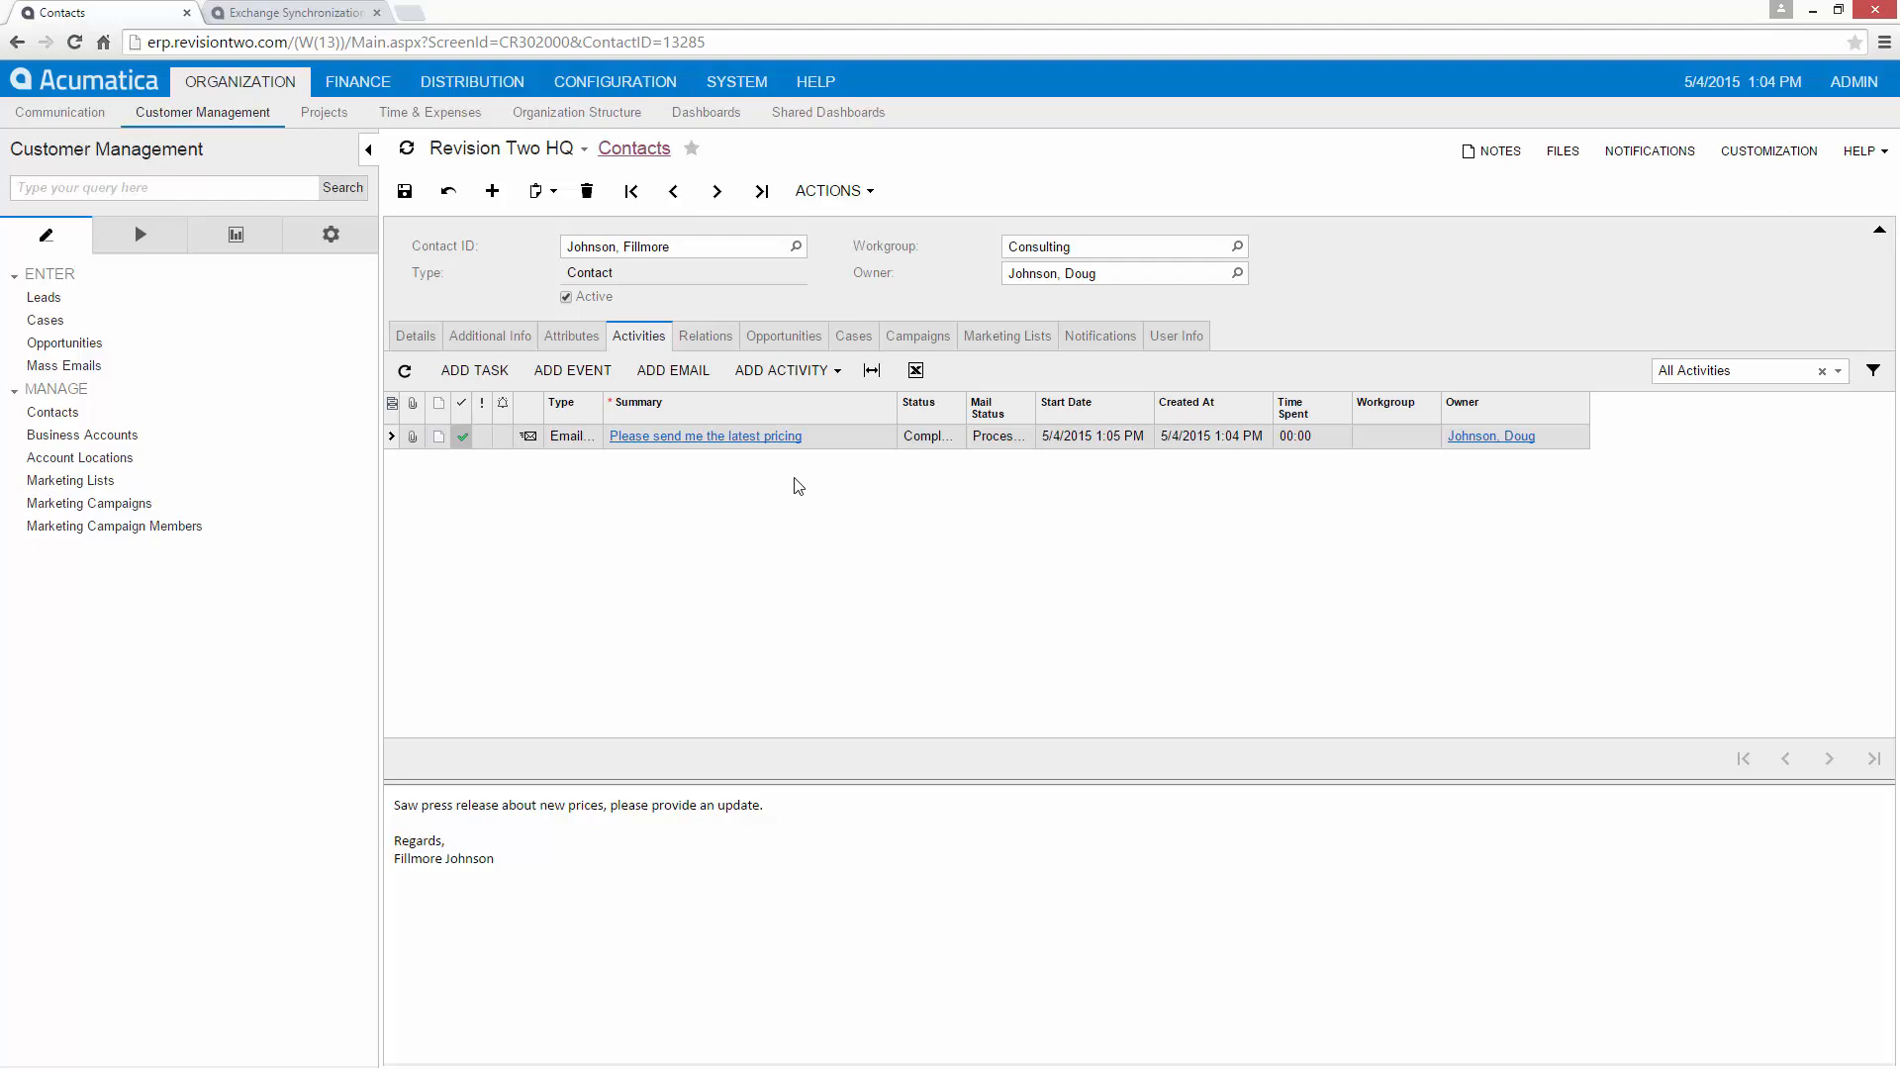
{"action": "mouse_move", "coordinate": [144, 578]}
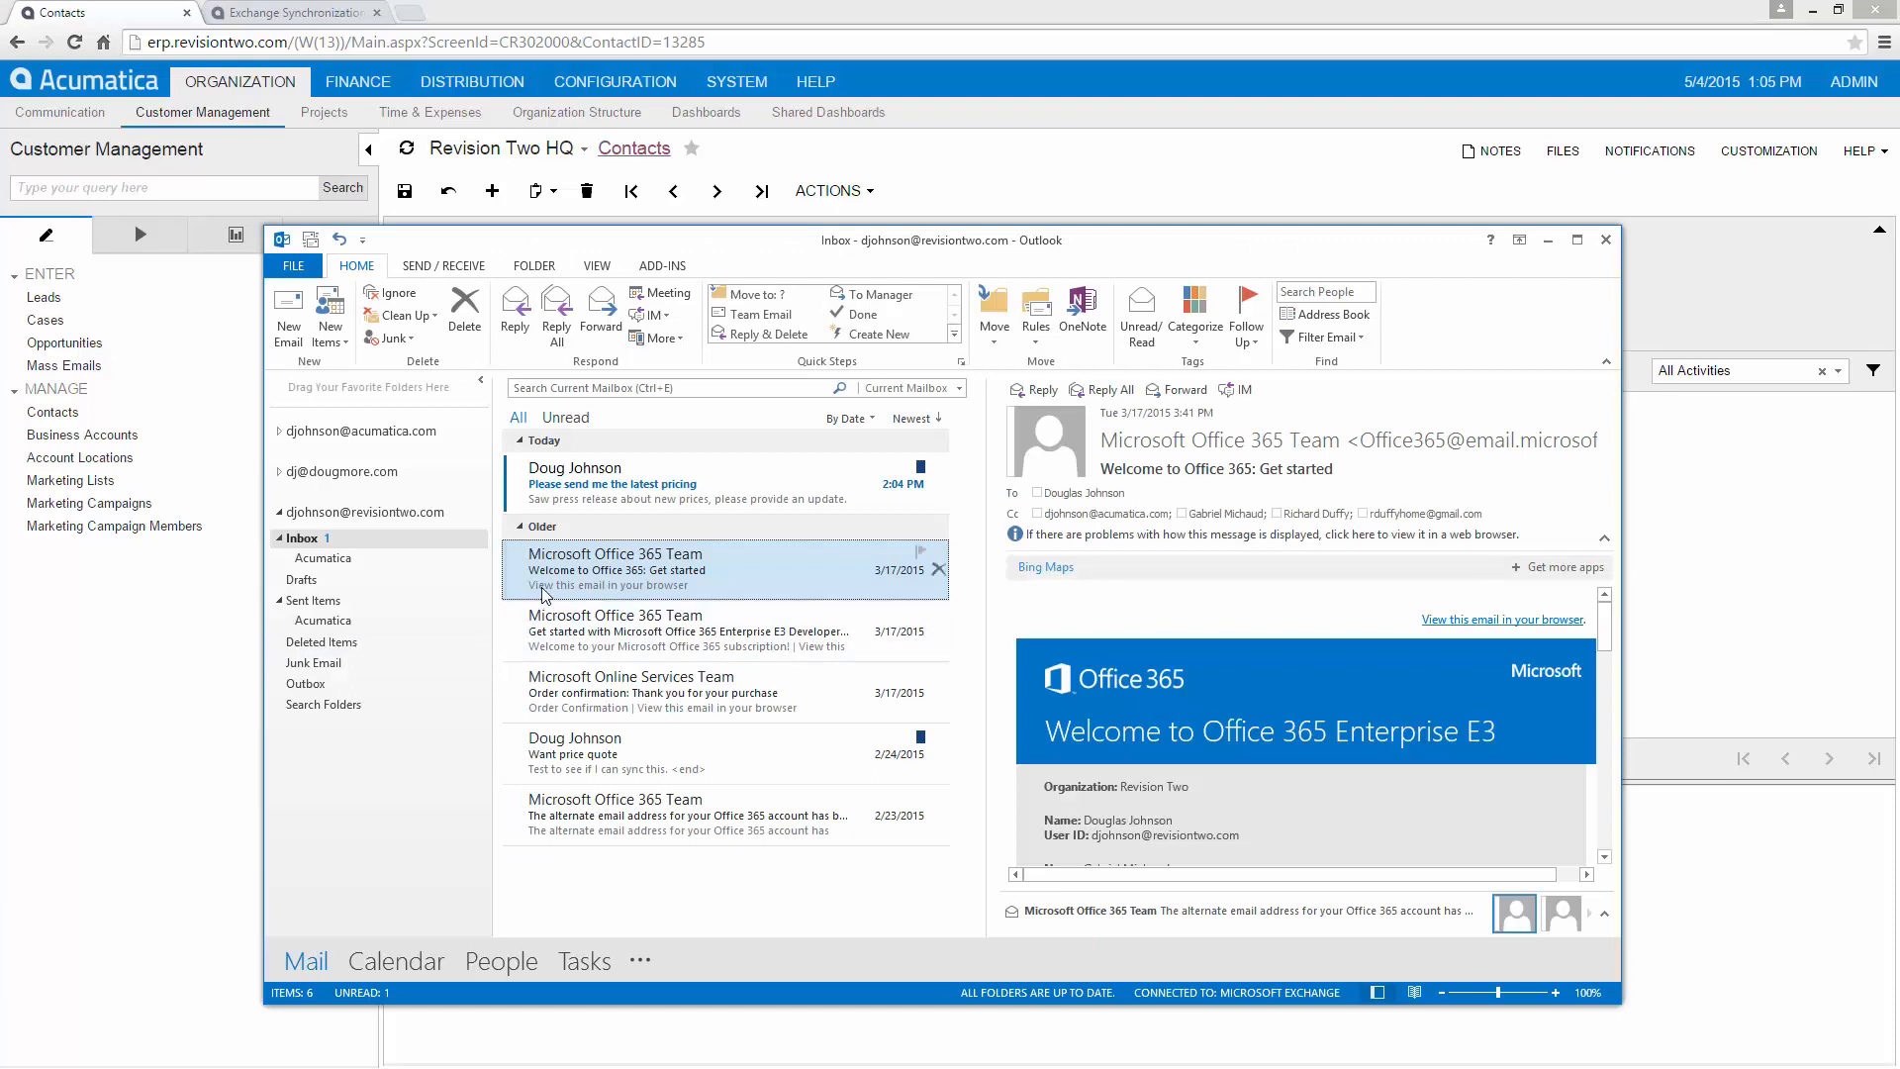
{"action": "mouse_move", "coordinate": [373, 566]}
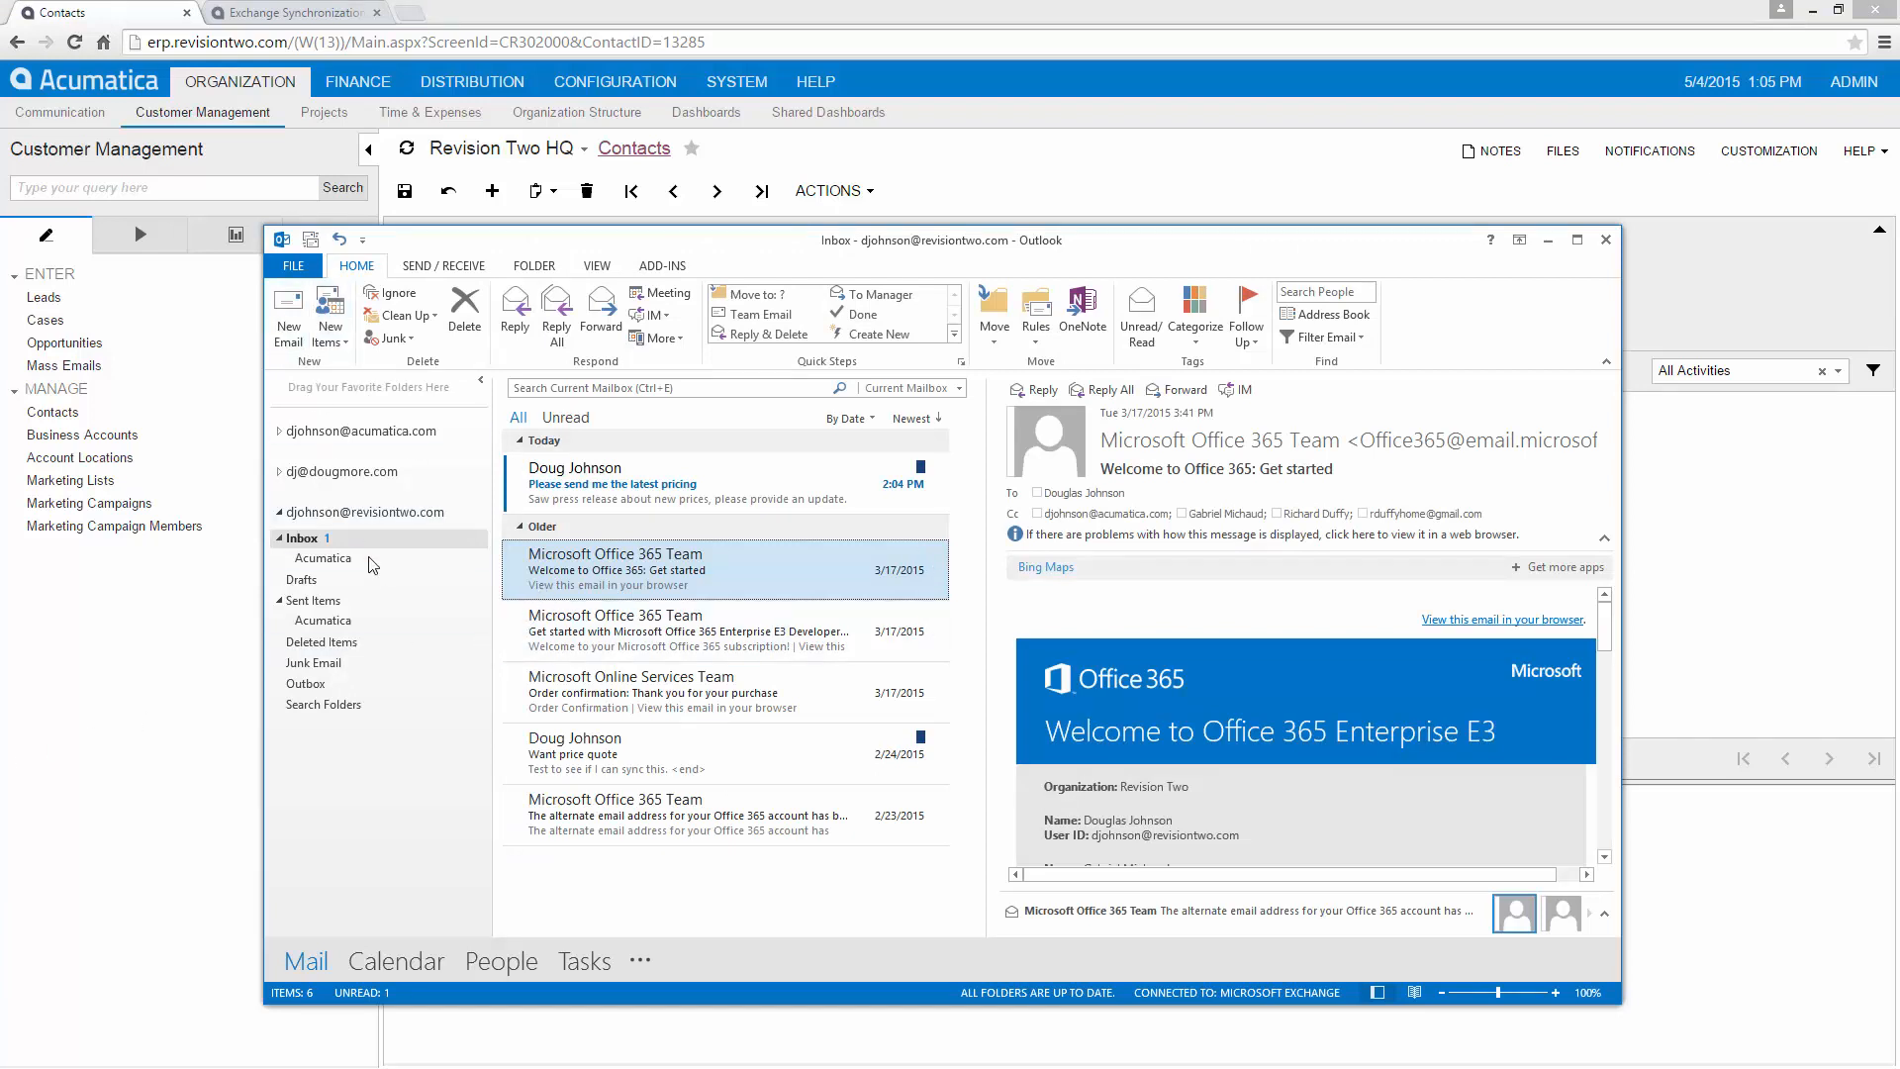
{"action": "left_click", "coordinate": [287, 309]}
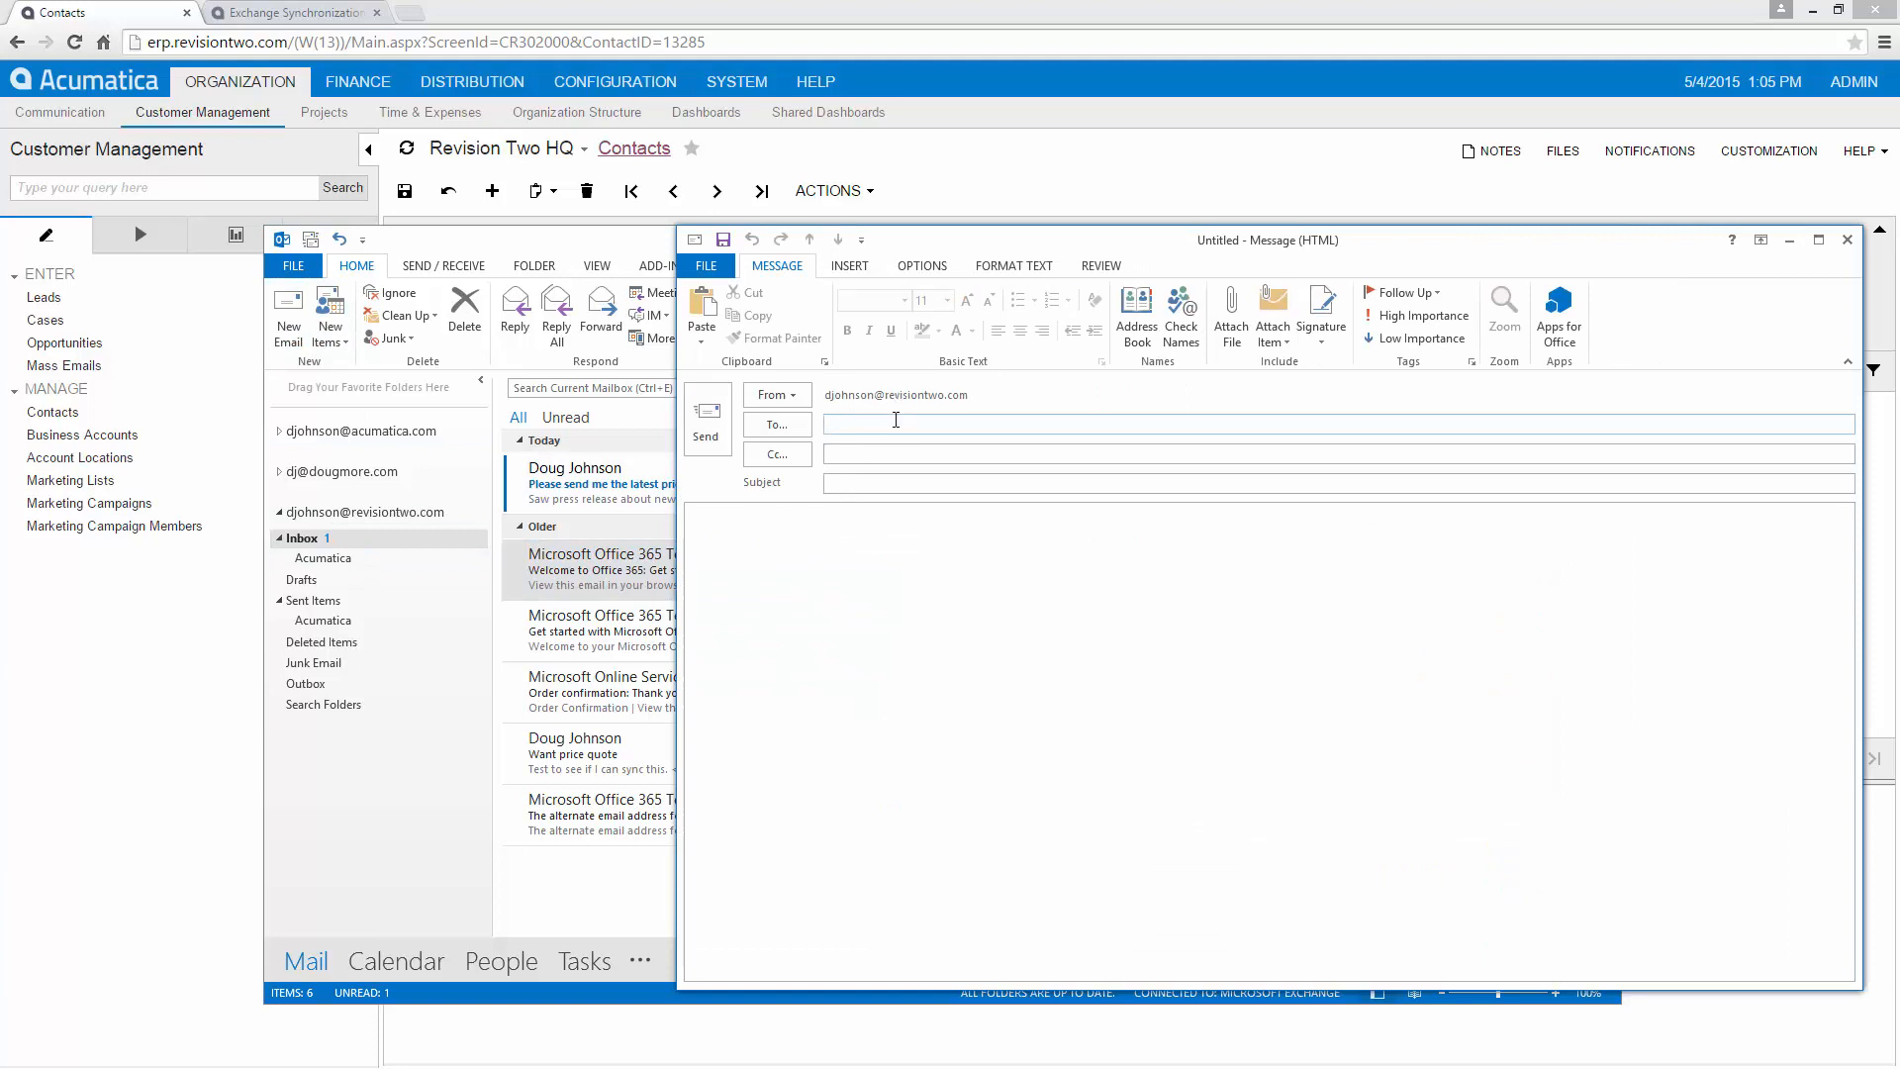
{"action": "type", "text": "dj@"}
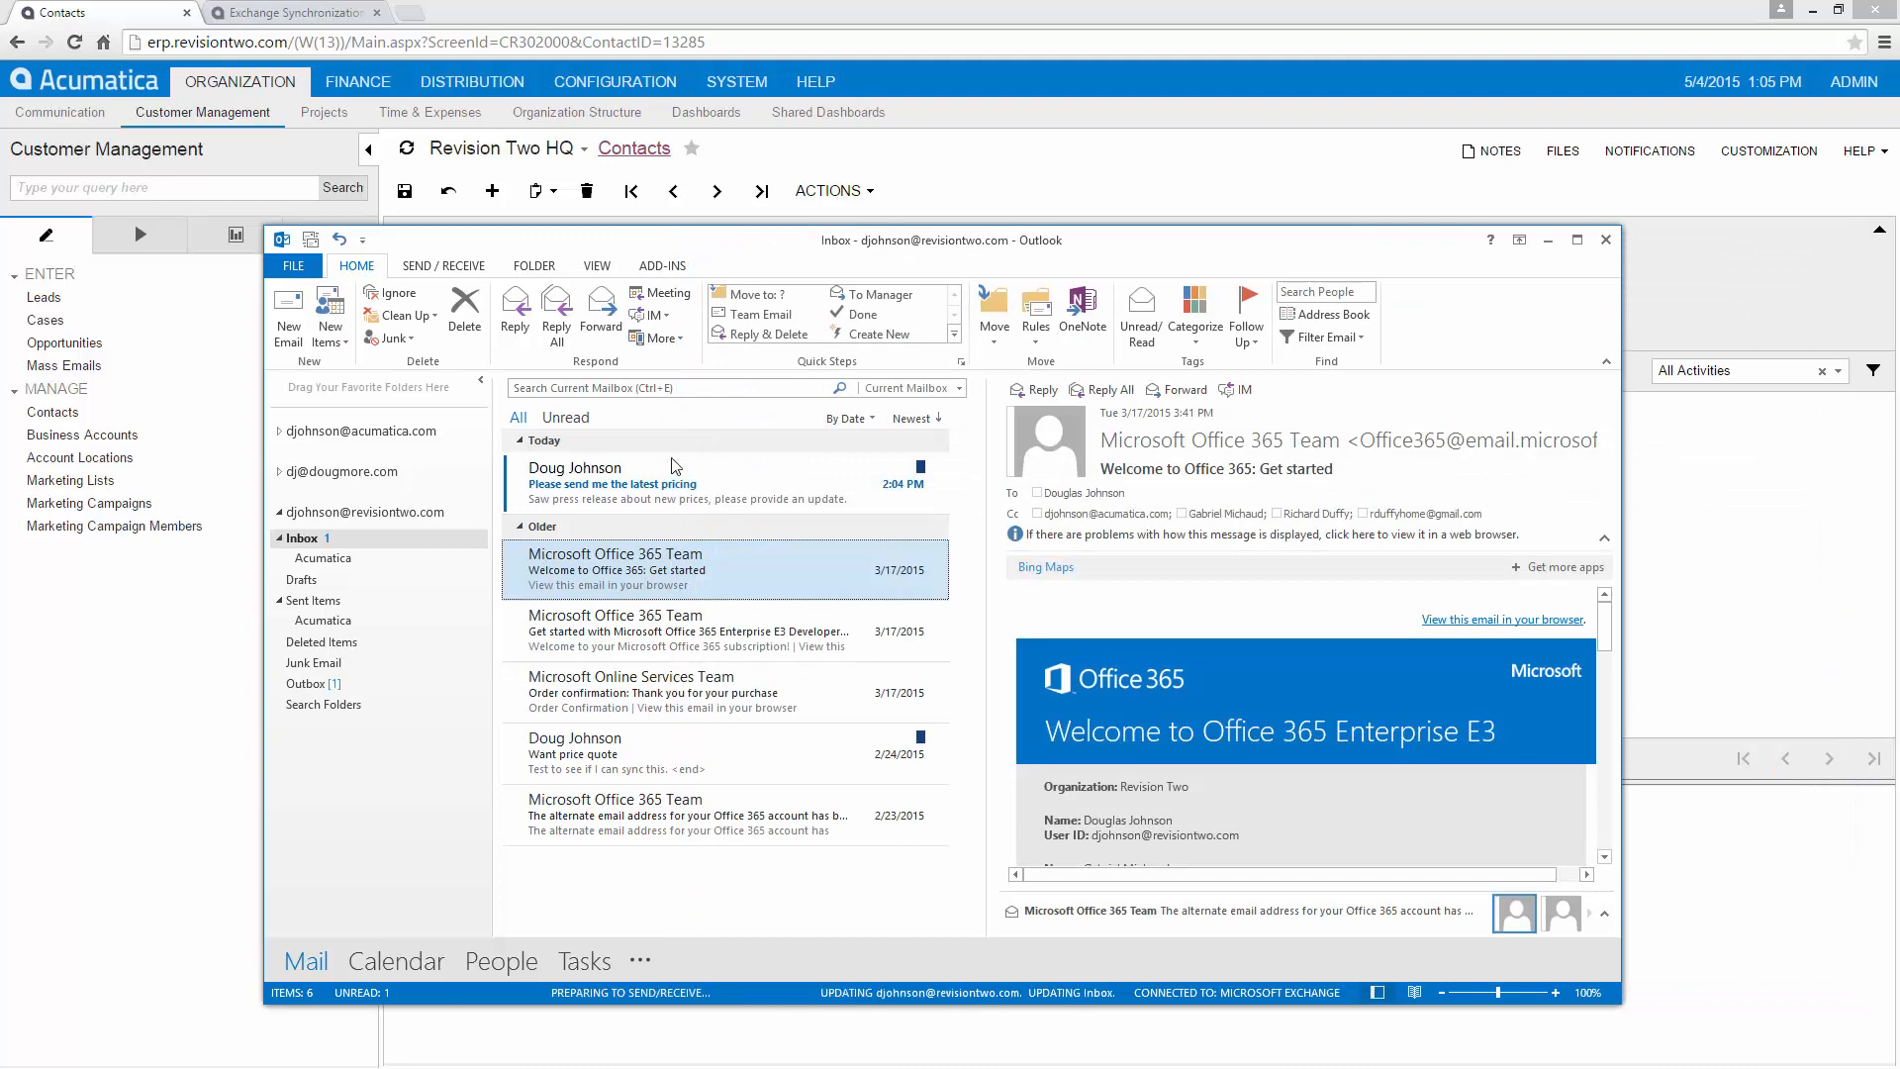
{"action": "left_click", "coordinate": [317, 600]}
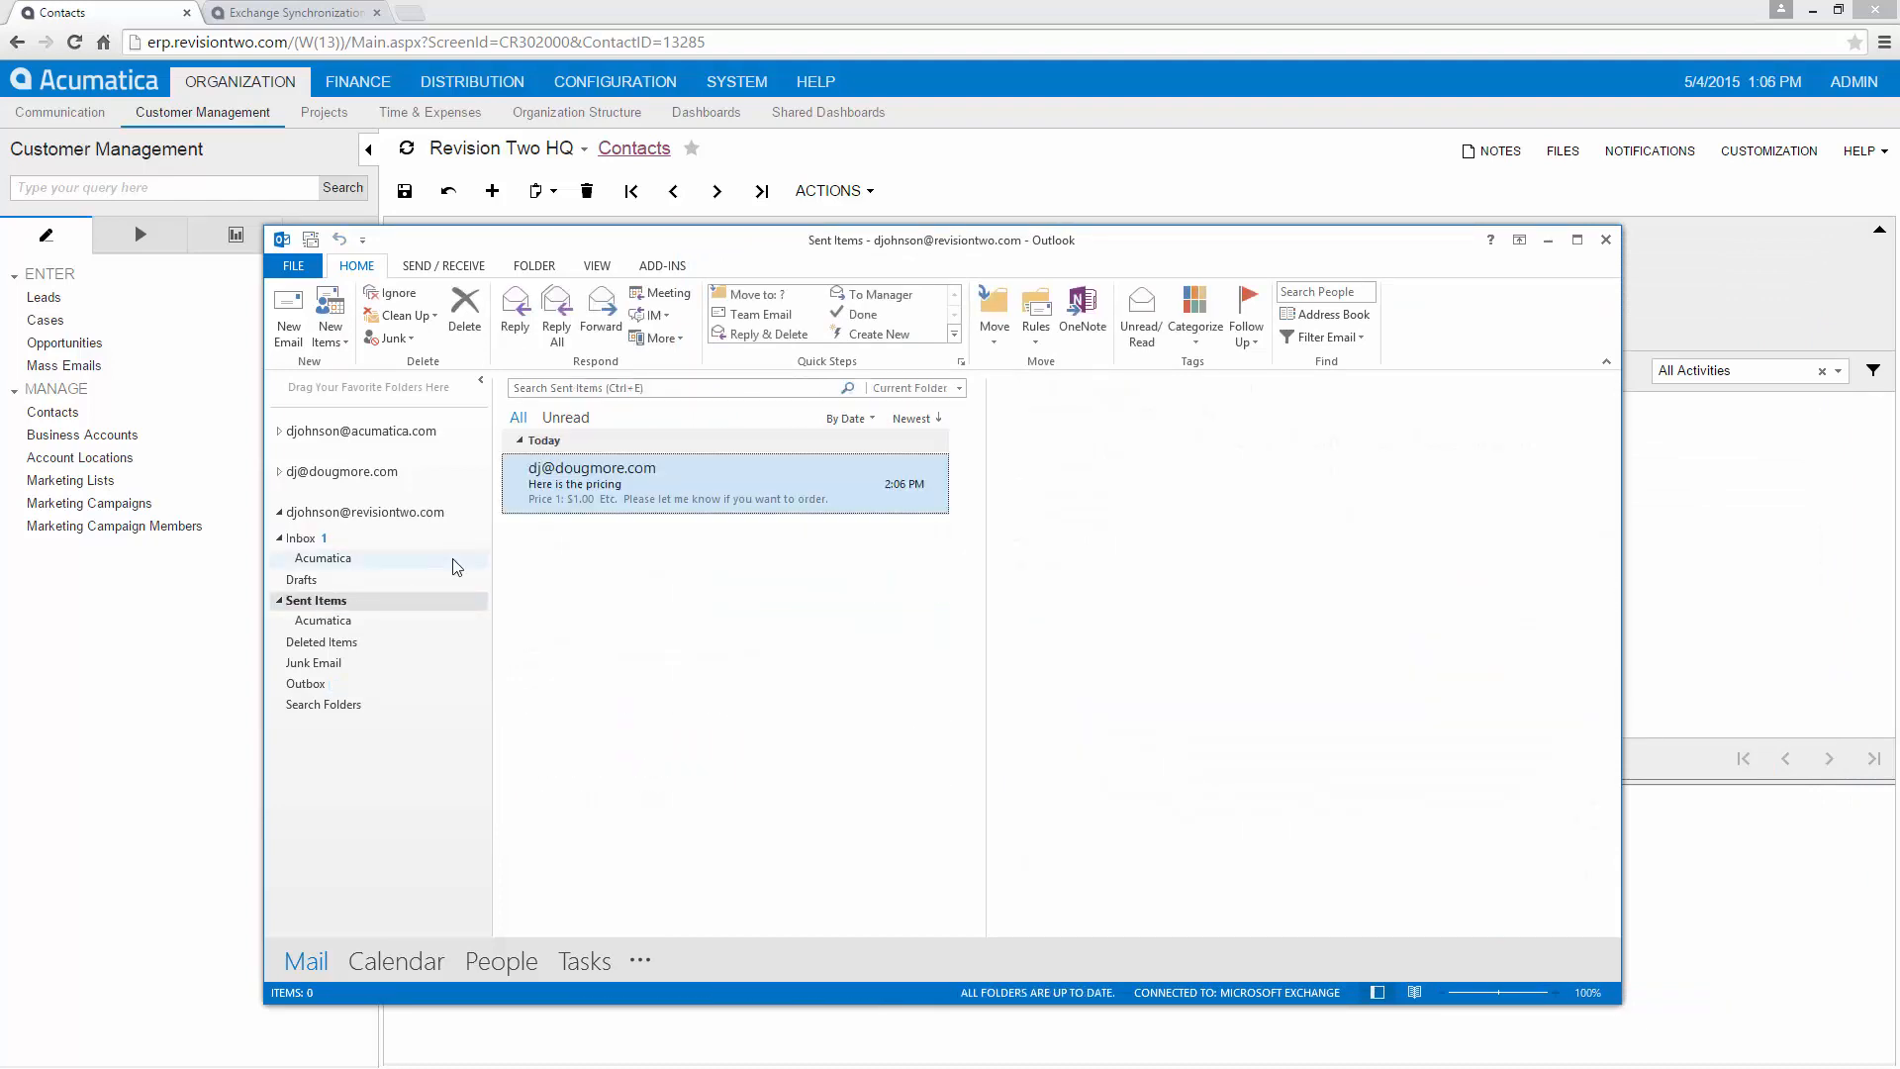
{"action": "left_click", "coordinate": [725, 482]}
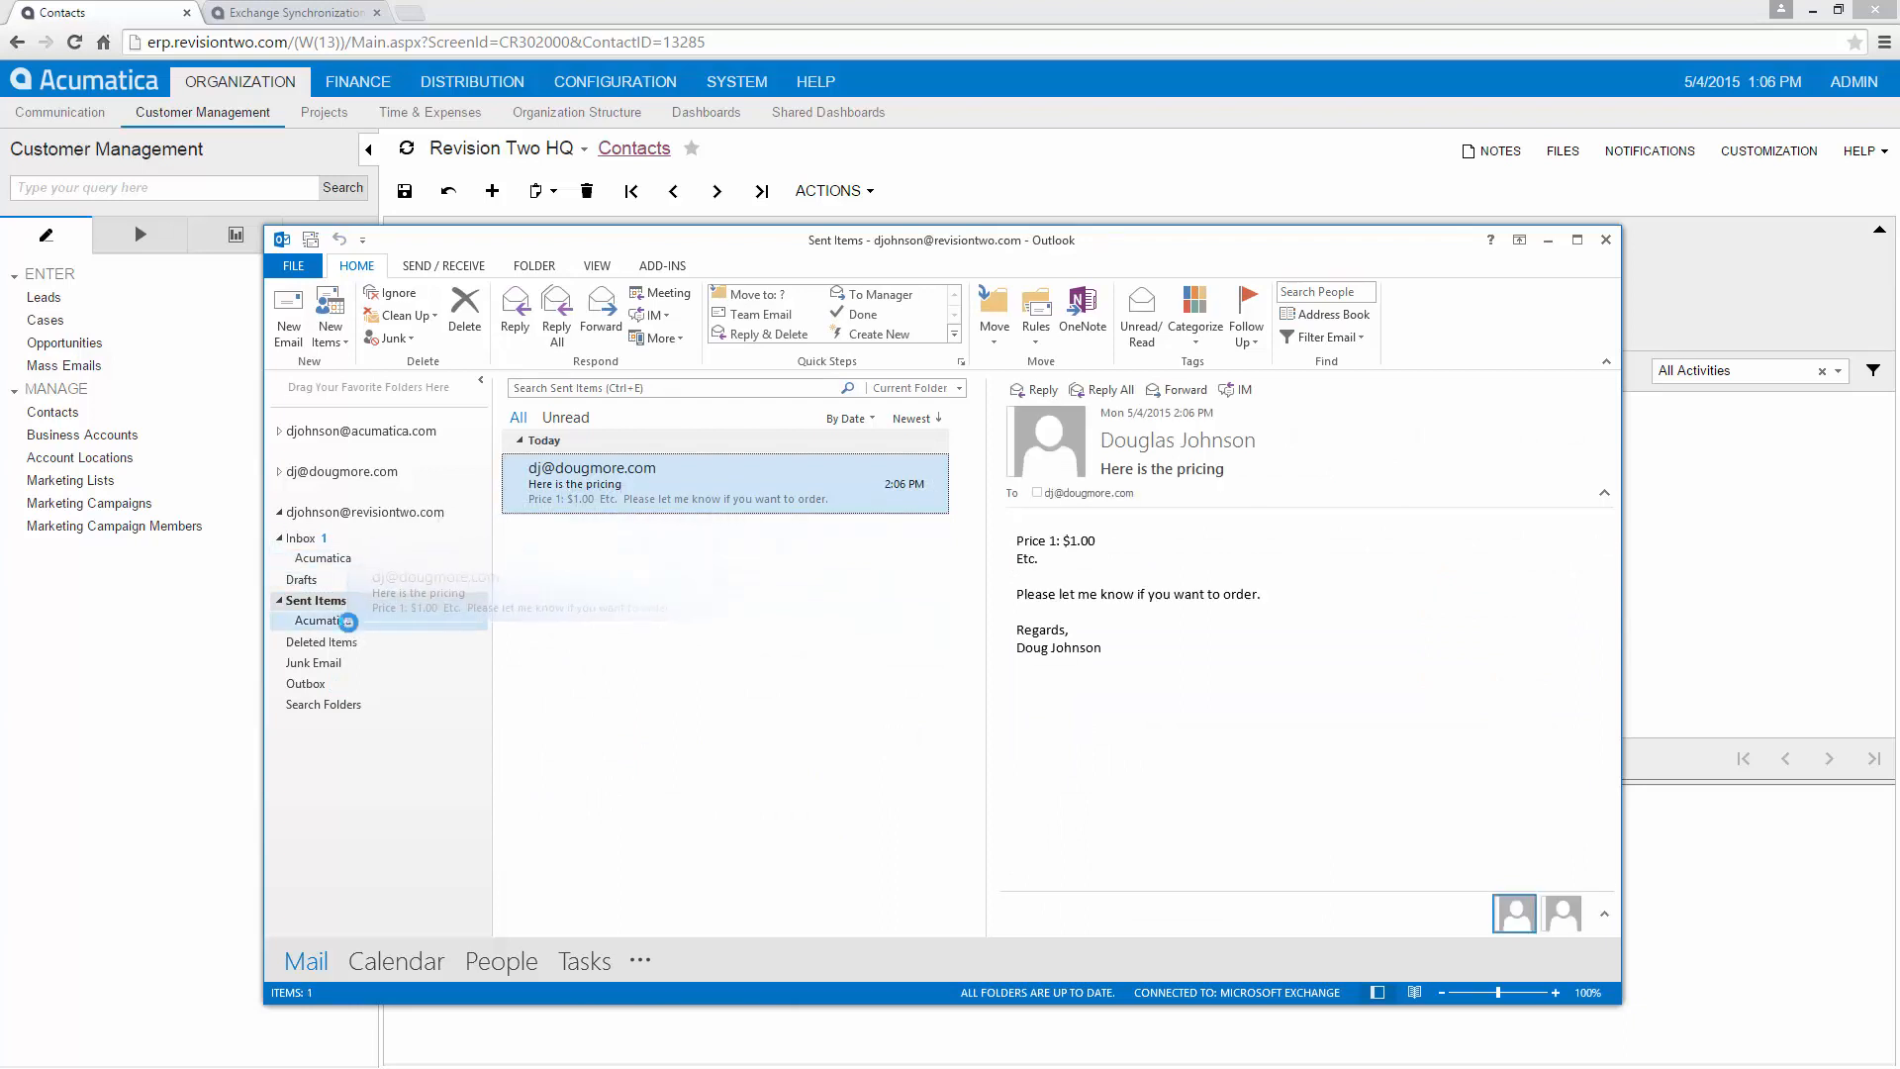
{"action": "left_click", "coordinate": [464, 309]}
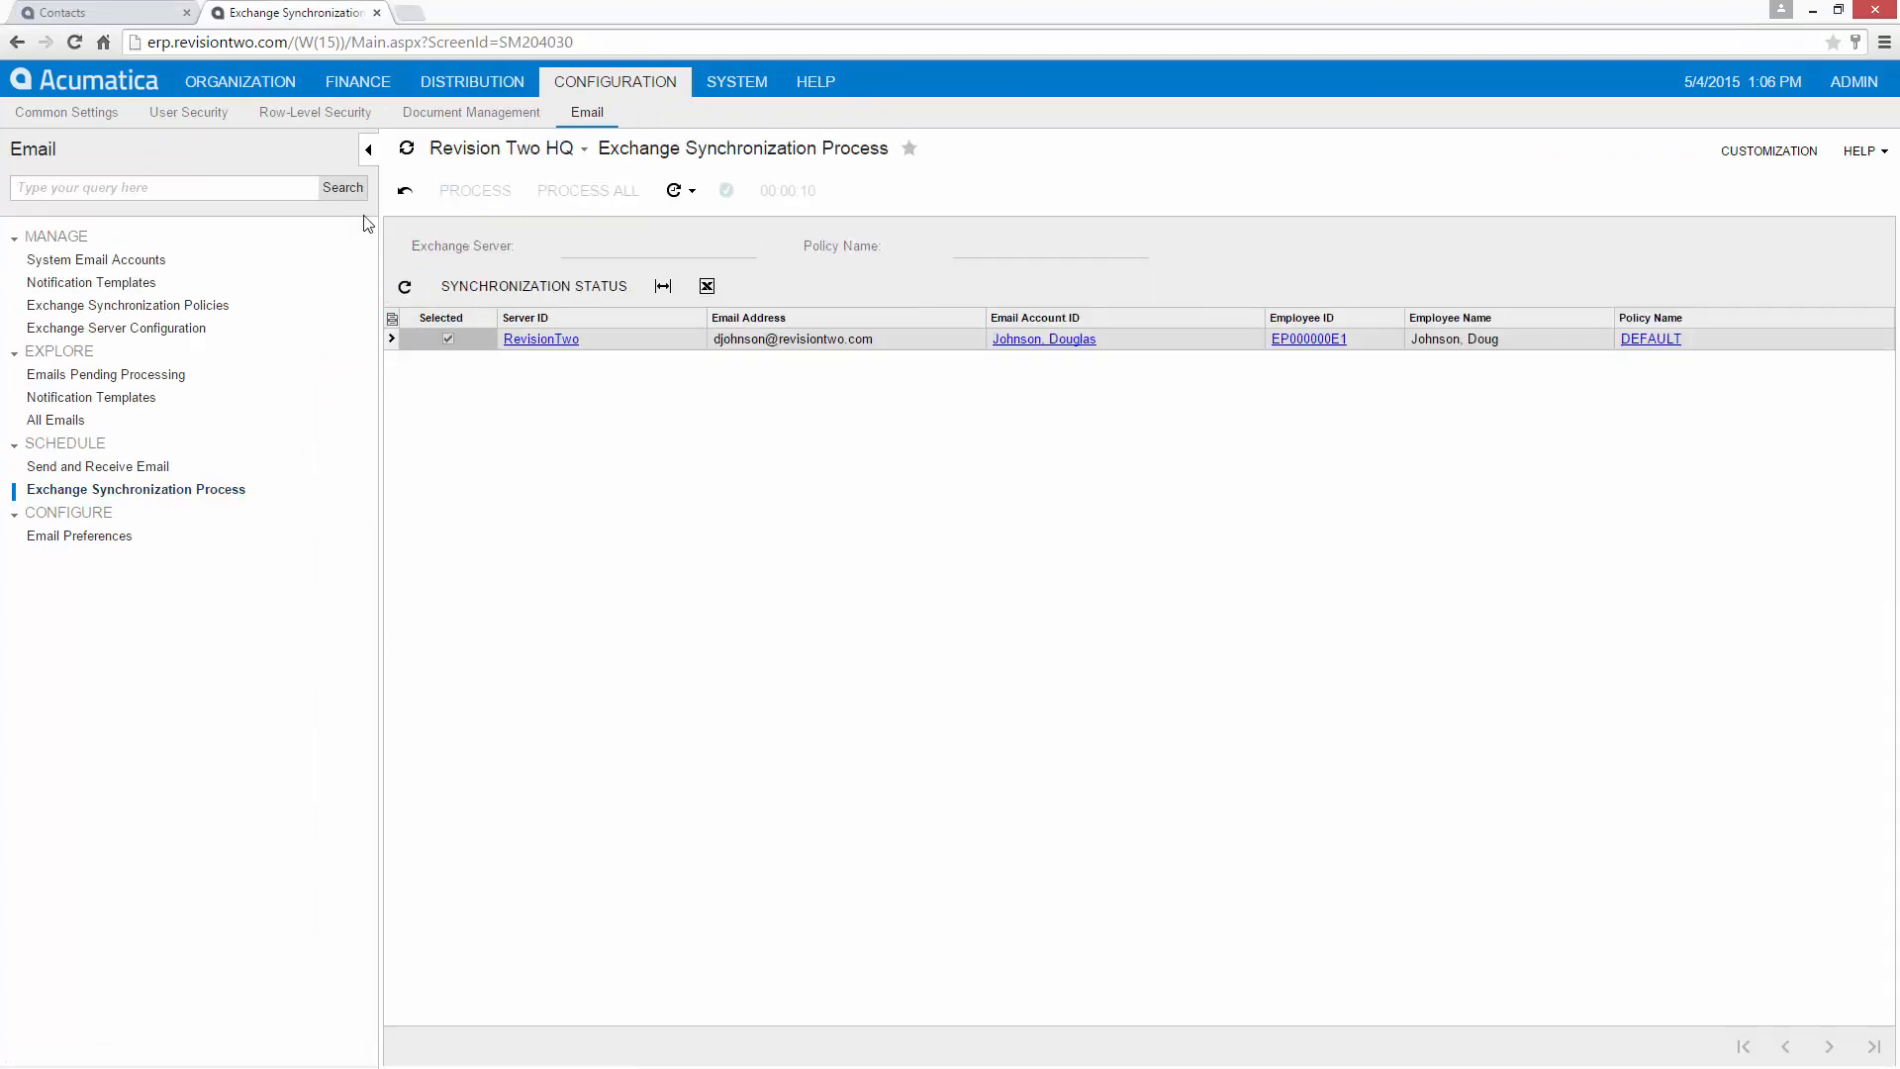
{"action": "left_click", "coordinate": [97, 11]}
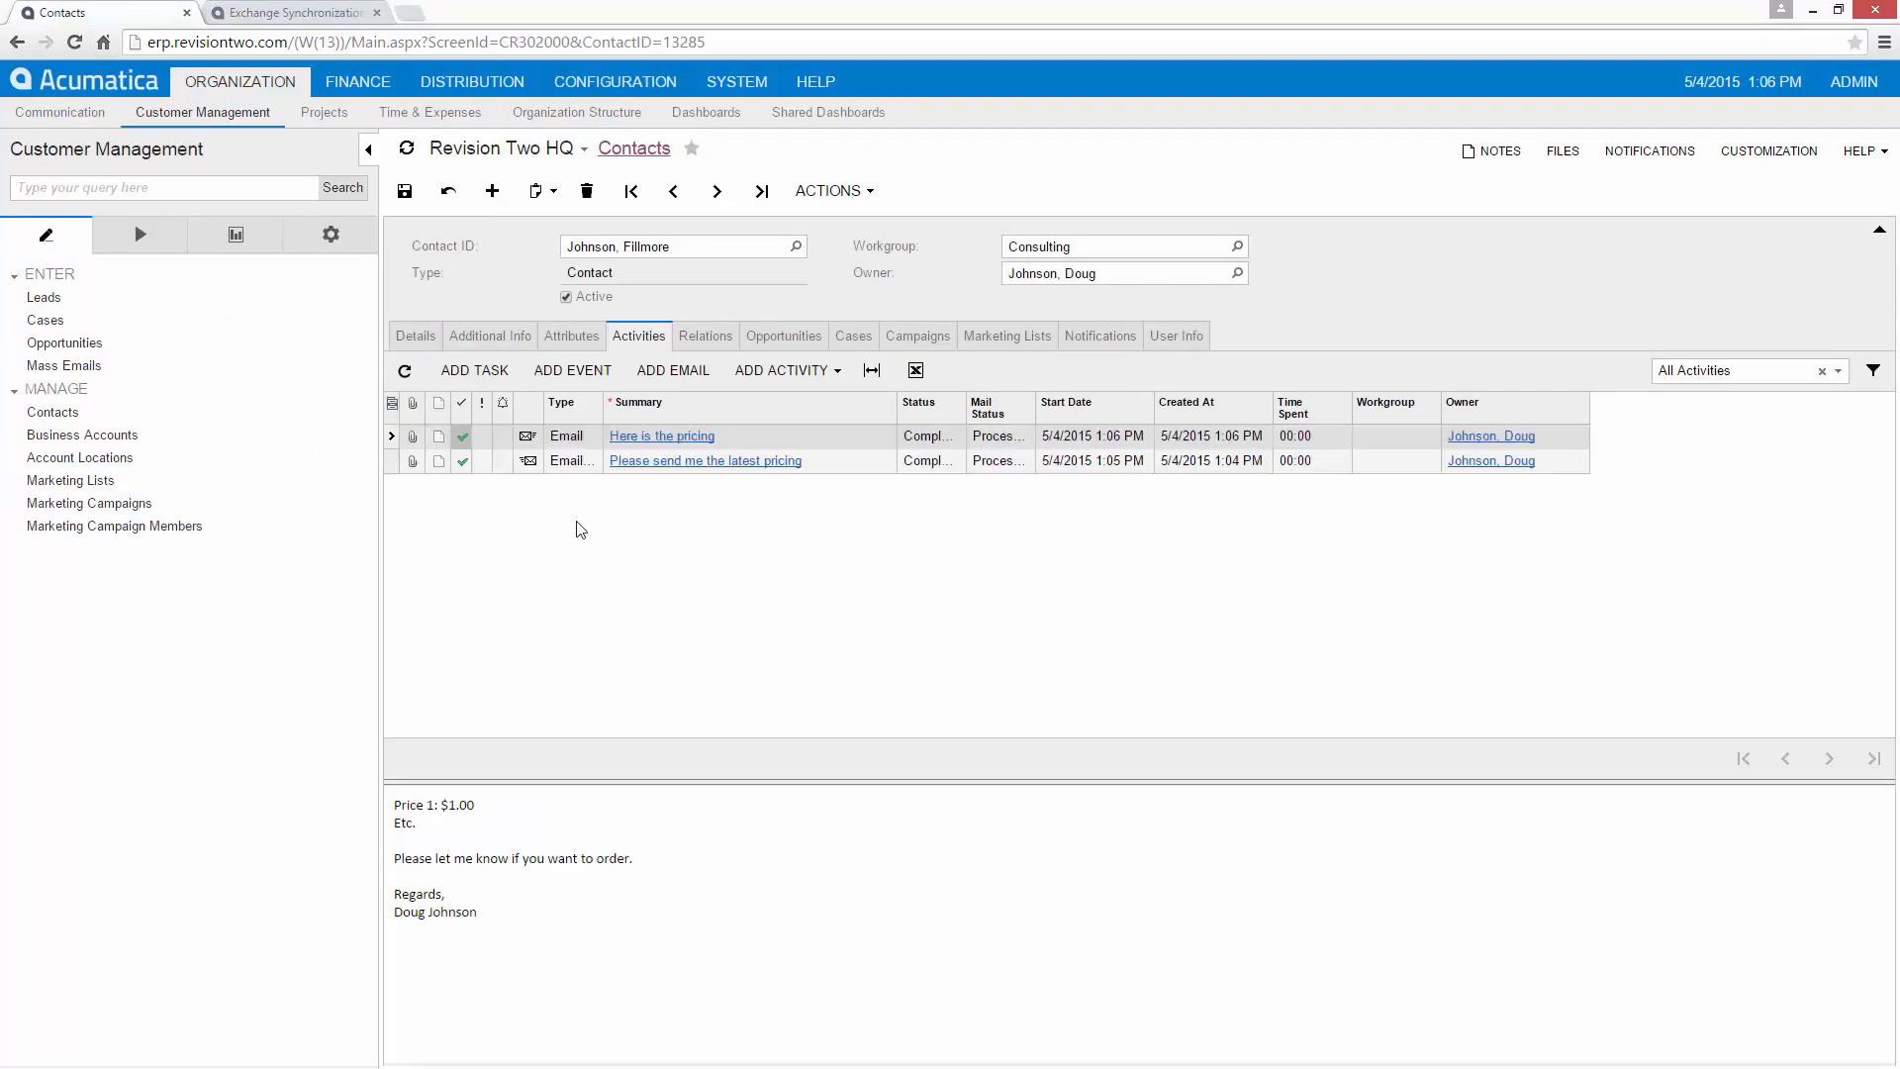
{"action": "mouse_move", "coordinate": [593, 521]}
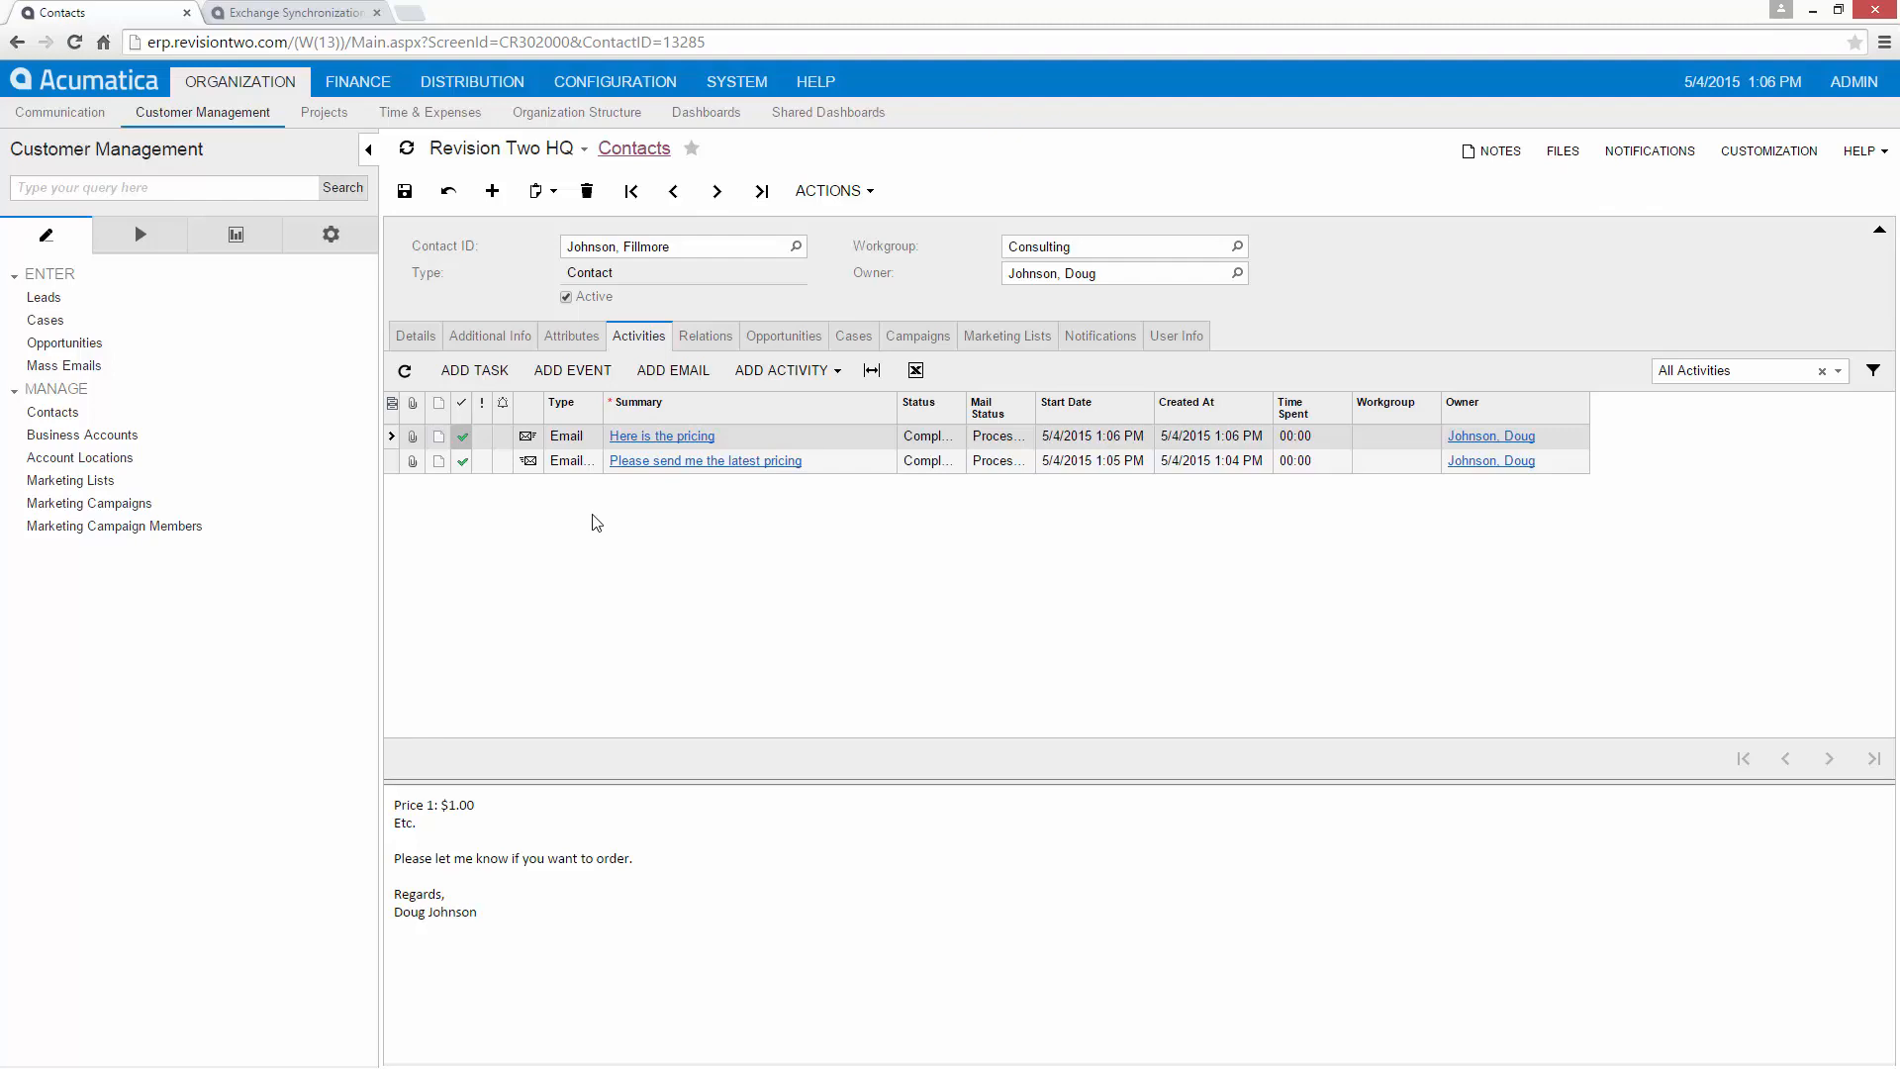
{"action": "mouse_move", "coordinate": [664, 583]}
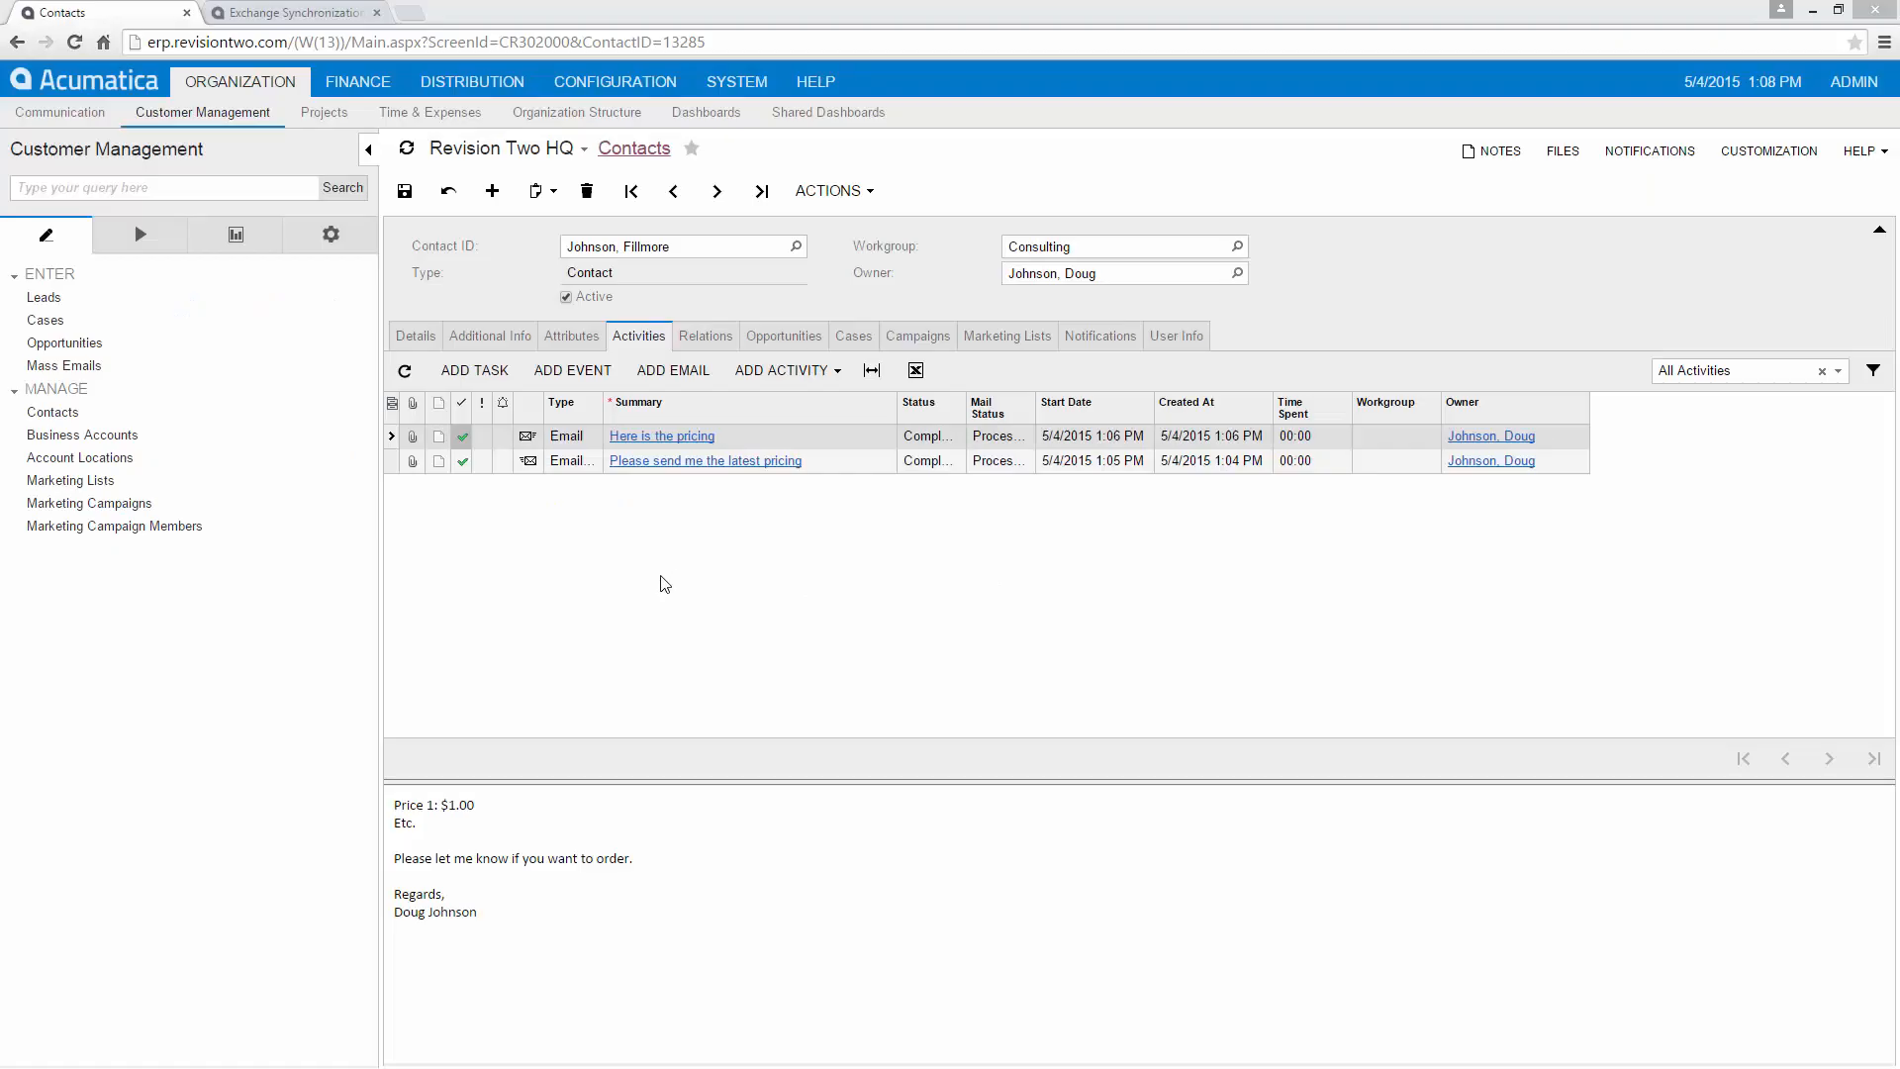
{"action": "mouse_move", "coordinate": [474, 370]}
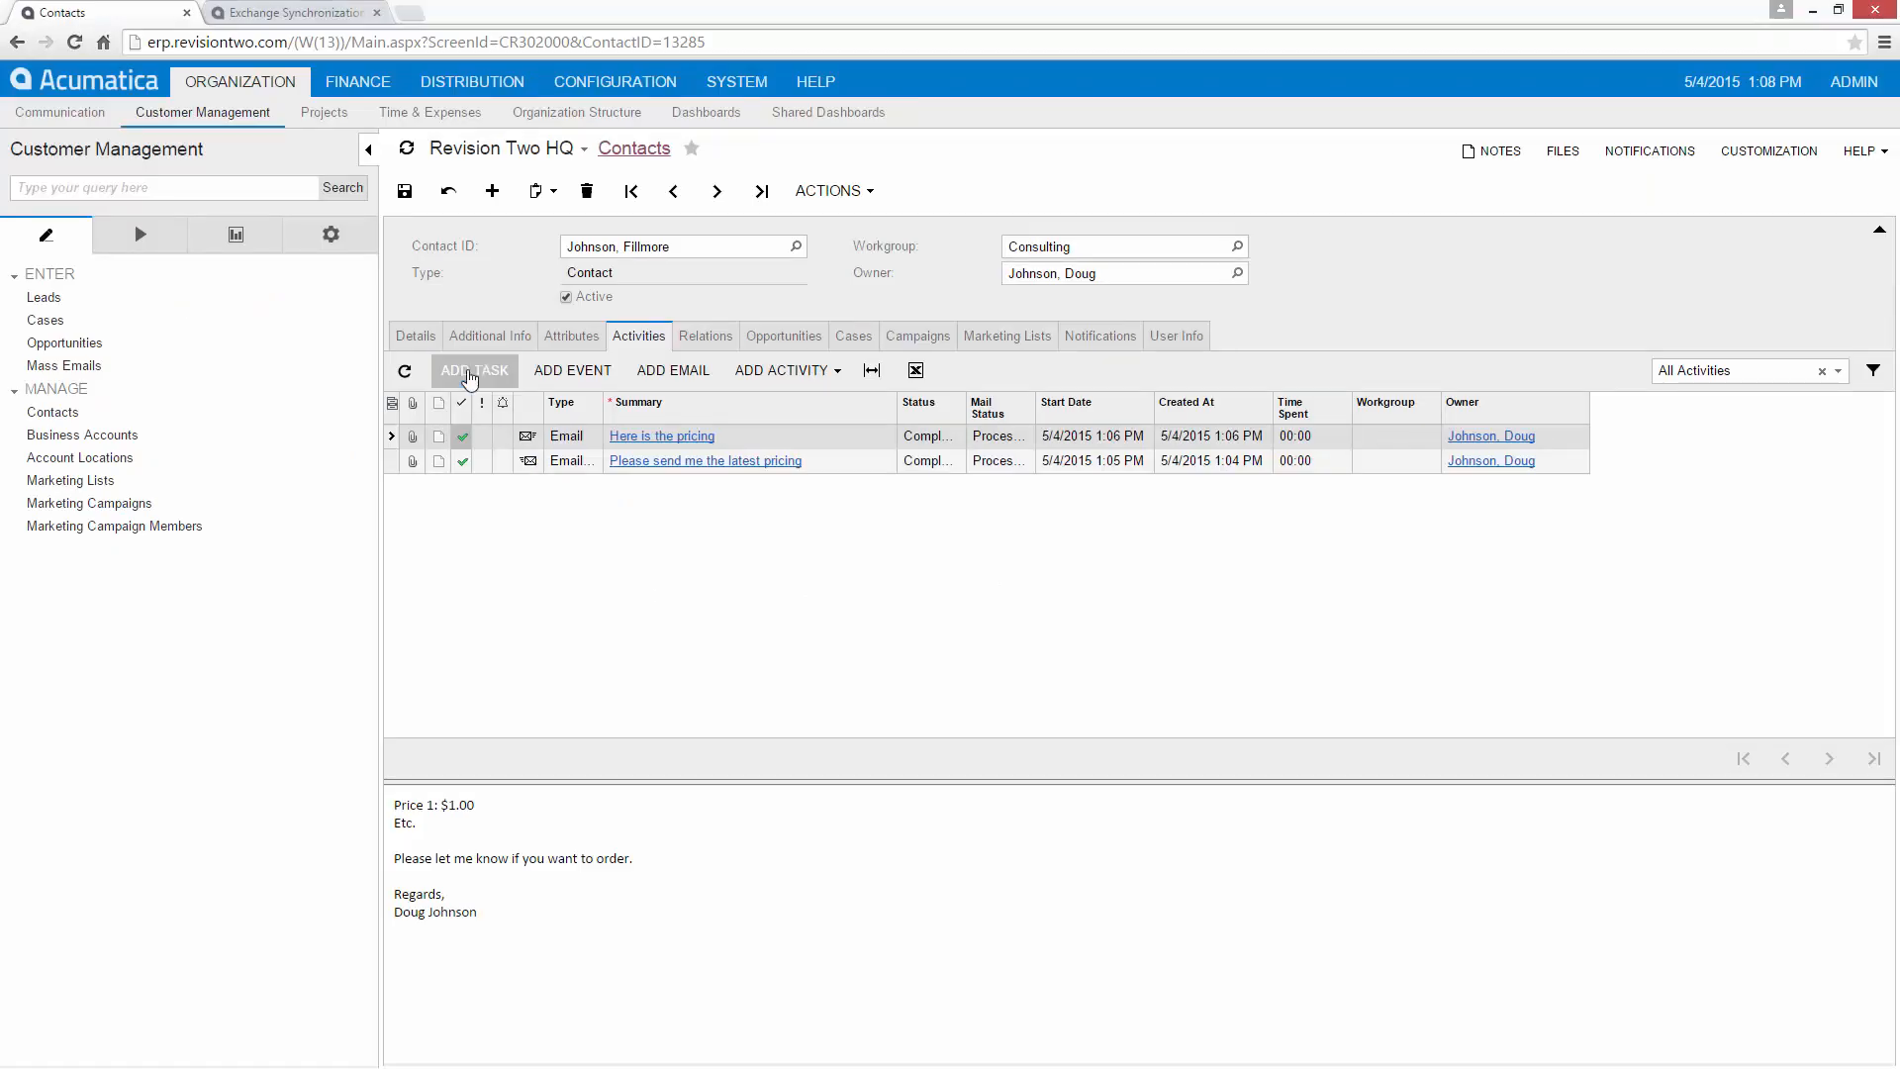
Add a 'verify pricing' task due 5/5/2015 noting 'not sure about discount', owner Doug.
{"action": "left_click", "coordinate": [474, 369]}
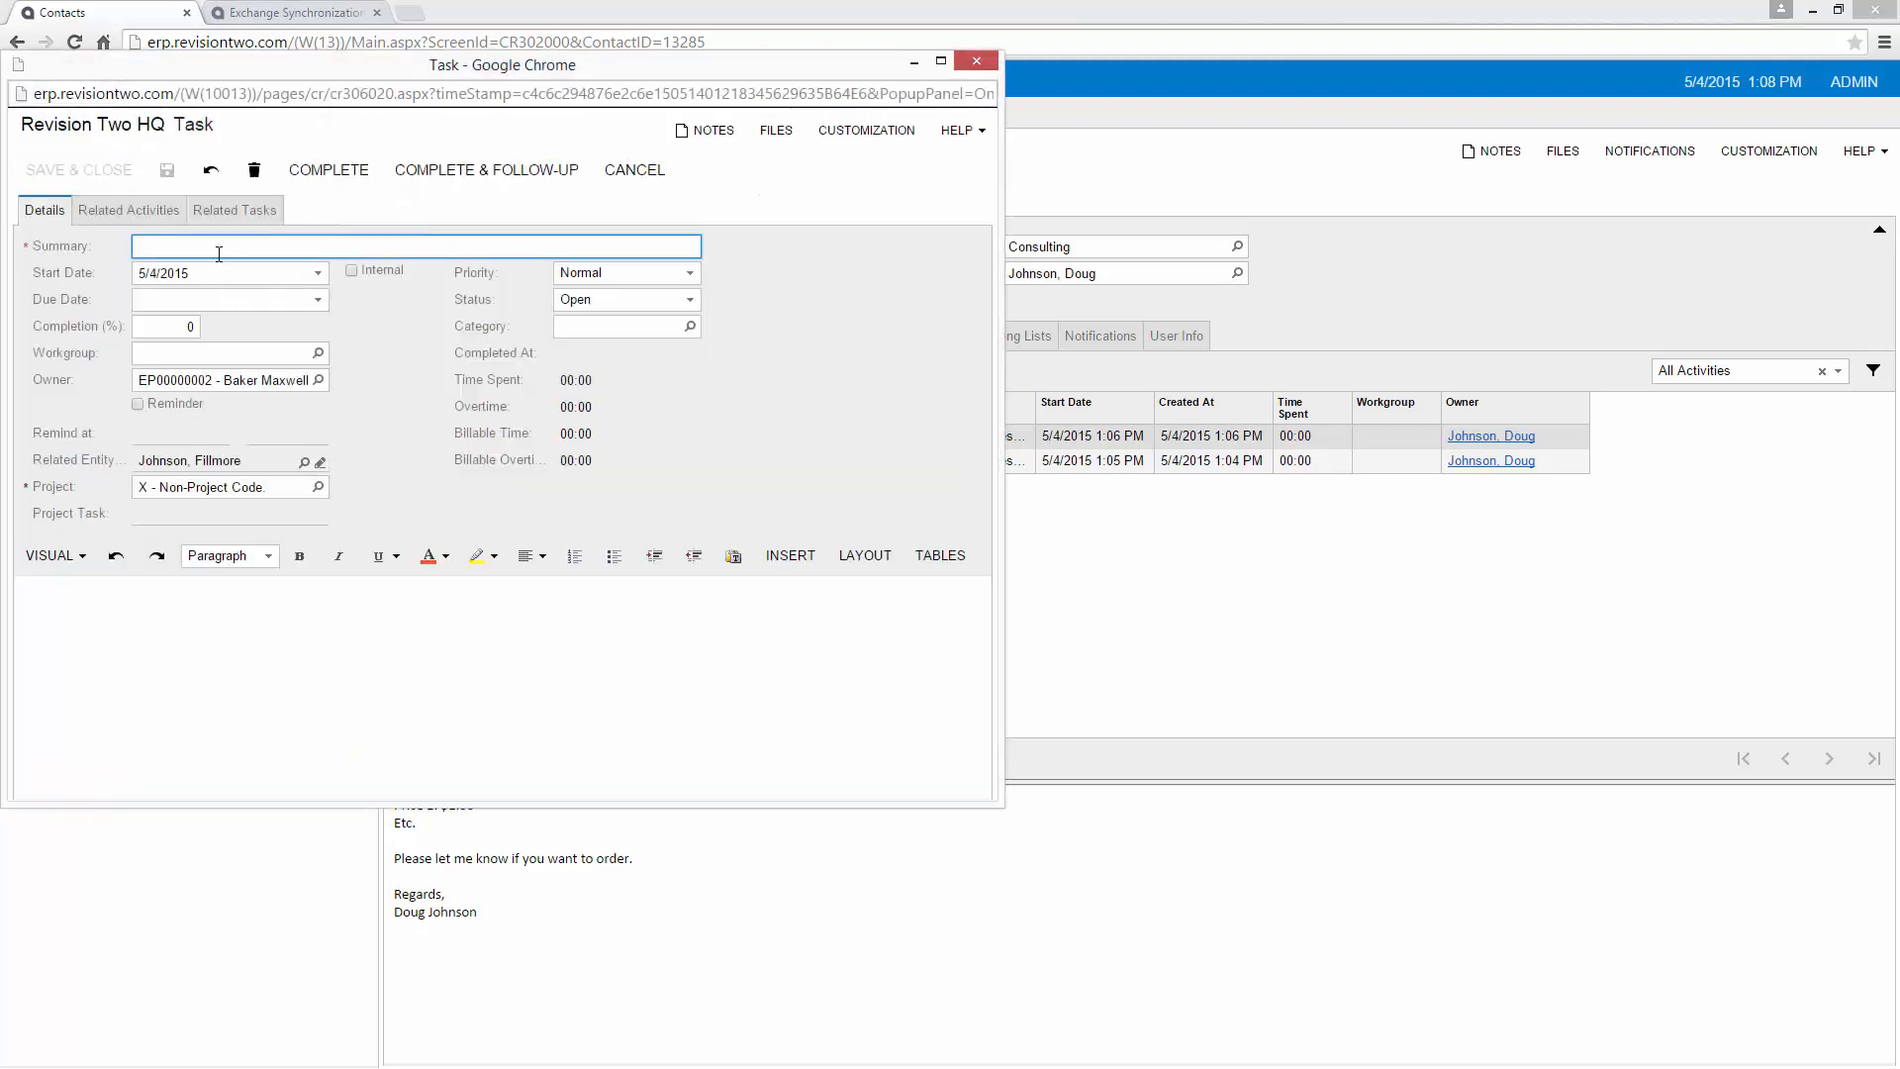
{"action": "left_click", "coordinate": [318, 299]}
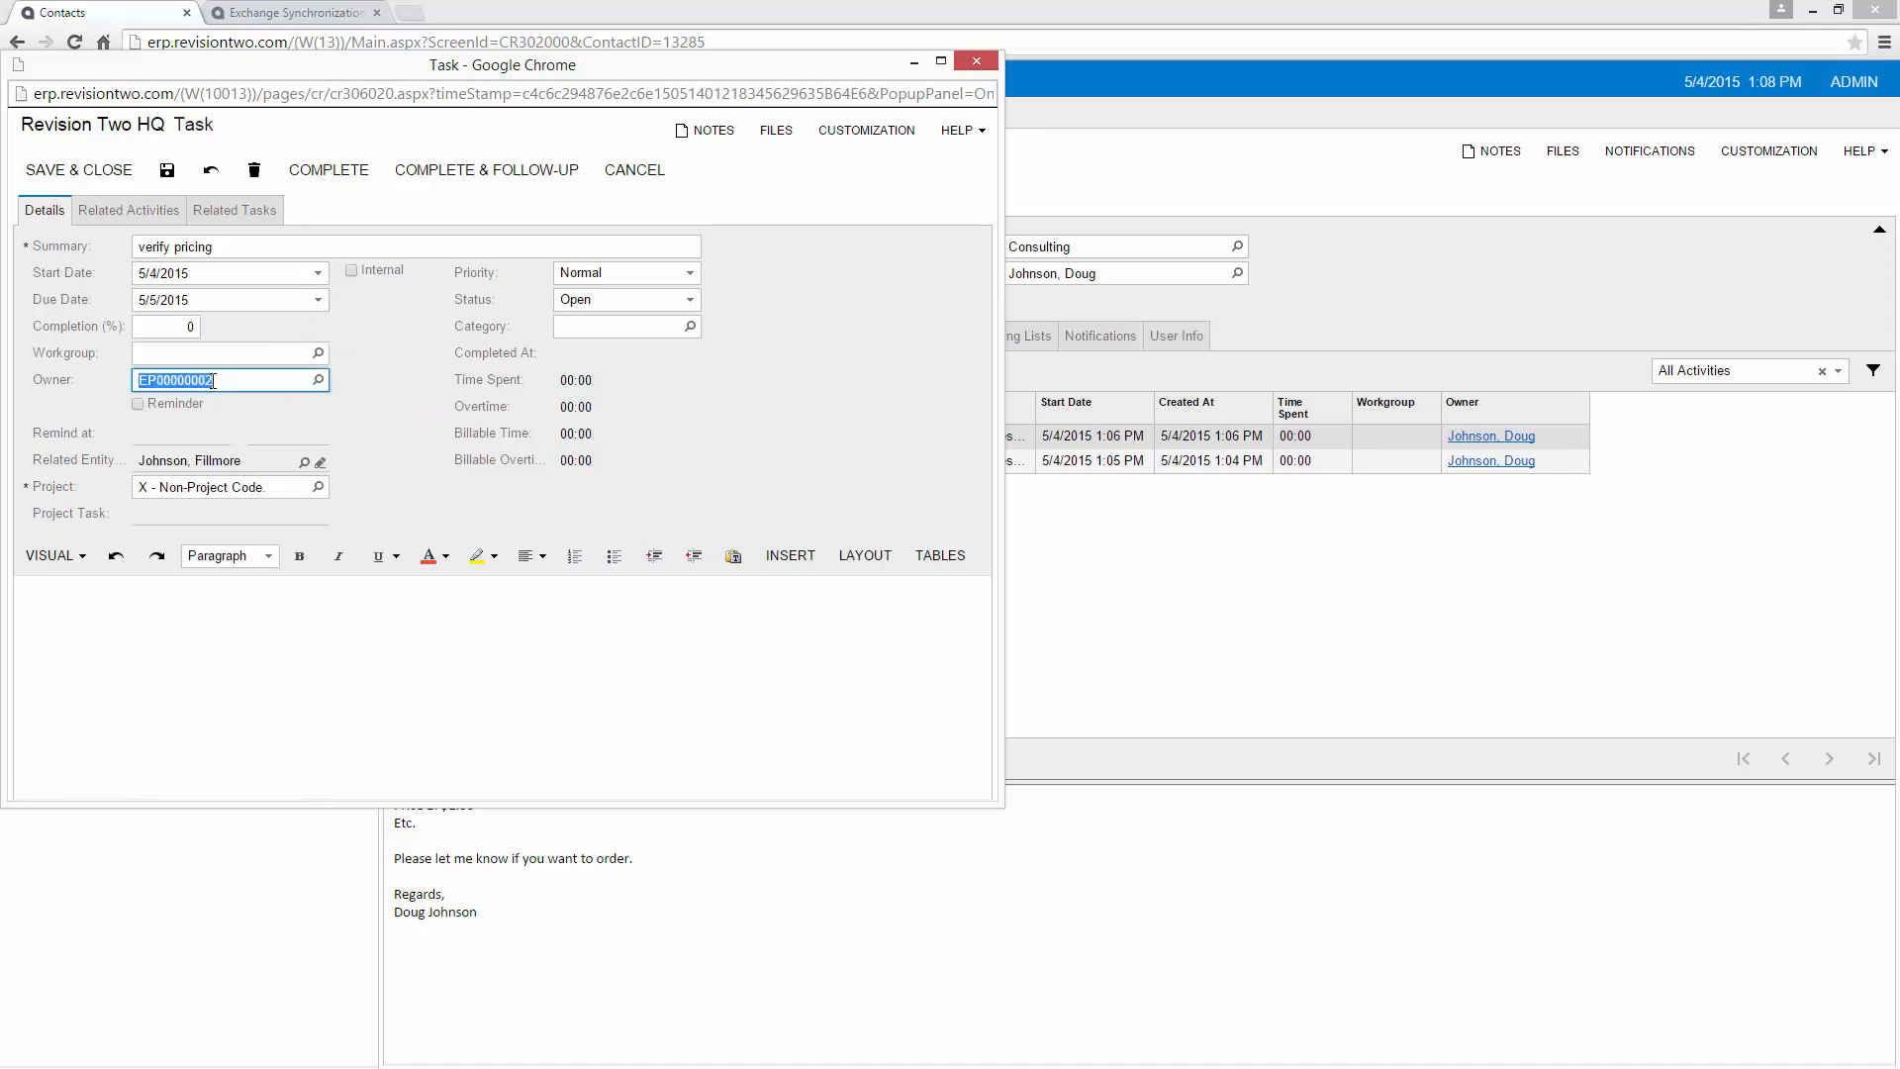
{"action": "mouse_move", "coordinate": [255, 426]}
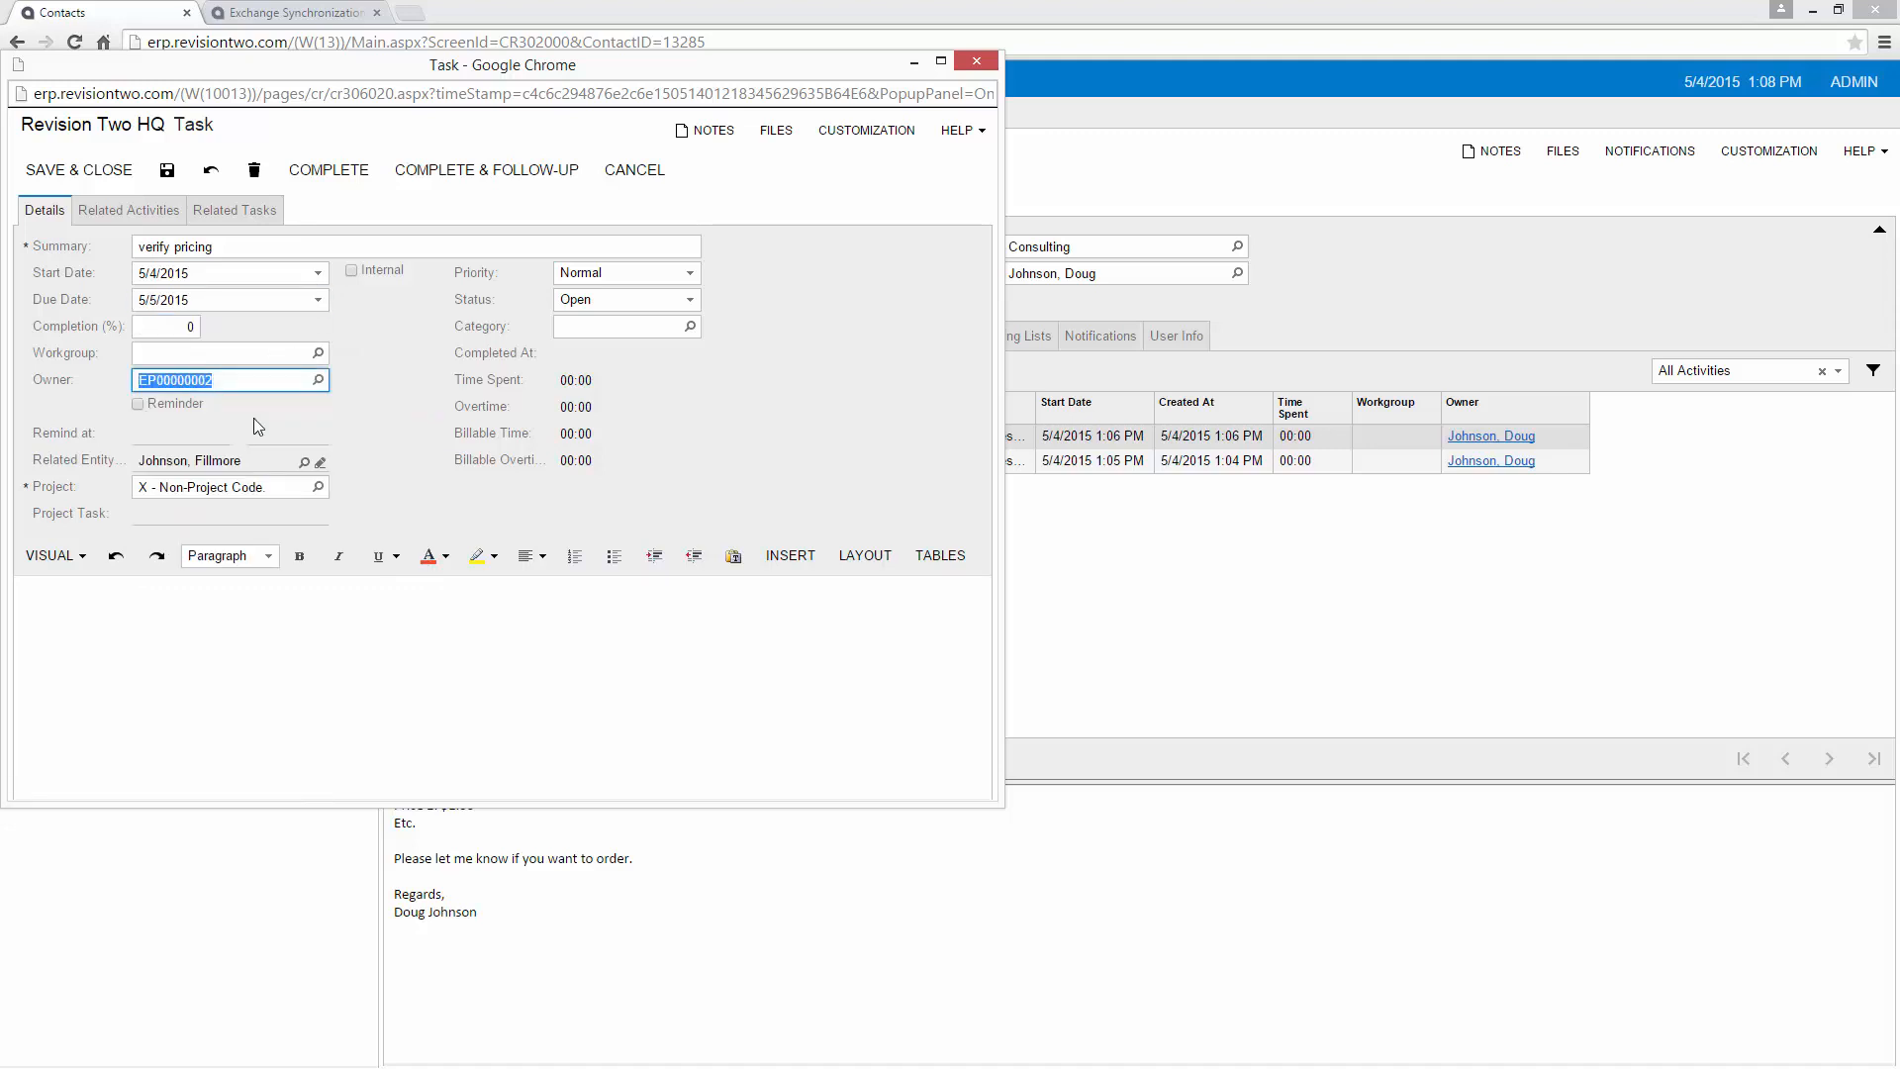
{"action": "type", "text": "doug"}
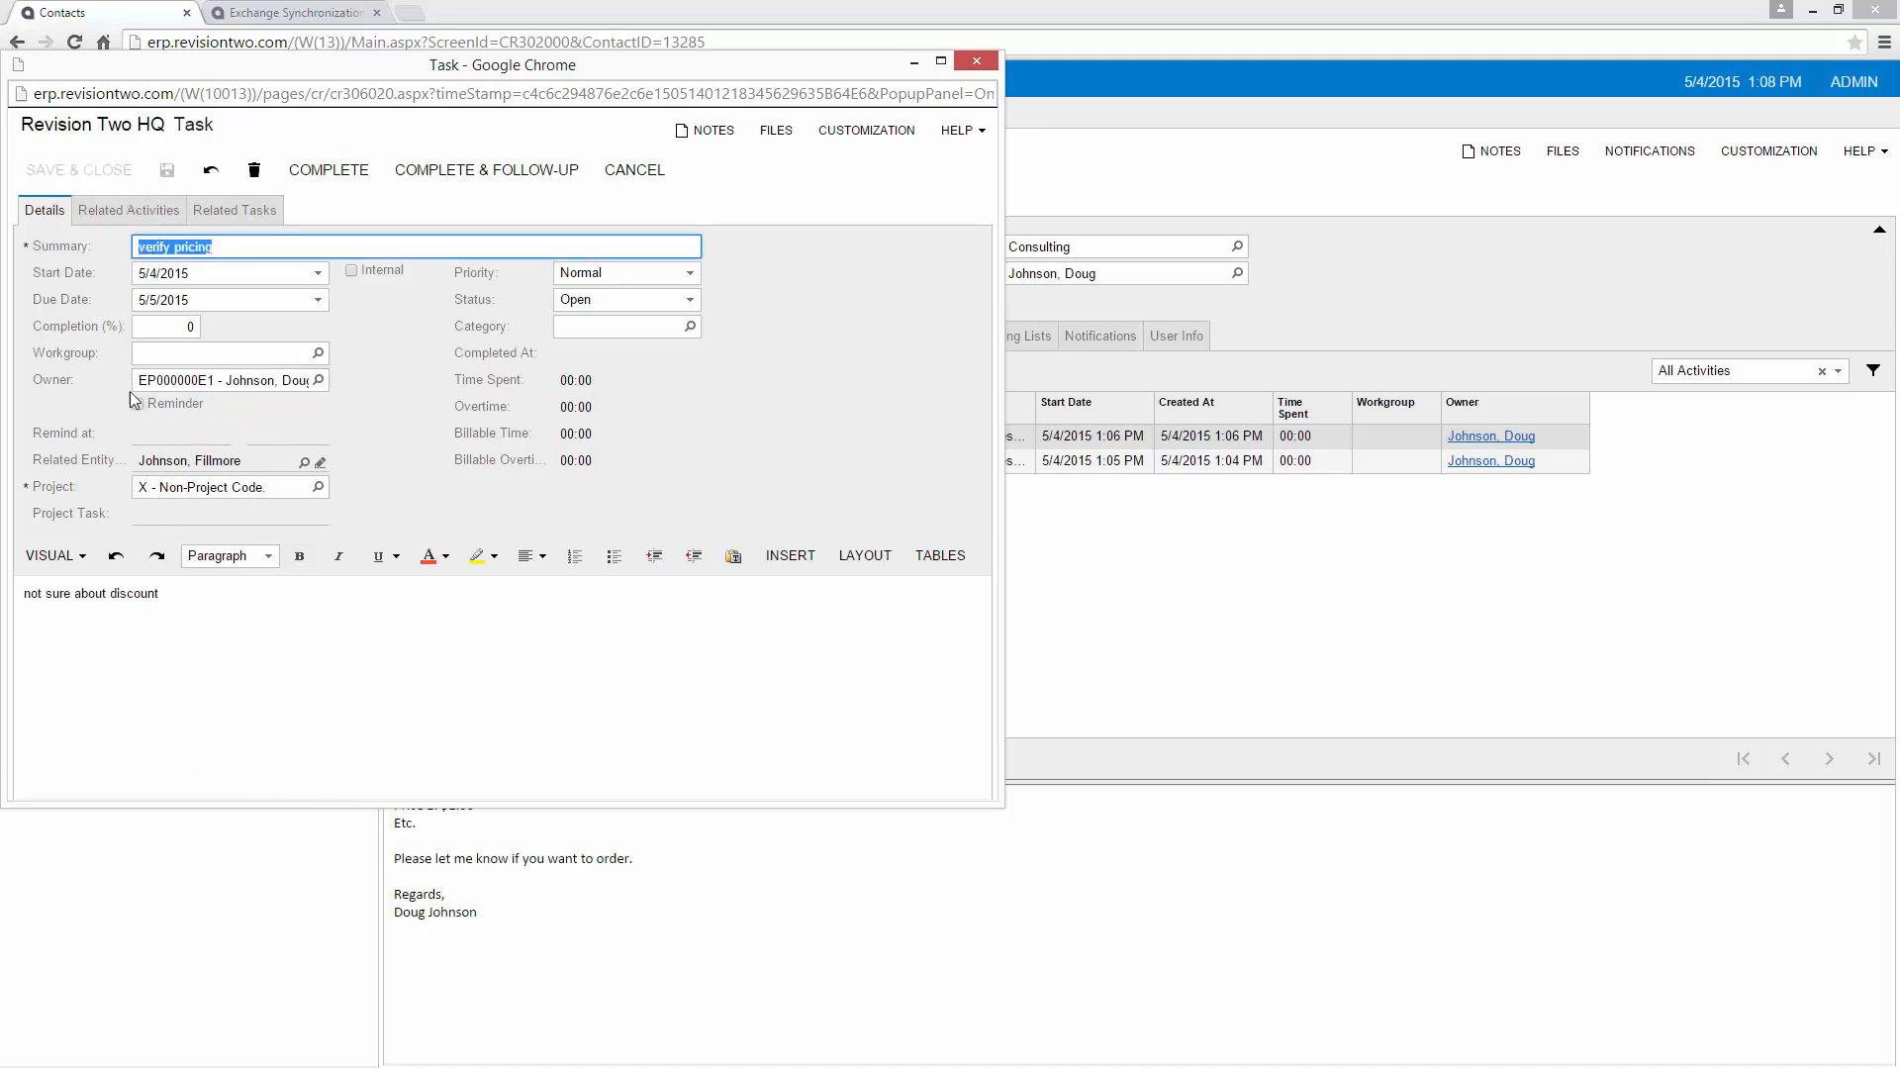
{"action": "mouse_move", "coordinate": [243, 379]}
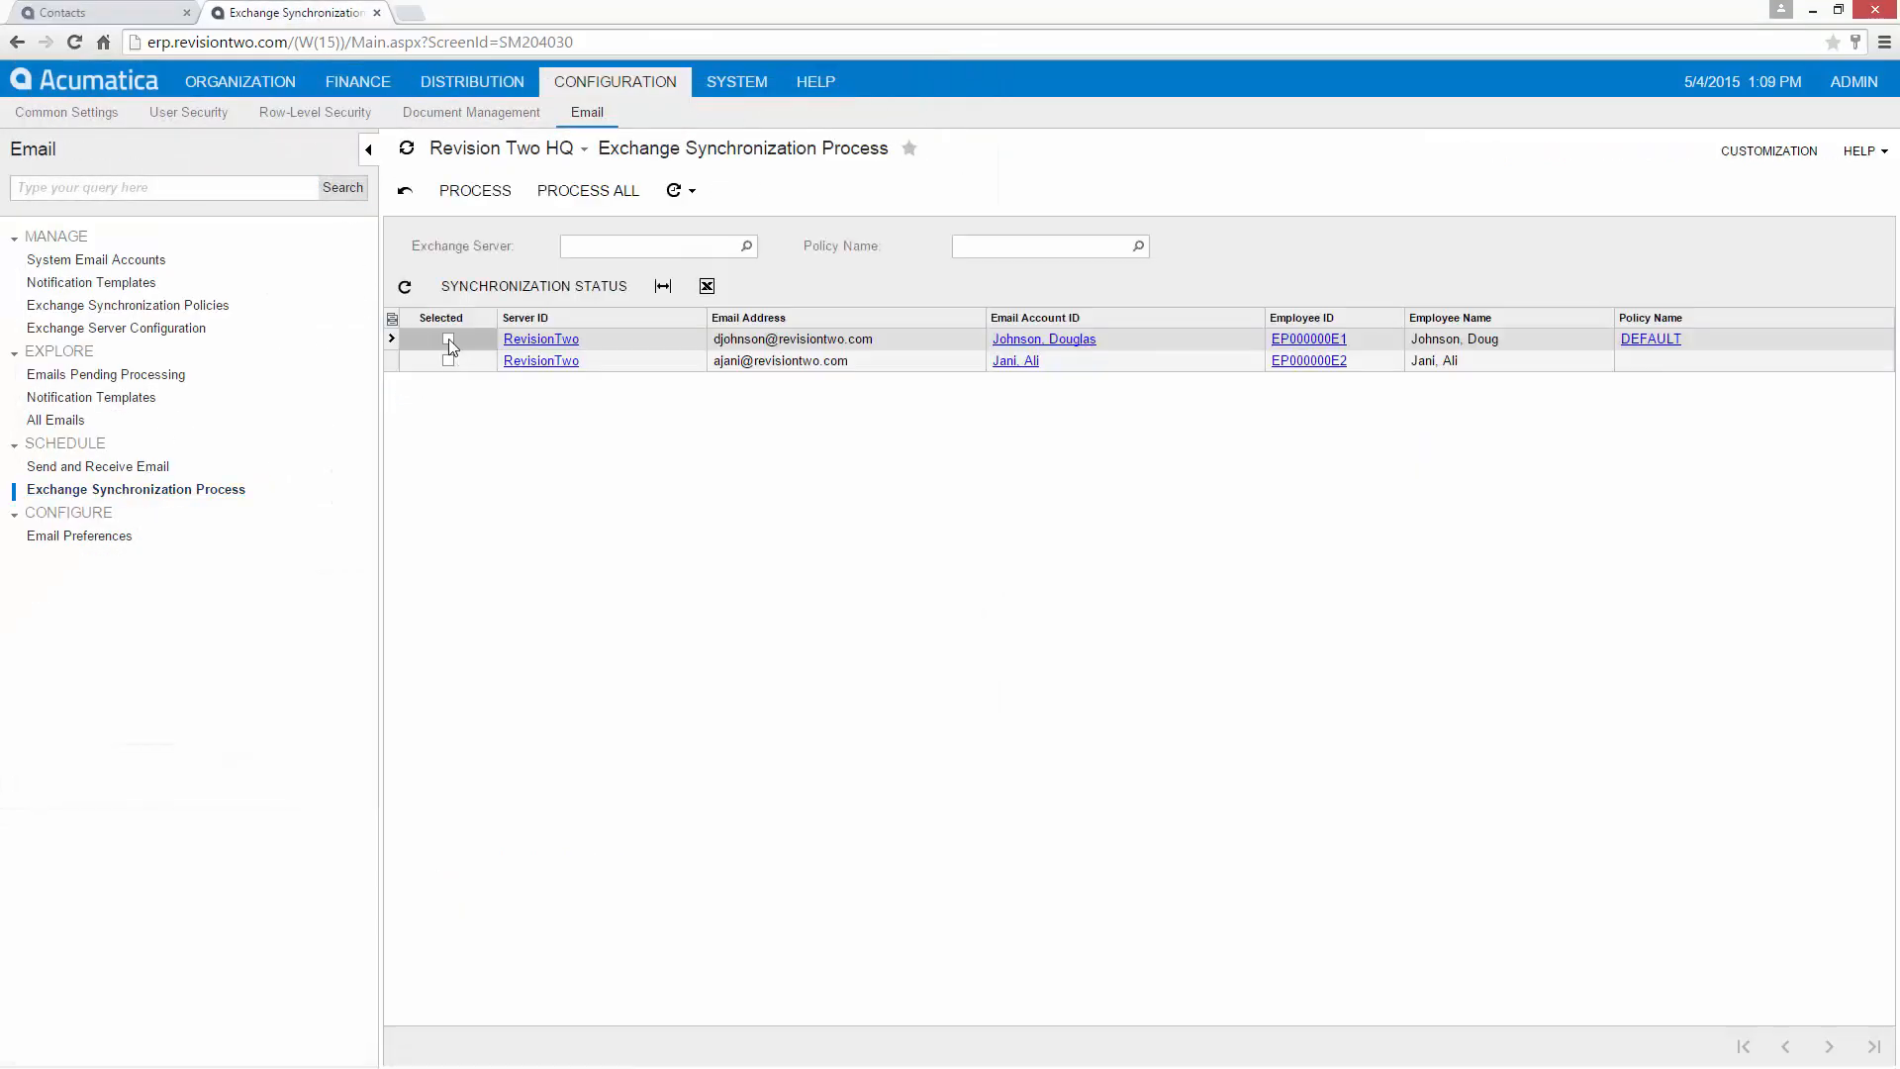
Sync the mailbox, then open the 'verify pricing' task in Outlook's Tasks list.
{"action": "left_click", "coordinate": [447, 340]}
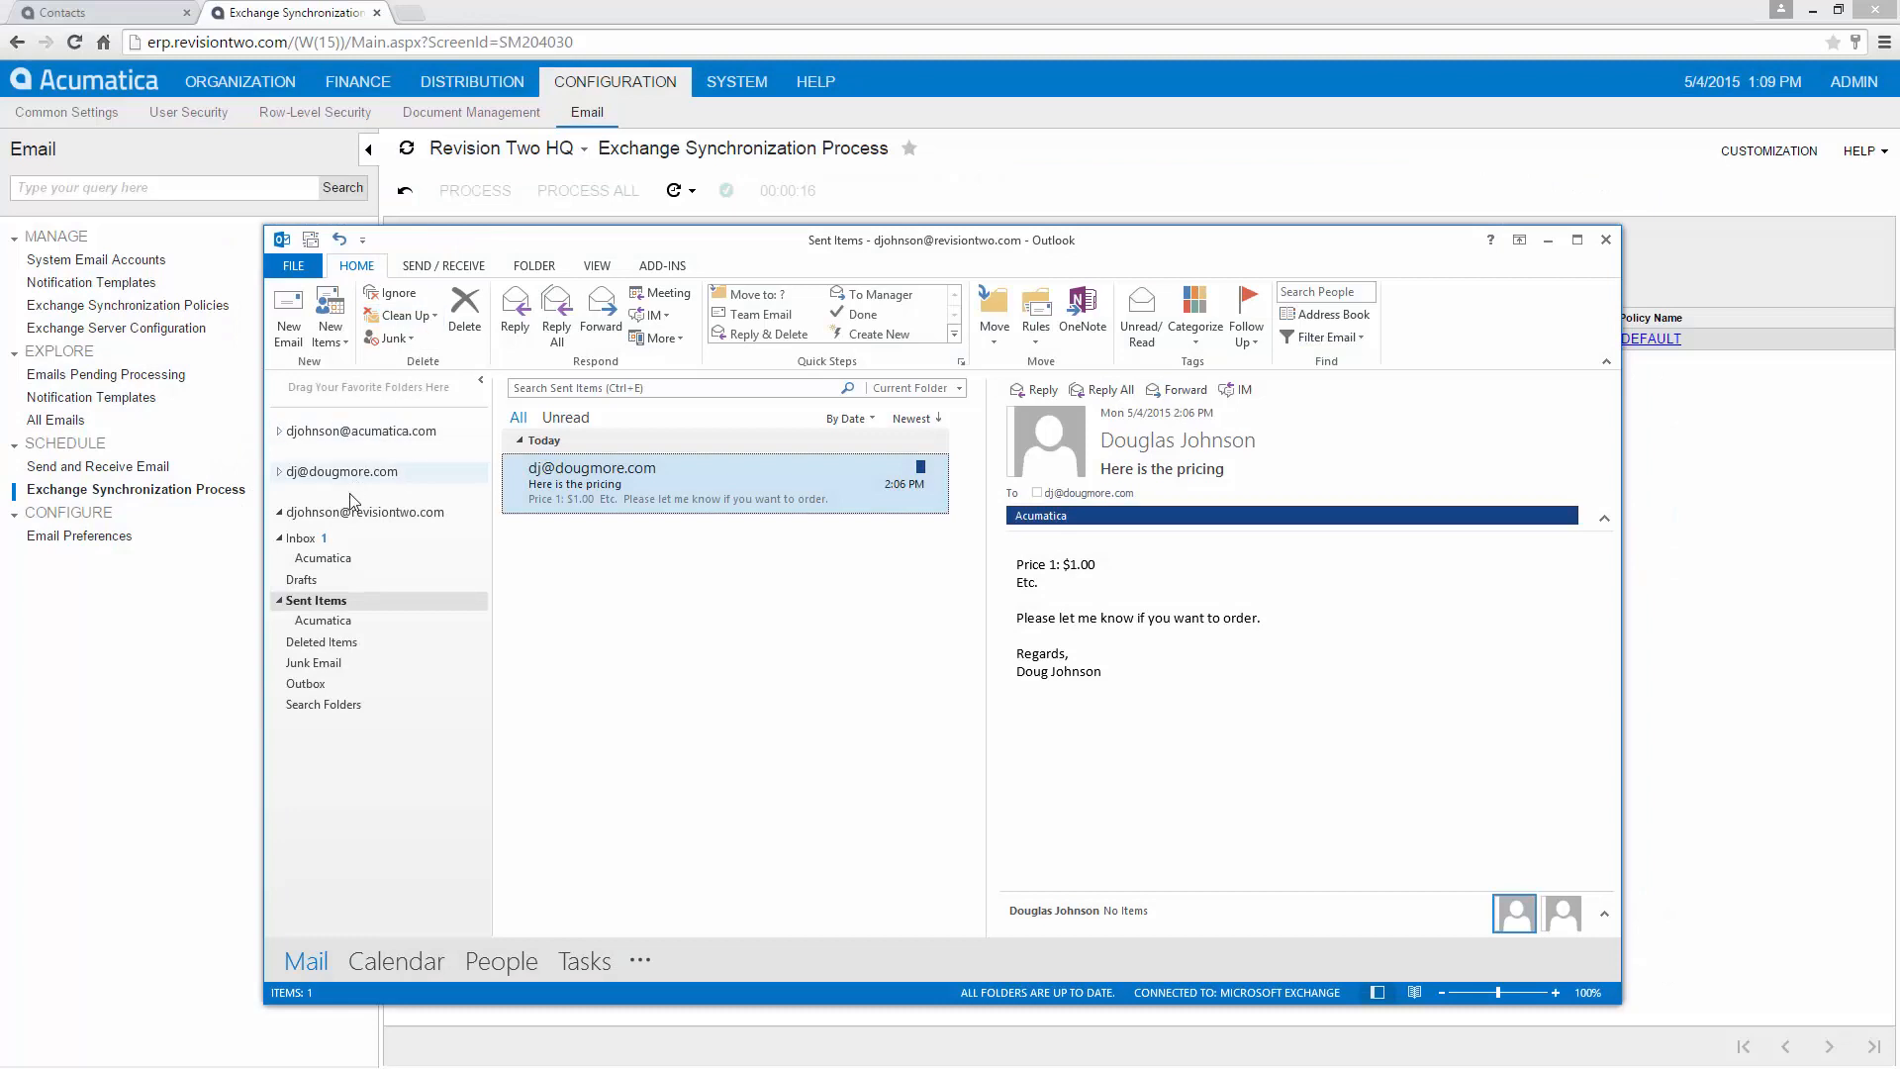
{"action": "mouse_move", "coordinate": [584, 960]}
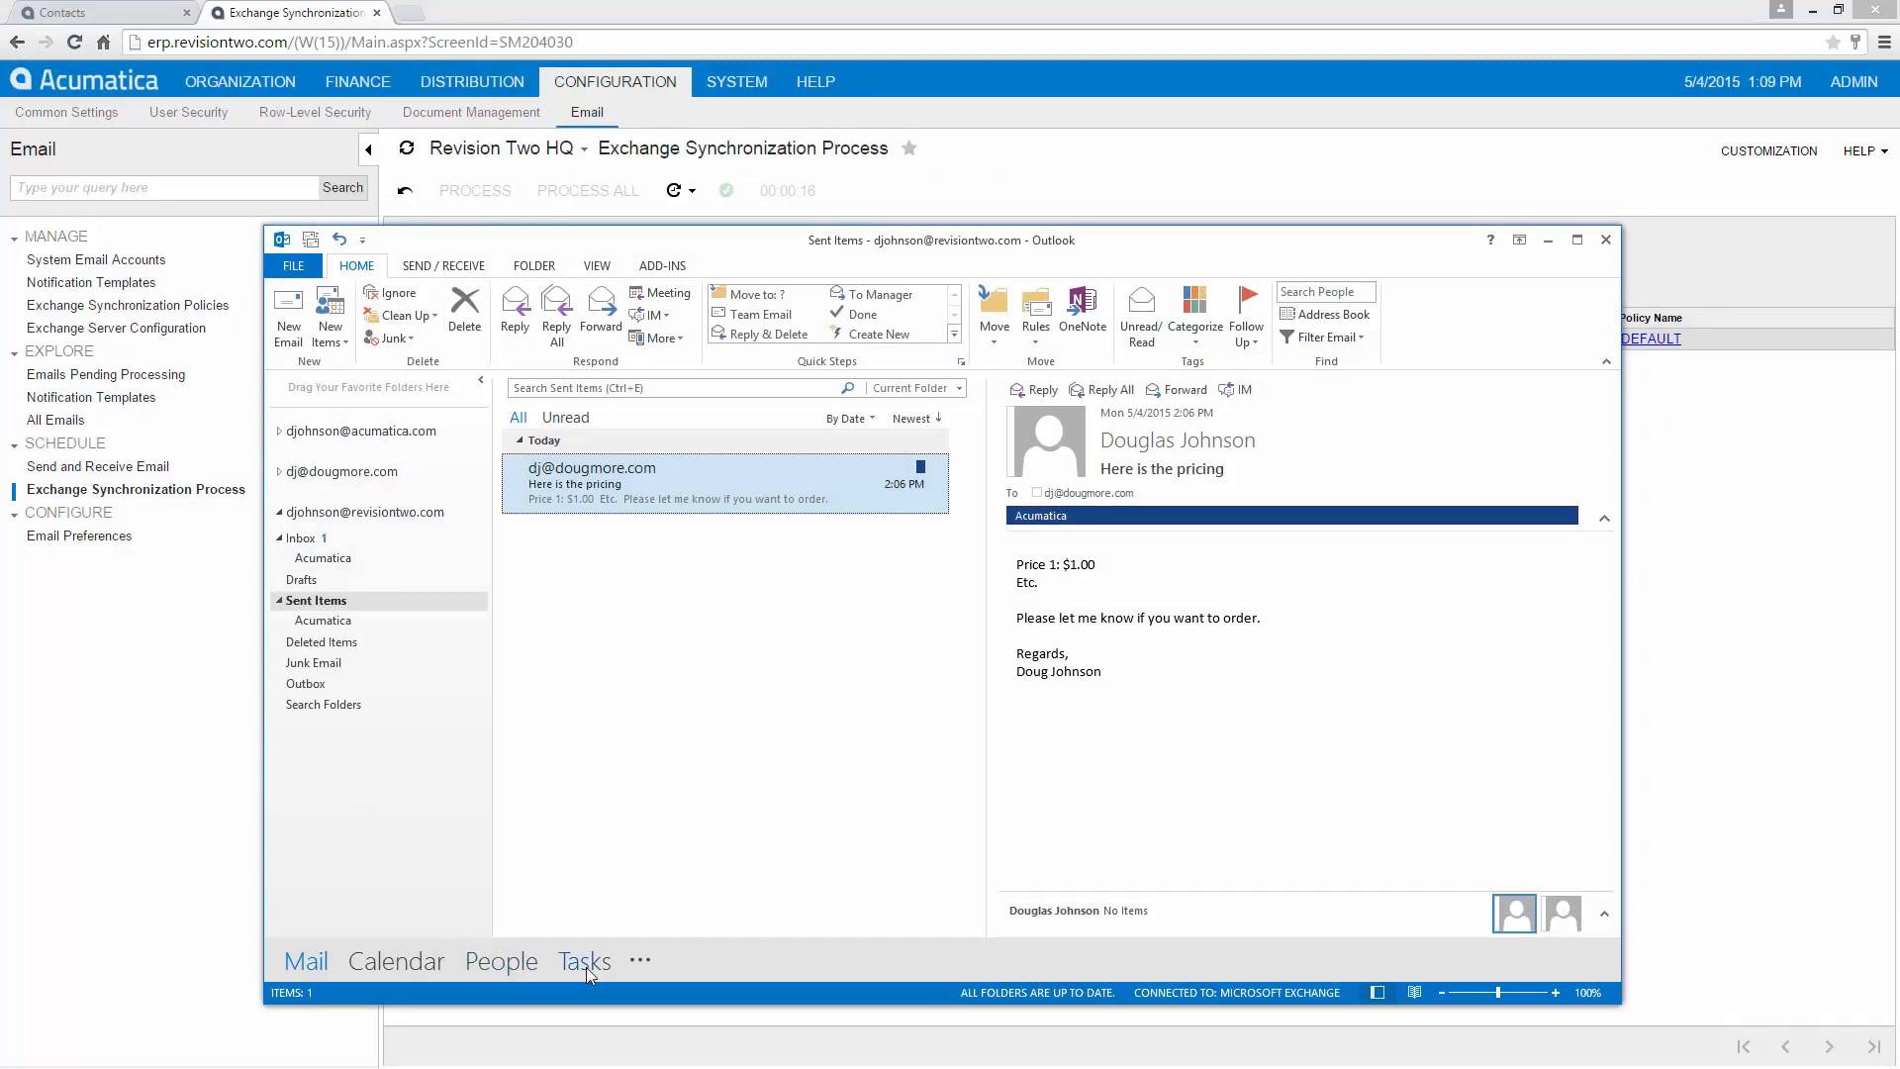
{"action": "left_click", "coordinate": [583, 961]}
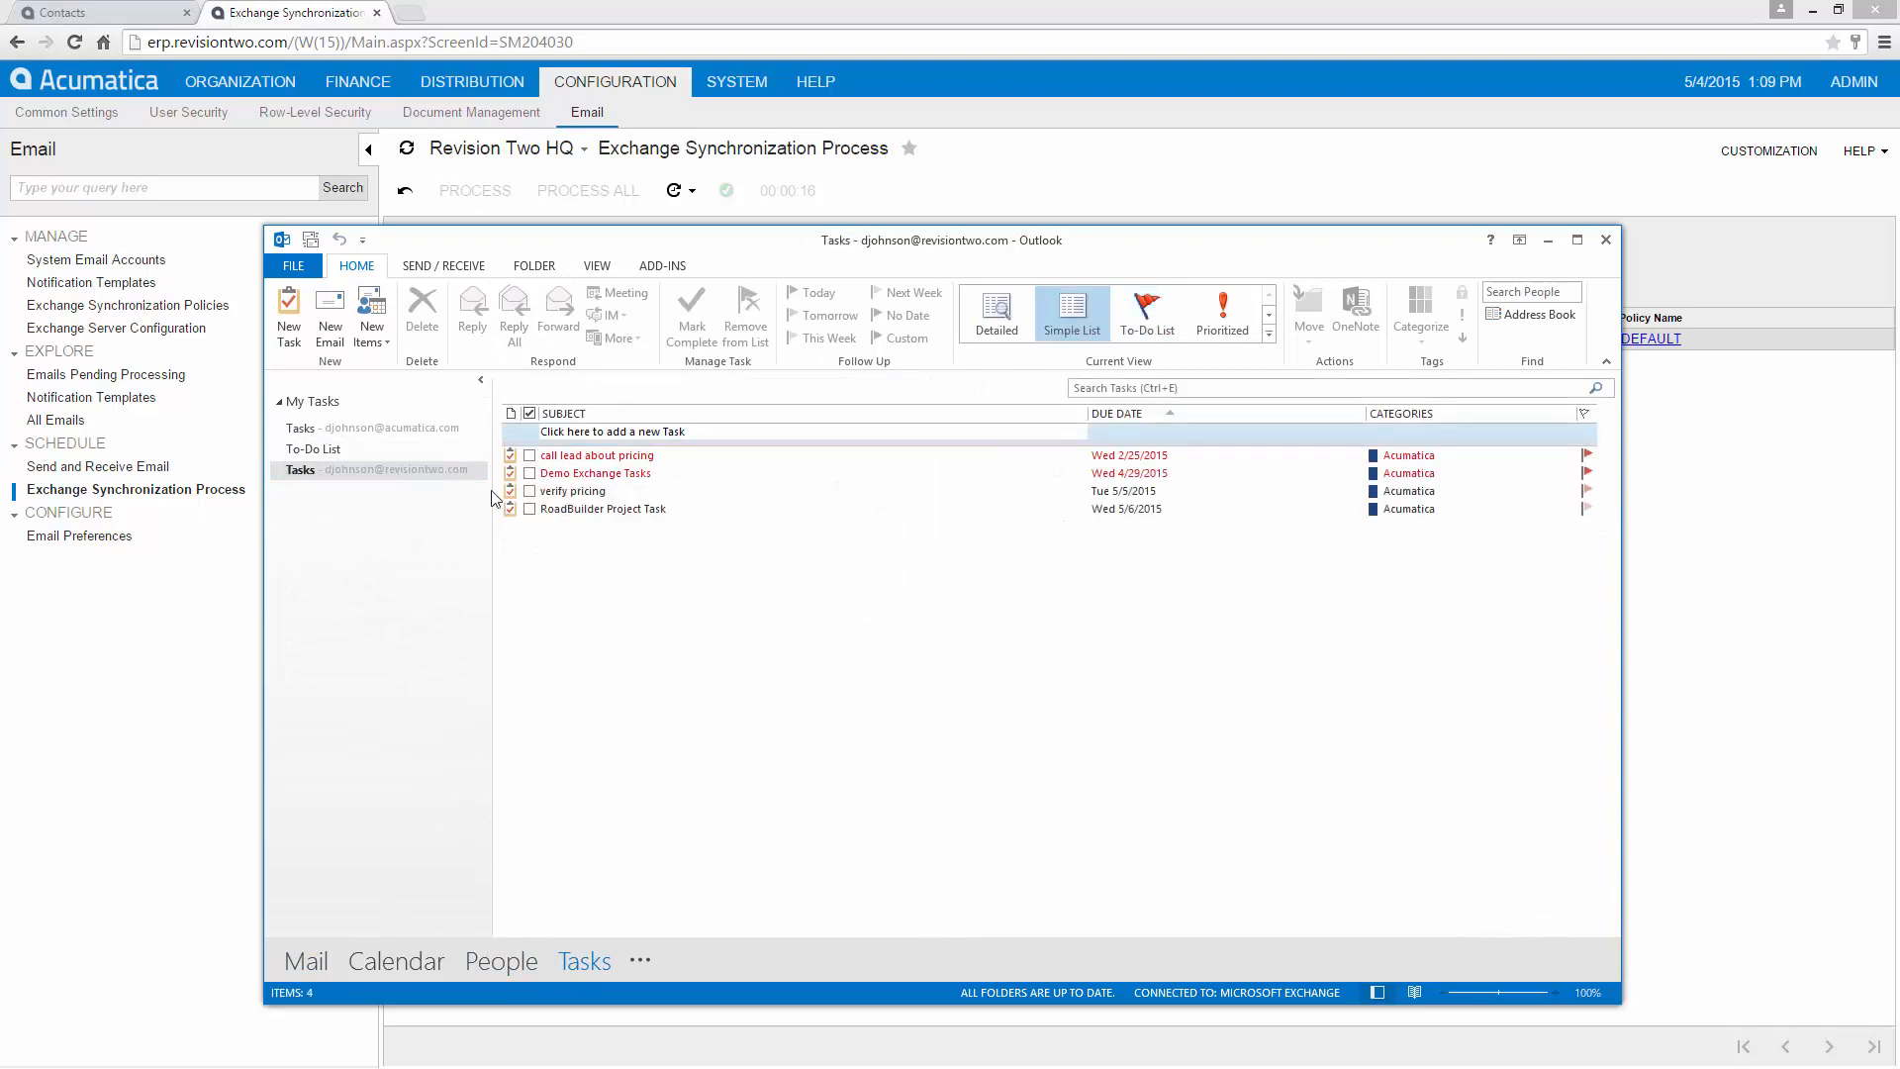
{"action": "left_click", "coordinate": [570, 491]}
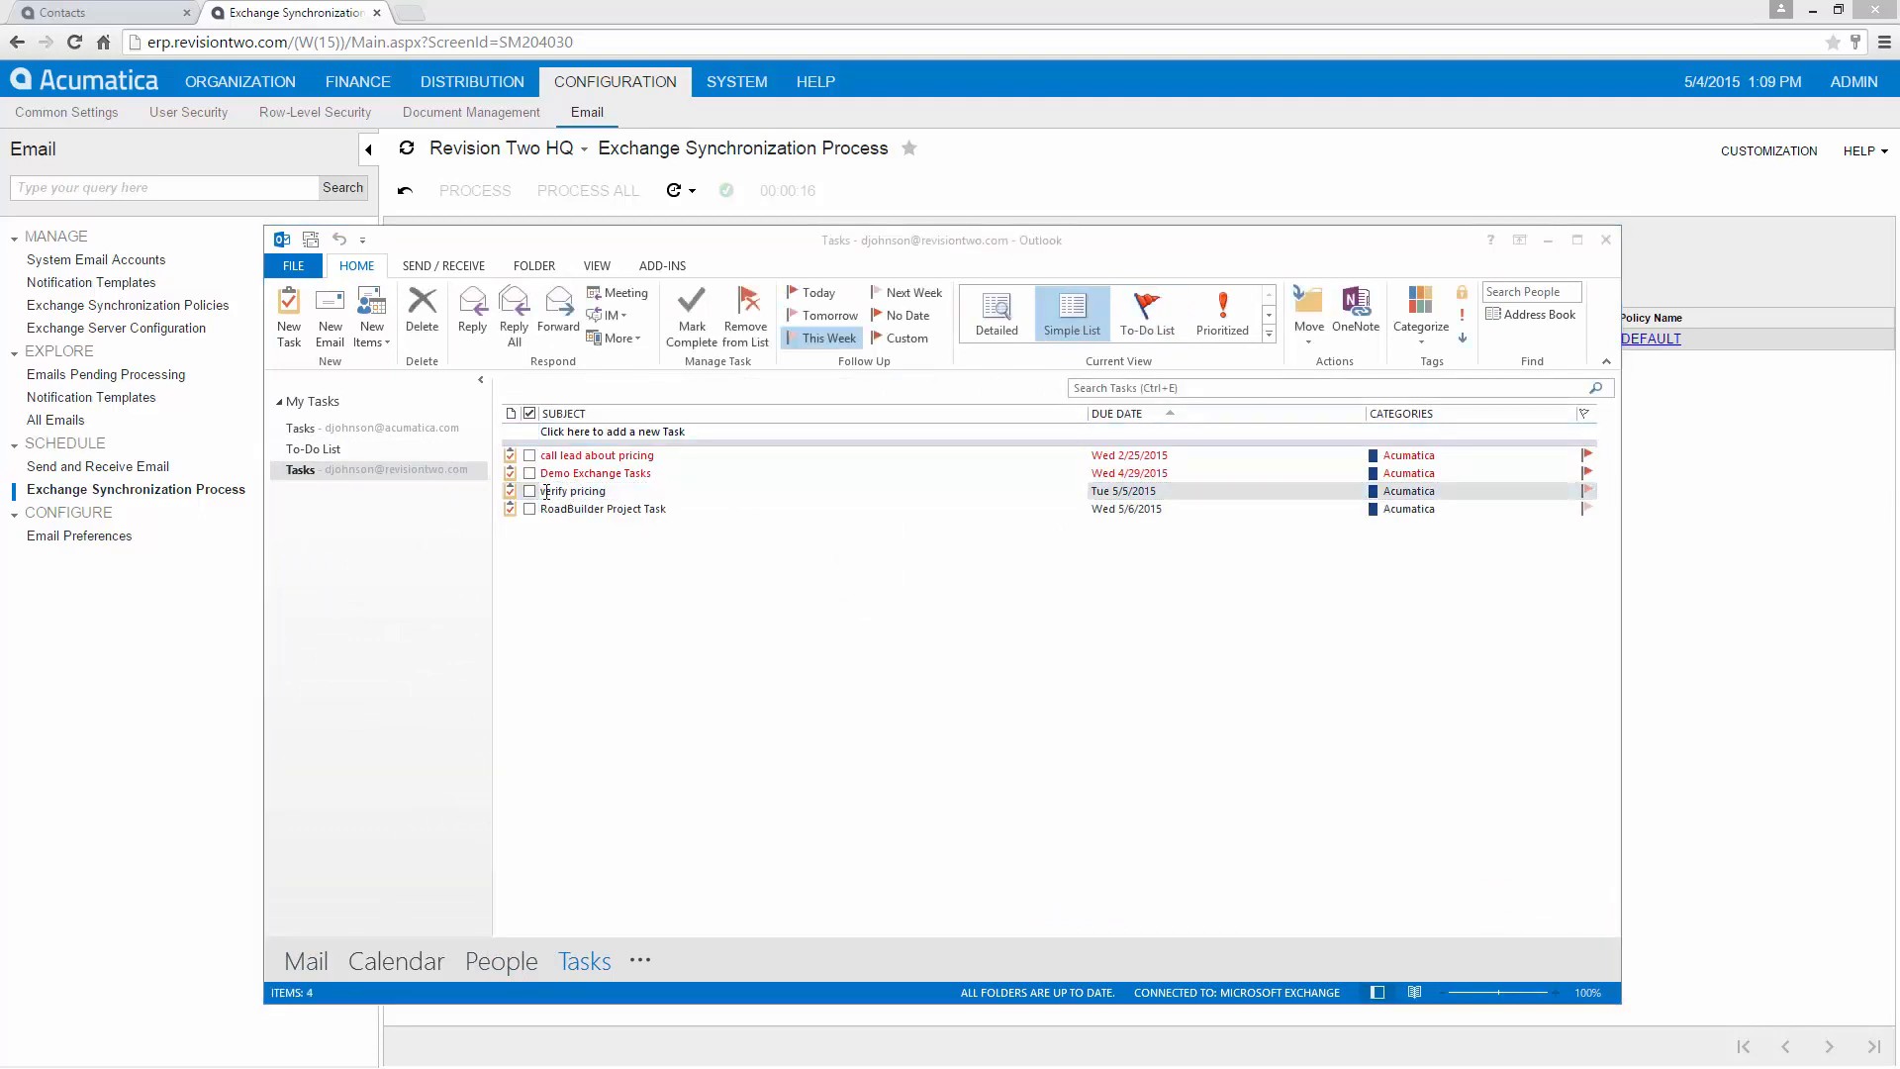
{"action": "double_click", "coordinate": [571, 491]}
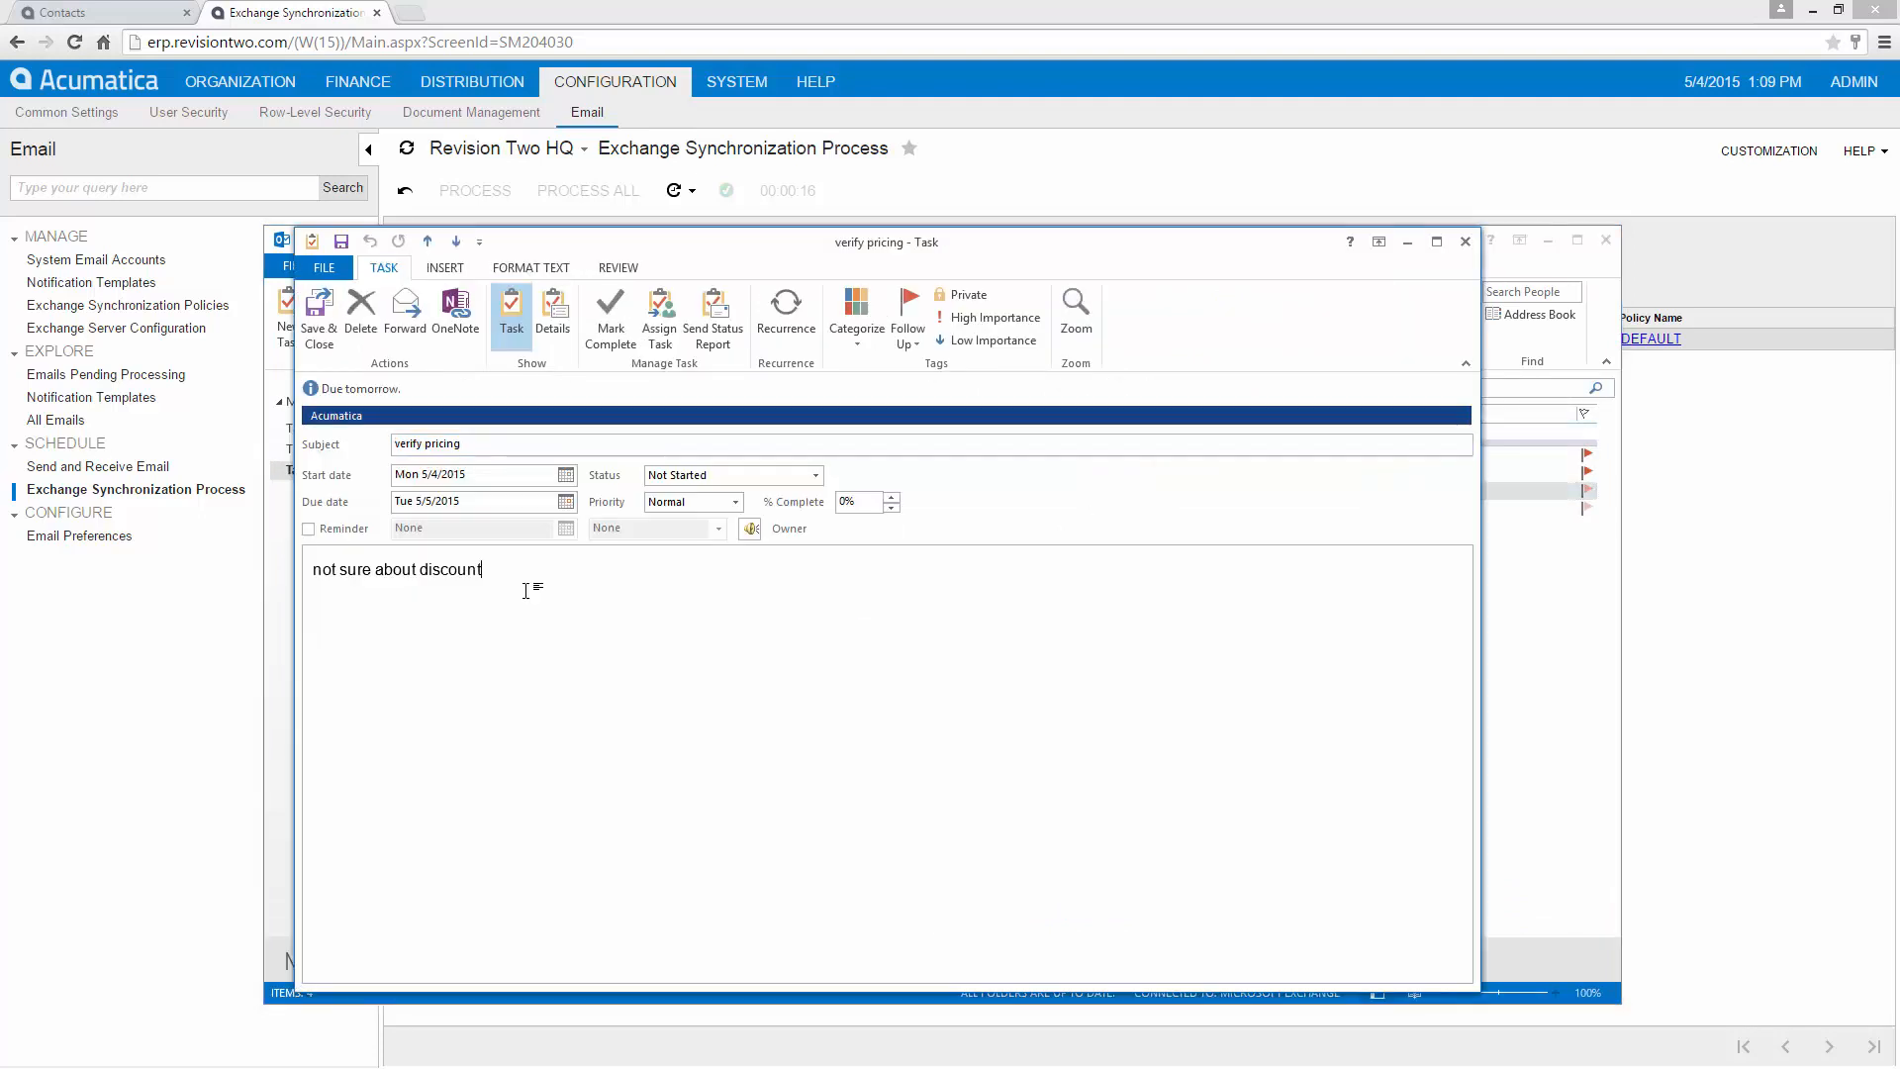
{"action": "mouse_move", "coordinate": [1465, 242]}
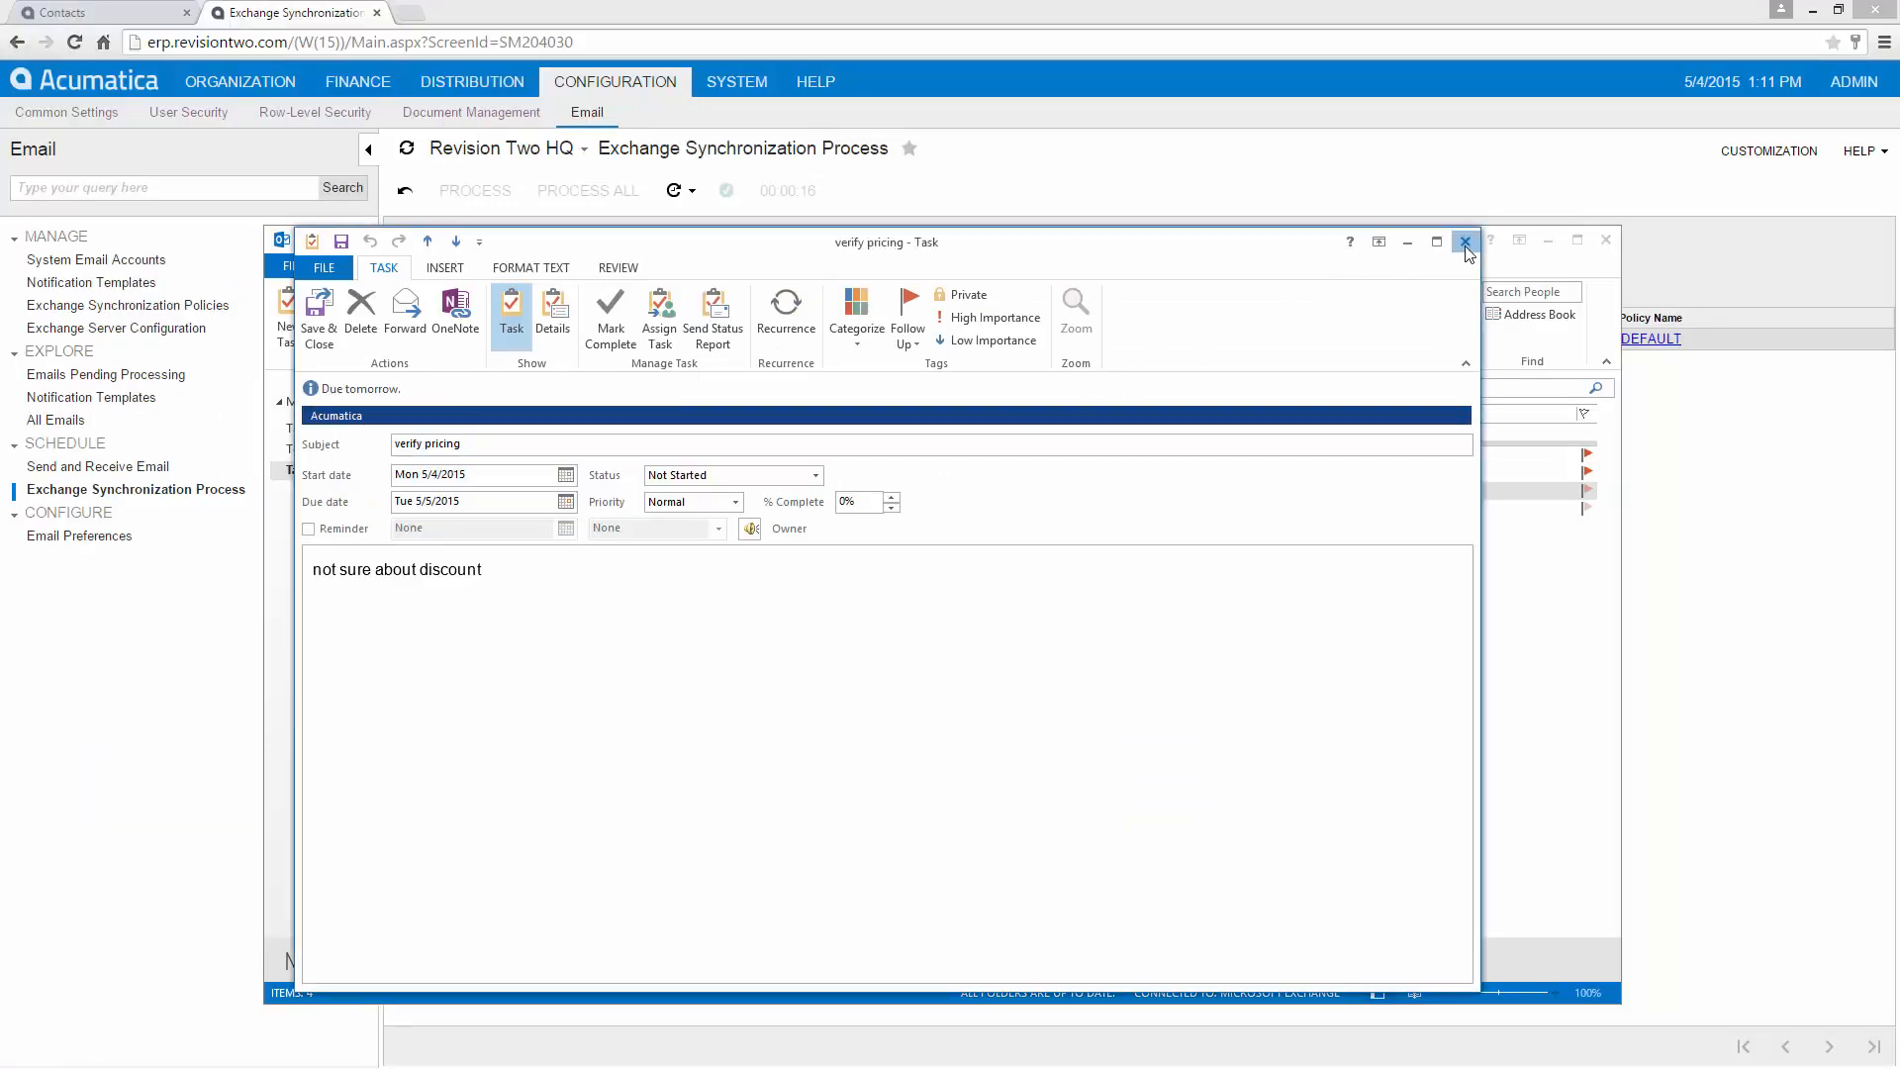
Book 'Demo Exchange Calendar Sync' Monday 5/4/2015 3–4 PM, location tbd, category Acumatica.
{"action": "left_click", "coordinate": [1465, 239]}
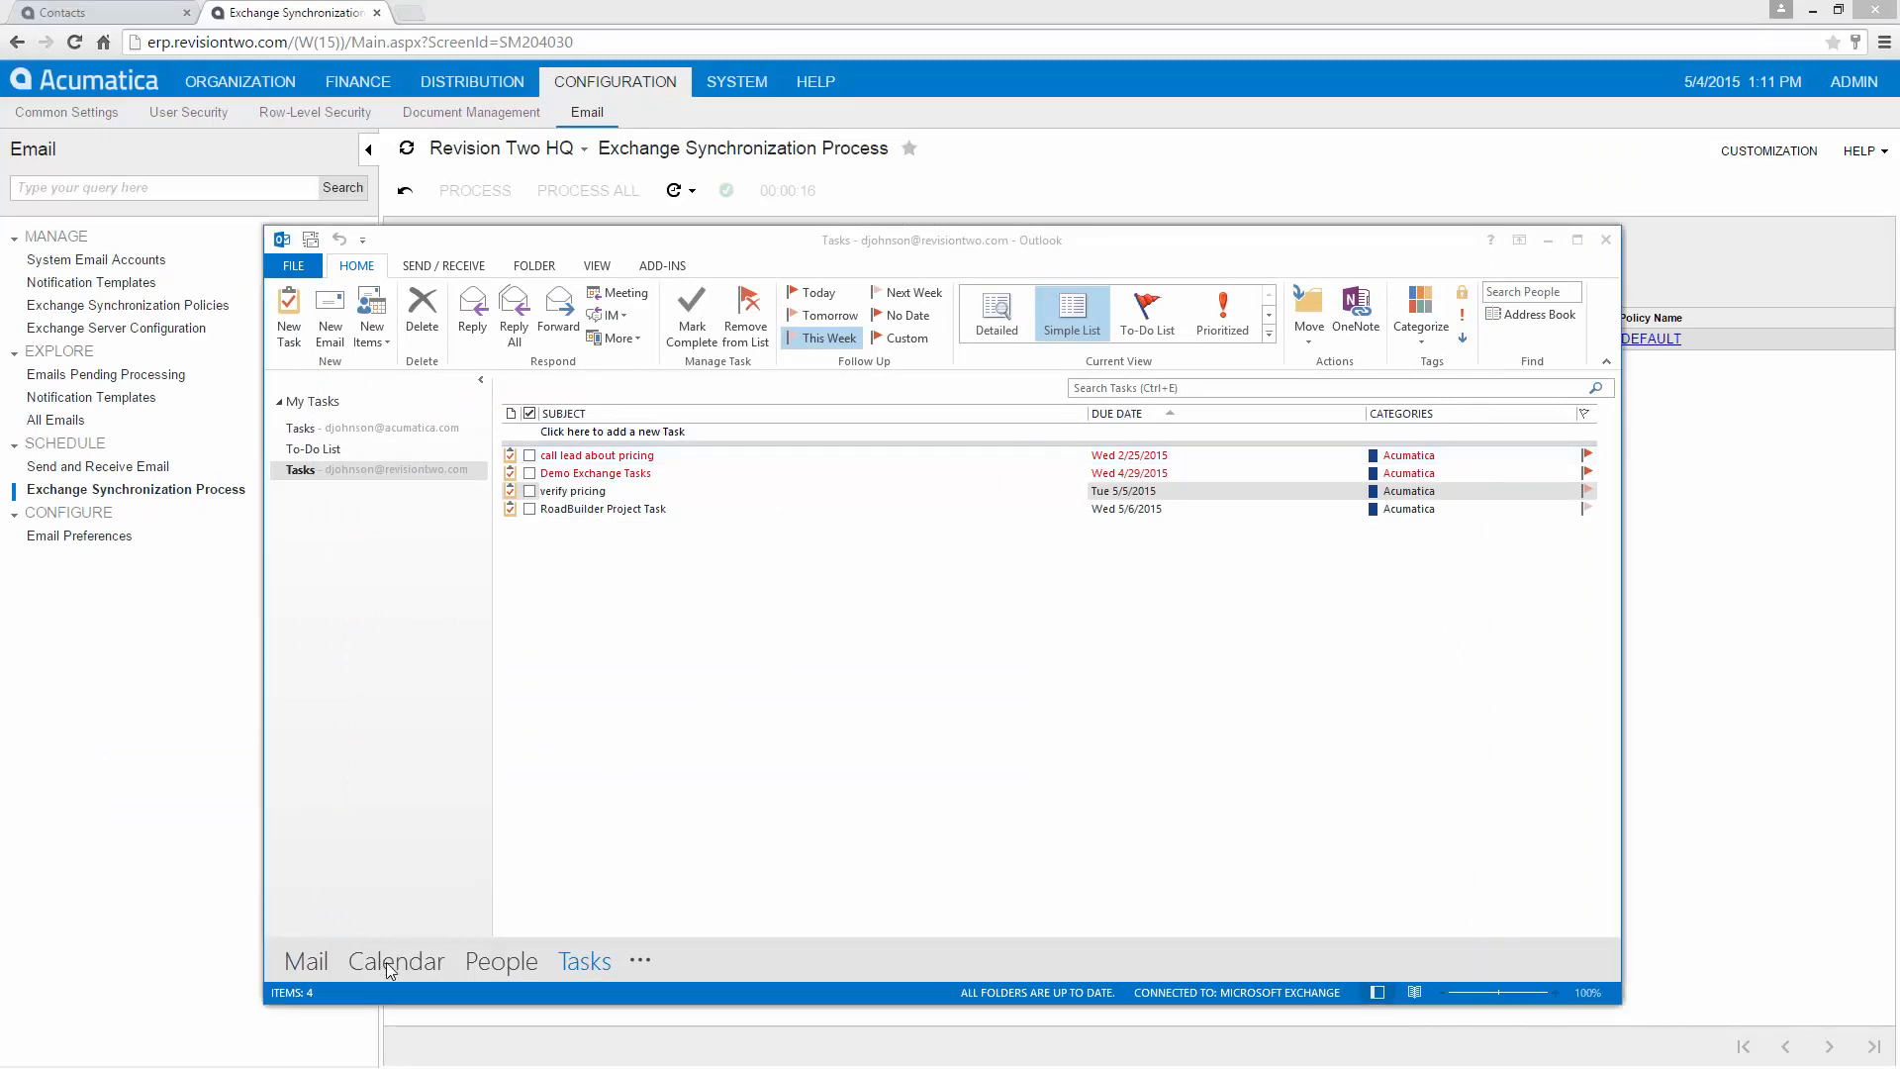
{"action": "left_click", "coordinate": [570, 491]}
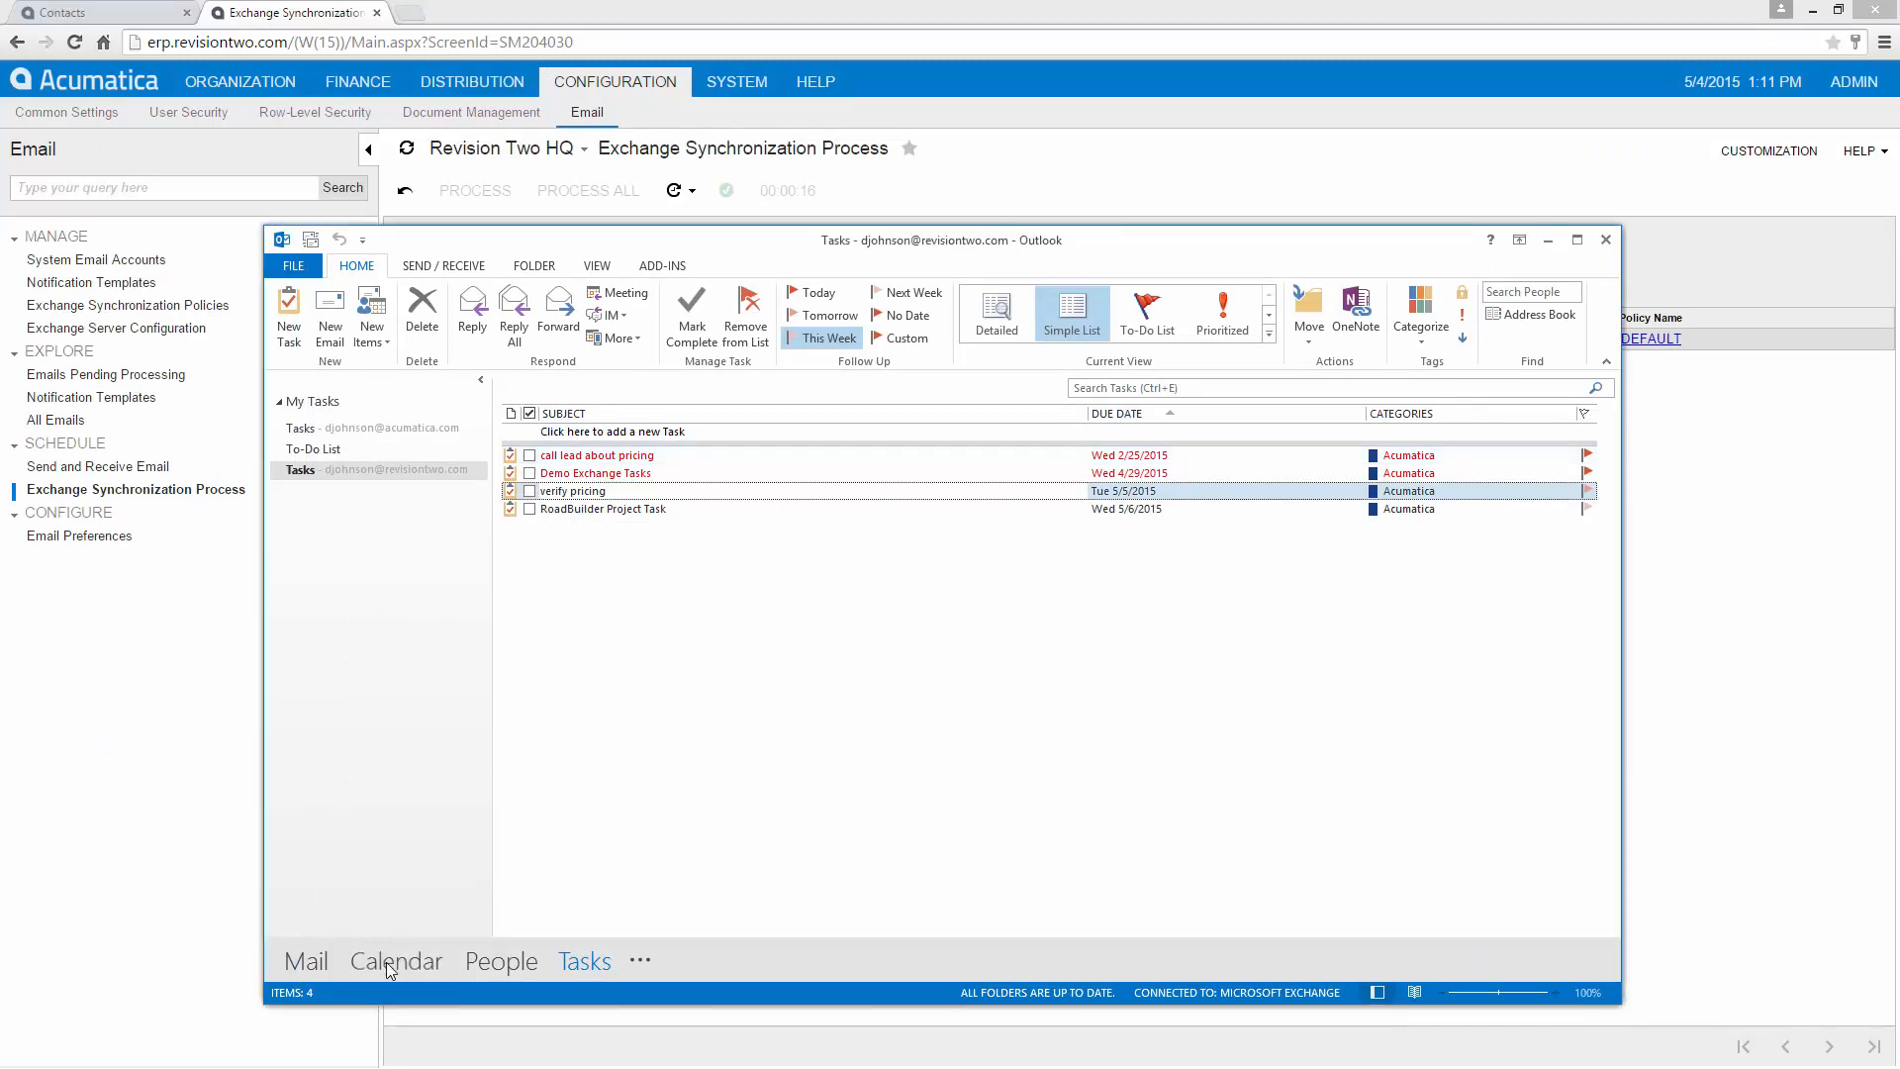
{"action": "left_click", "coordinate": [396, 960]}
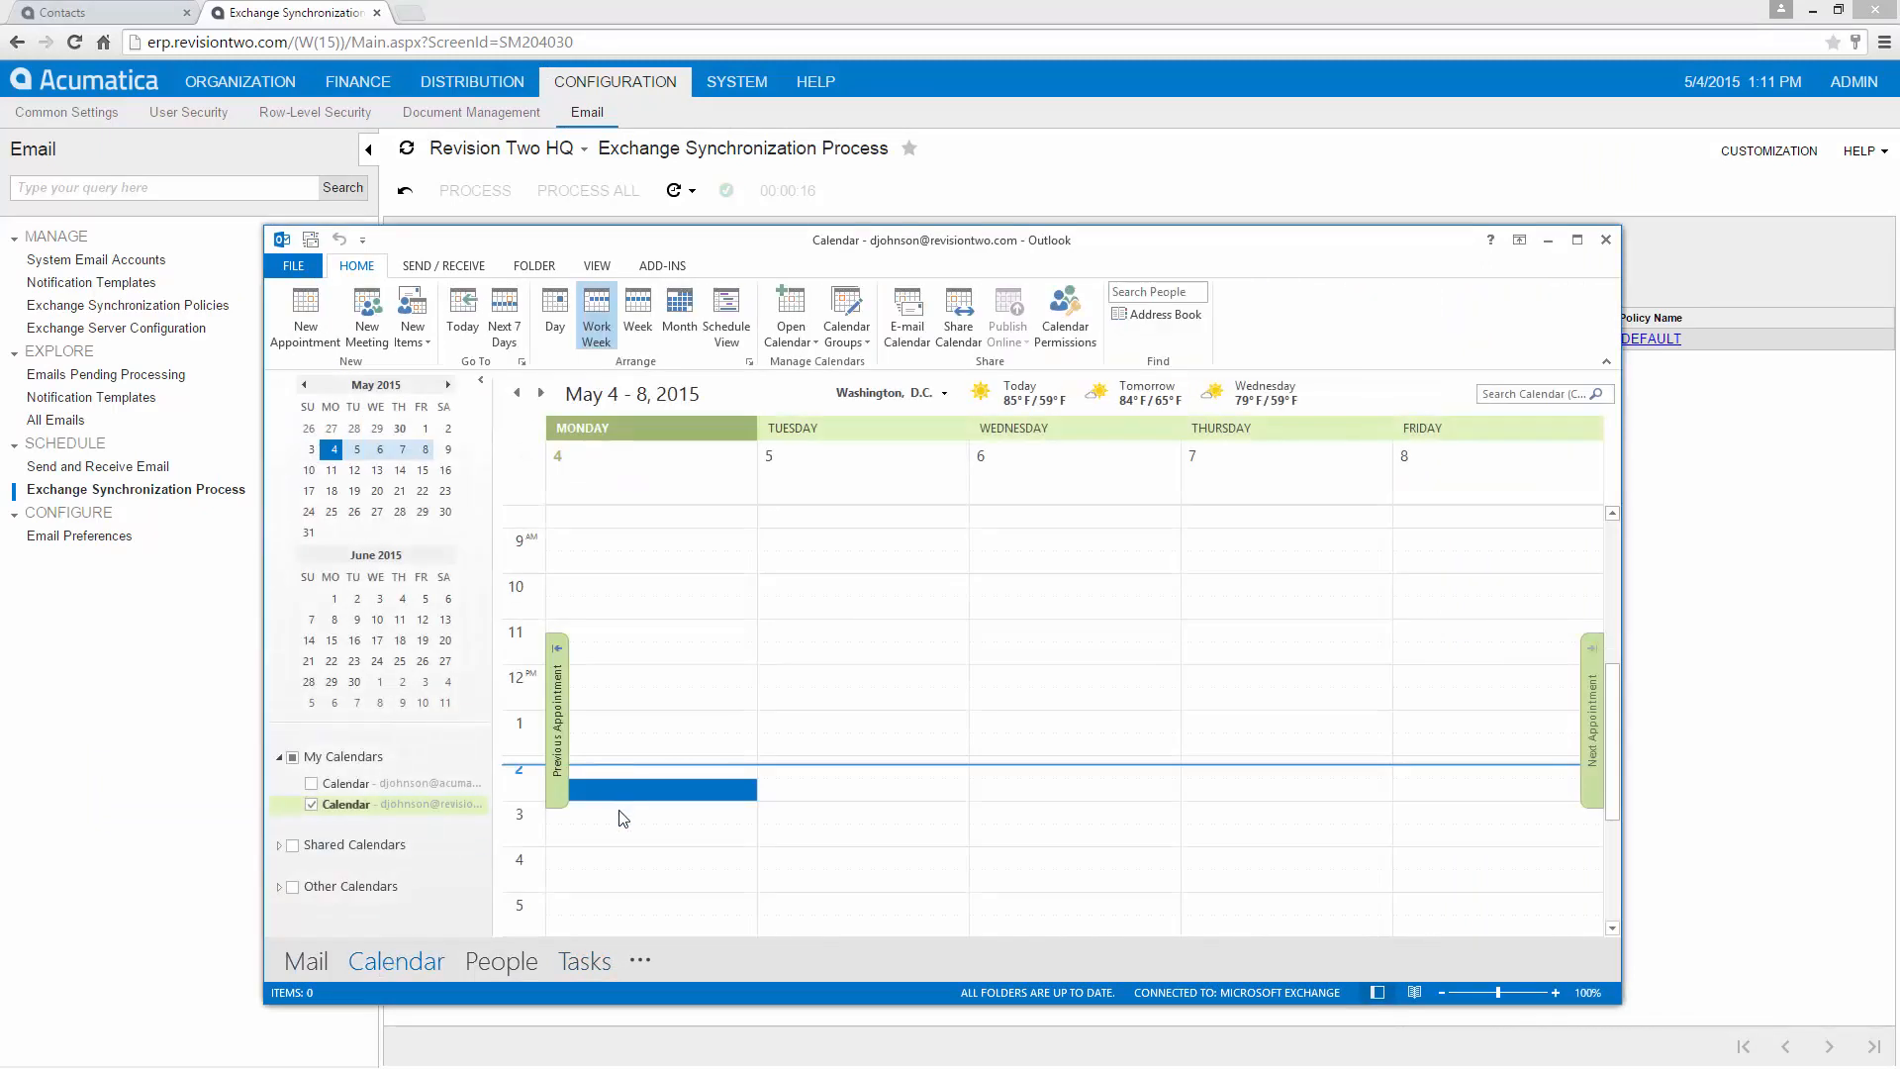
{"action": "right_click", "coordinate": [622, 819]}
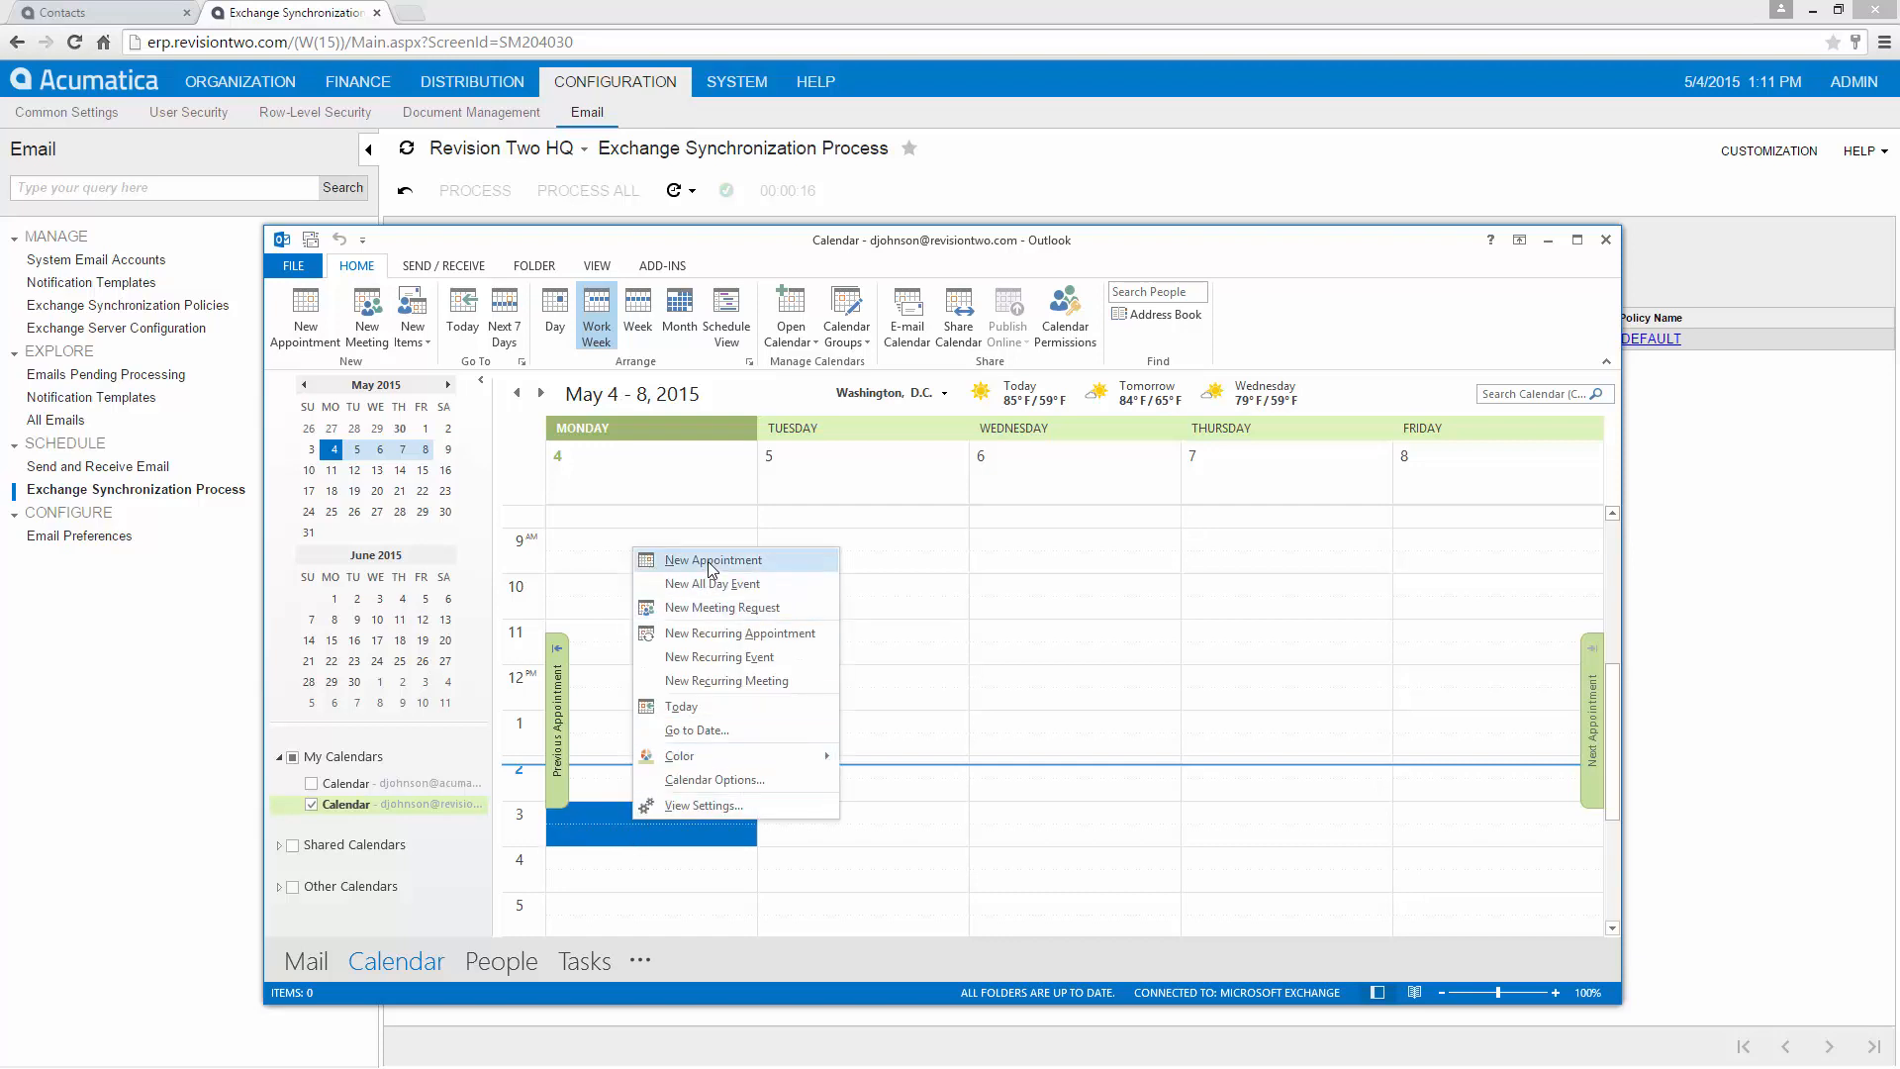
{"action": "left_click", "coordinate": [712, 570]}
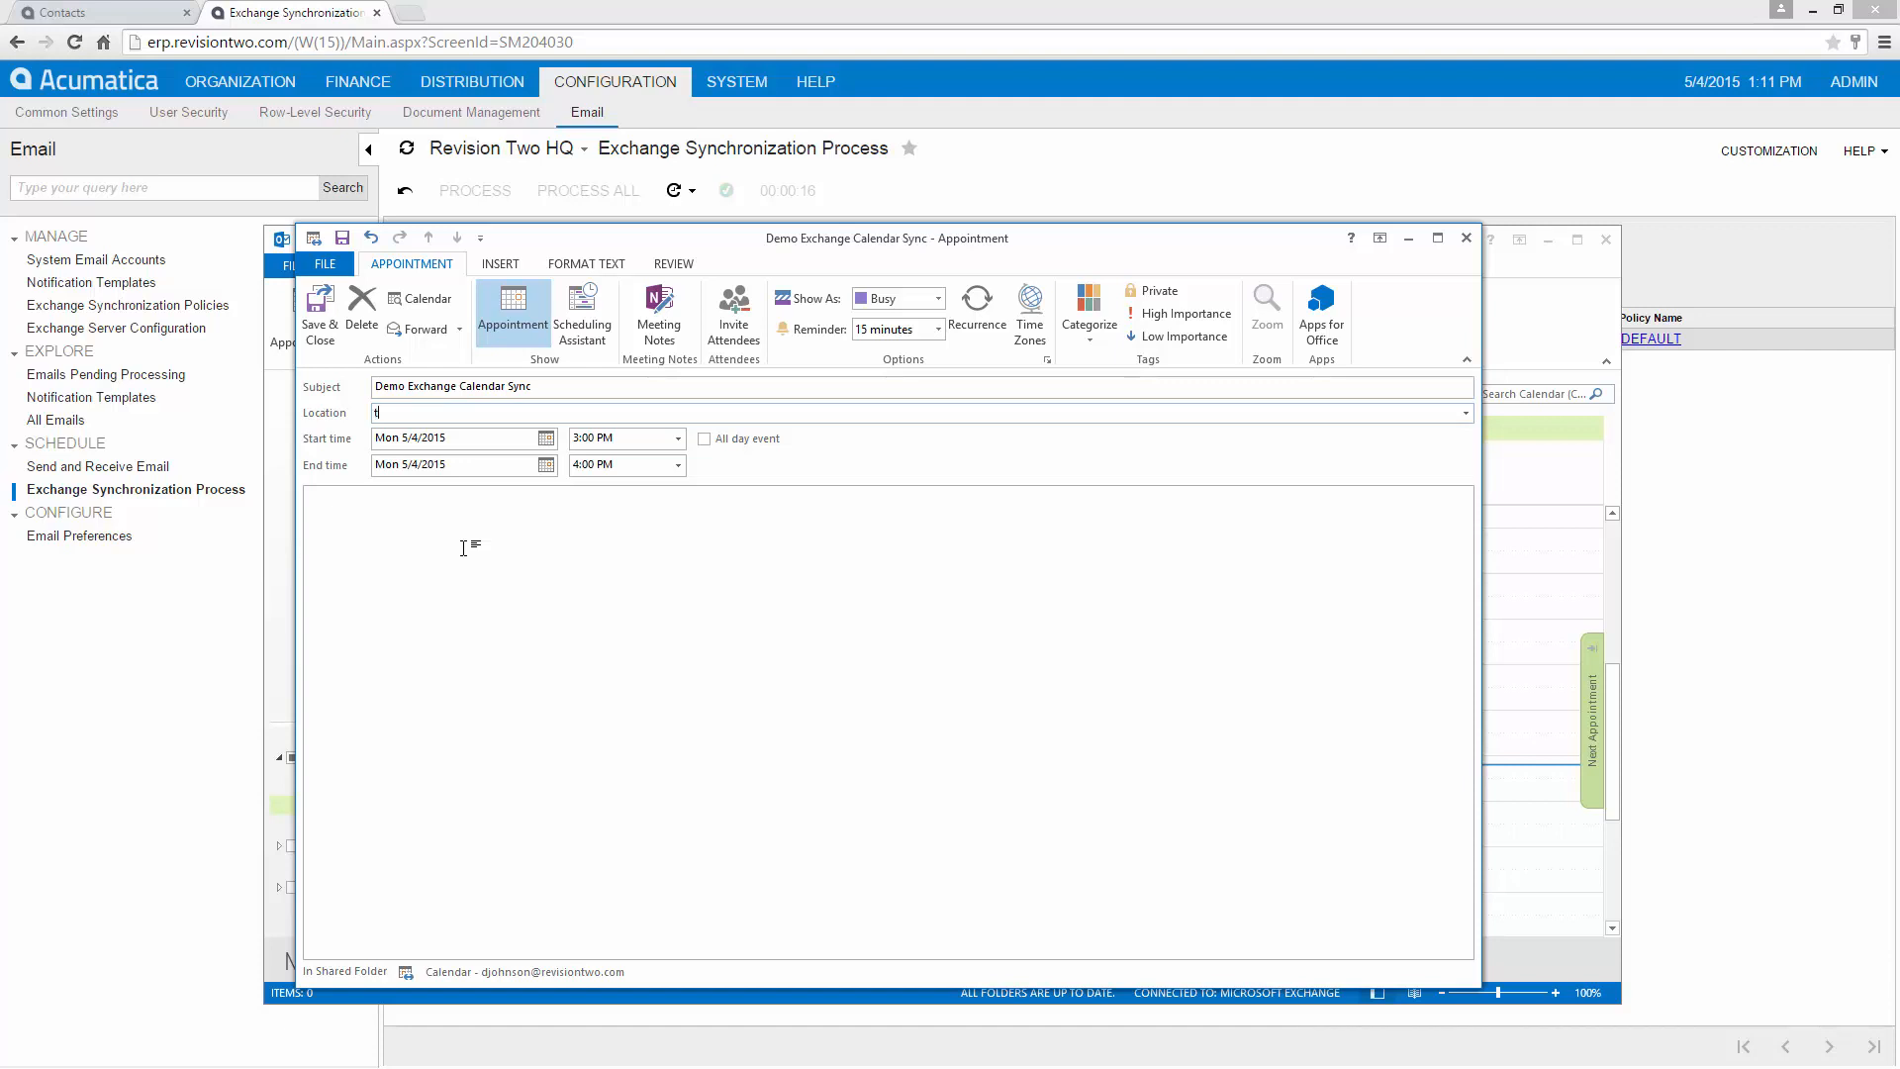
{"action": "type", "text": "bd"}
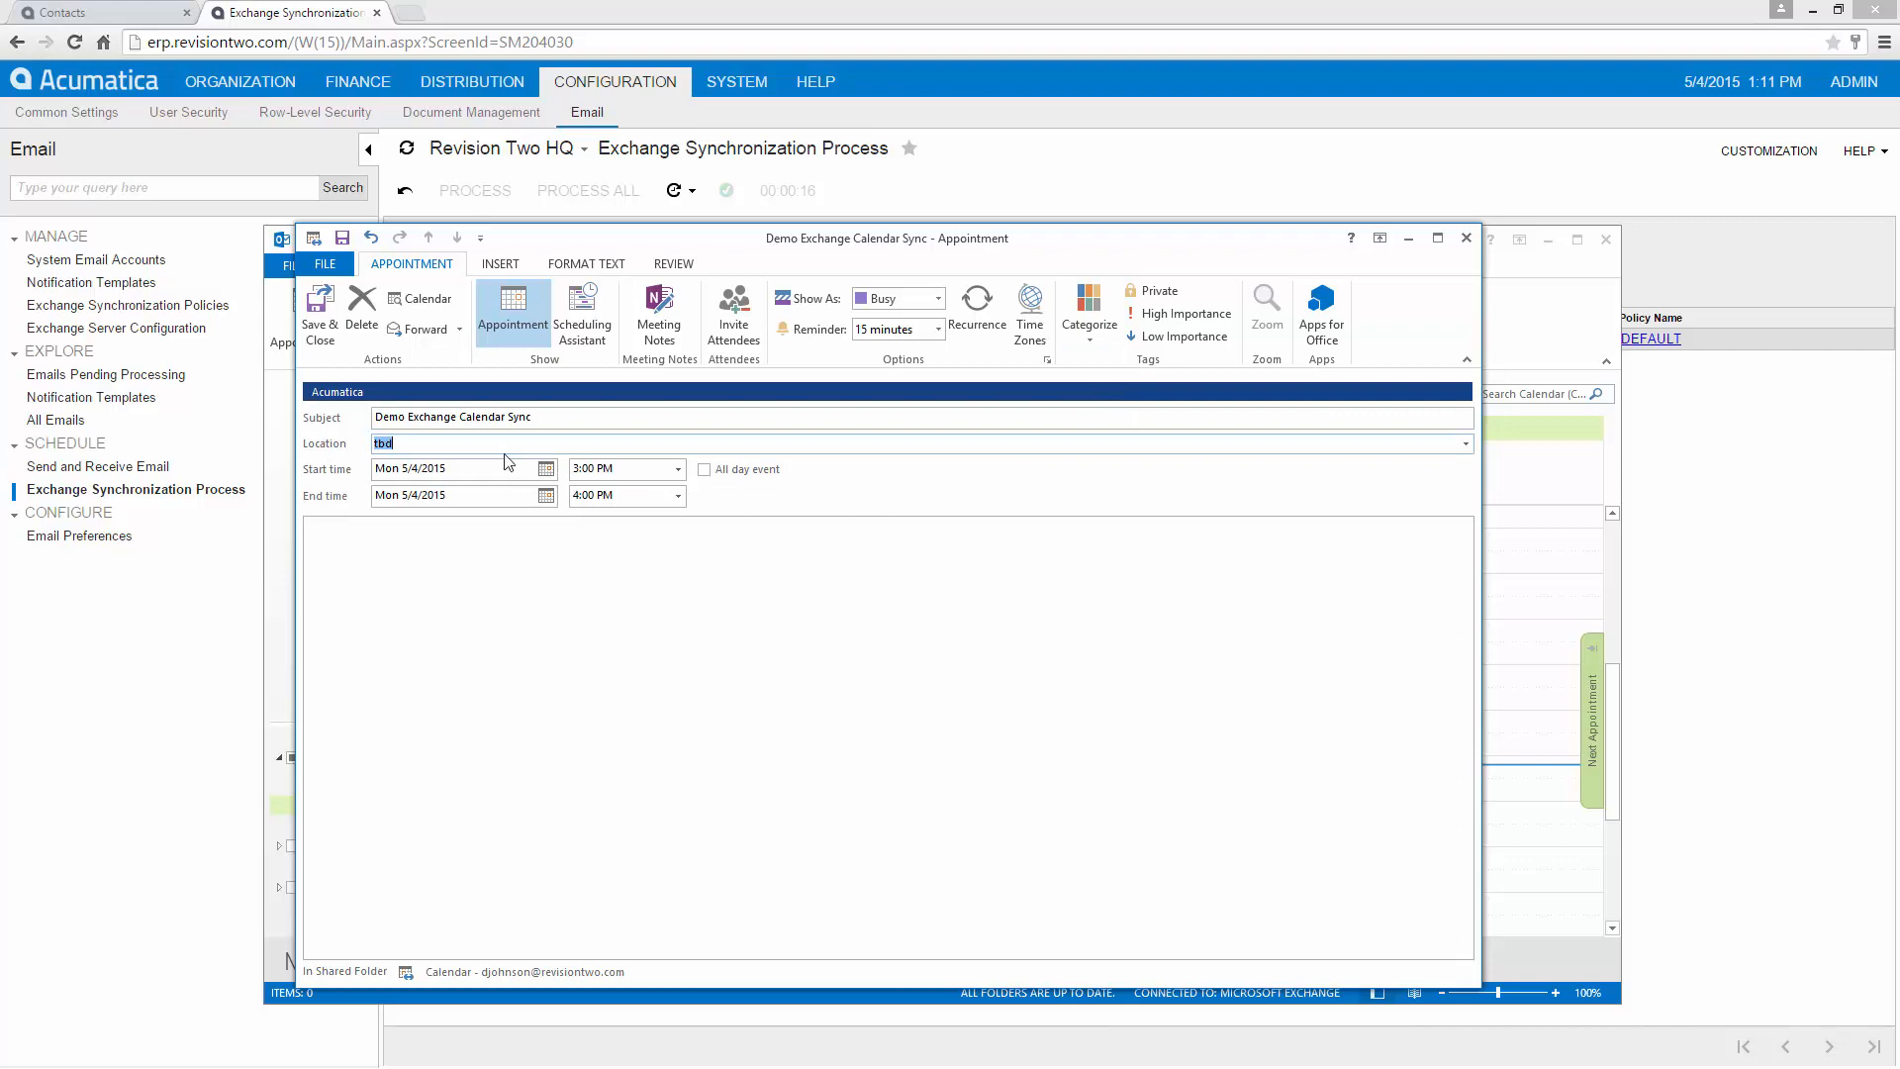
{"action": "left_click", "coordinate": [320, 315]}
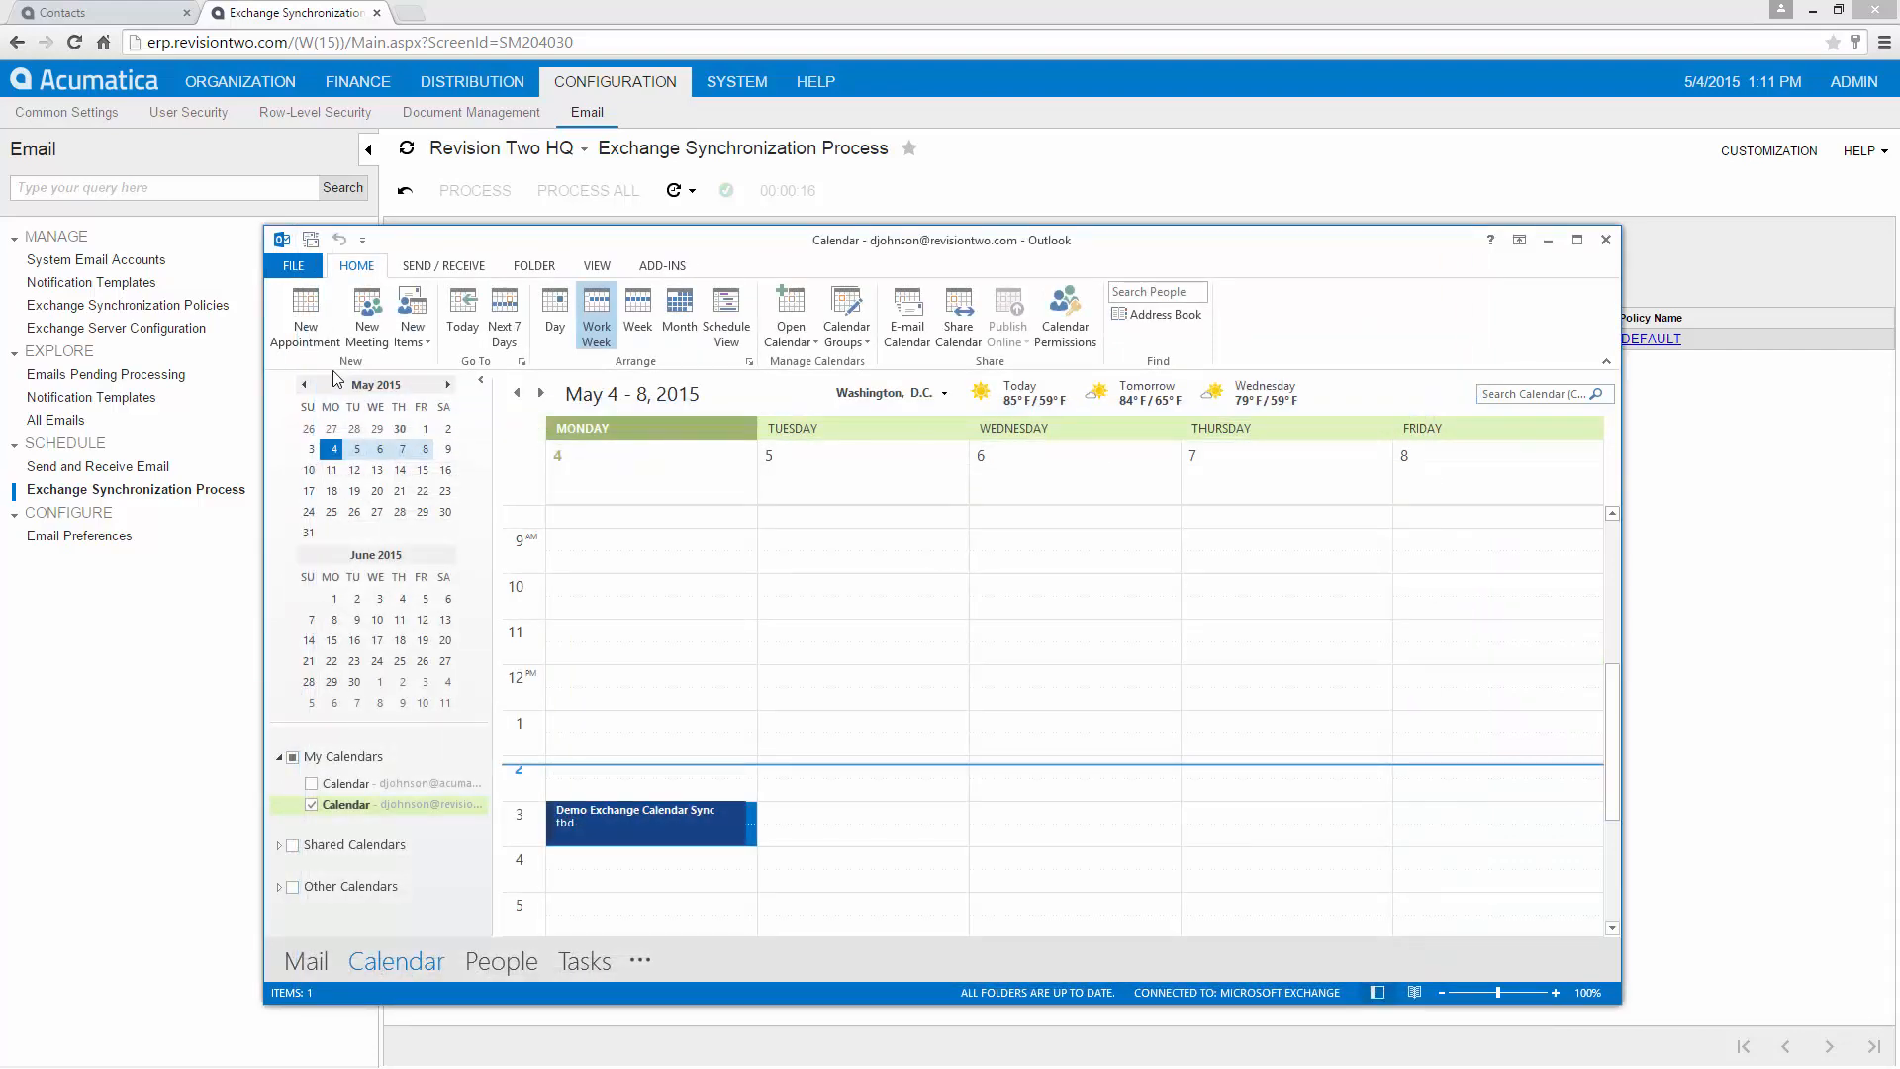
{"action": "left_click", "coordinate": [1605, 238]}
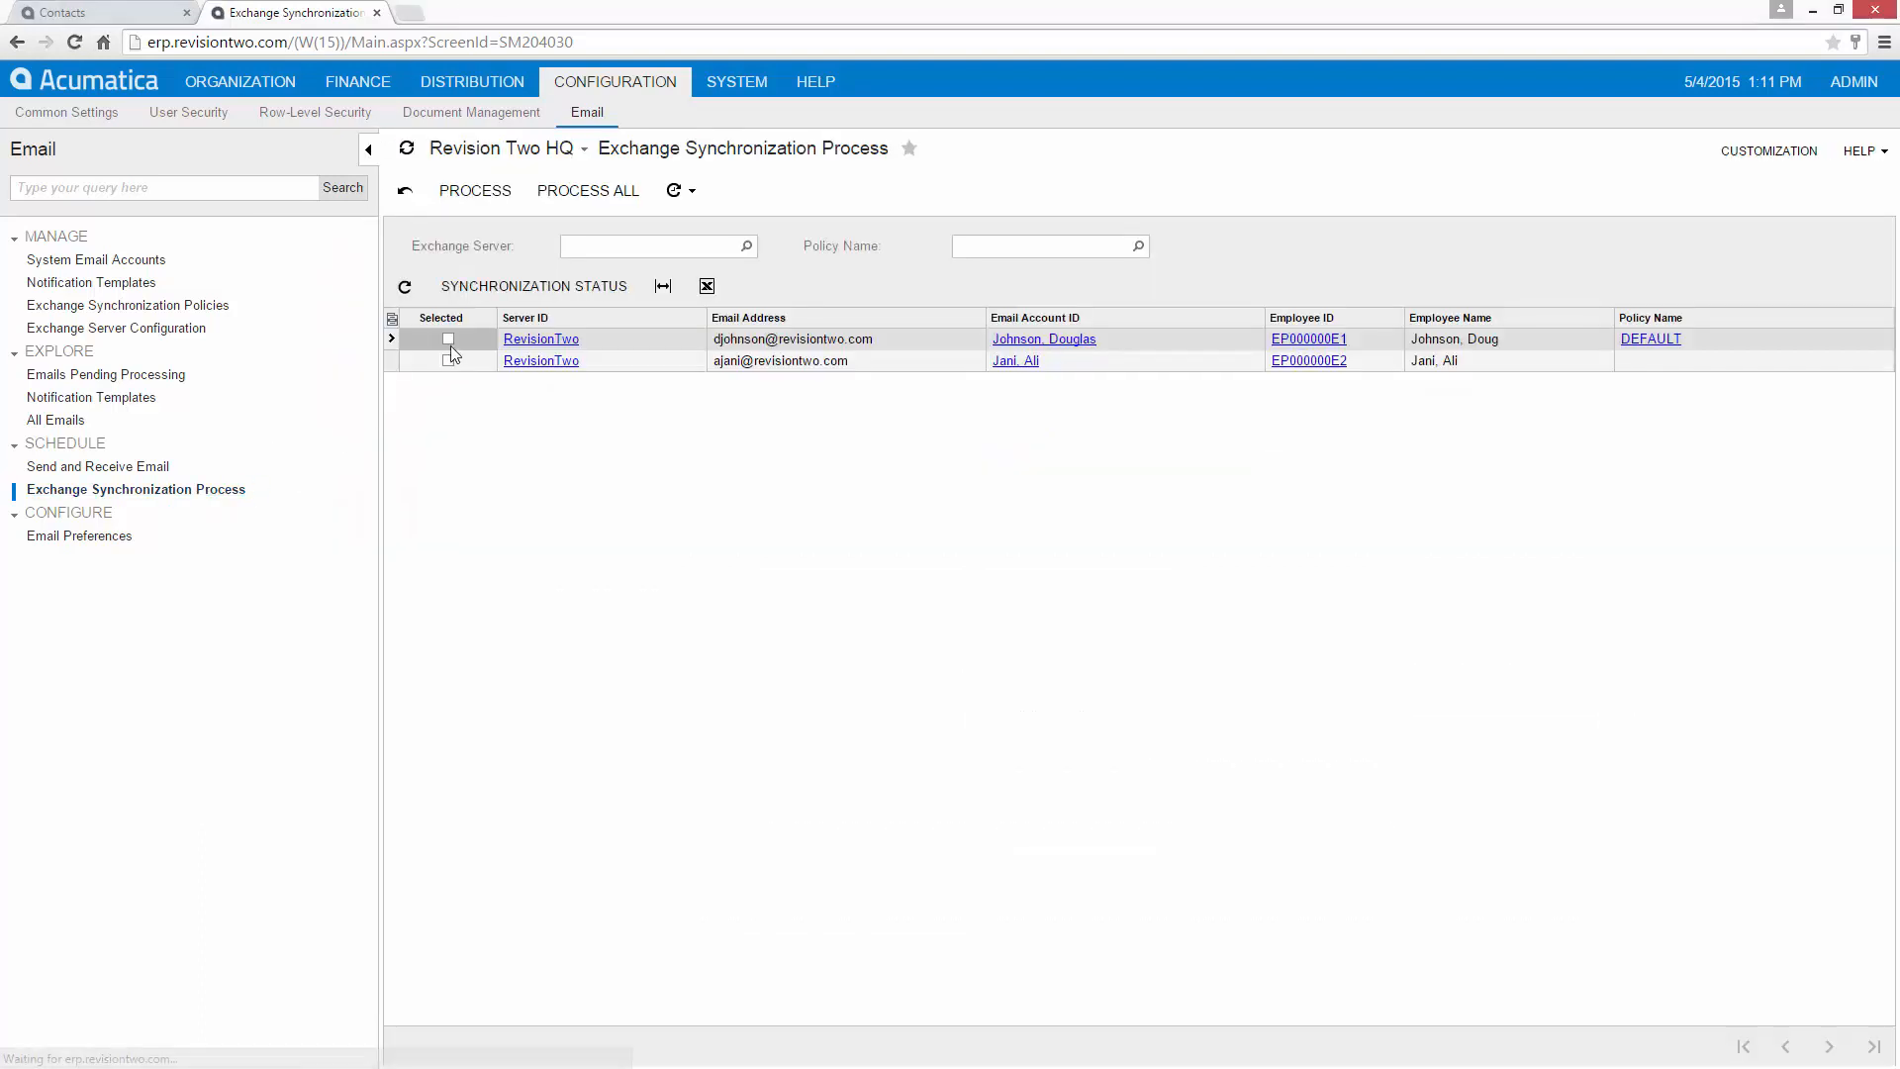
{"action": "left_click", "coordinate": [447, 339]}
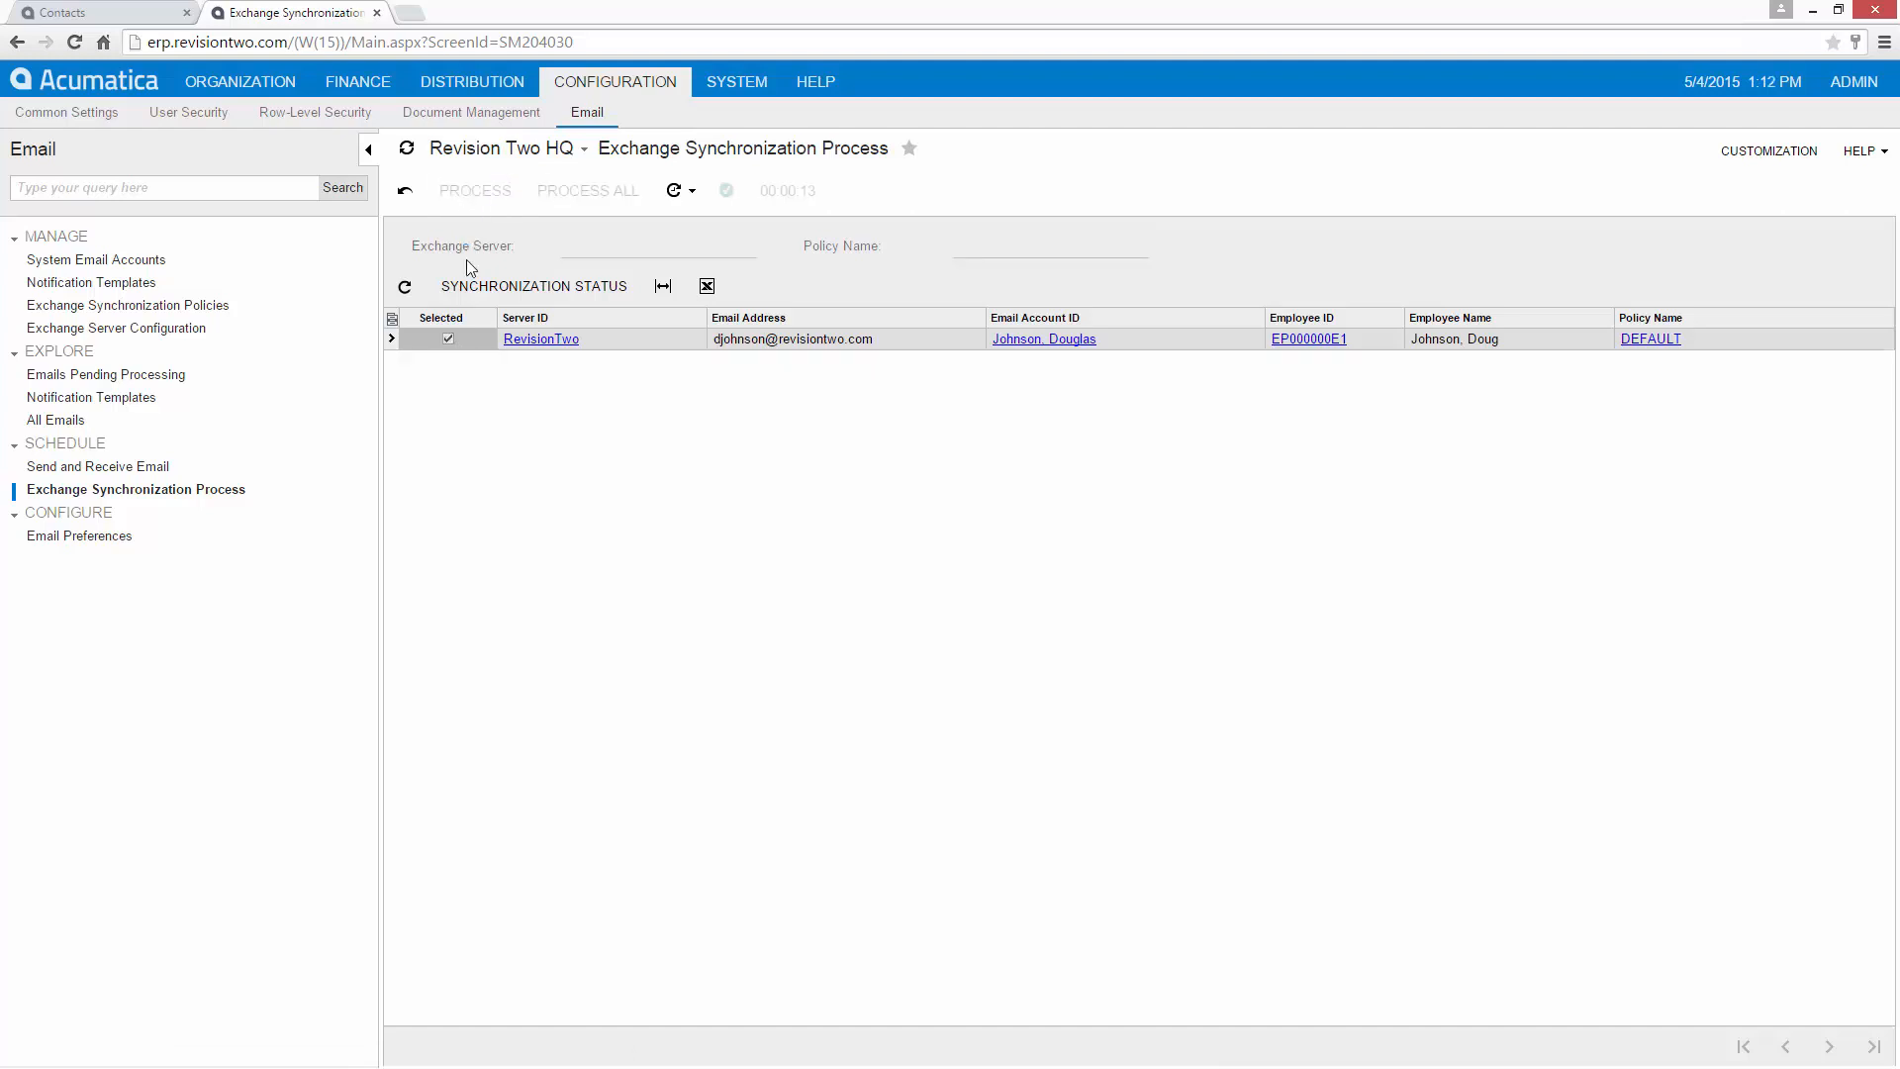
{"action": "left_click", "coordinate": [91, 12]}
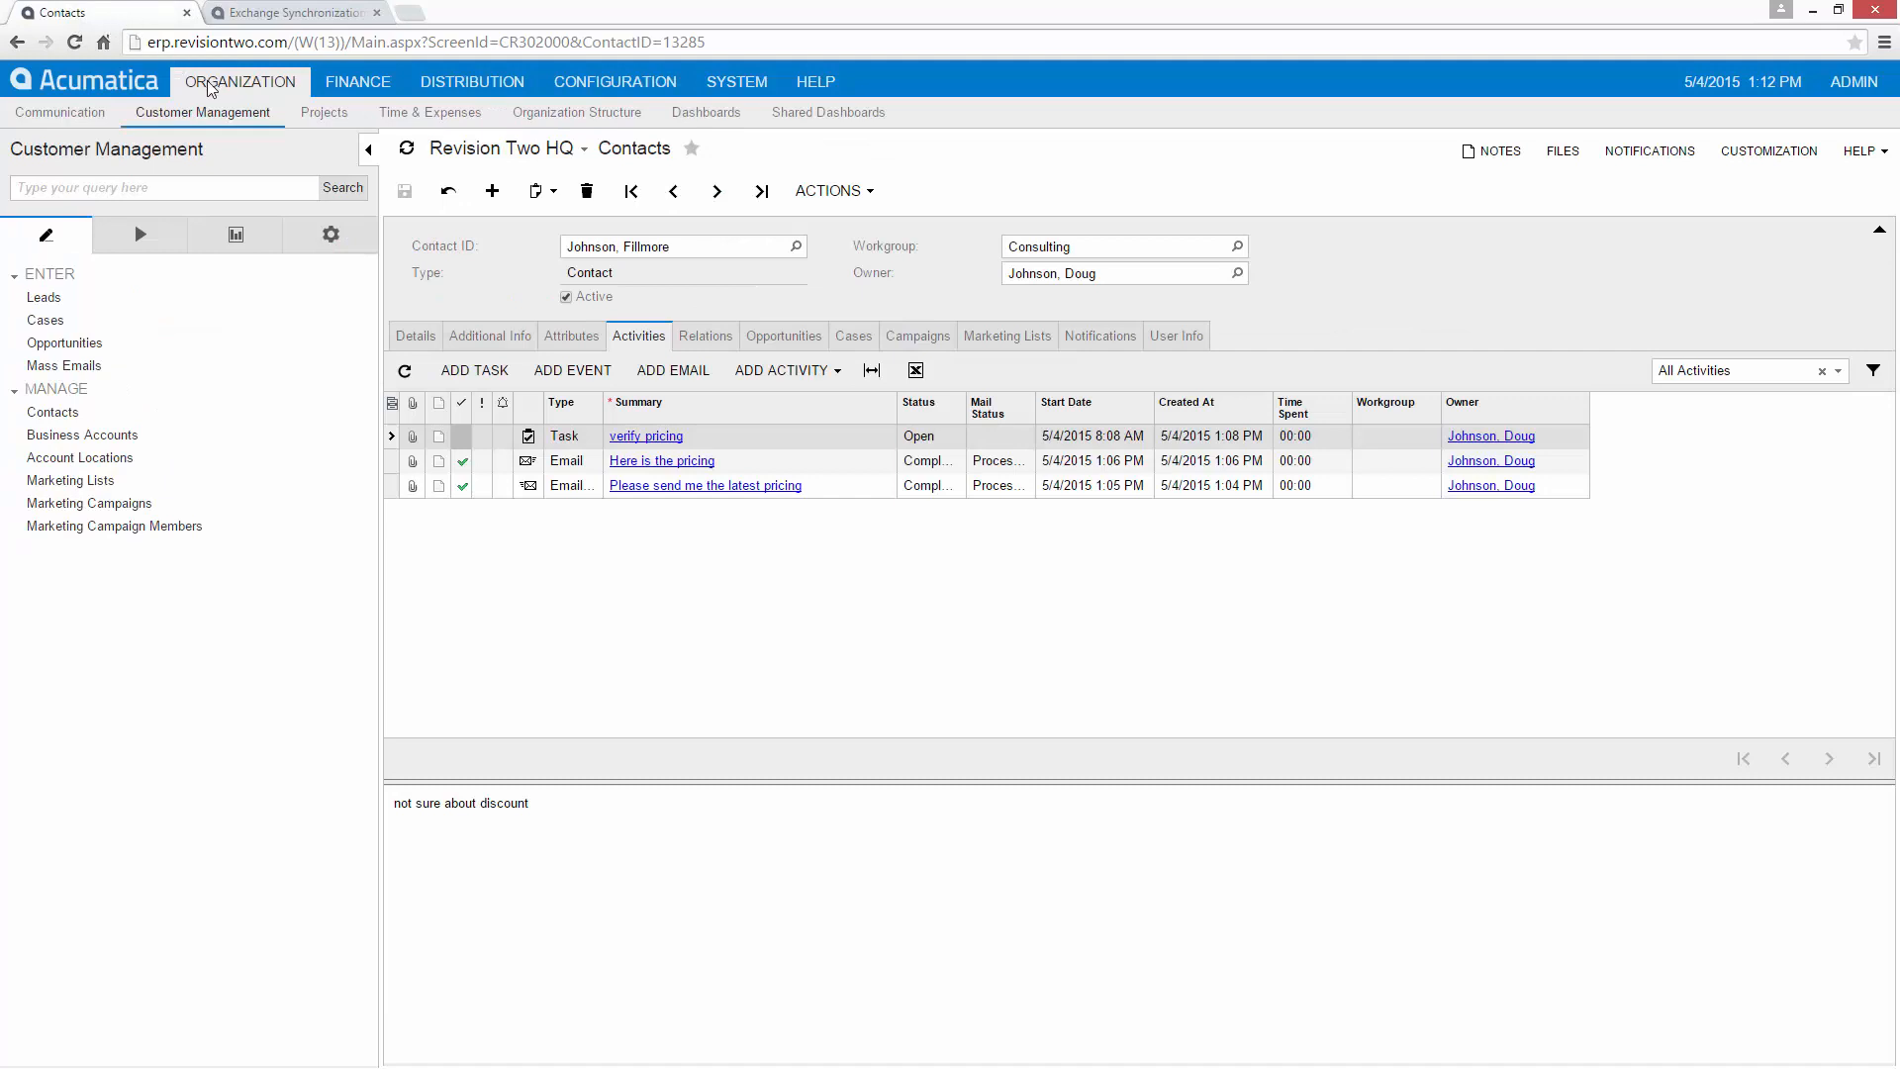
{"action": "left_click", "coordinate": [59, 112]}
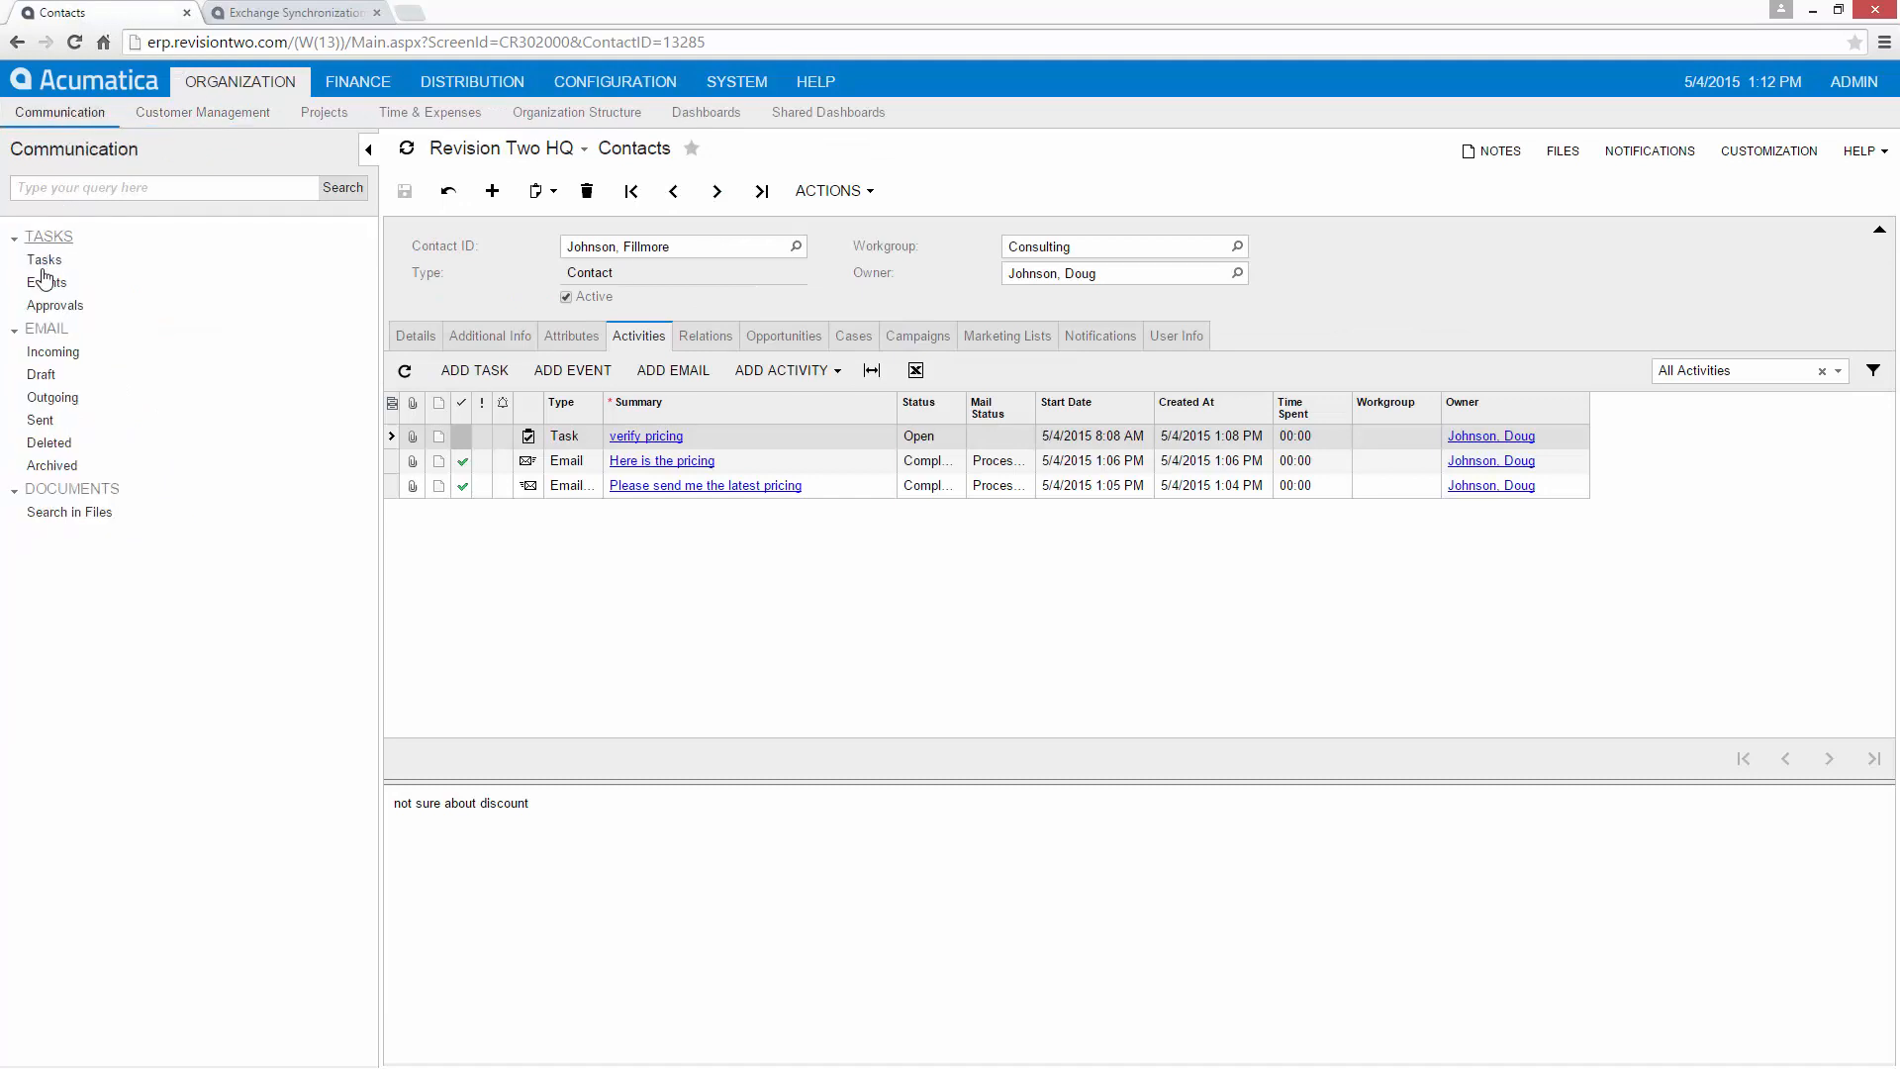
{"action": "left_click", "coordinate": [46, 282]}
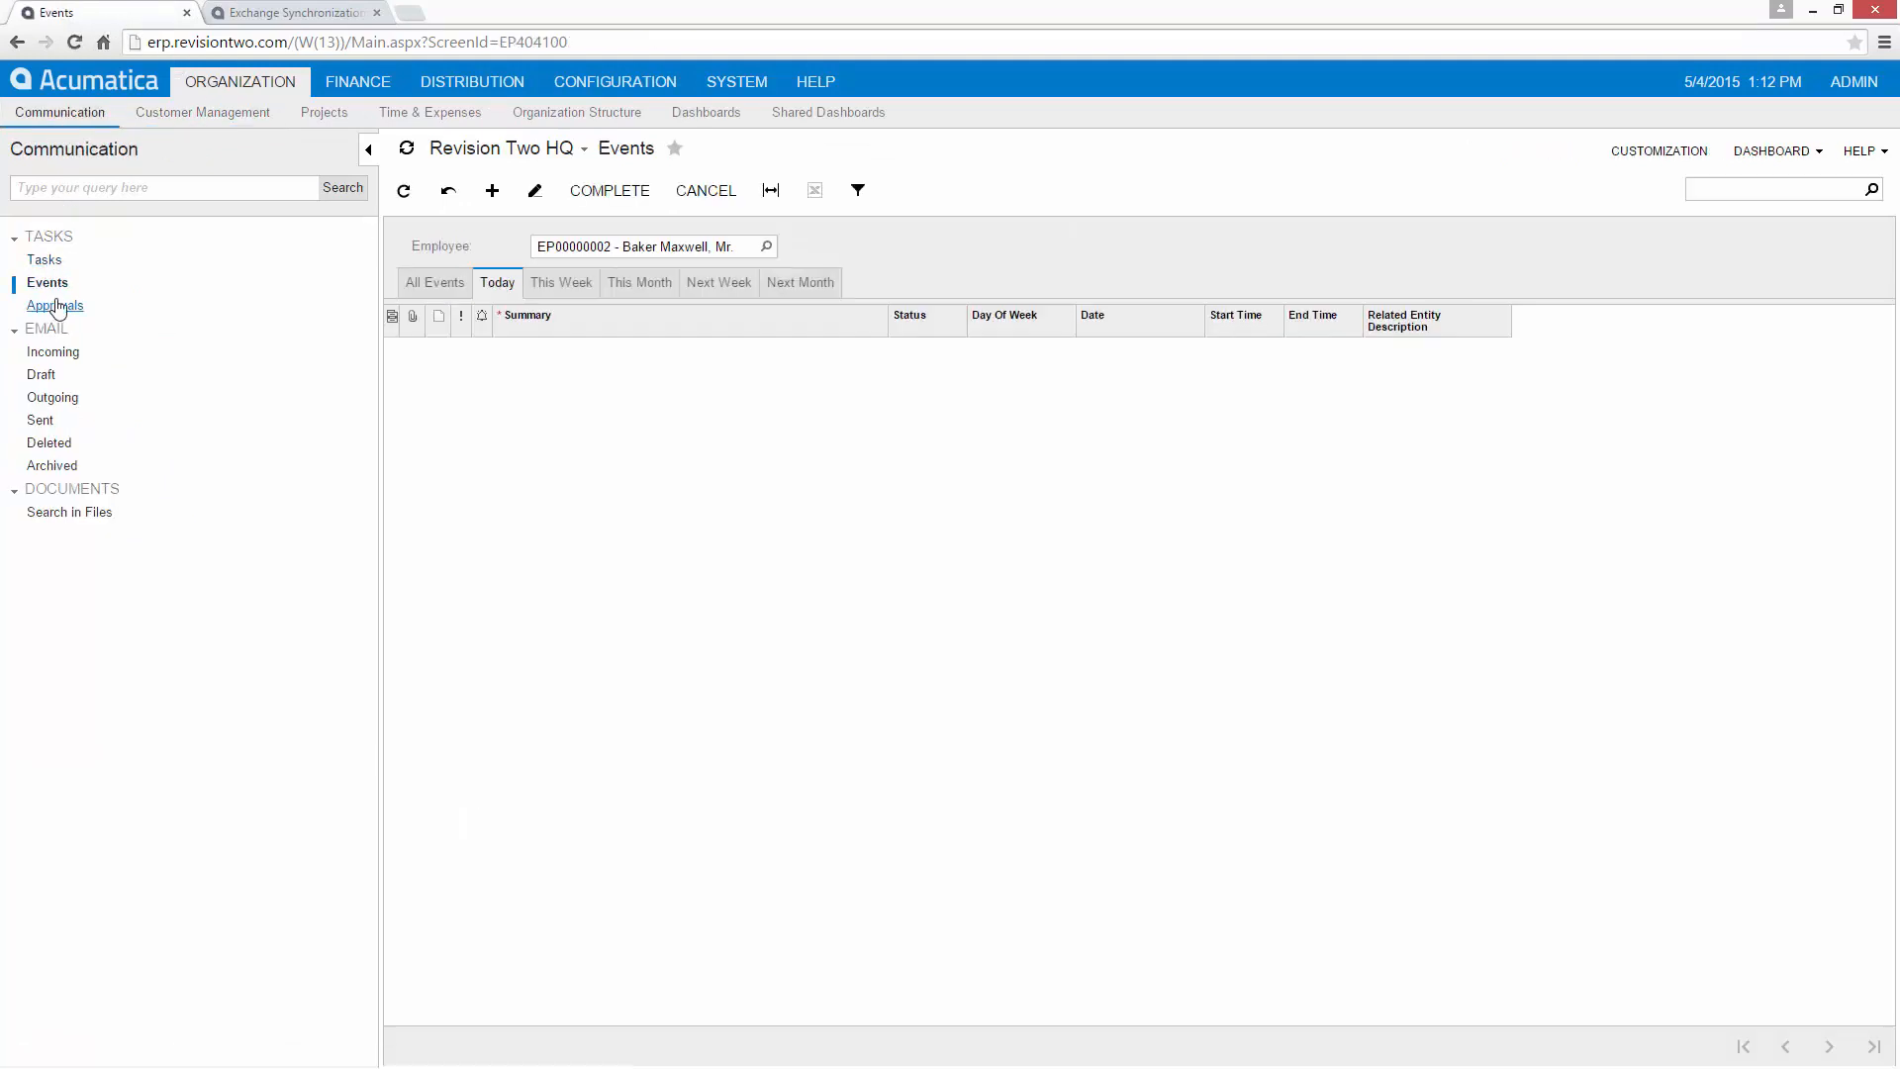
{"action": "left_click", "coordinate": [434, 283]}
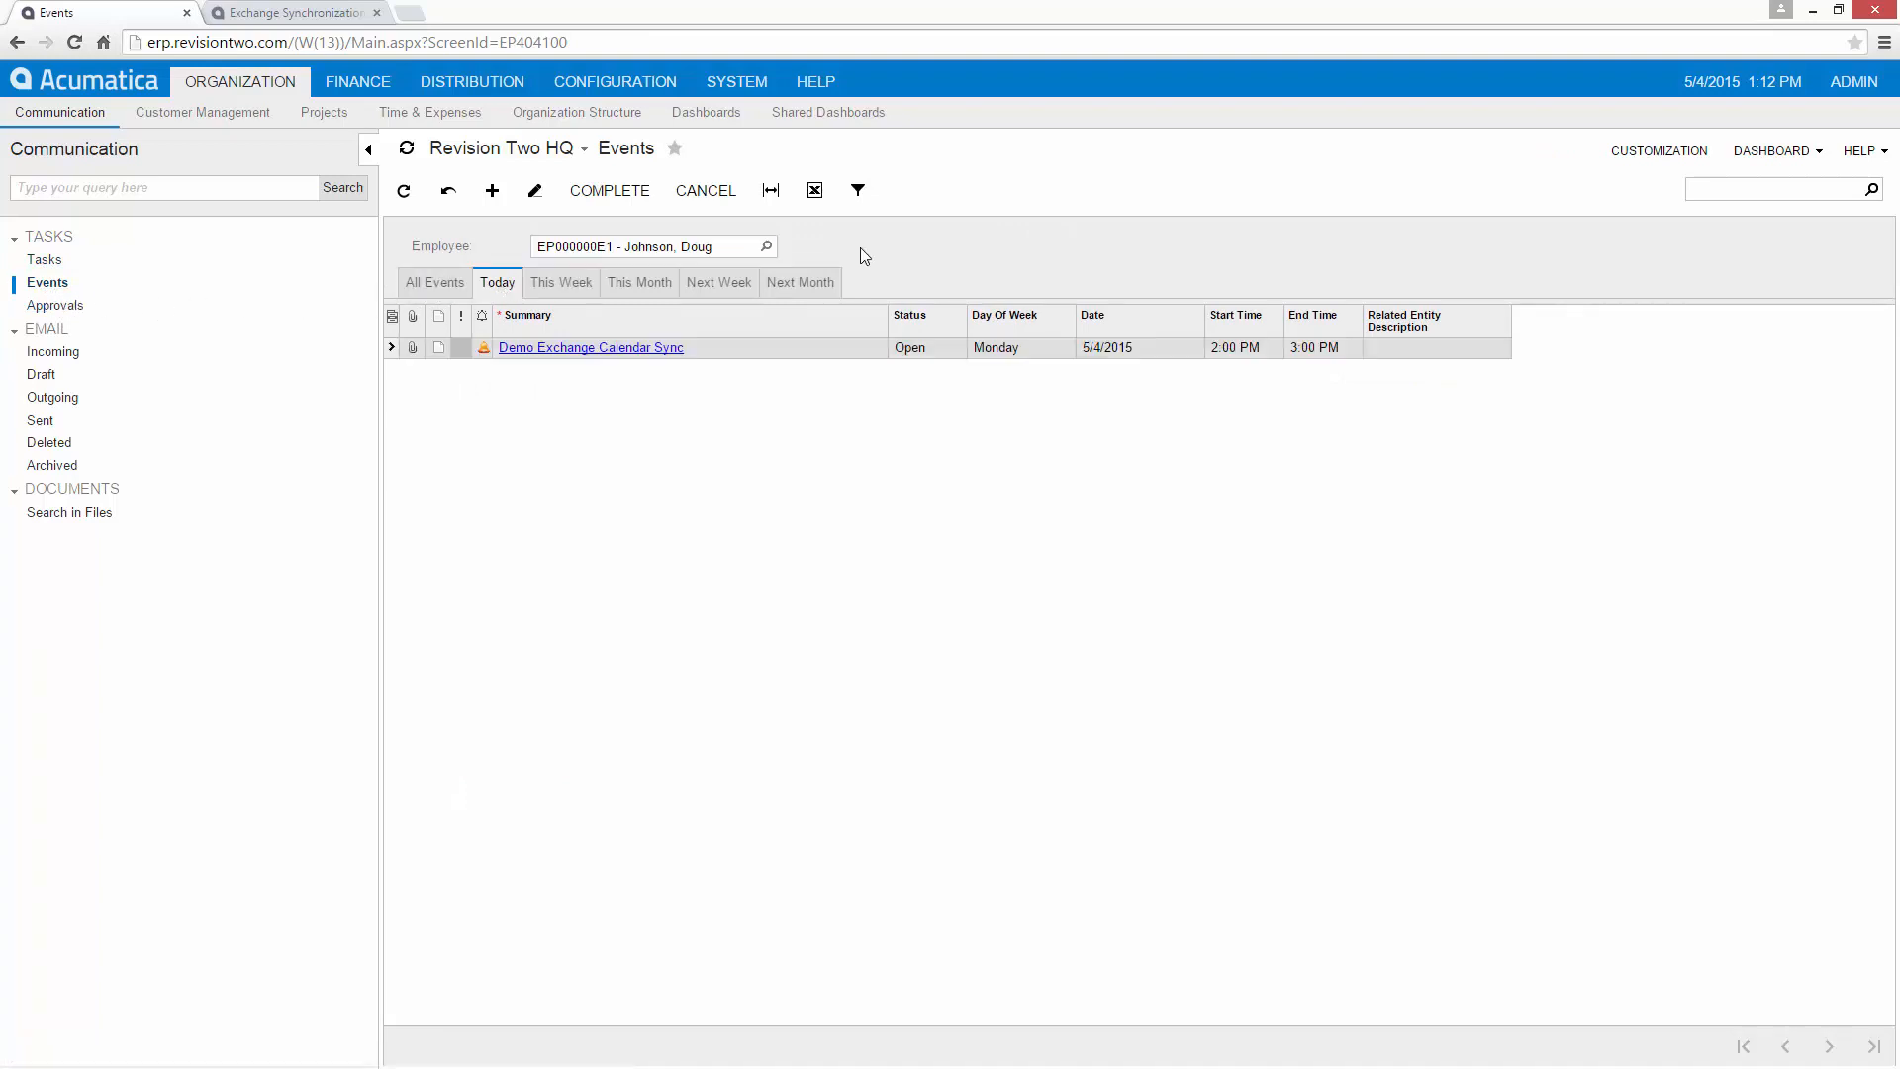
{"action": "mouse_move", "coordinate": [750, 254]}
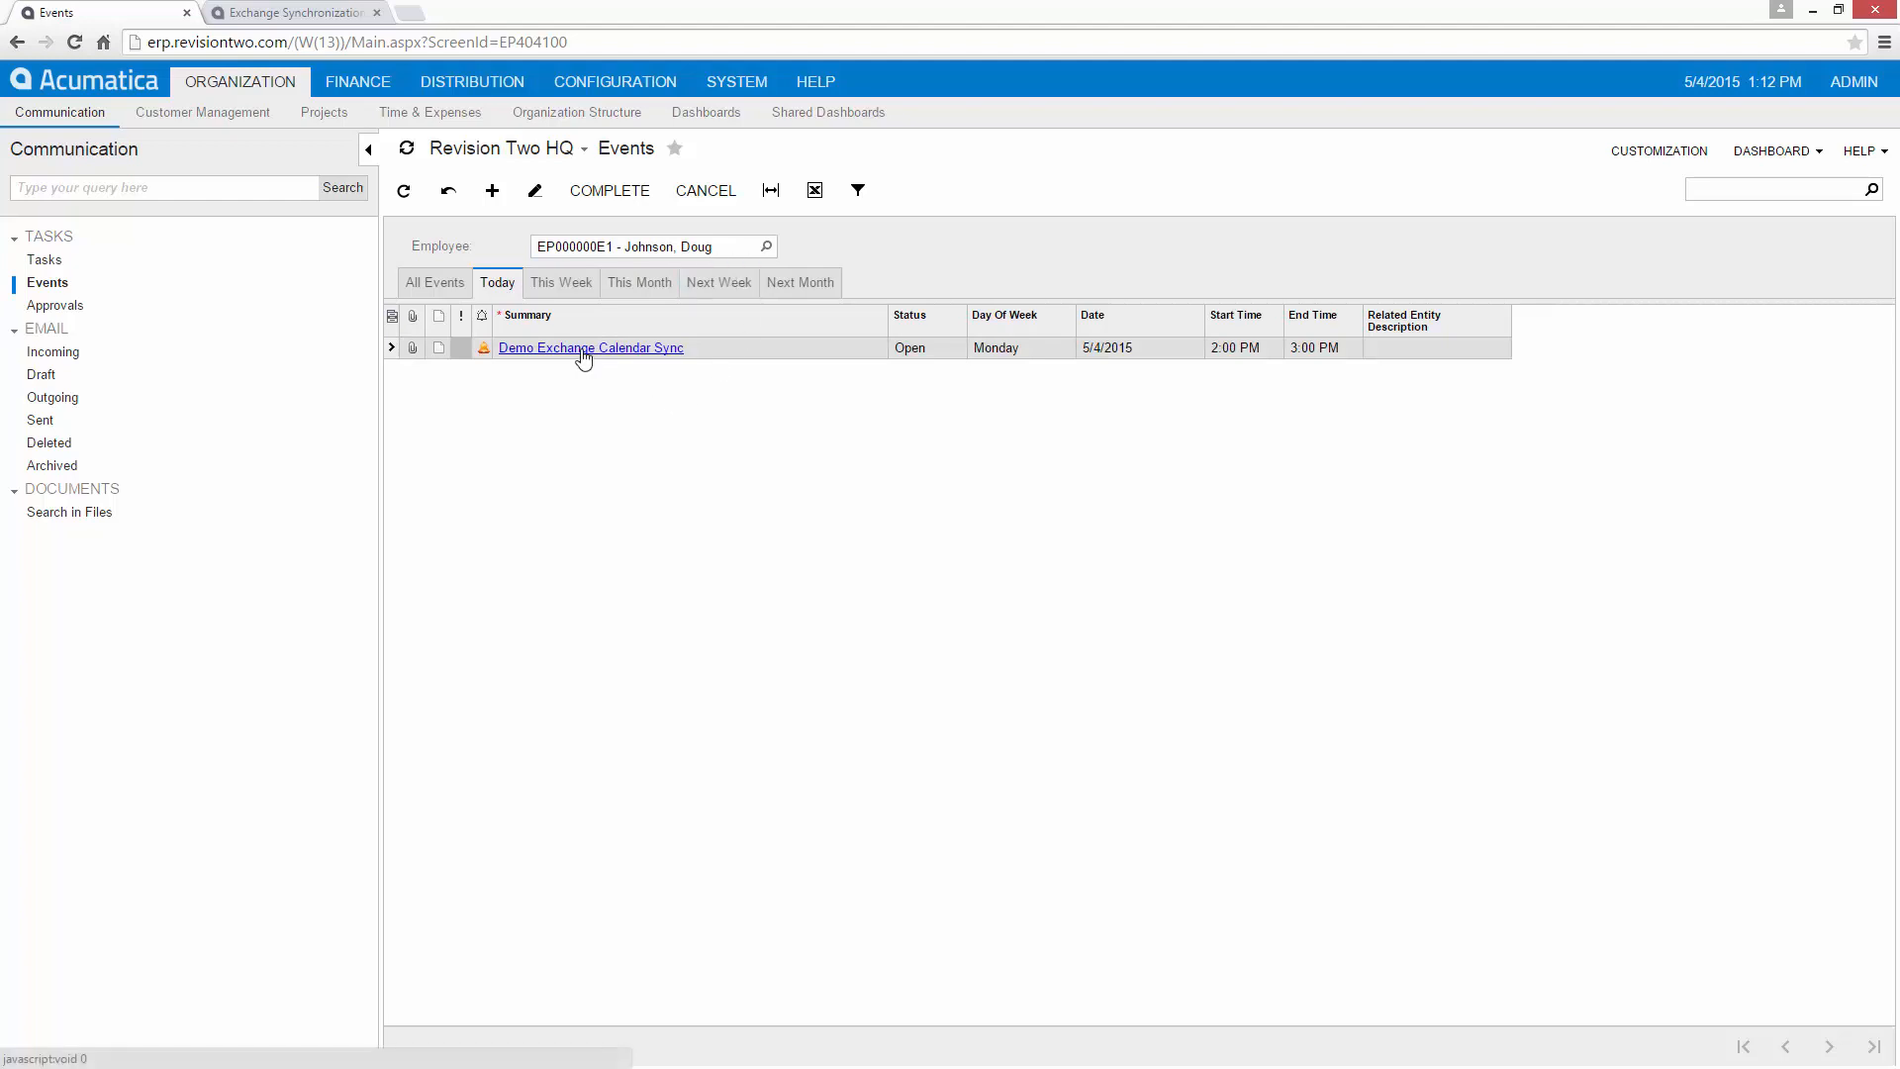
{"action": "mouse_move", "coordinate": [594, 409]}
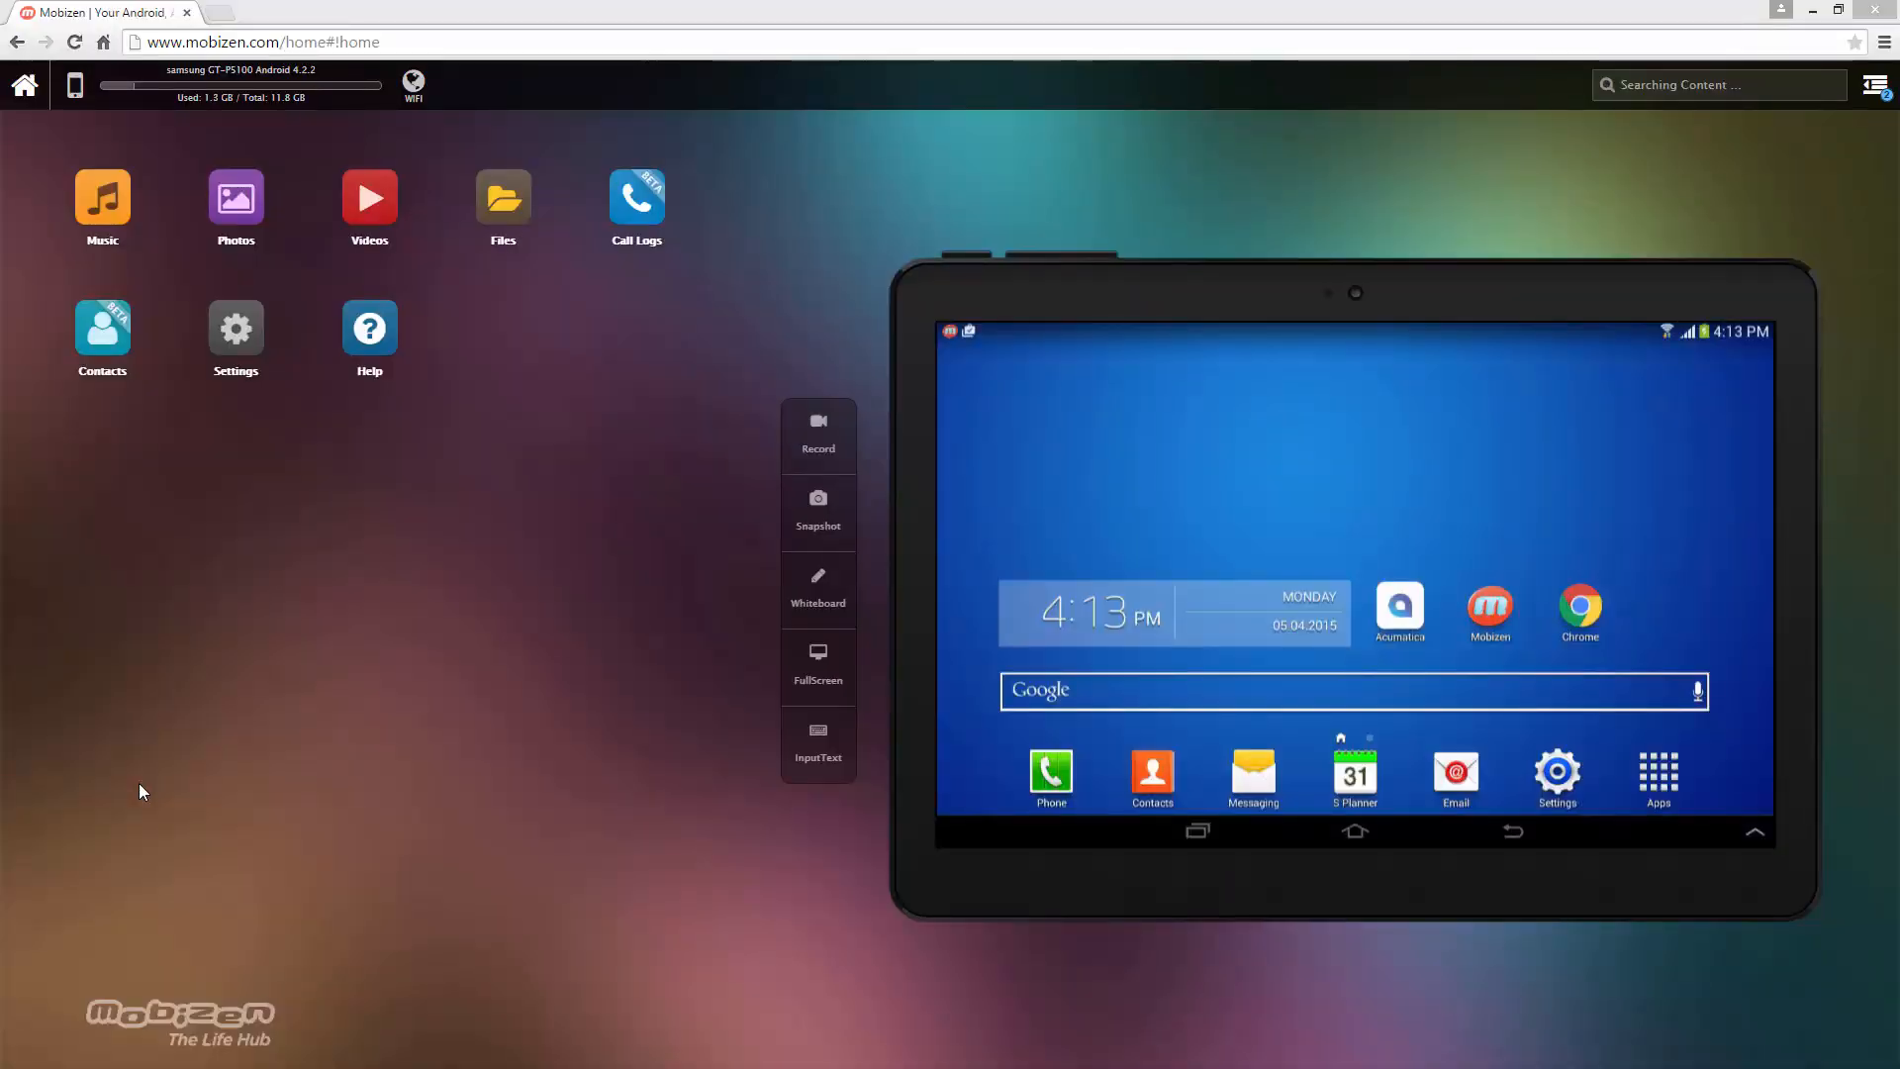
Start adding a Microsoft Exchange ActiveSync account from the tablet's Settings.
{"action": "left_click", "coordinate": [1556, 772]}
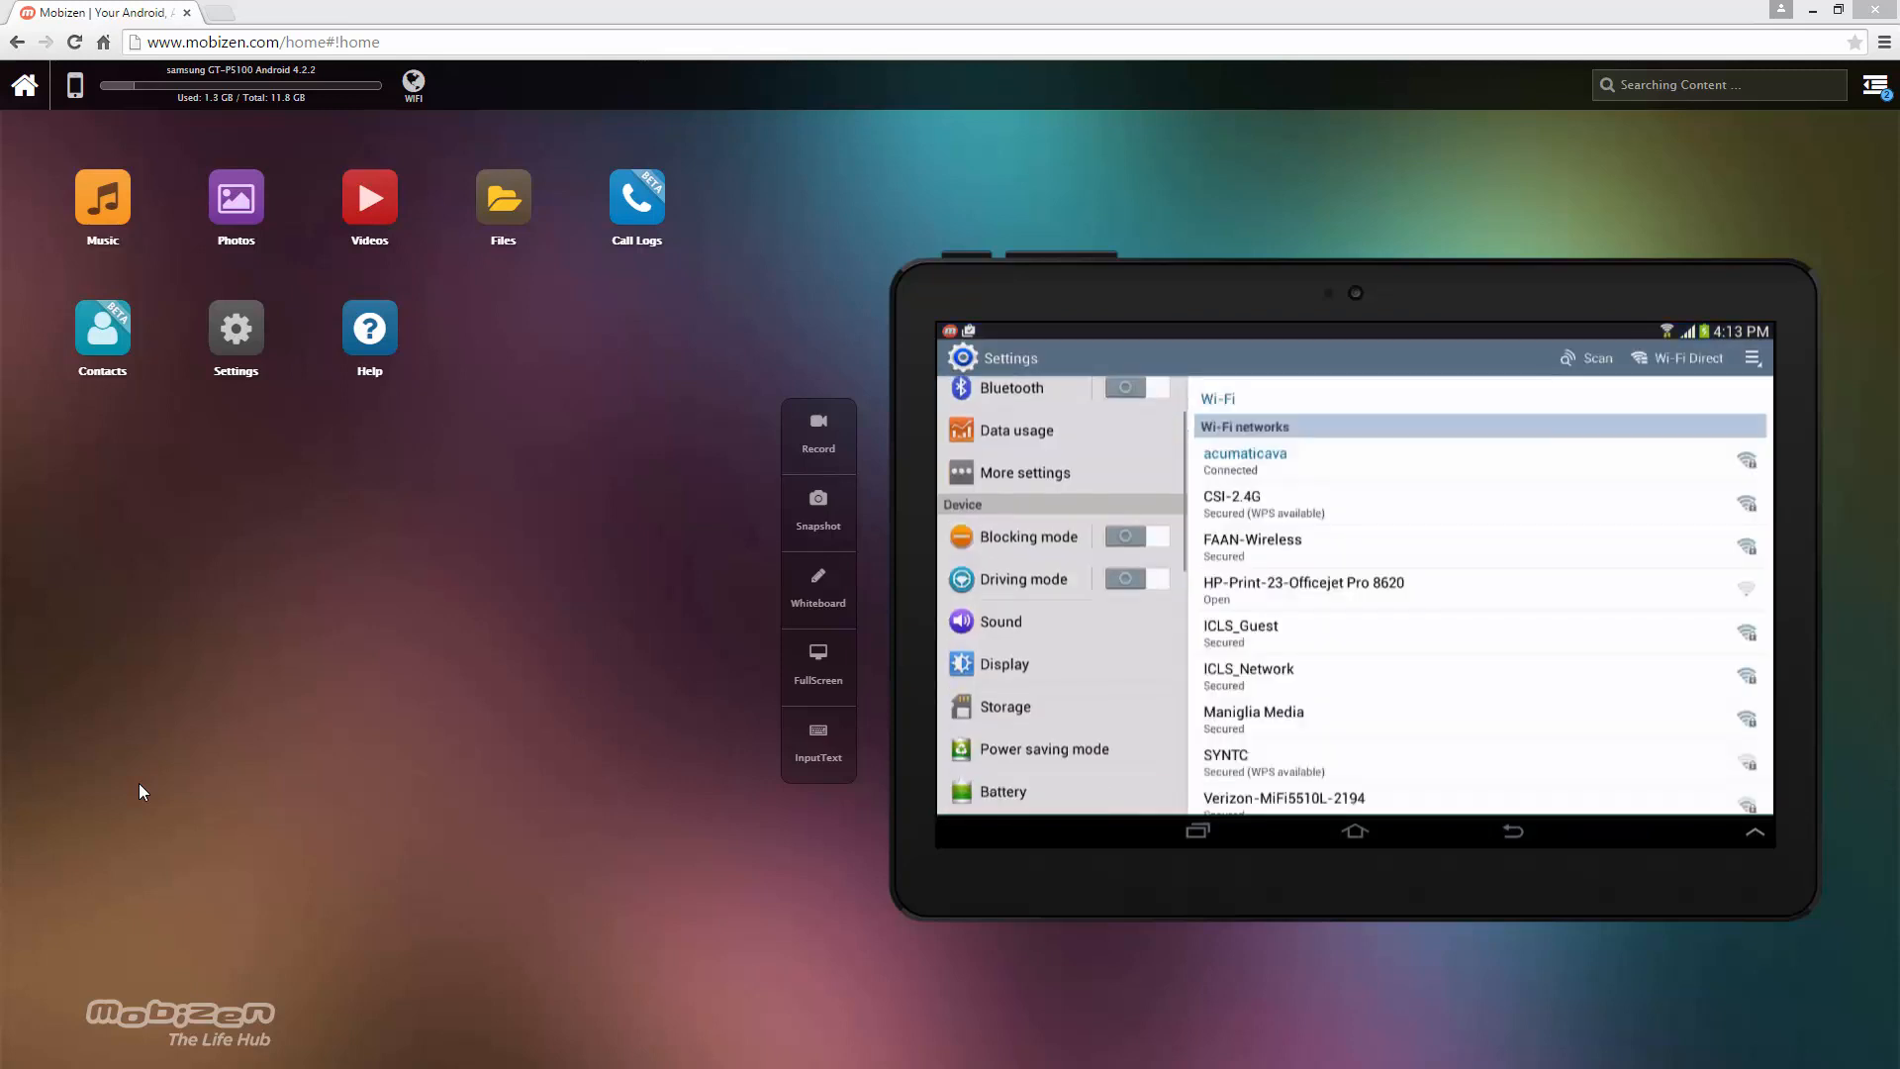
{"action": "scroll", "scroll_direction": "down", "scroll_amount": 3}
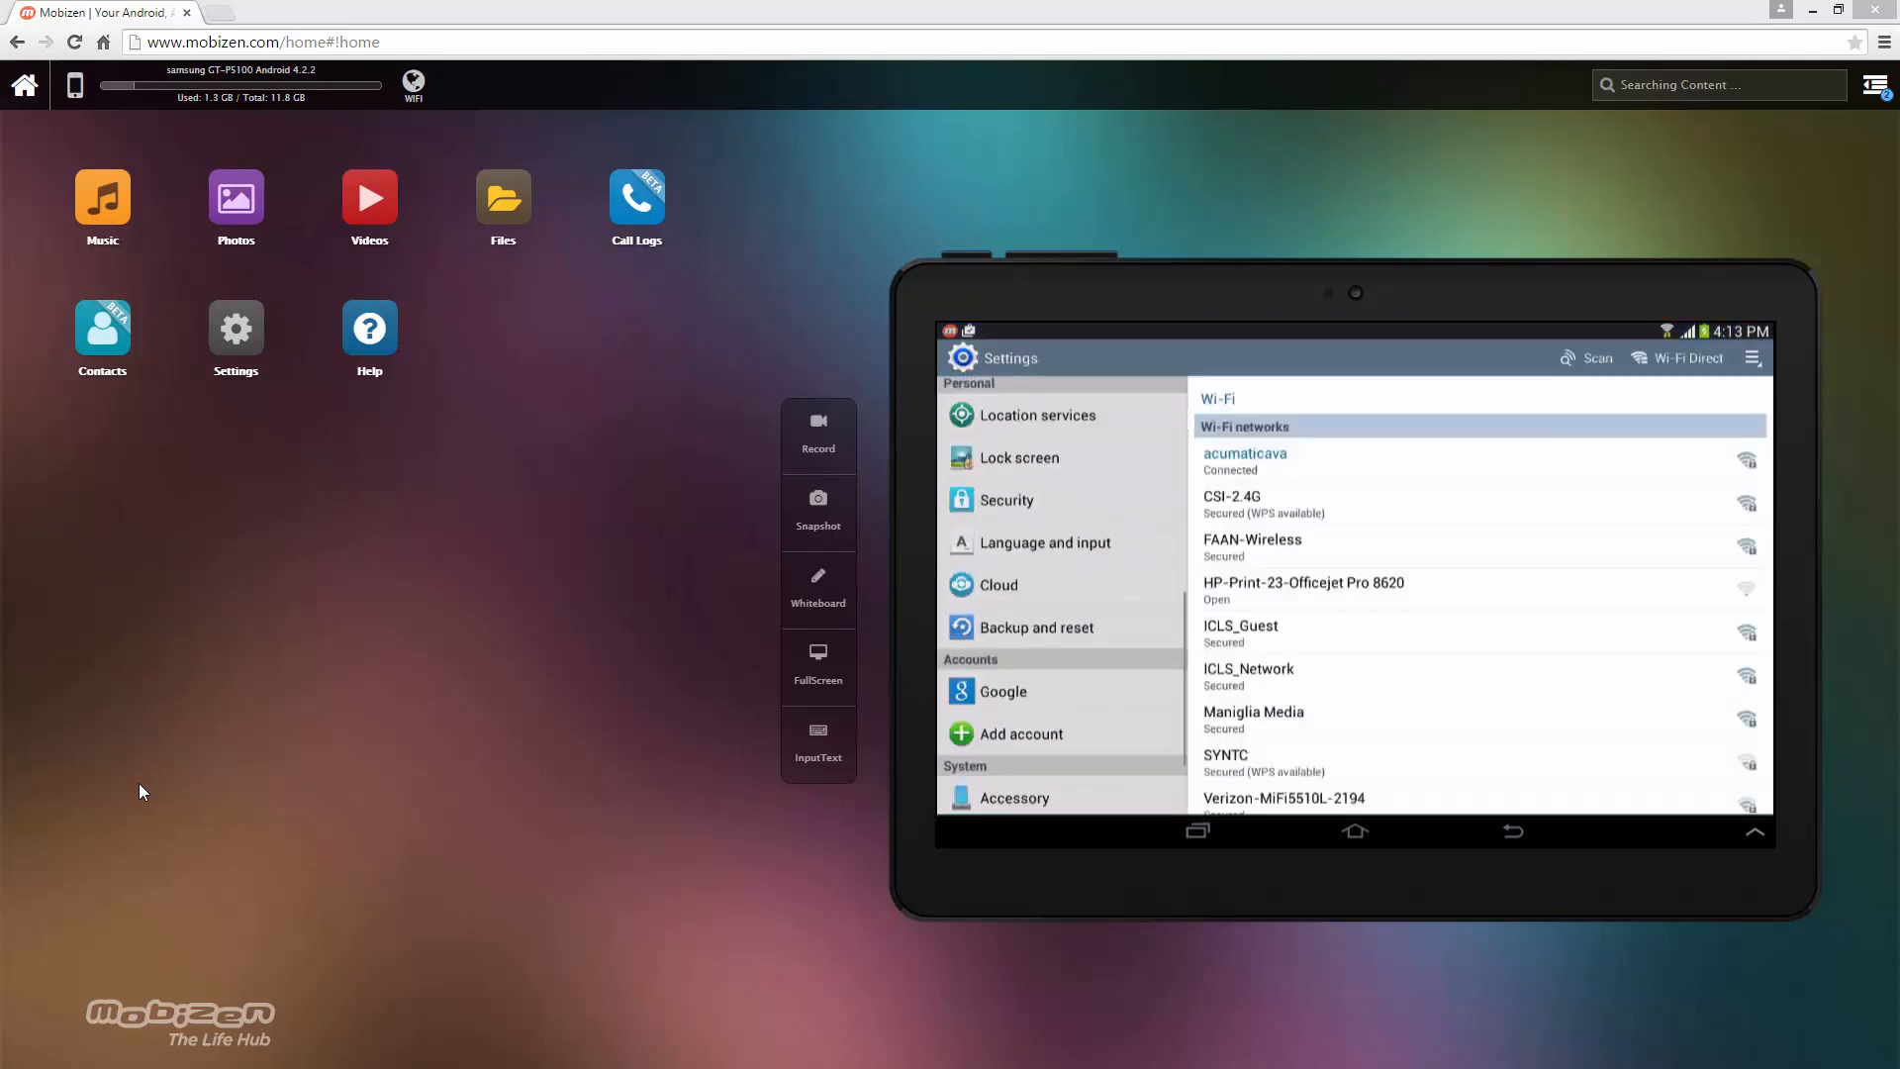
{"action": "left_click", "coordinate": [1020, 734]}
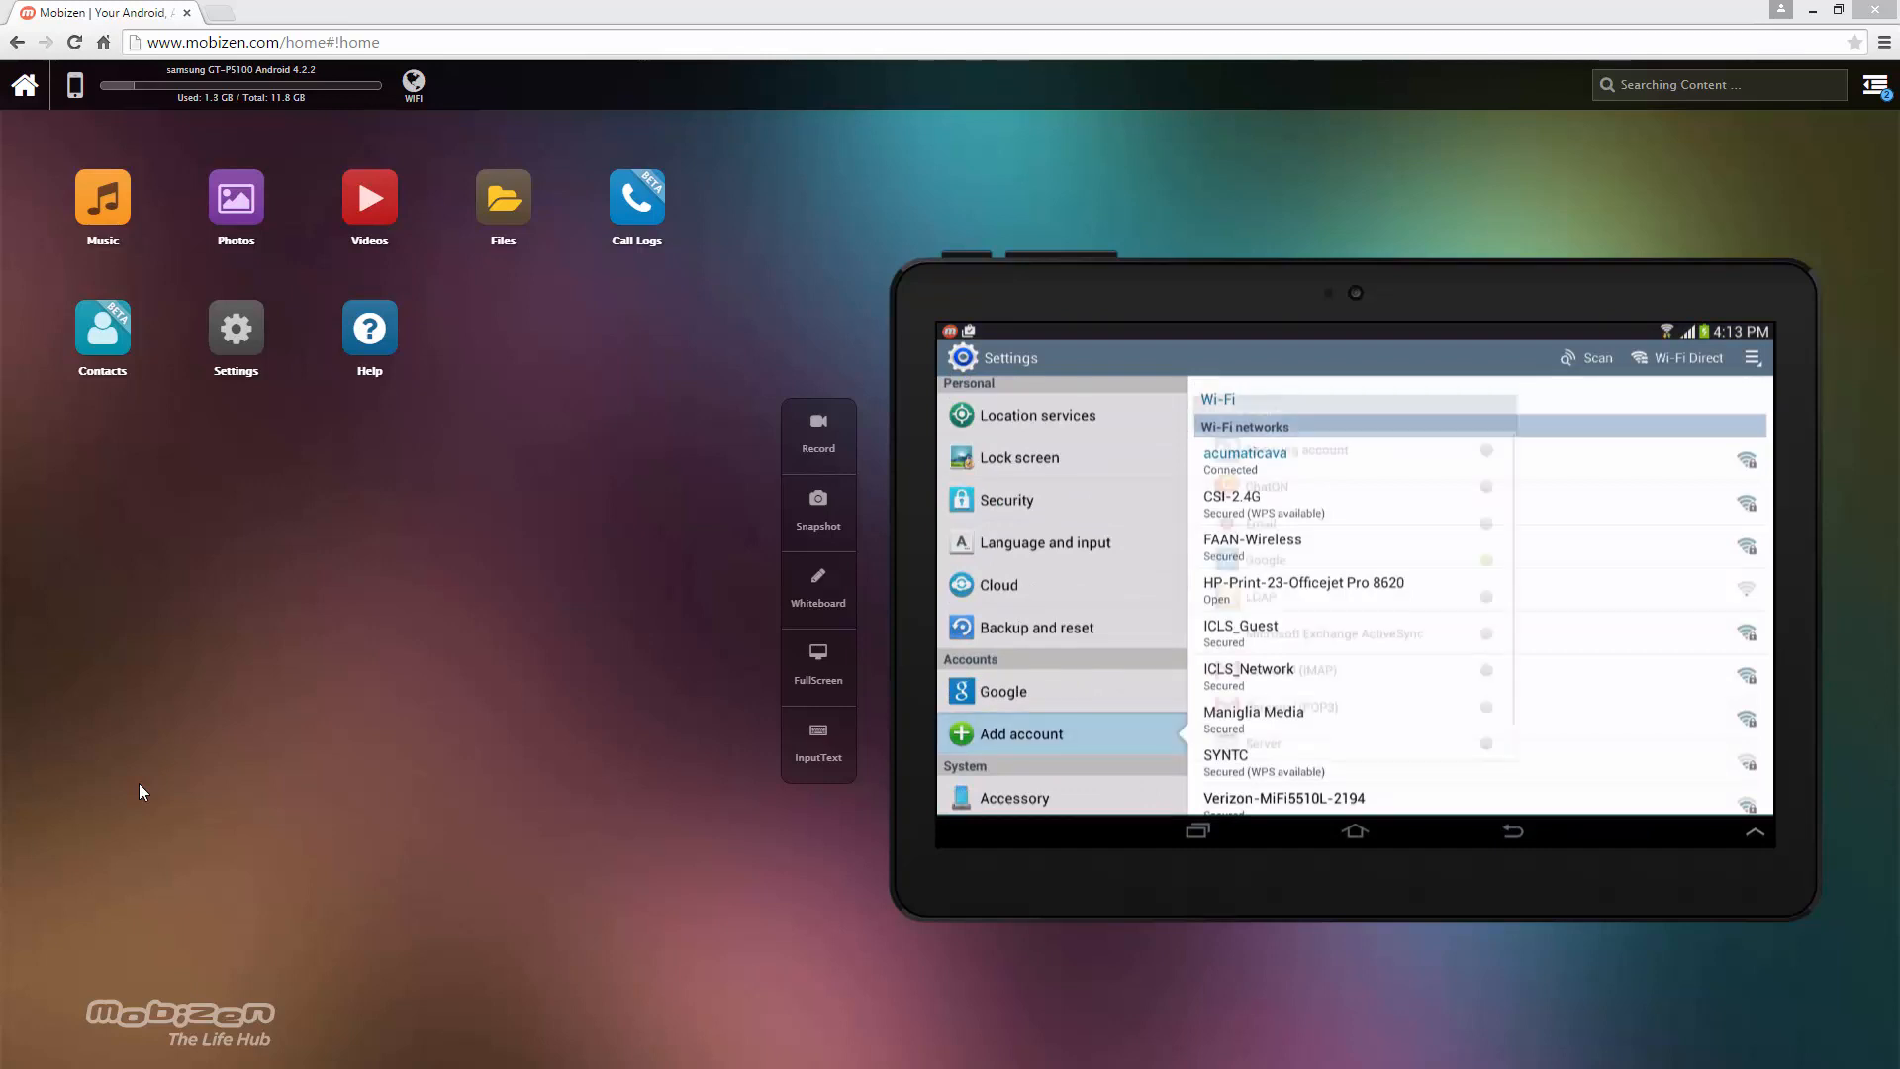
{"action": "left_click", "coordinate": [1020, 733]}
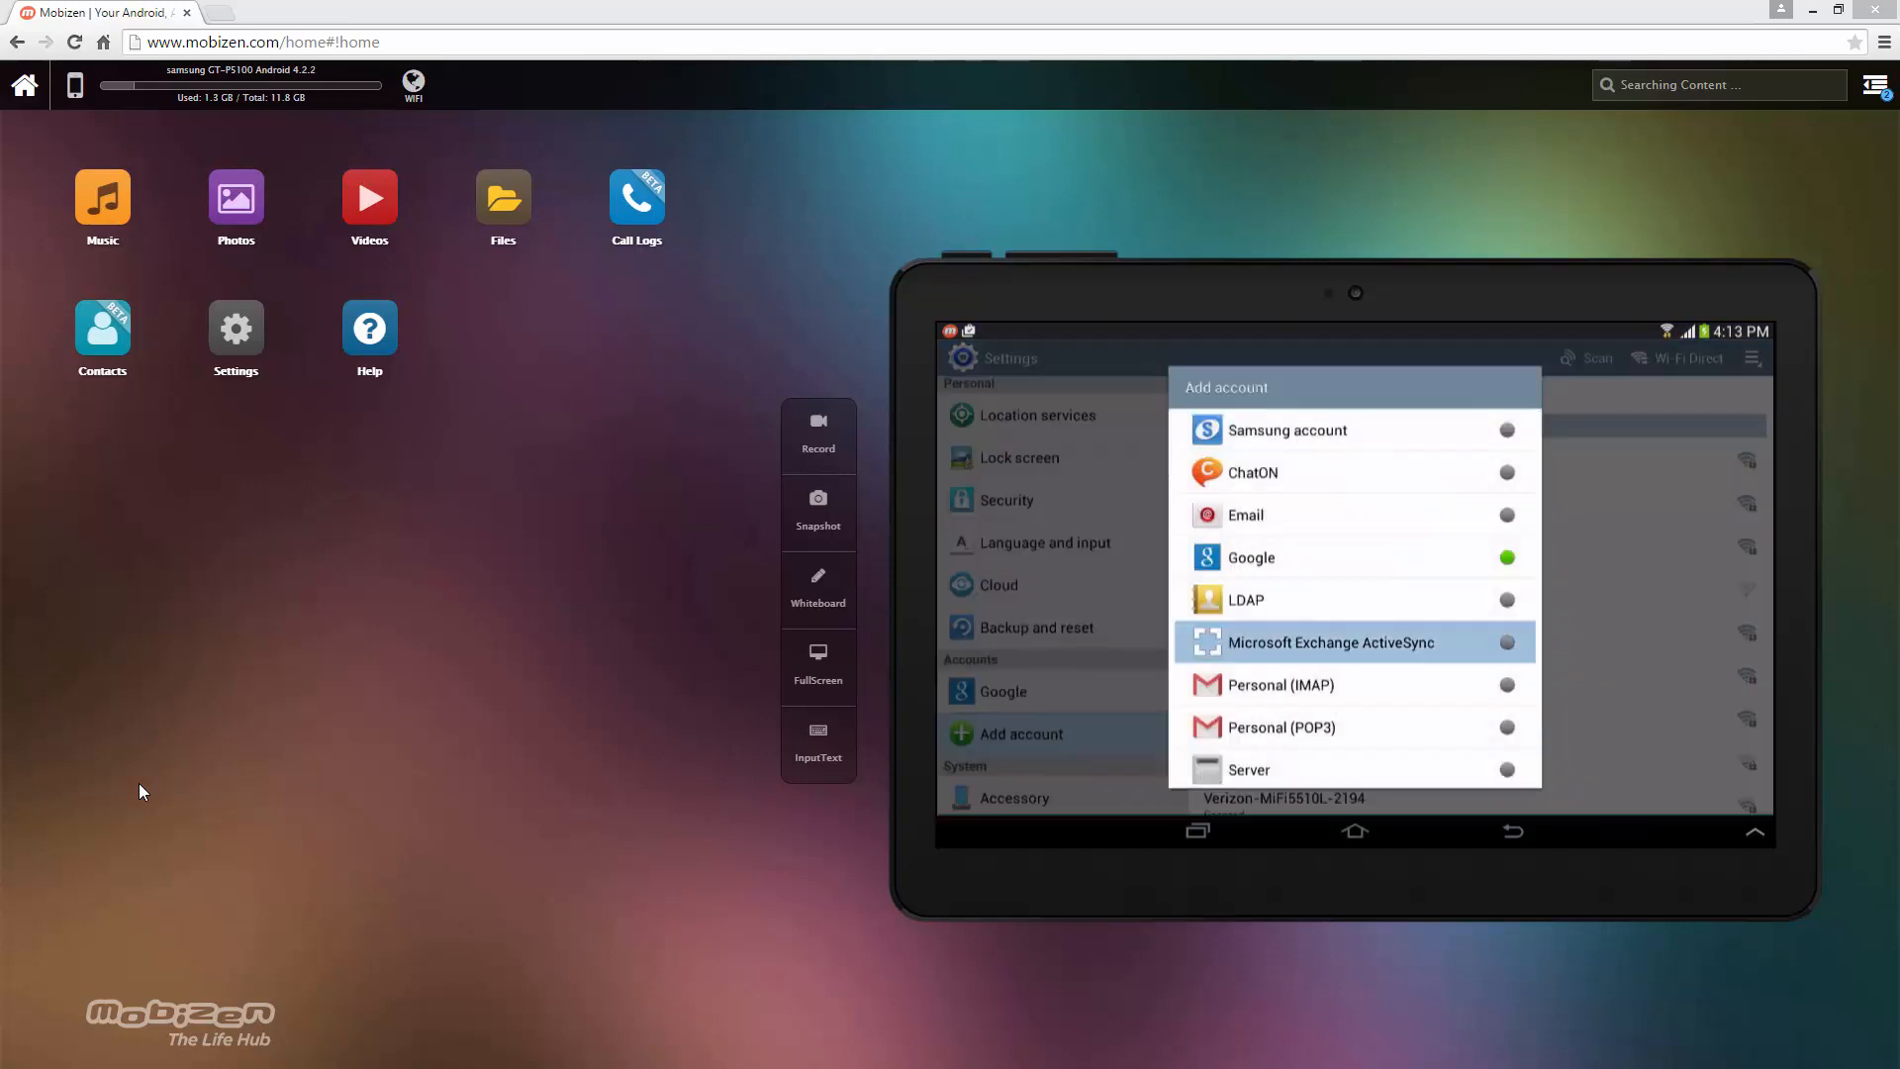
{"action": "left_click", "coordinate": [1333, 642]}
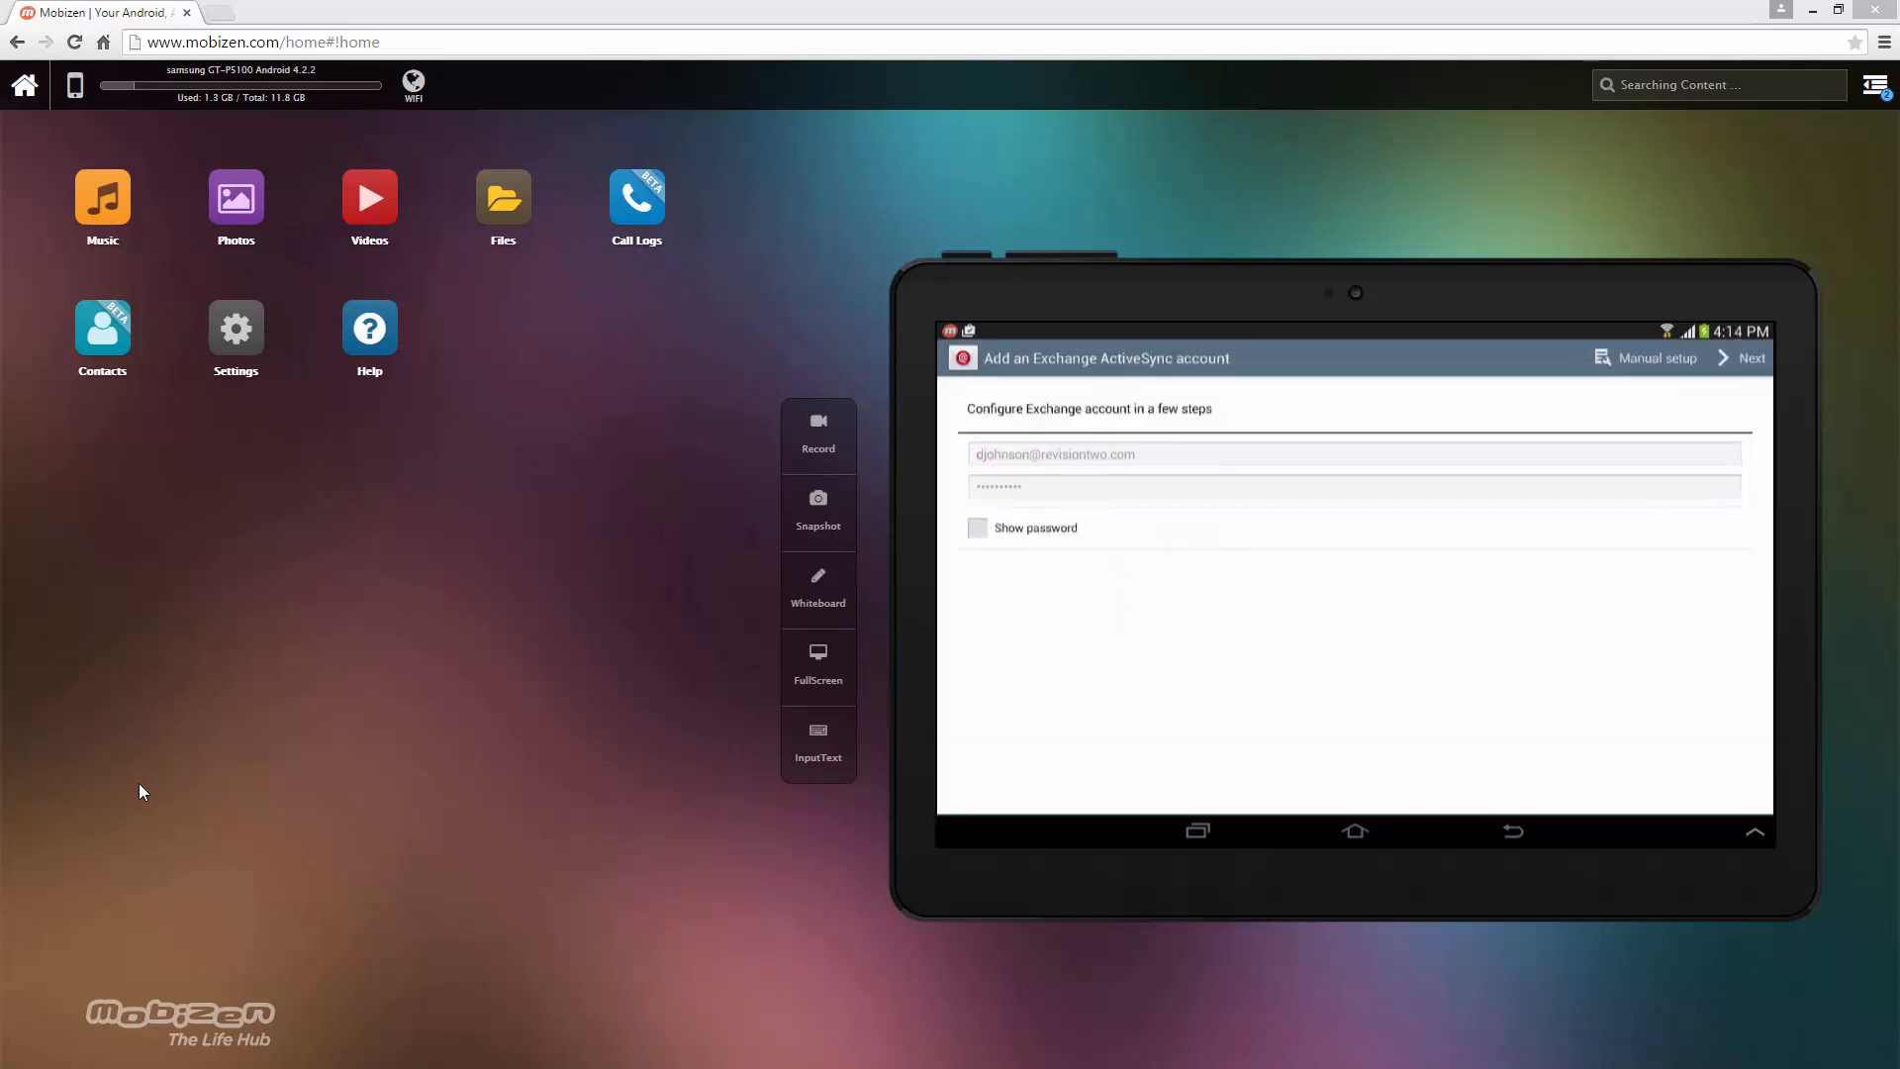
Submit the Exchange credentials and server settings to reach the account sync options.
{"action": "left_click", "coordinate": [1749, 357]}
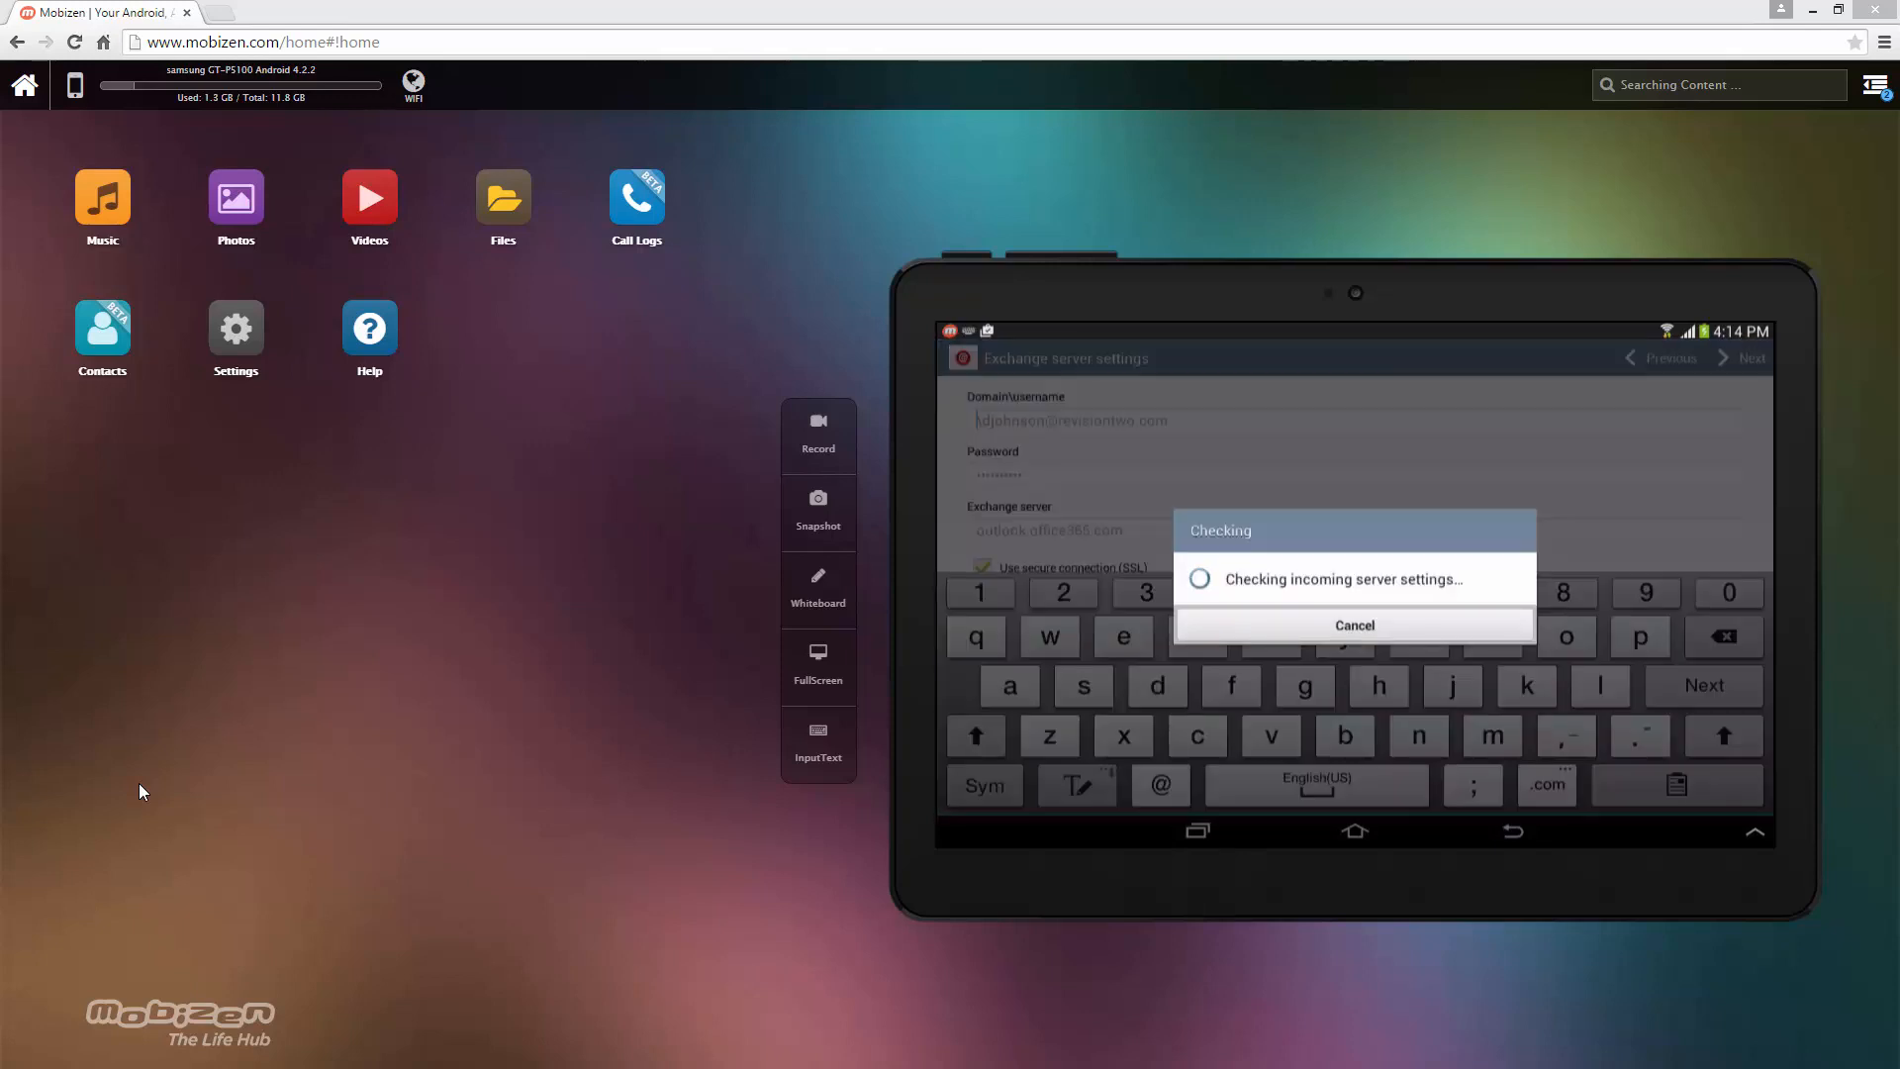
{"action": "left_click", "coordinate": [1354, 625]}
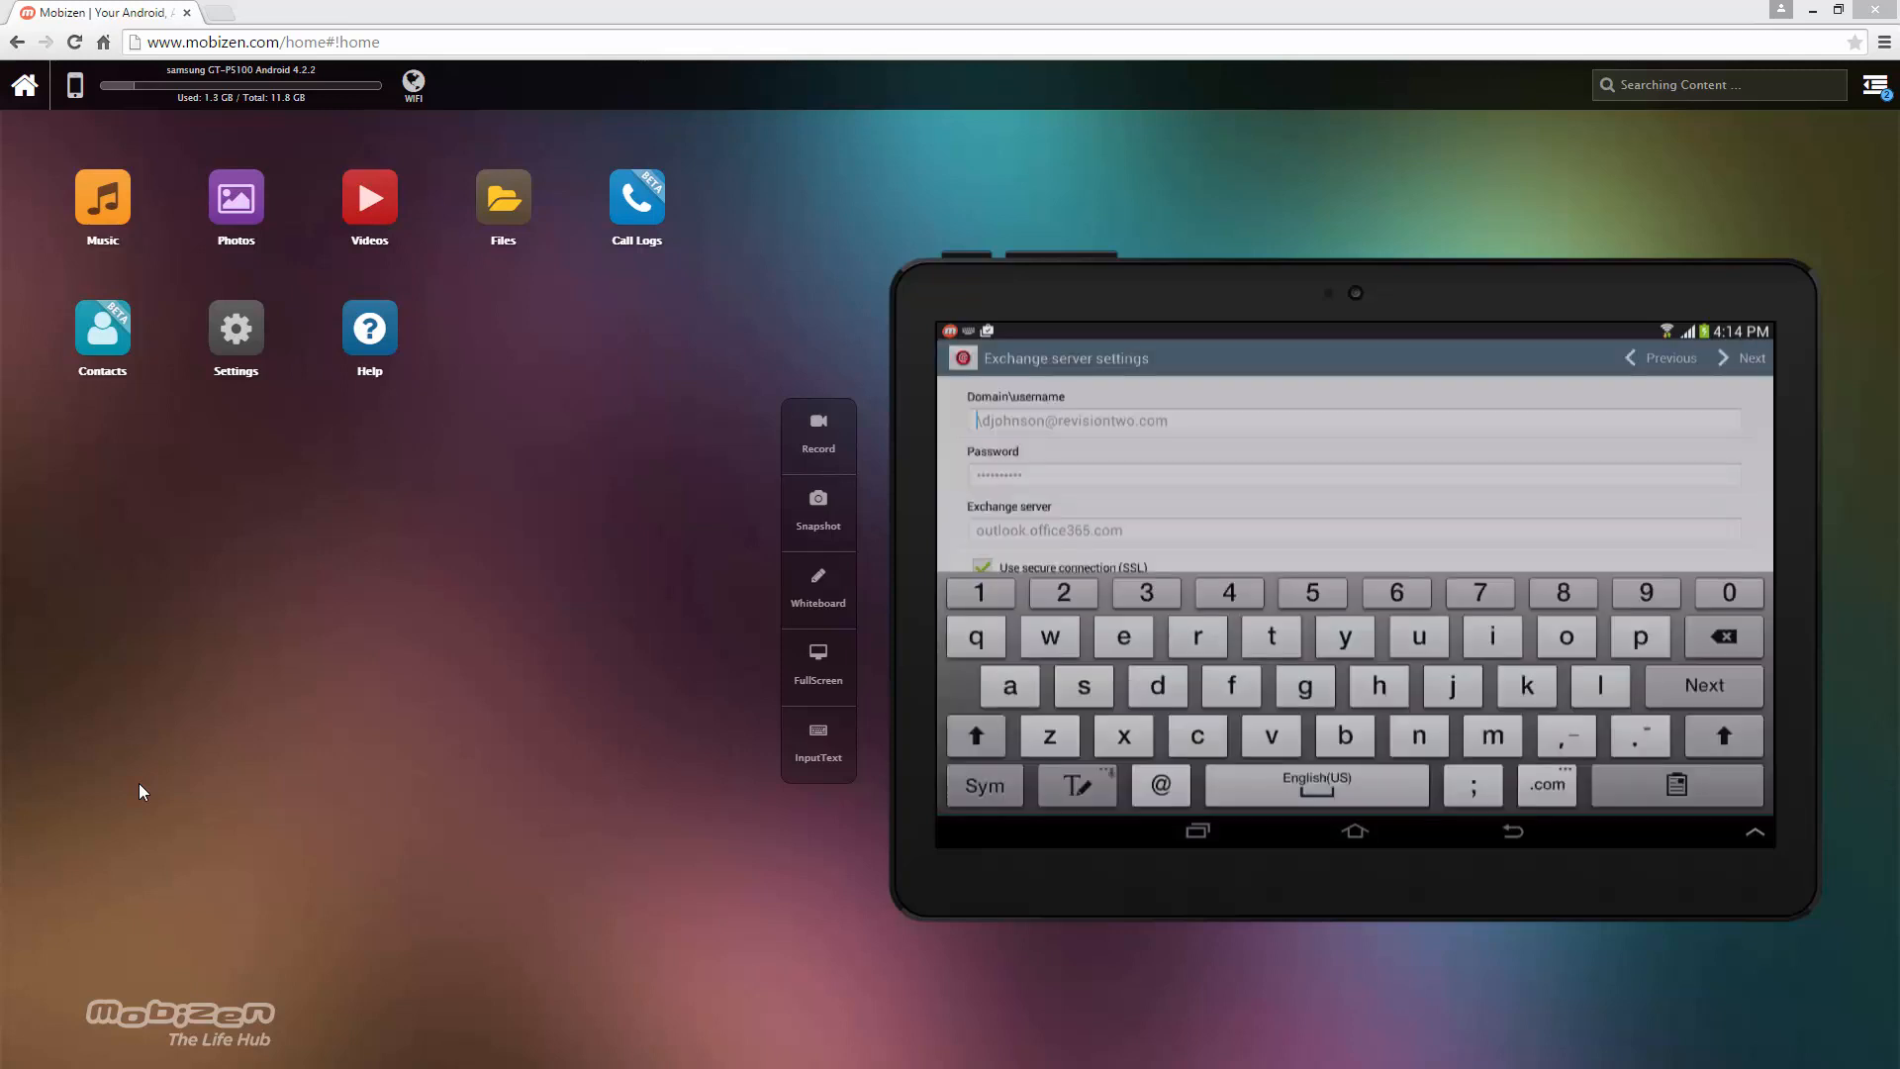
{"action": "left_click", "coordinate": [1750, 358]}
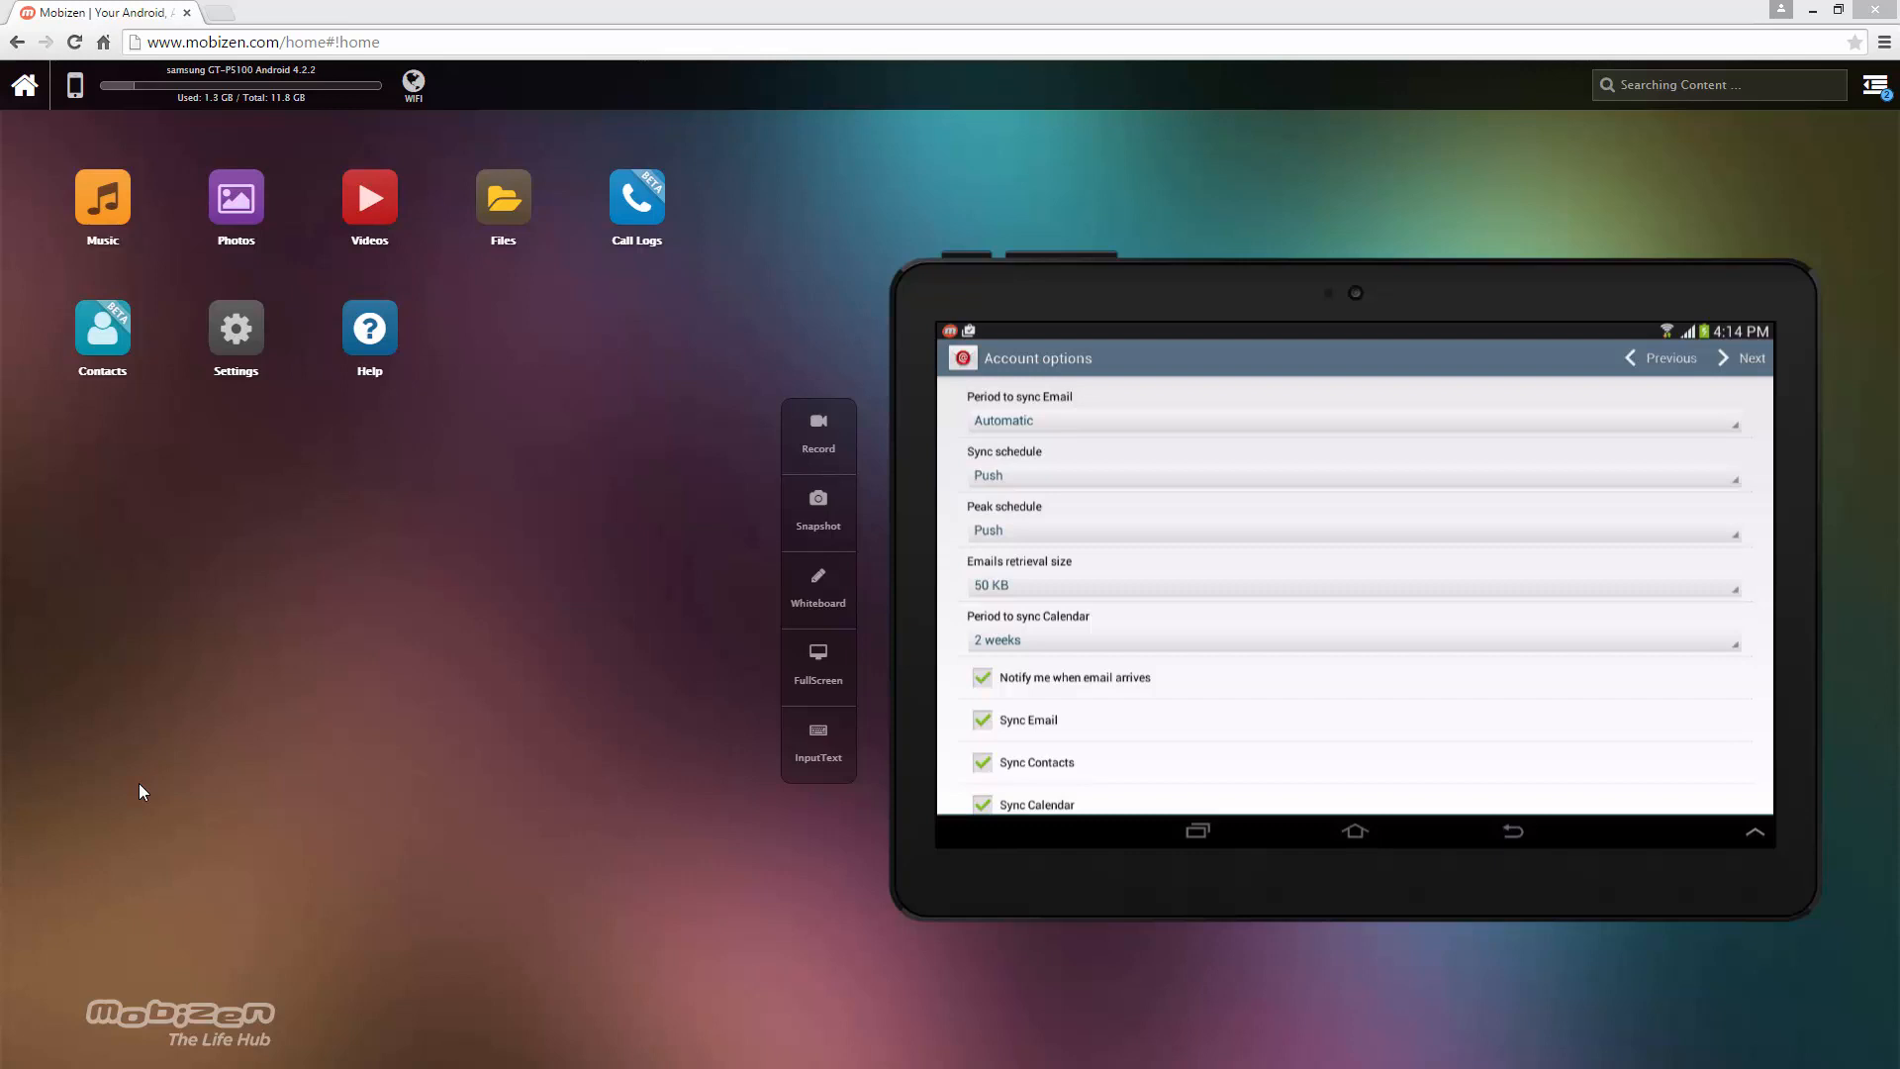
{"action": "scroll", "scroll_direction": "down", "scroll_amount": 3}
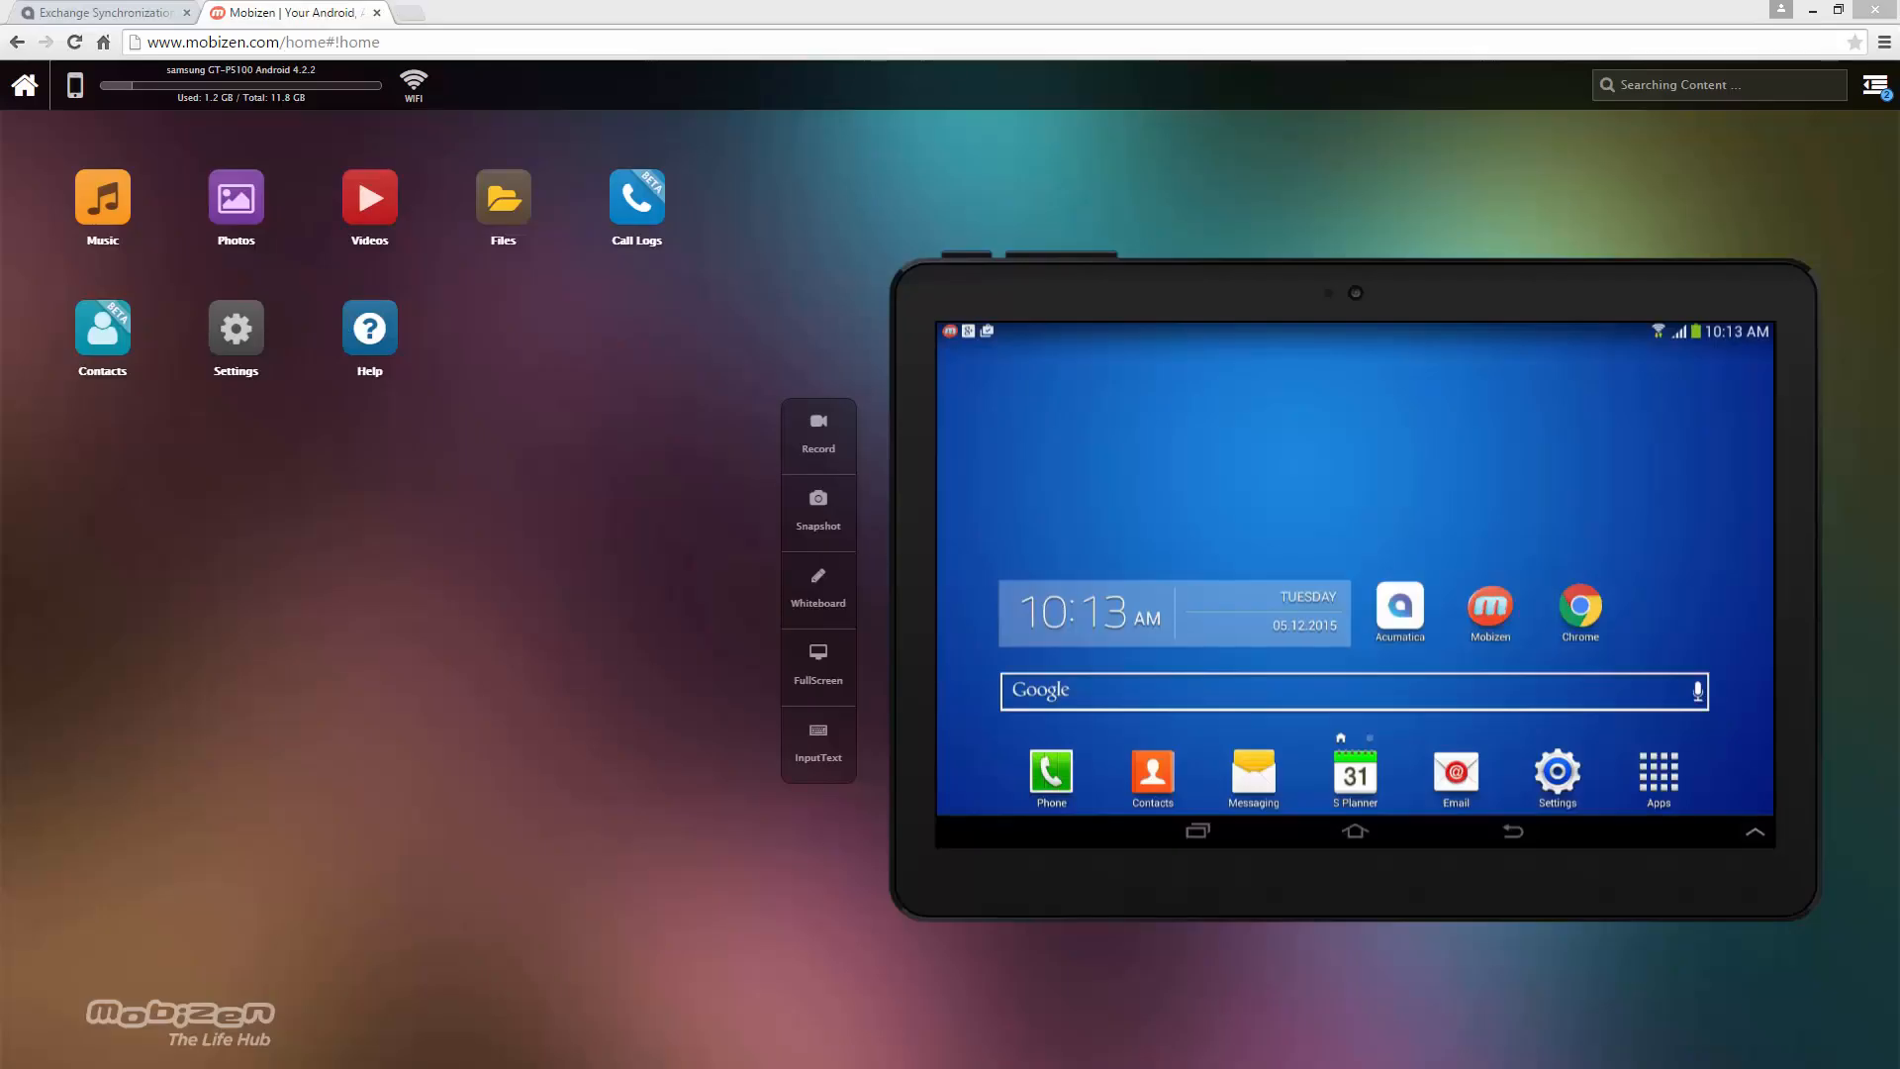
{"action": "left_click", "coordinate": [1150, 778]}
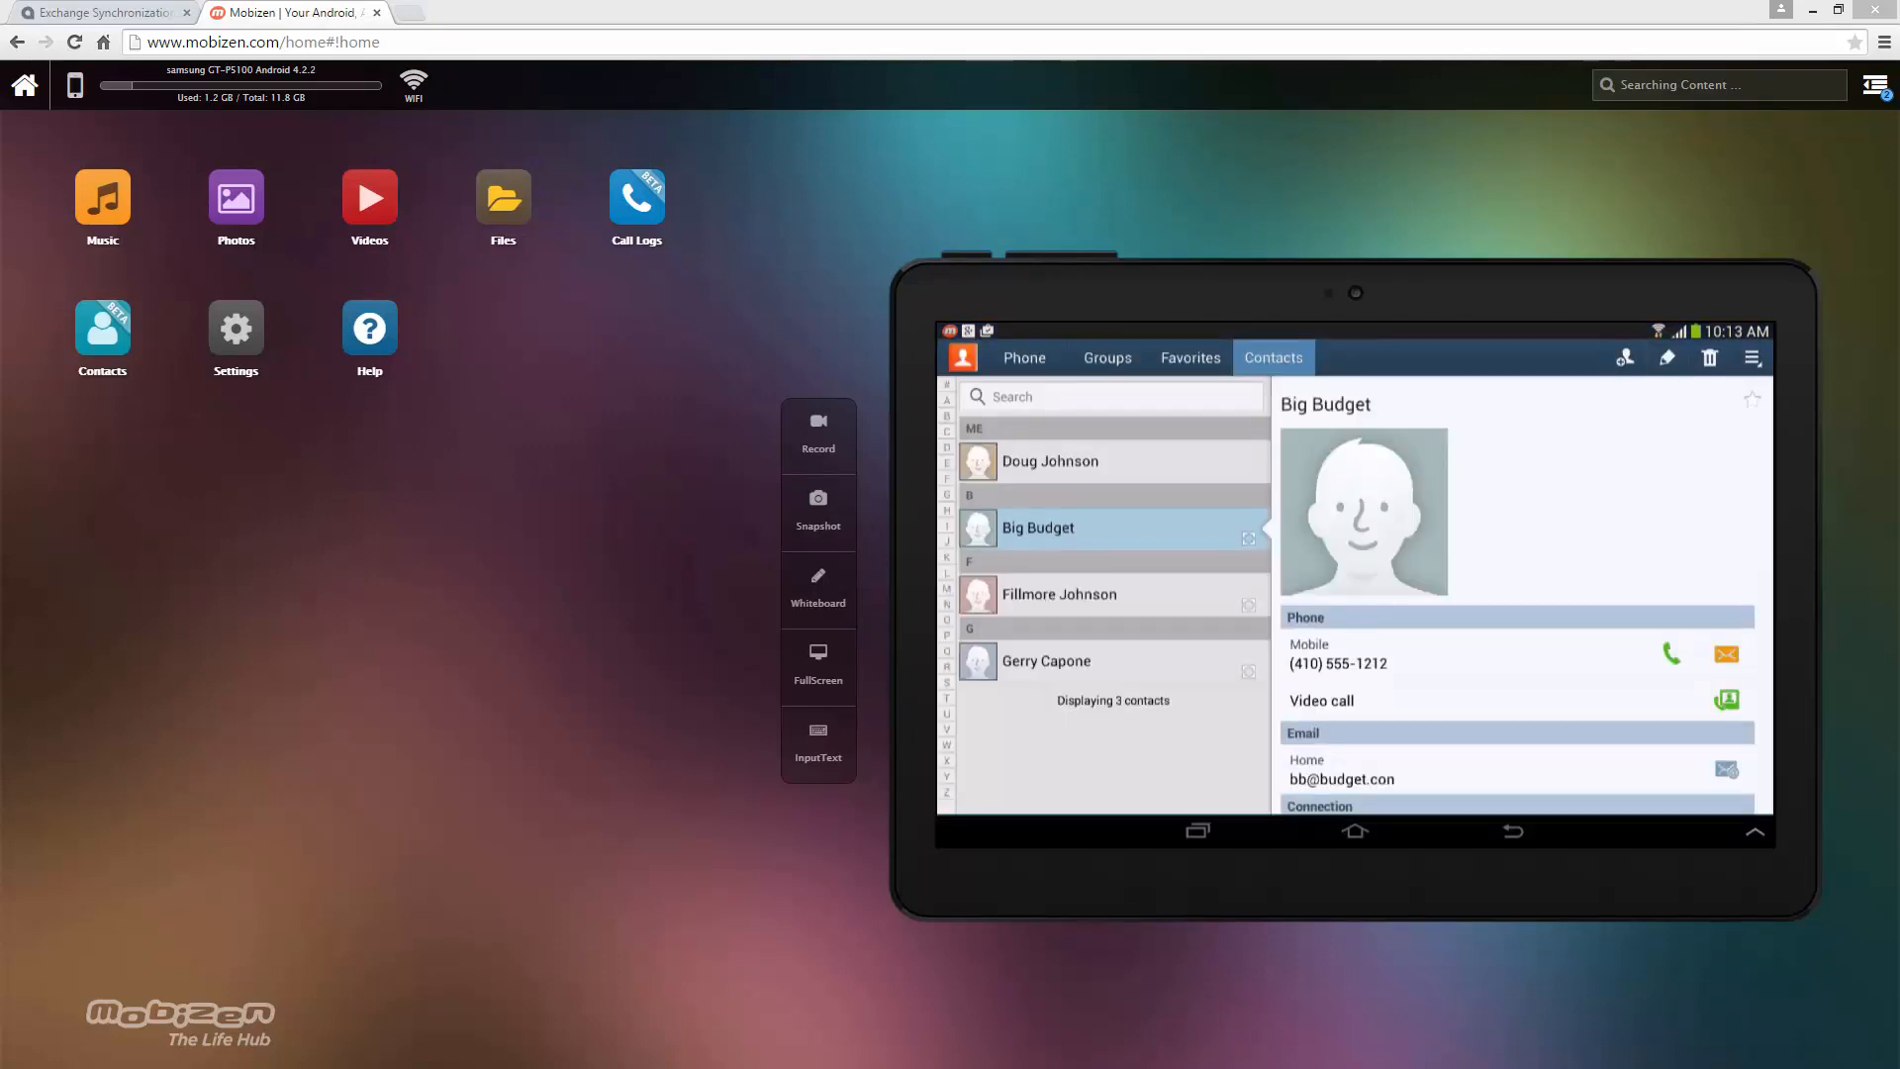
{"action": "left_click", "coordinate": [1624, 358]}
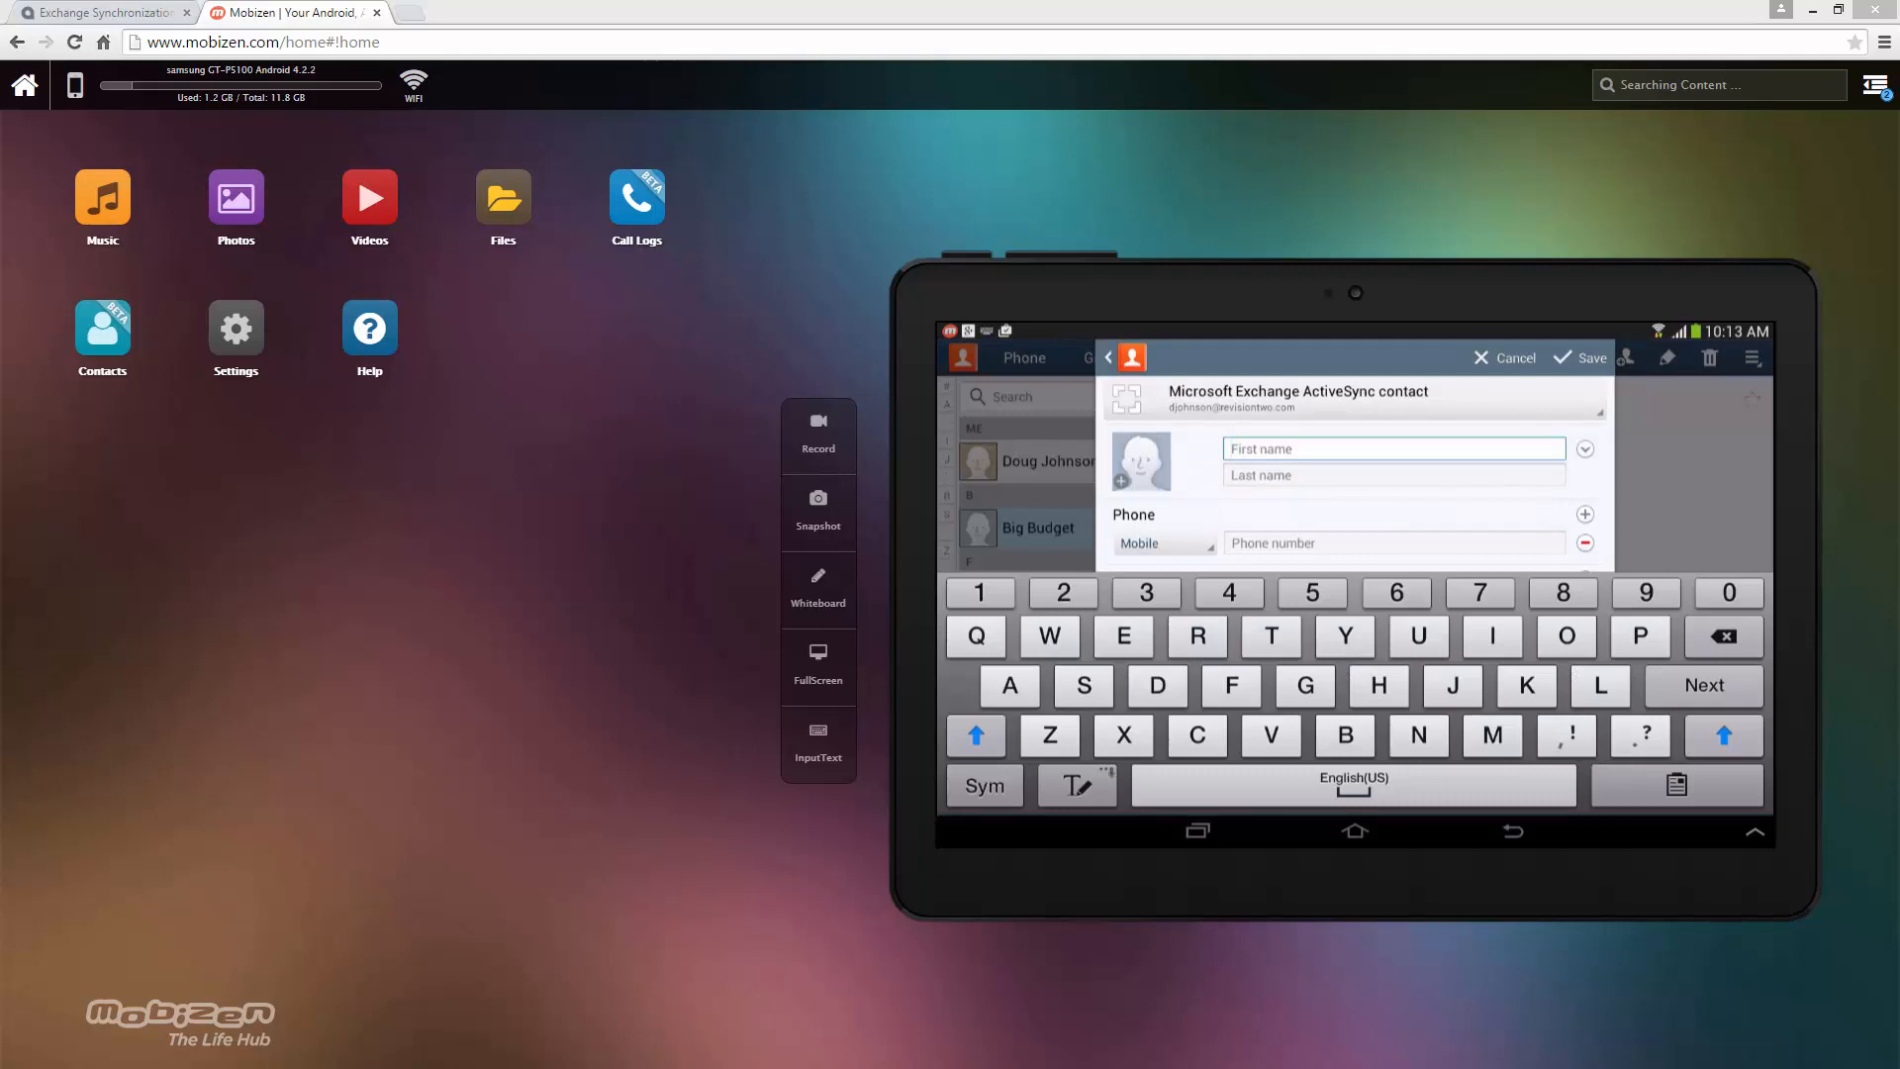
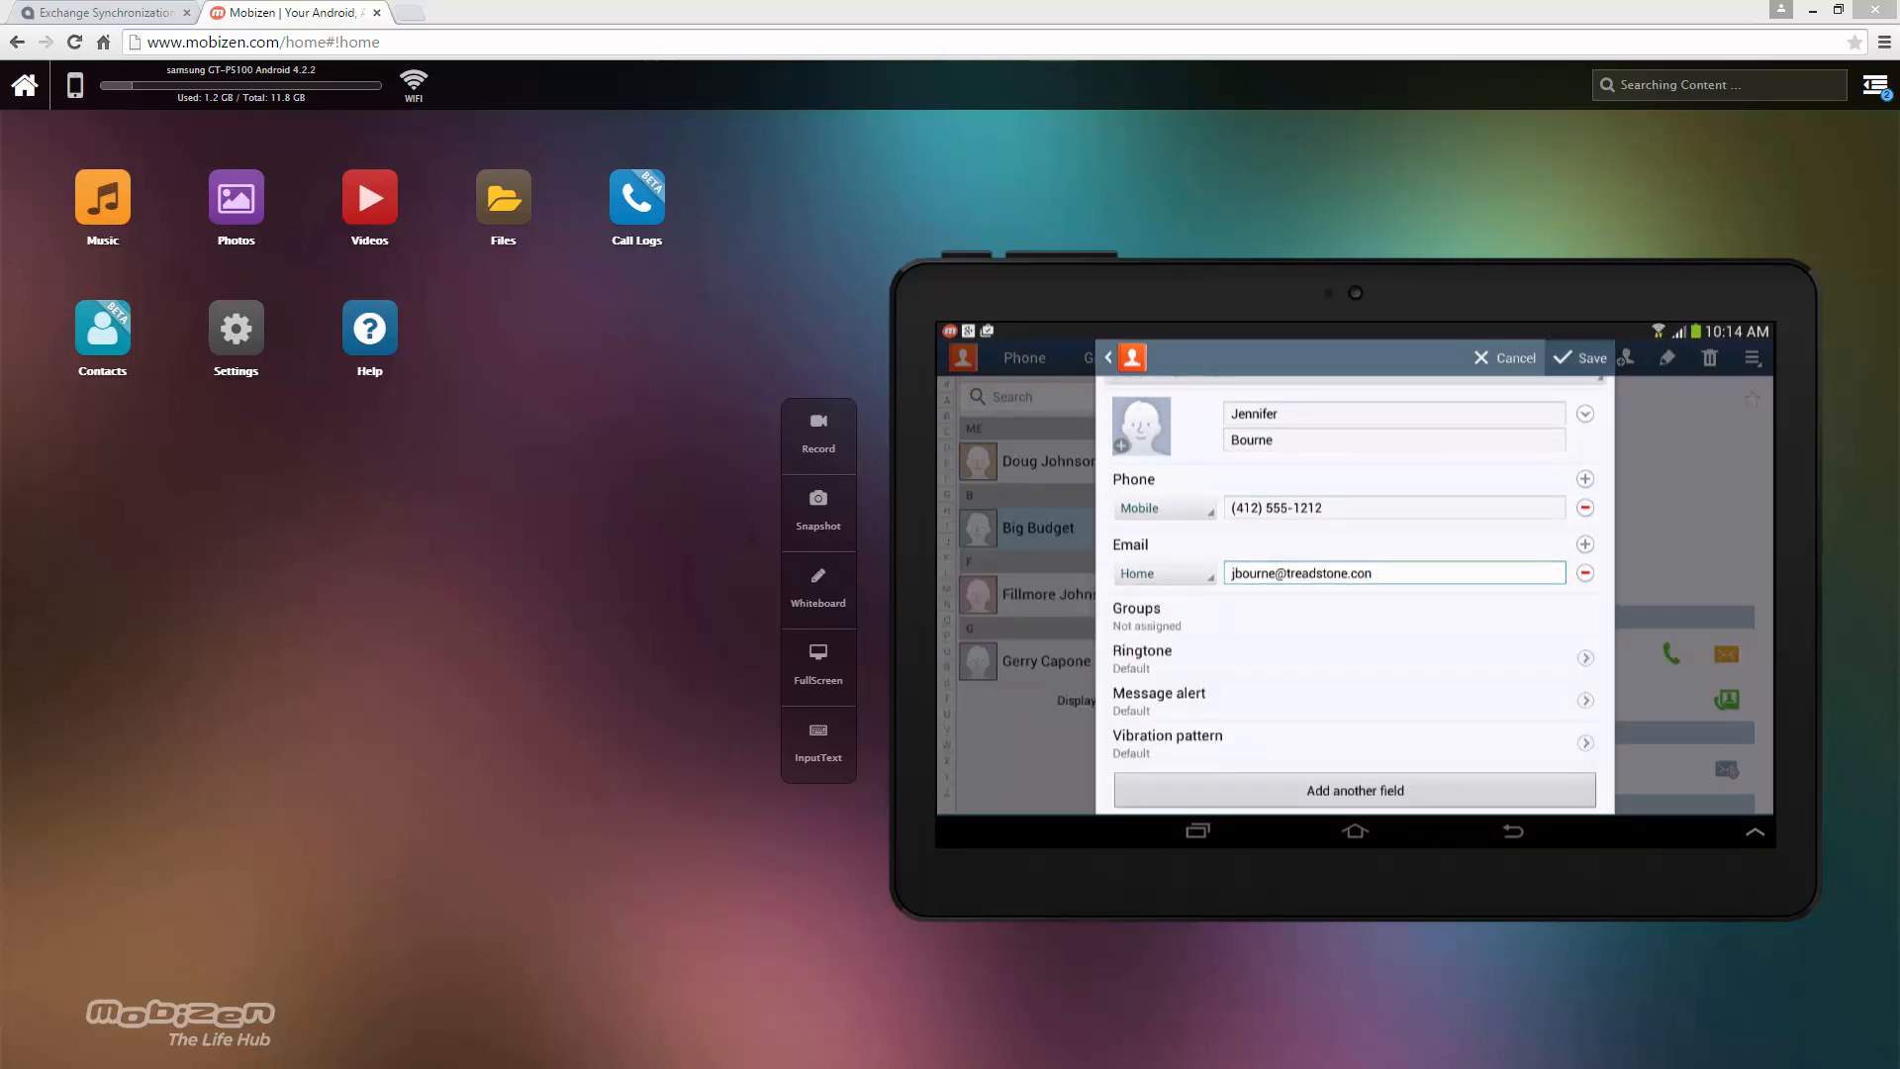
{"action": "left_click", "coordinate": [1580, 358]}
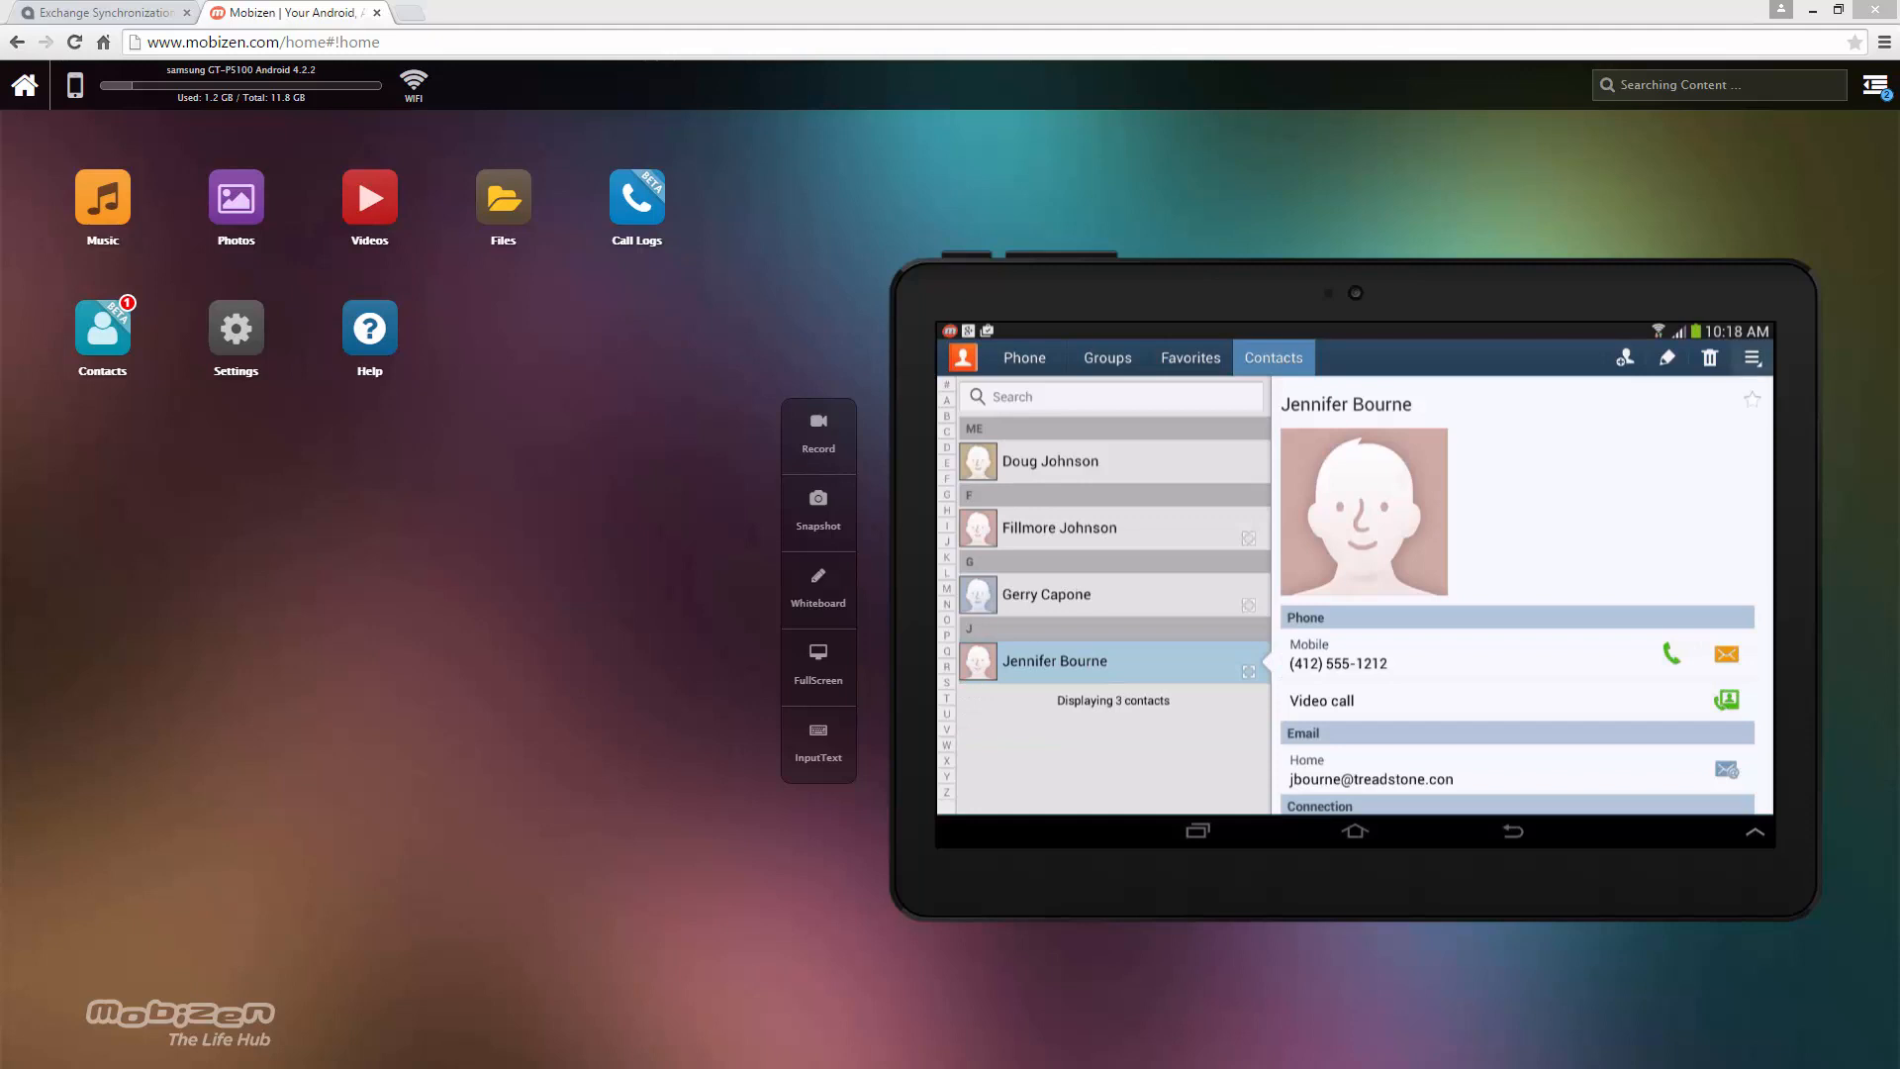
{"action": "left_click", "coordinate": [1751, 357]}
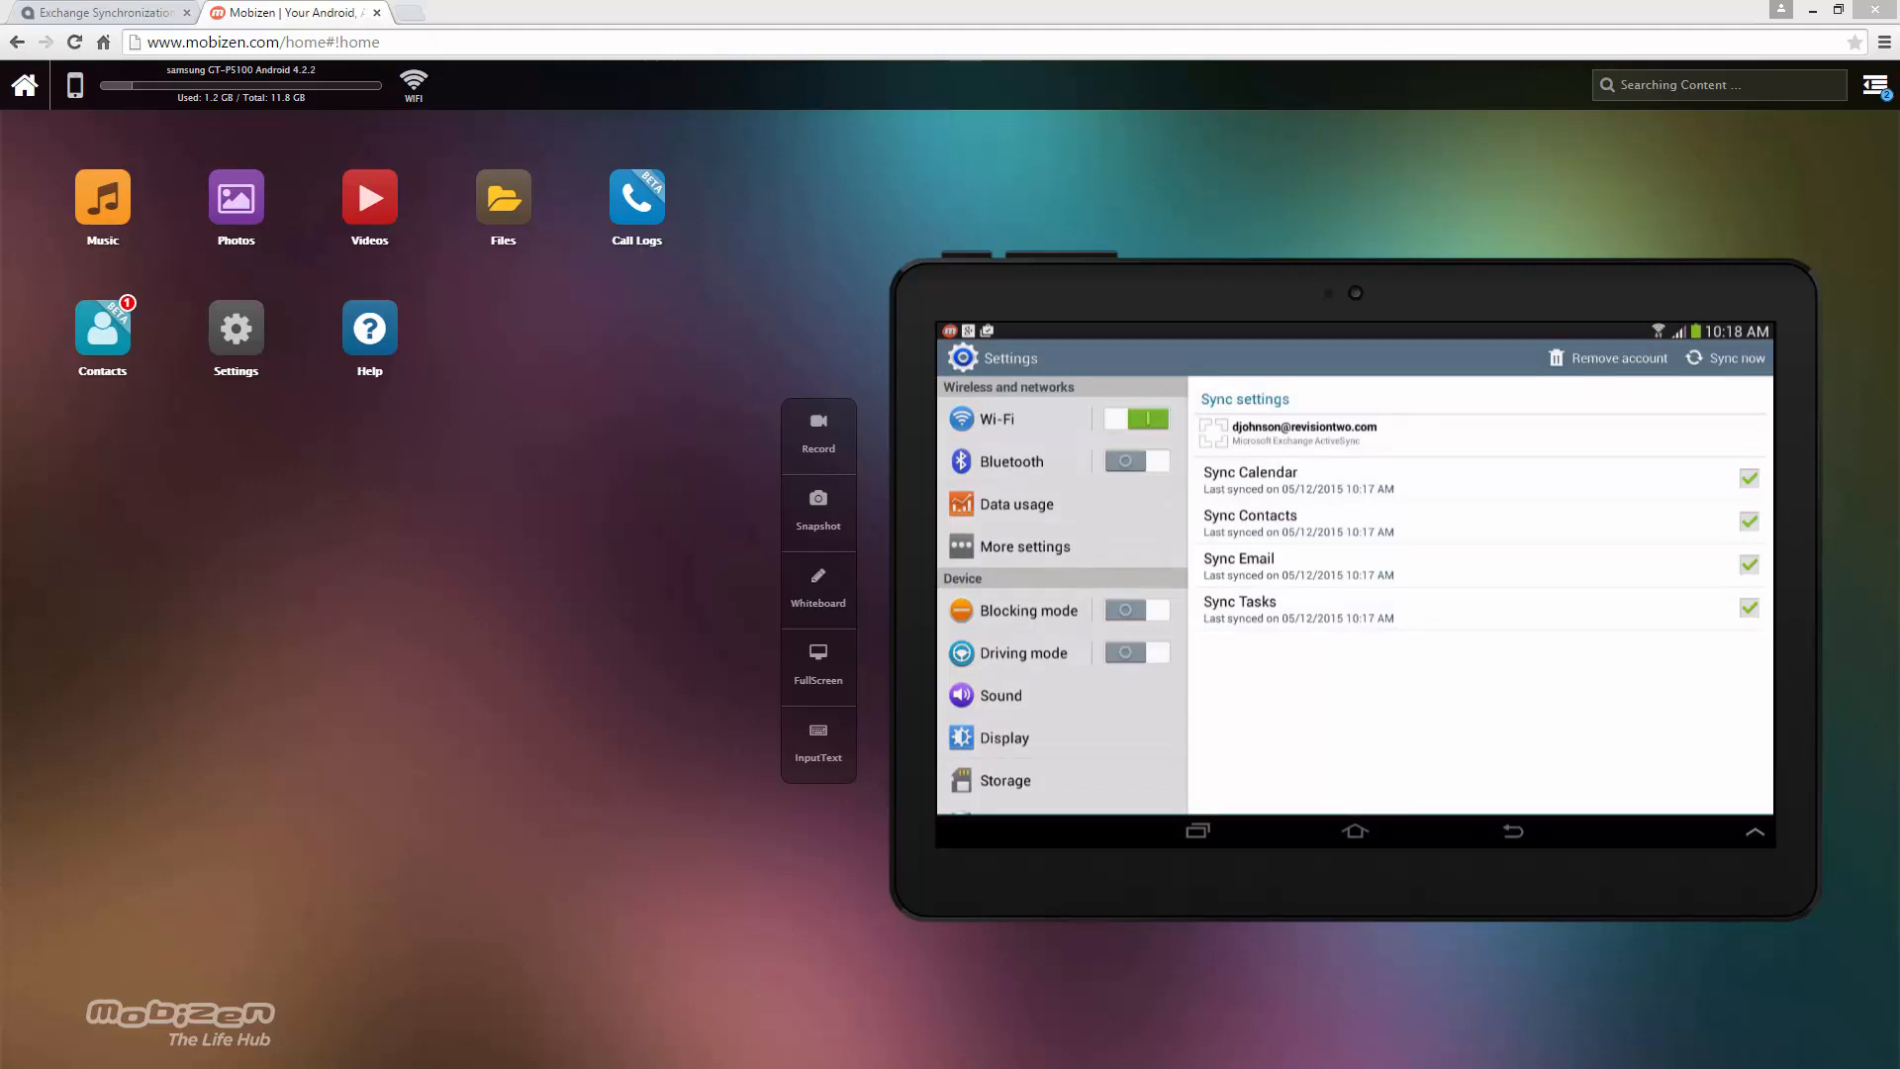
{"action": "left_click", "coordinate": [1735, 357]}
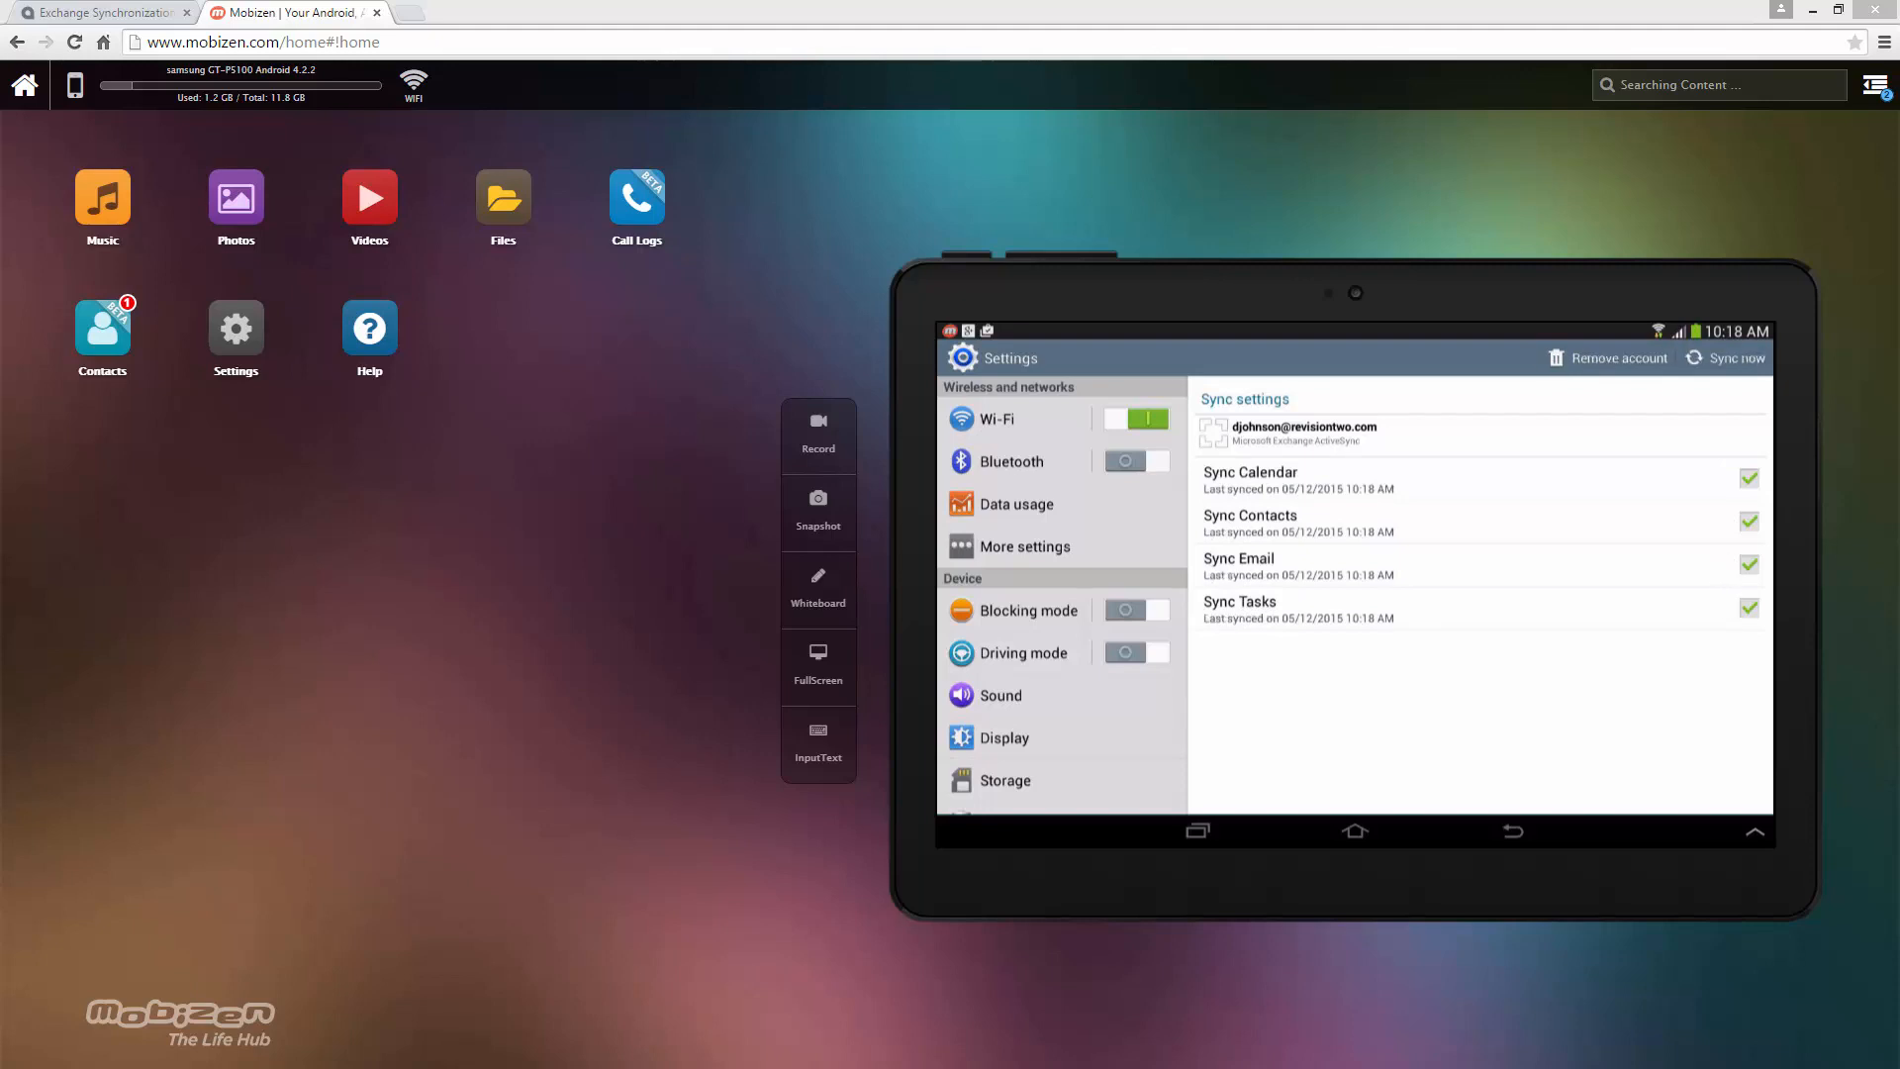
{"action": "left_click", "coordinate": [102, 328]}
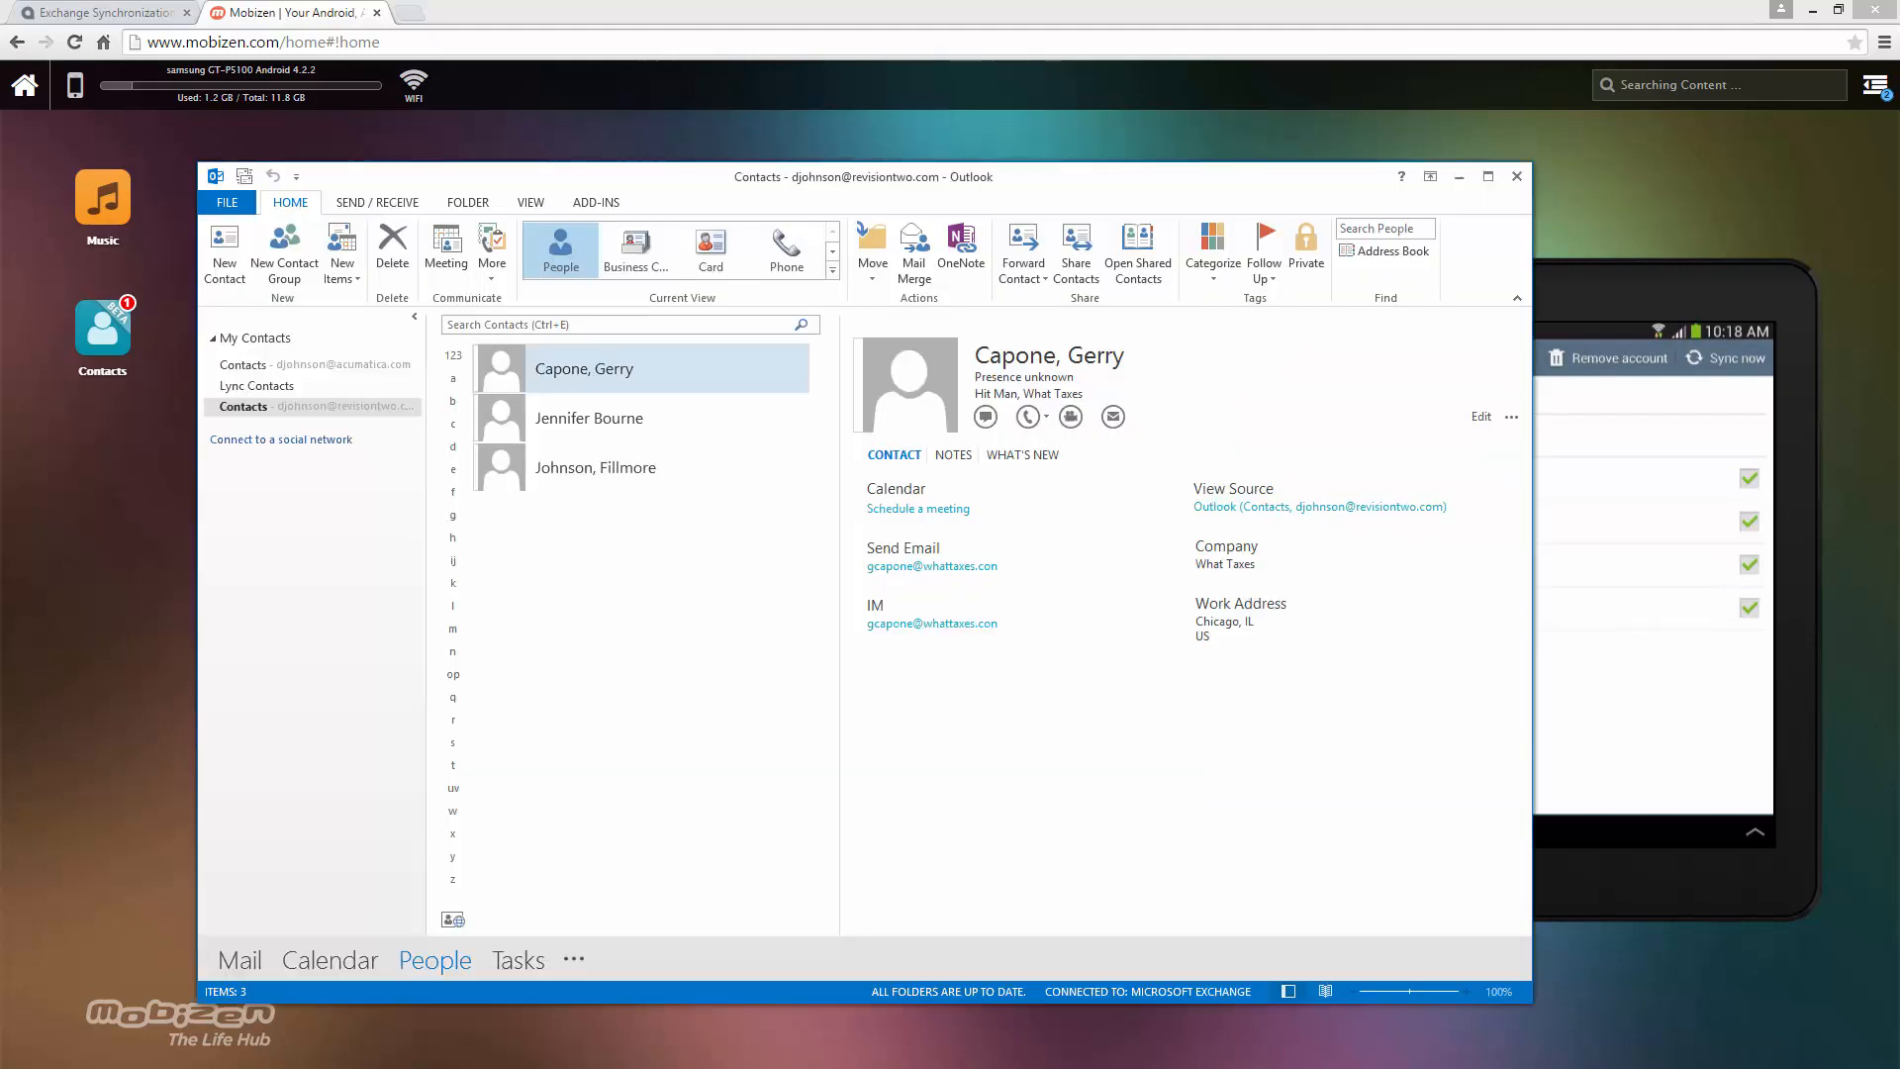
{"action": "left_click", "coordinate": [589, 418]}
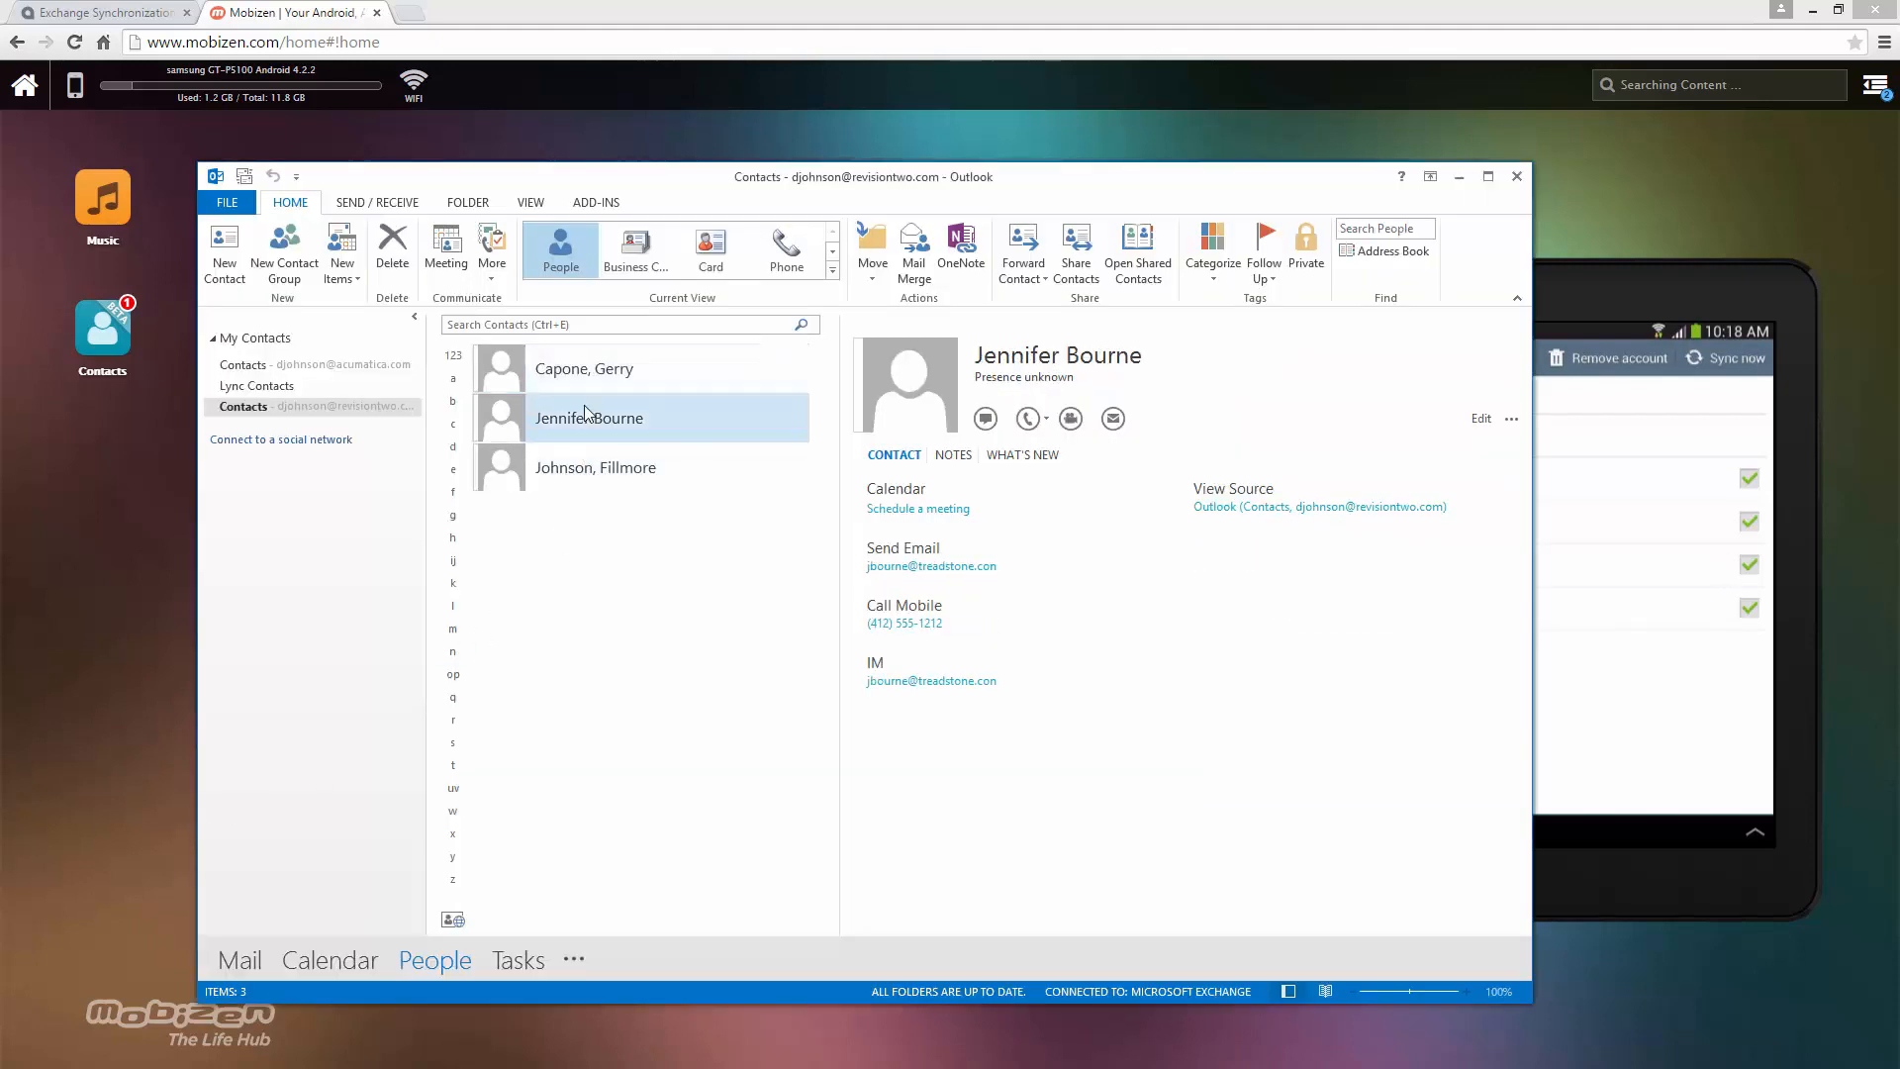
{"action": "mouse_move", "coordinate": [374, 448]}
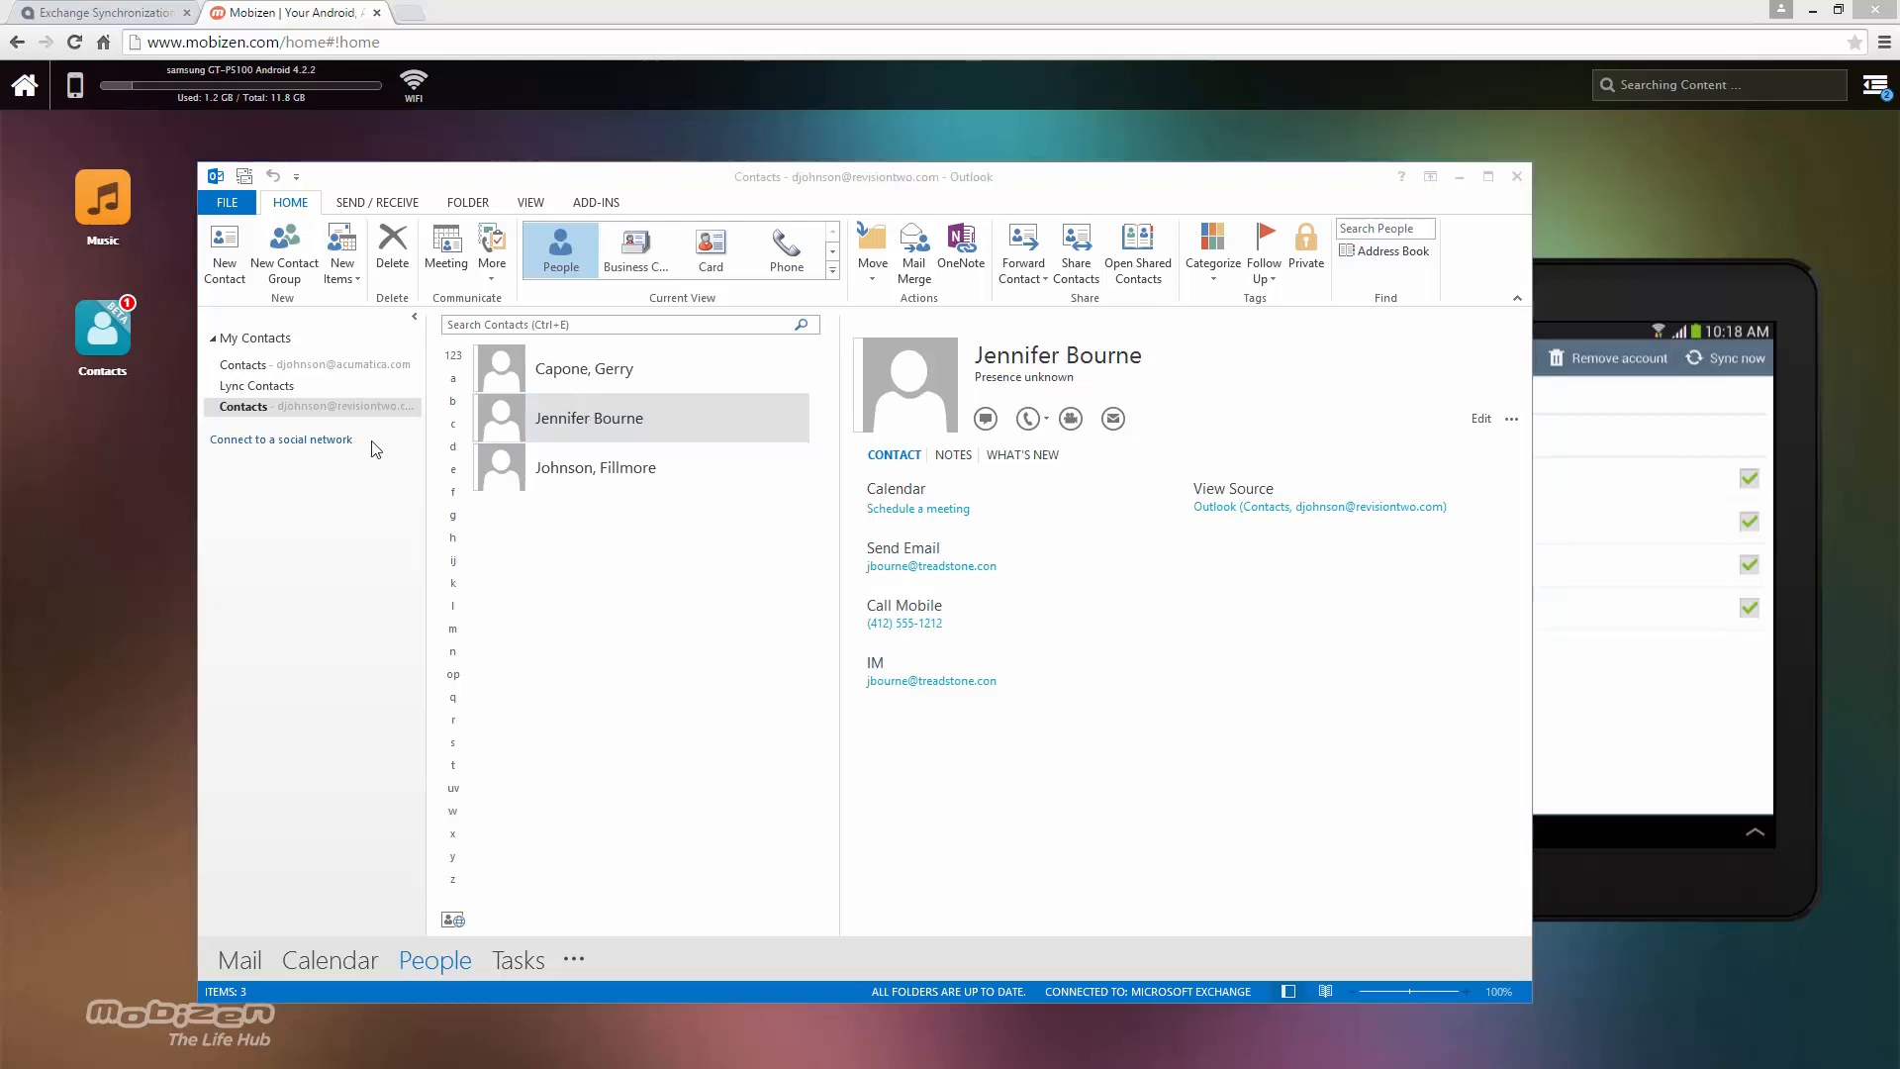
{"action": "left_click", "coordinate": [103, 12]}
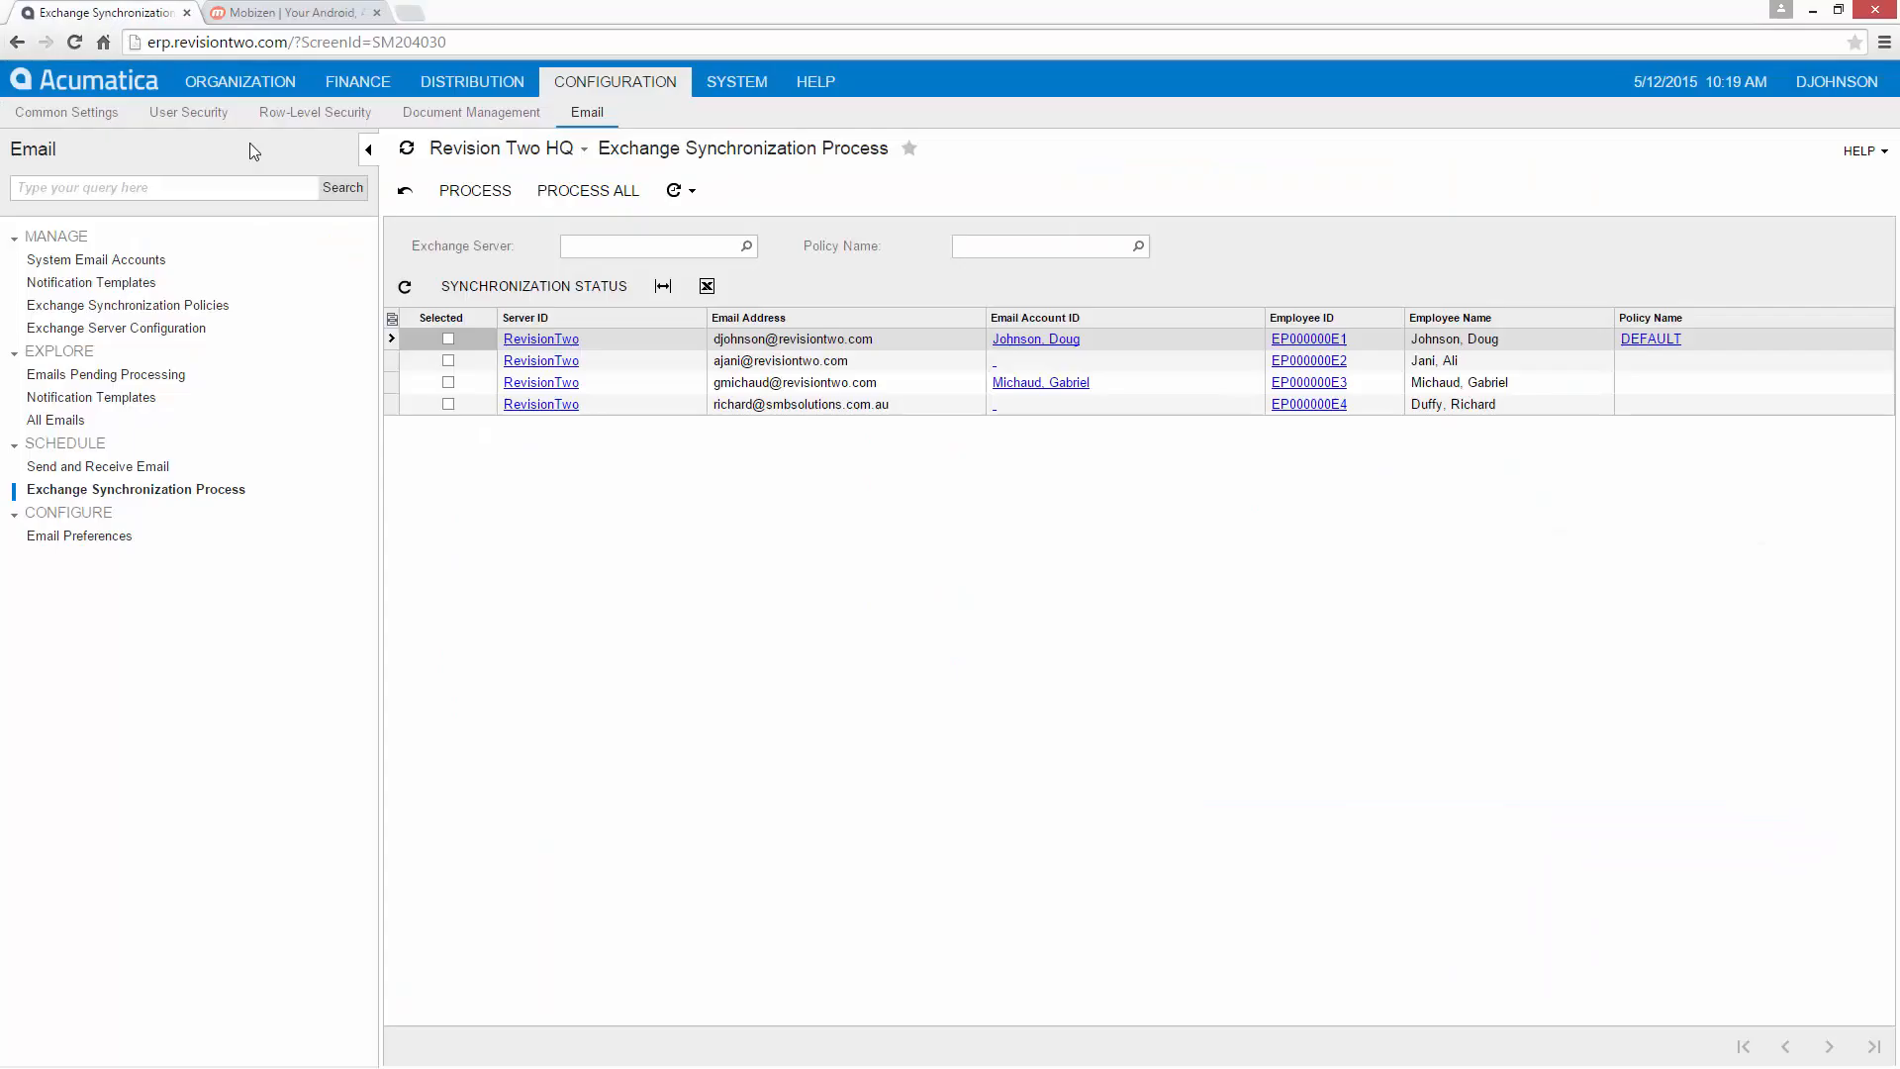
{"action": "left_click", "coordinate": [447, 338]}
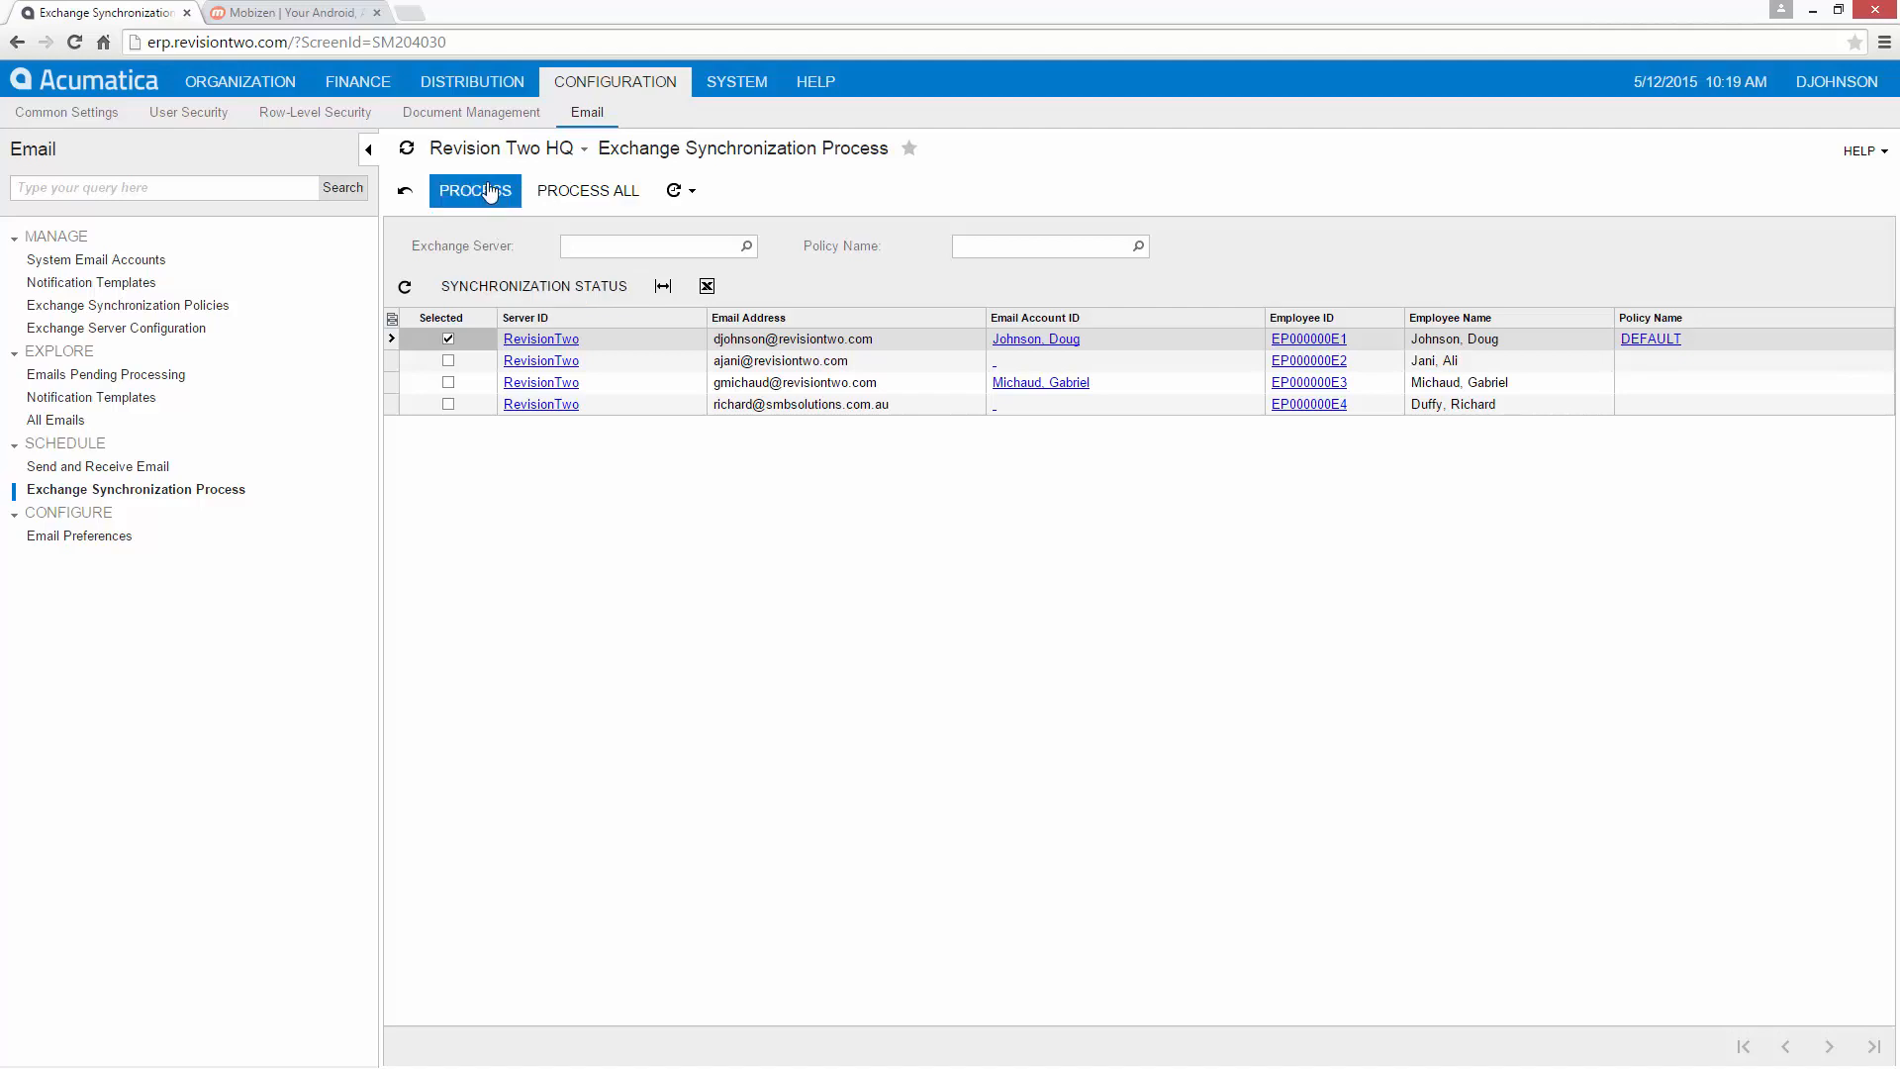
{"action": "left_click", "coordinate": [474, 190]}
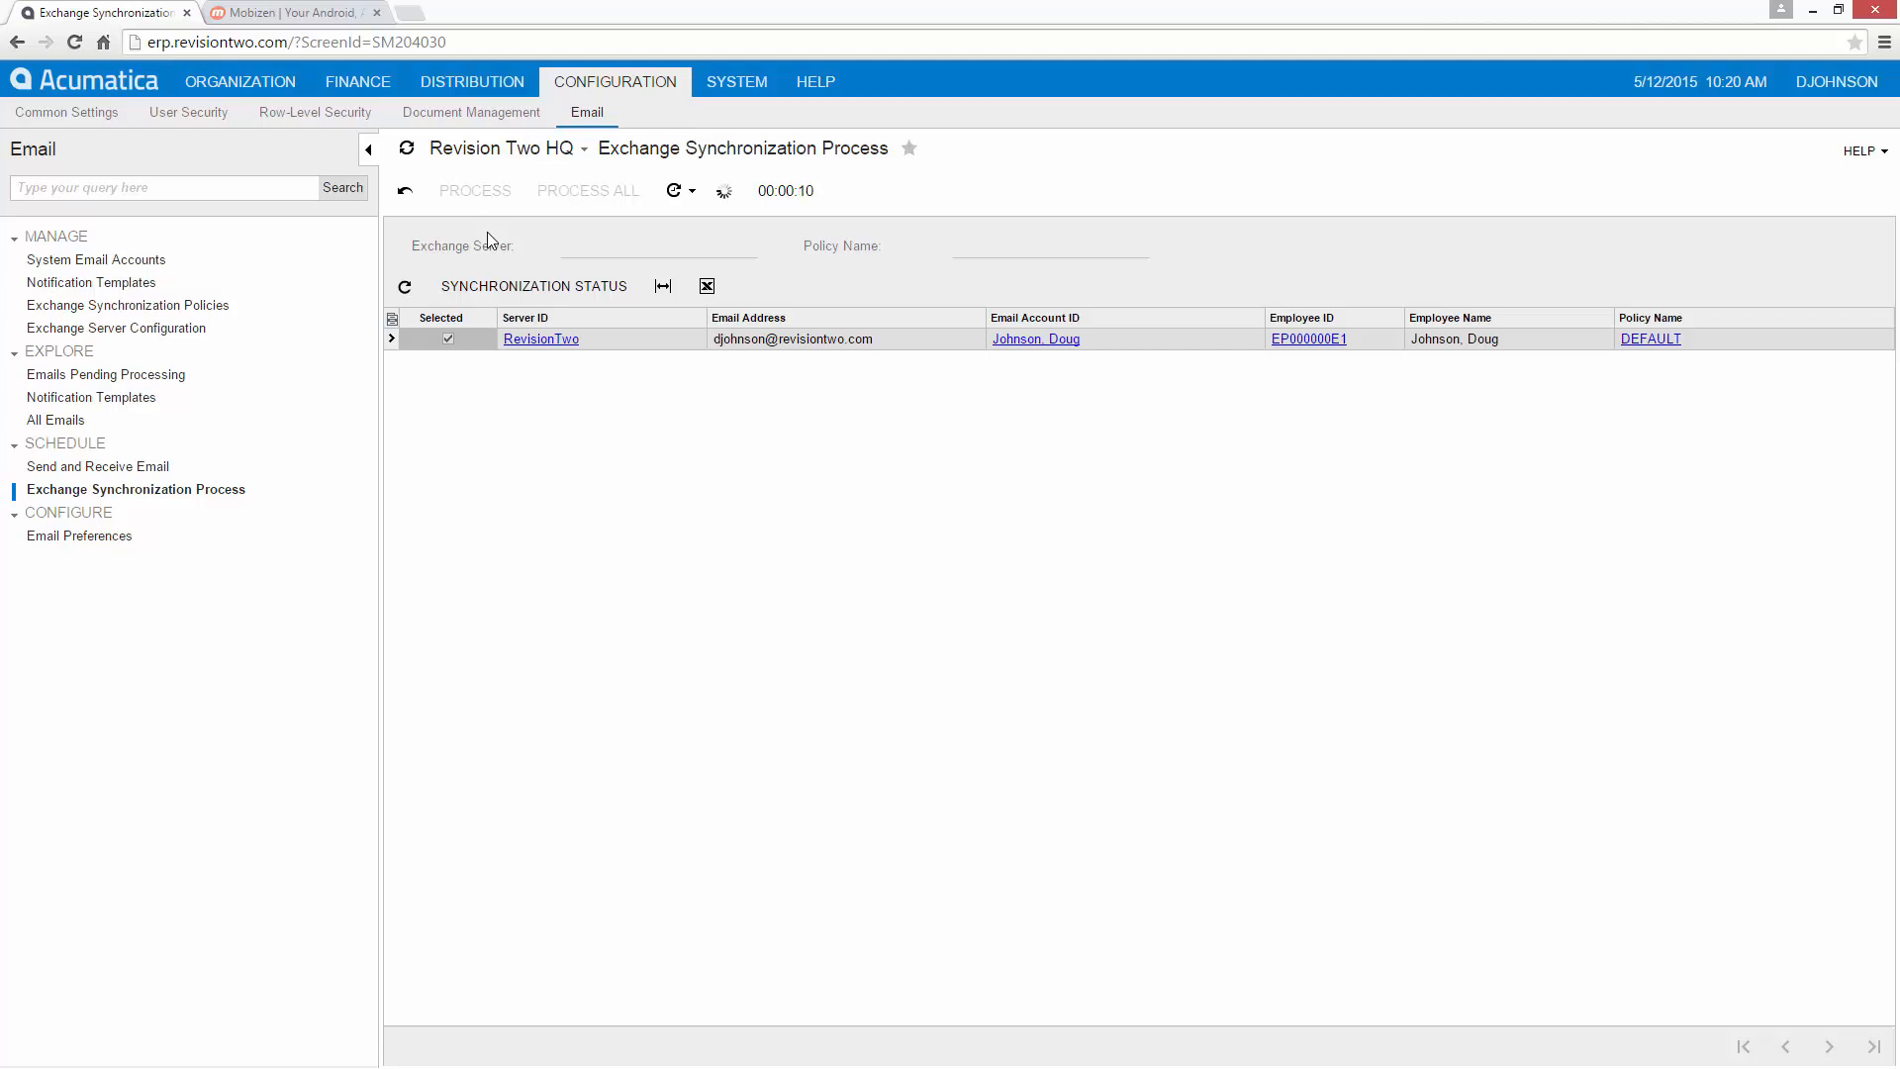
{"action": "left_click", "coordinate": [162, 188]}
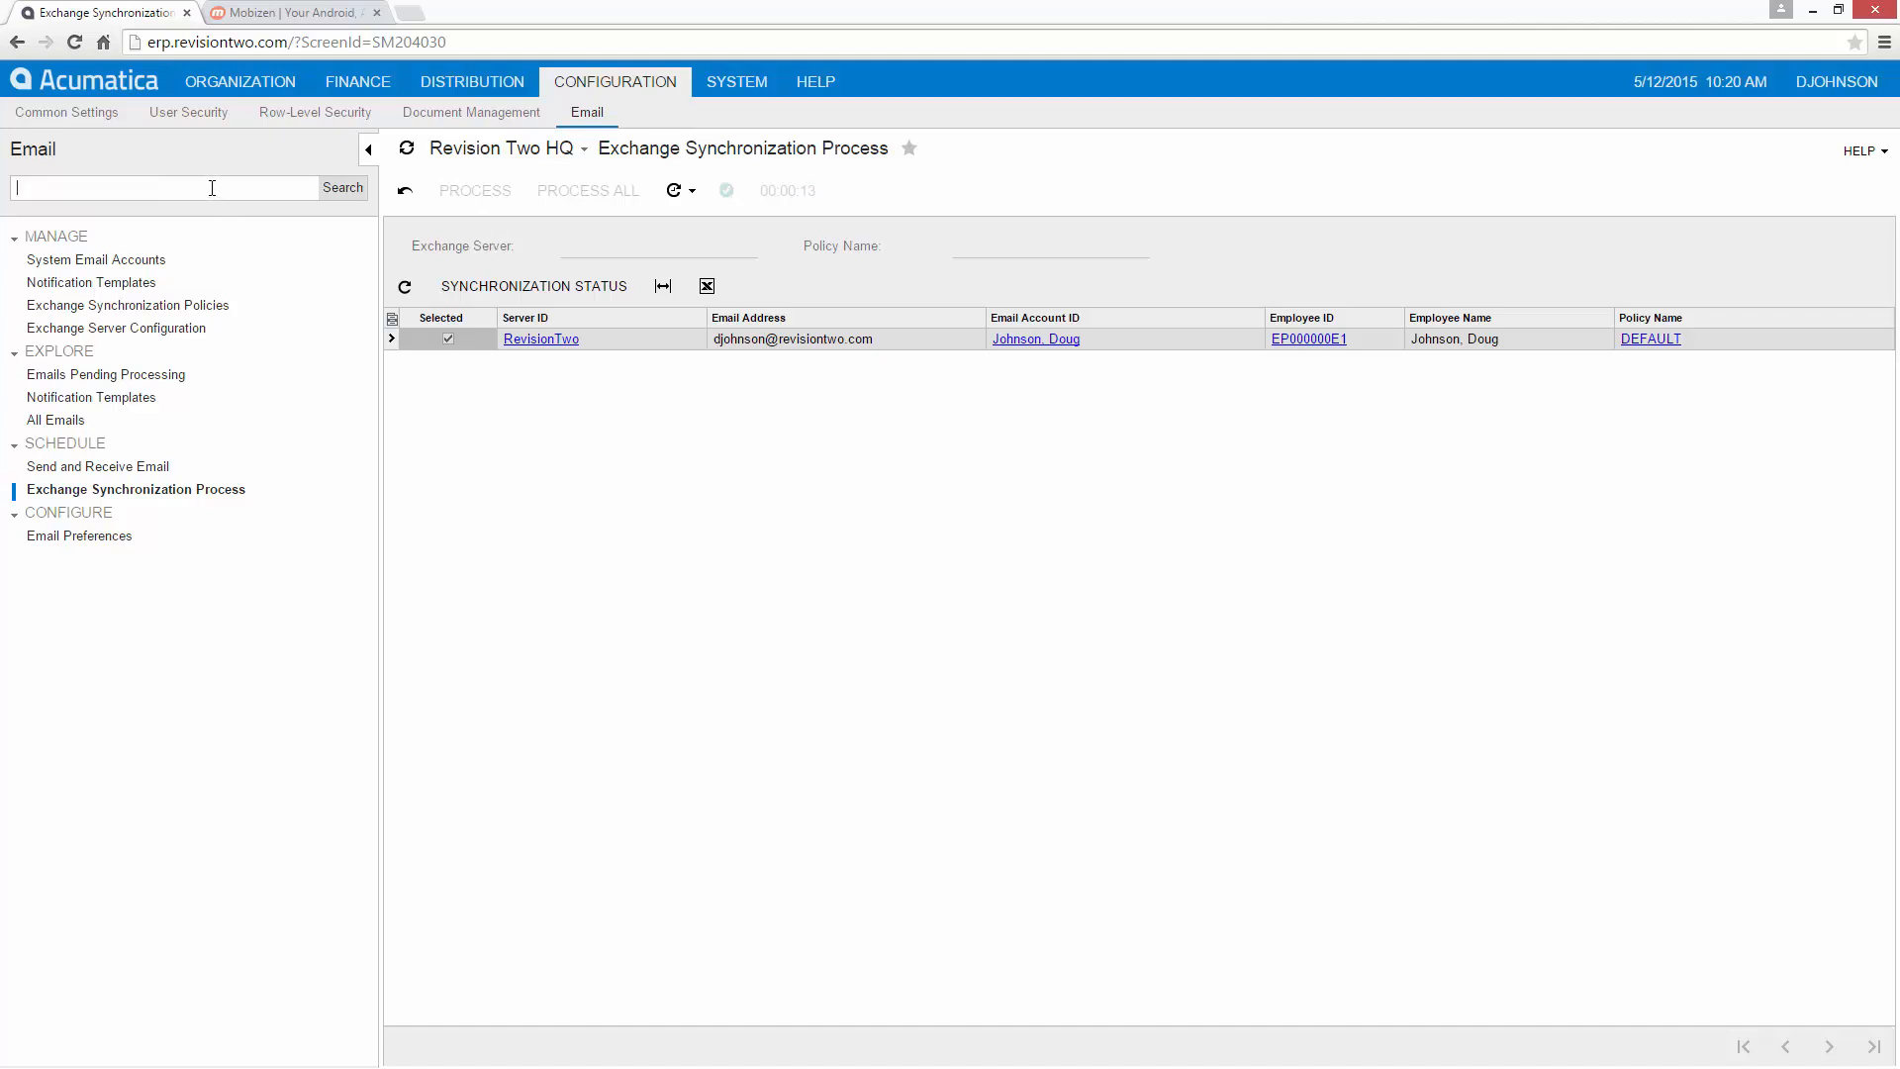
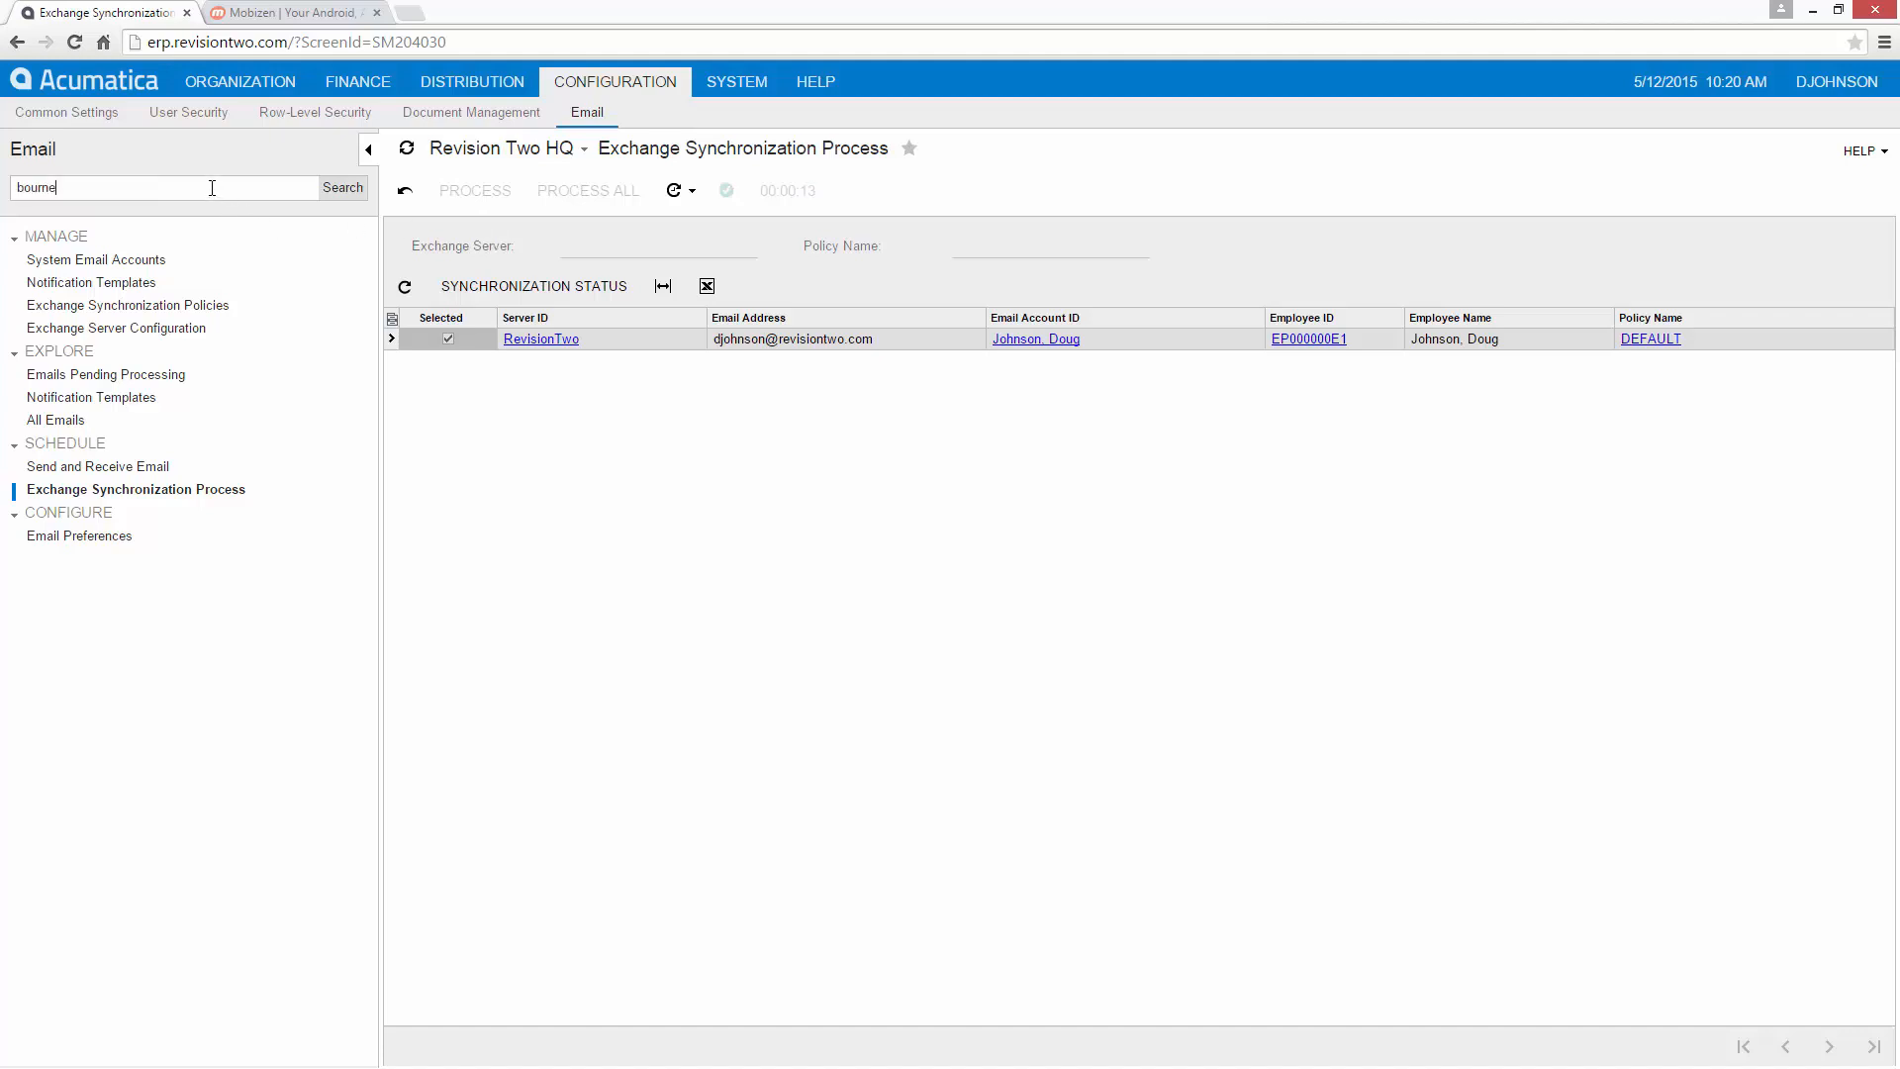
{"action": "left_click", "coordinate": [343, 188]}
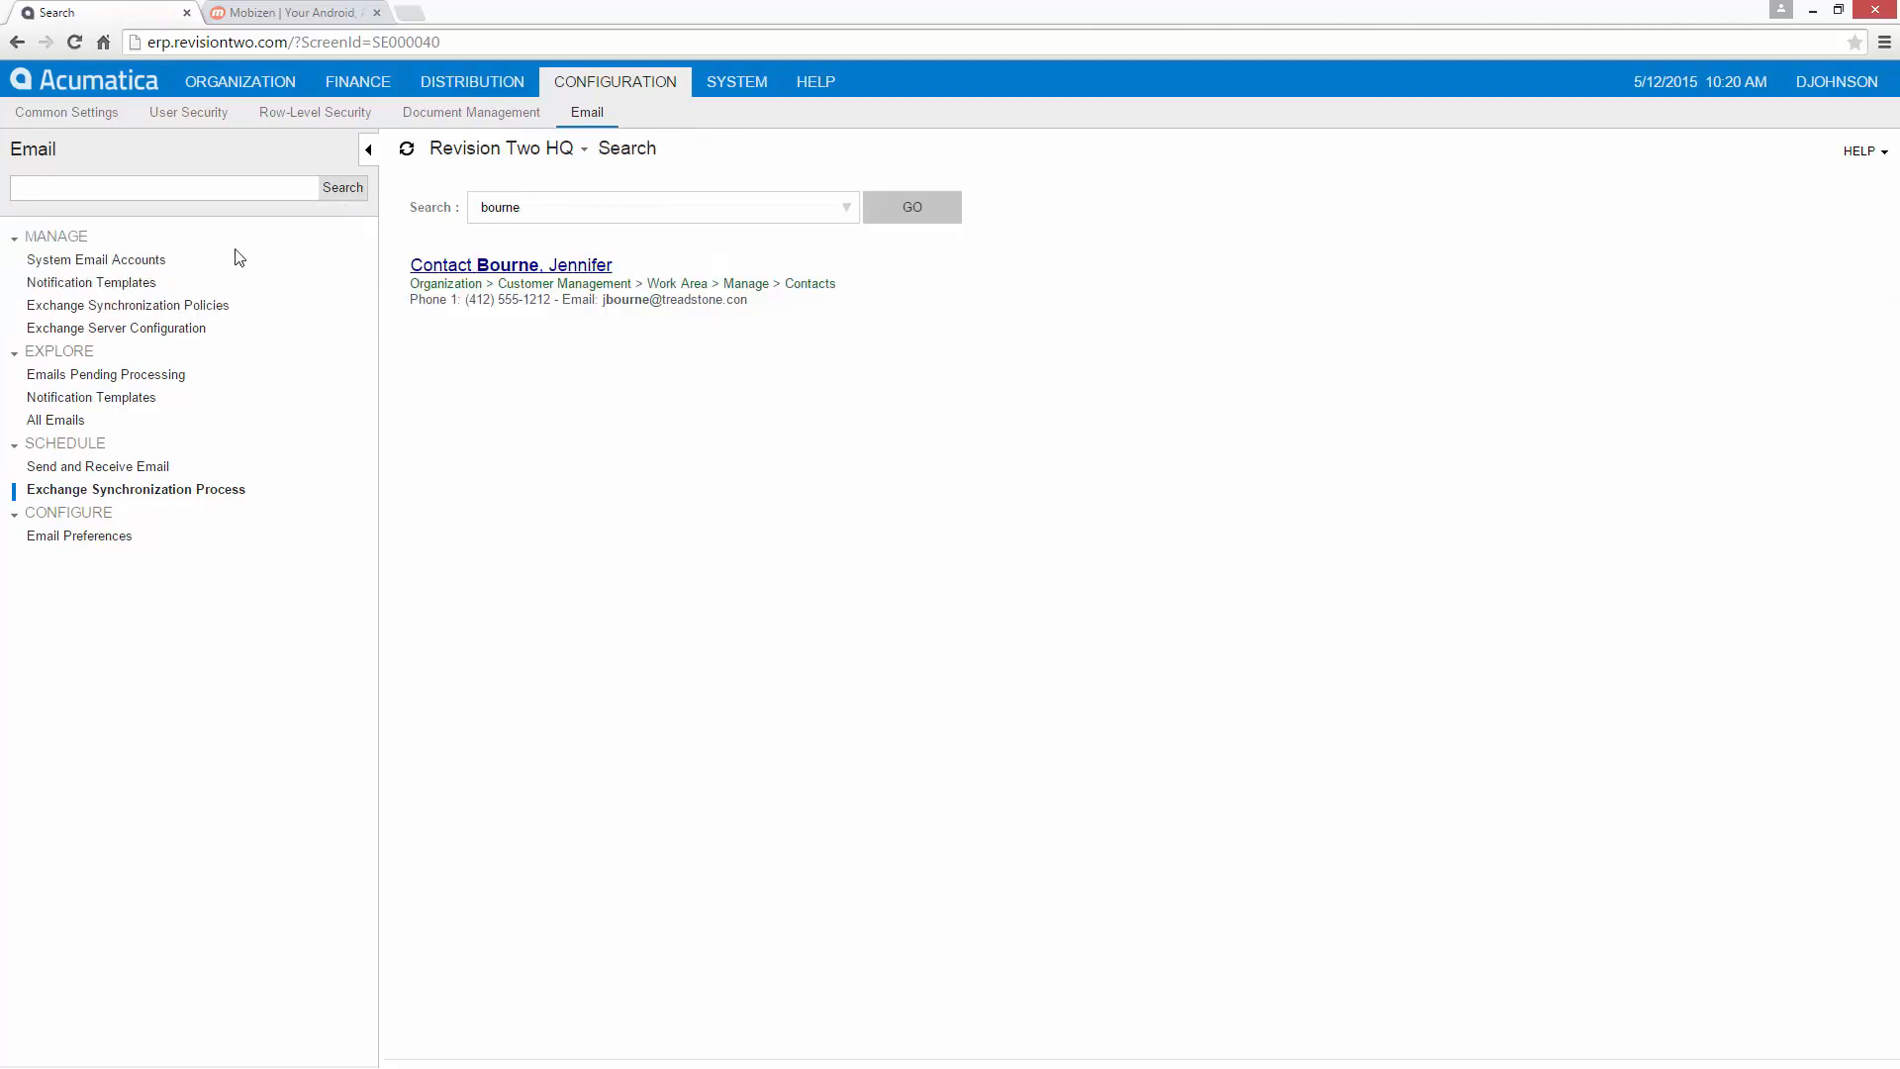
{"action": "left_click", "coordinate": [511, 265]}
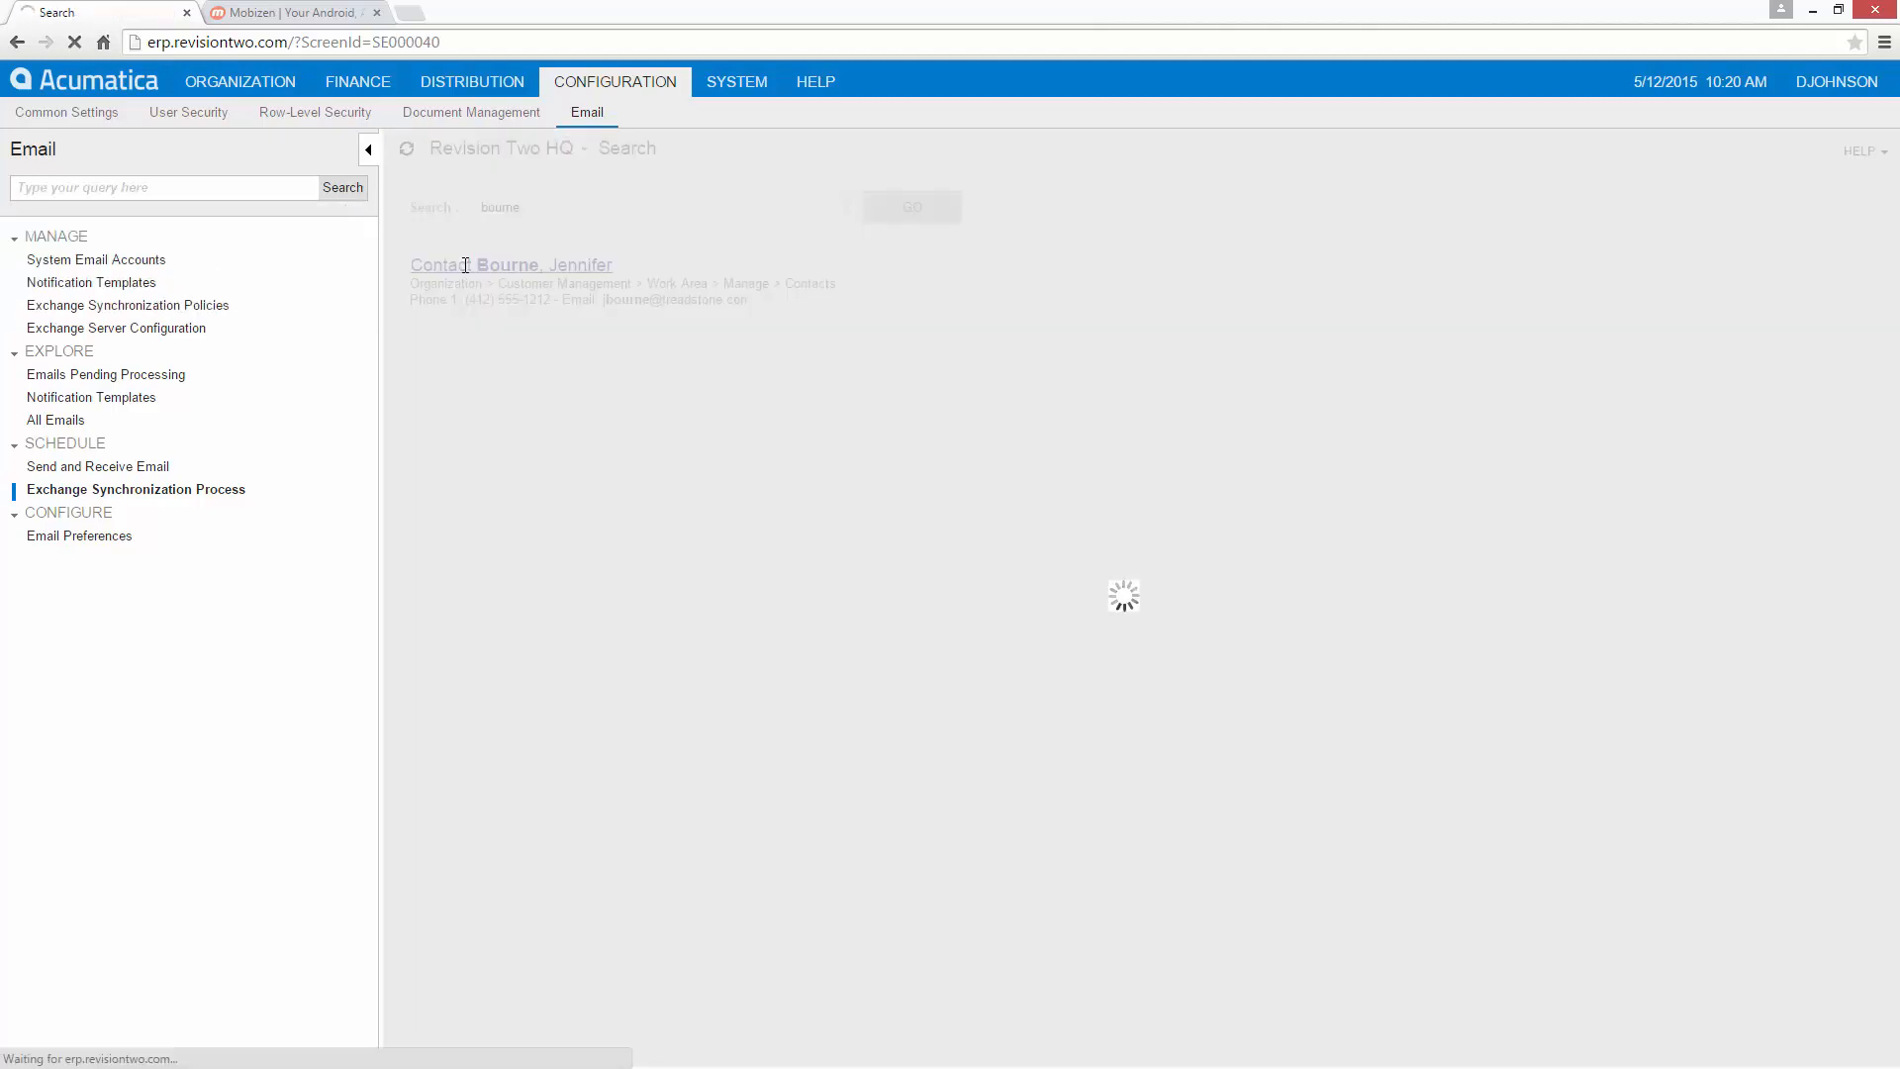
{"action": "left_click", "coordinate": [511, 264]}
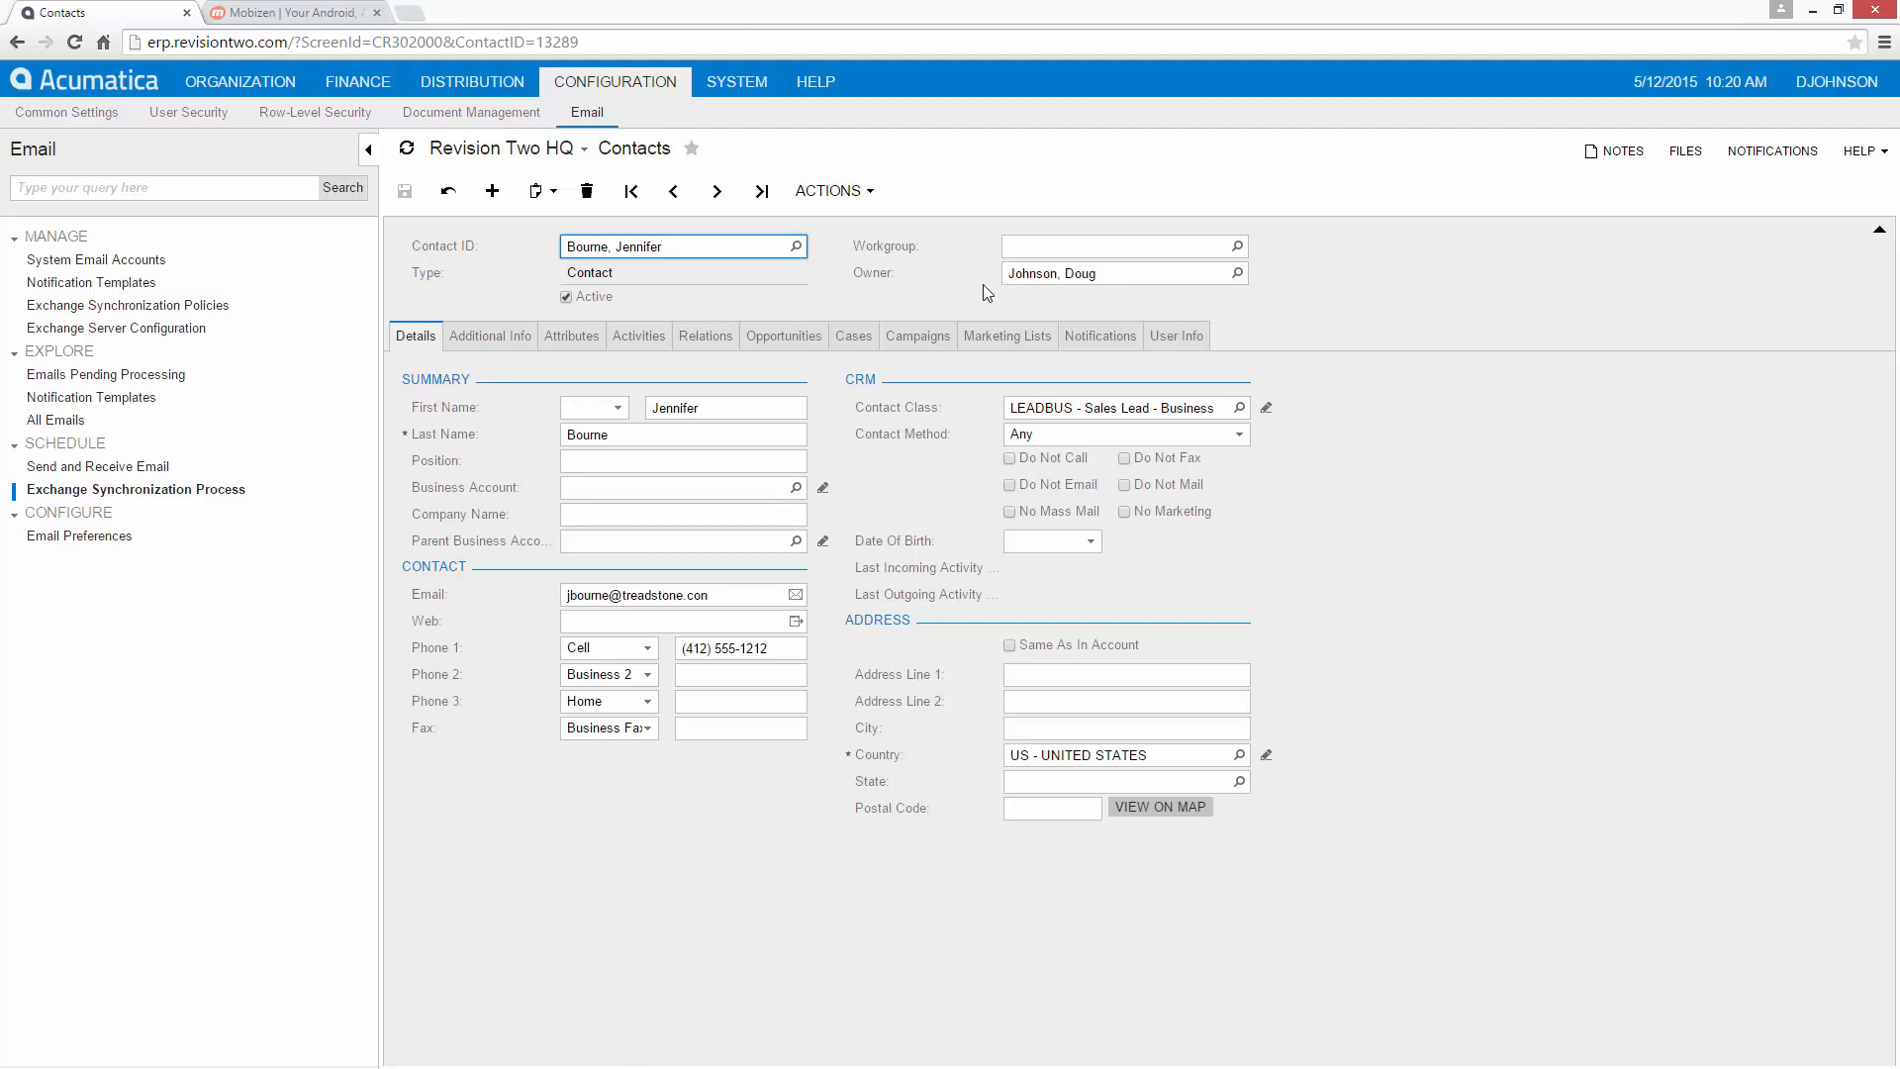
{"action": "left_click", "coordinate": [682, 247]}
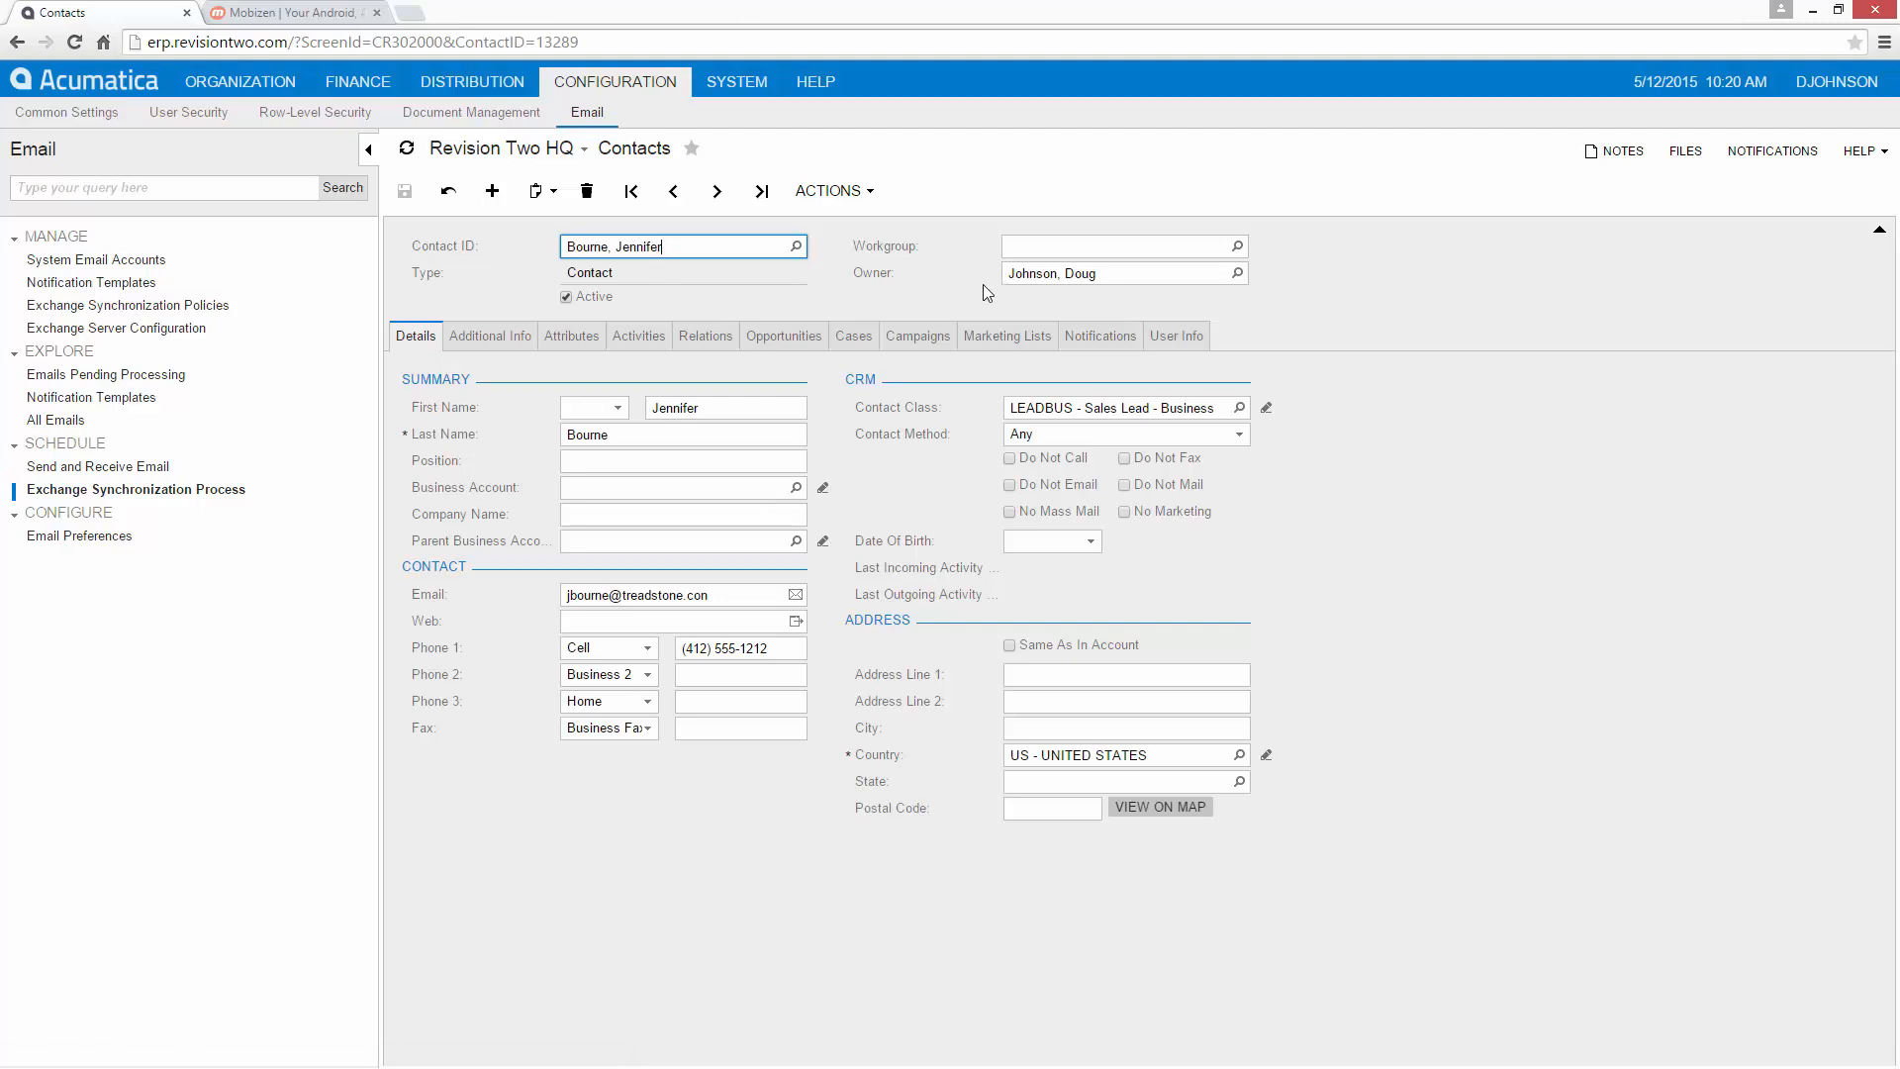
{"action": "left_click", "coordinate": [297, 12]}
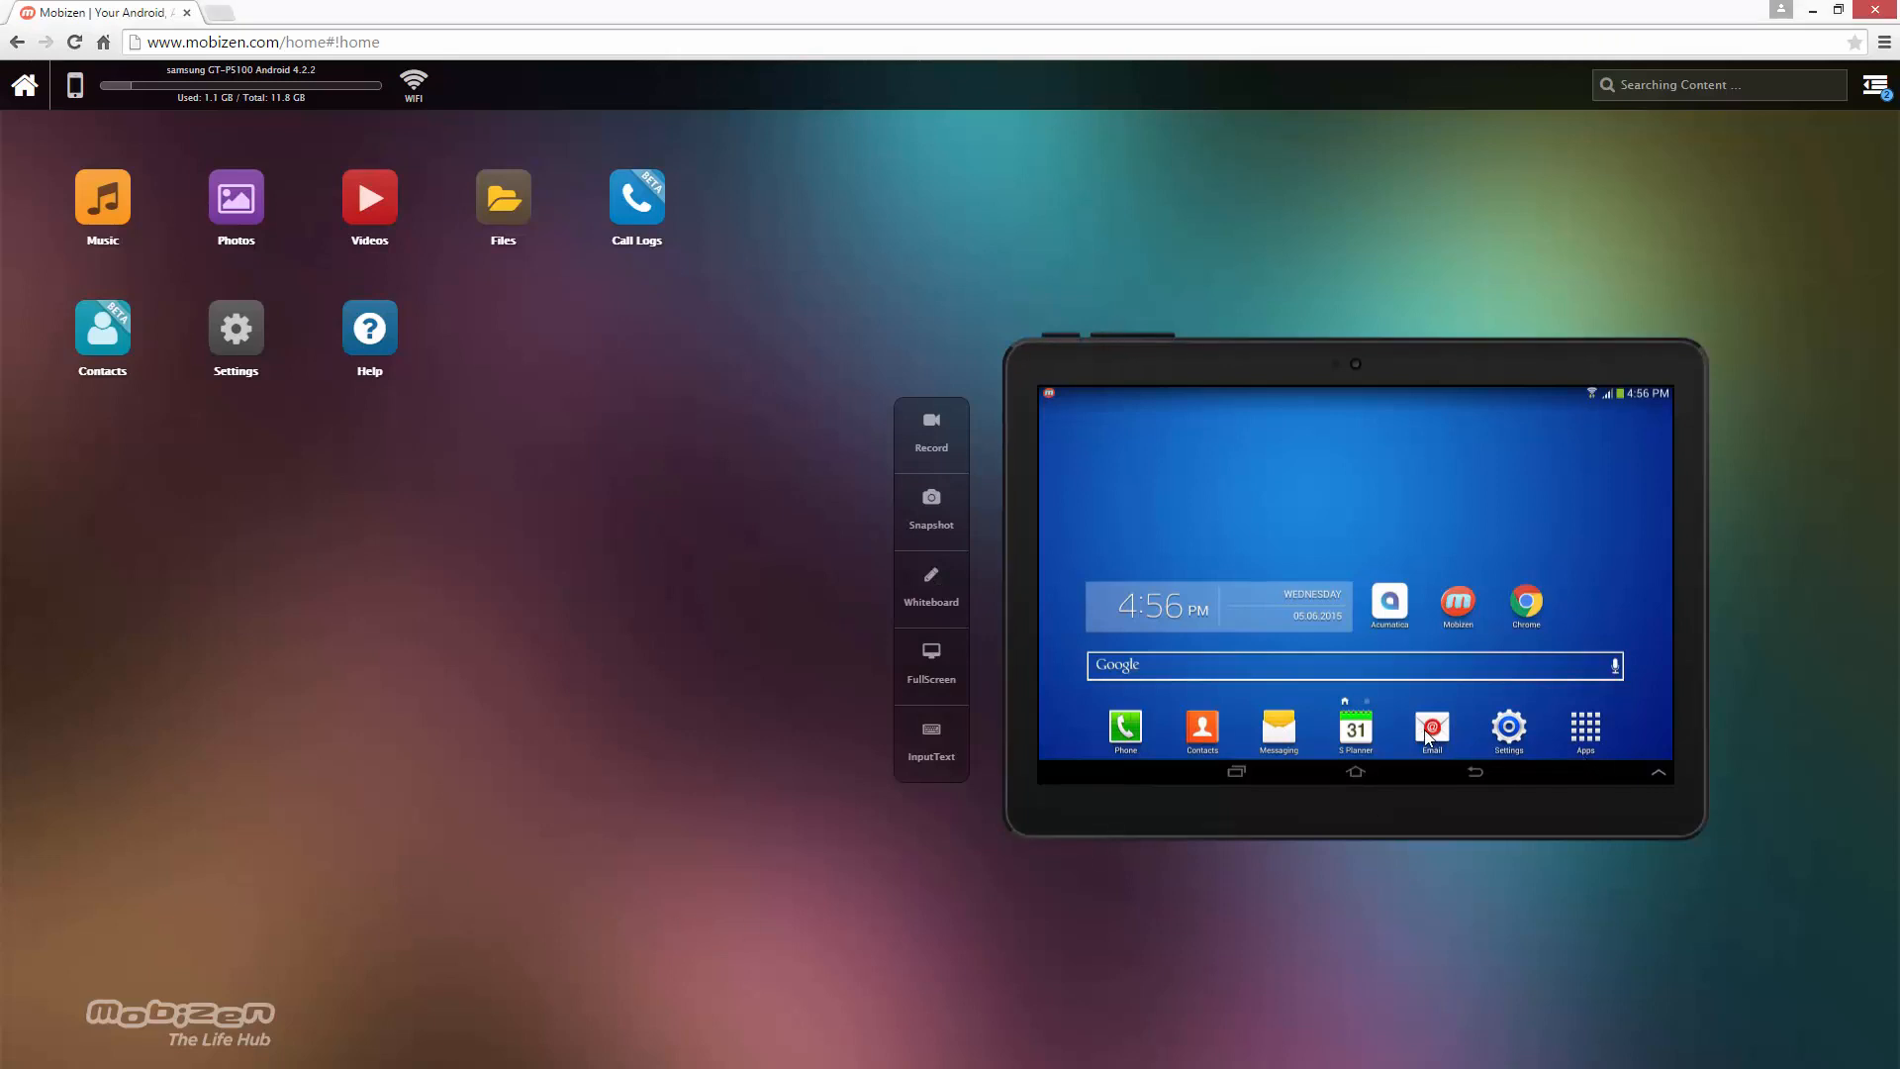
Send a 'Pricing from the field' email quoting $0.89 widgets from the tablet's inbox.
{"action": "left_click", "coordinate": [1431, 726]}
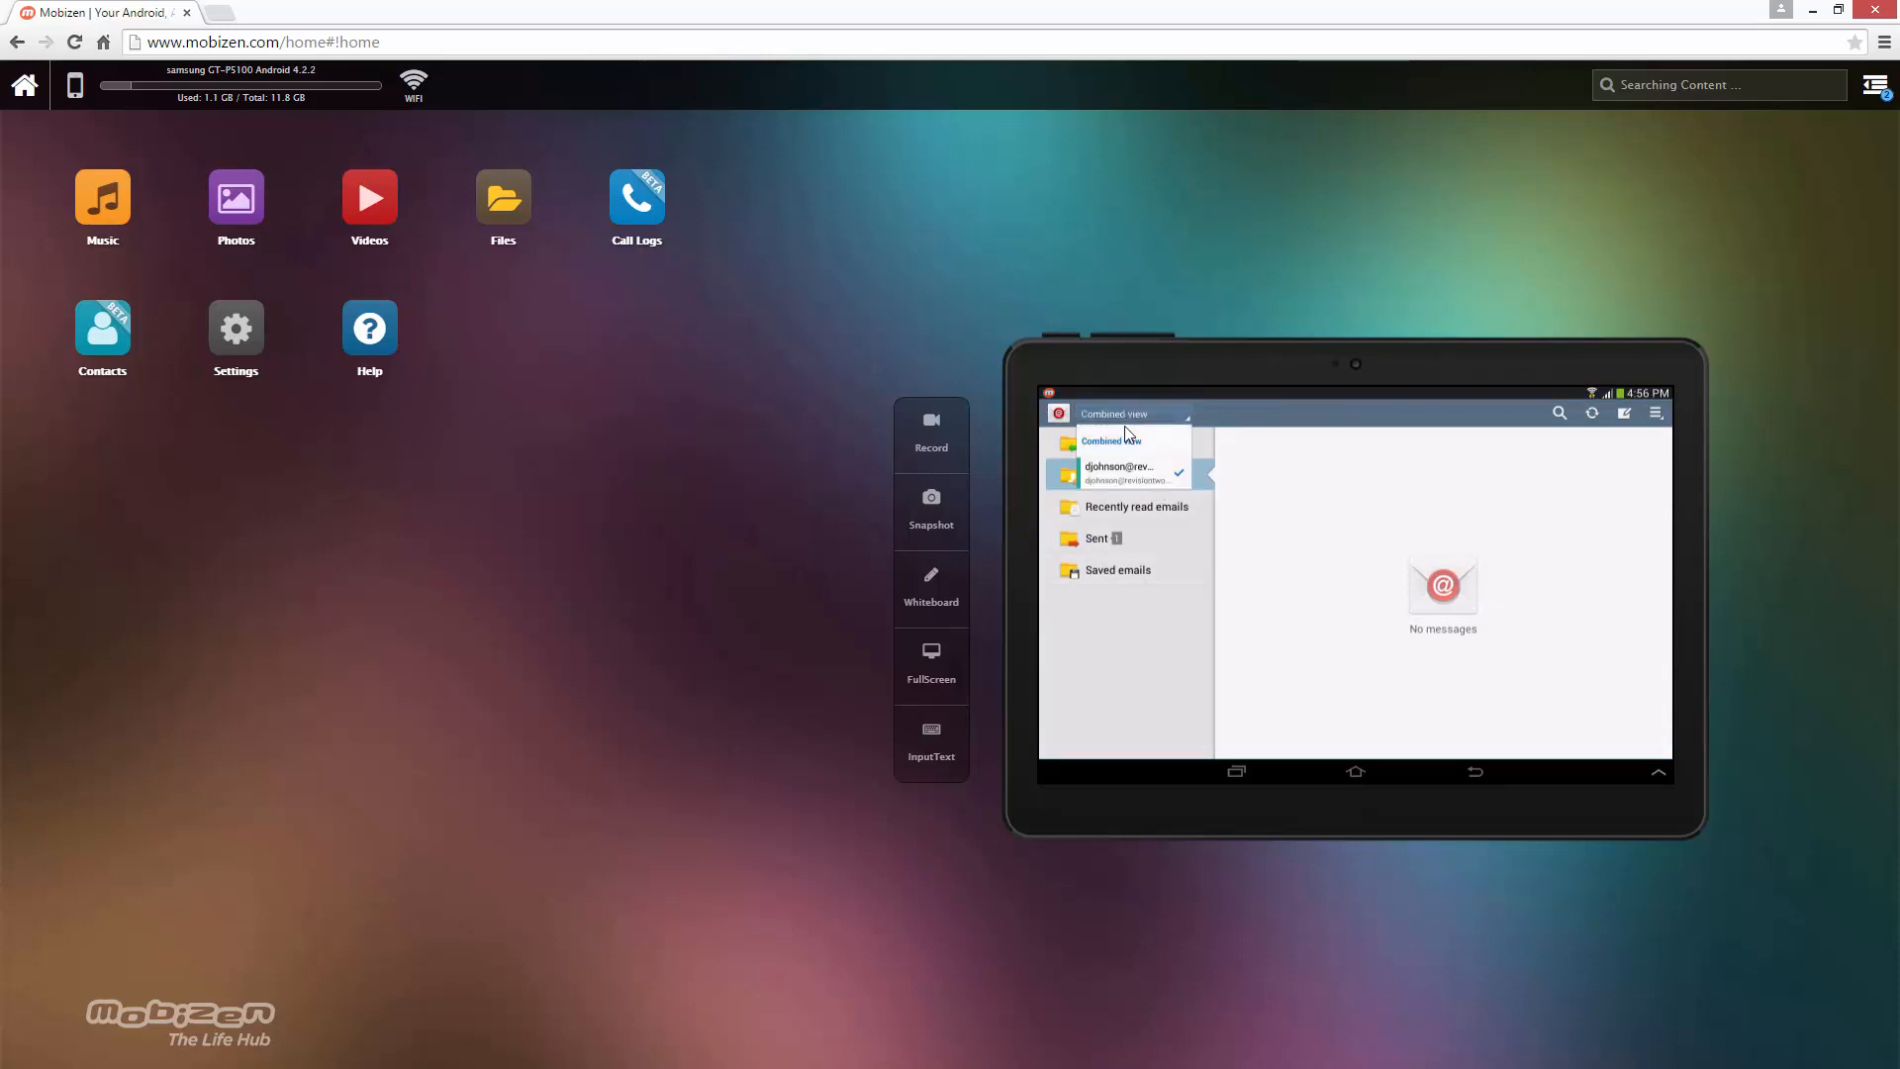
{"action": "left_click", "coordinate": [1118, 471]}
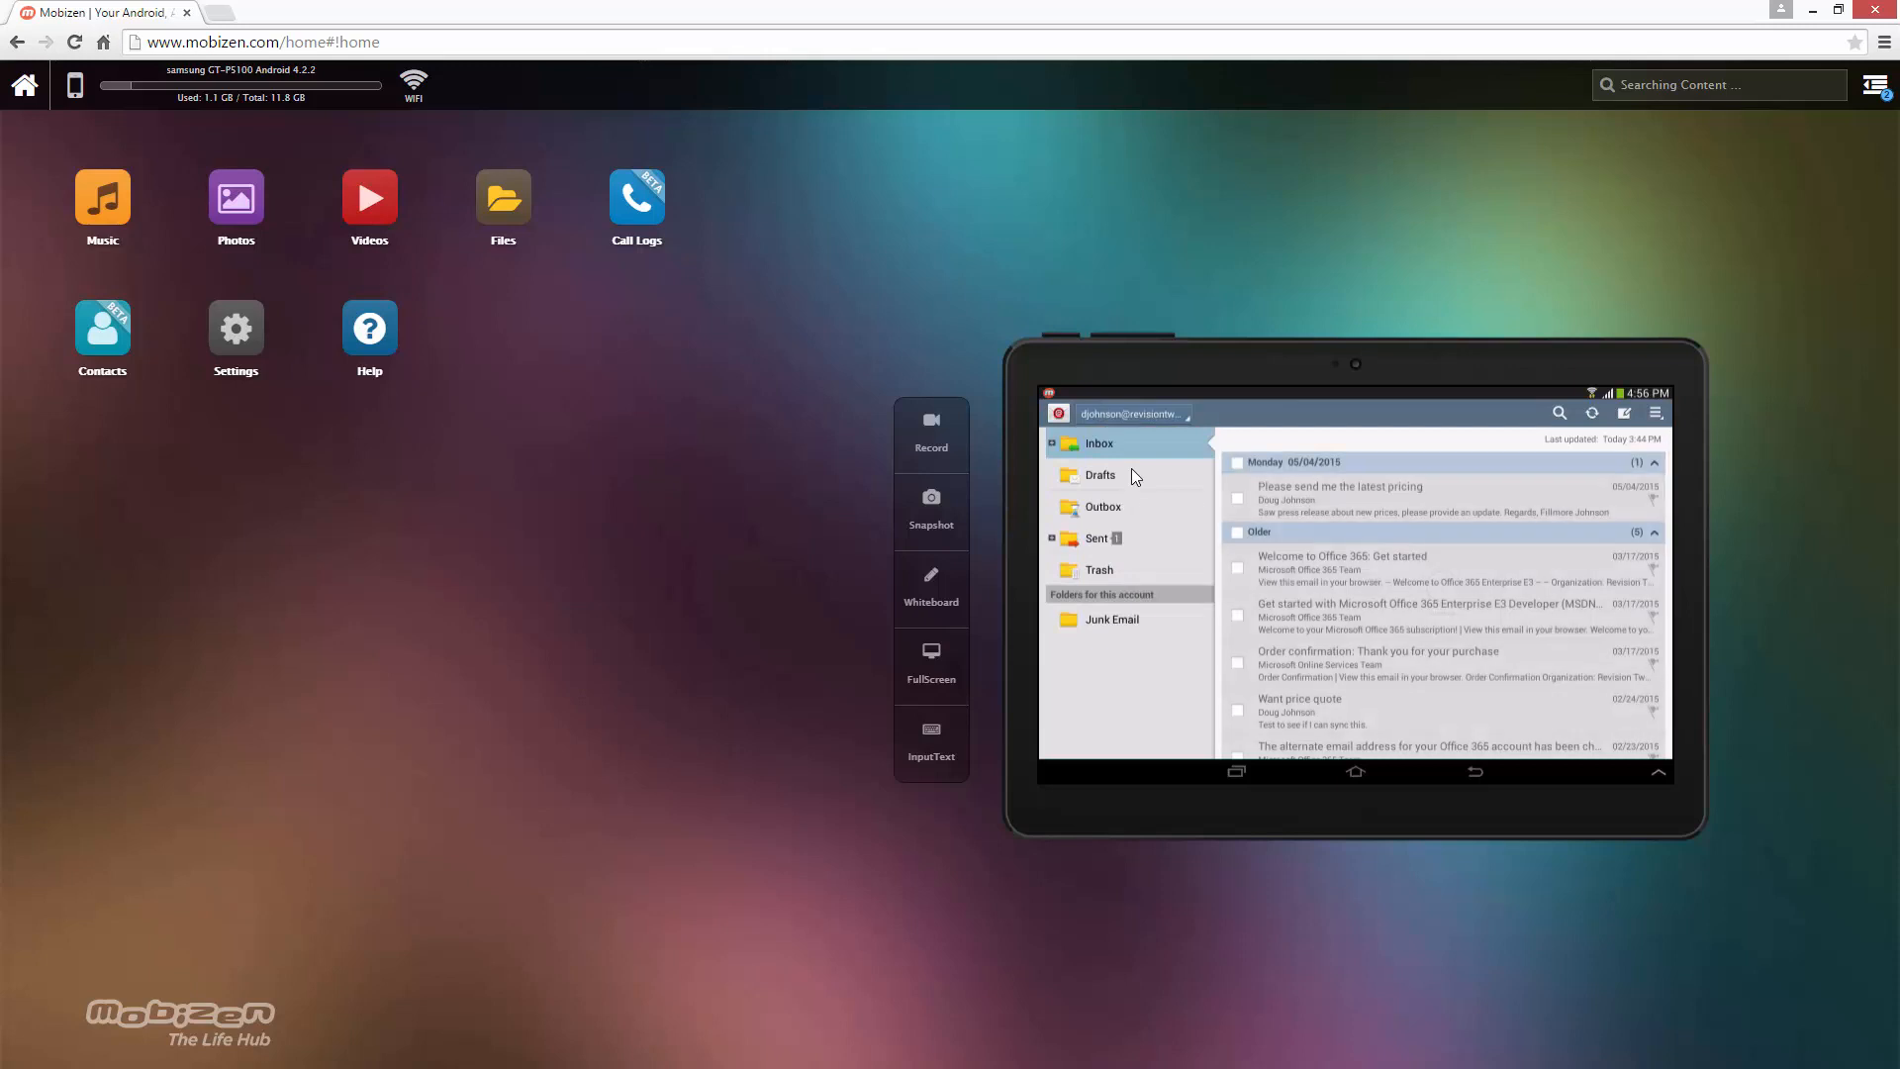
{"action": "mouse_move", "coordinate": [1491, 439]}
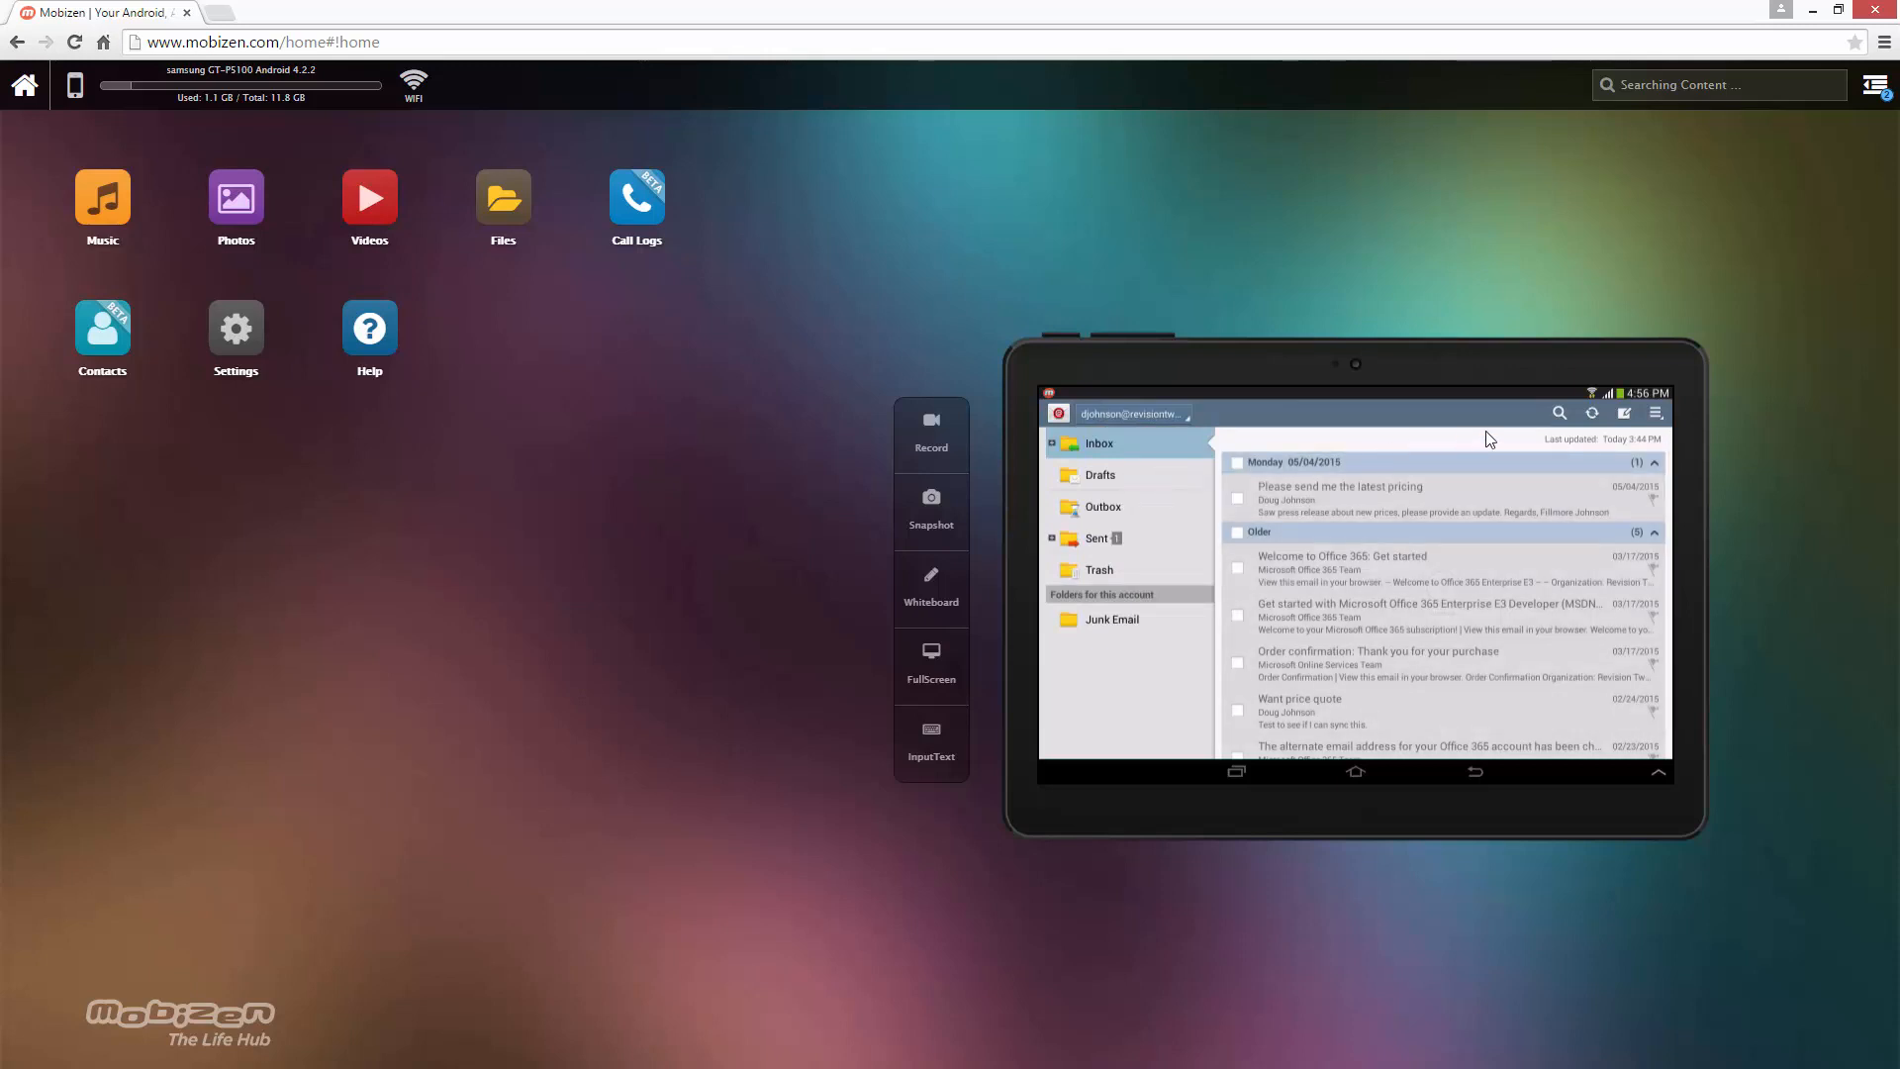
{"action": "mouse_move", "coordinate": [1618, 424]}
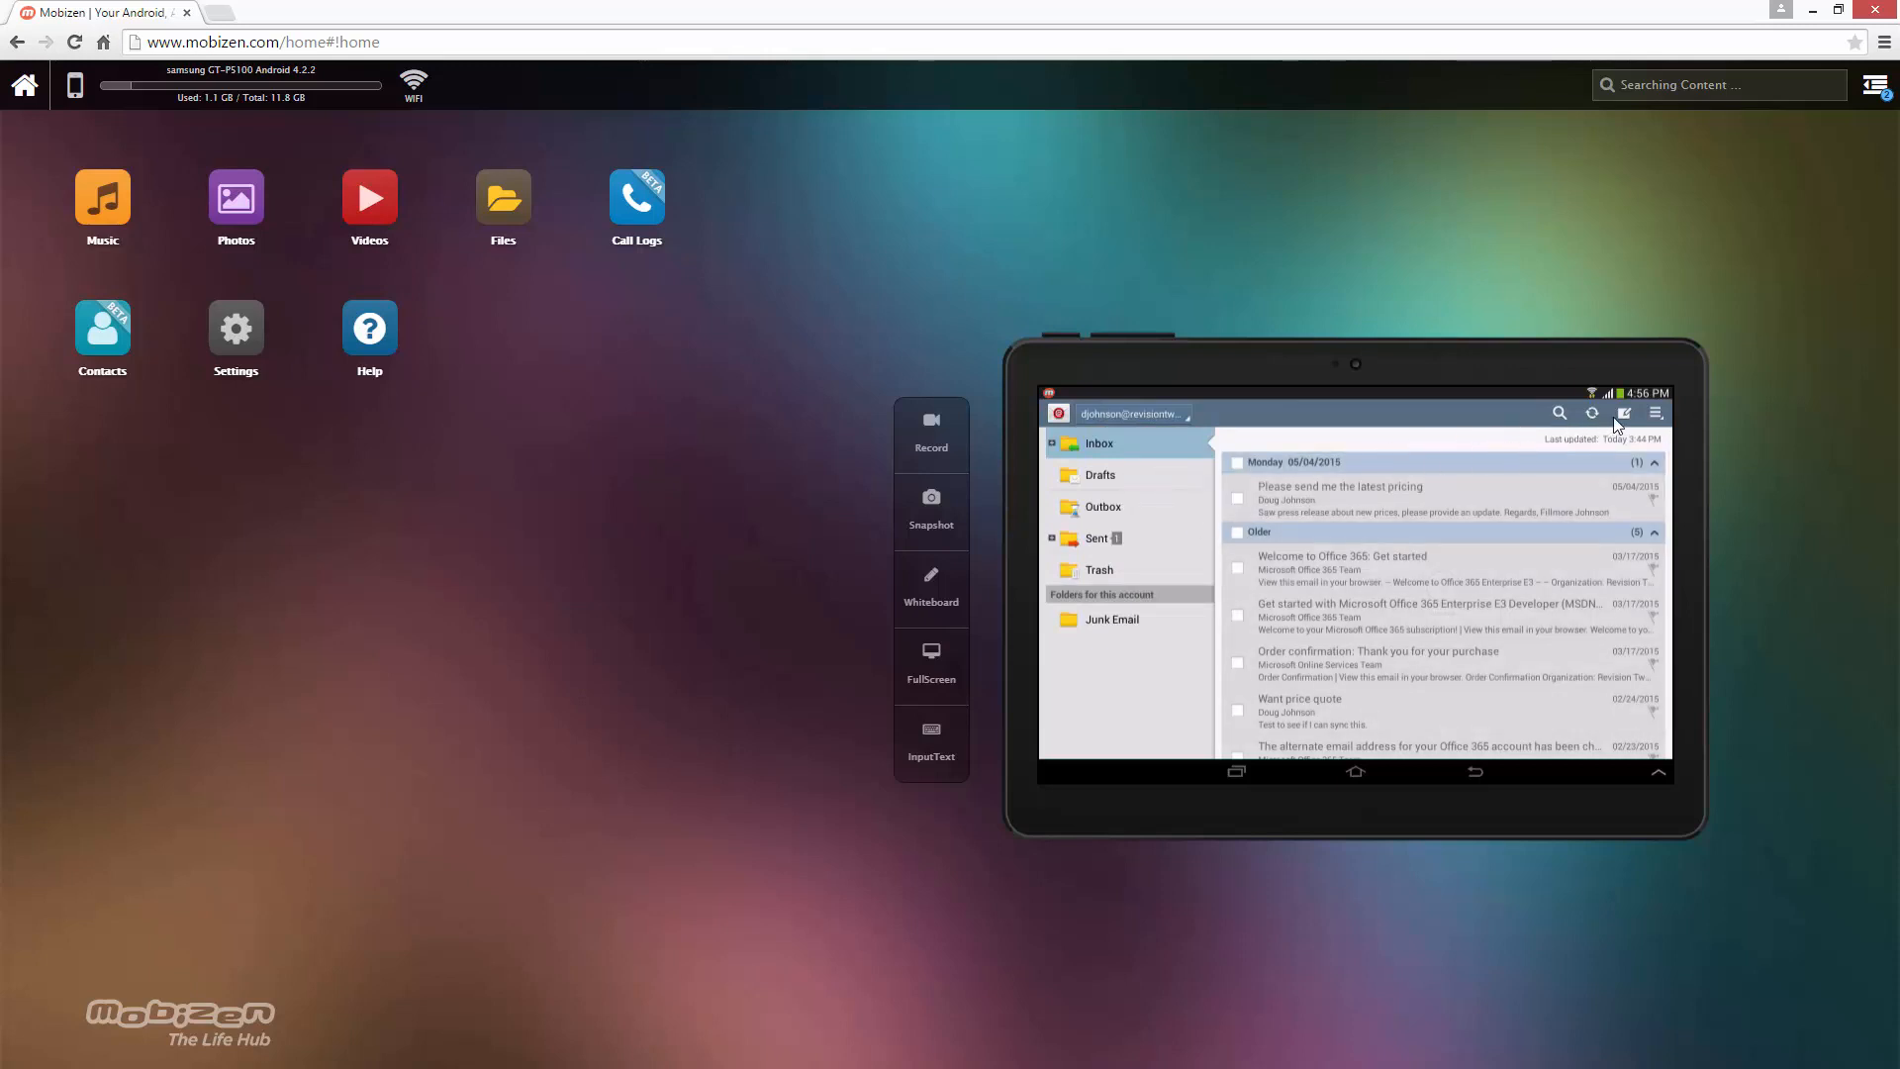
{"action": "left_click", "coordinate": [1624, 412]}
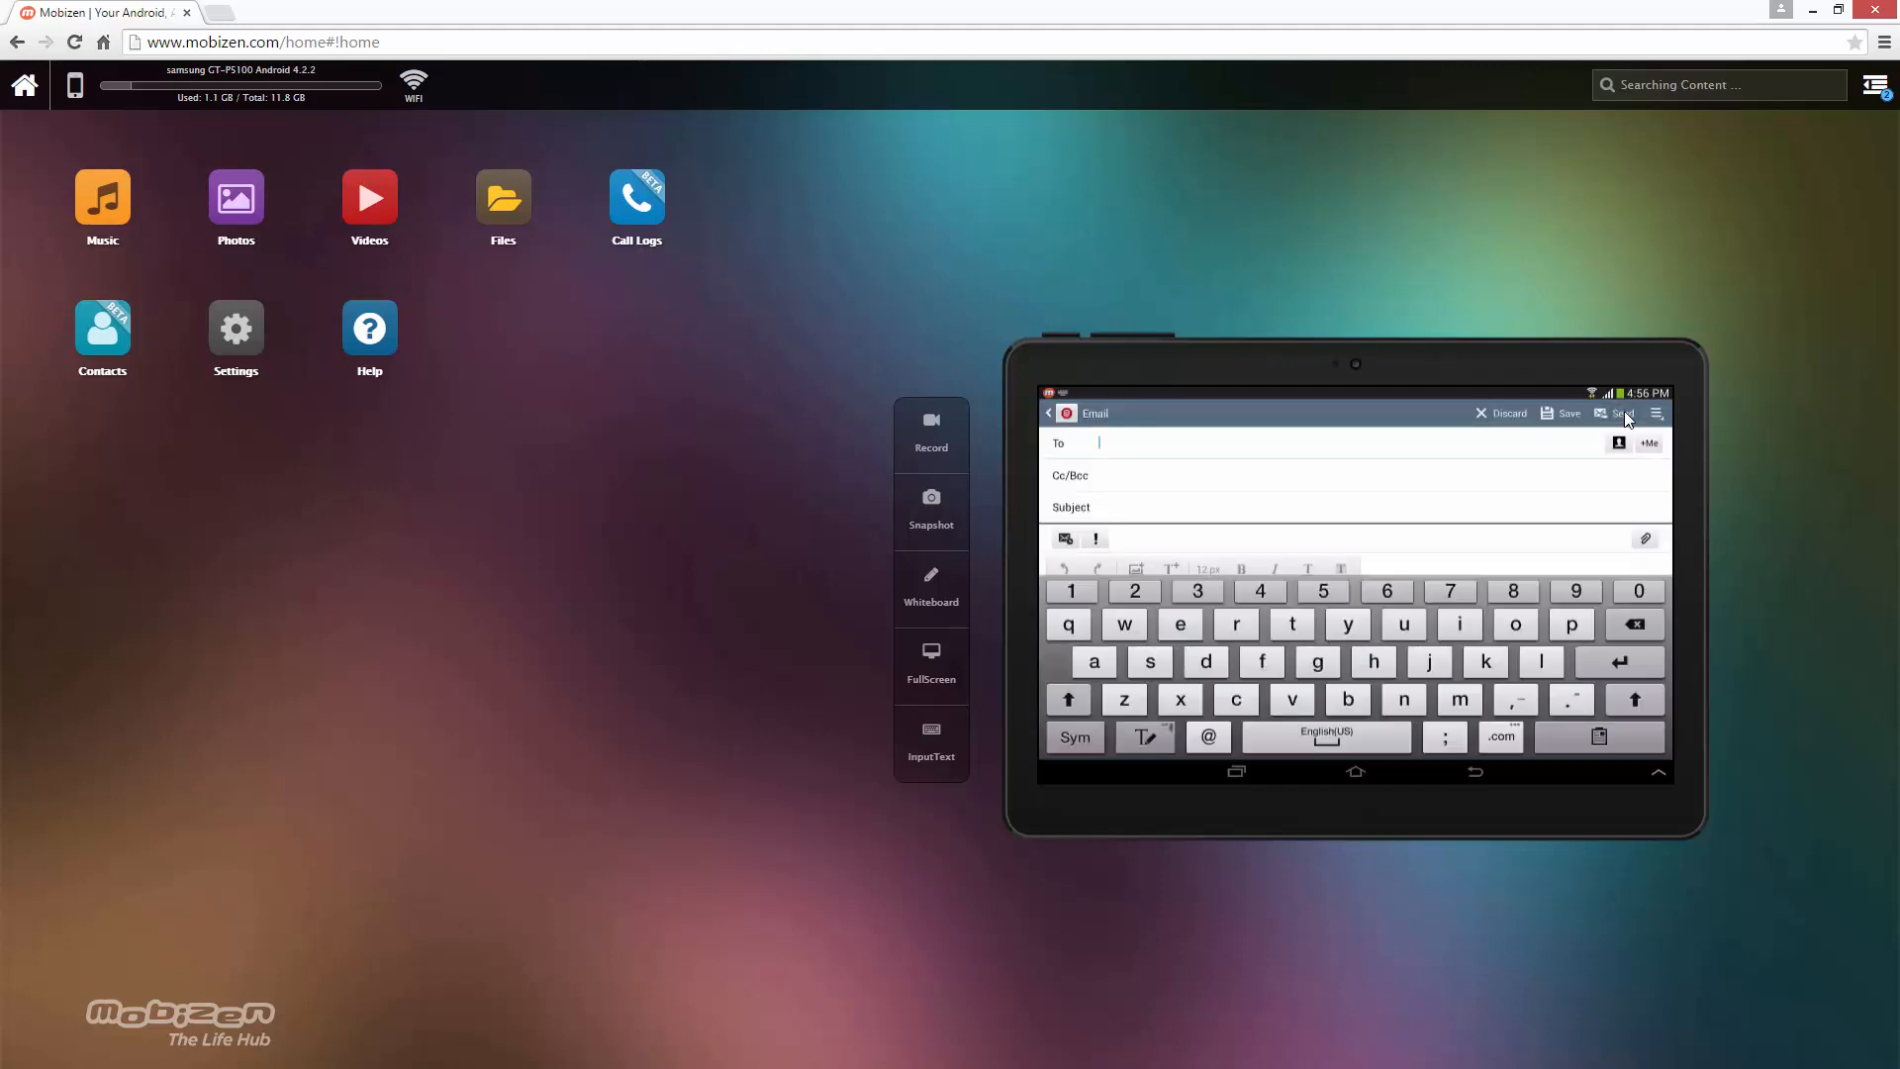
{"action": "type", "text": "dj"}
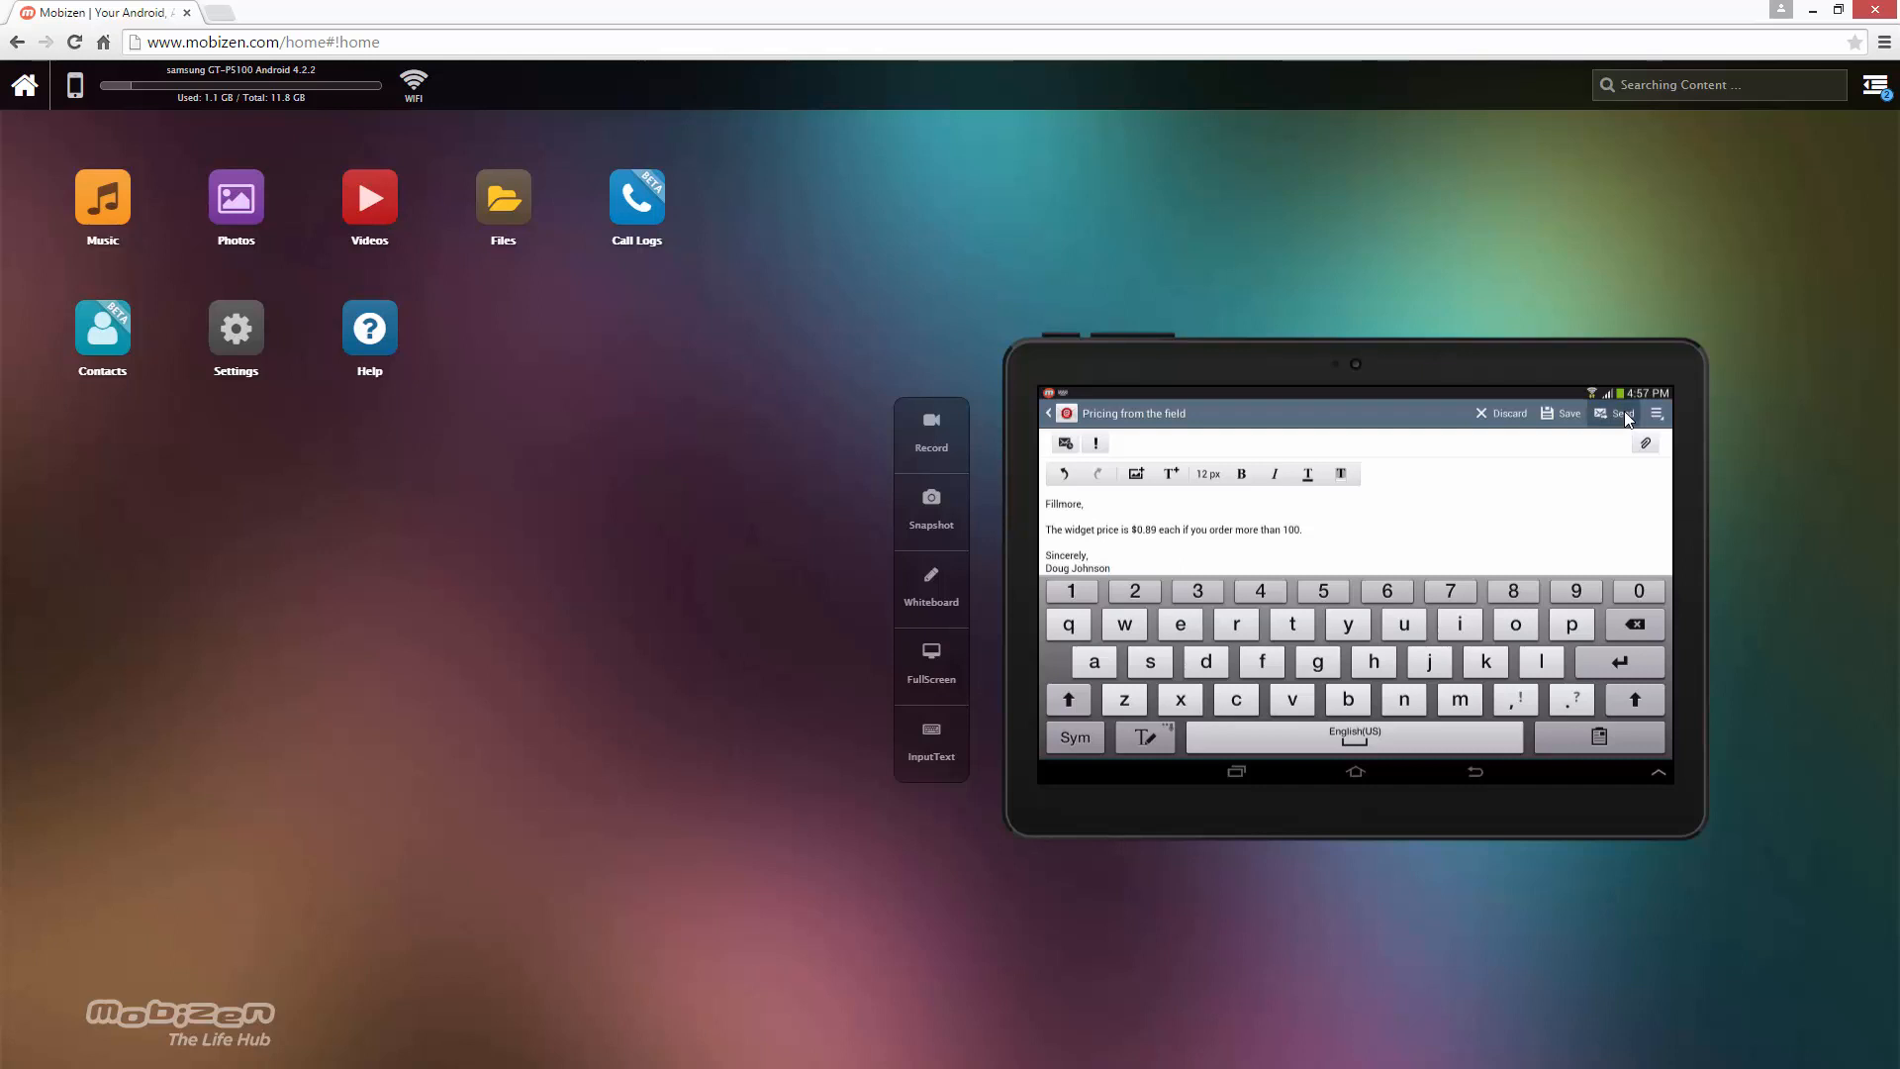
{"action": "left_click", "coordinate": [1624, 414]}
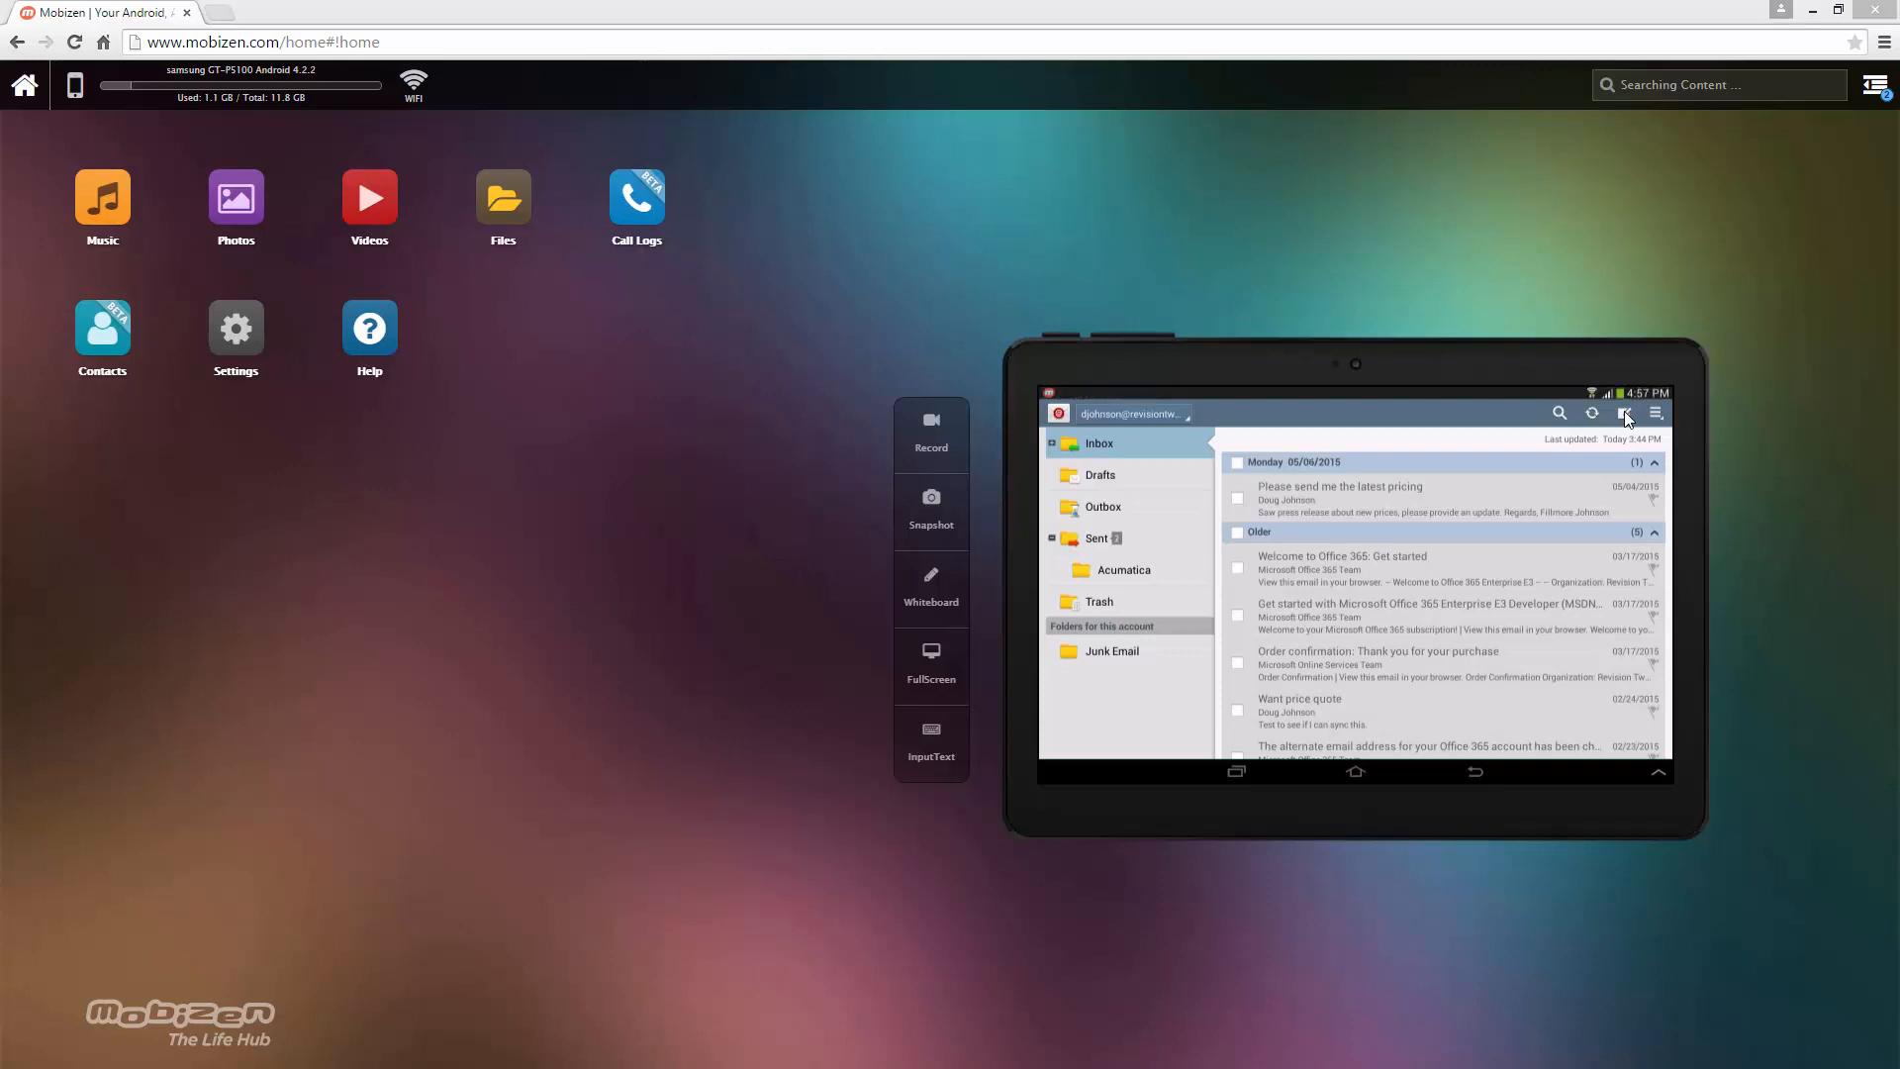
{"action": "mouse_move", "coordinate": [418, 703]}
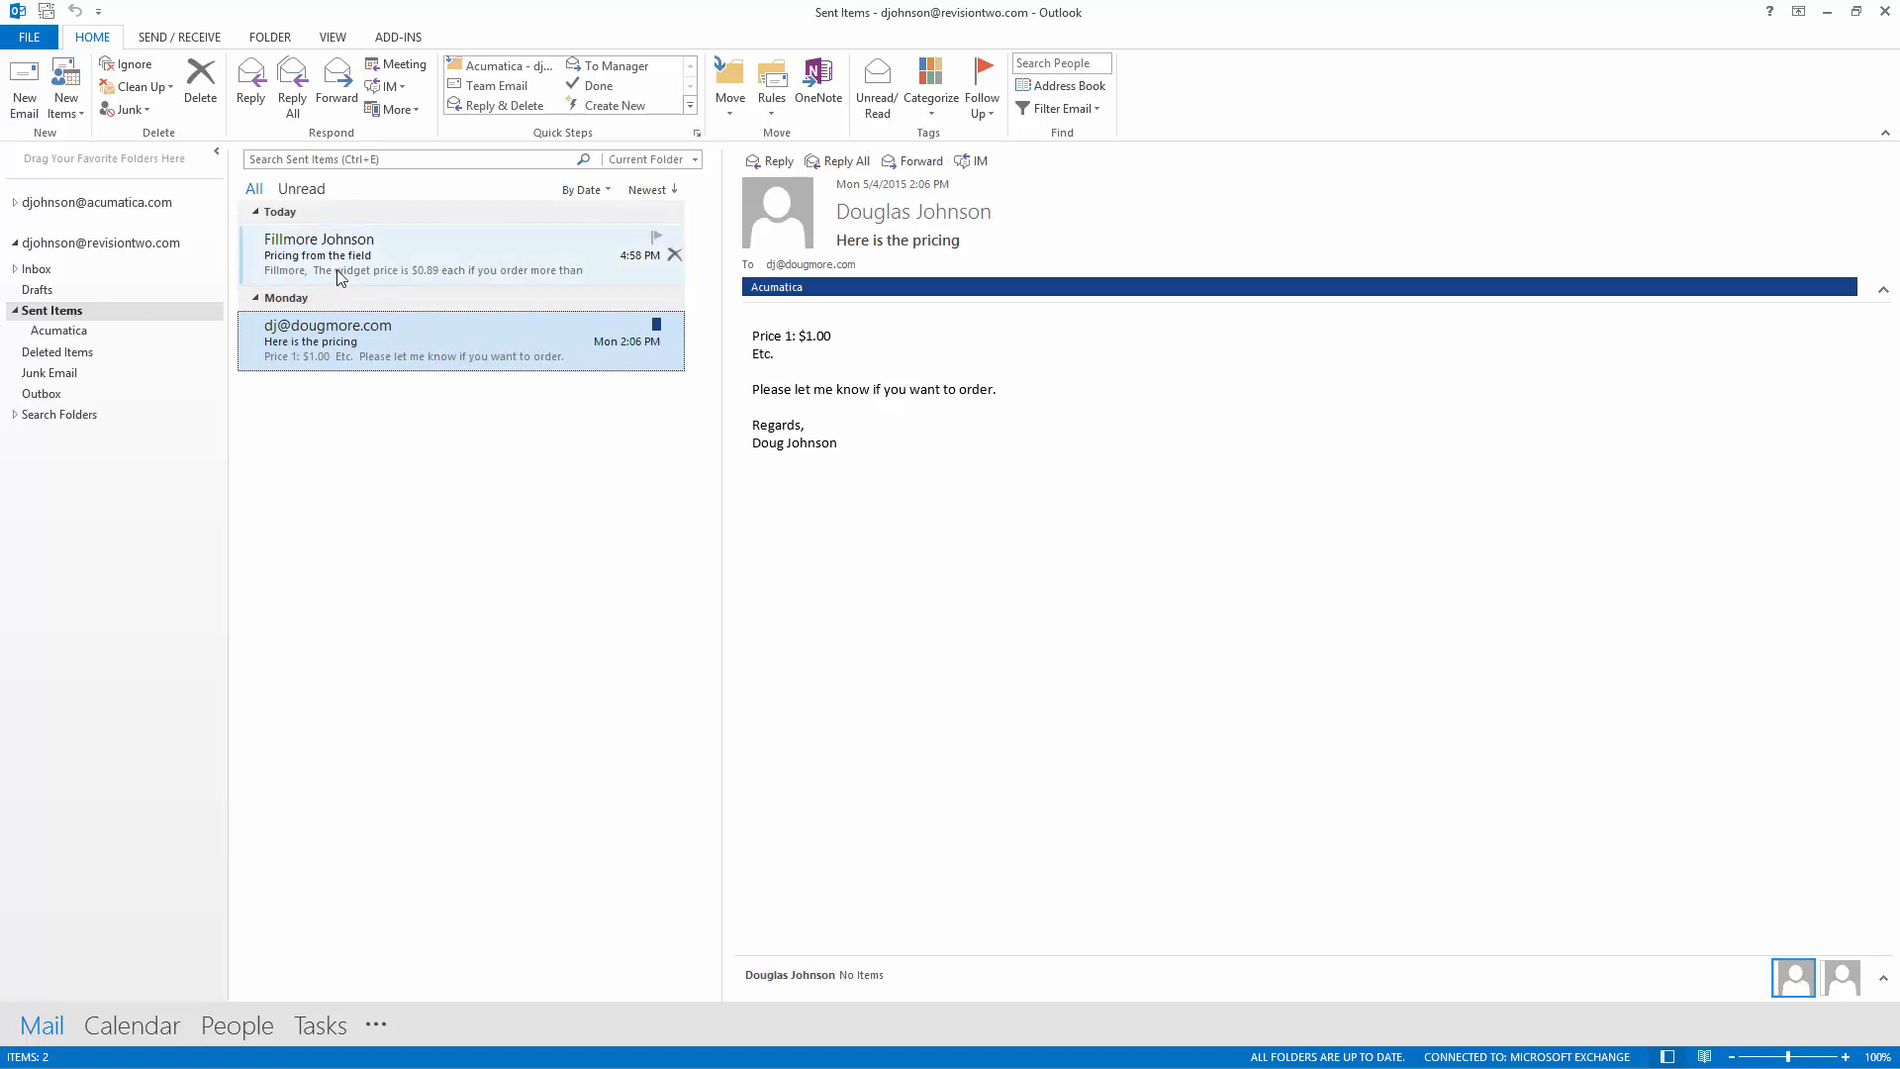
Check Sent Items for the tablet's 'Pricing from the field' email and open its Acumatica subfolder.
{"action": "left_click", "coordinate": [675, 254]}
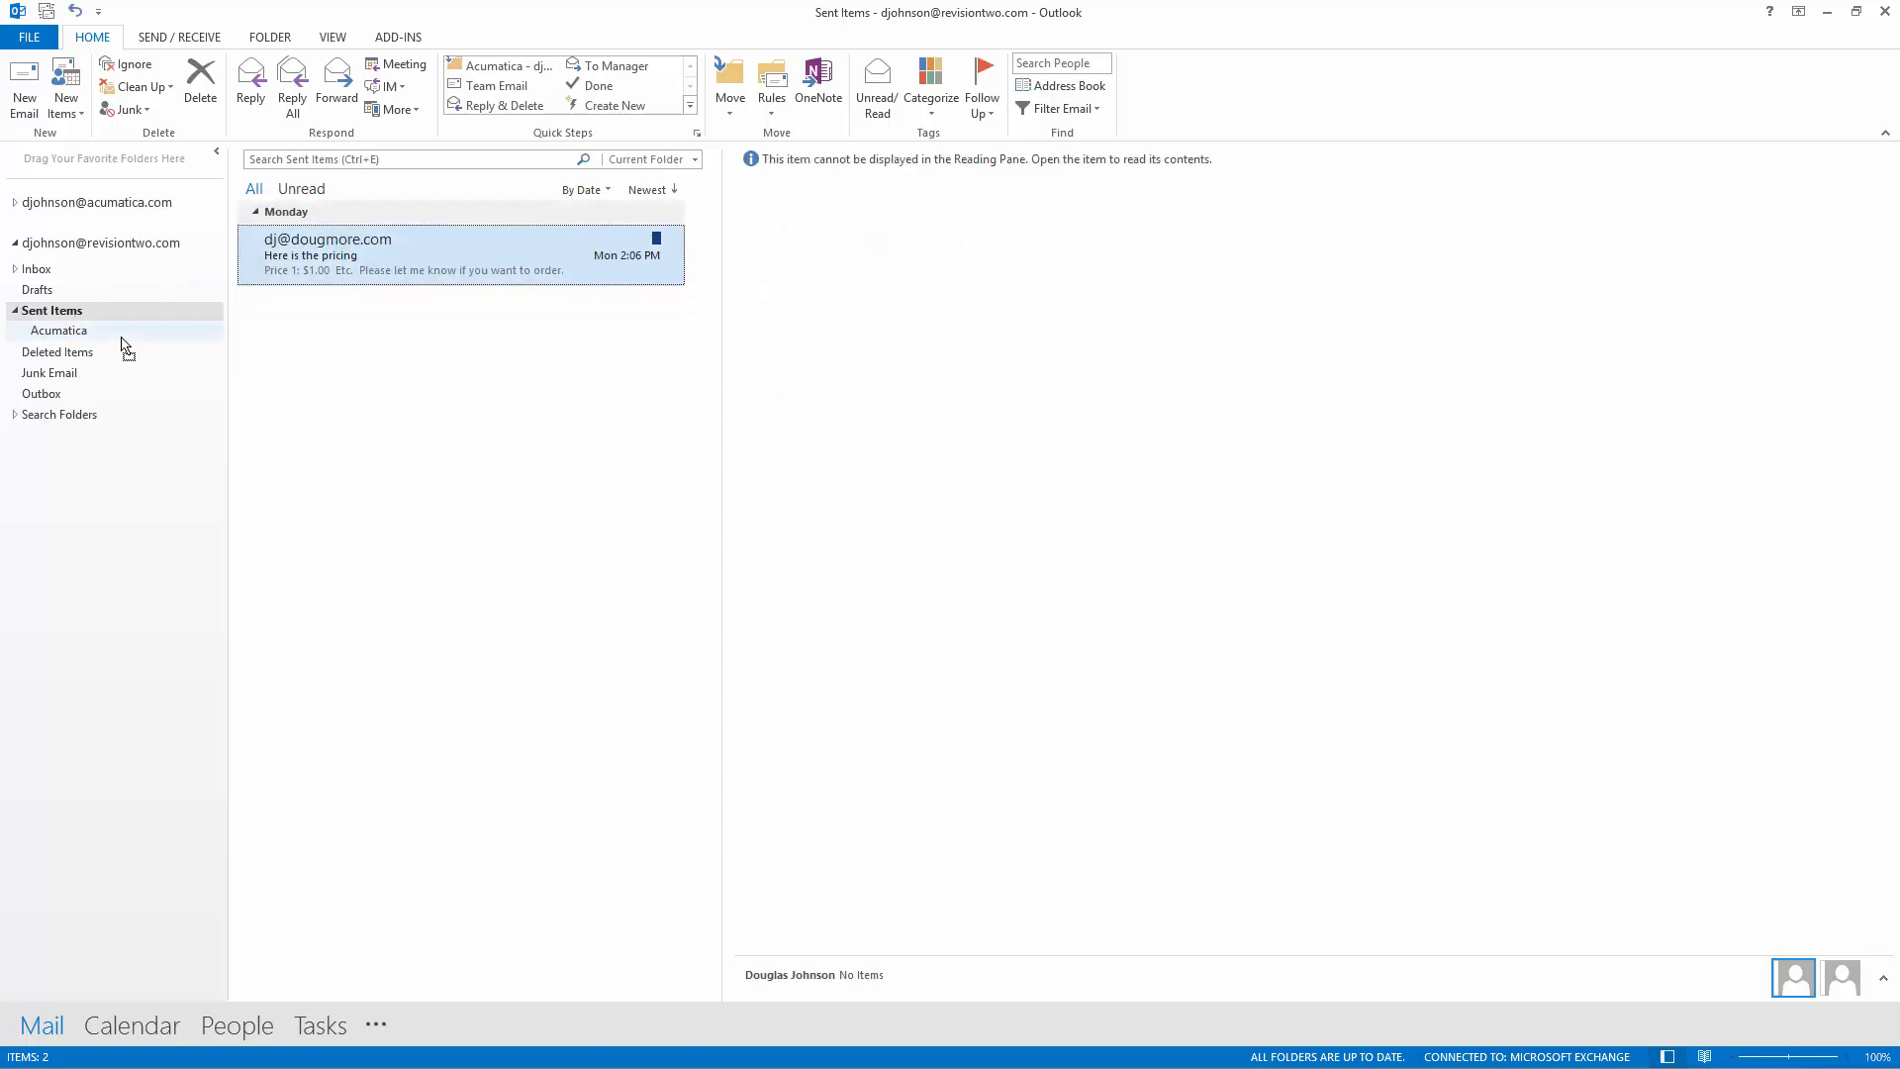
{"action": "left_click", "coordinate": [461, 254]}
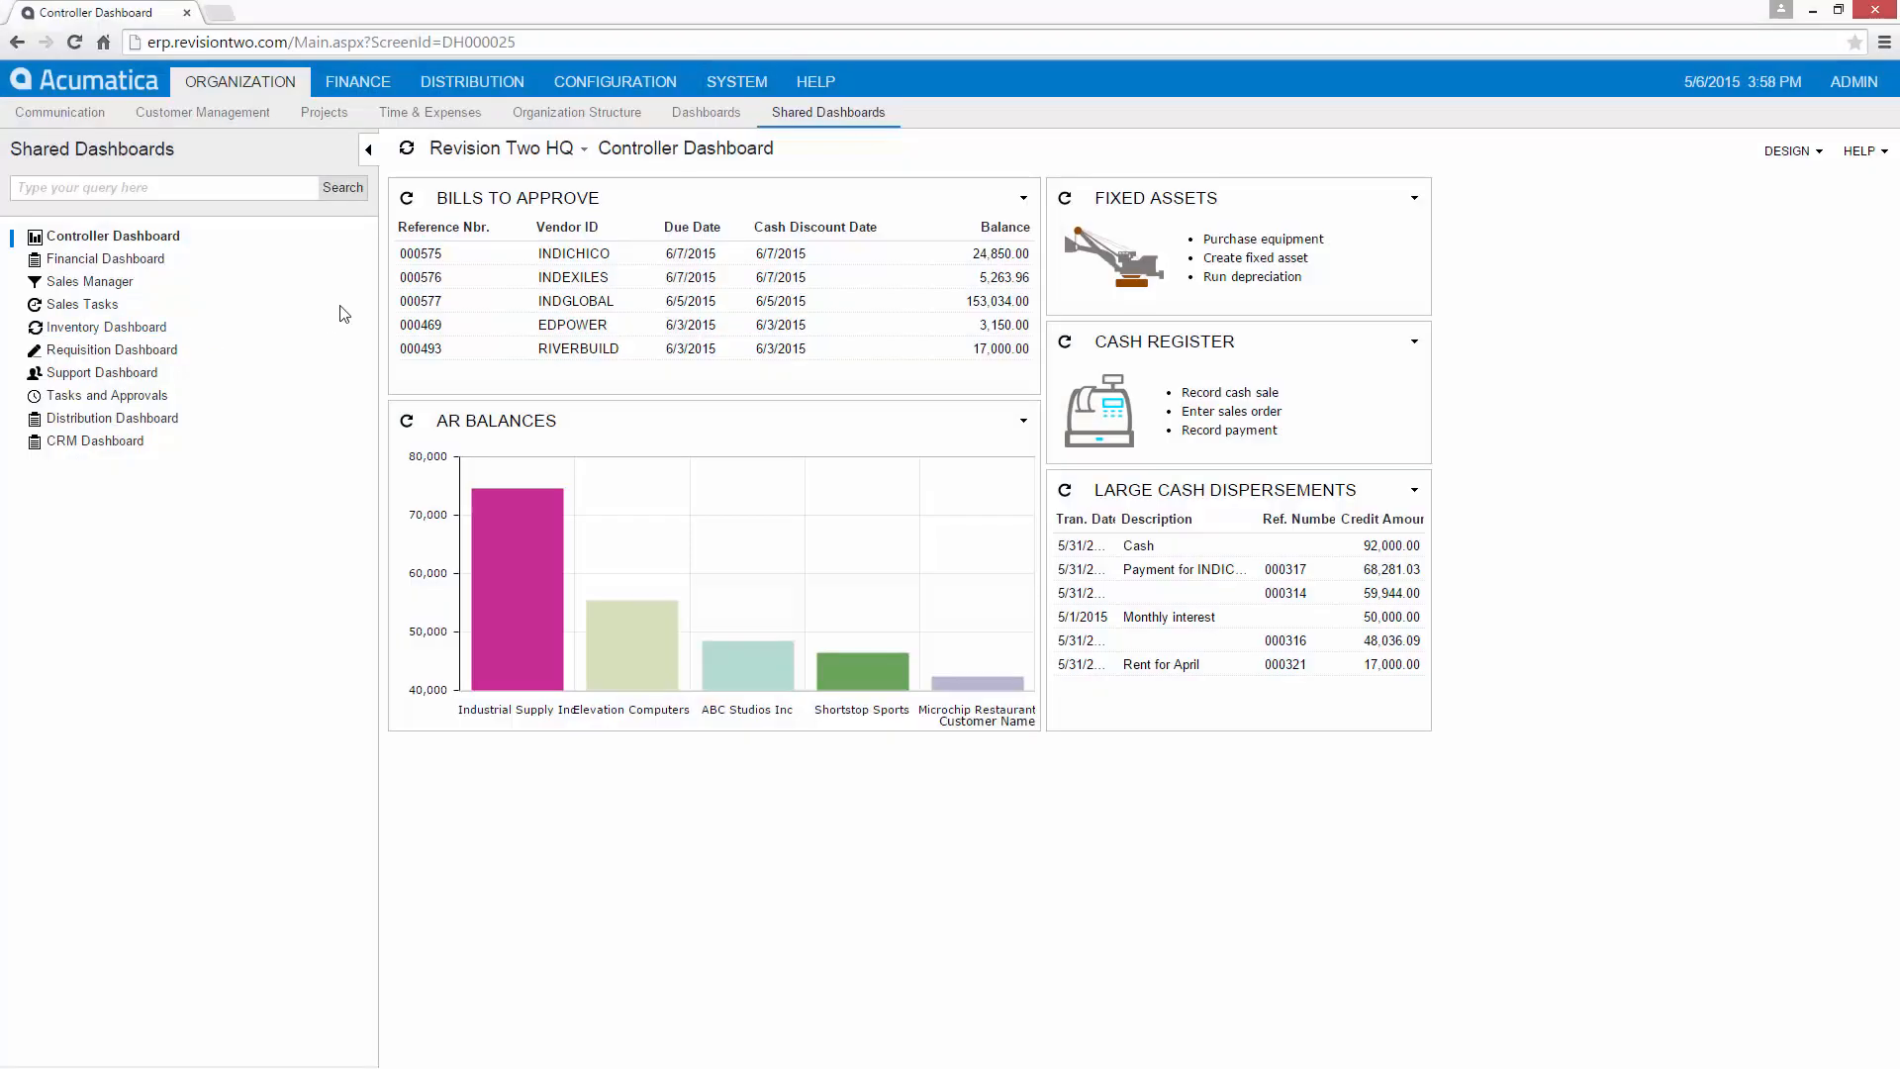
{"action": "left_click", "coordinate": [615, 81]}
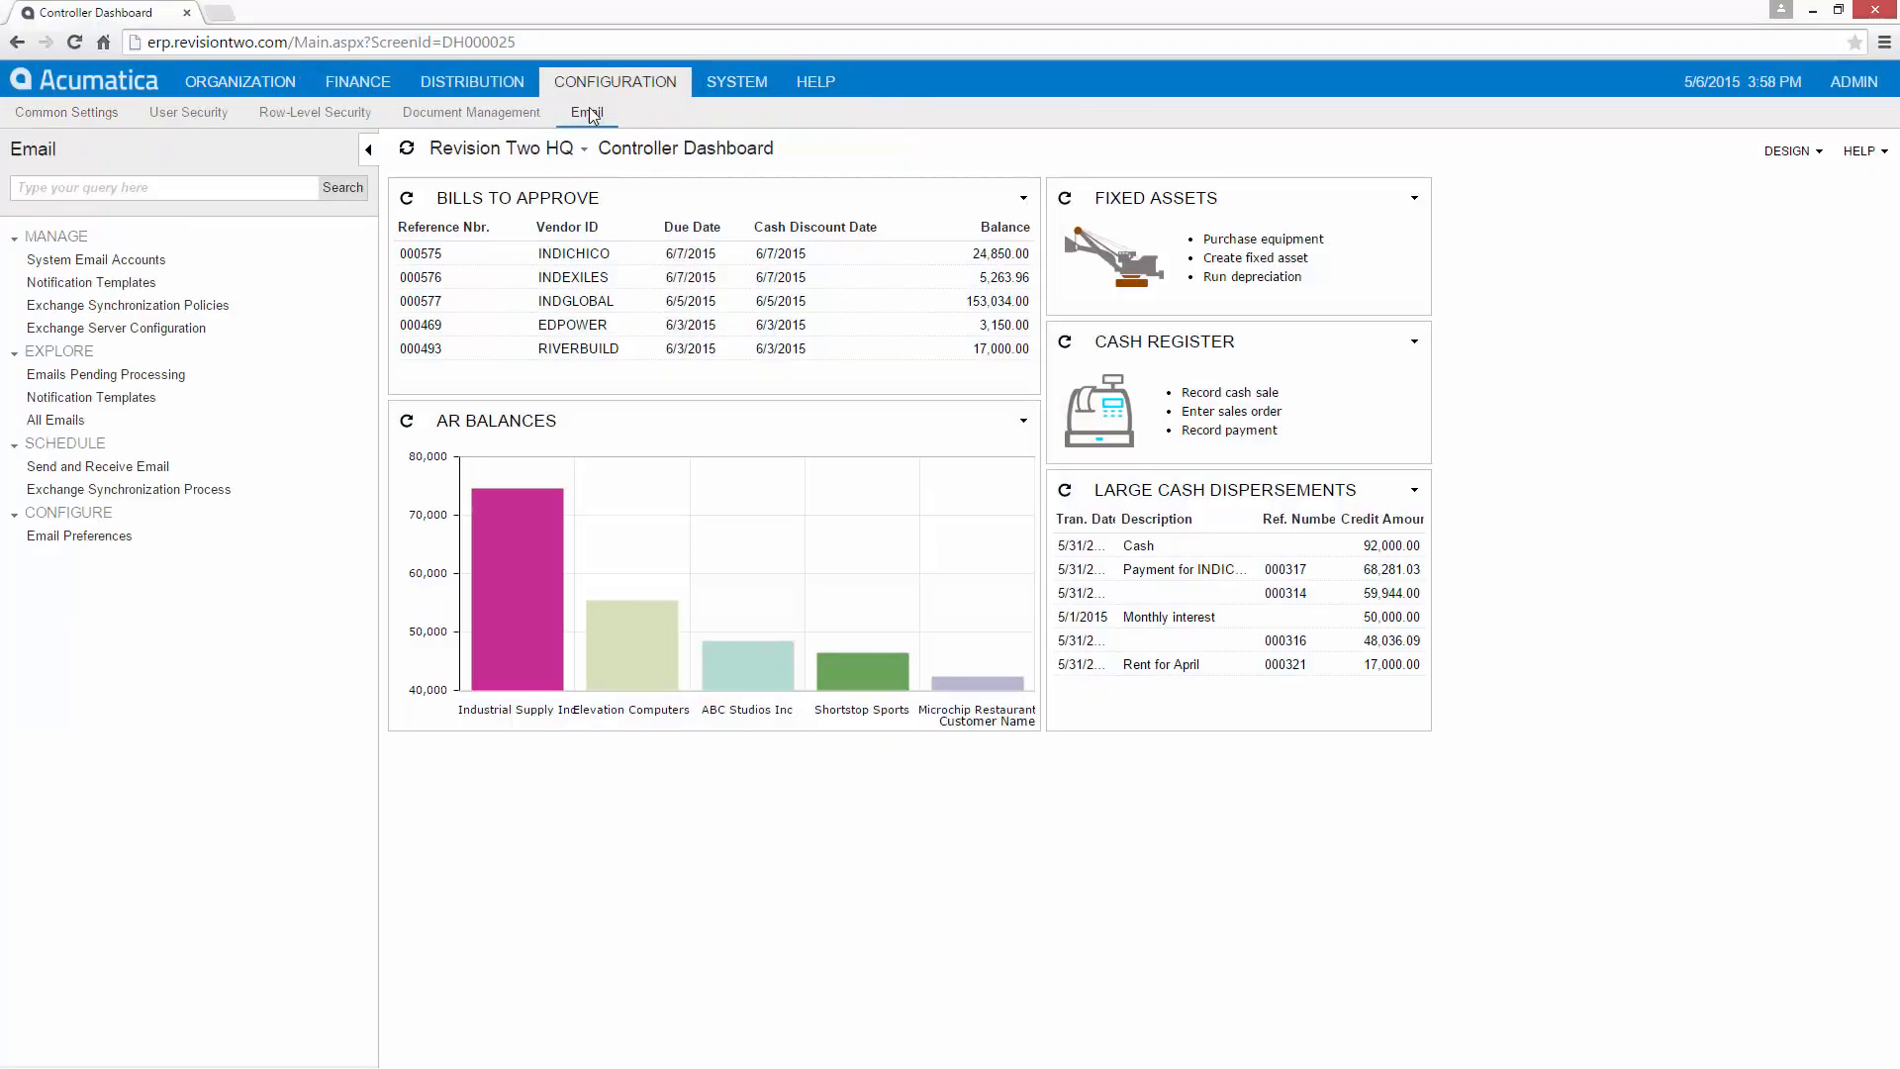
{"action": "left_click", "coordinate": [98, 466]}
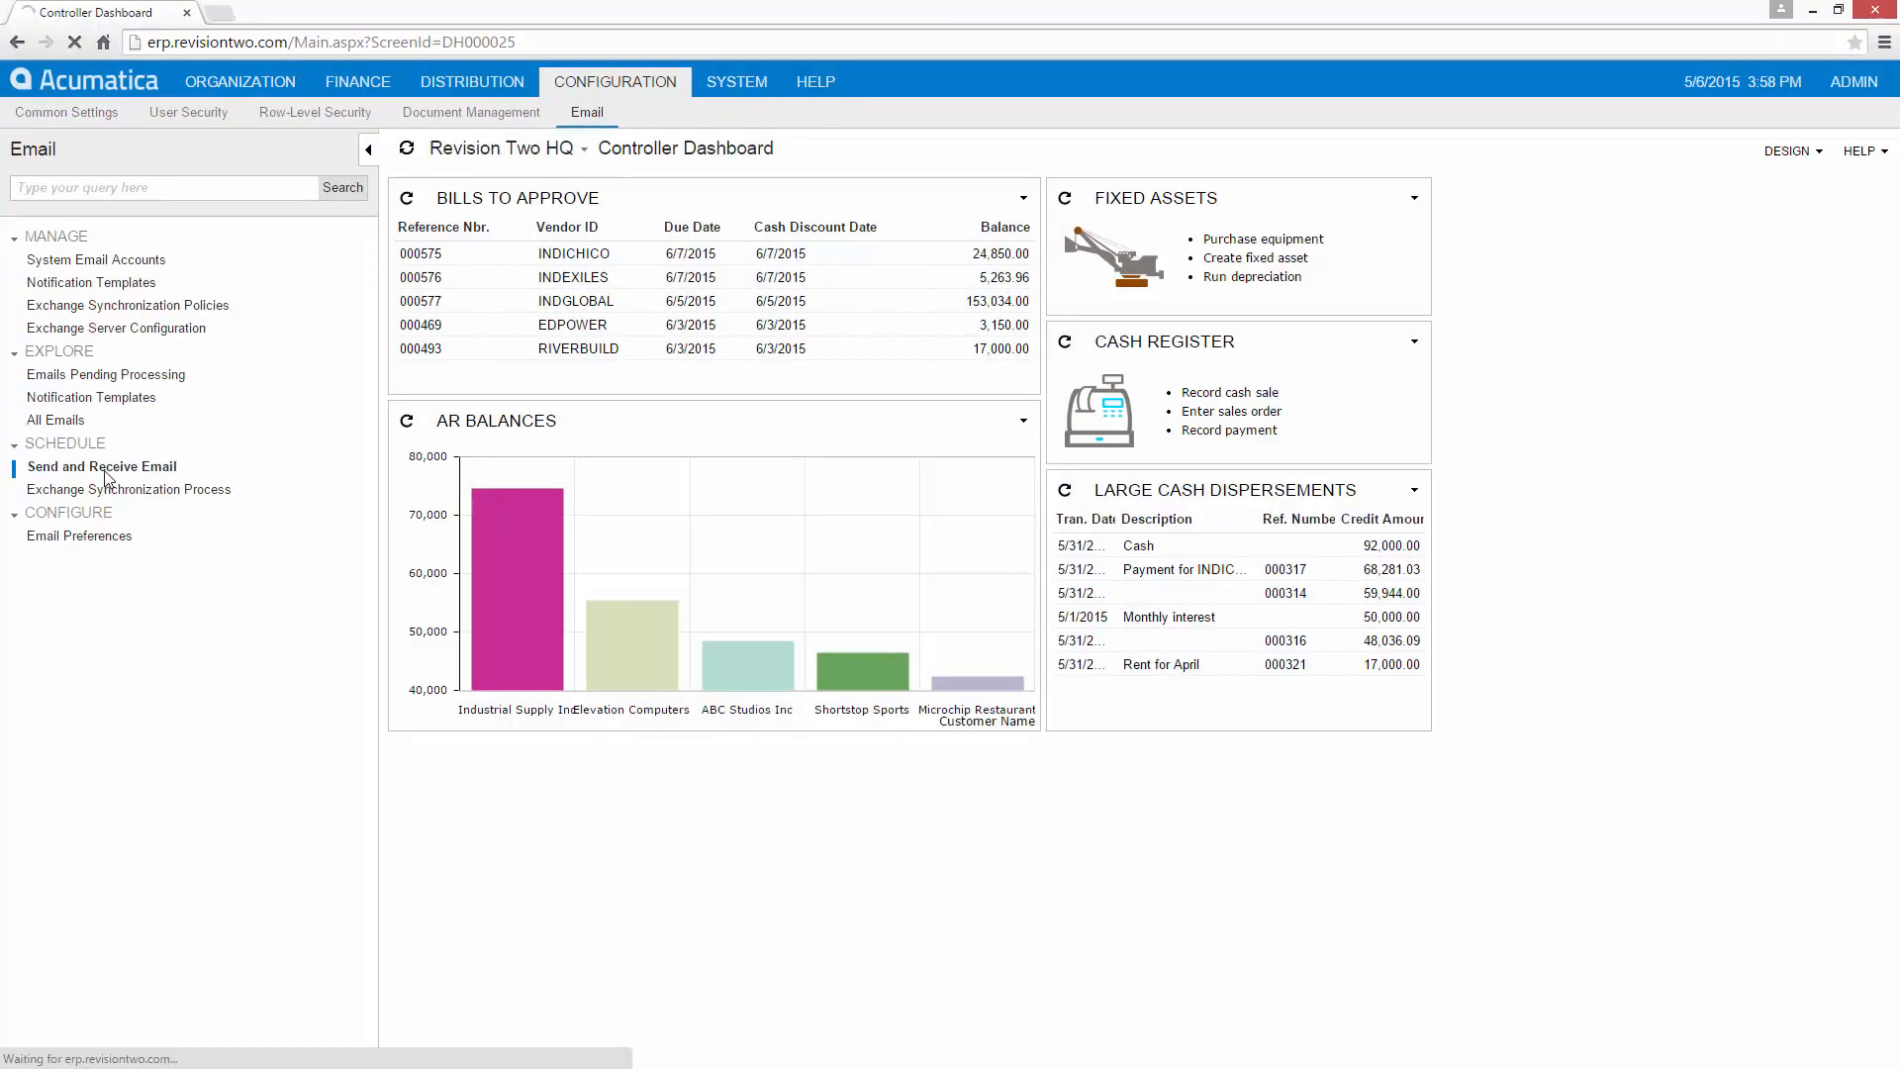
{"action": "left_click", "coordinate": [128, 488]}
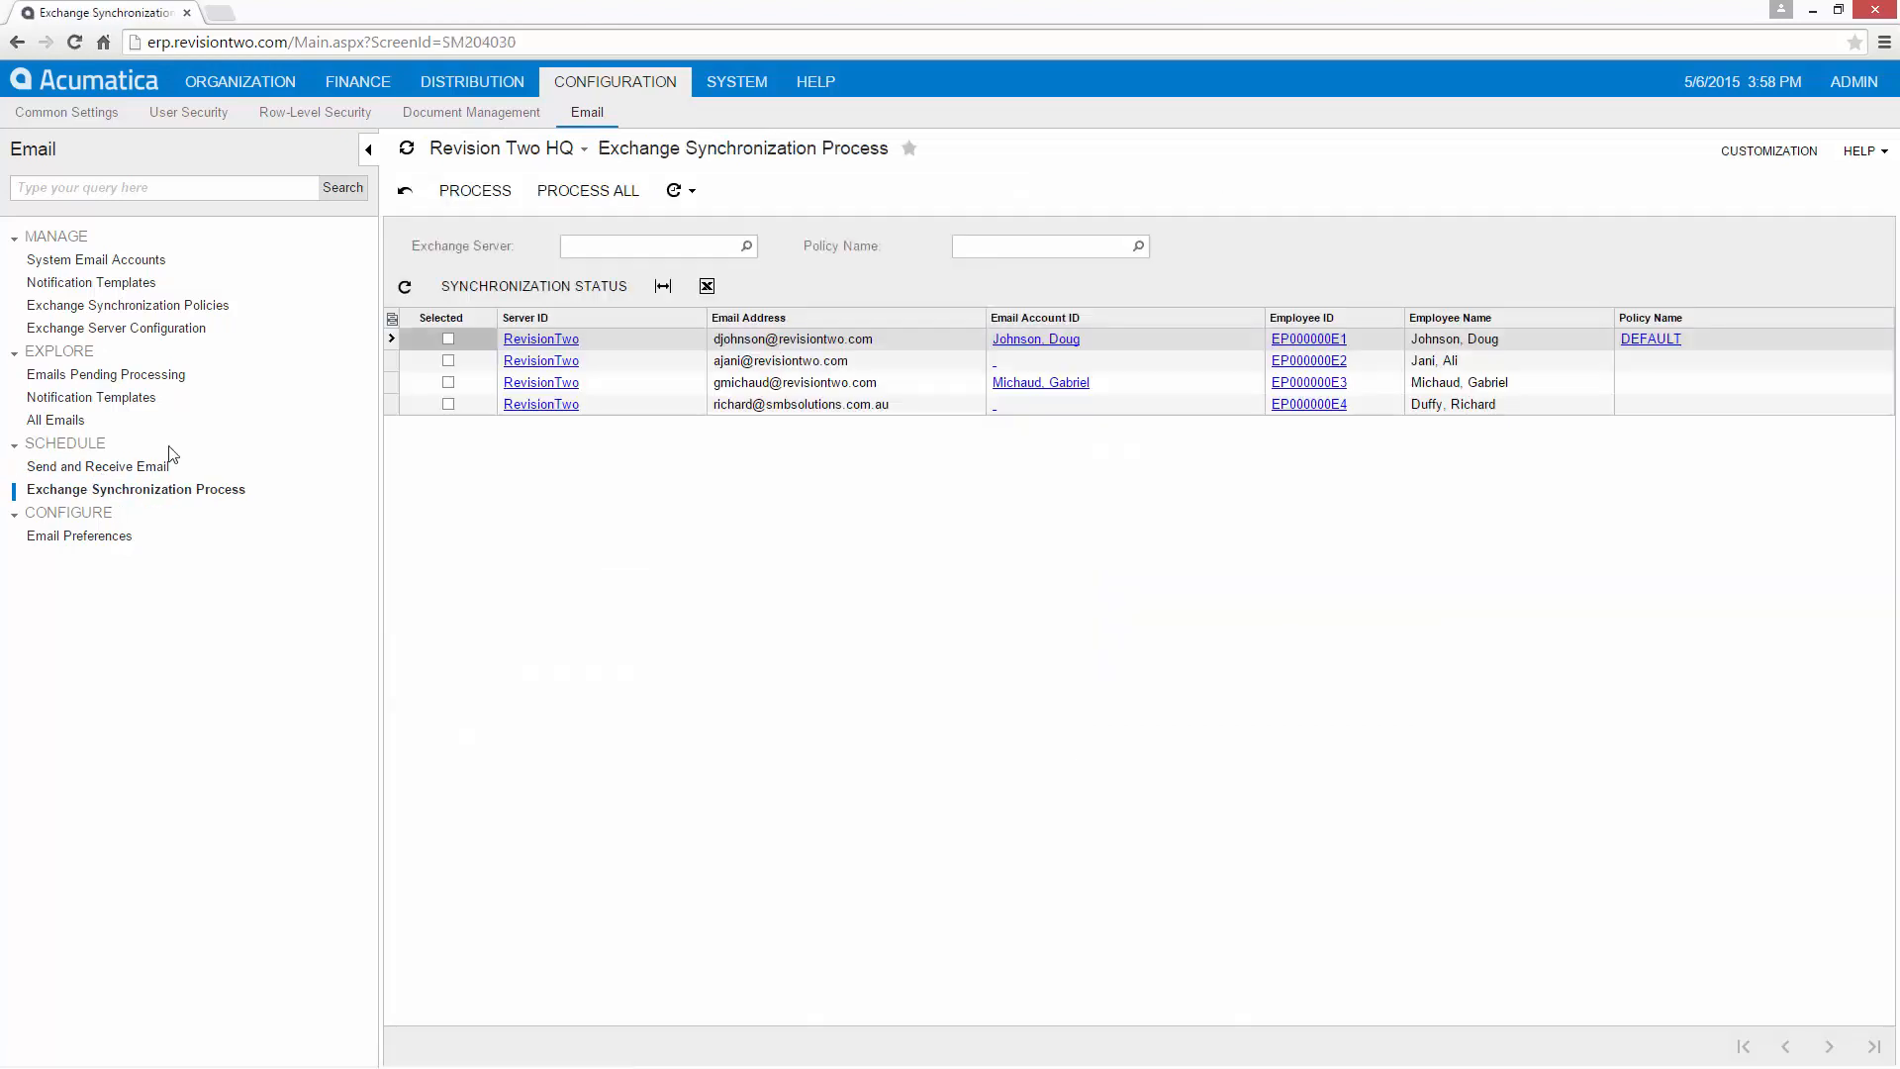
{"action": "left_click", "coordinate": [448, 339]}
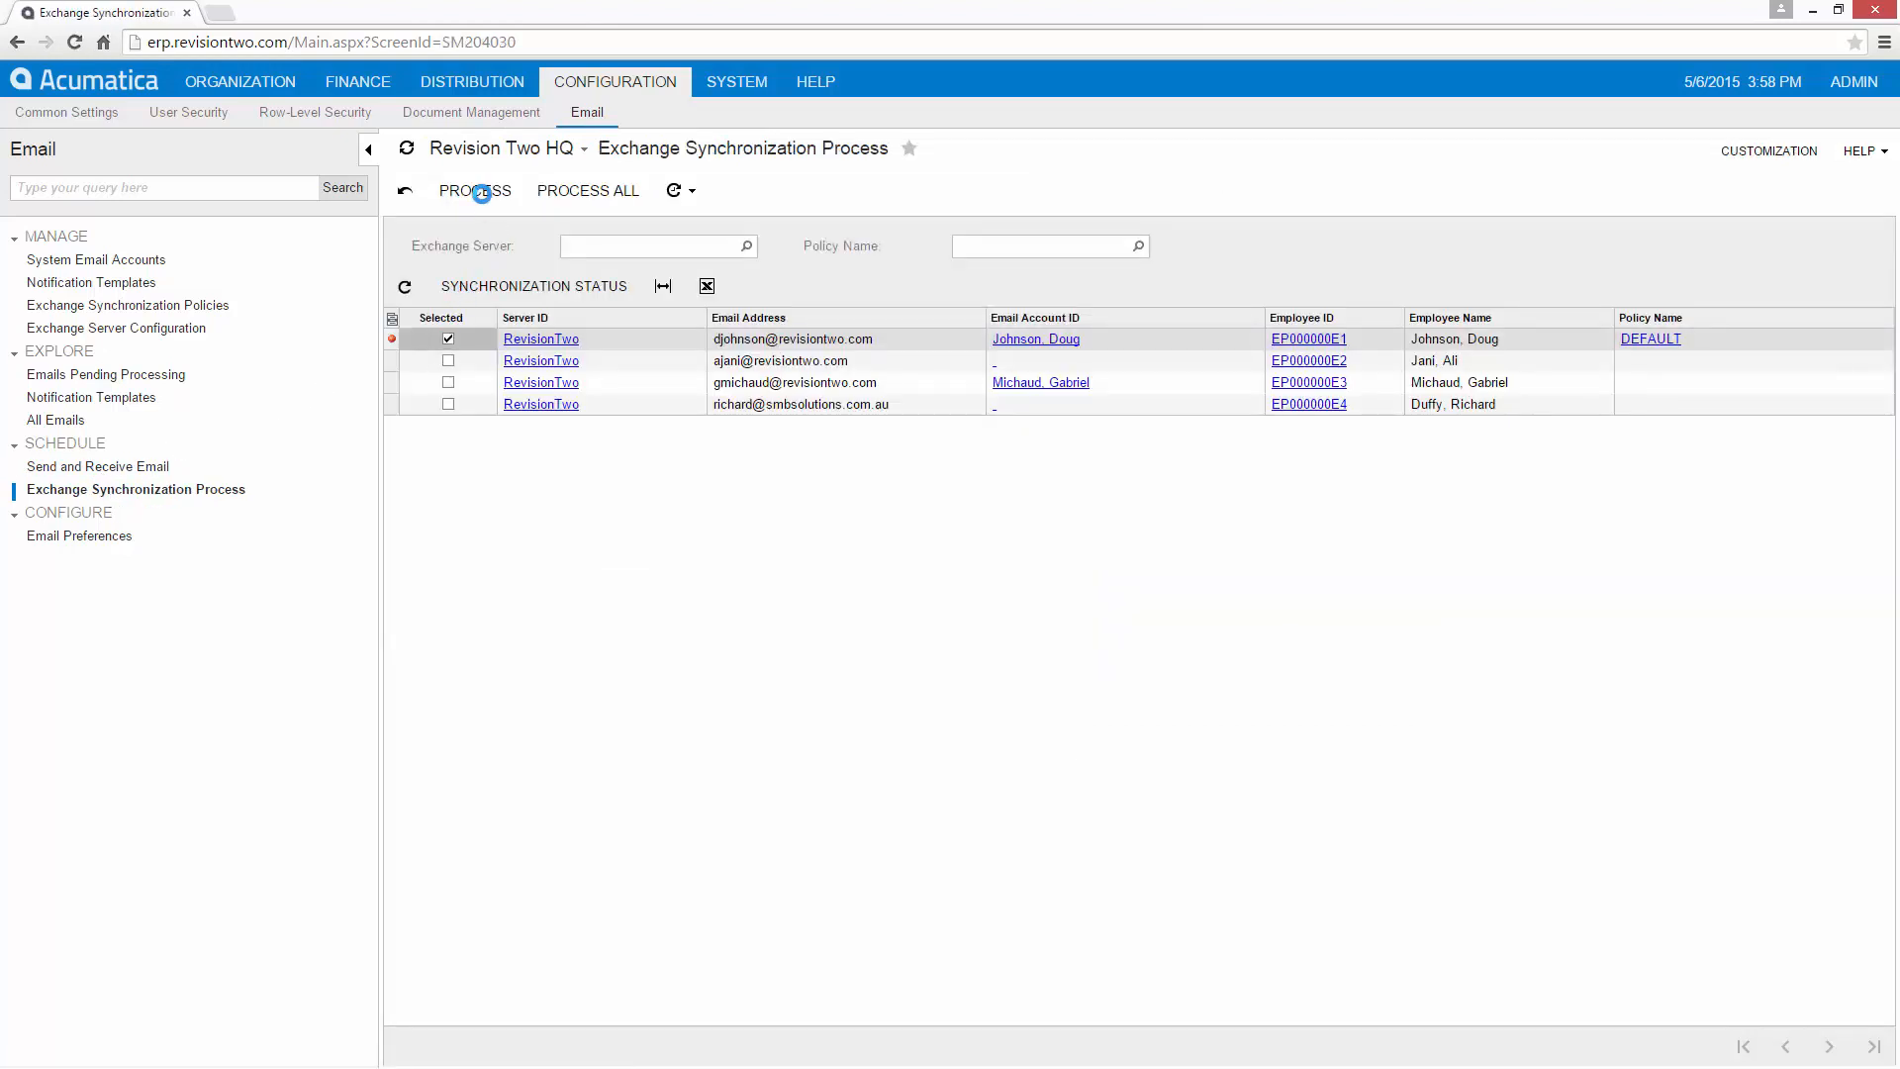
{"action": "left_click", "coordinate": [474, 190]}
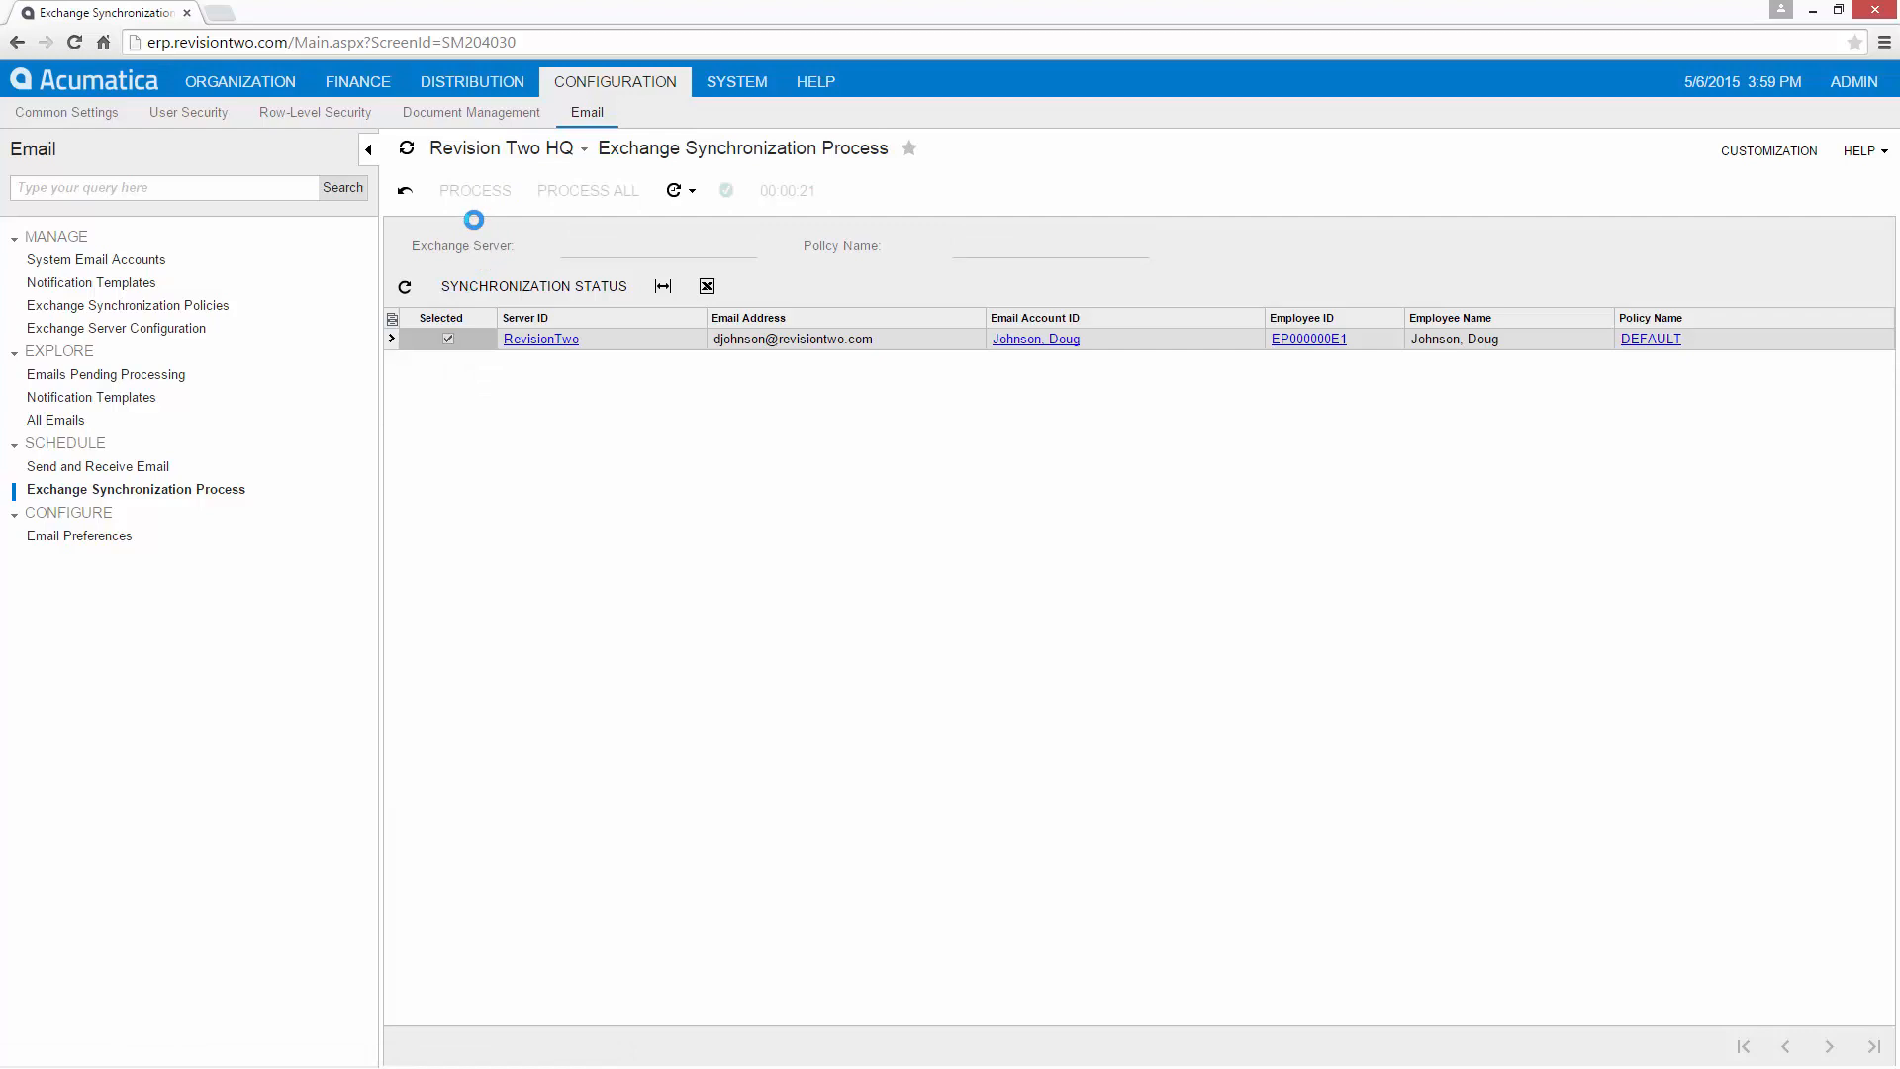
{"action": "mouse_move", "coordinate": [239, 81]}
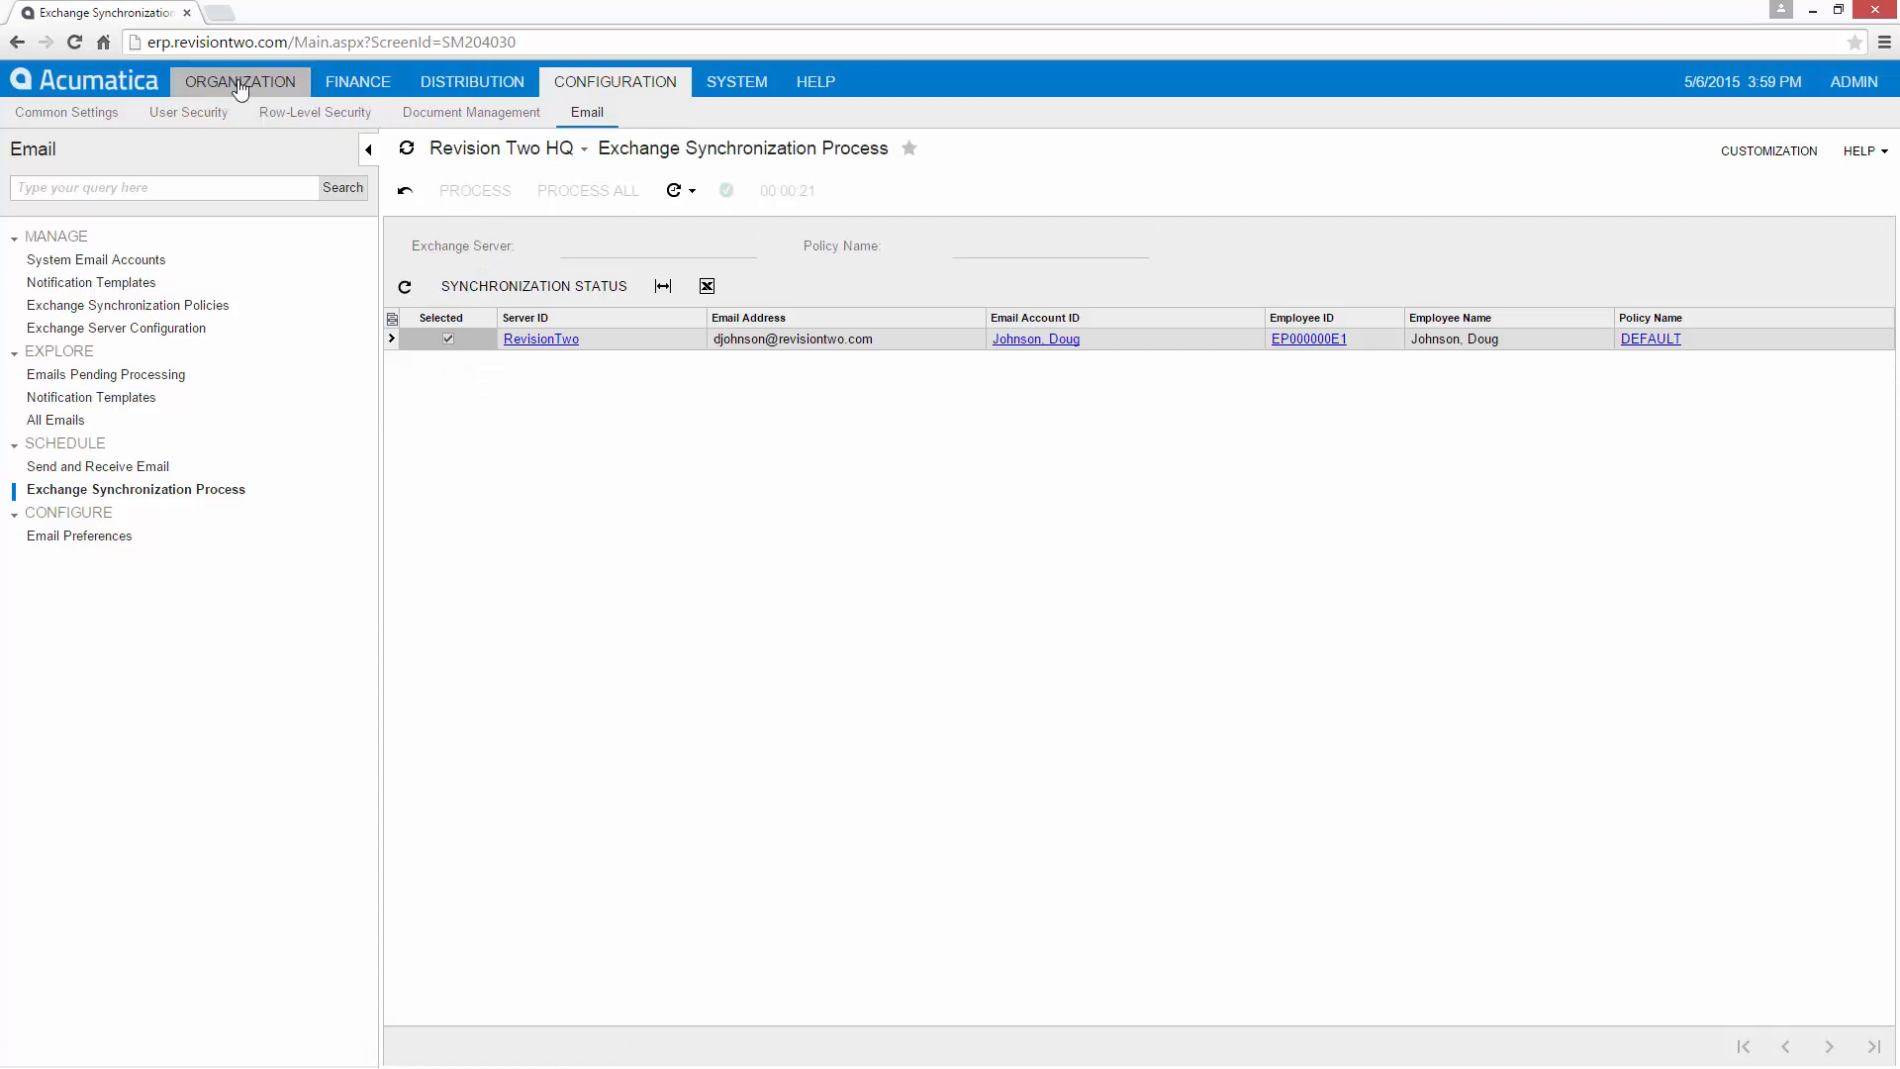
{"action": "left_click", "coordinate": [239, 81]}
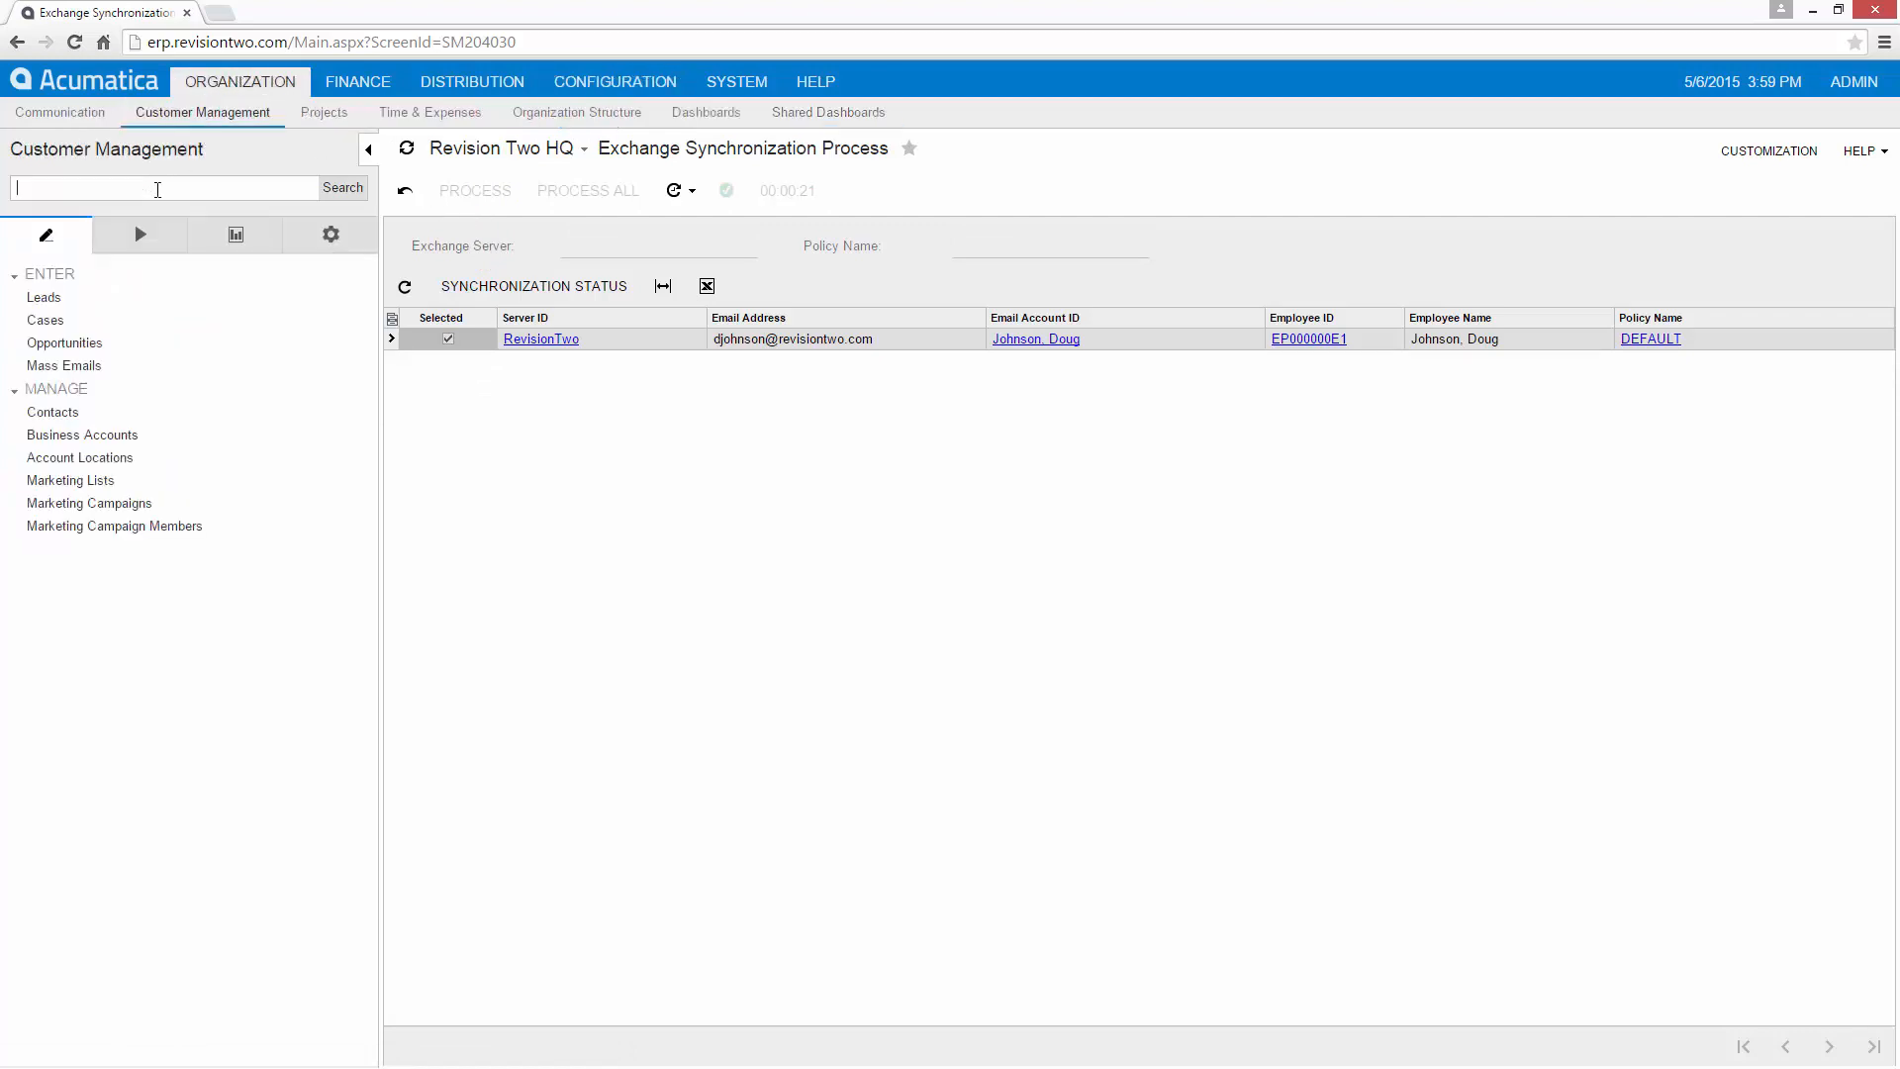
{"action": "type", "text": "fillmore"}
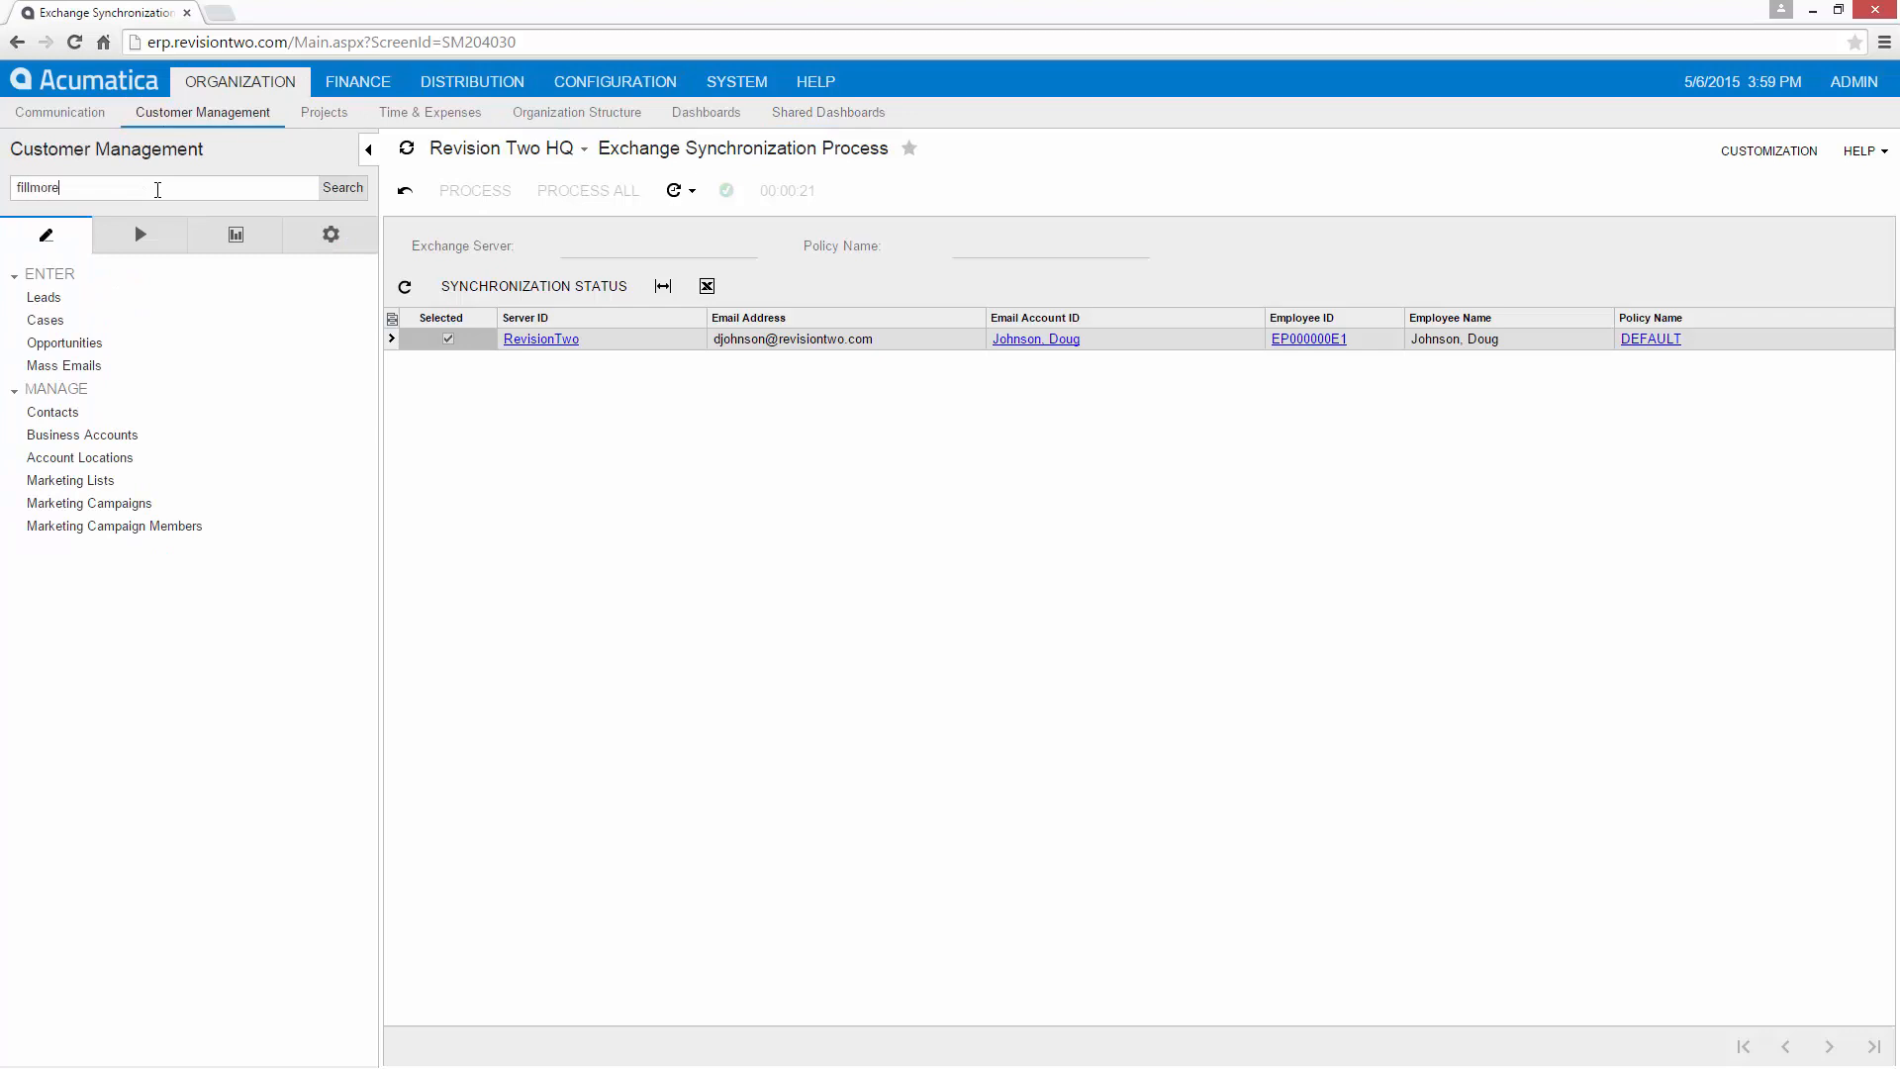
{"action": "left_click", "coordinate": [343, 188]}
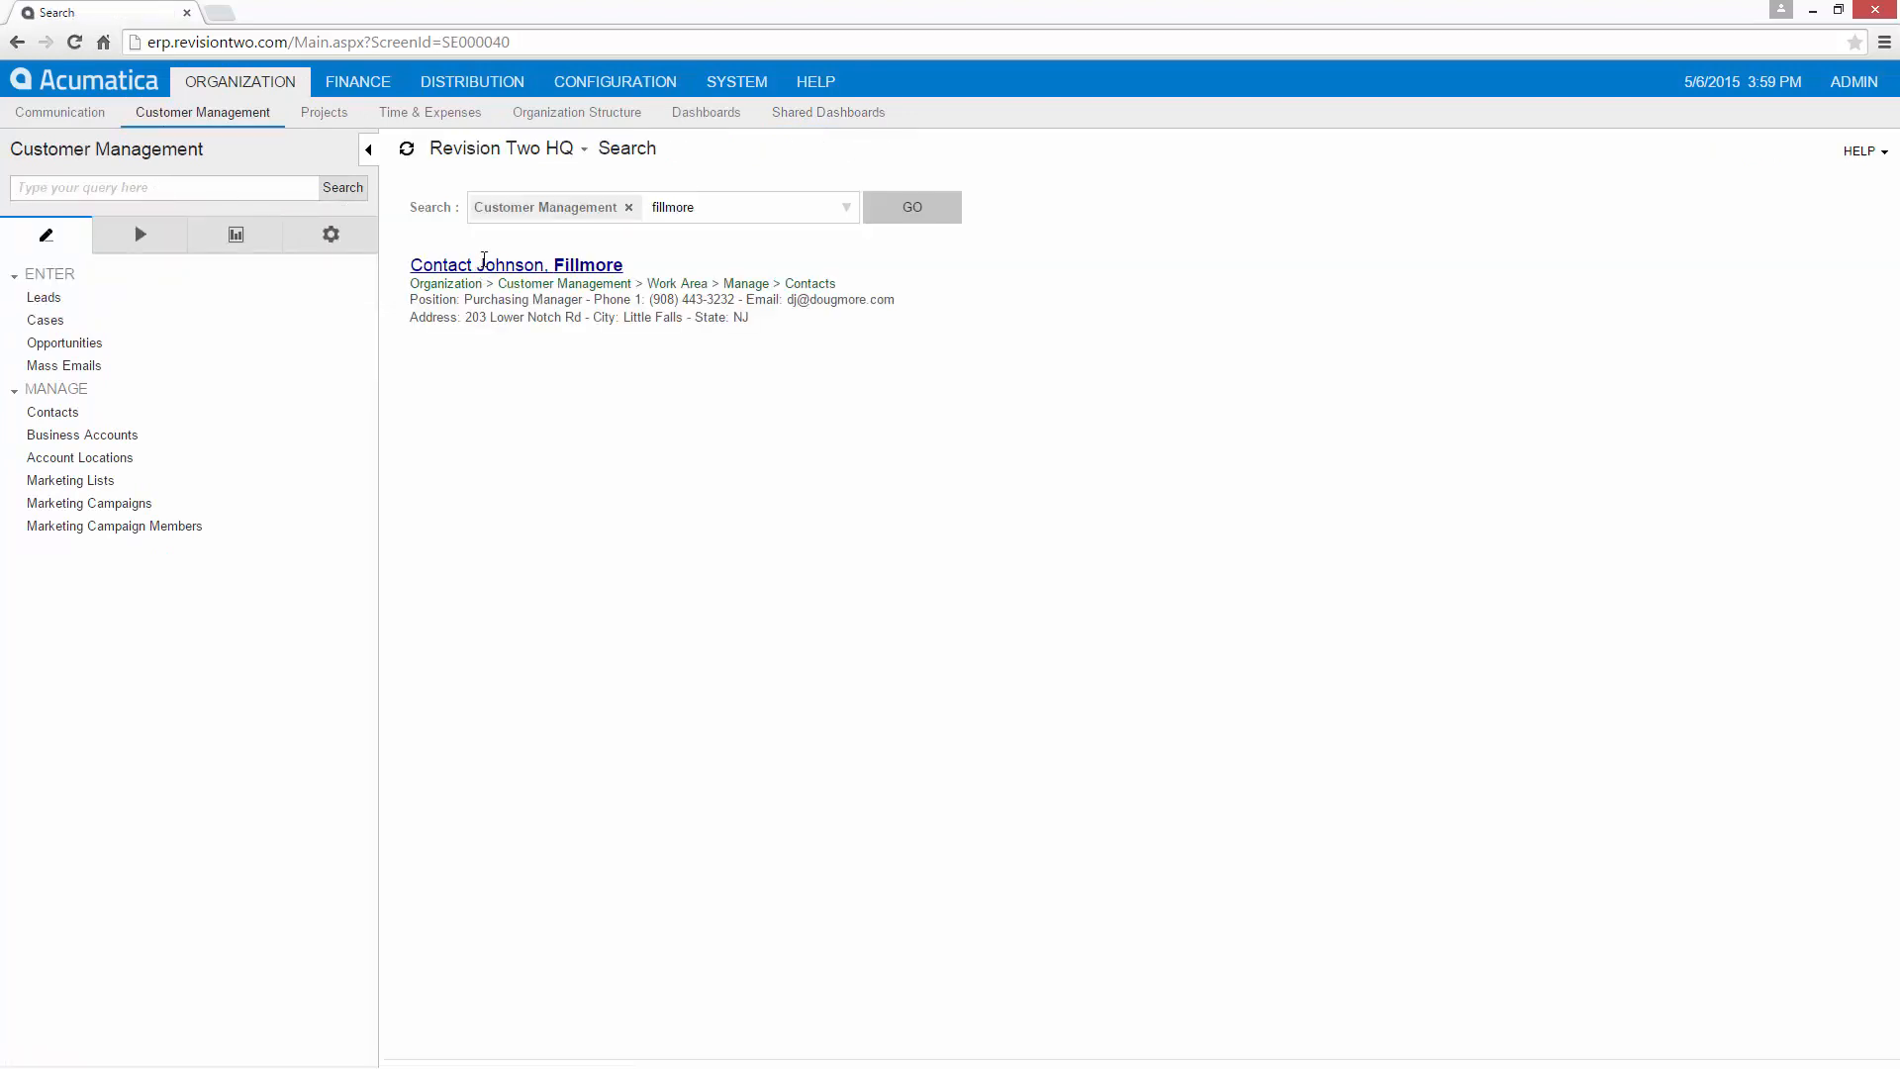
{"action": "left_click", "coordinate": [517, 265]}
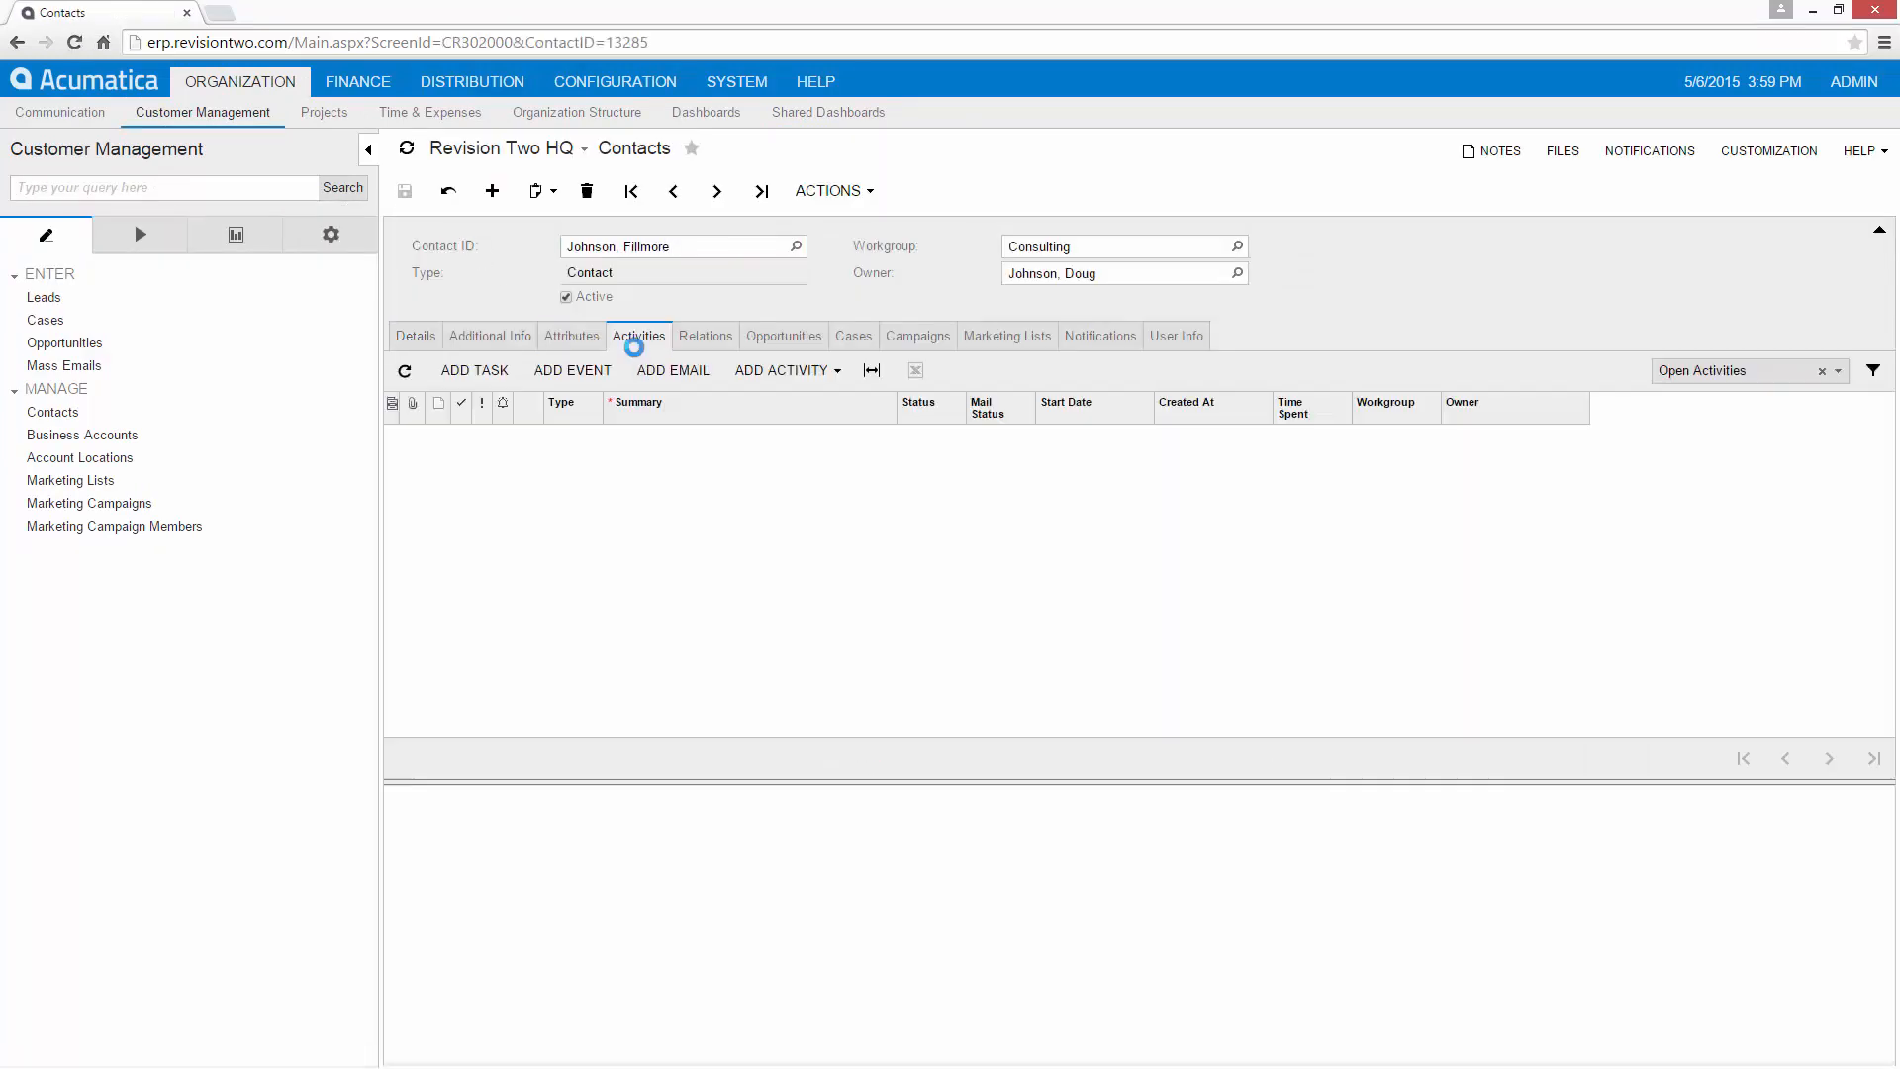
{"action": "left_click", "coordinate": [637, 336]}
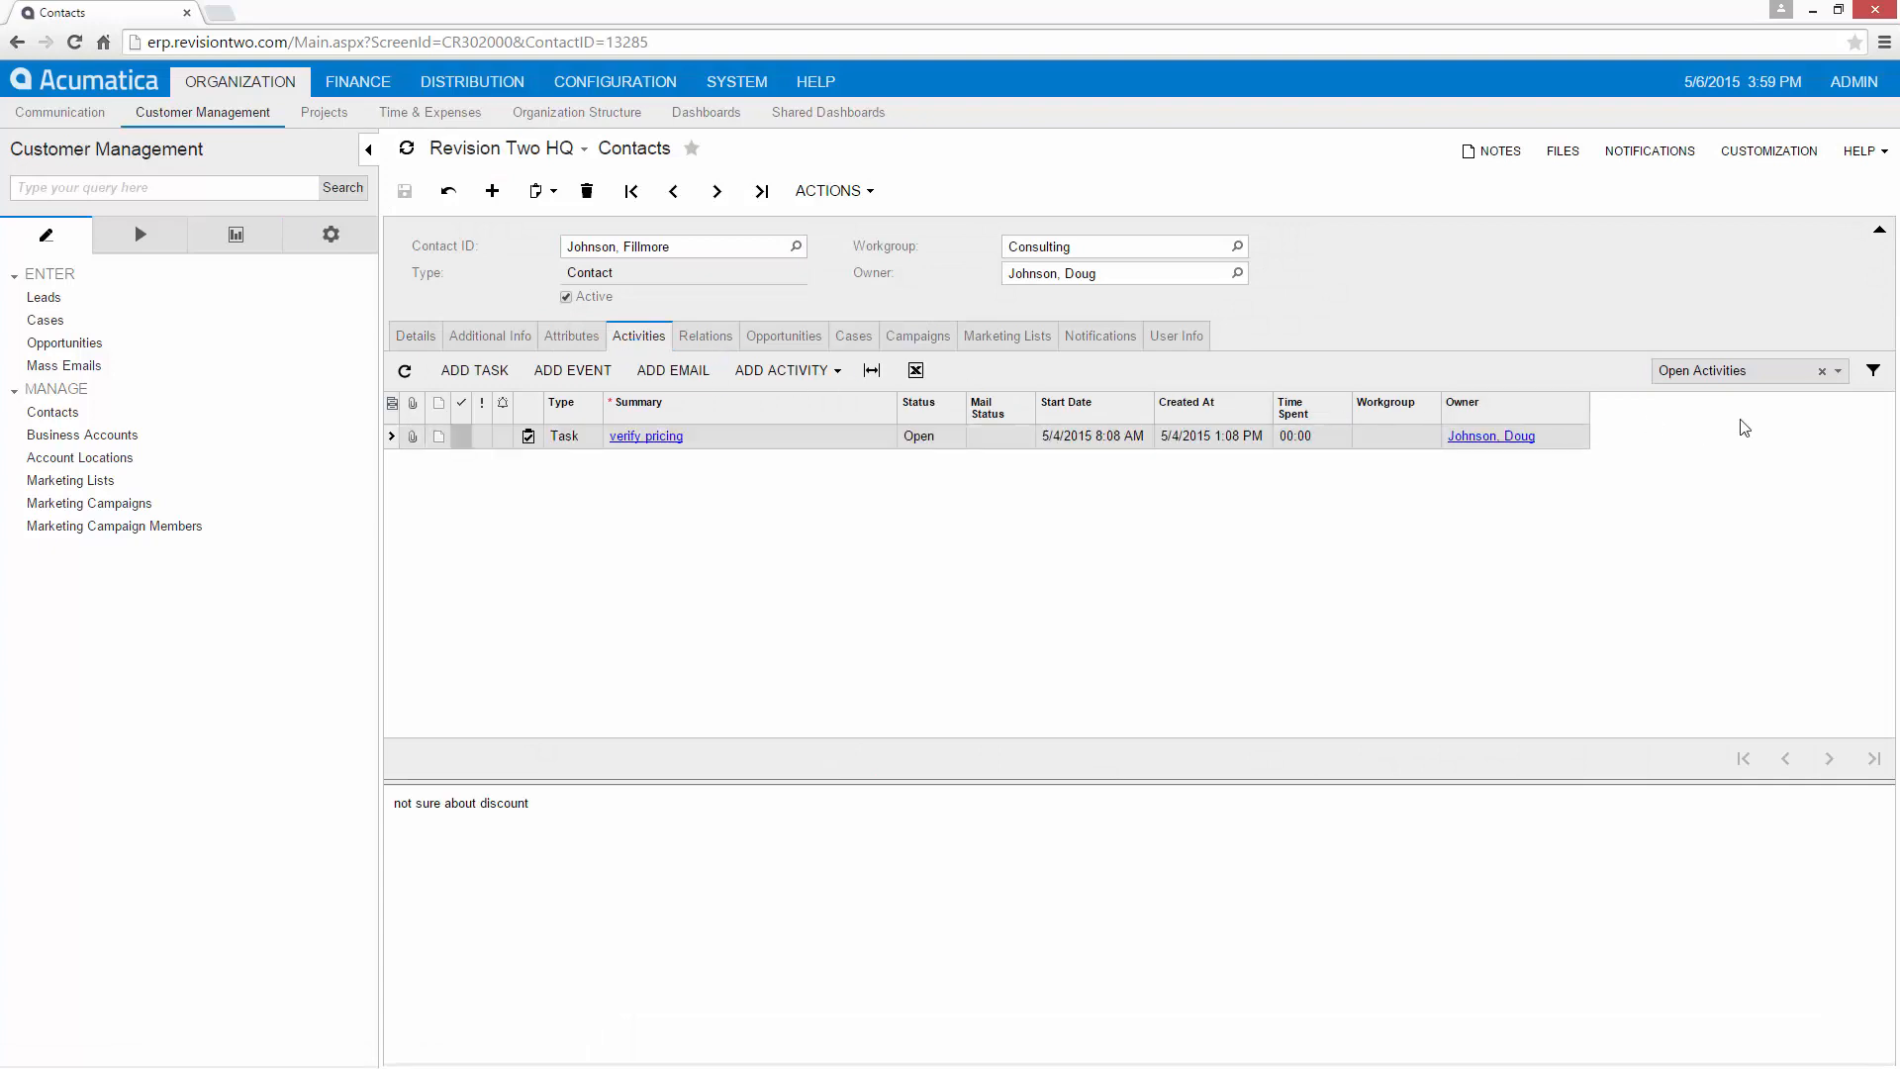
{"action": "left_click", "coordinate": [1830, 371]}
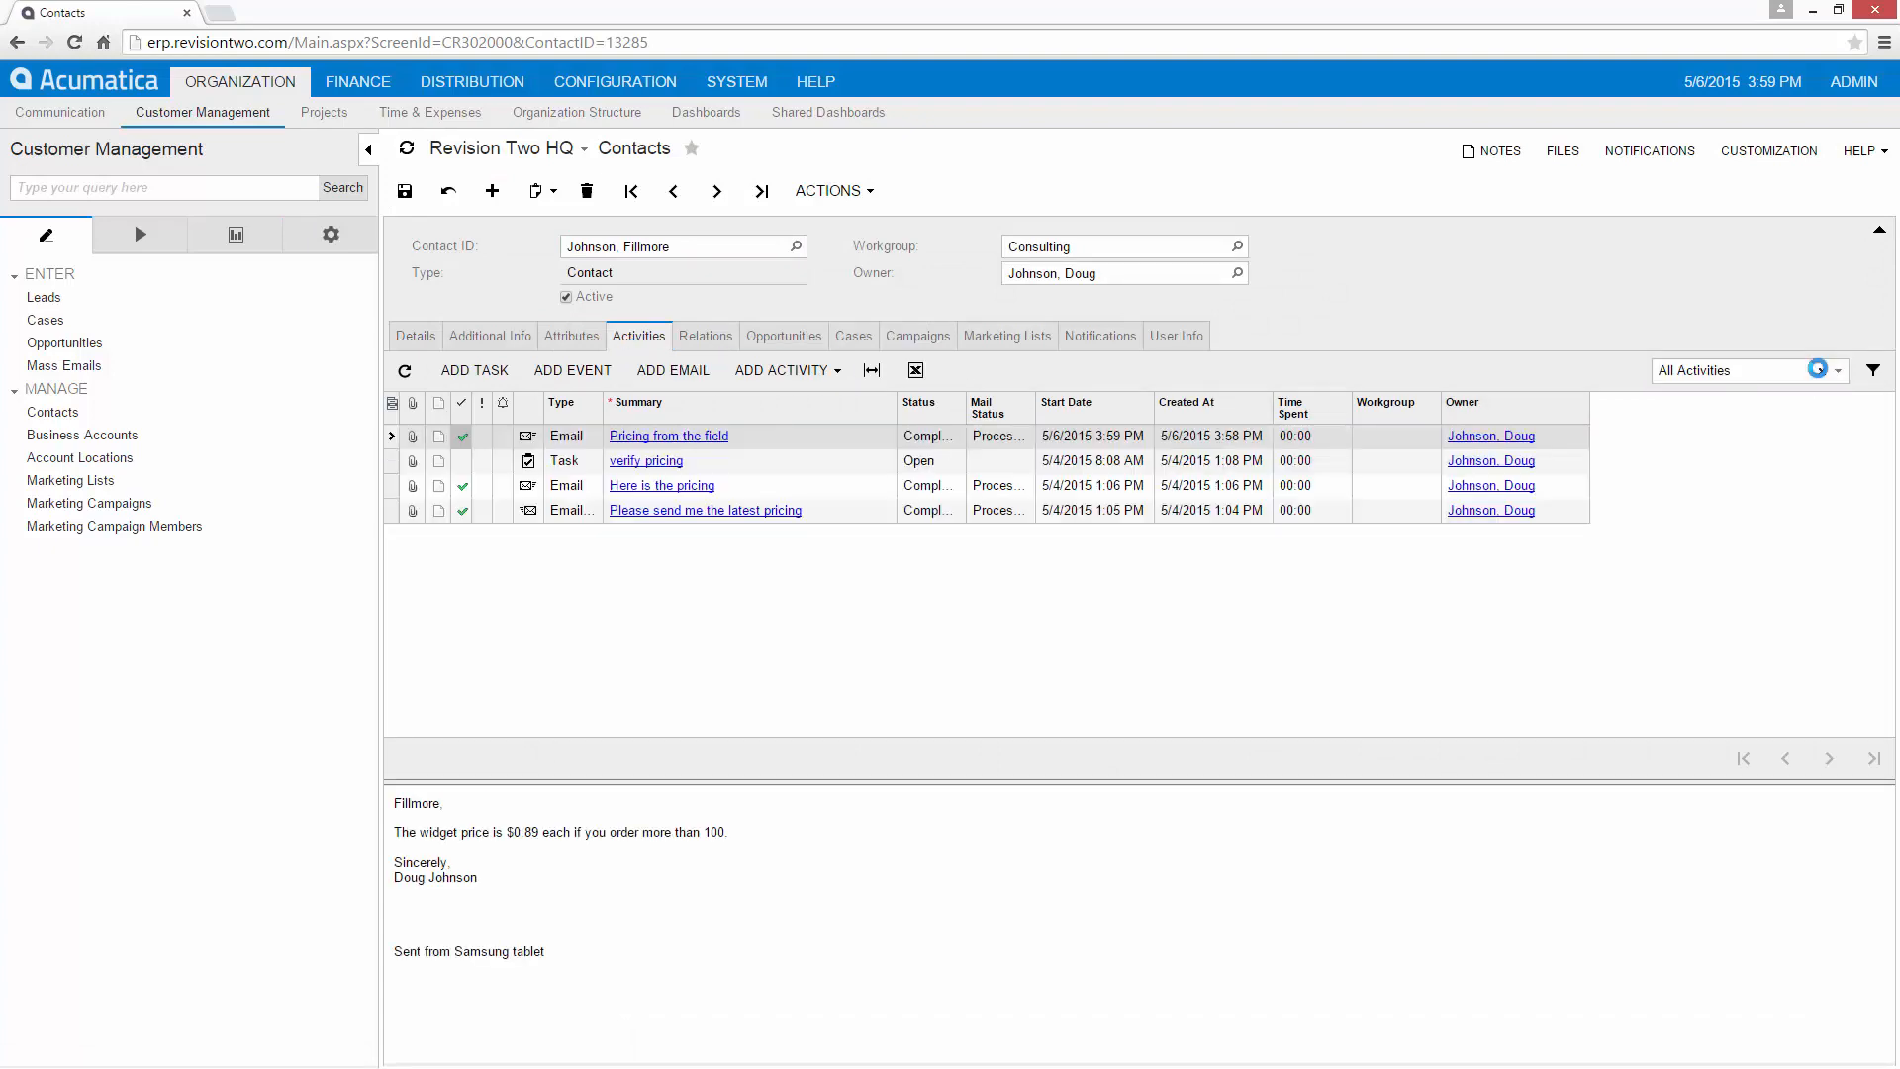